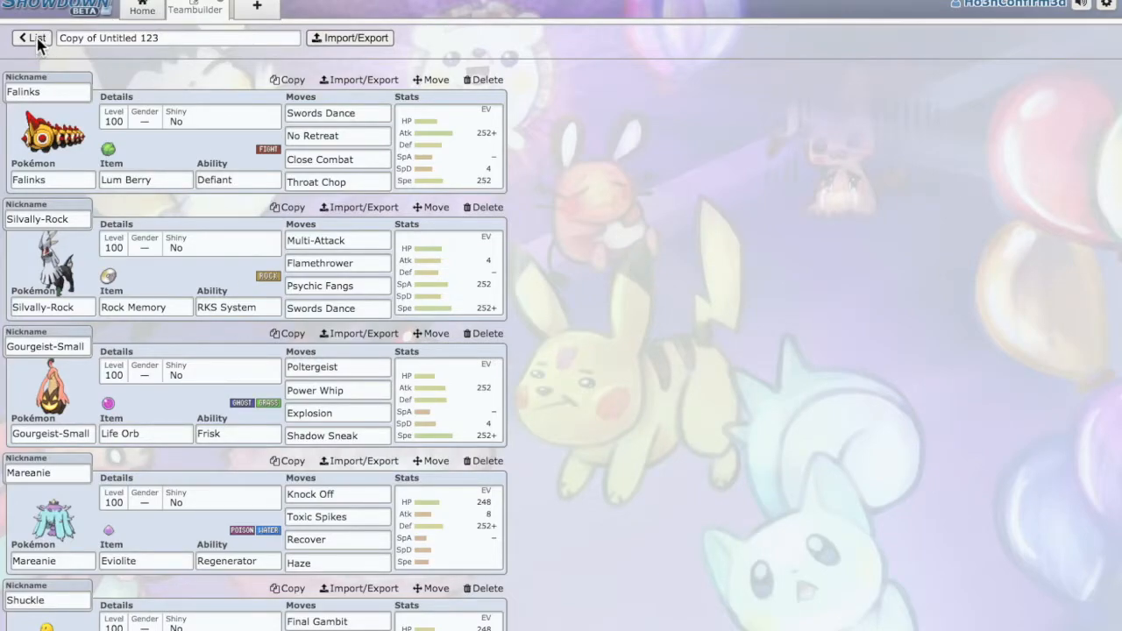
pyautogui.moveTo(163, 129)
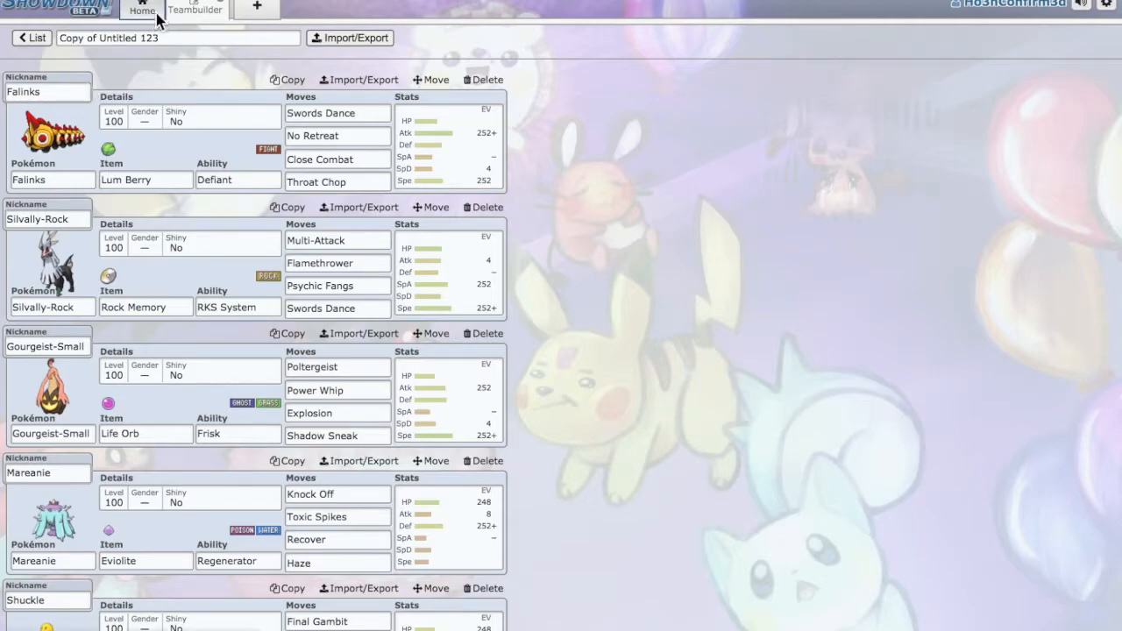
# Leave Home for the Teambuilder and open Falinks's editor with the lower-tier species list.
pyautogui.click(142, 10)
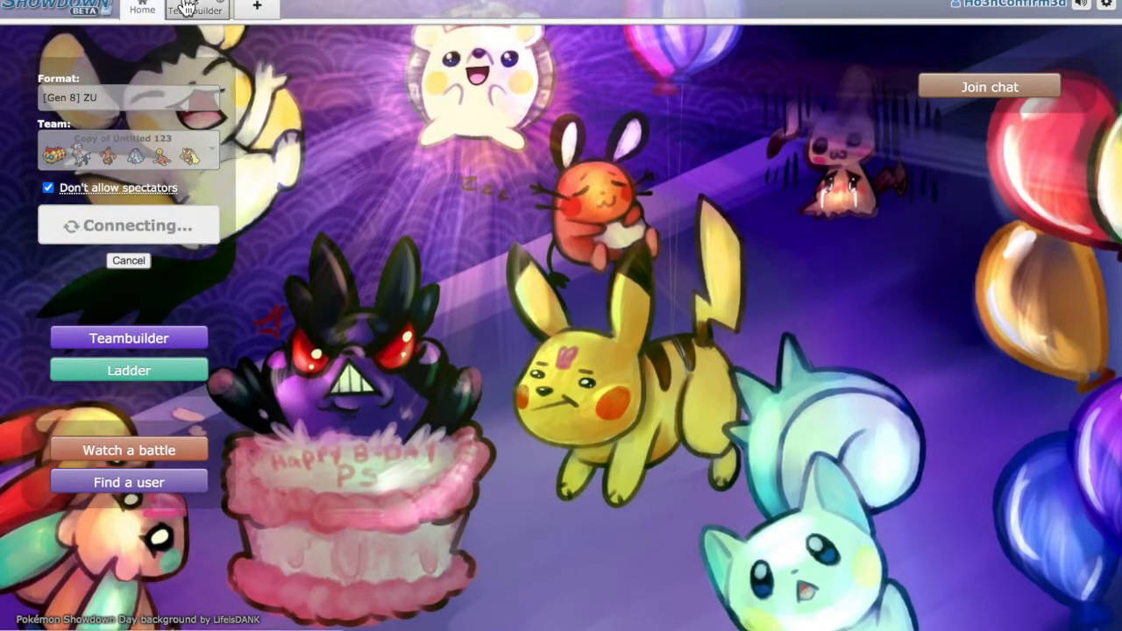
pyautogui.click(195, 10)
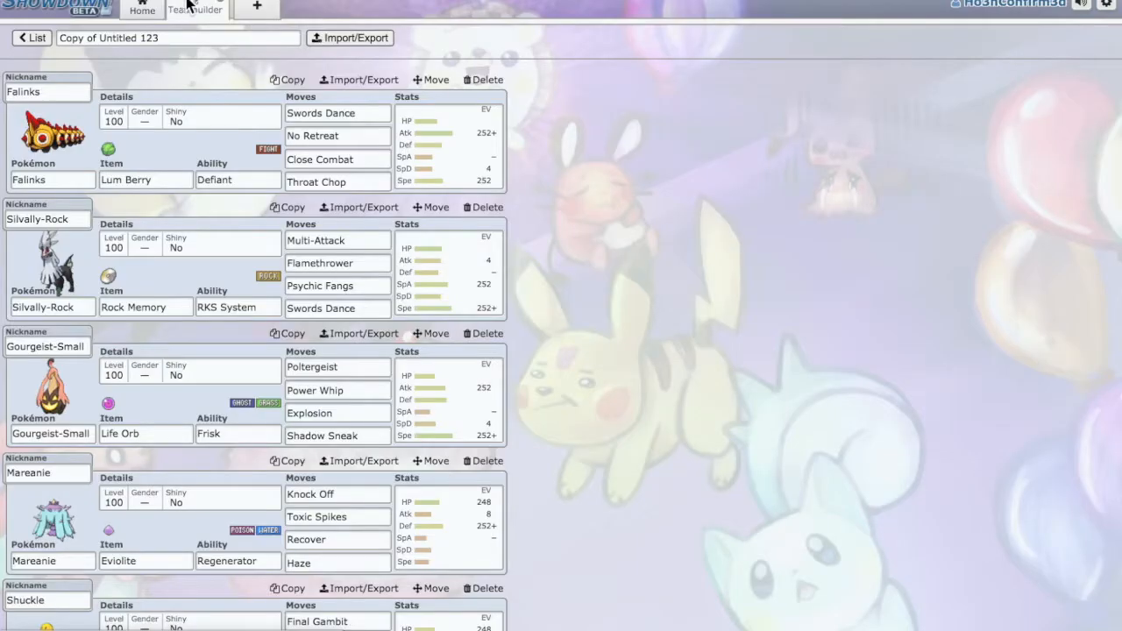
pyautogui.moveTo(633, 172)
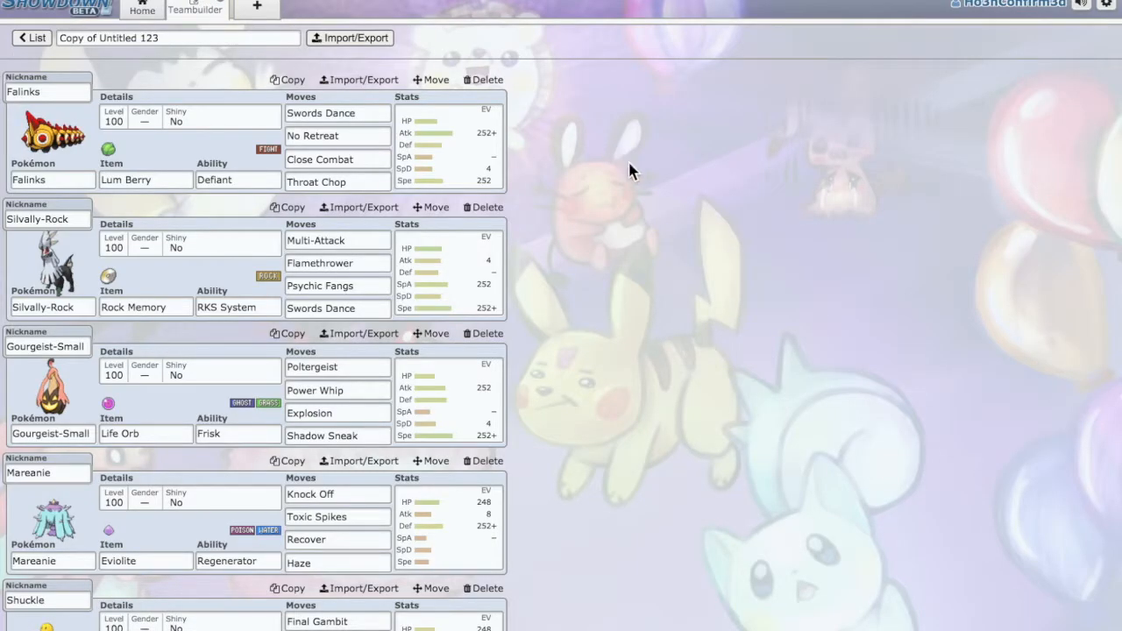
pyautogui.moveTo(726, 195)
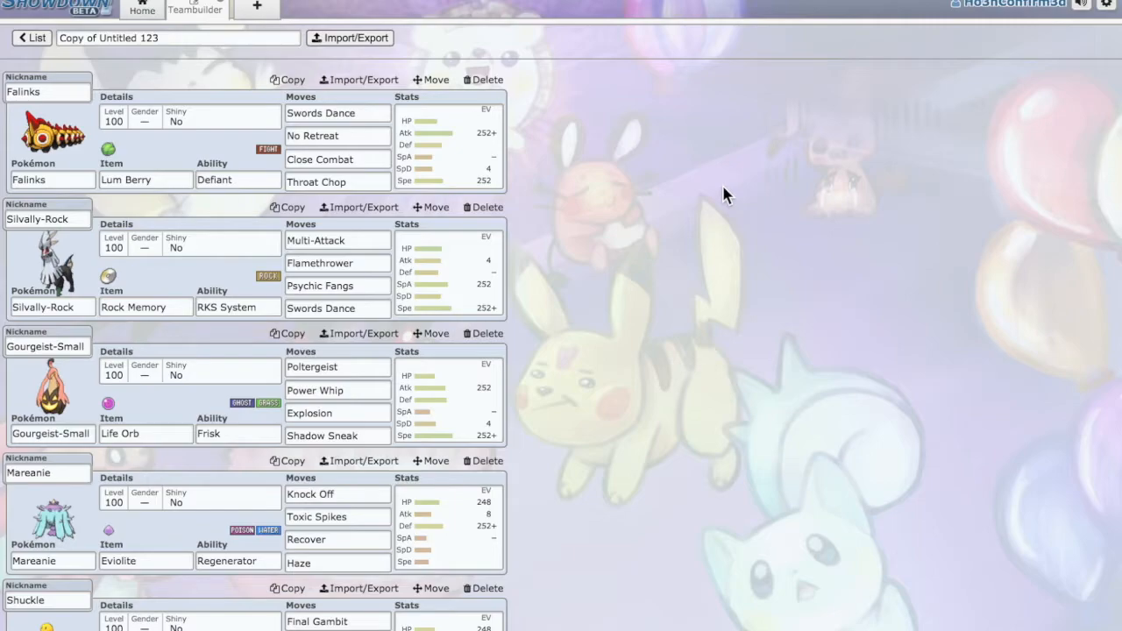
pyautogui.moveTo(719, 221)
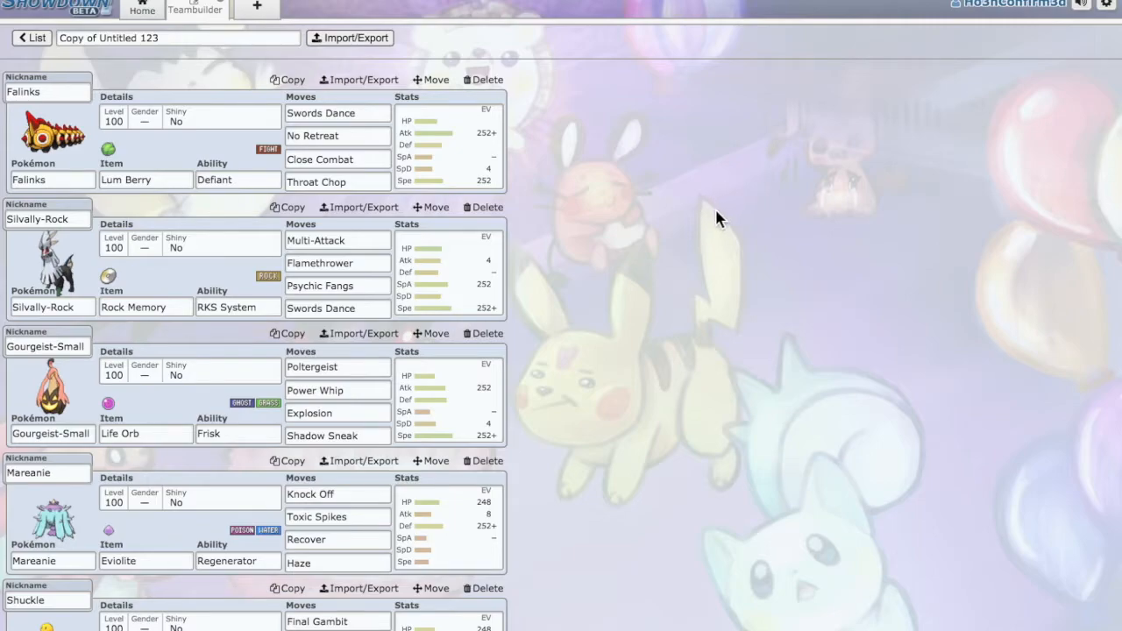
pyautogui.moveTo(657, 228)
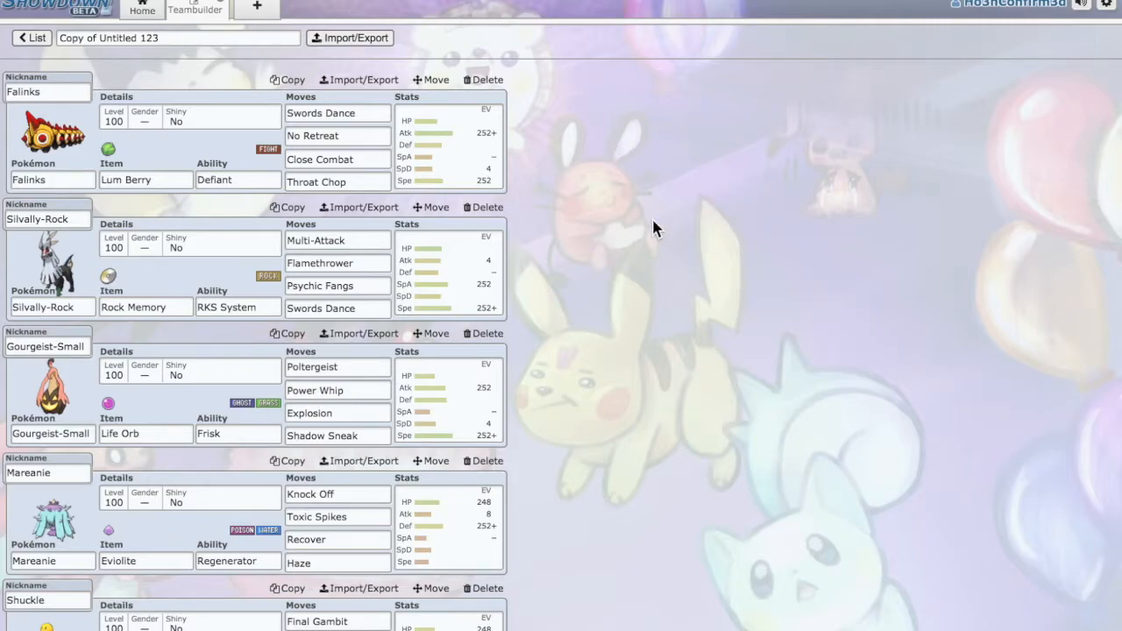
pyautogui.moveTo(594, 250)
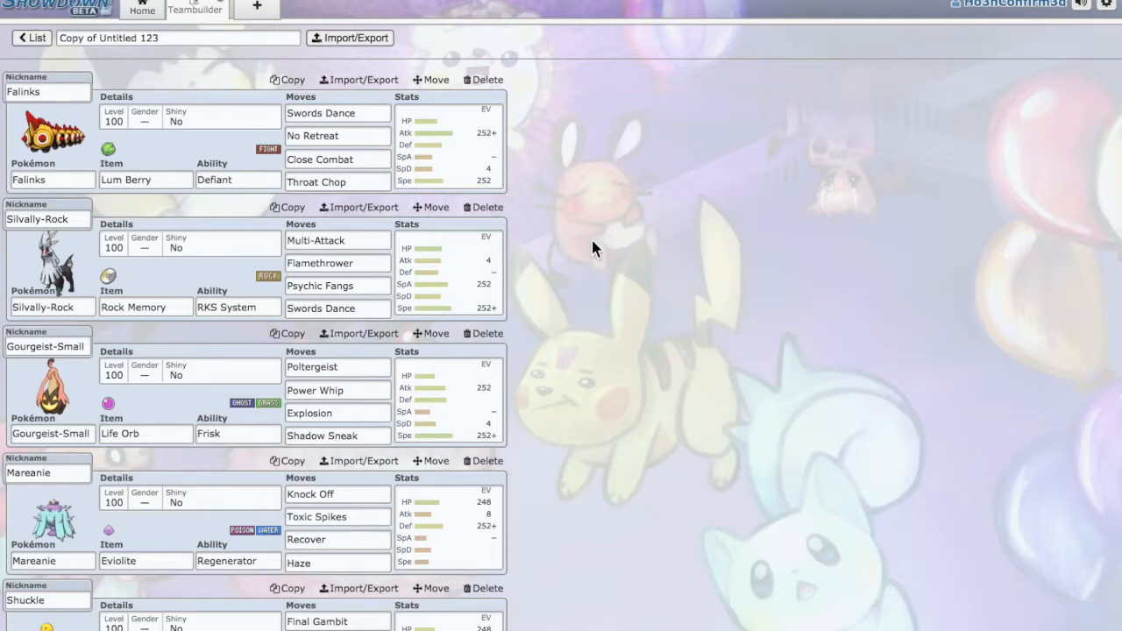
pyautogui.moveTo(270, 47)
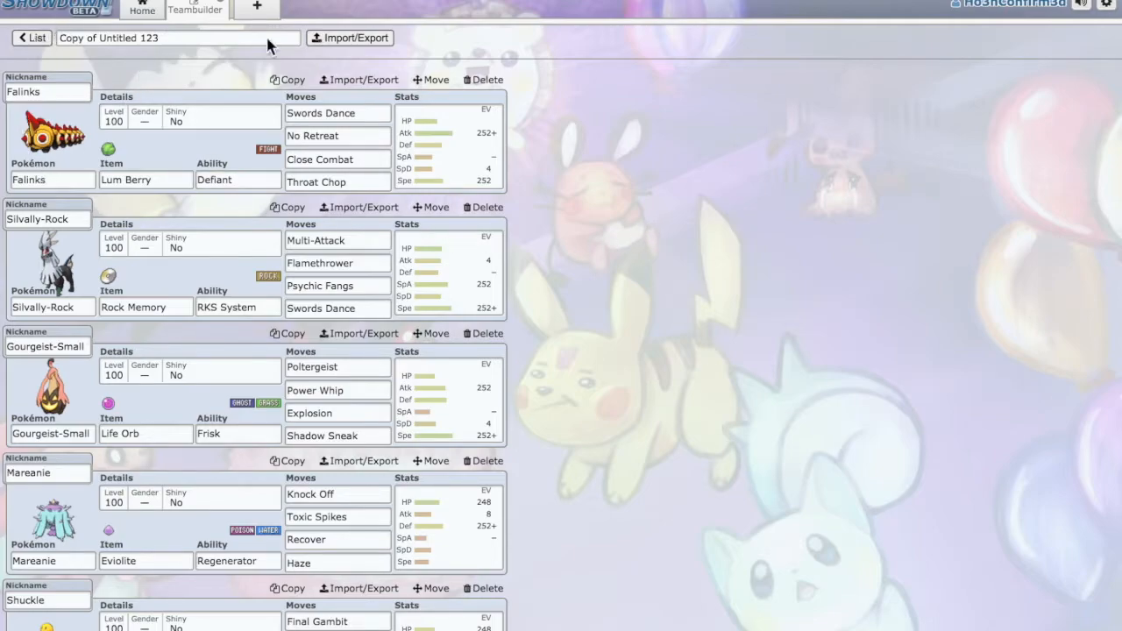
pyautogui.moveTo(273, 106)
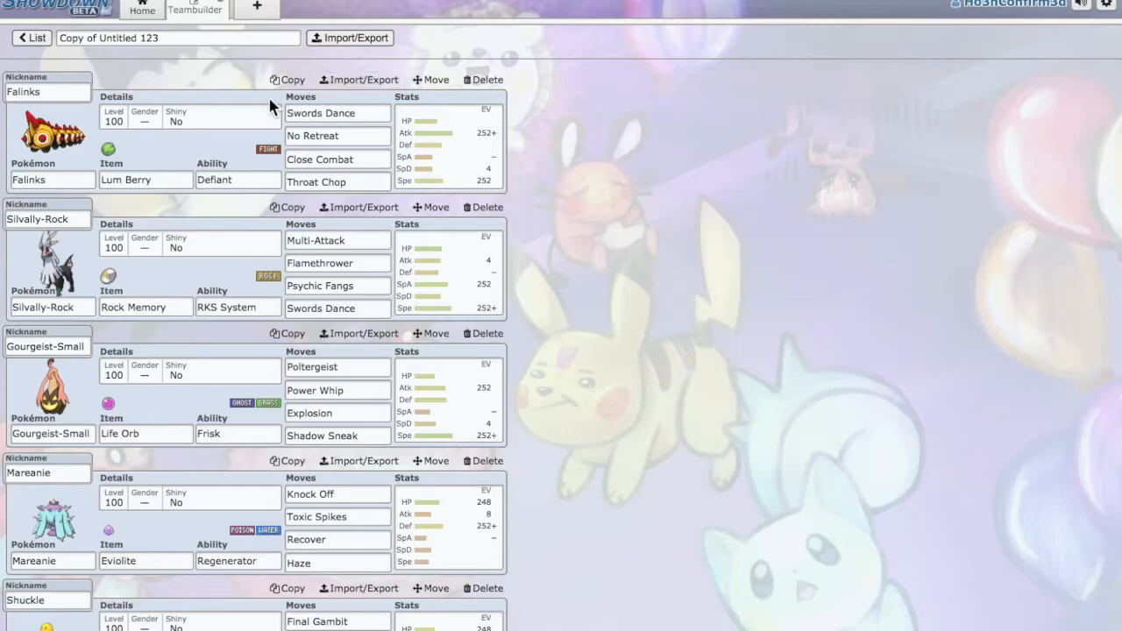
pyautogui.moveTo(306, 11)
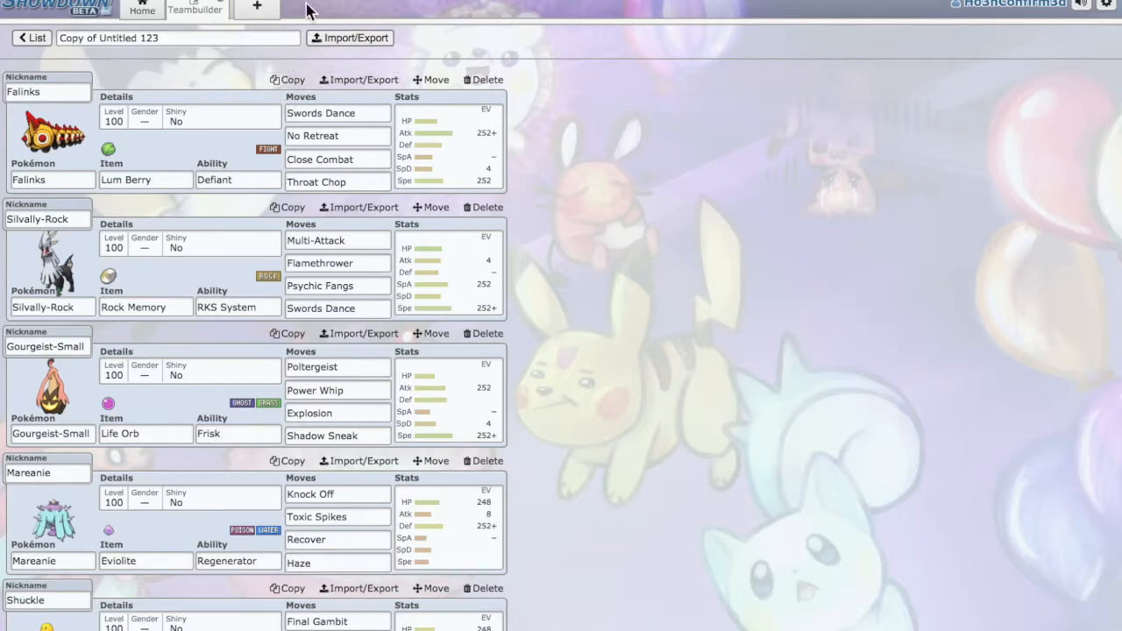
pyautogui.moveTo(662, 42)
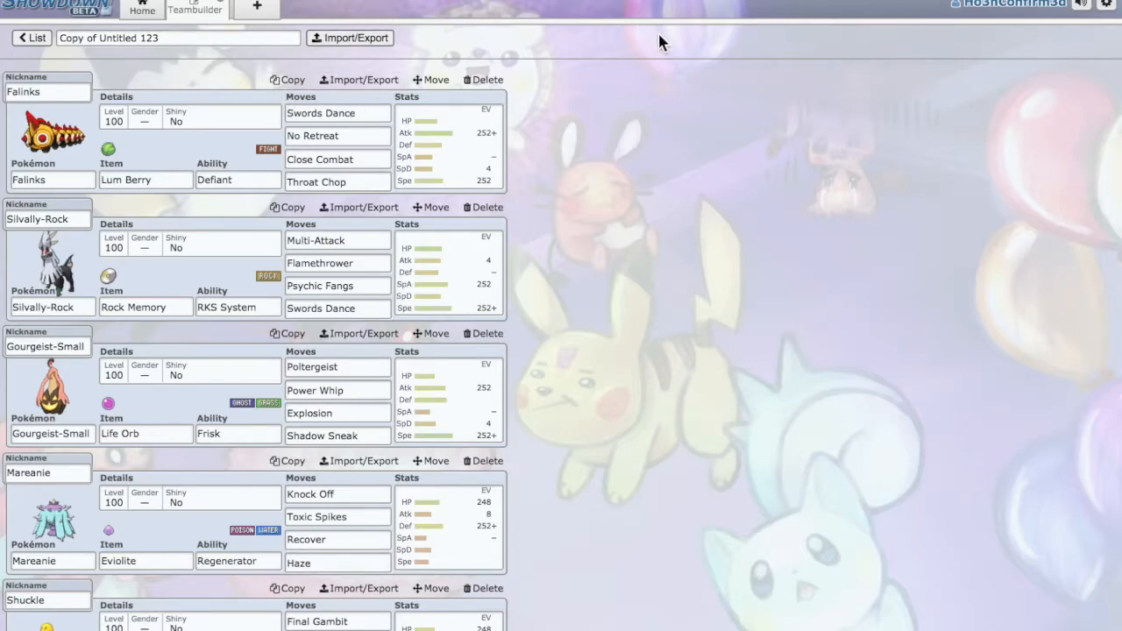
pyautogui.moveTo(831, 212)
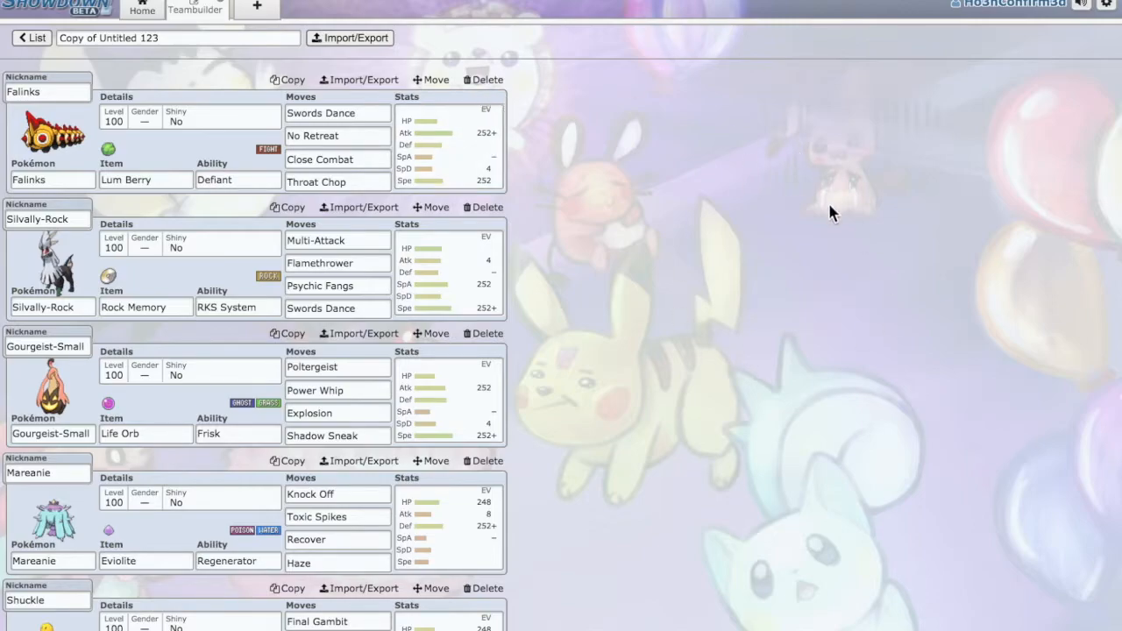
pyautogui.moveTo(724, 320)
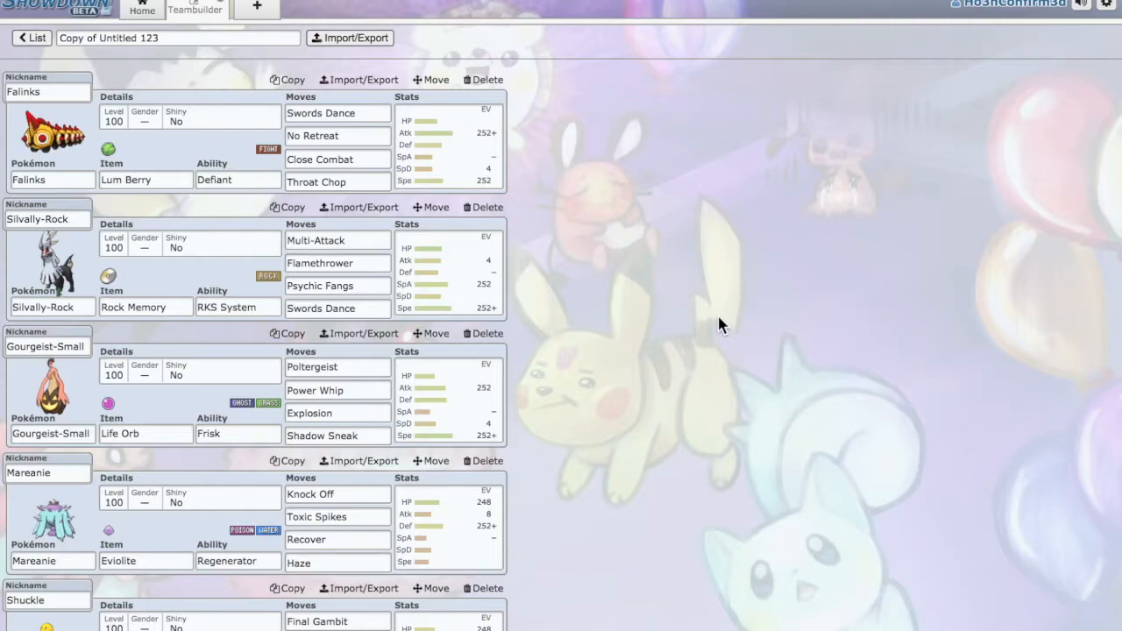
pyautogui.moveTo(340, 459)
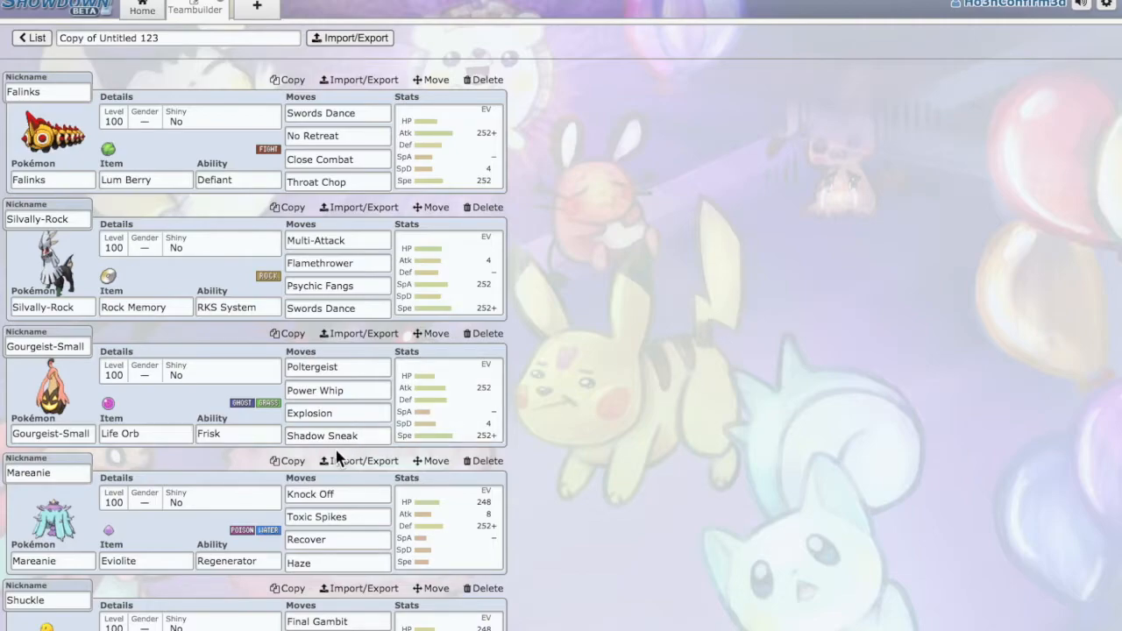
pyautogui.click(44, 91)
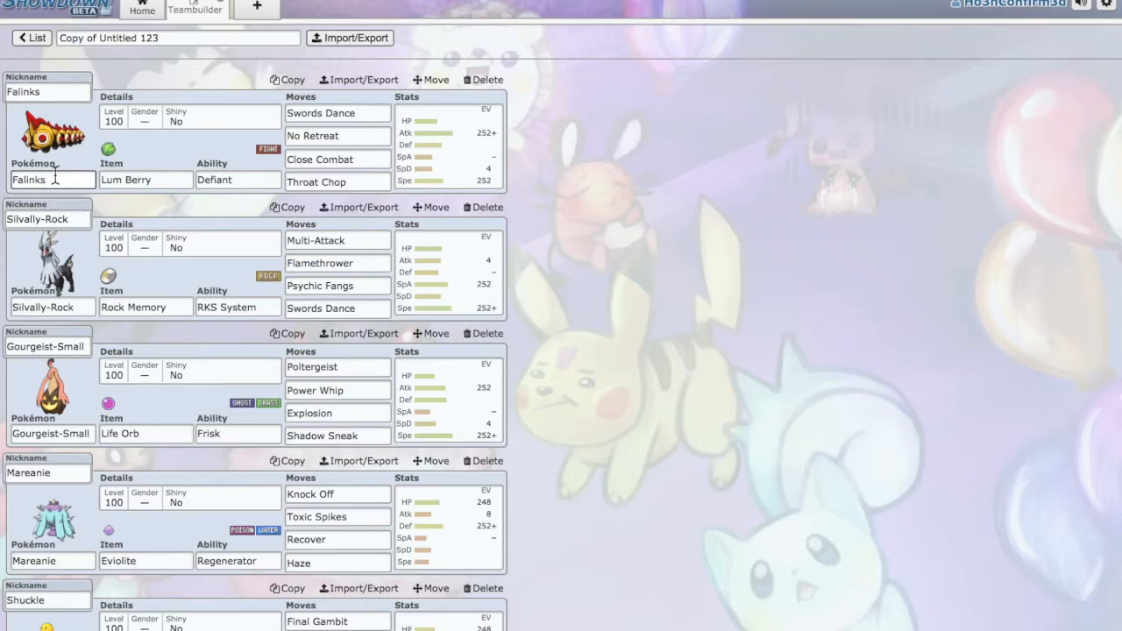
pyautogui.click(52, 171)
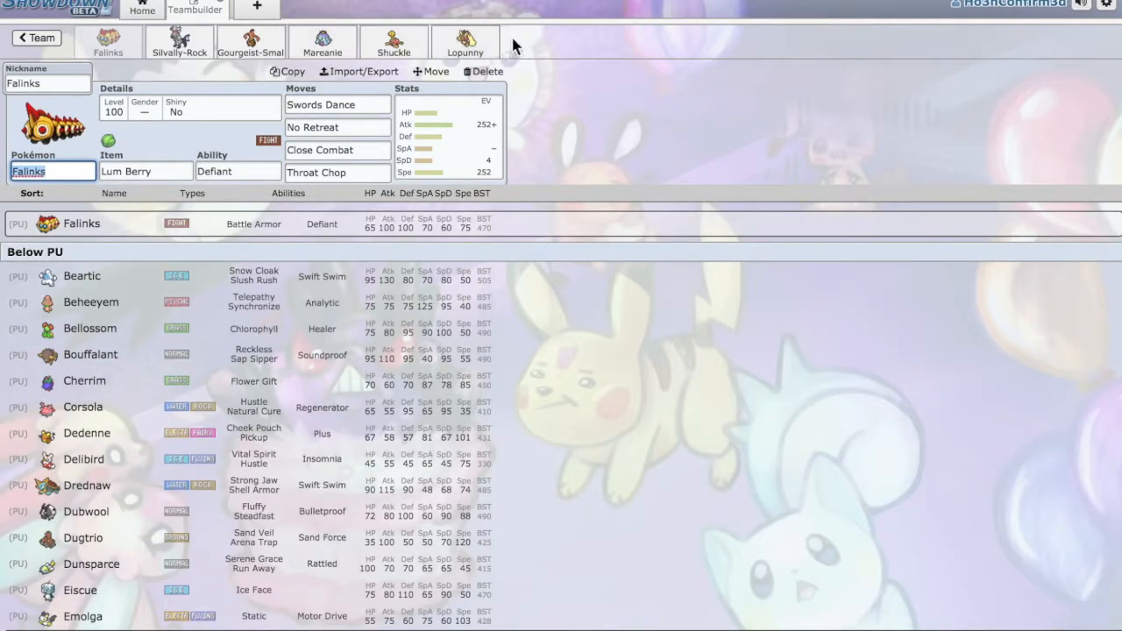
pyautogui.moveTo(218, 125)
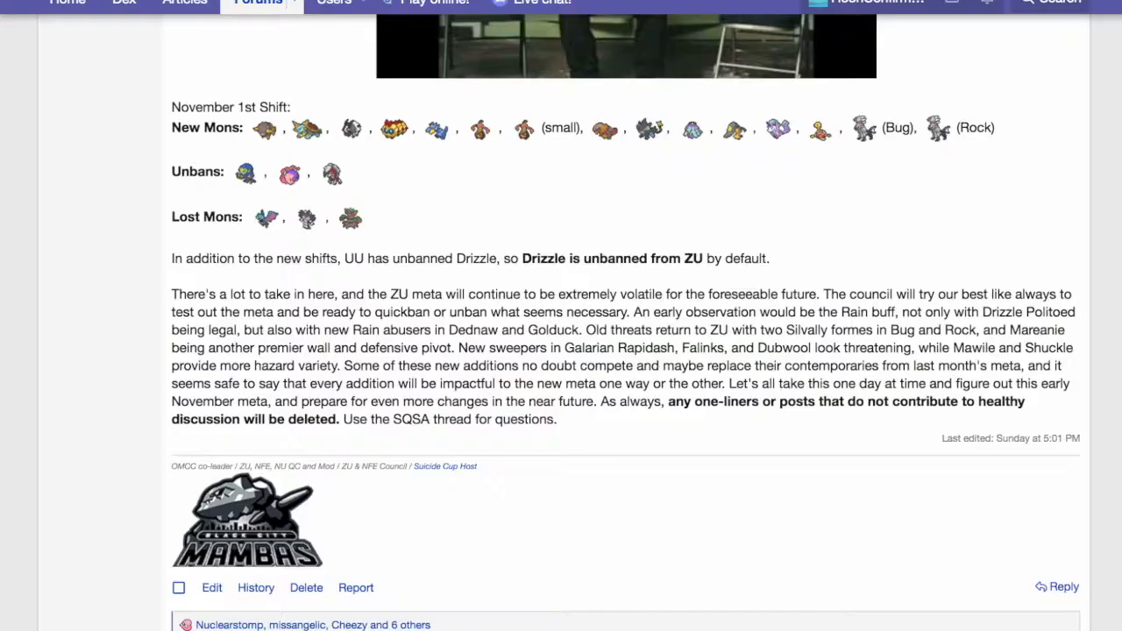
pyautogui.scroll(-3)
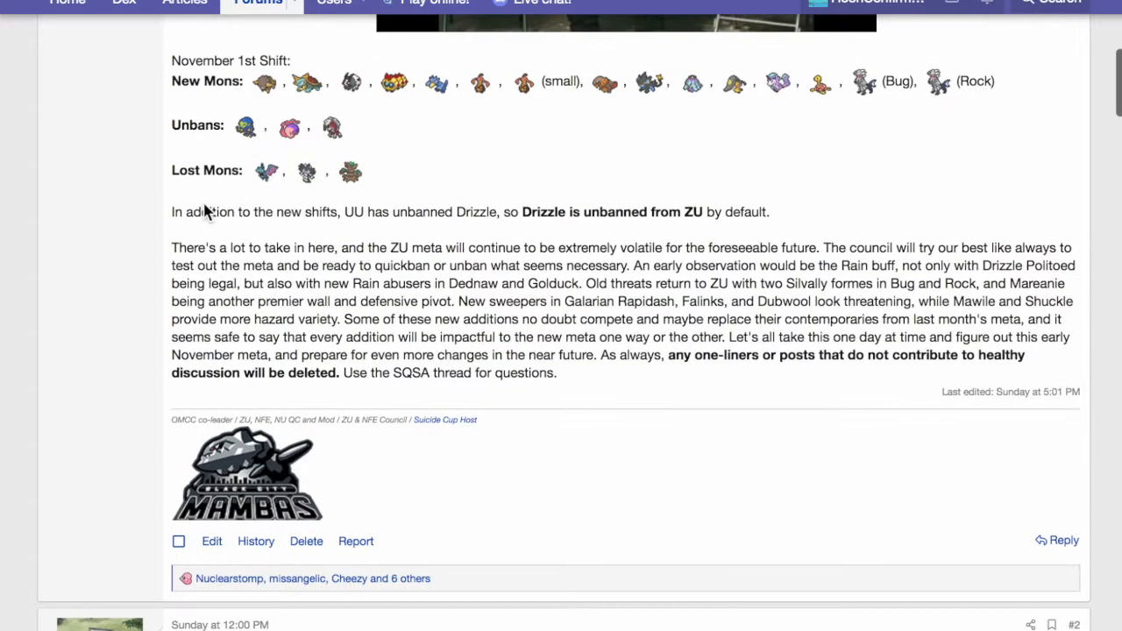
pyautogui.scroll(3)
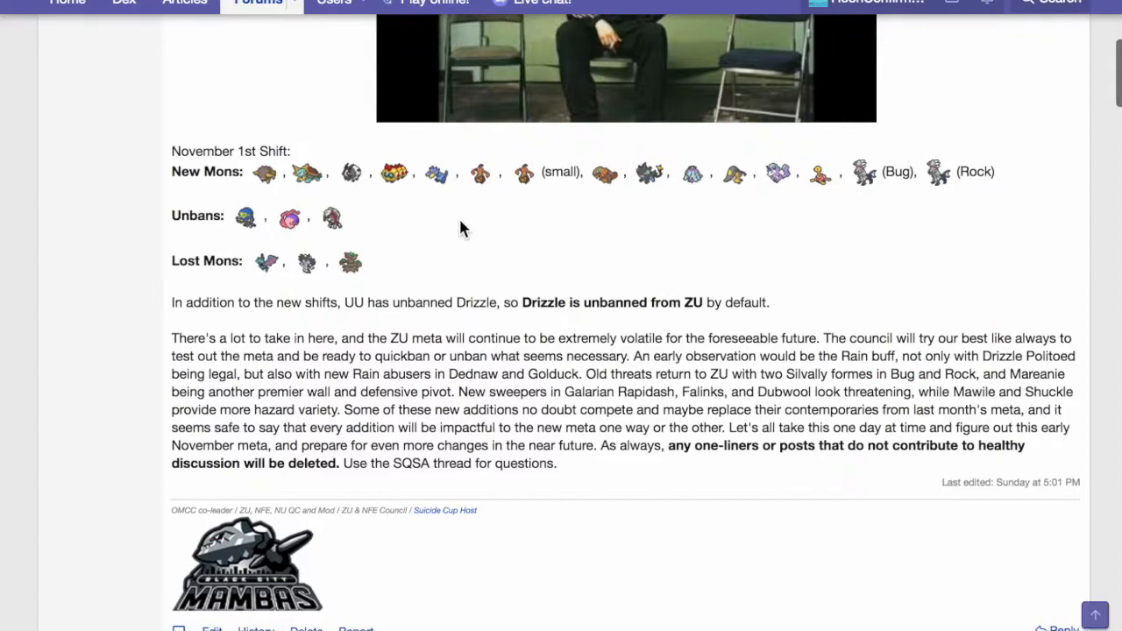
pyautogui.moveTo(1017, 496)
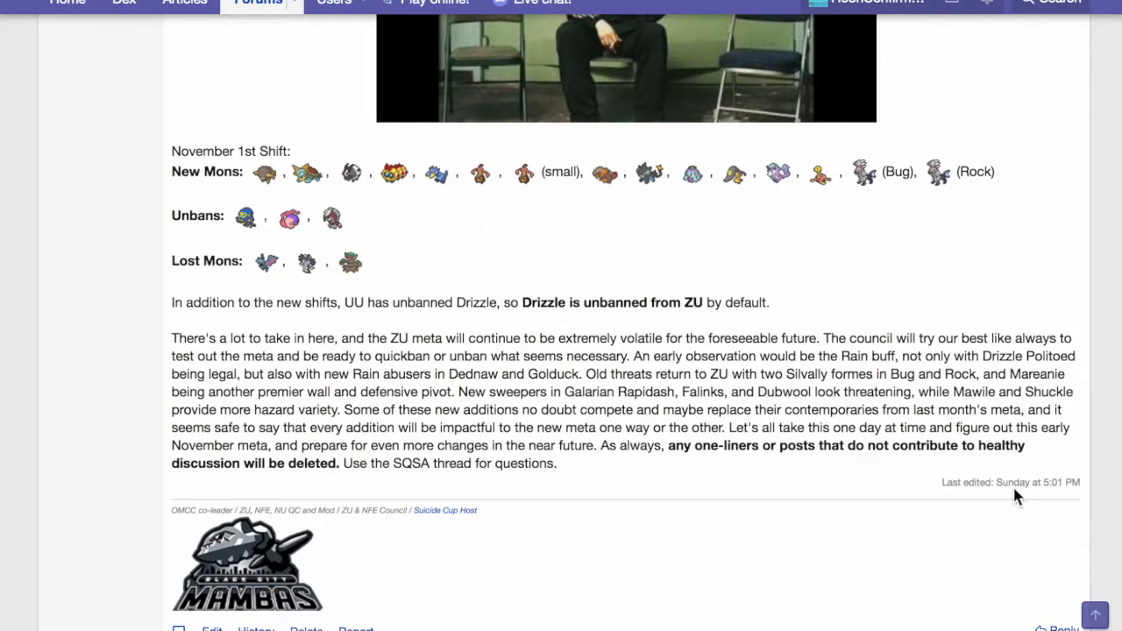
pyautogui.scroll(-3)
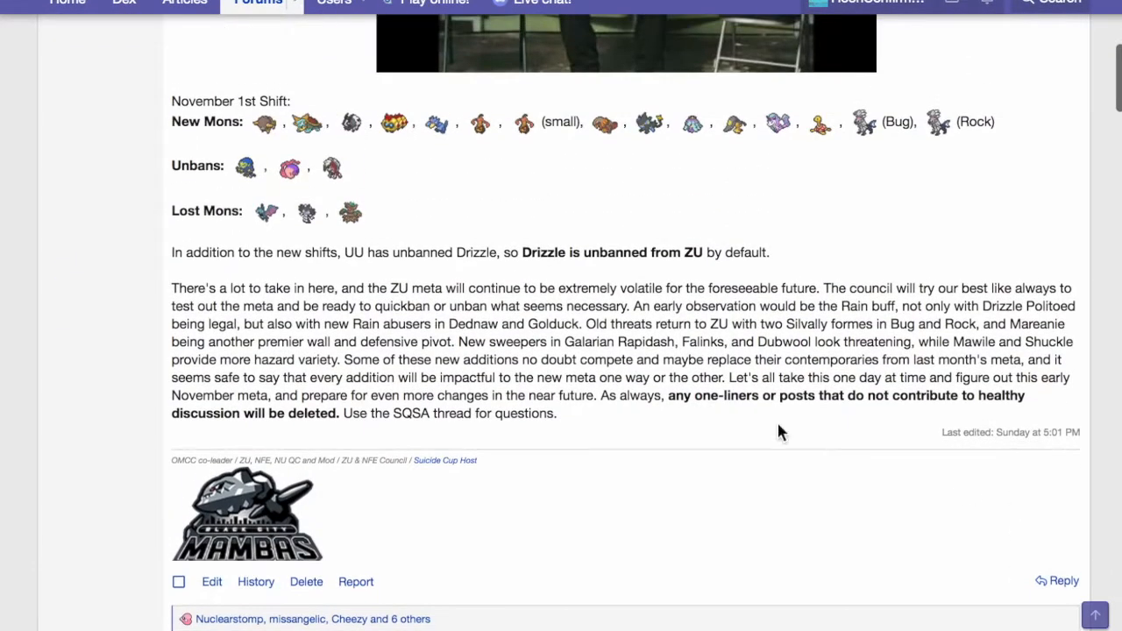
pyautogui.moveTo(825, 210)
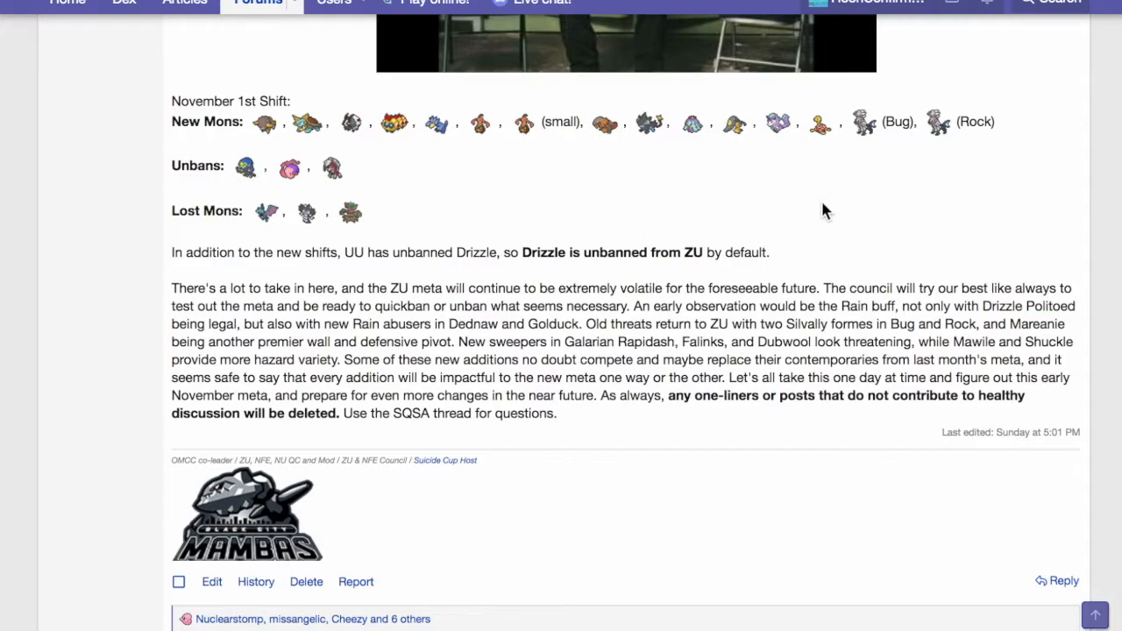
pyautogui.moveTo(535, 130)
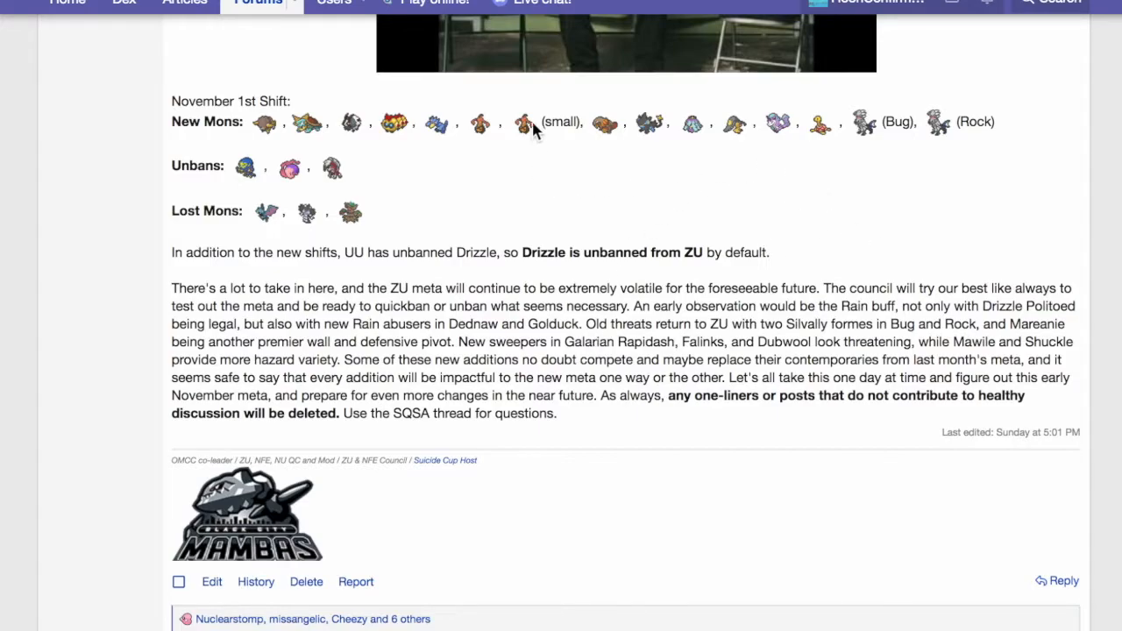
pyautogui.moveTo(790, 128)
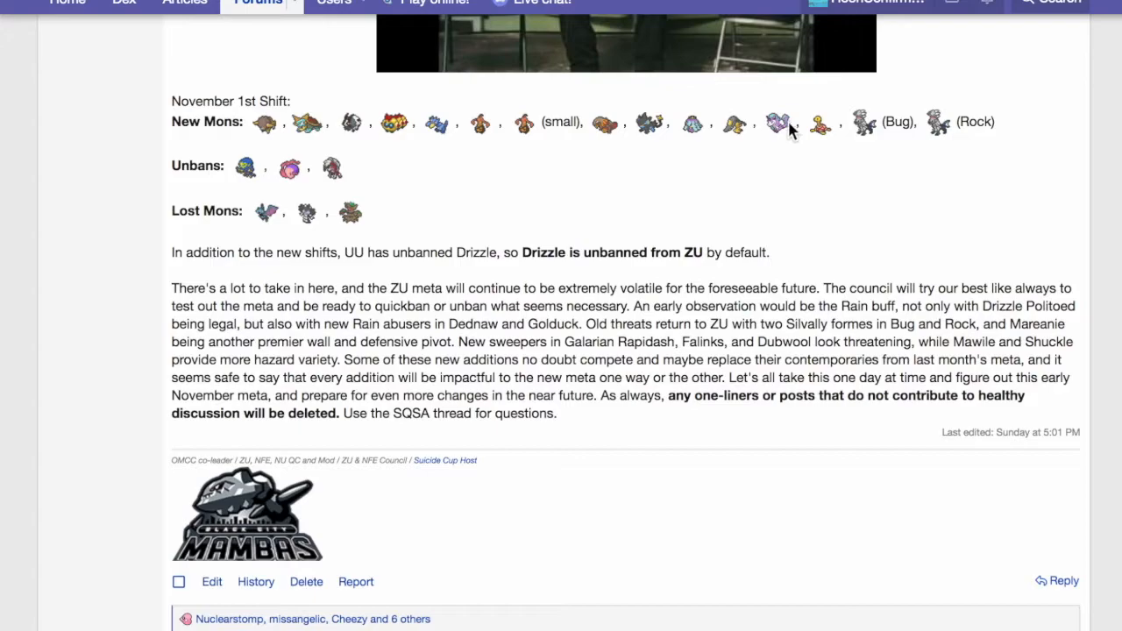
pyautogui.moveTo(577, 118)
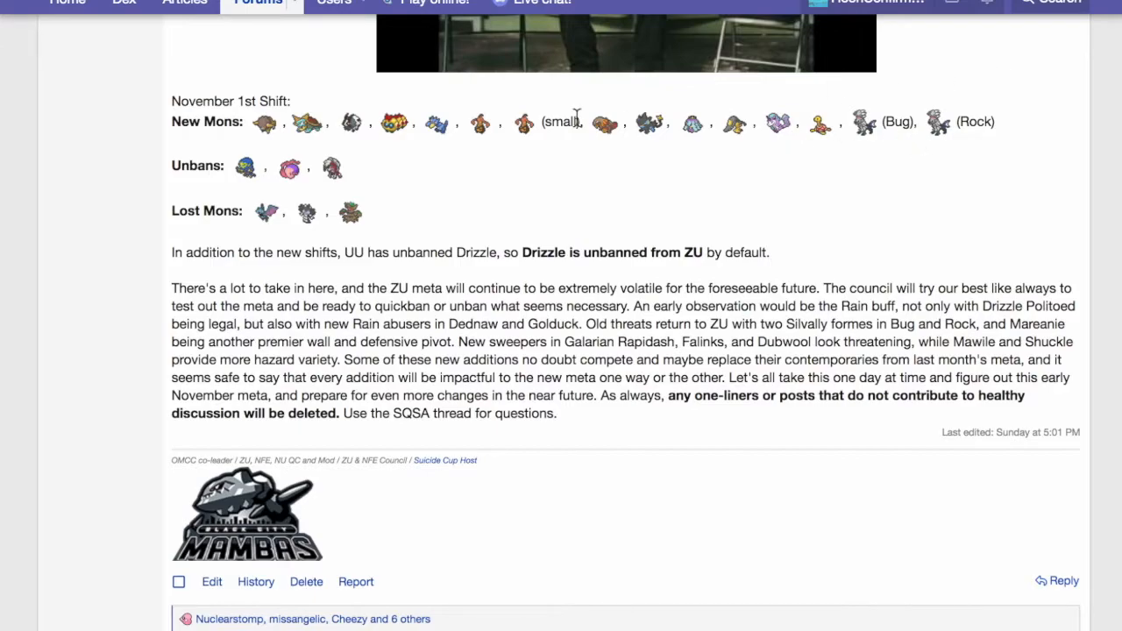
pyautogui.moveTo(313, 117)
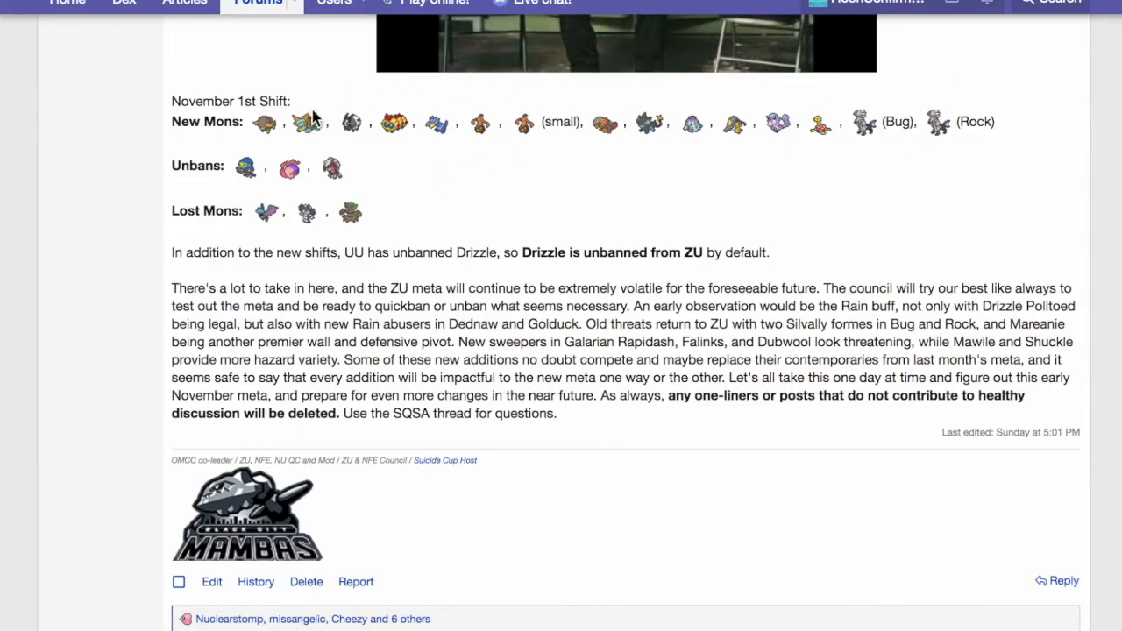
pyautogui.moveTo(670, 173)
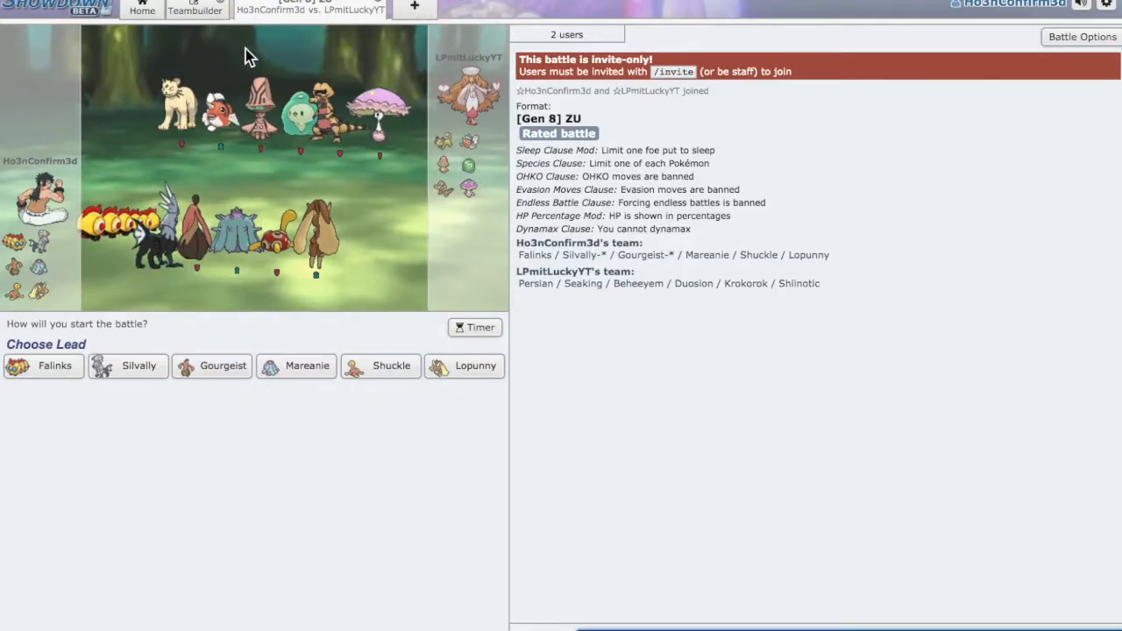
# Open the Teambuilder at team preview to view the Falinks, Silvally-Rock, Gourgeist and Mareanie sets.
pyautogui.click(195, 10)
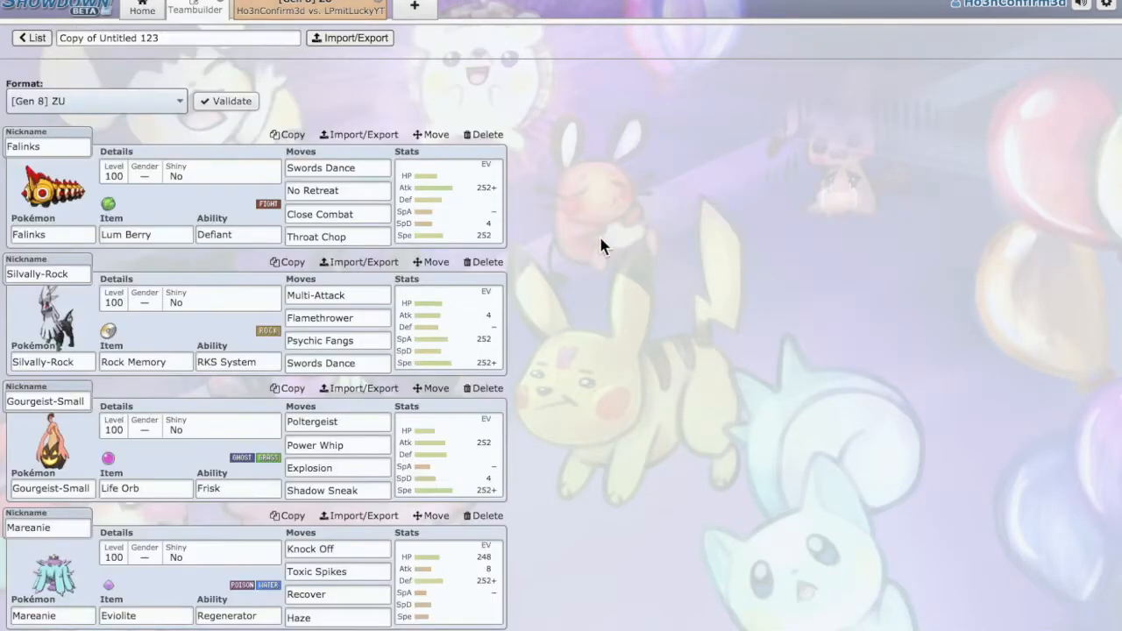
pyautogui.moveTo(346, 282)
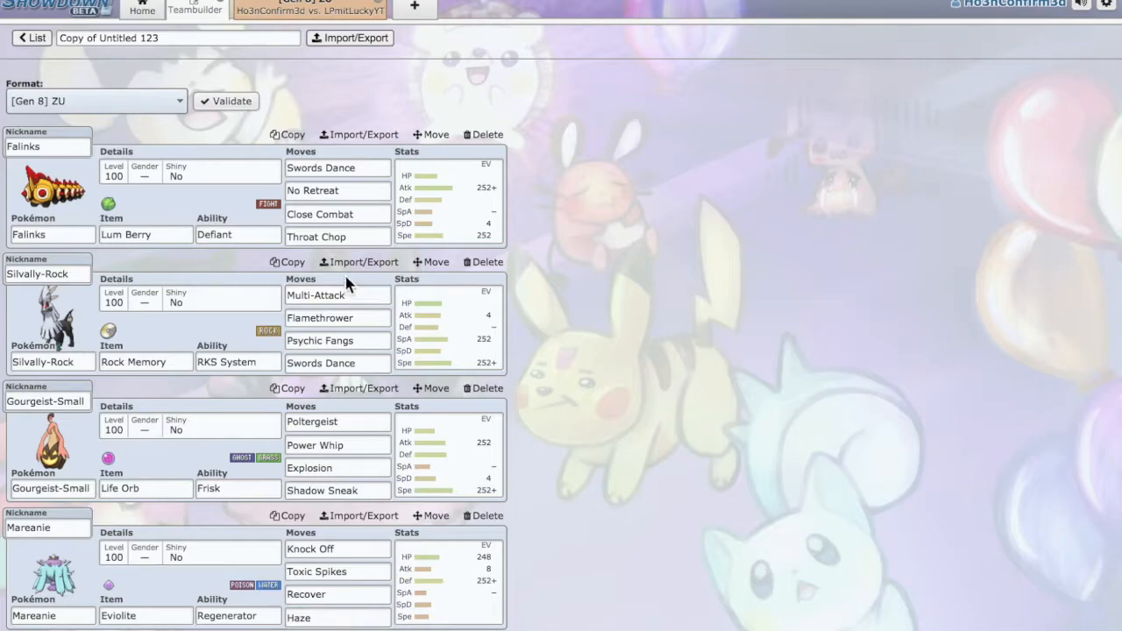
pyautogui.moveTo(597, 190)
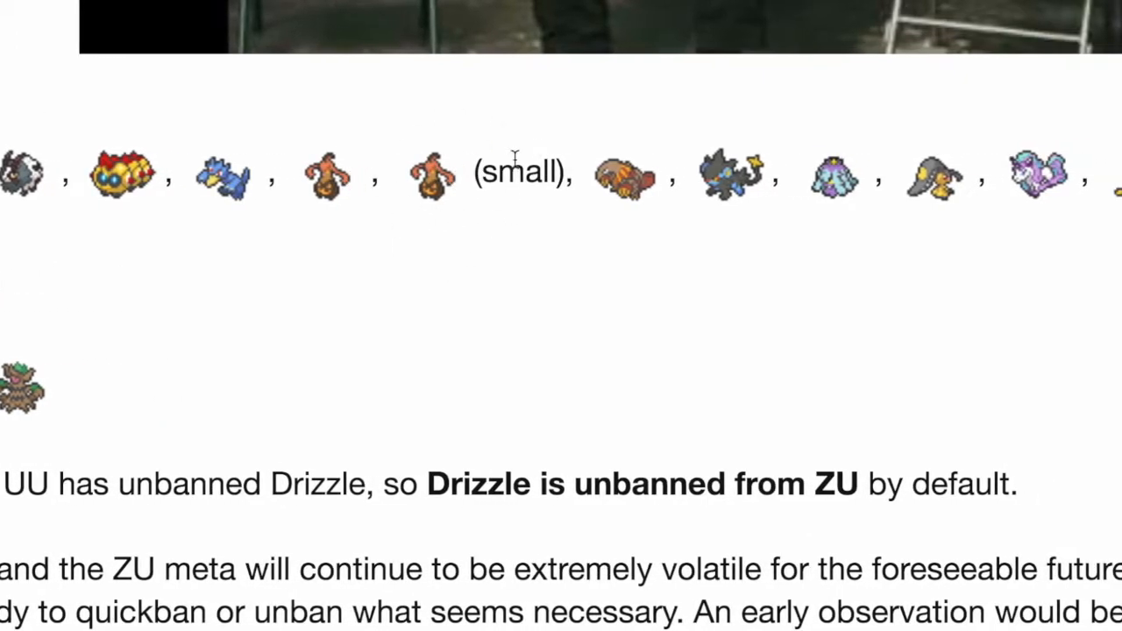
# Read the ZU November 1st shift post's new mons, unbans and lost mons.
pyautogui.hscroll(3)
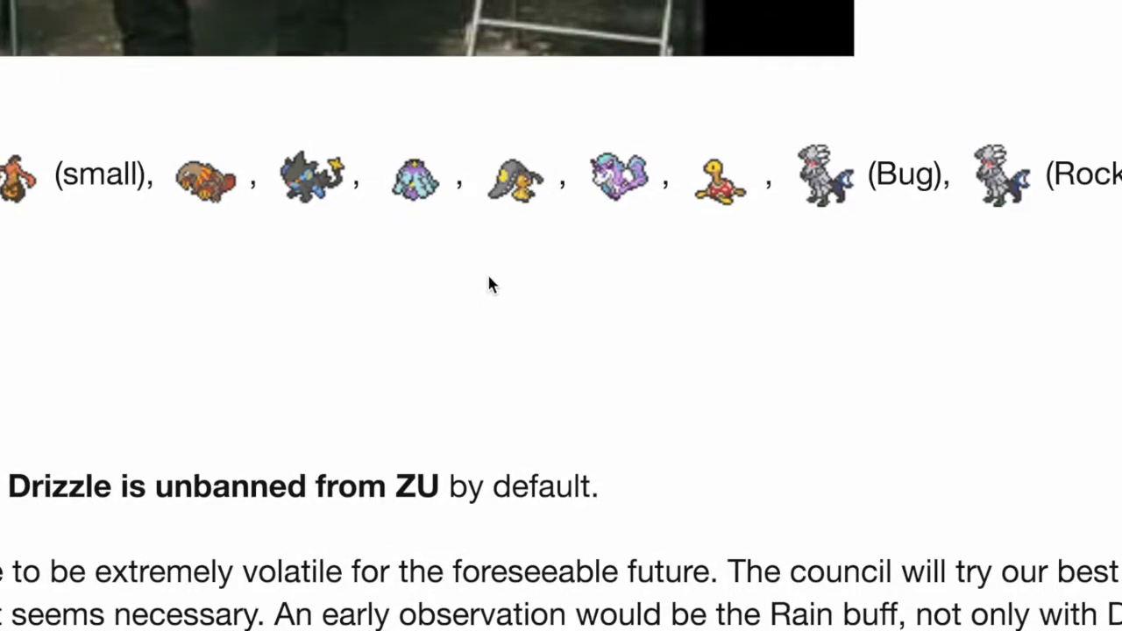
pyautogui.moveTo(561, 263)
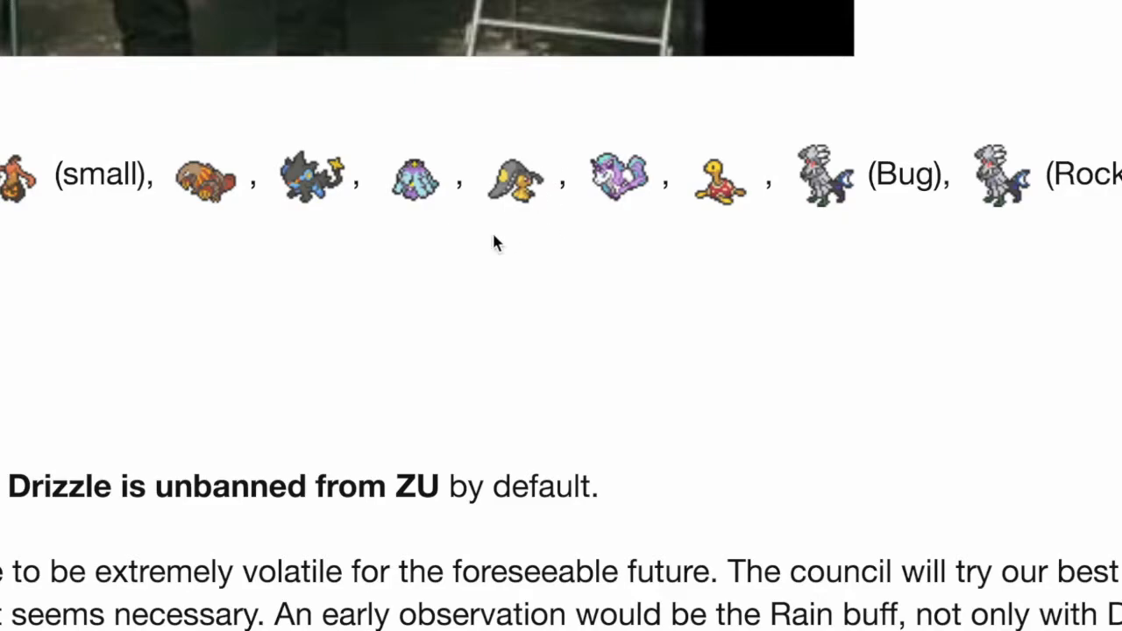
pyautogui.moveTo(522, 184)
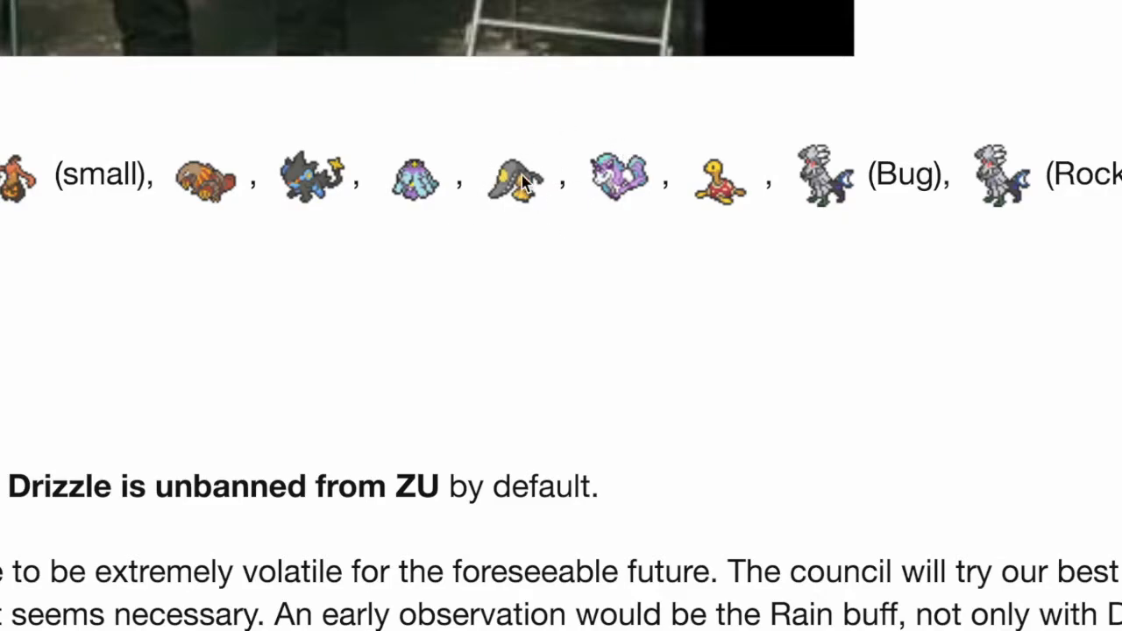
pyautogui.hscroll(3)
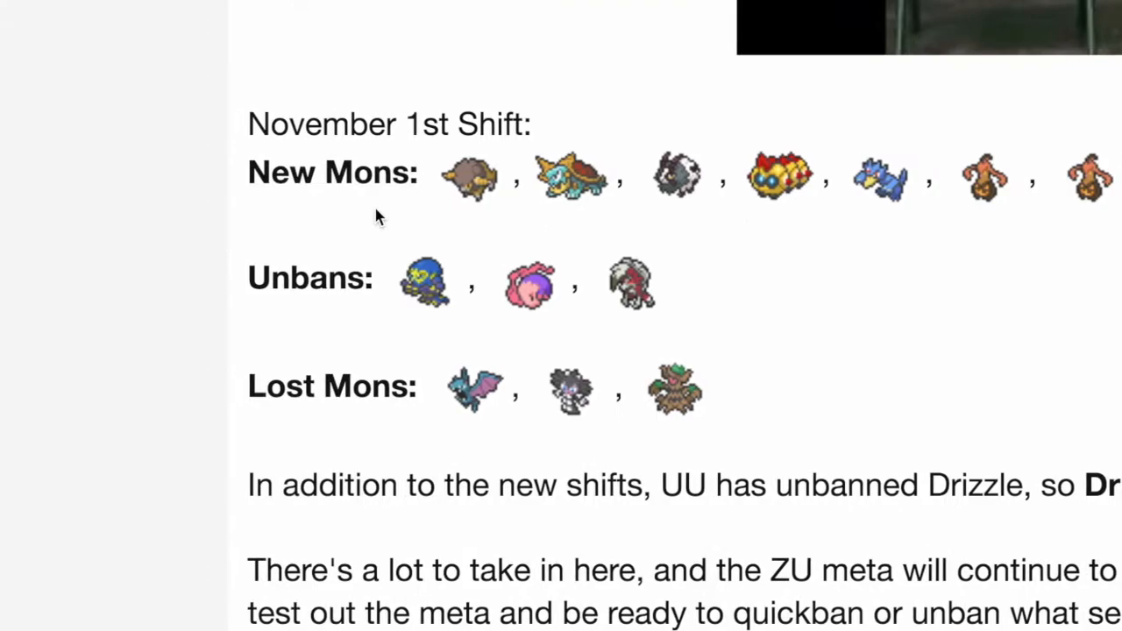
pyautogui.moveTo(640, 294)
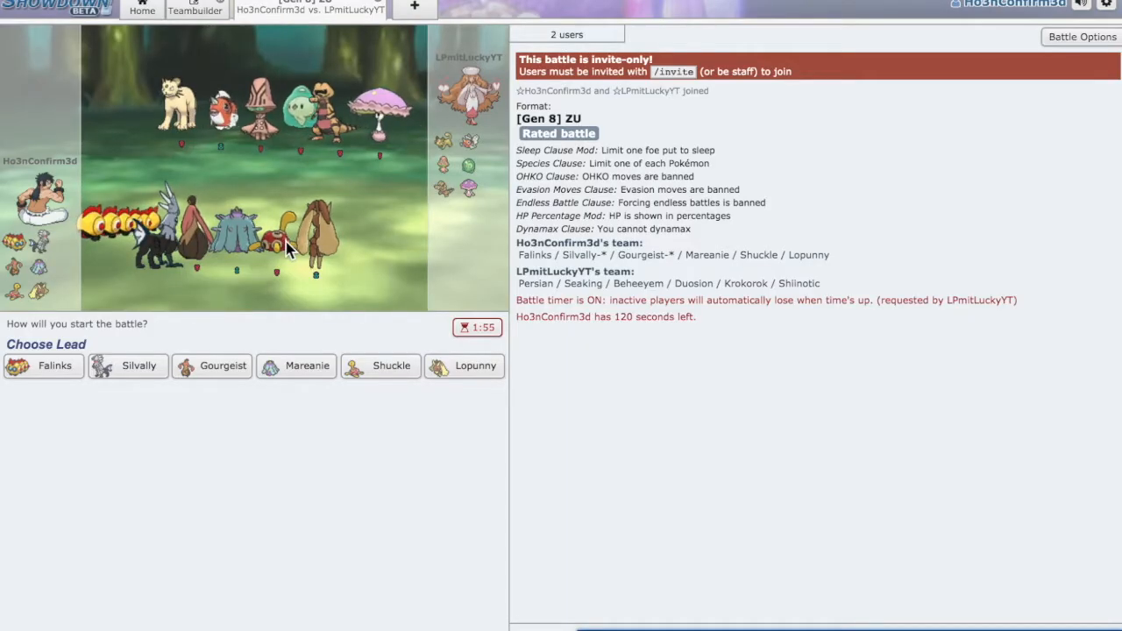
pyautogui.moveTo(380, 366)
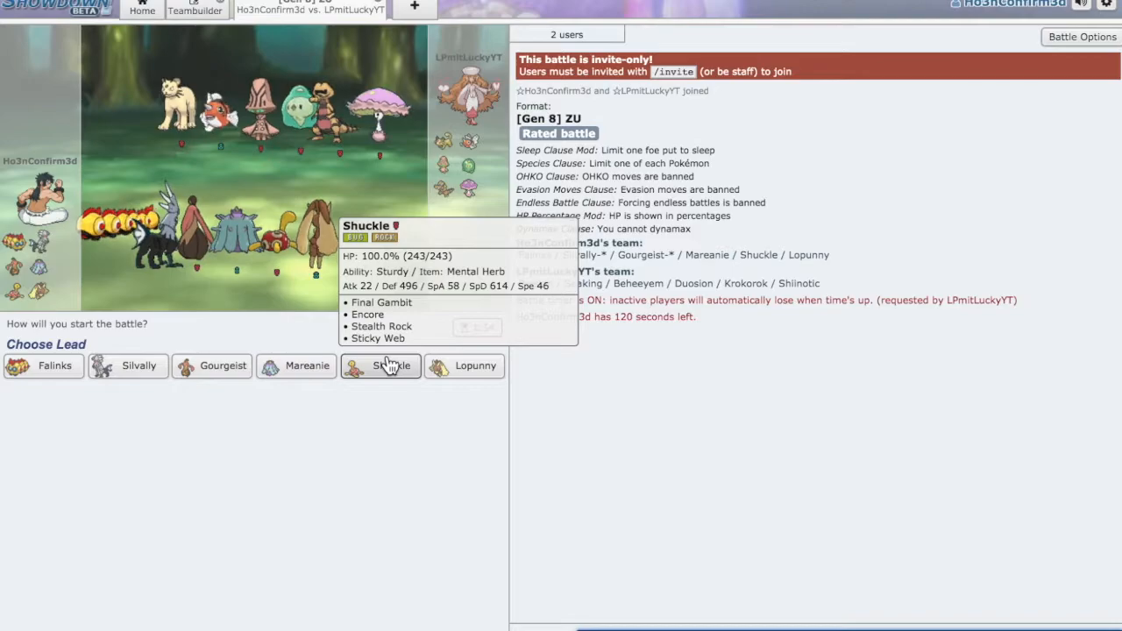
# Review the team's sets in the Teambuilder during team preview.
pyautogui.click(194, 10)
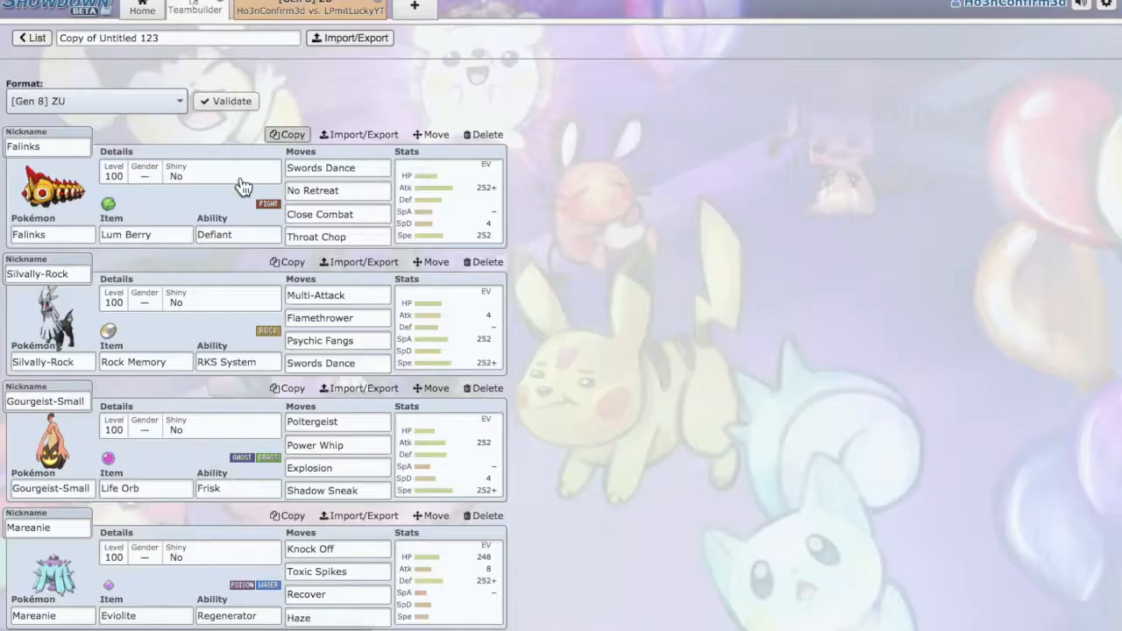
pyautogui.scroll(-3)
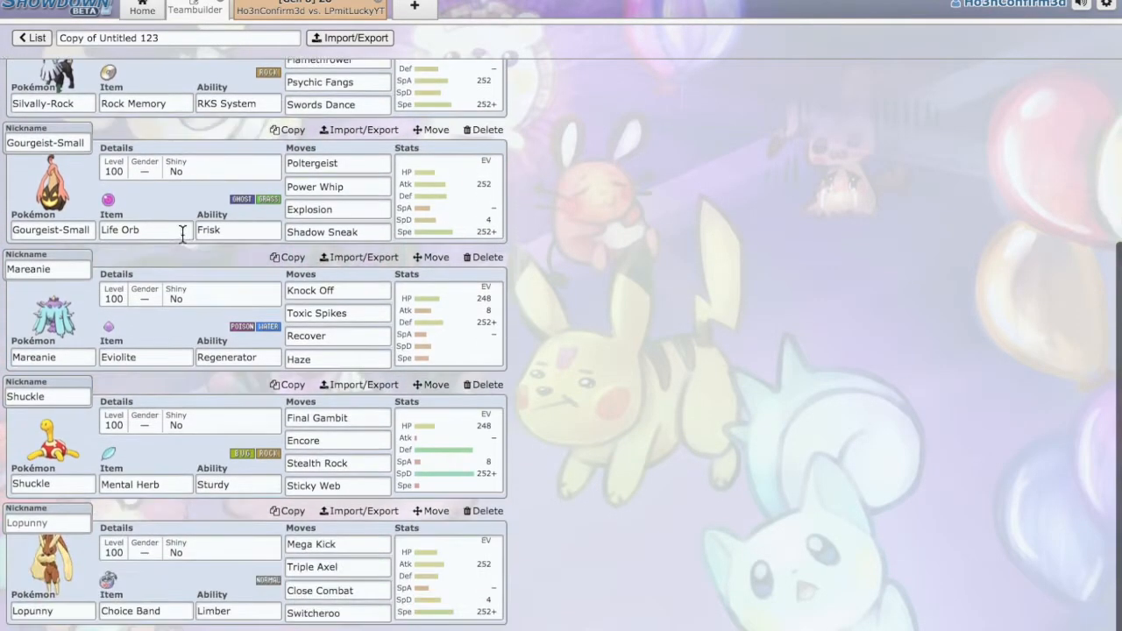
pyautogui.scroll(3)
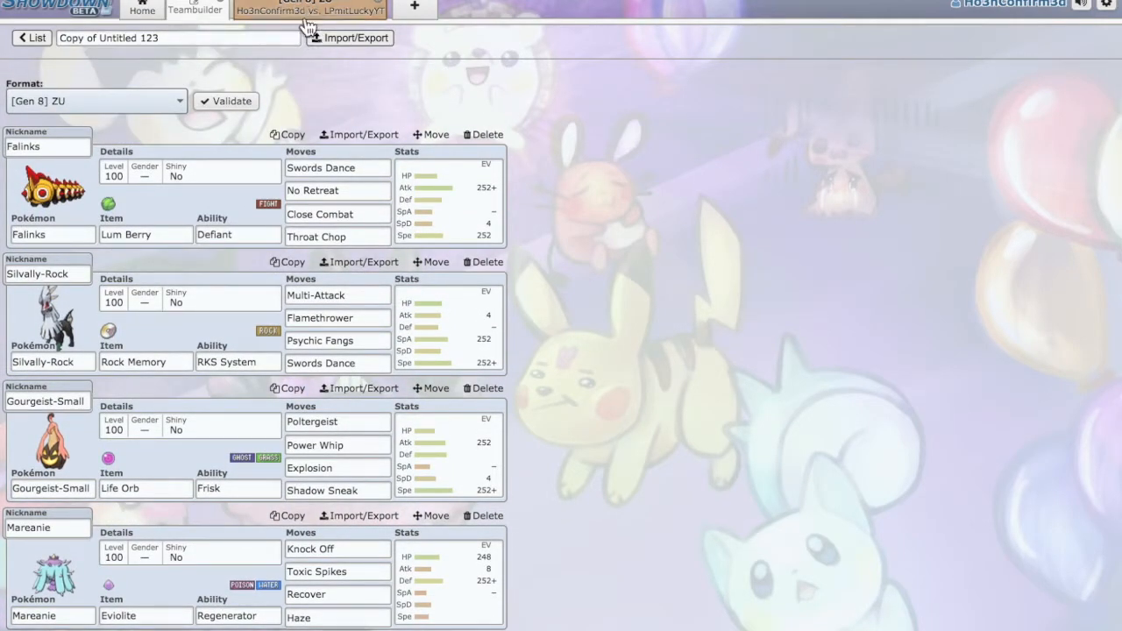
pyautogui.scroll(3)
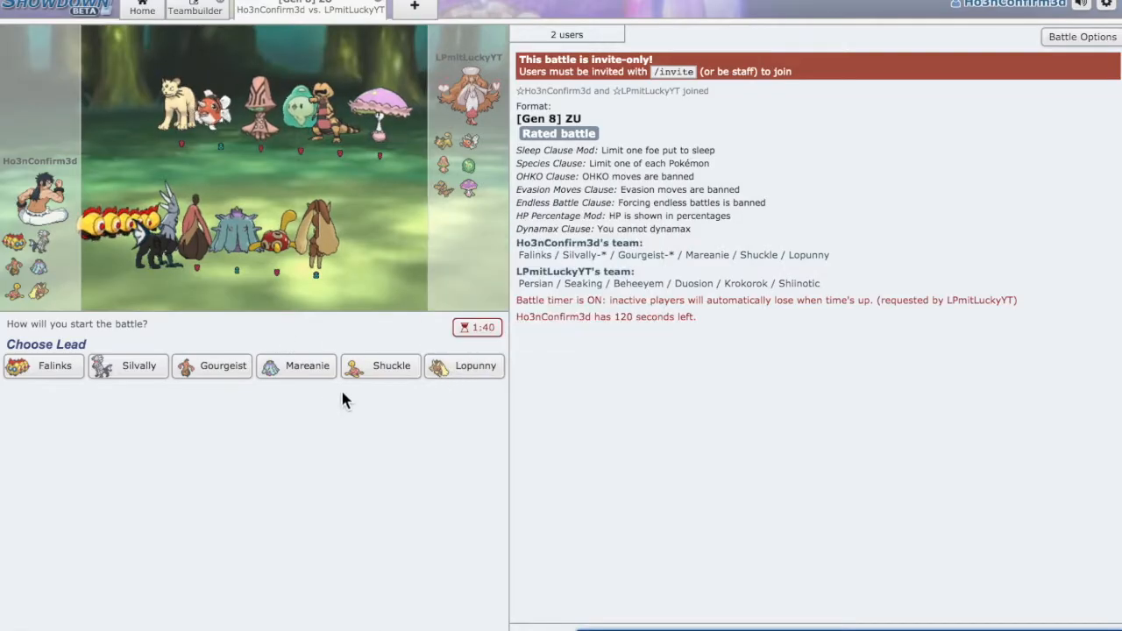
pyautogui.moveTo(381, 365)
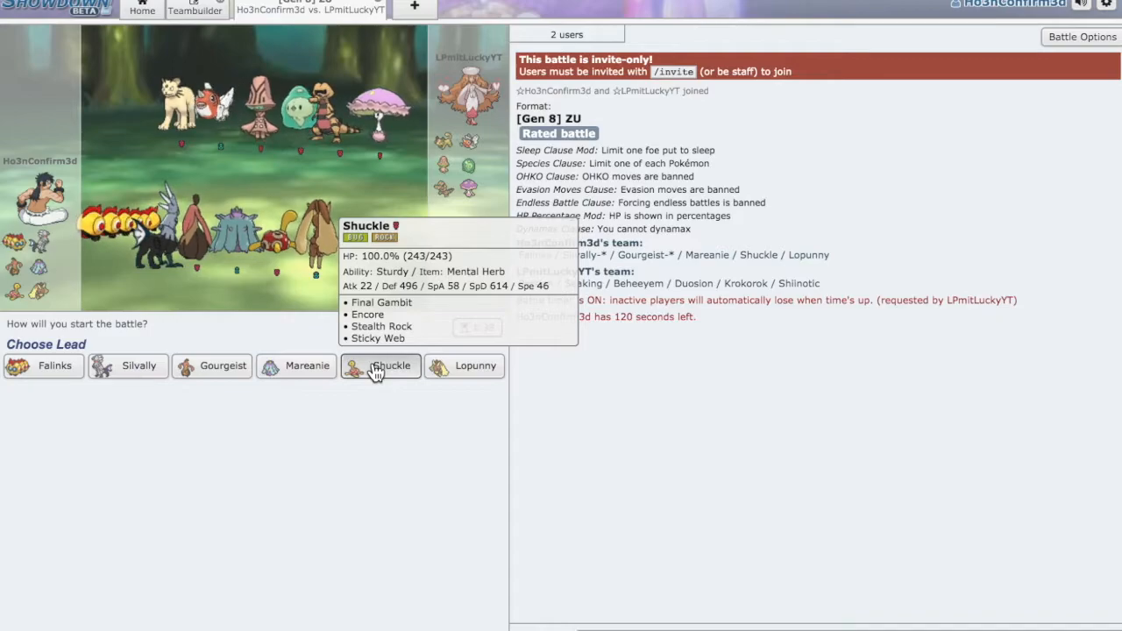
pyautogui.click(195, 10)
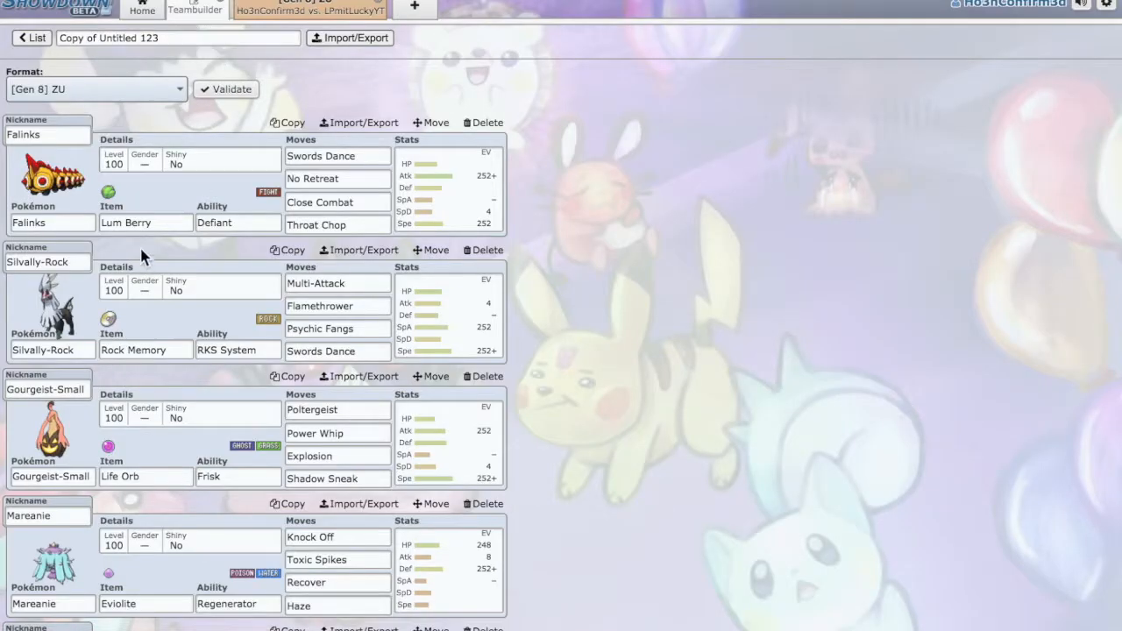
pyautogui.moveTo(154, 270)
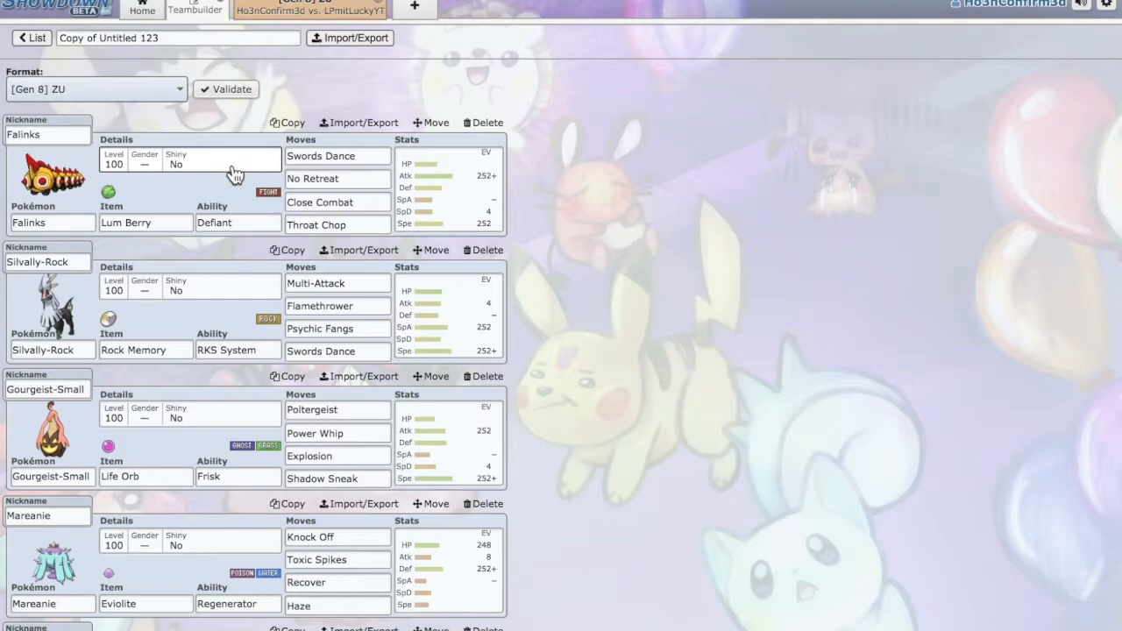
# Inspect Falinks's set: Swords Dance, No Retreat, Close Combat and Throat Chop.
pyautogui.click(338, 155)
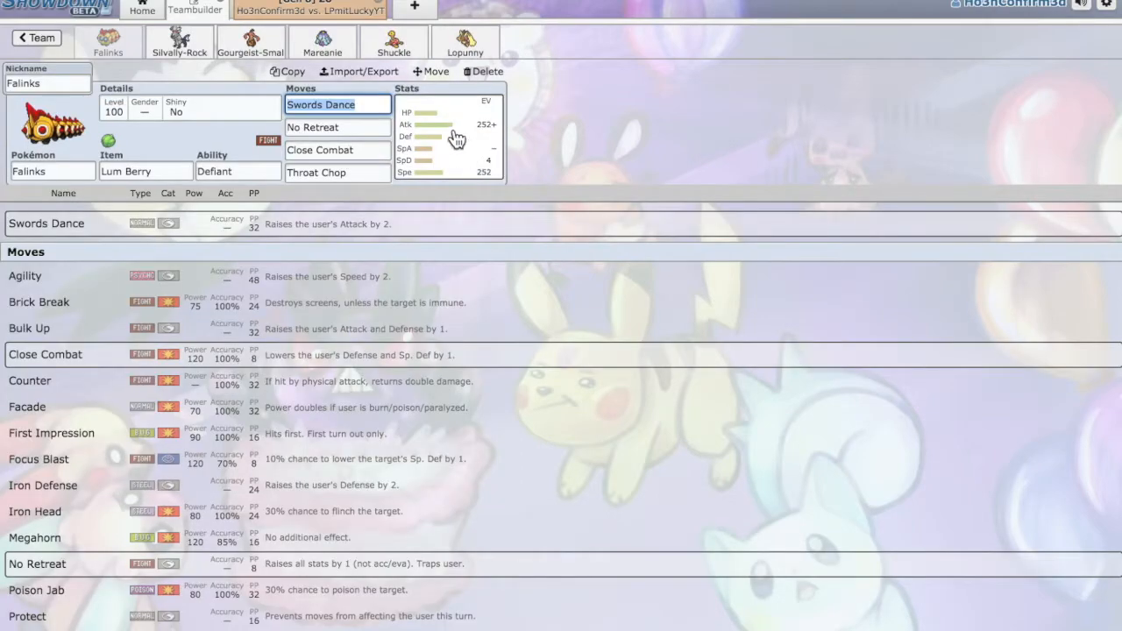
pyautogui.moveTo(416, 101)
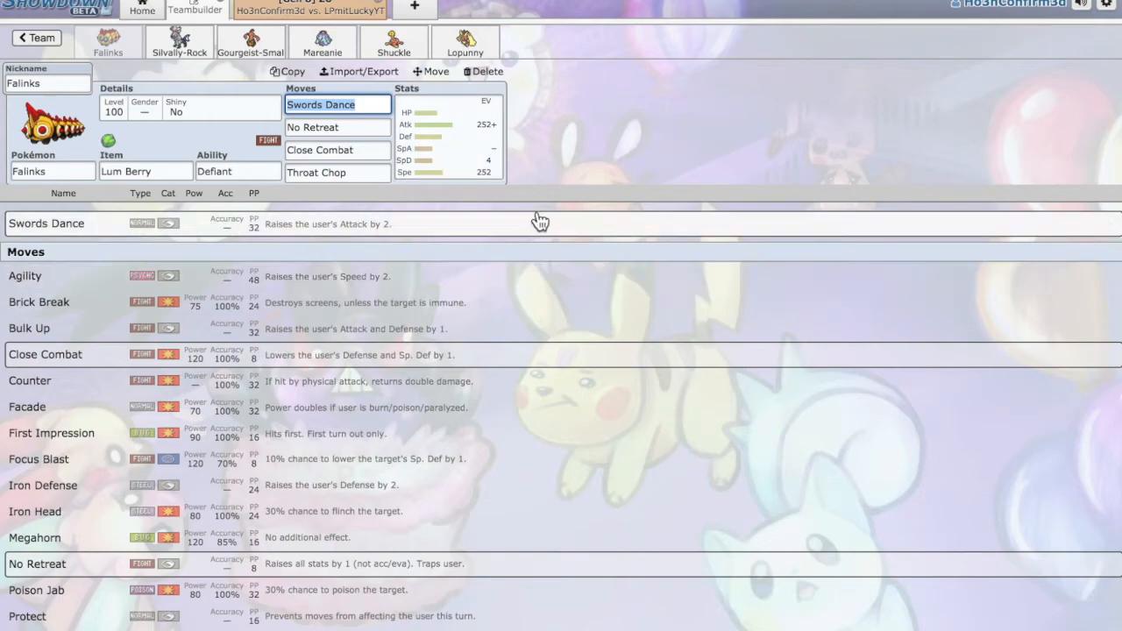
pyautogui.moveTo(436, 152)
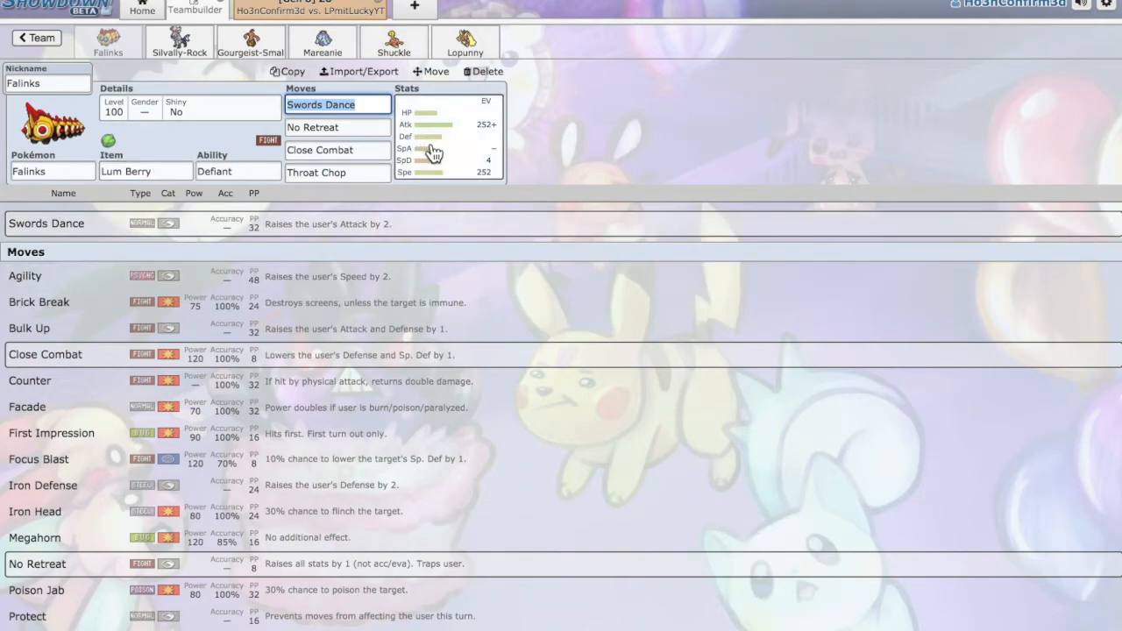
pyautogui.moveTo(389, 226)
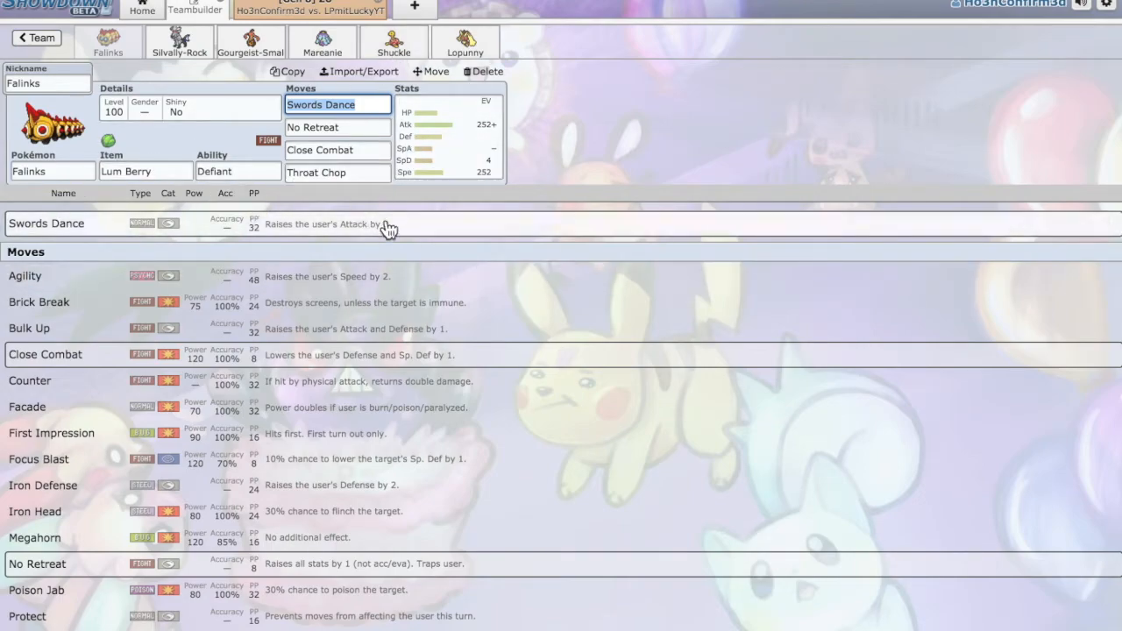
pyautogui.moveTo(412, 214)
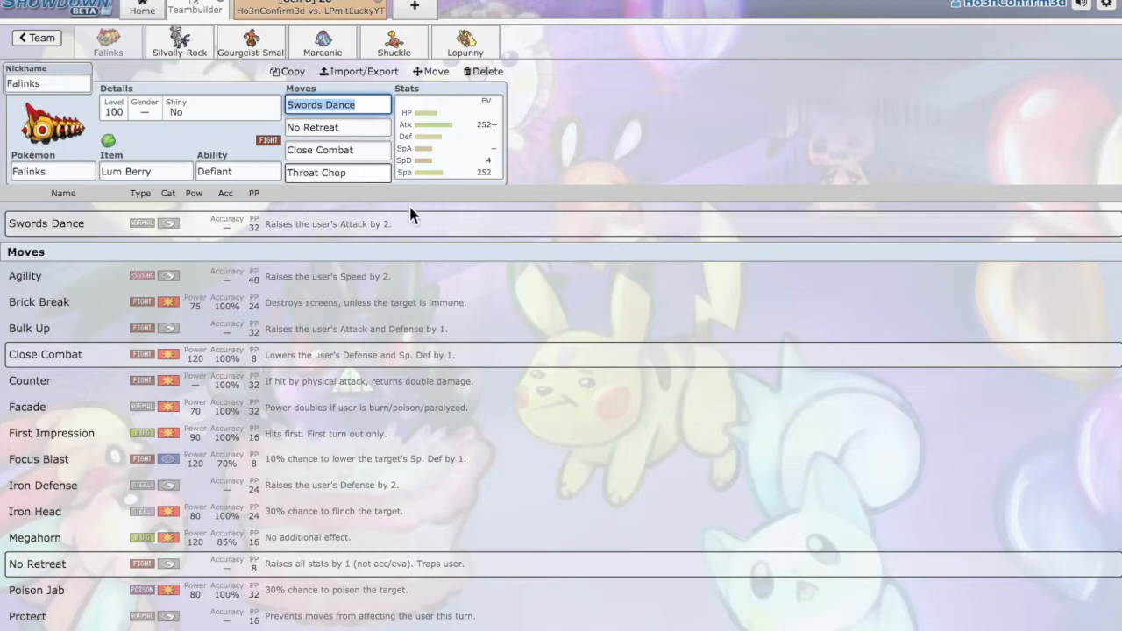
pyautogui.click(338, 172)
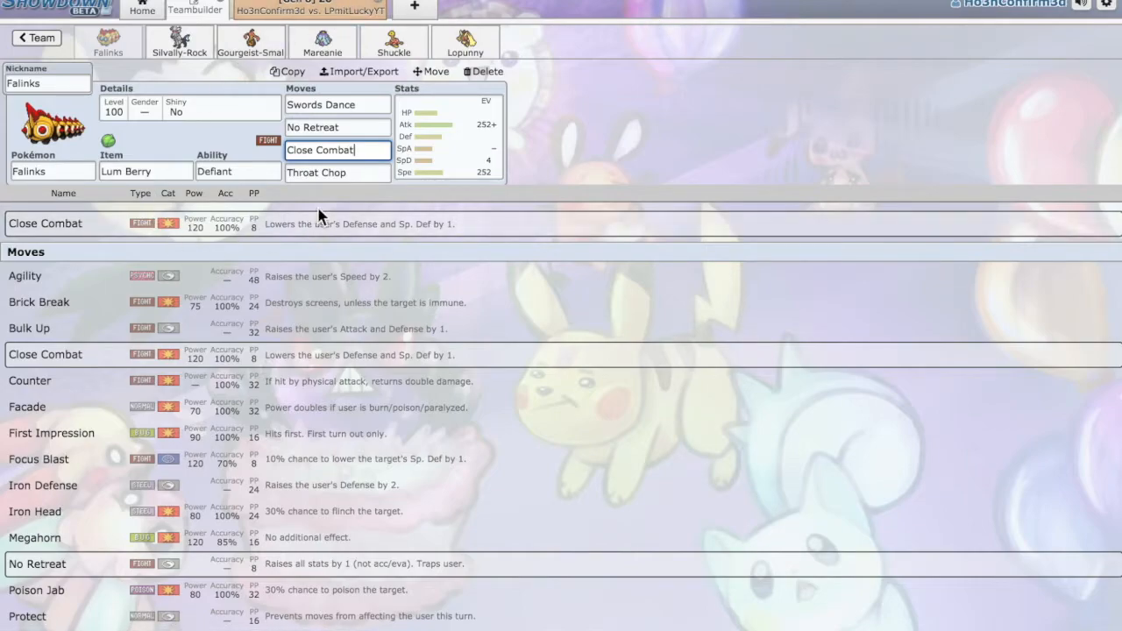
pyautogui.scroll(-3)
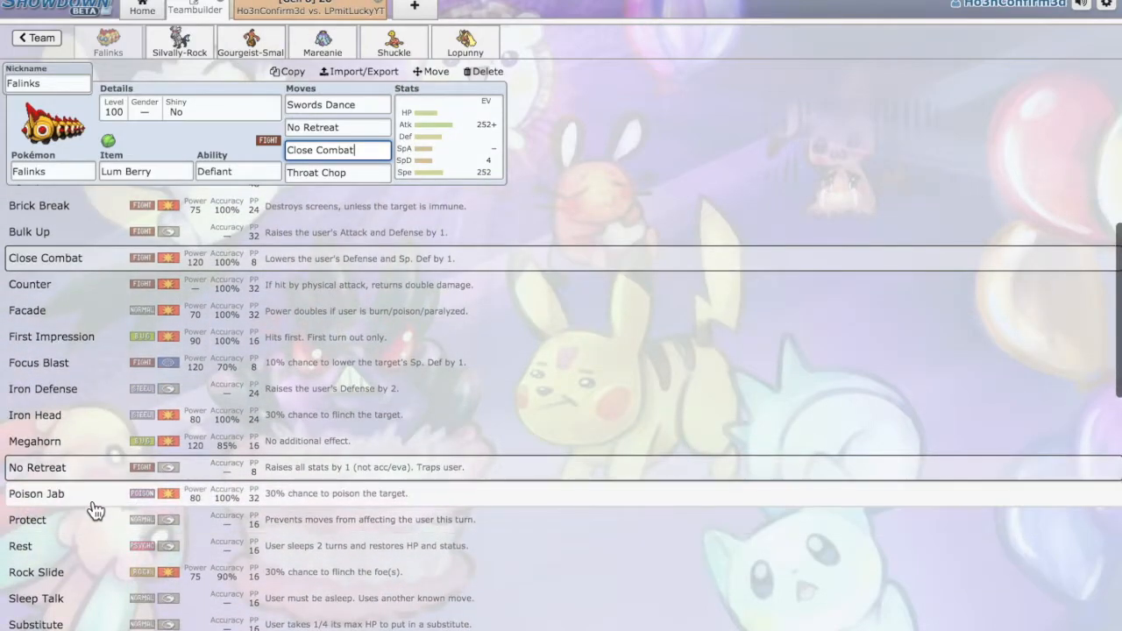
pyautogui.scroll(-3)
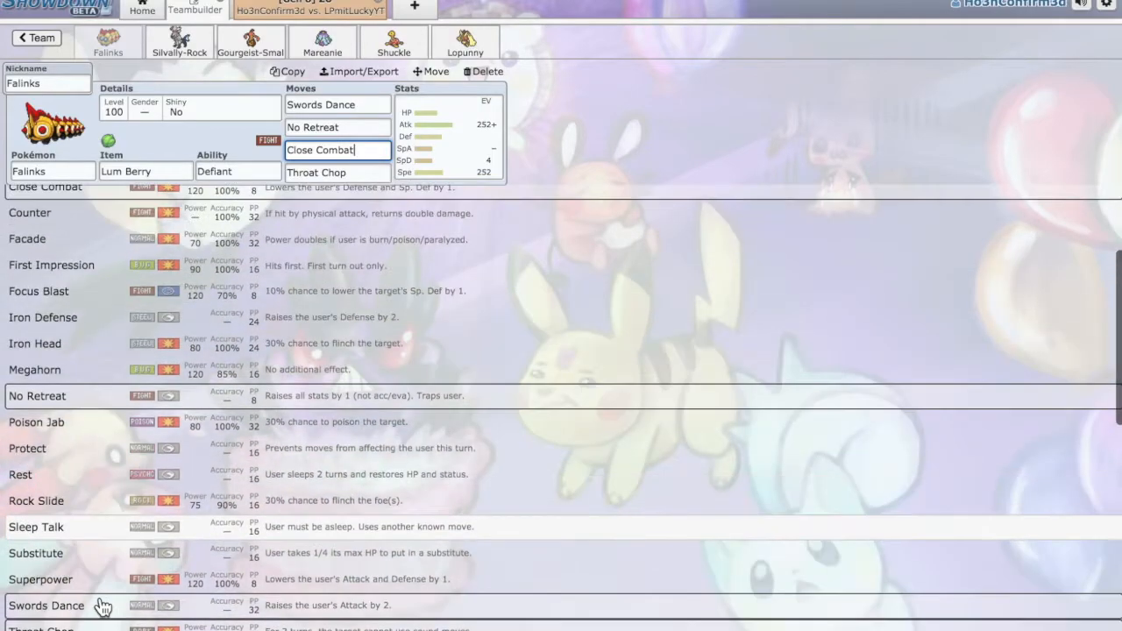
pyautogui.scroll(-3)
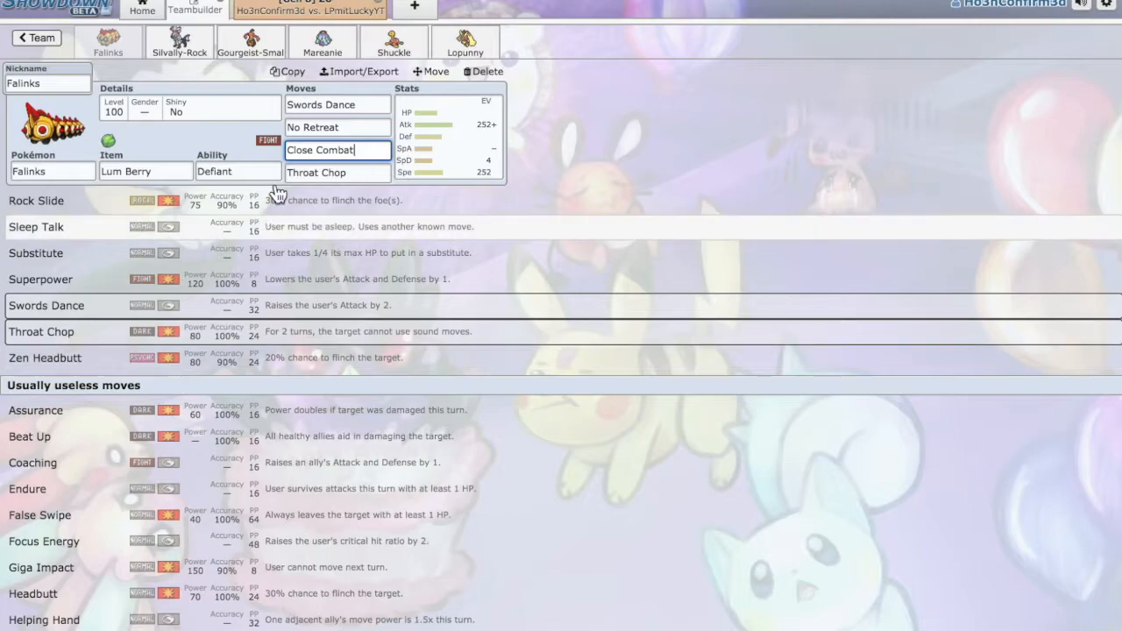
pyautogui.moveTo(79, 123)
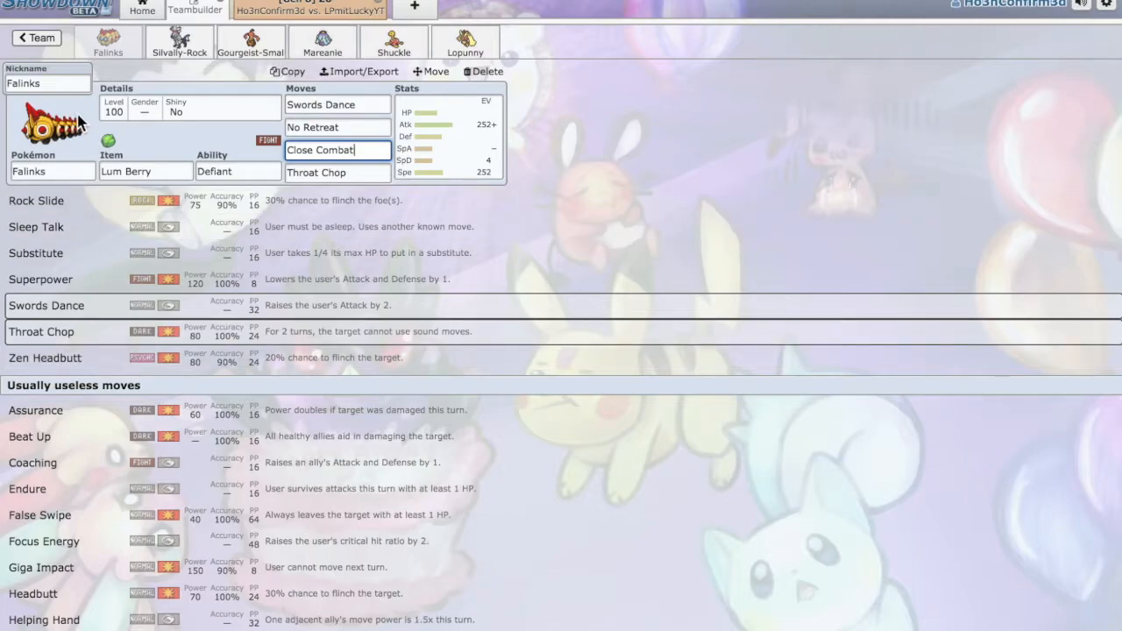
pyautogui.moveTo(307, 305)
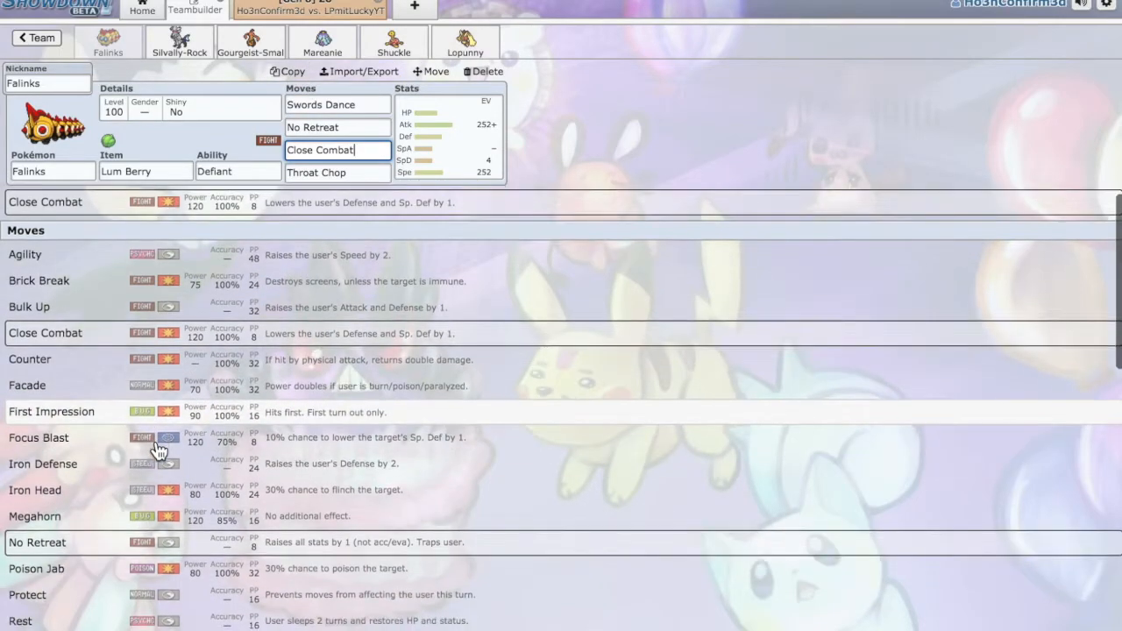
pyautogui.scroll(-3)
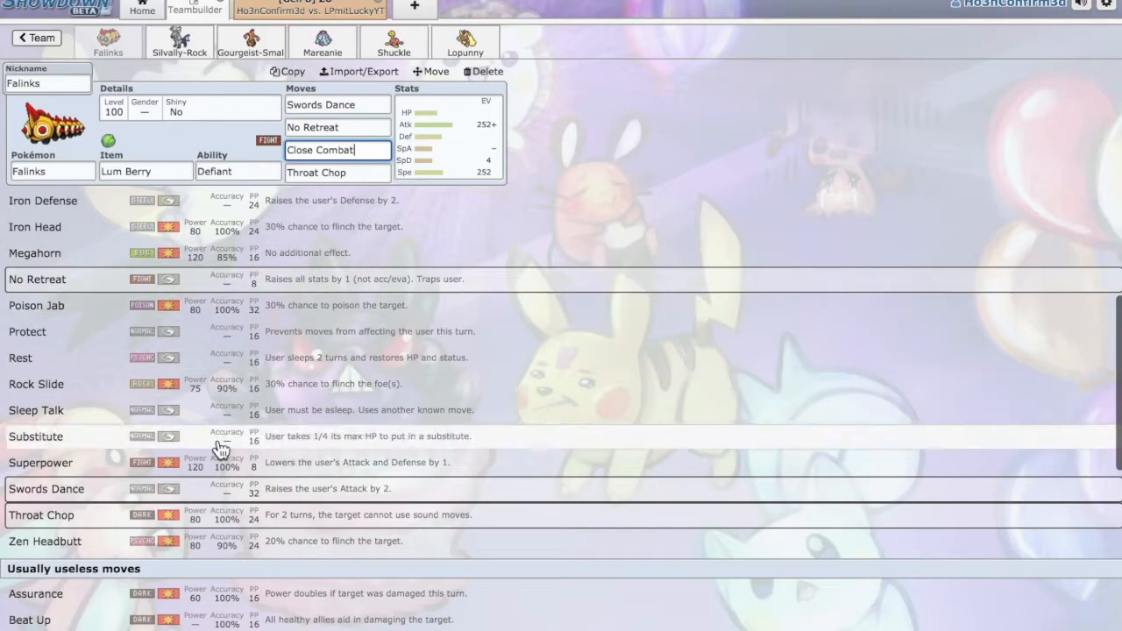
pyautogui.scroll(-3)
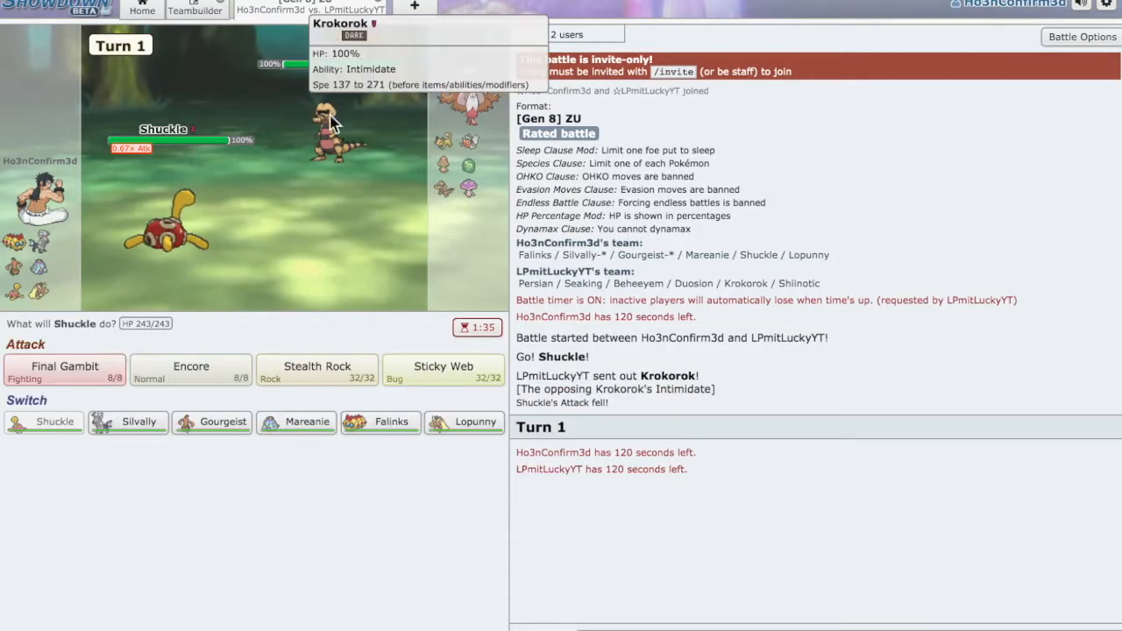
pyautogui.moveTo(567, 114)
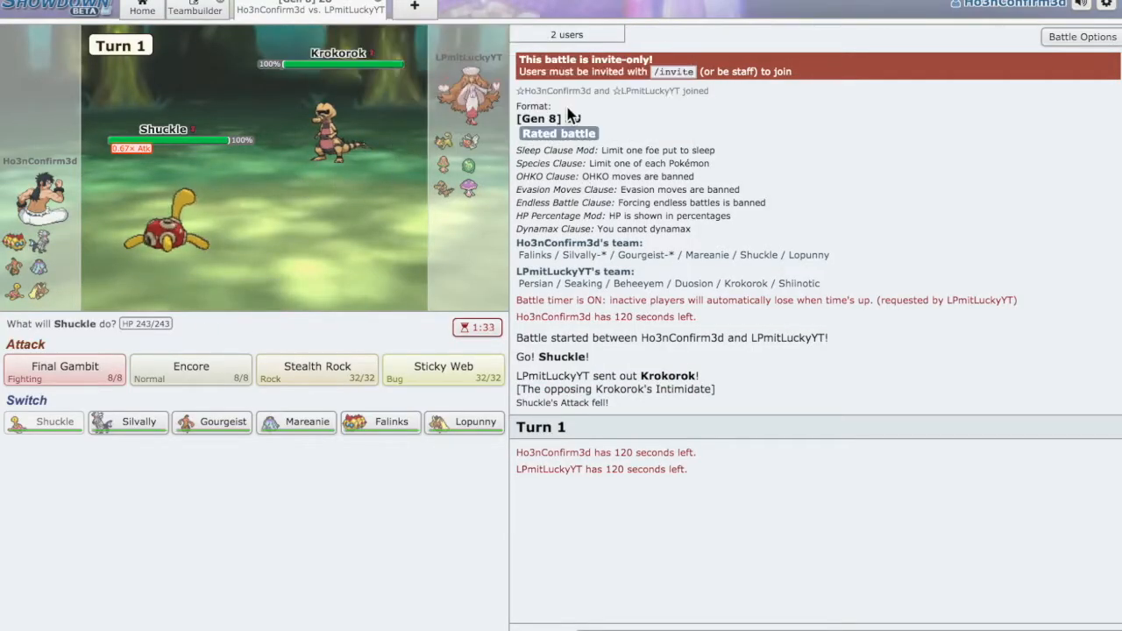
pyautogui.moveTo(443, 372)
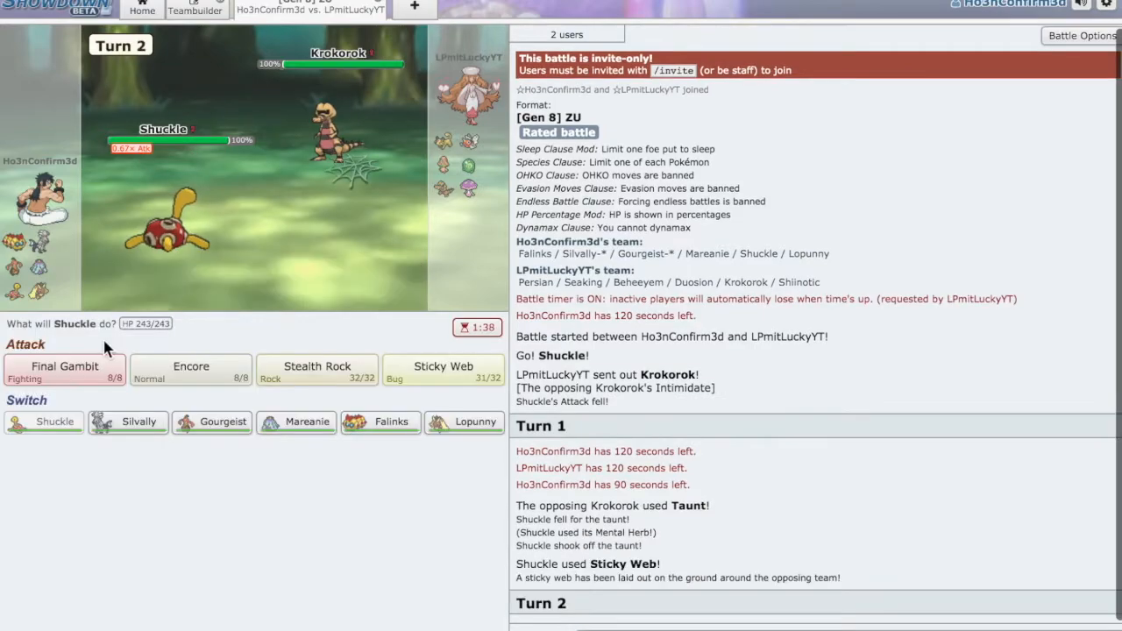
pyautogui.moveTo(64, 368)
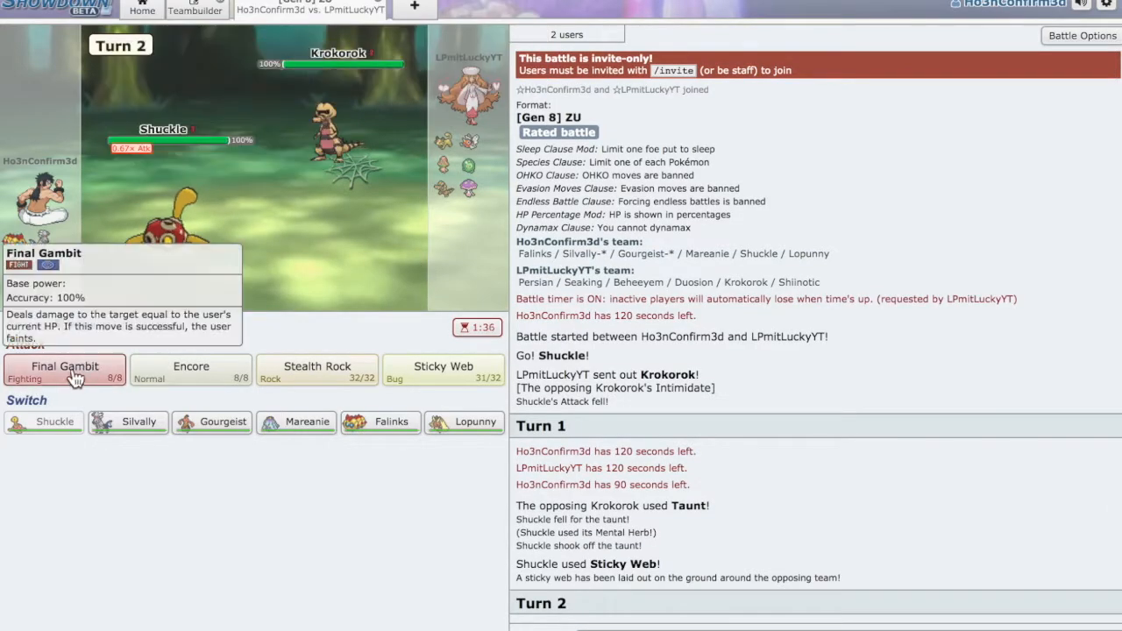
# Use Shuckle's Final Gambit on Krokorok, then send in Lopunny as the replacement.
pyautogui.click(64, 366)
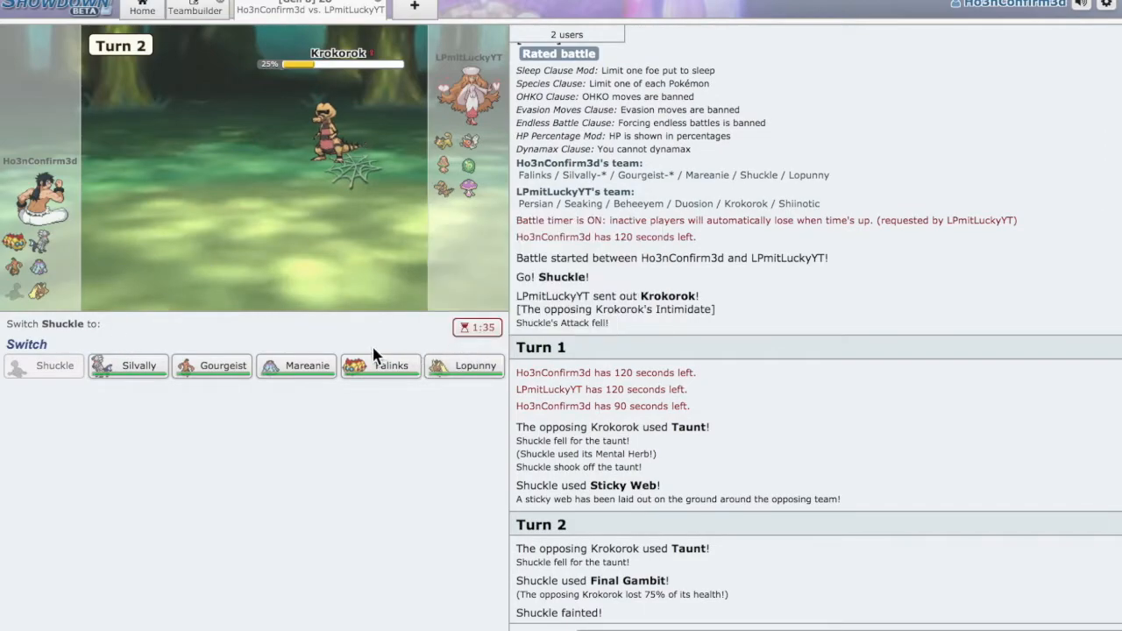
pyautogui.moveTo(222, 366)
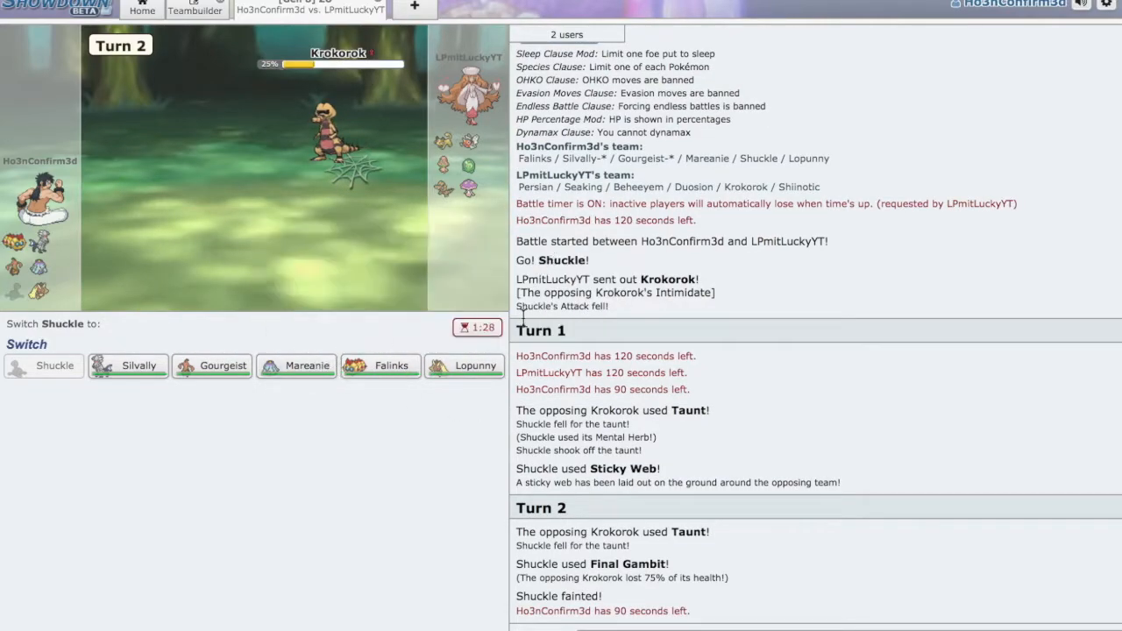
pyautogui.click(463, 366)
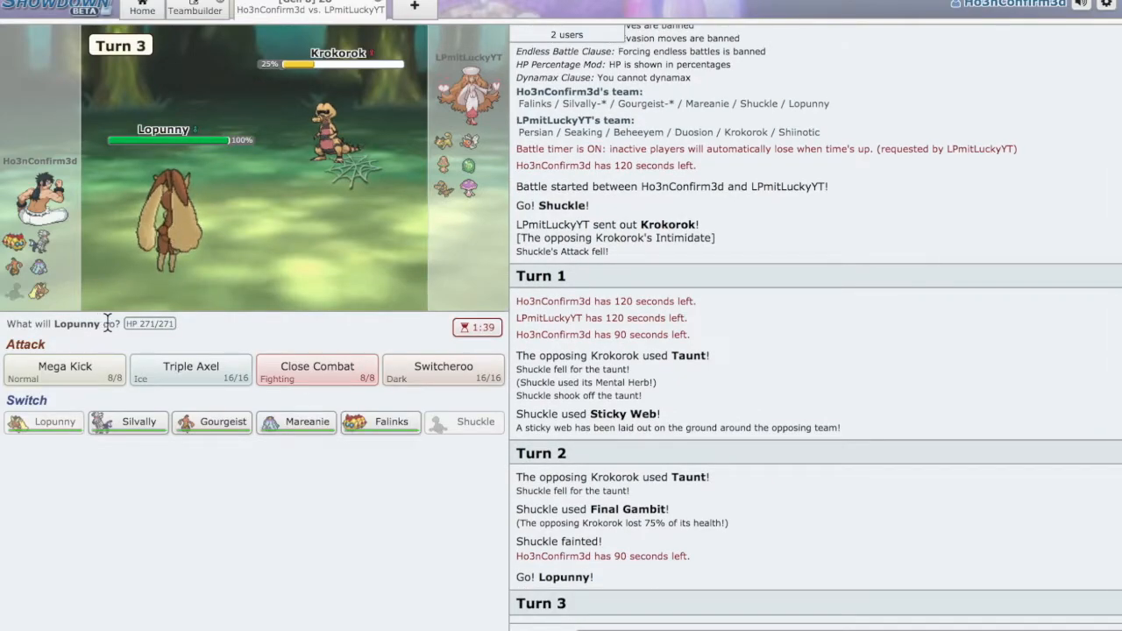
pyautogui.moveTo(36, 241)
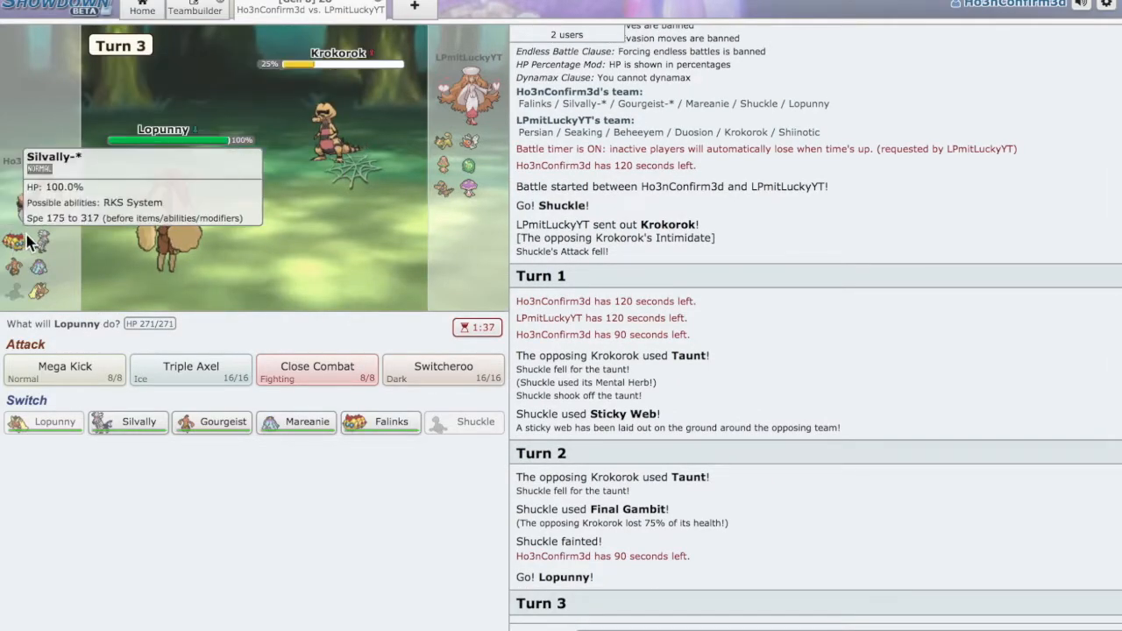
pyautogui.moveTo(267, 235)
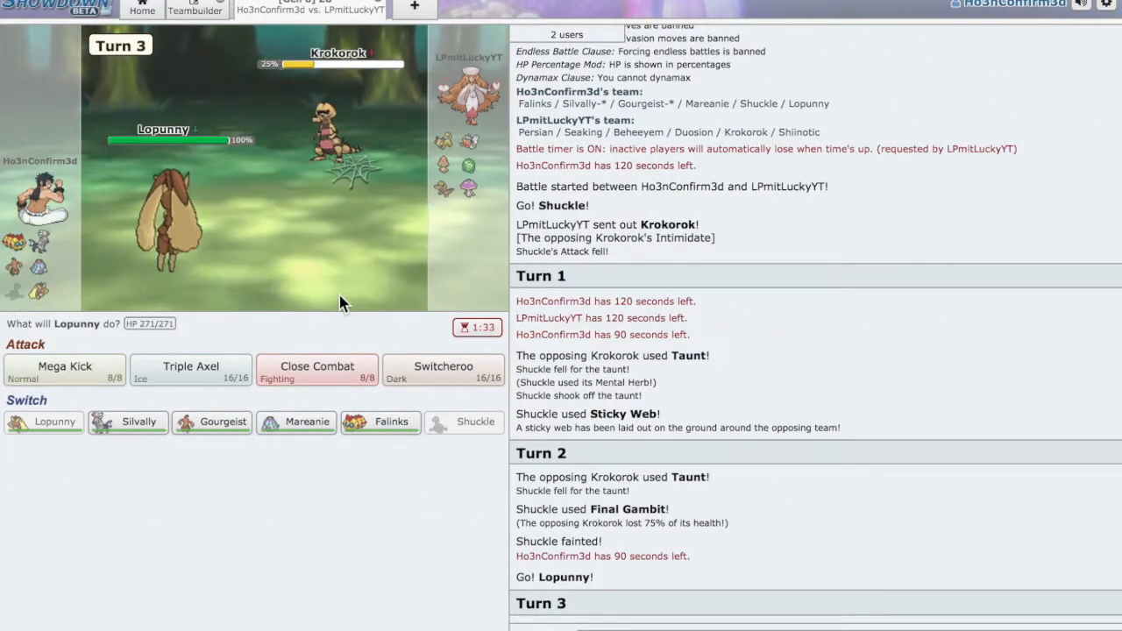
pyautogui.moveTo(317, 367)
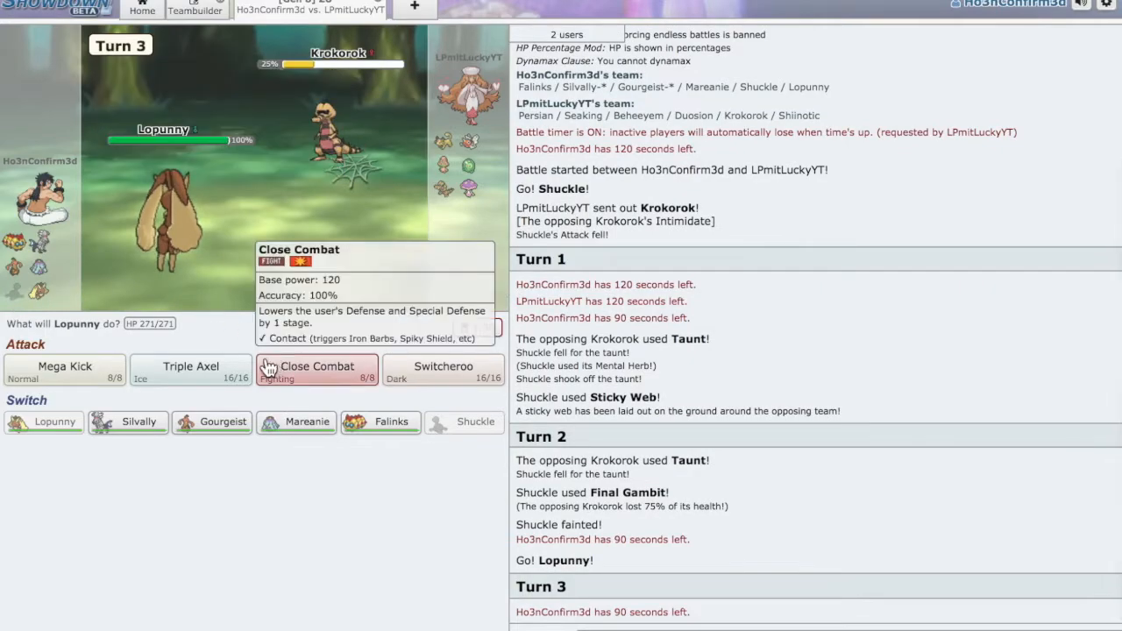
pyautogui.moveTo(190, 372)
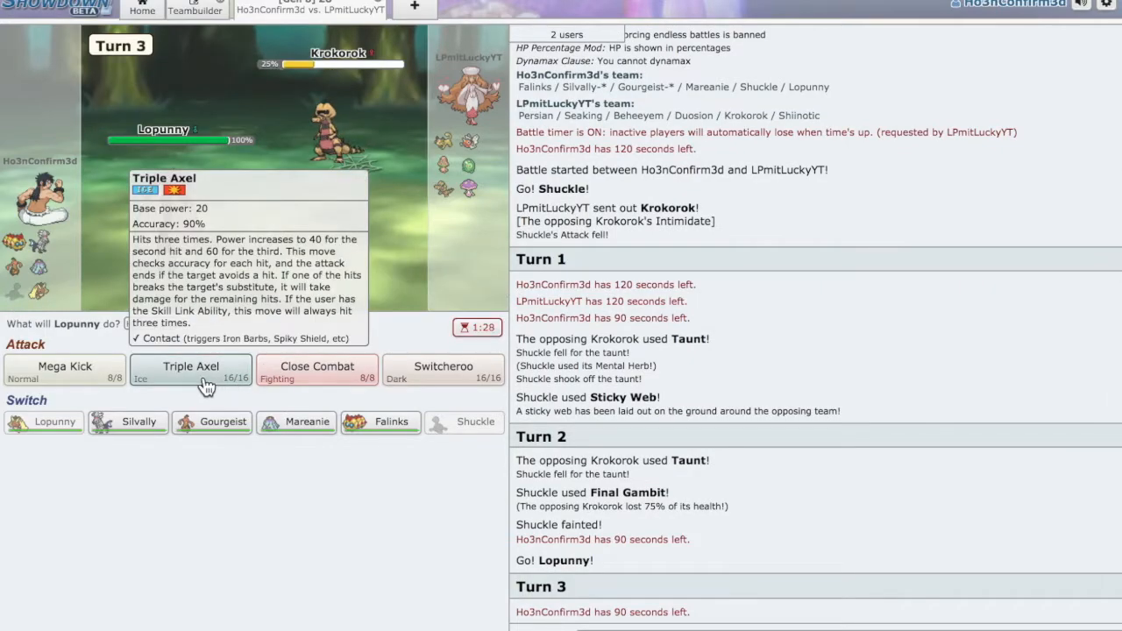
# Knock out Krokorok with Lopunny's Triple Axel and skip the turn animation.
pyautogui.click(190, 367)
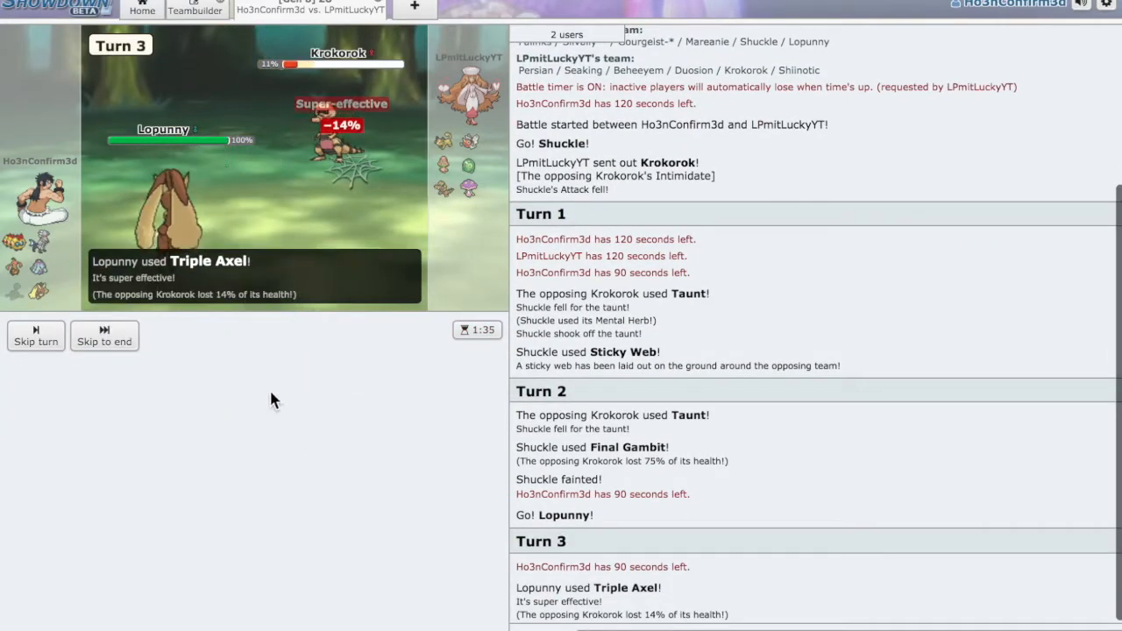
pyautogui.click(104, 336)
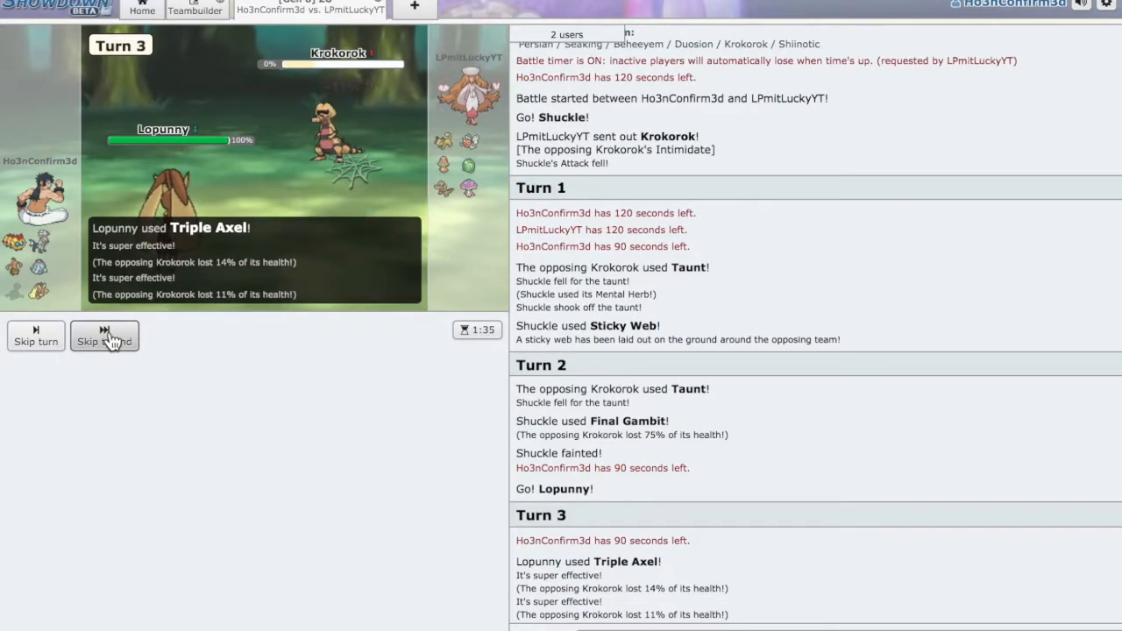
pyautogui.click(105, 337)
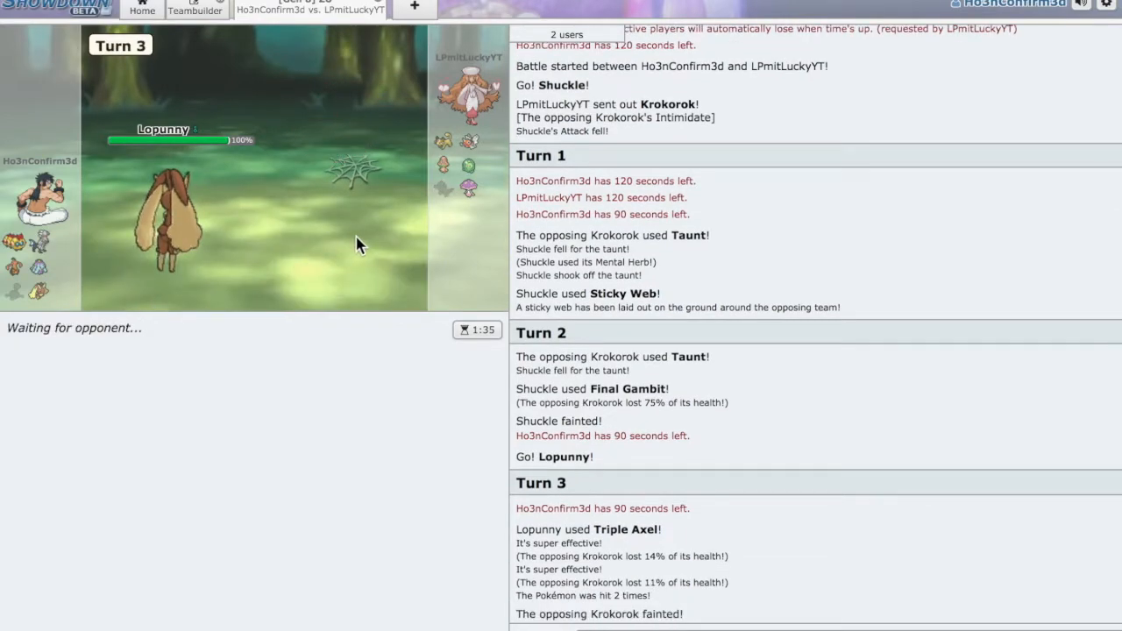
pyautogui.moveTo(151, 319)
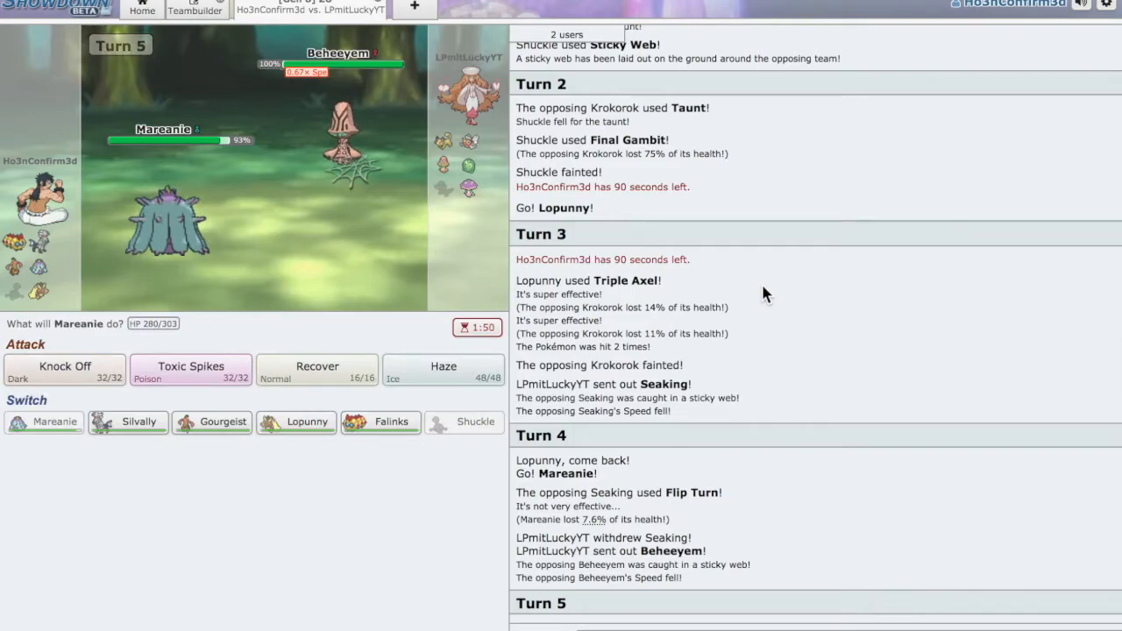
pyautogui.moveTo(631, 258)
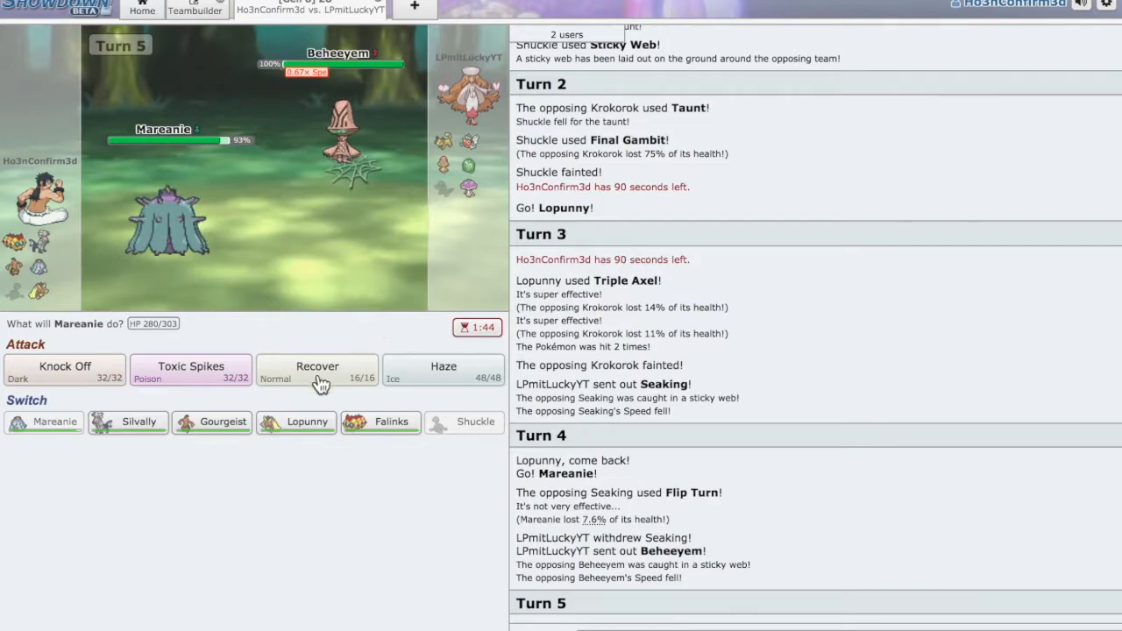
pyautogui.moveTo(181, 381)
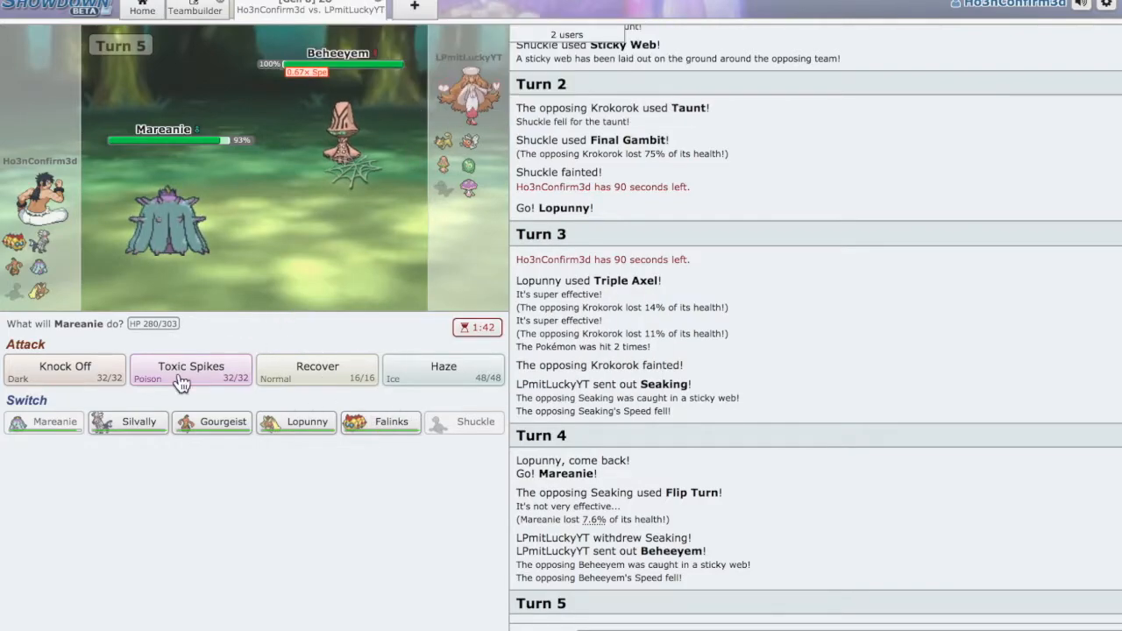
# Switch Mareanie out for Silvally, then knock out Shiinotic with Gourgeist's Poltergeist.
pyautogui.click(127, 421)
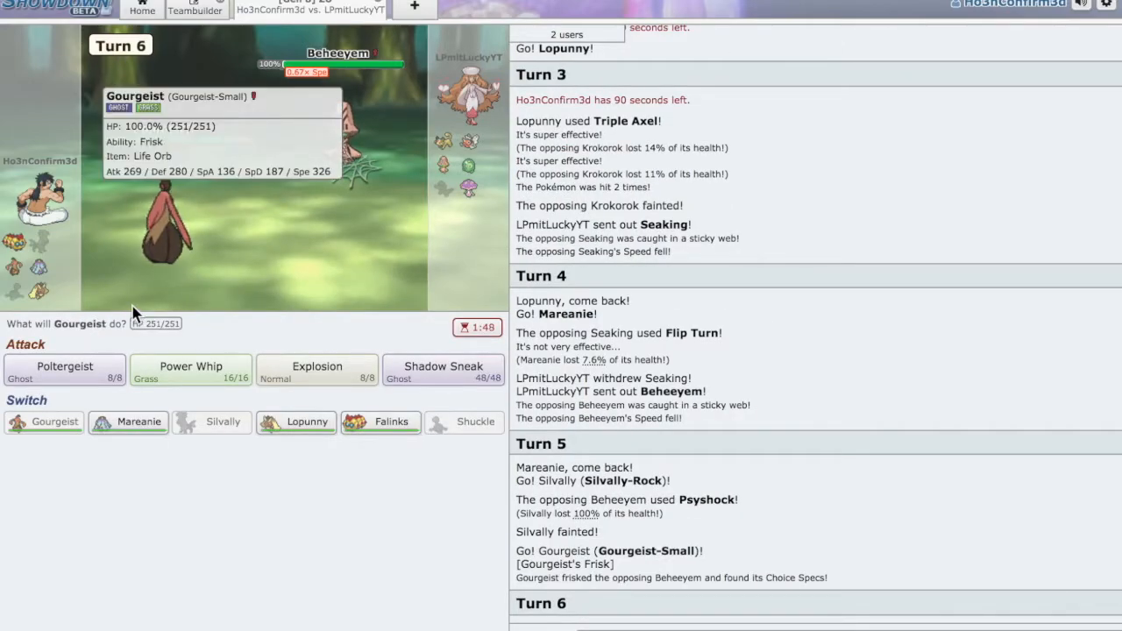
pyautogui.moveTo(455, 141)
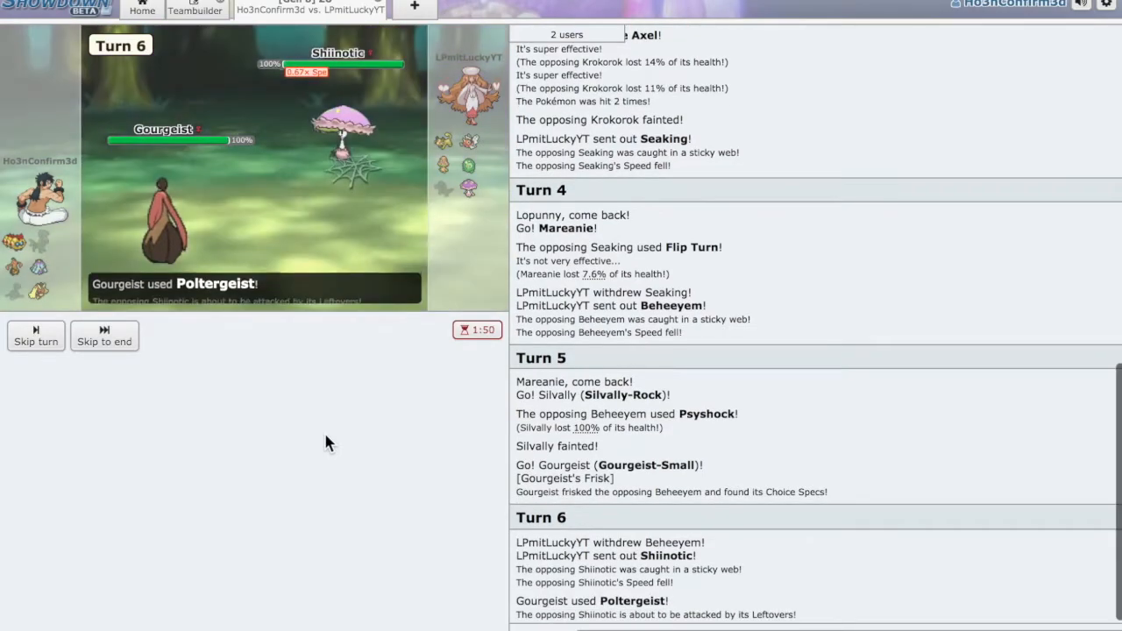
pyautogui.click(104, 336)
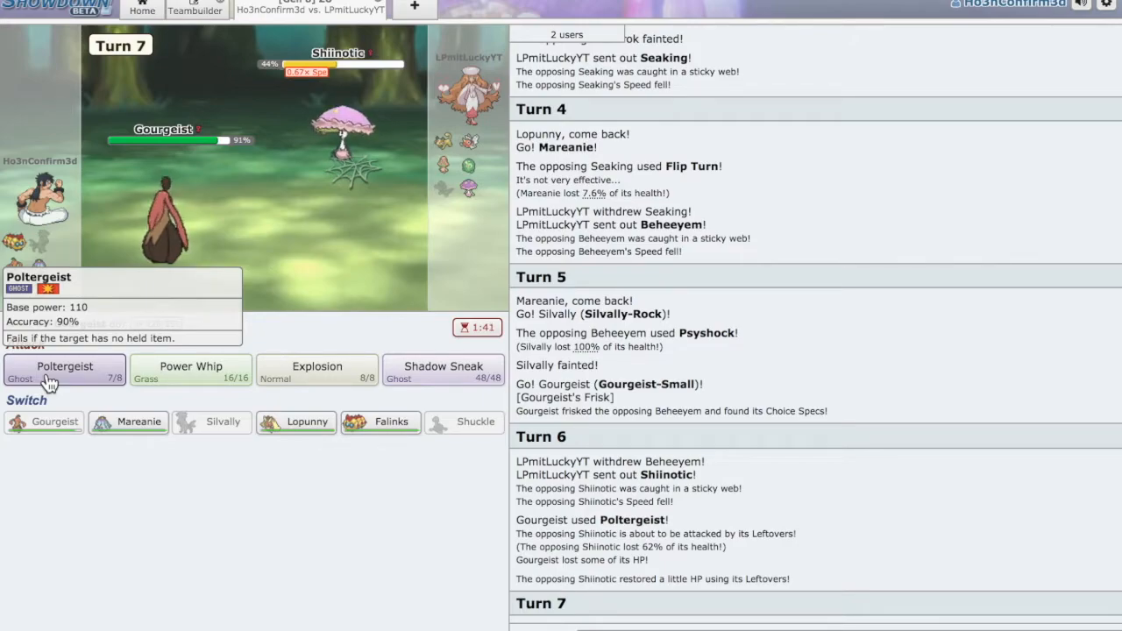
pyautogui.click(64, 367)
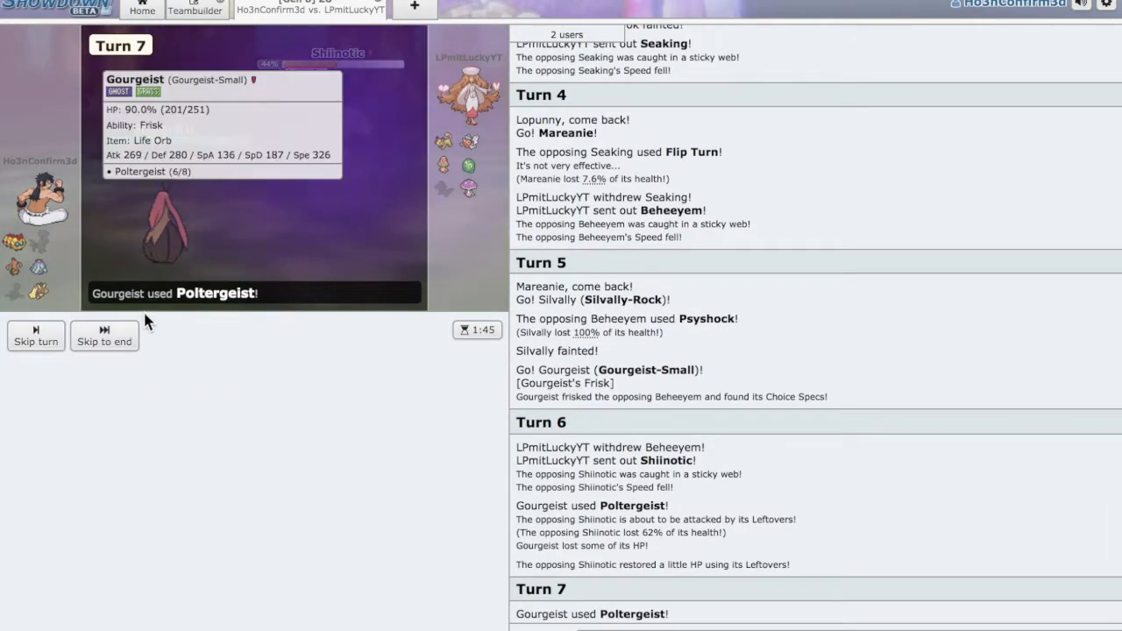
pyautogui.click(104, 336)
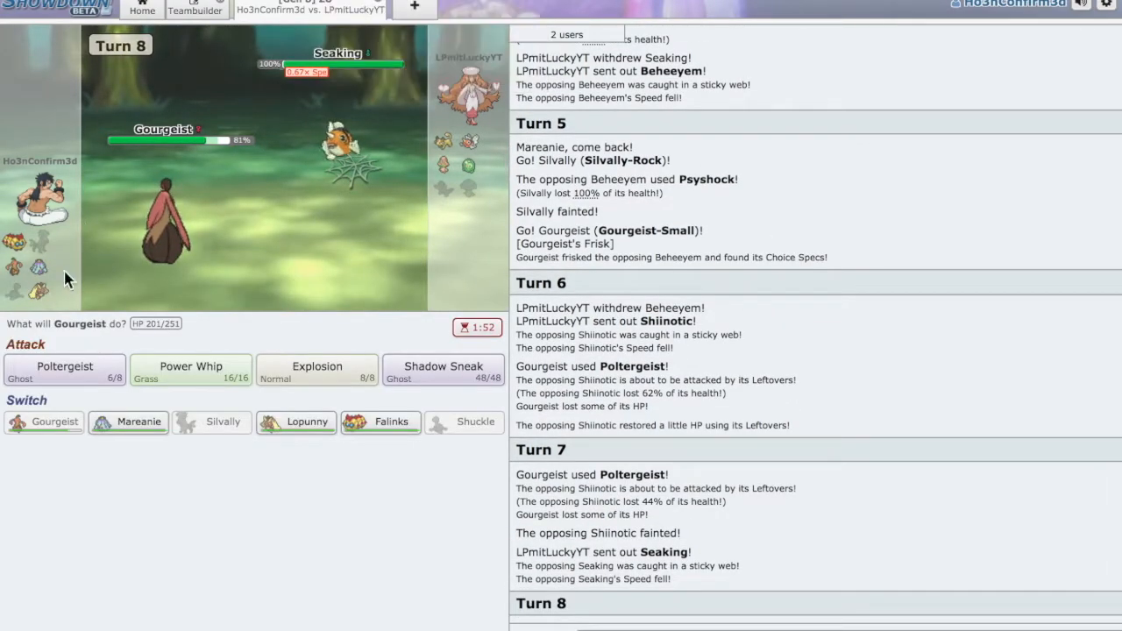
# Knock out Seaking with Power Whip, then hit Duosion with Poltergeist.
pyautogui.click(190, 368)
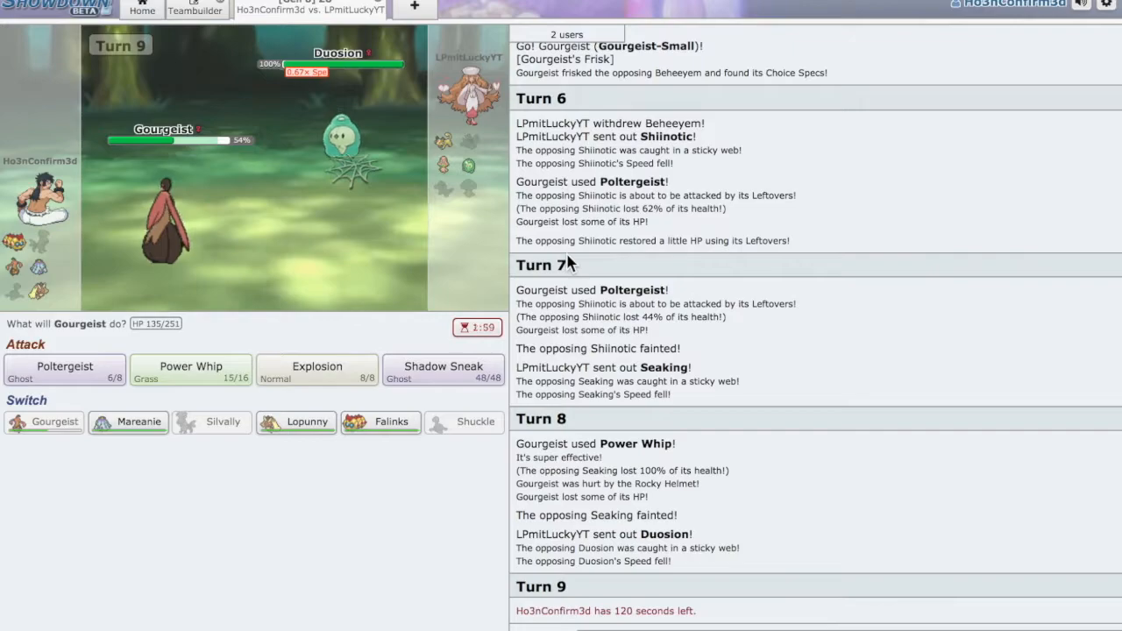
pyautogui.moveTo(254, 140)
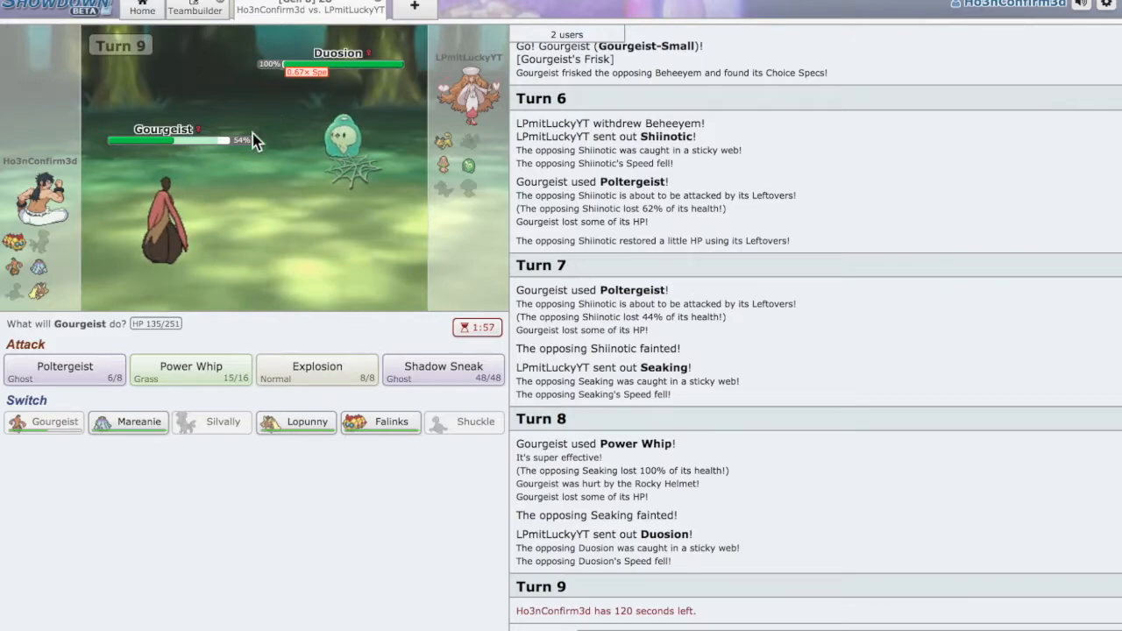
pyautogui.moveTo(65, 368)
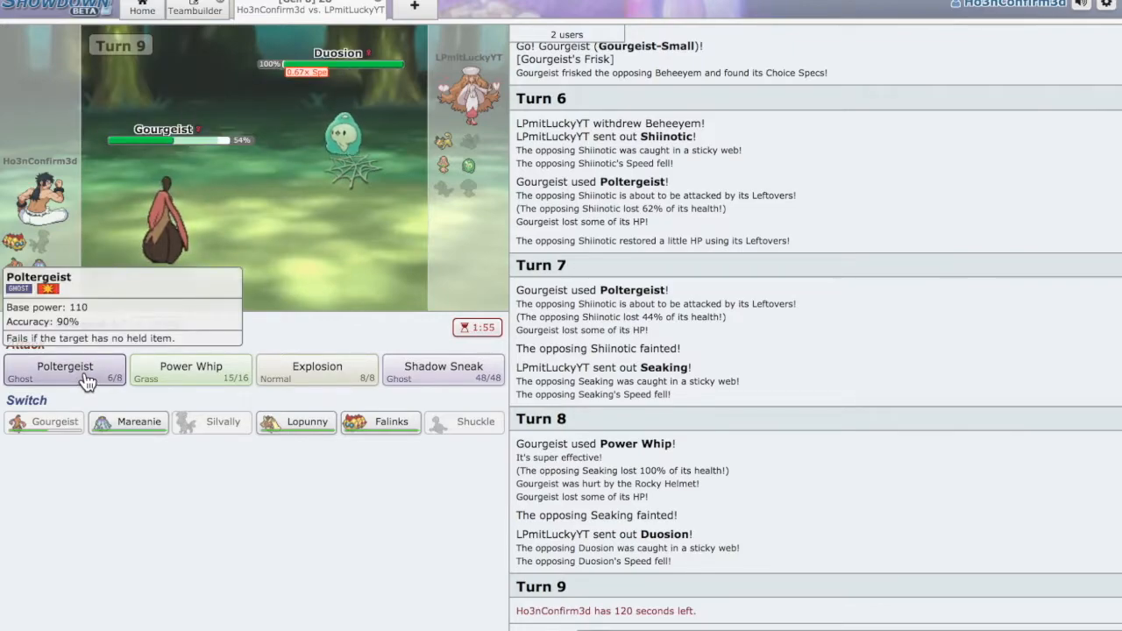
pyautogui.click(64, 367)
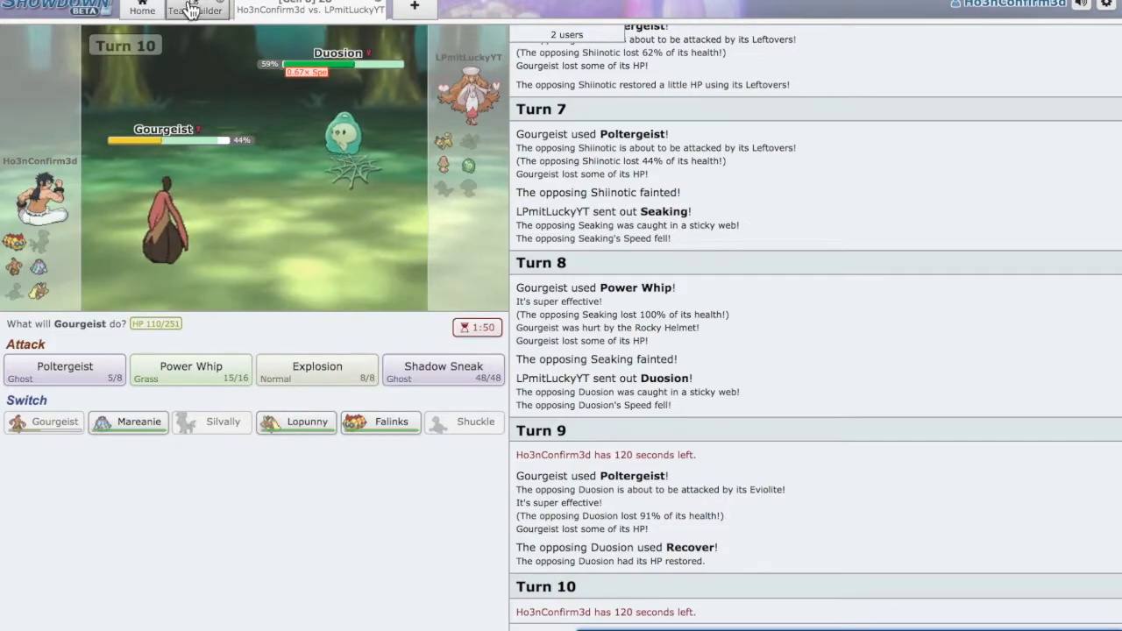
pyautogui.moveTo(14, 243)
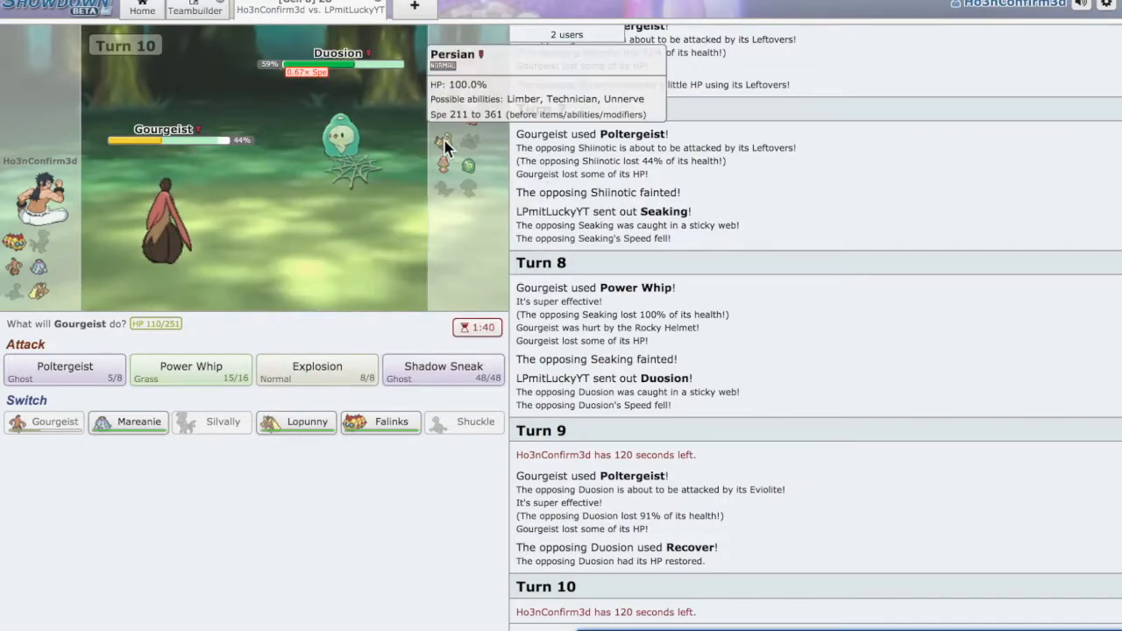
pyautogui.moveTo(447, 213)
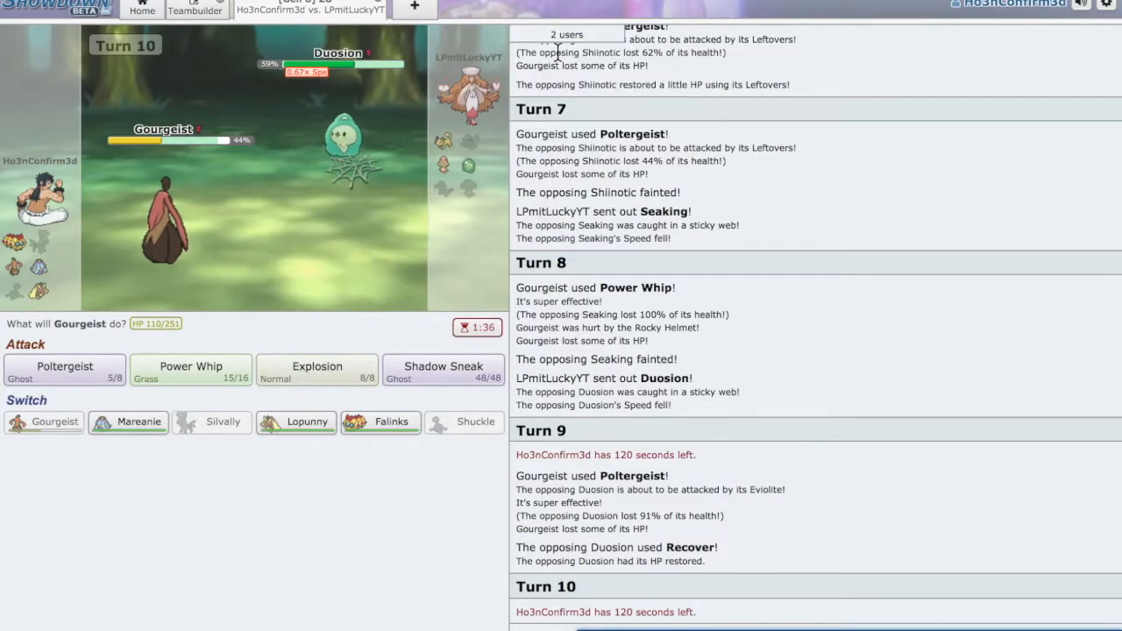
pyautogui.moveTo(296, 421)
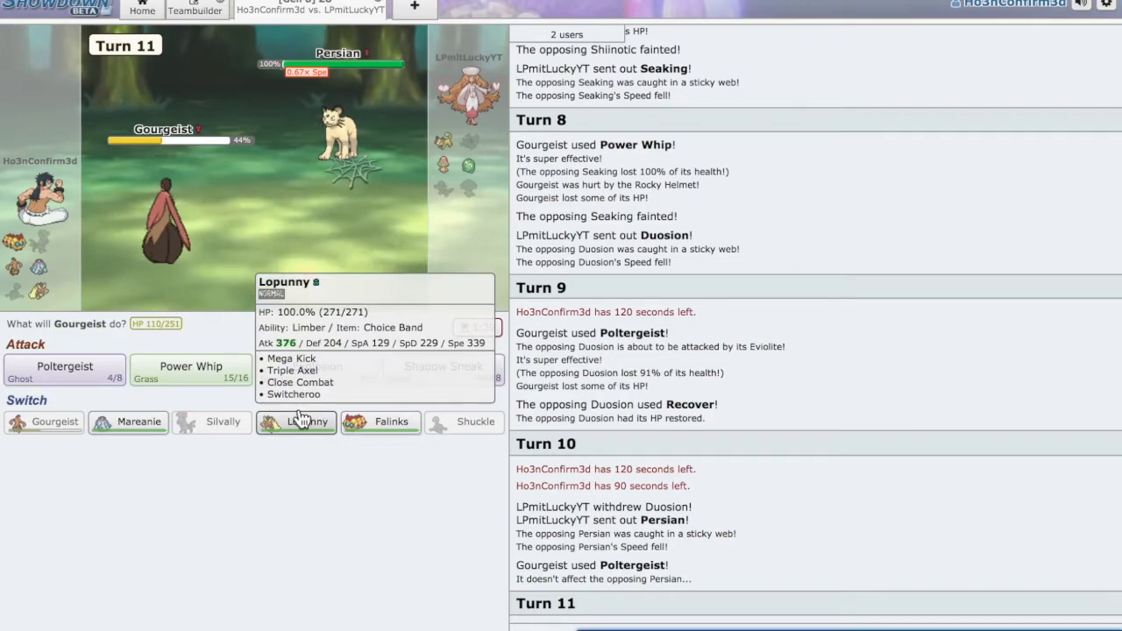
pyautogui.moveTo(173, 437)
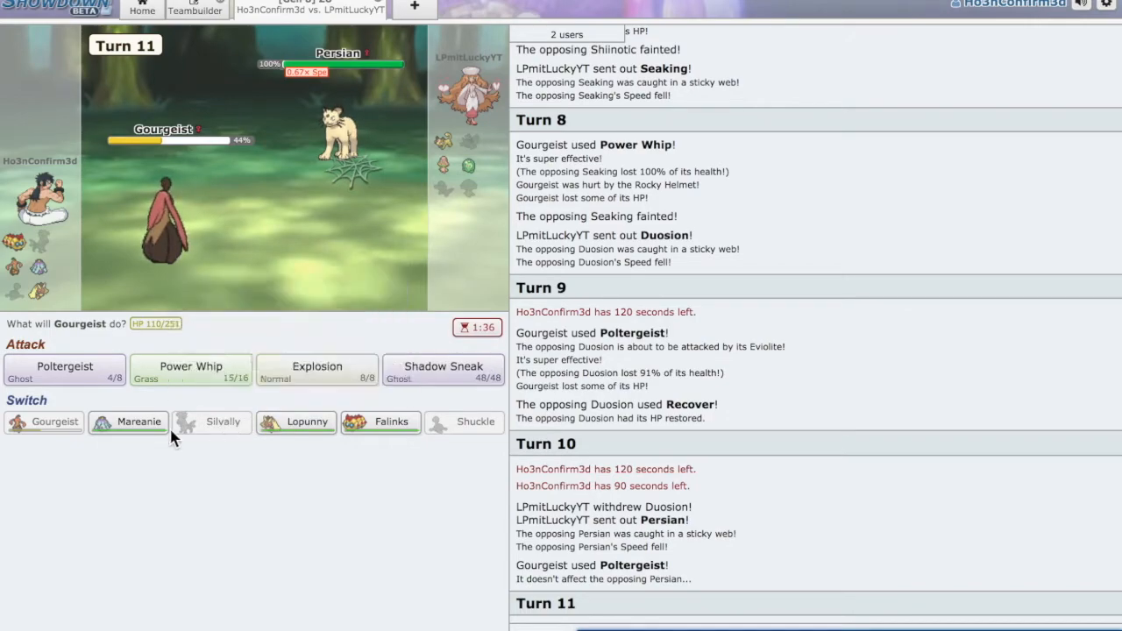
pyautogui.moveTo(128, 421)
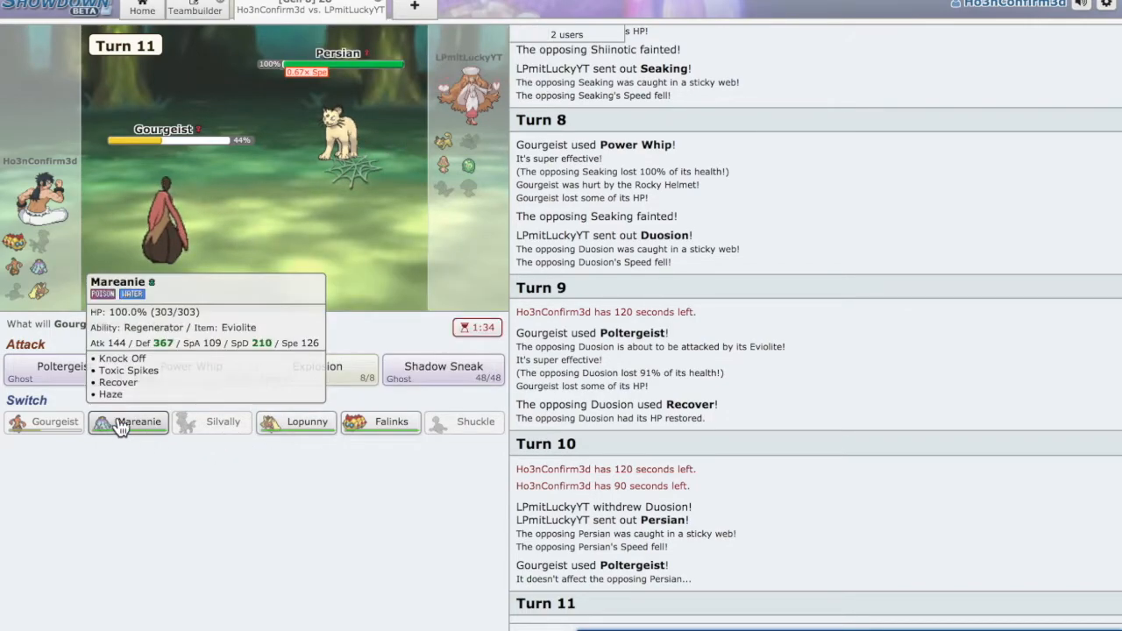
# Knock off Duosion's Eviolite with Mareanie, check the Teambuilder, then switch to Lopunny.
pyautogui.click(128, 422)
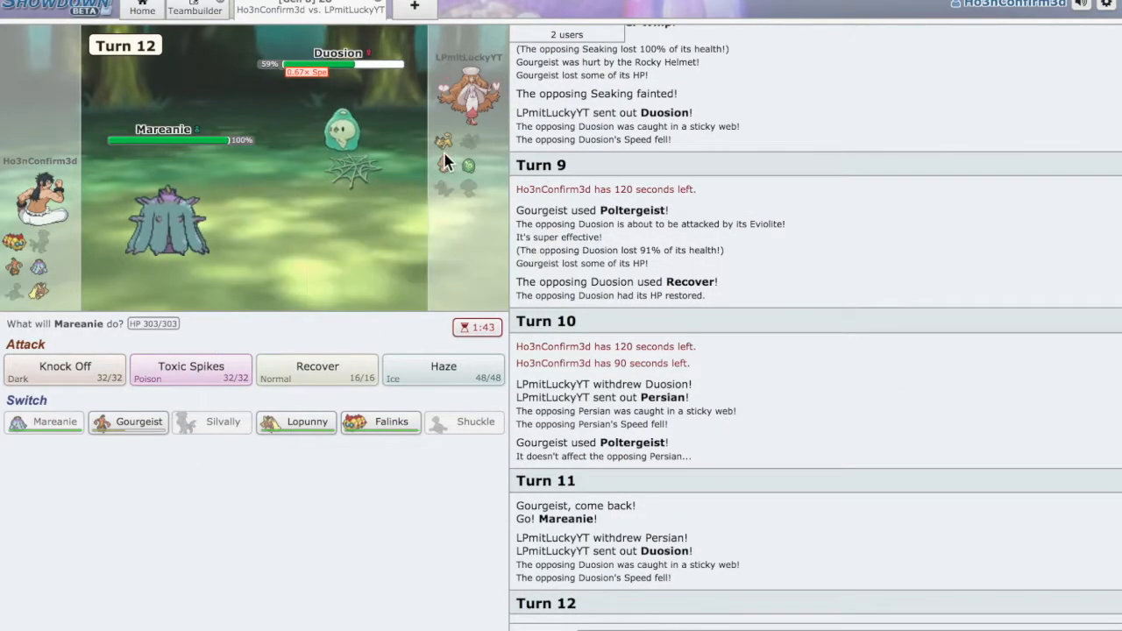
pyautogui.click(64, 368)
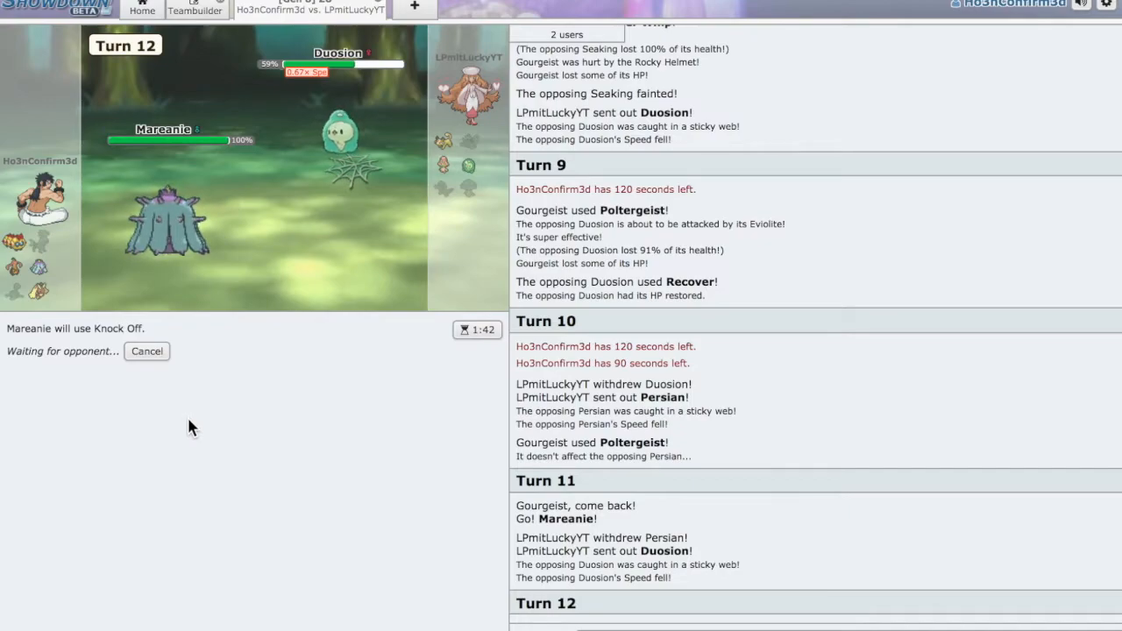
pyautogui.moveTo(272, 373)
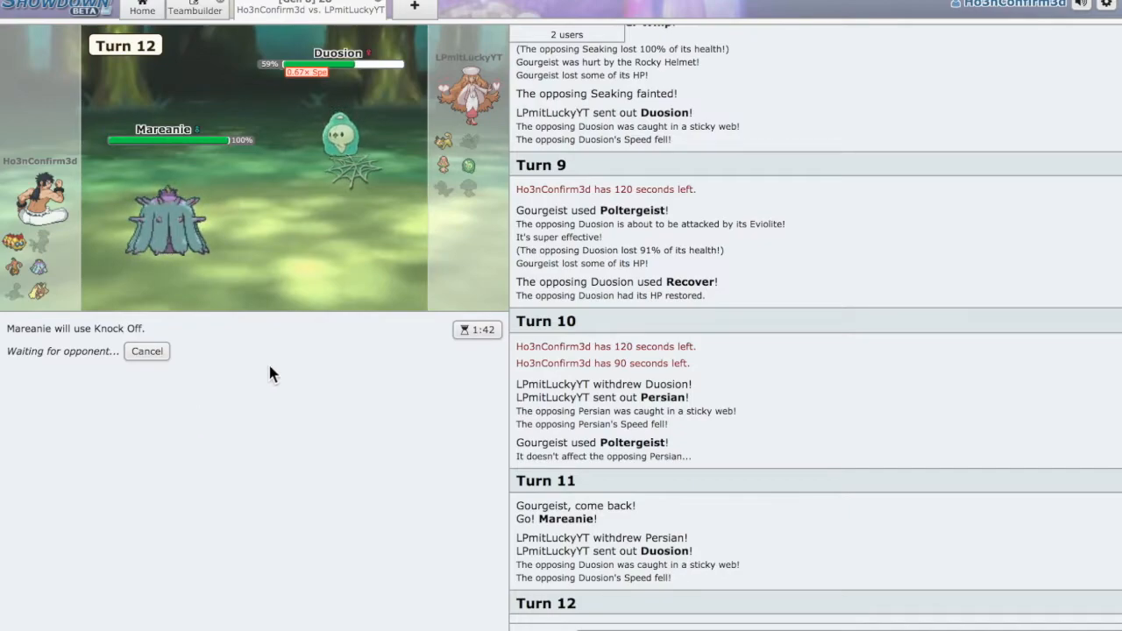
pyautogui.click(194, 10)
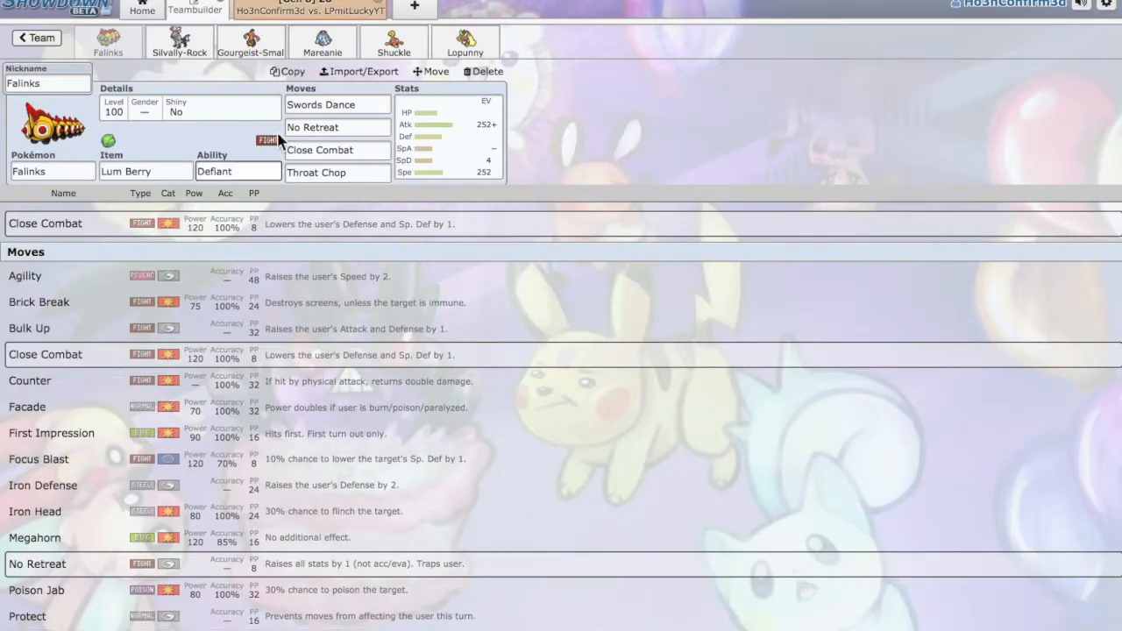
pyautogui.click(308, 10)
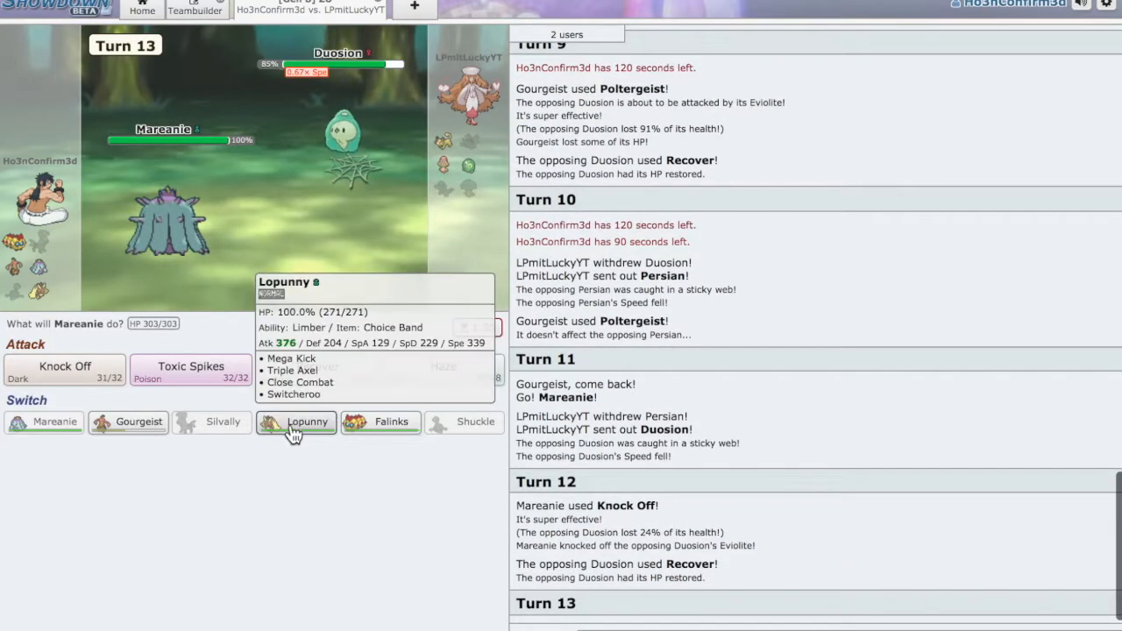
pyautogui.click(295, 422)
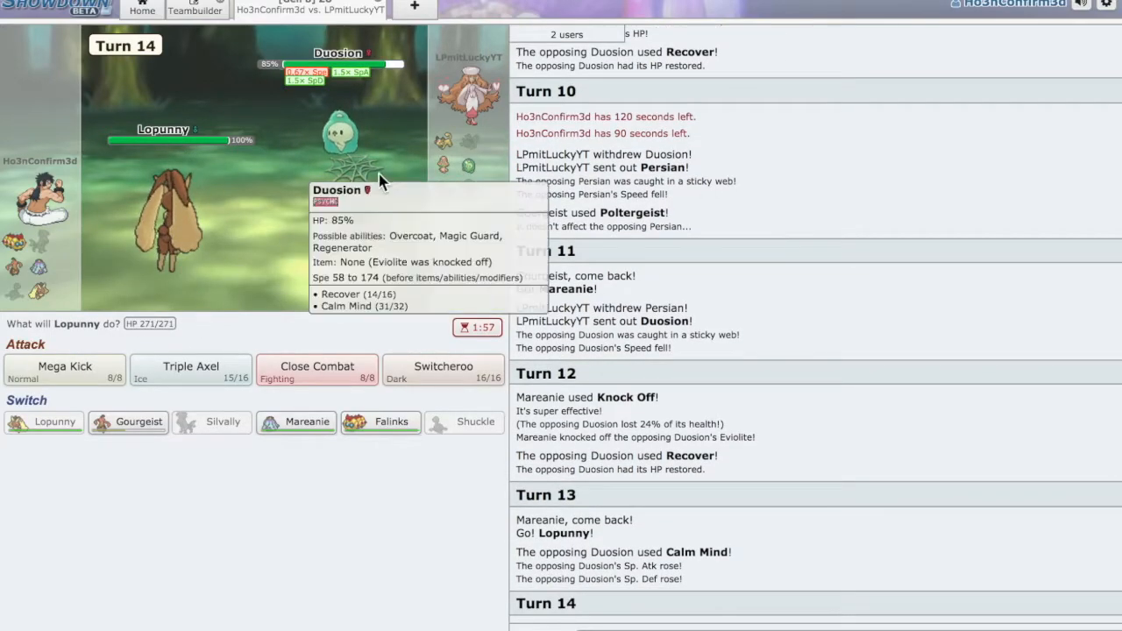
pyautogui.moveTo(57, 343)
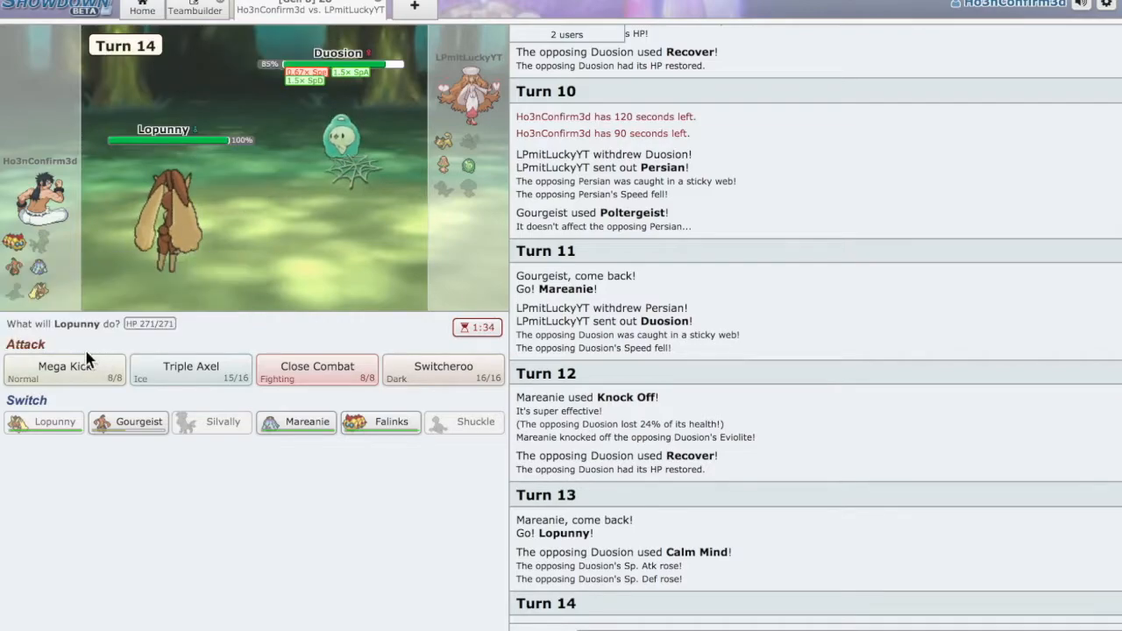
pyautogui.moveTo(342, 140)
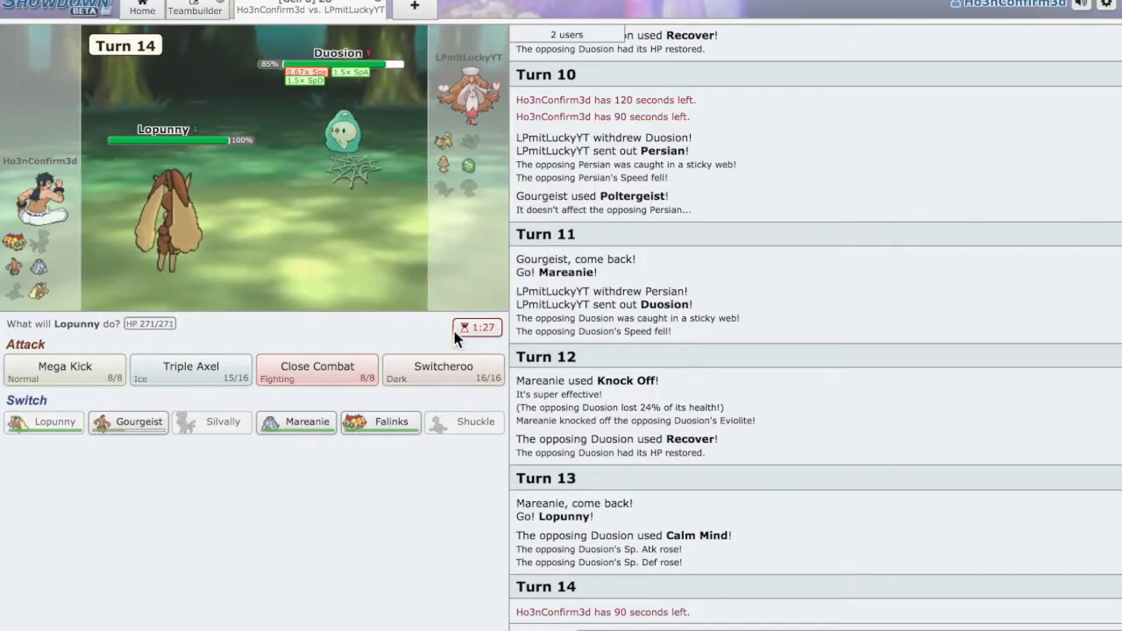
pyautogui.moveTo(64, 366)
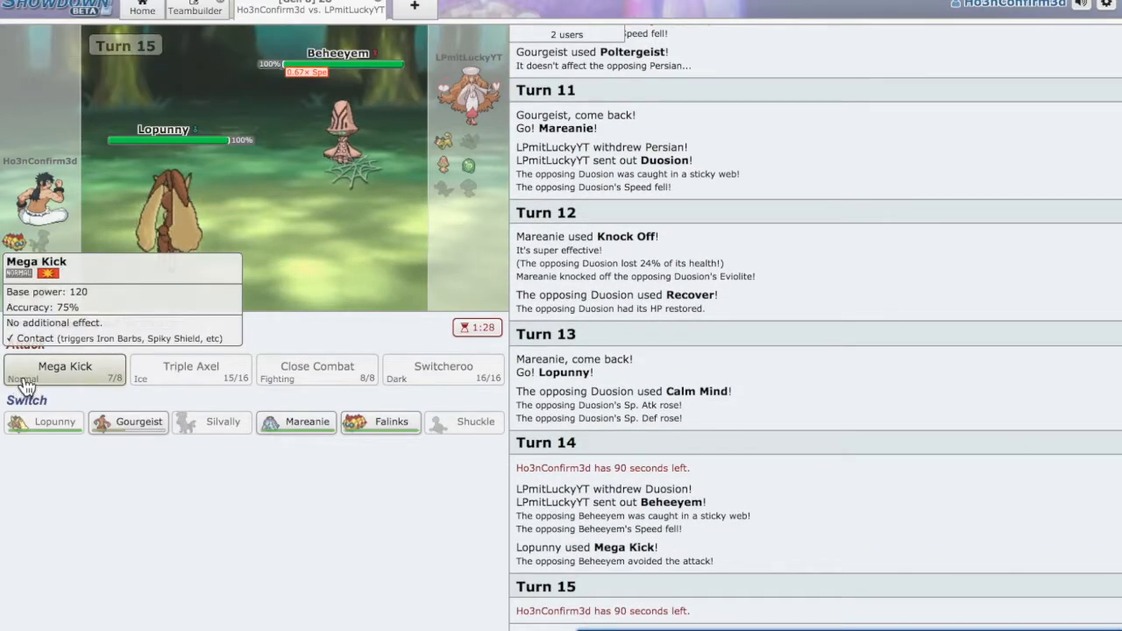
pyautogui.moveTo(296, 422)
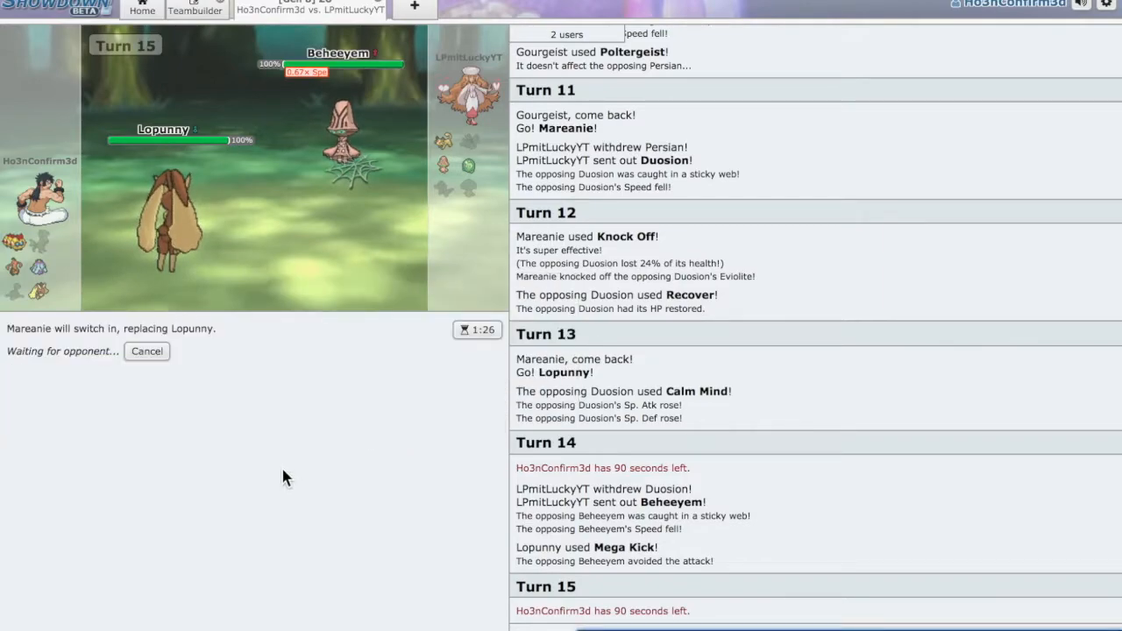
pyautogui.moveTo(171, 228)
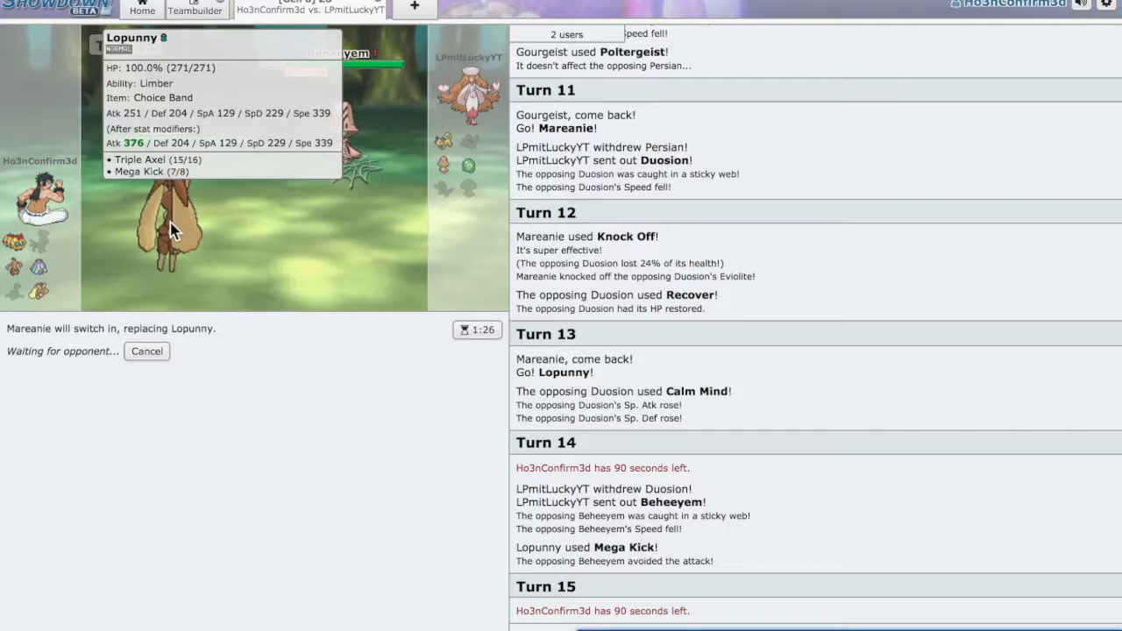
pyautogui.moveTo(362, 244)
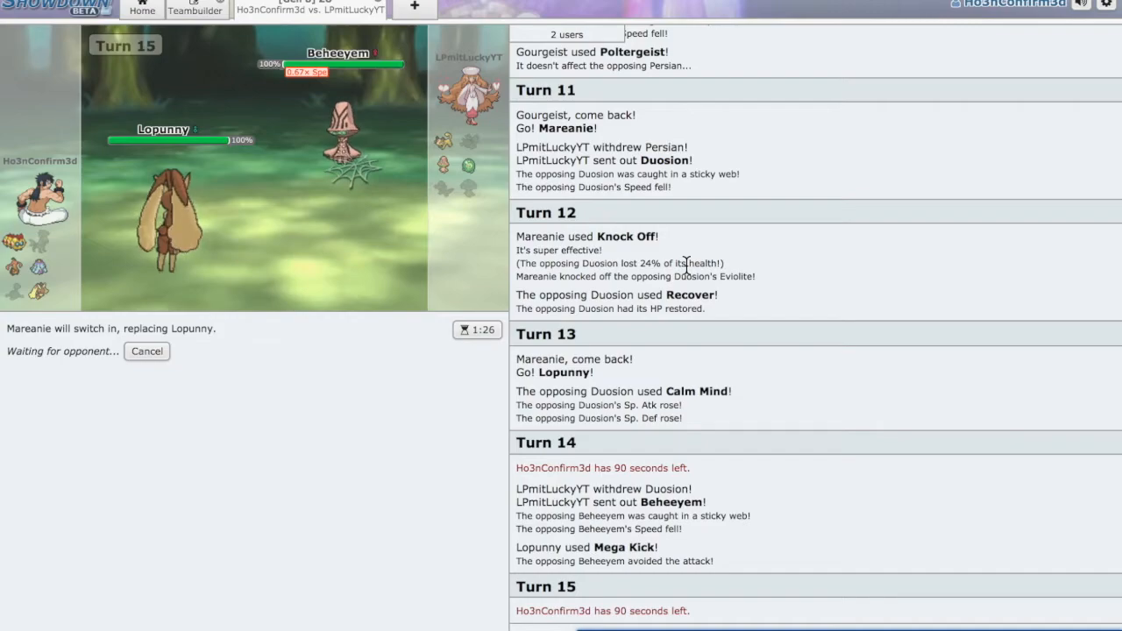
pyautogui.moveTo(520, 147)
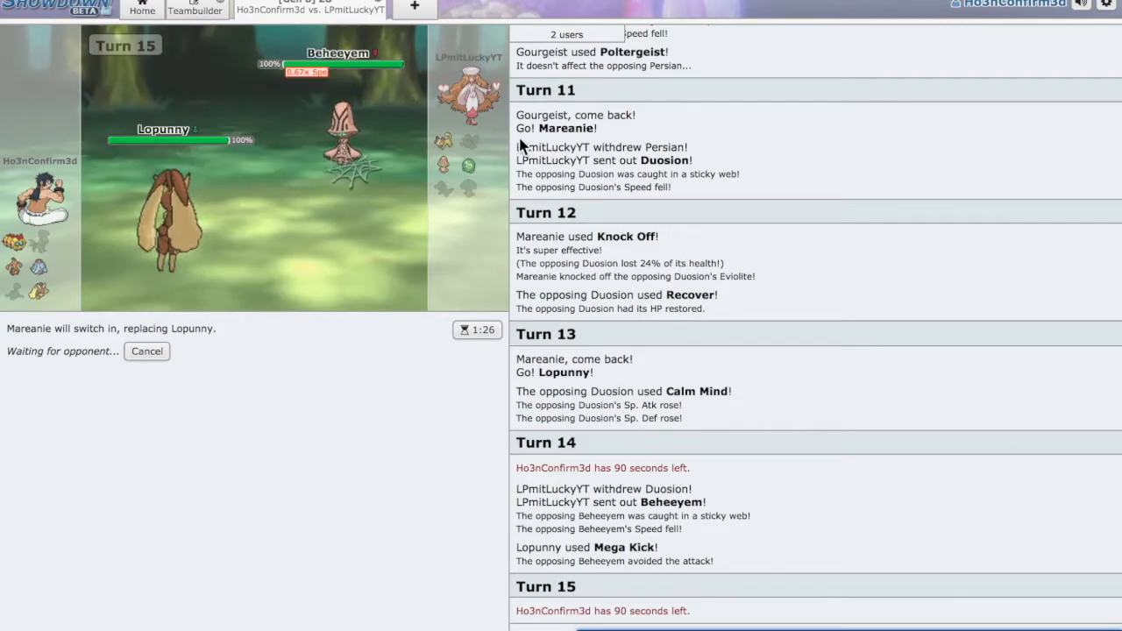
pyautogui.moveTo(467, 167)
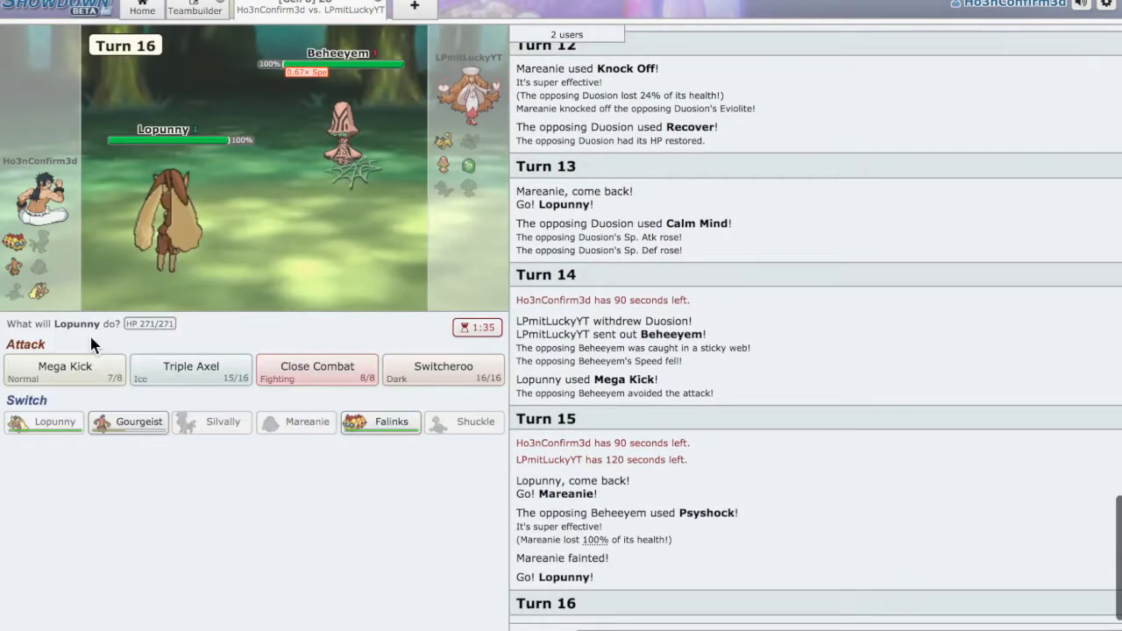
pyautogui.moveTo(344, 492)
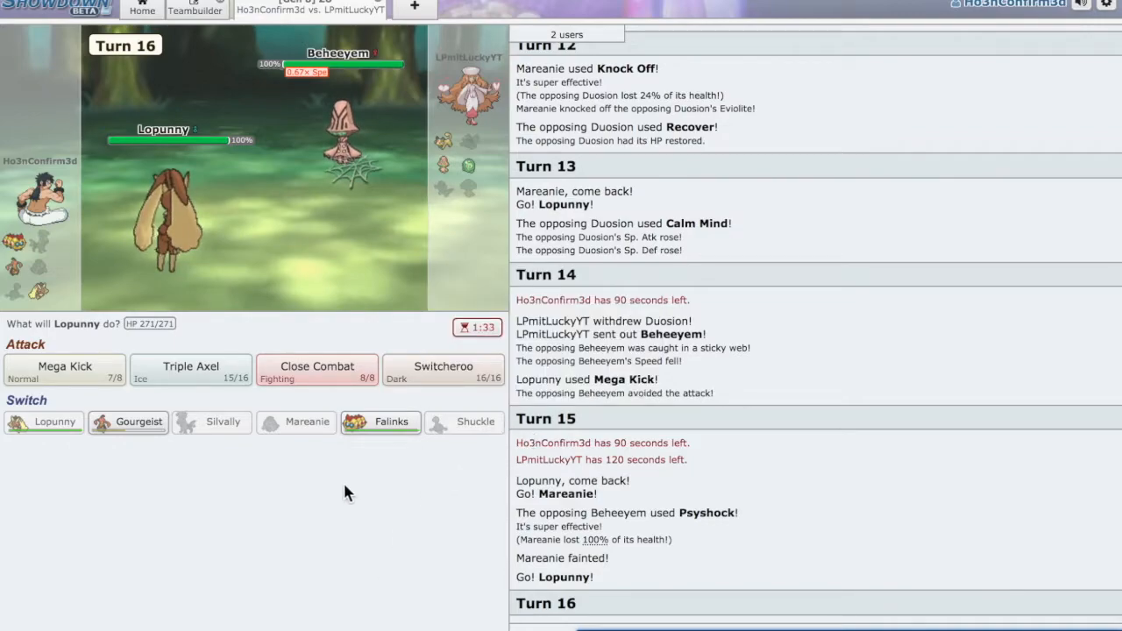
# Have Lopunny attack Beheeyem with Mega Kick on turn 16.
pyautogui.click(64, 367)
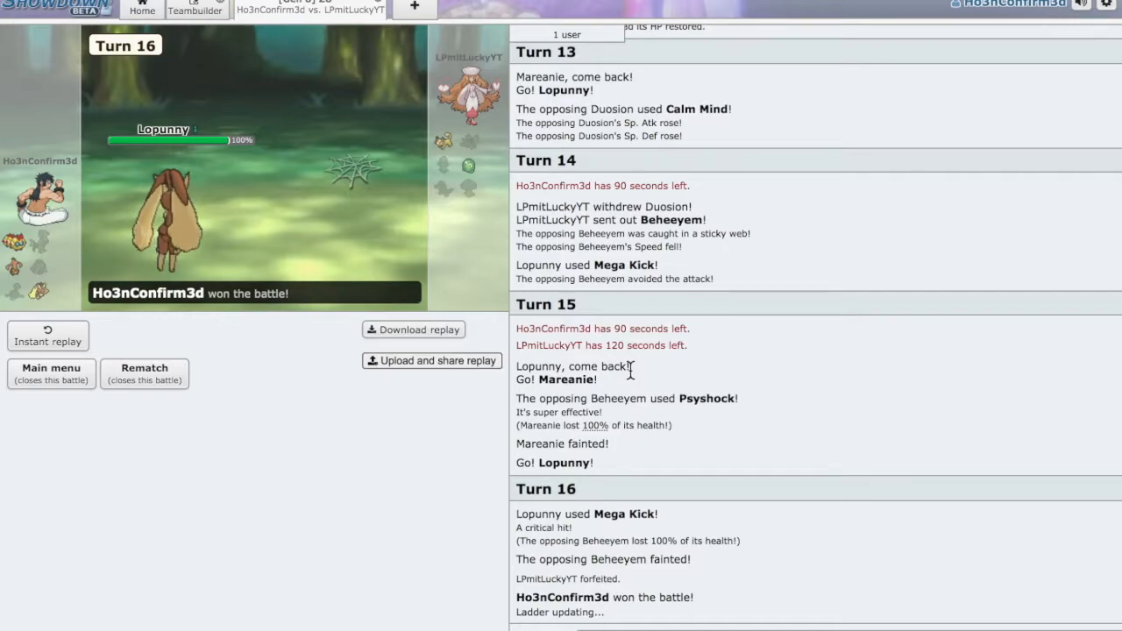
pyautogui.moveTo(16, 270)
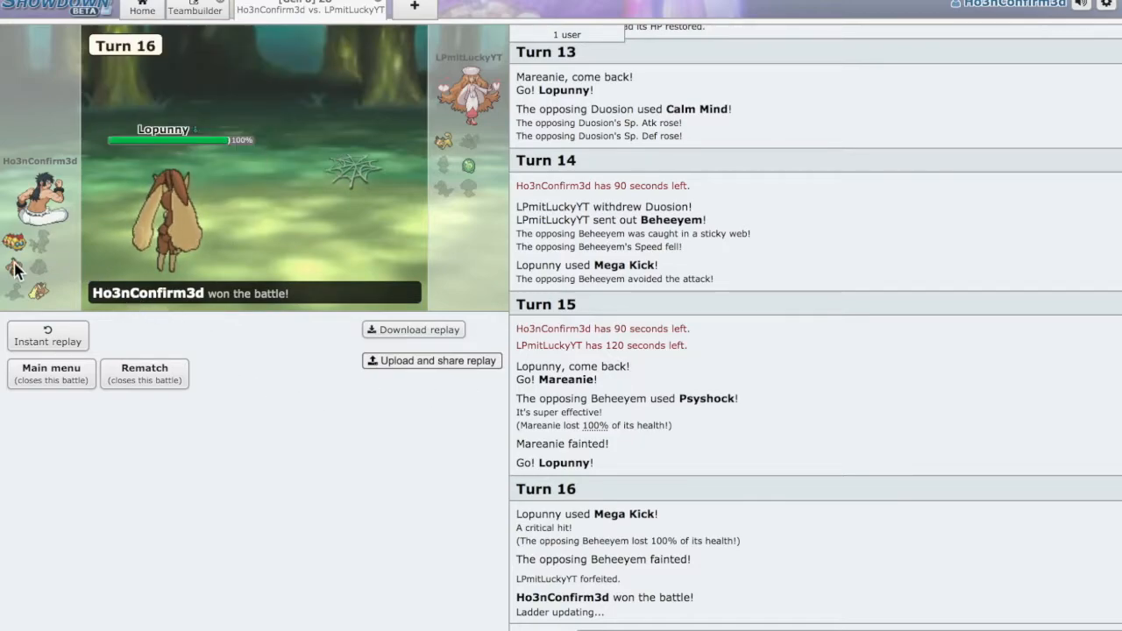
pyautogui.moveTo(427, 194)
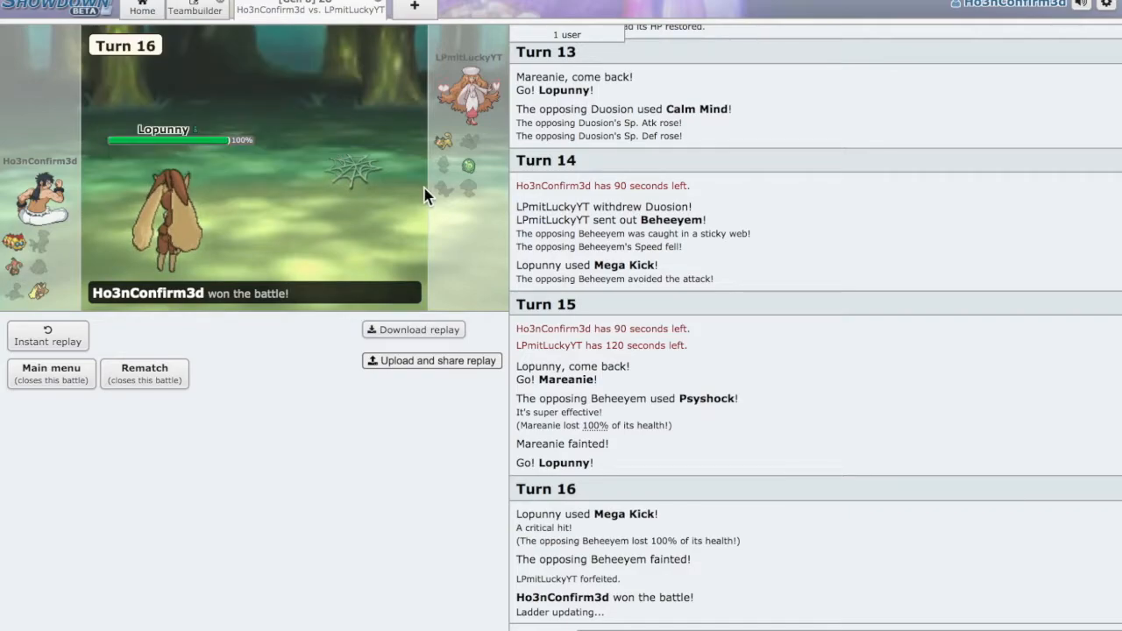
pyautogui.moveTo(443, 141)
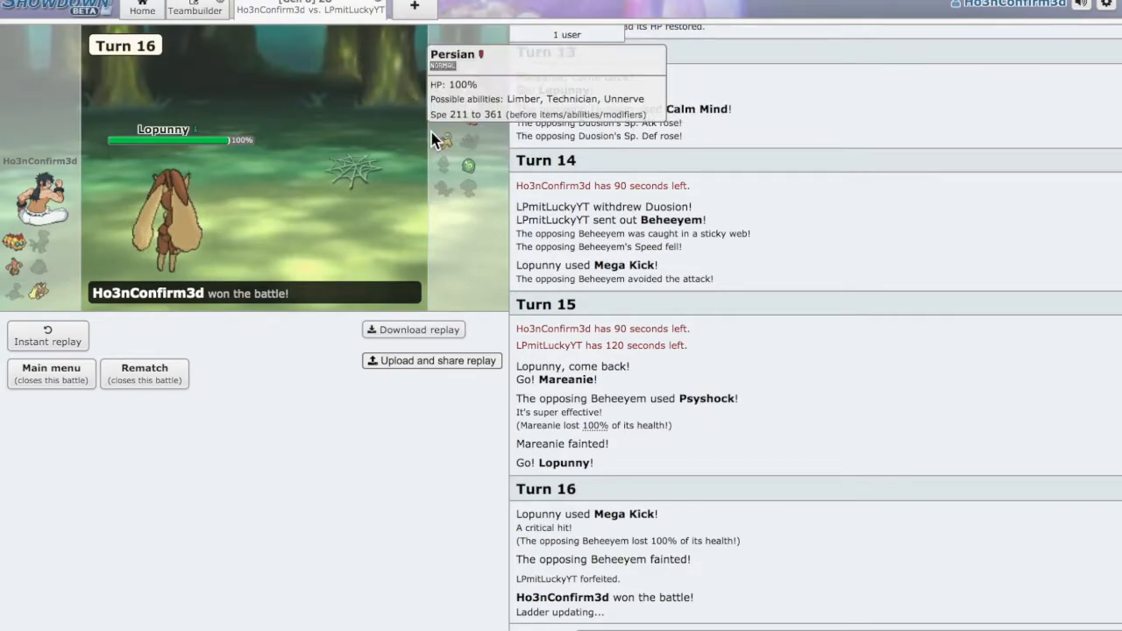
pyautogui.moveTo(232, 255)
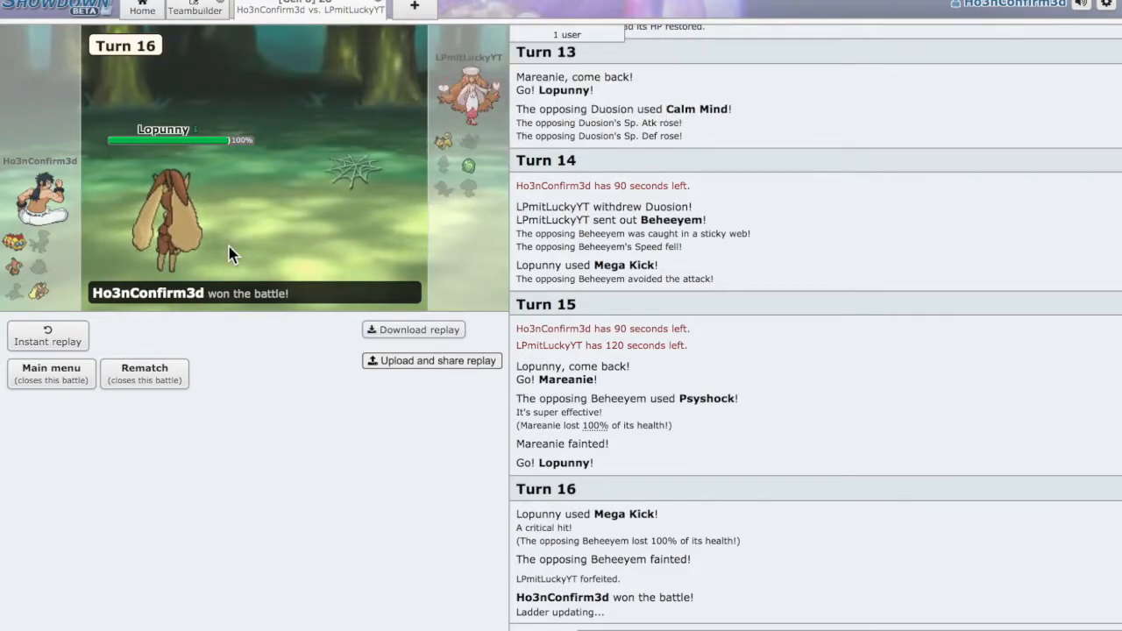
pyautogui.moveTo(425, 184)
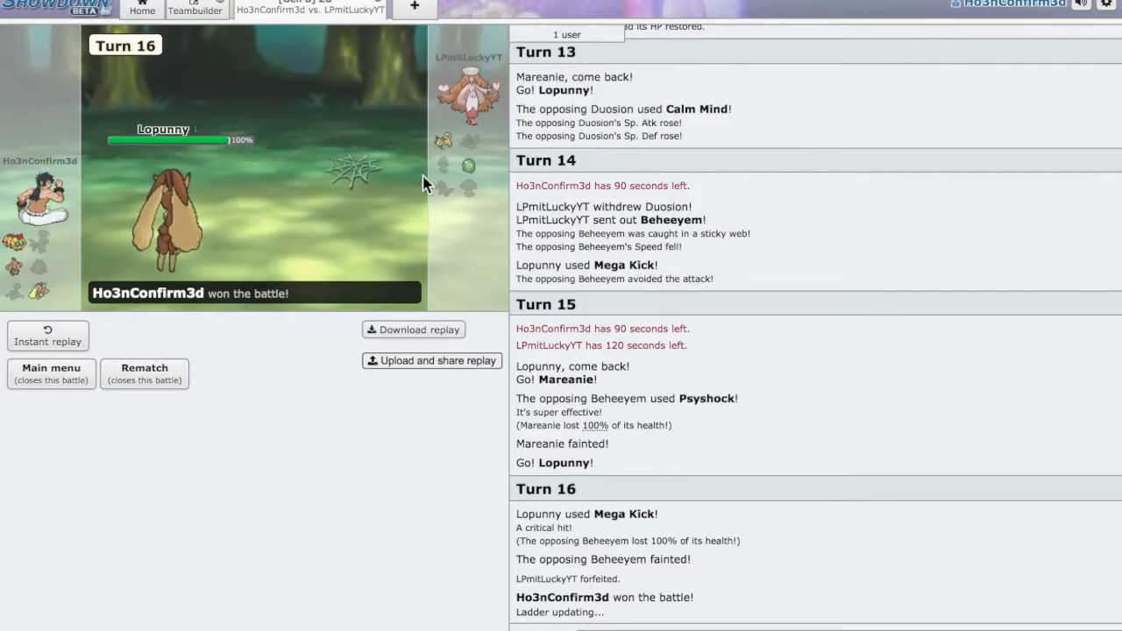
pyautogui.moveTo(10, 248)
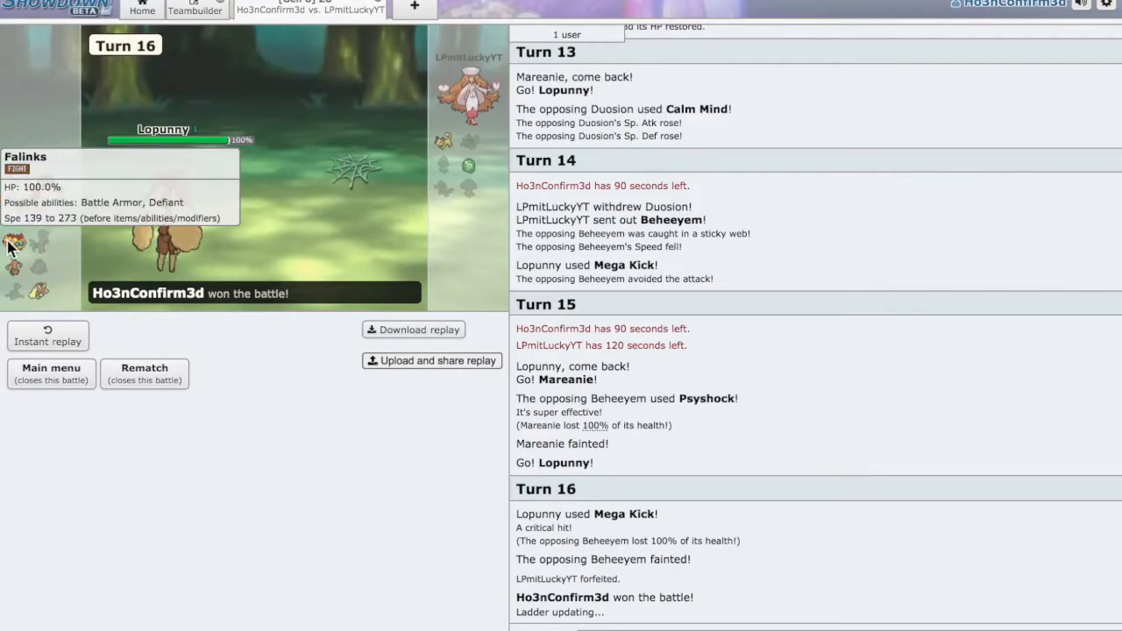
pyautogui.moveTo(557, 207)
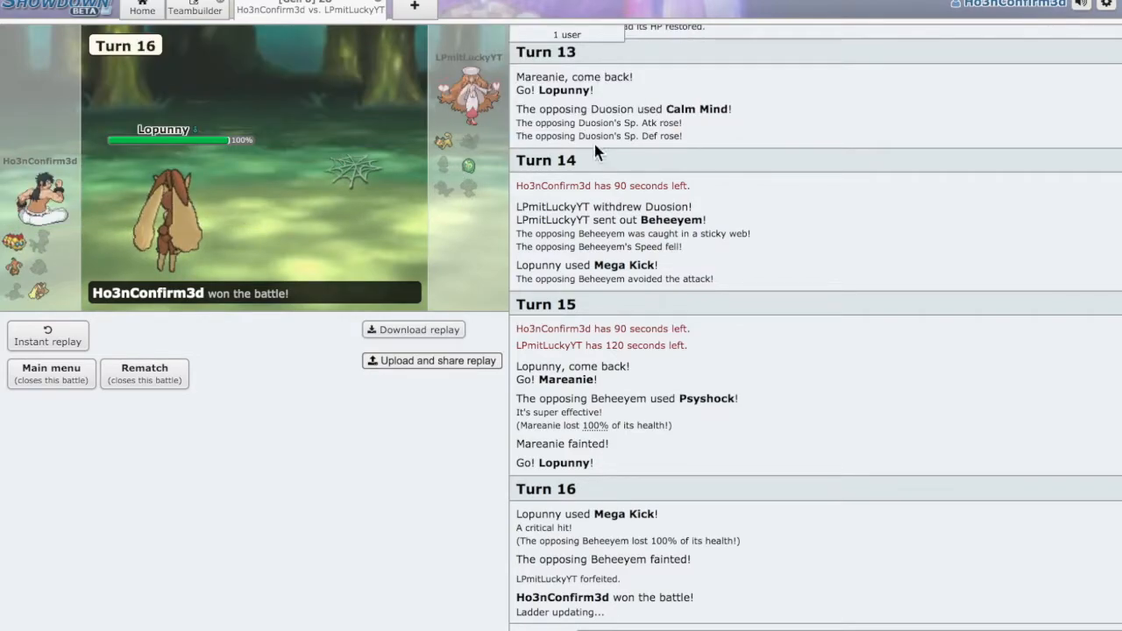
# Close the finished battle and open the Falinks team in the Teambuilder.
pyautogui.click(51, 368)
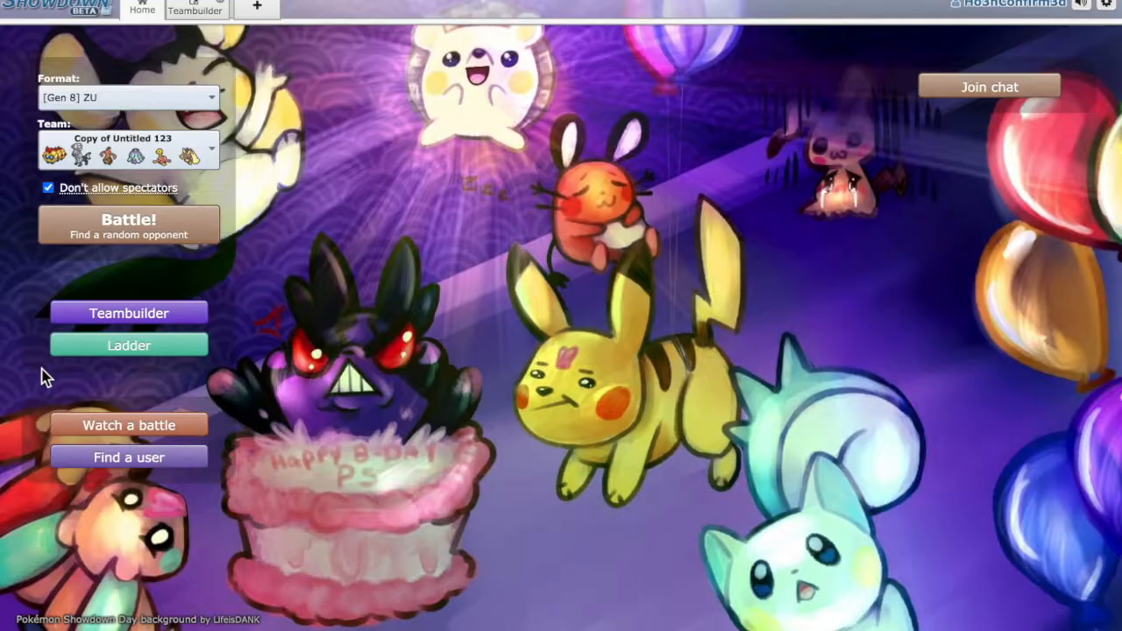
pyautogui.click(129, 224)
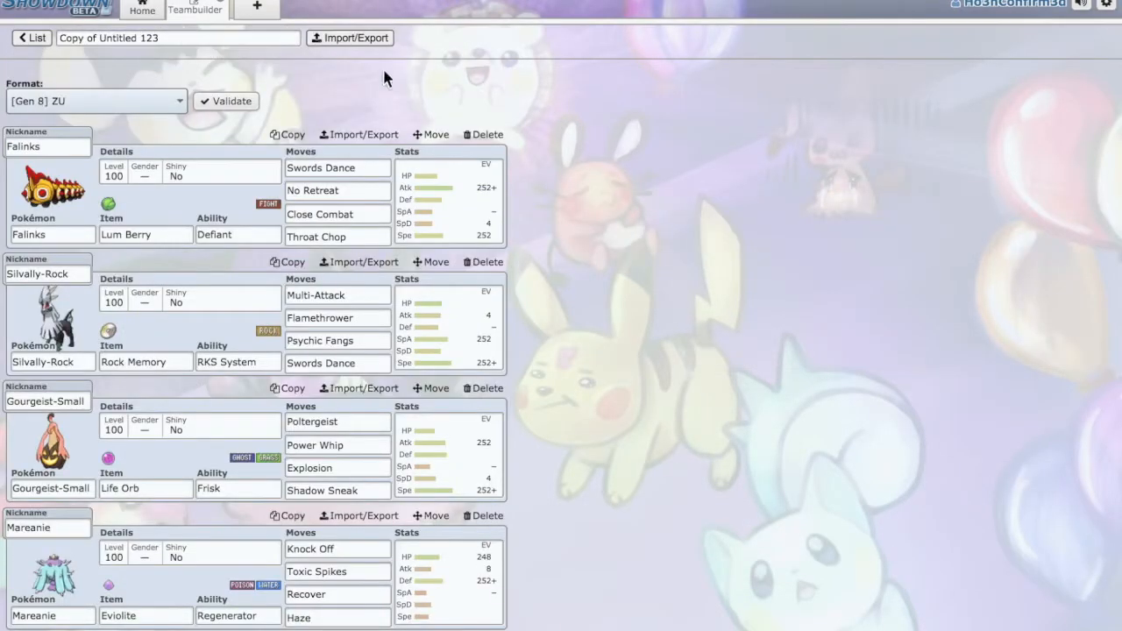
pyautogui.scroll(-3)
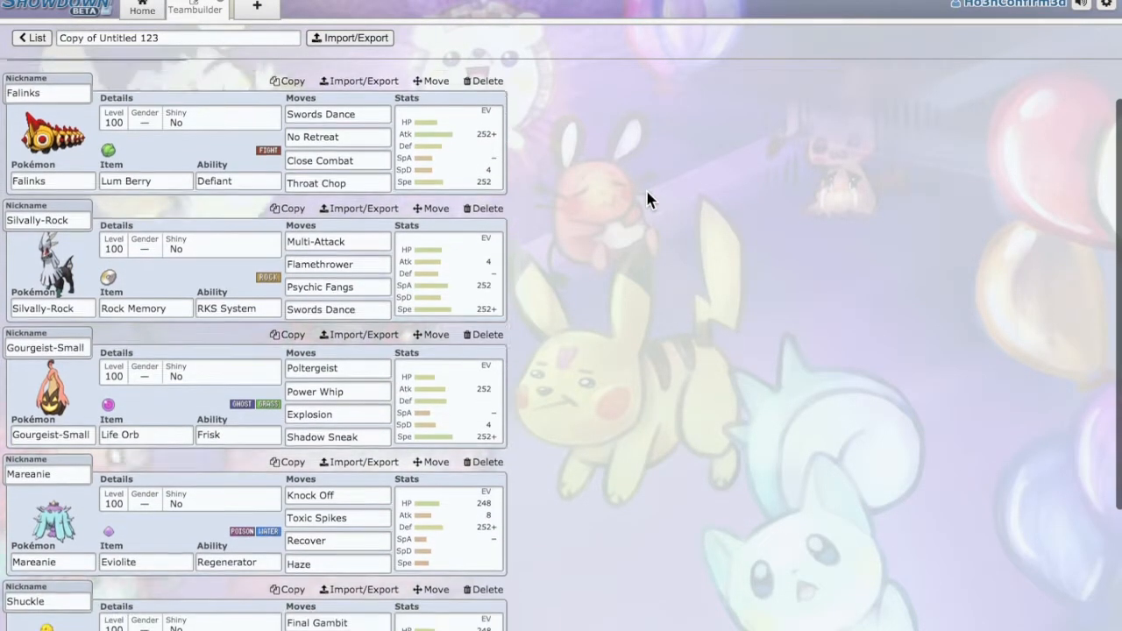
pyautogui.scroll(-3)
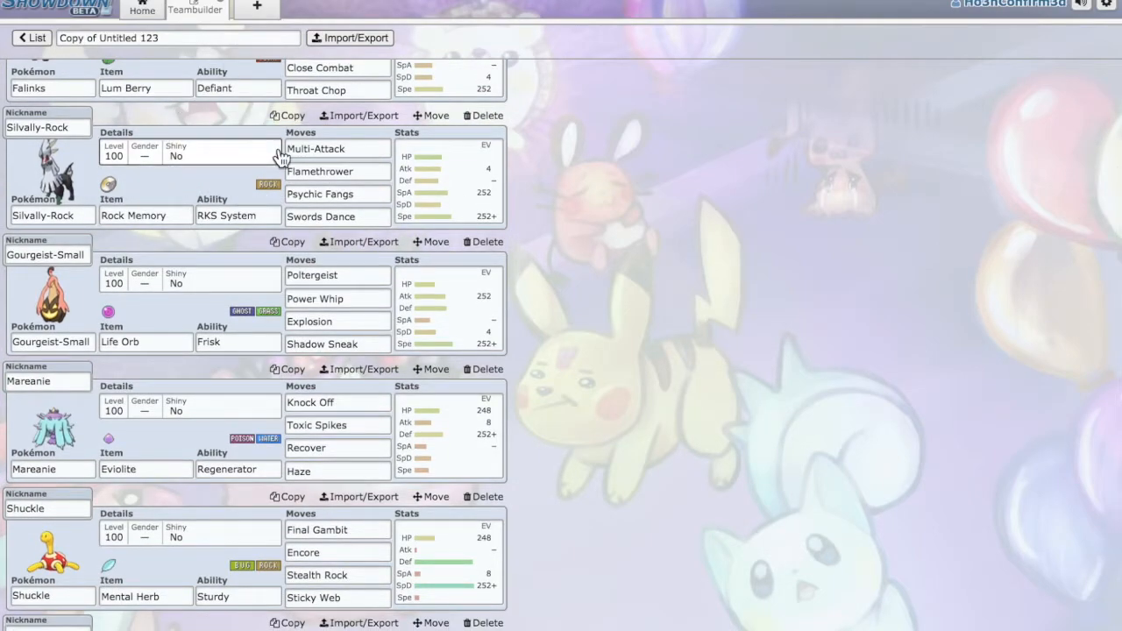
pyautogui.scroll(3)
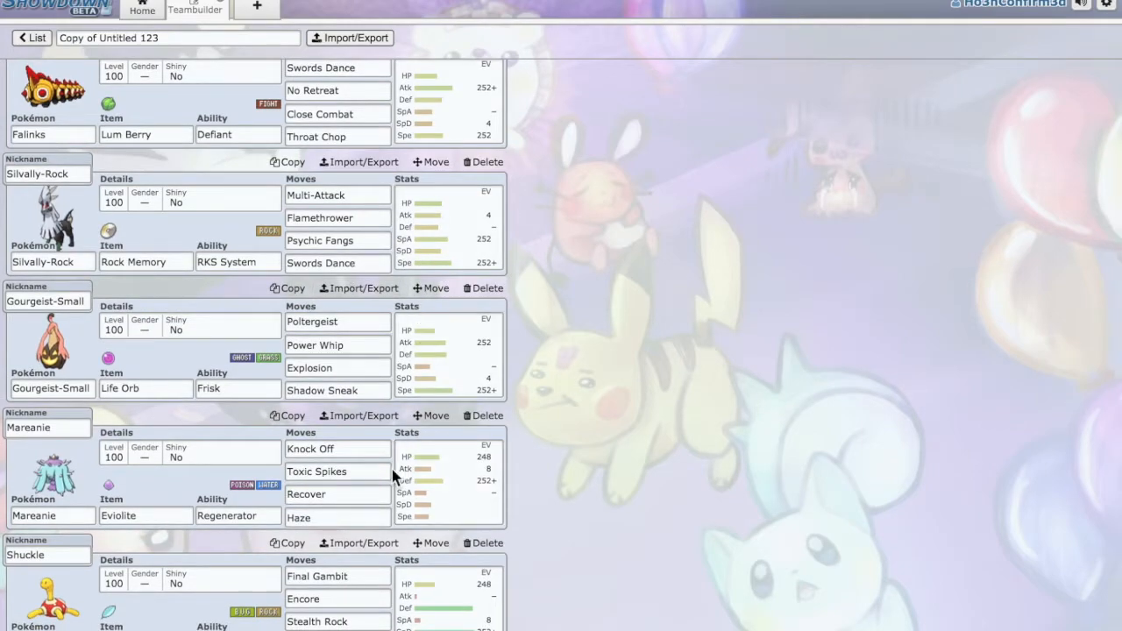
# Scroll through the team list to reach Silvally-Rock's set.
pyautogui.scroll(-3)
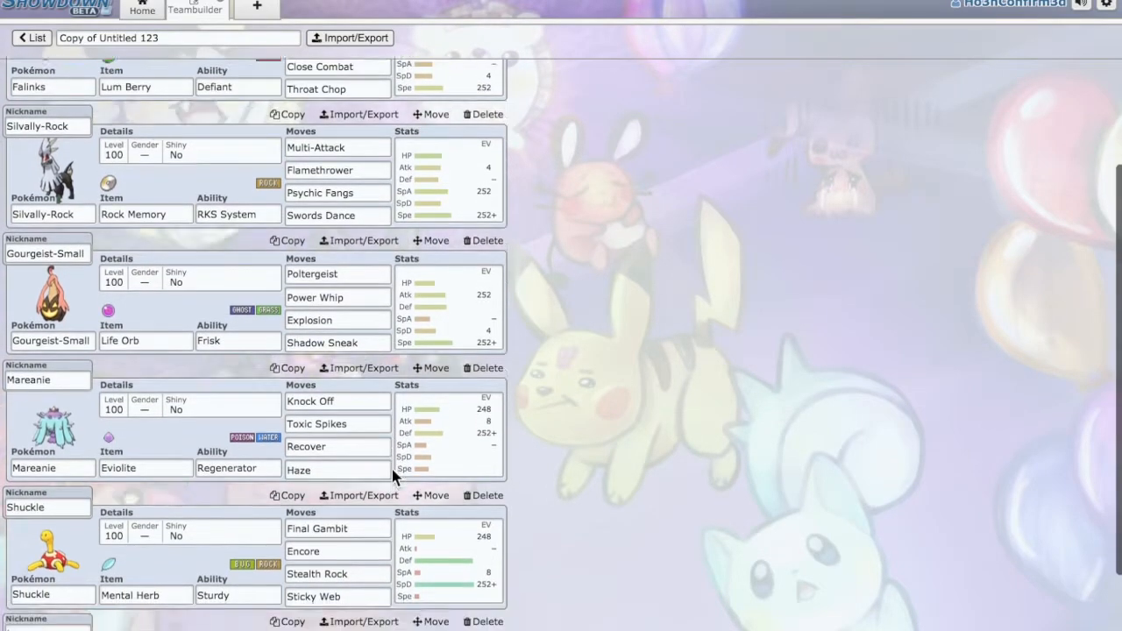
pyautogui.scroll(-3)
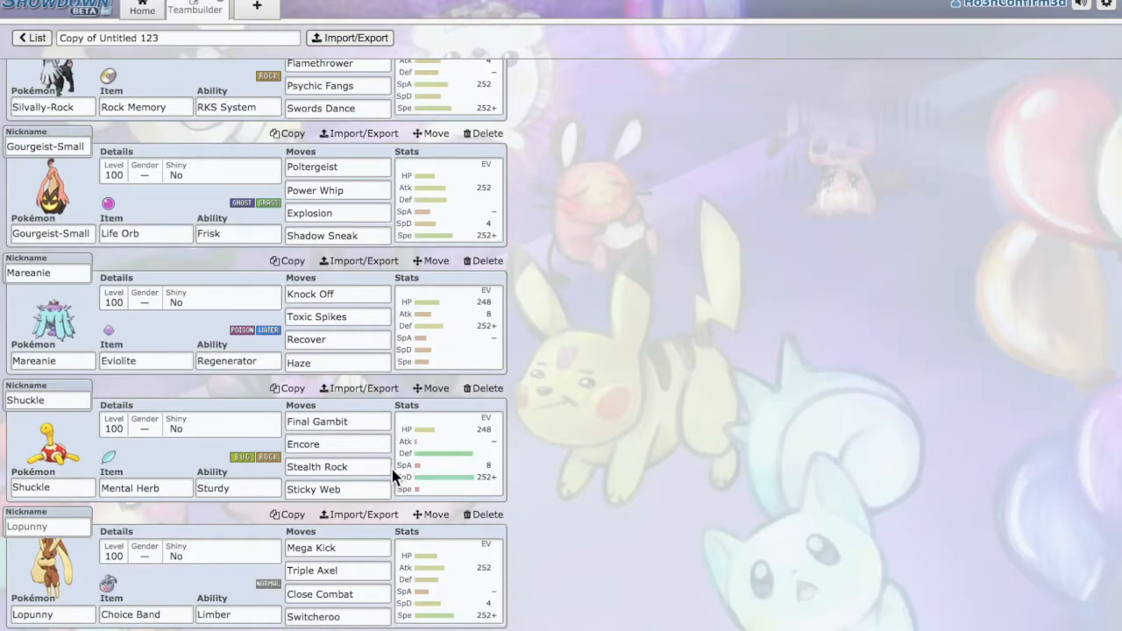
pyautogui.scroll(3)
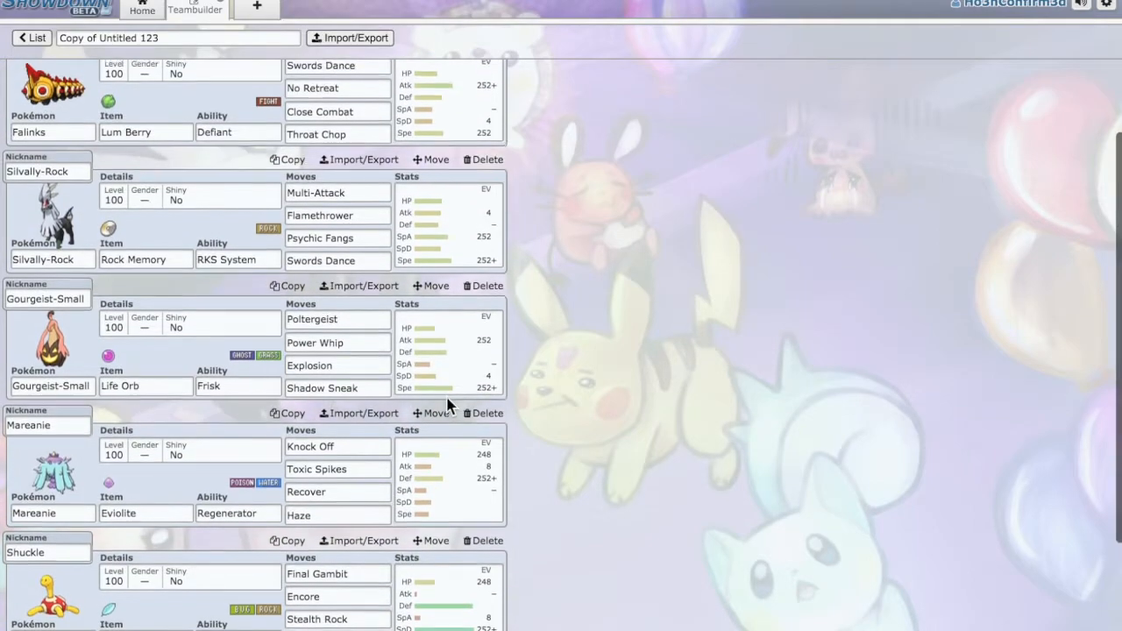
pyautogui.scroll(-3)
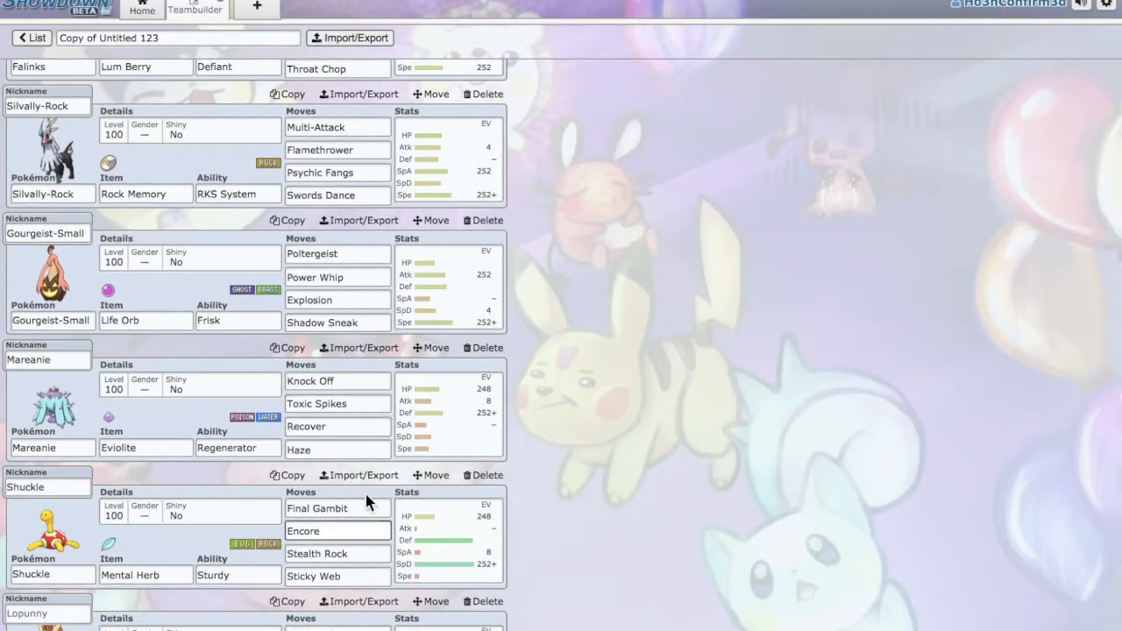
pyautogui.moveTo(254, 377)
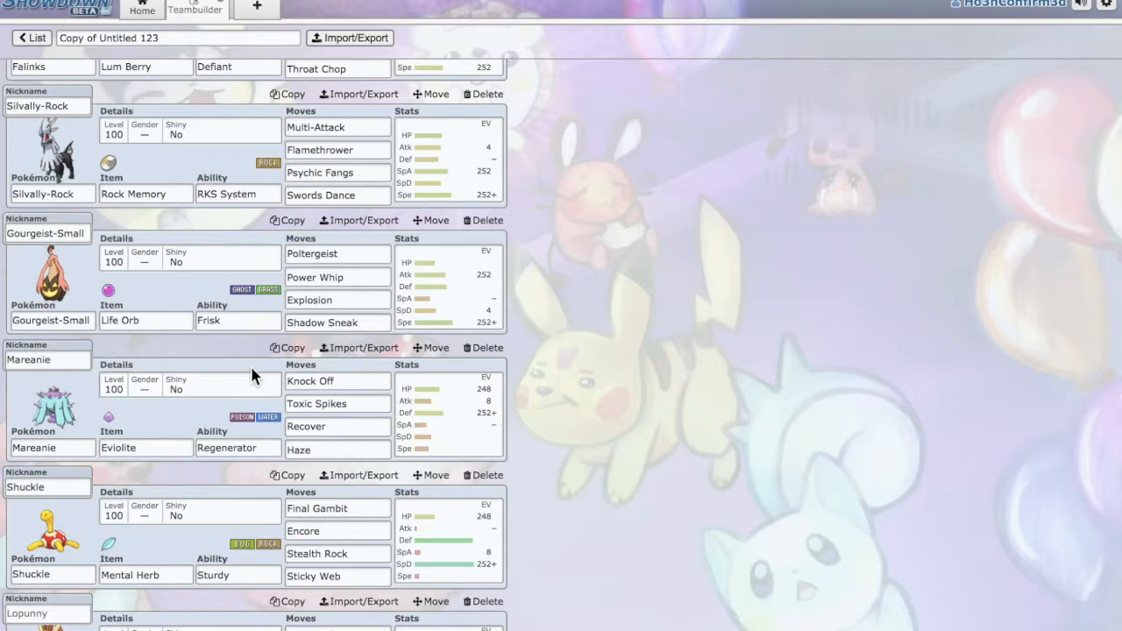
pyautogui.moveTo(239, 412)
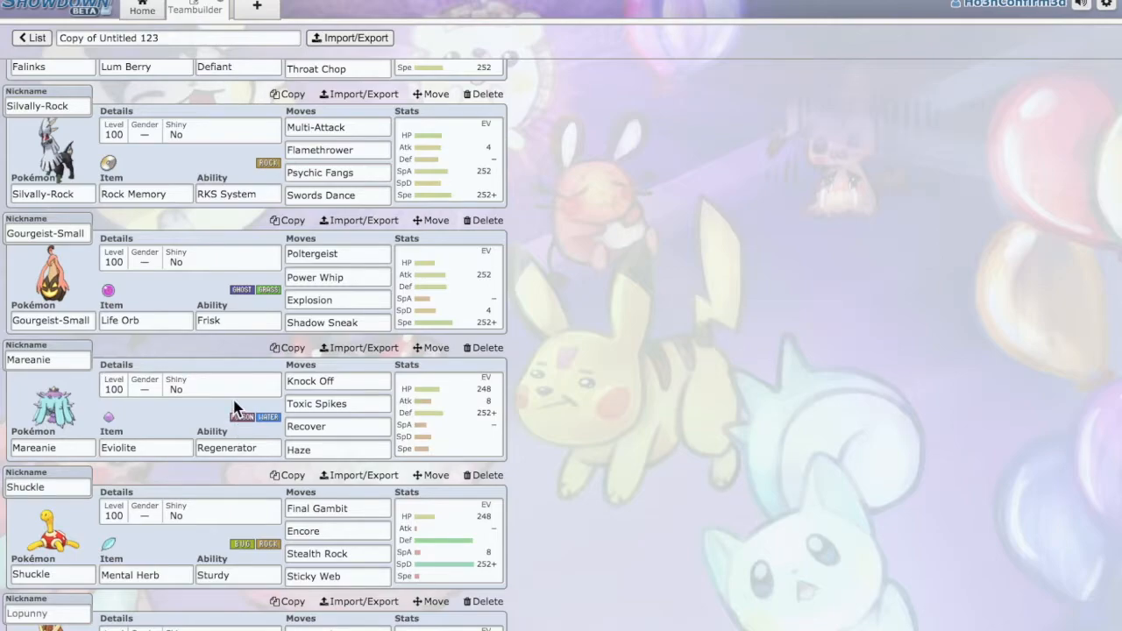
pyautogui.scroll(3)
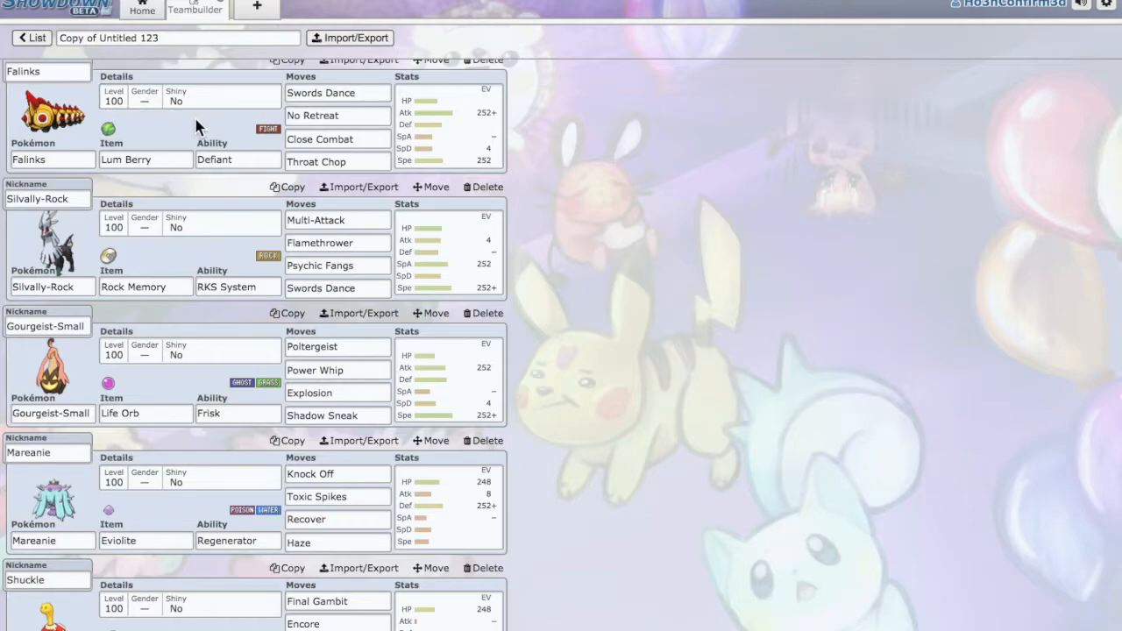
pyautogui.moveTo(133, 331)
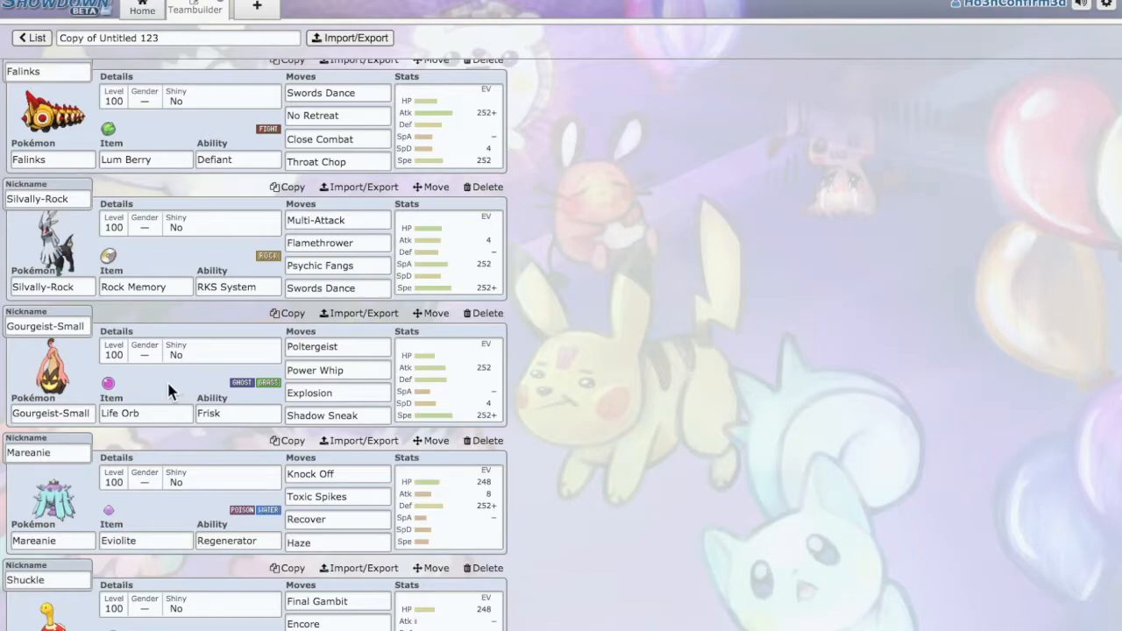
pyautogui.scroll(-3)
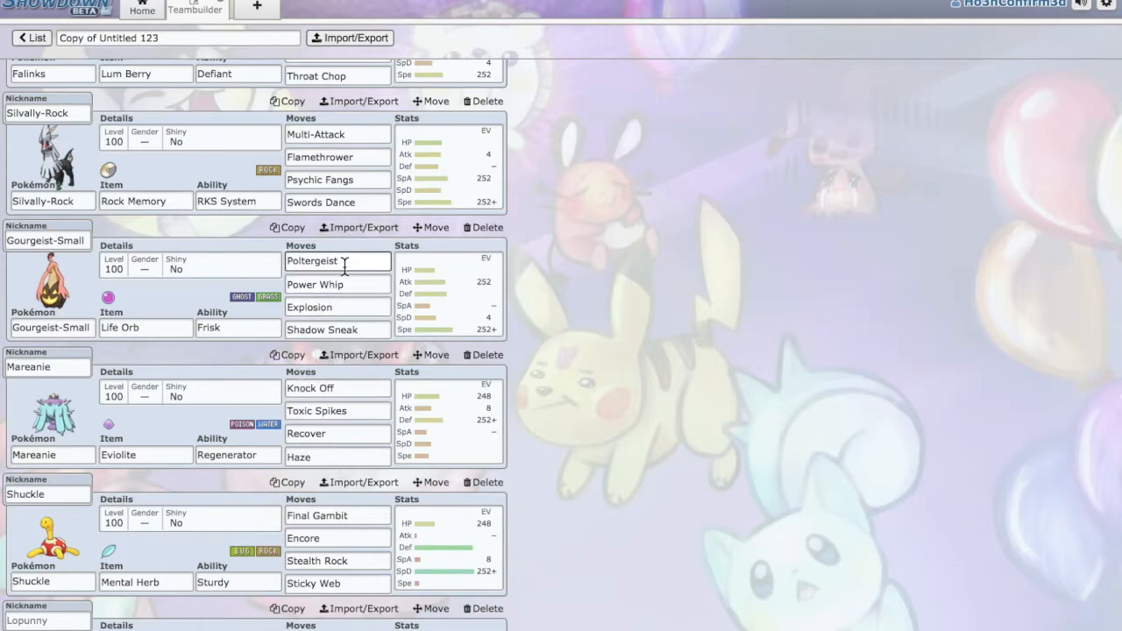
pyautogui.moveTo(381, 279)
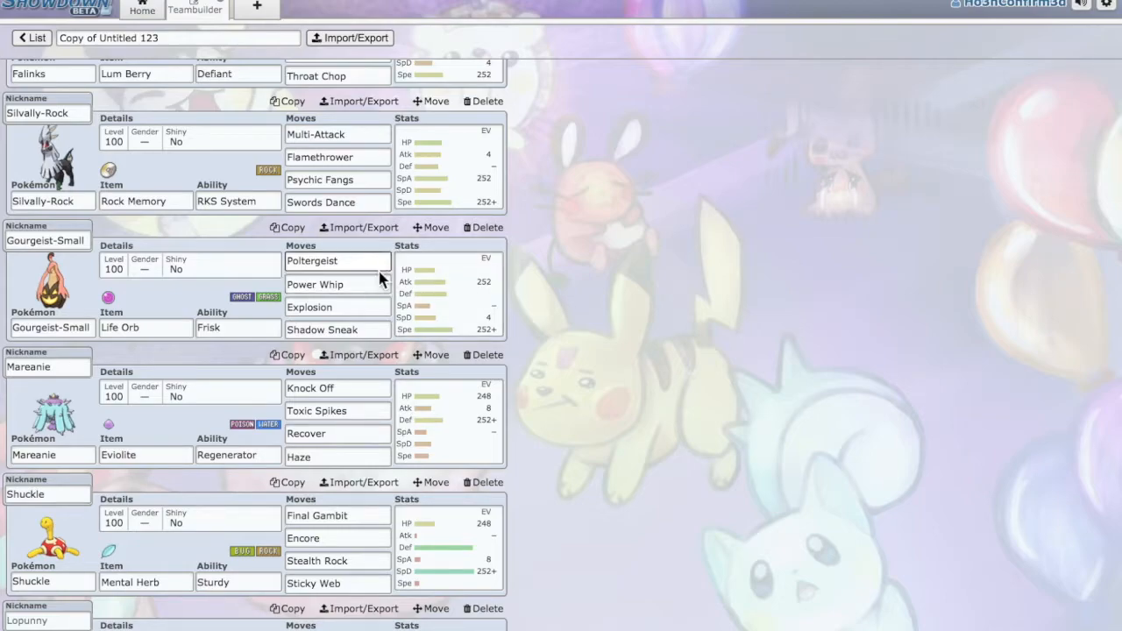
pyautogui.moveTo(445, 516)
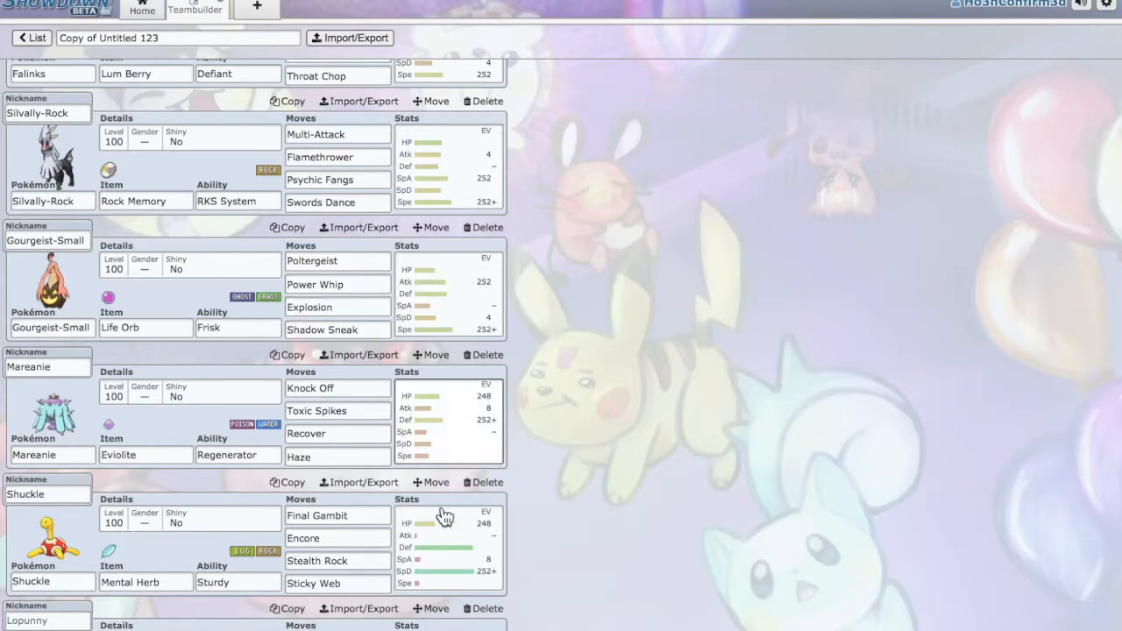
pyautogui.scroll(-3)
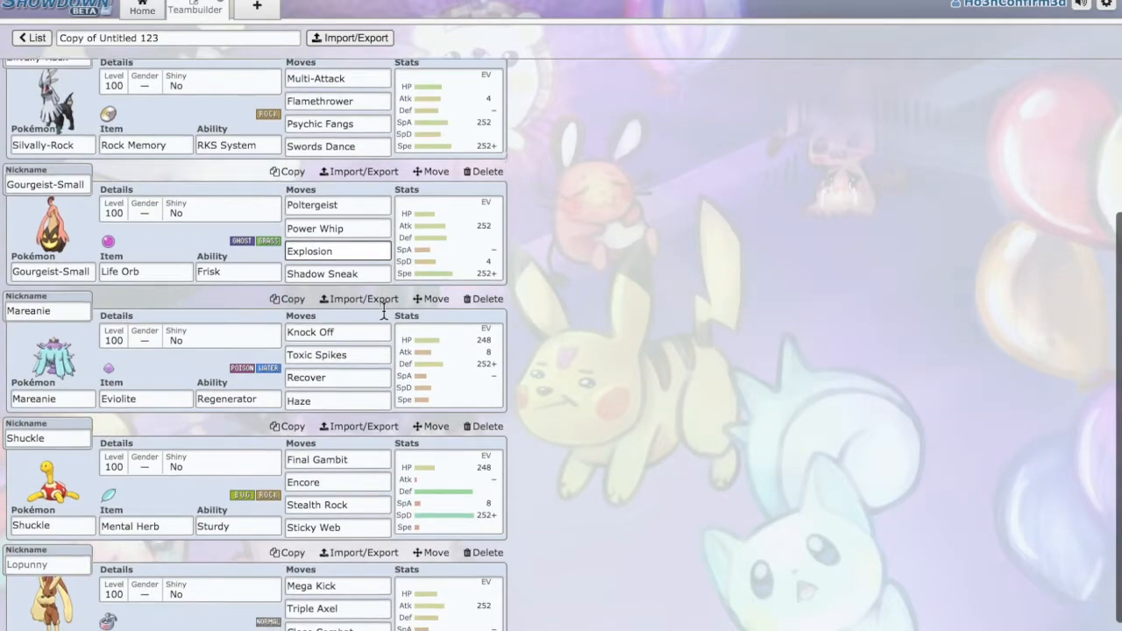
pyautogui.scroll(-3)
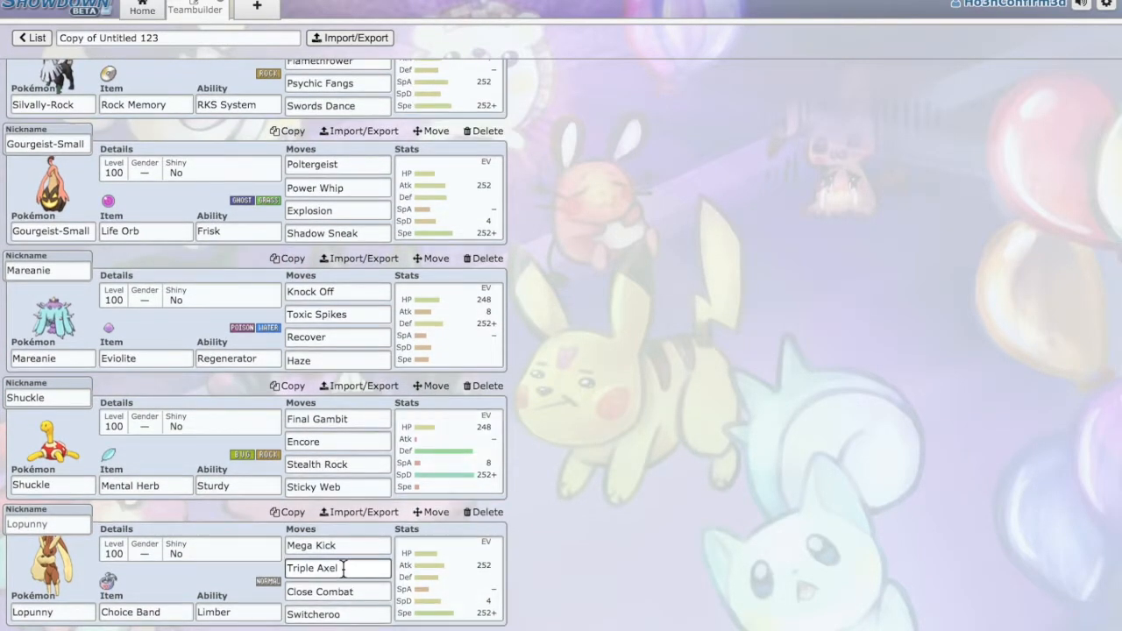
pyautogui.scroll(3)
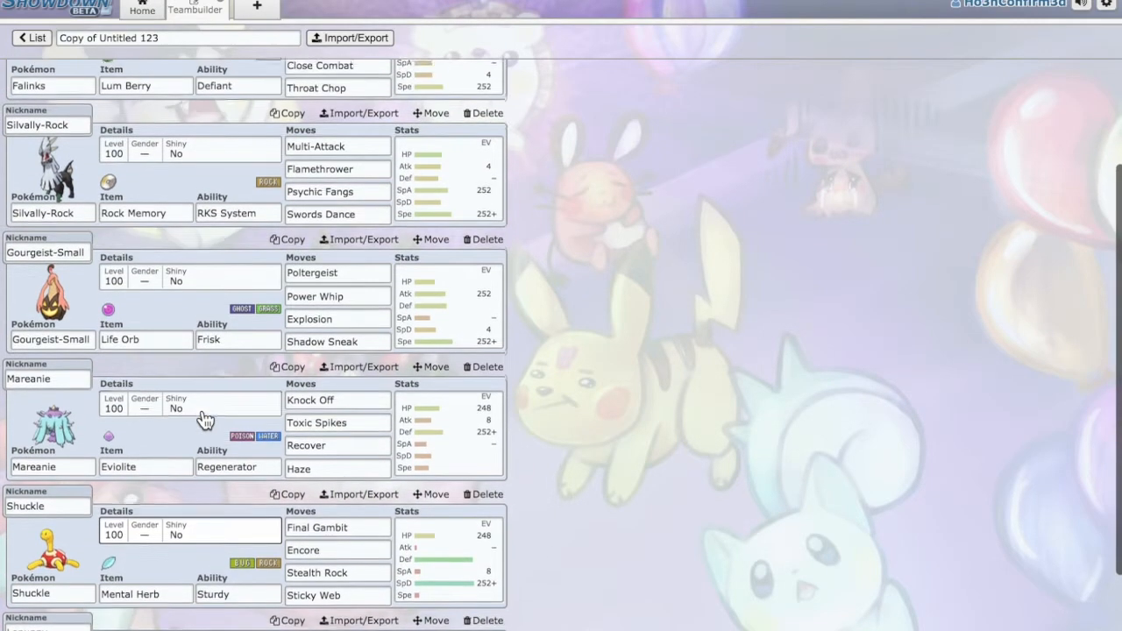
pyautogui.scroll(3)
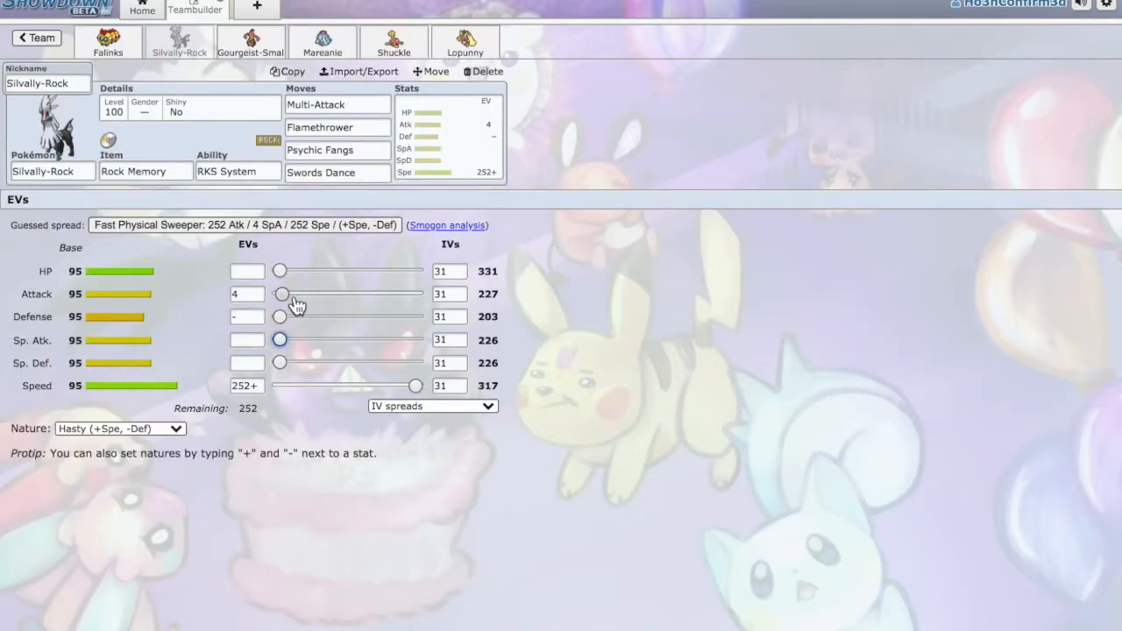
# Drag Silvally-Rock's Attack EV slider up to 252.
pyautogui.moveTo(282, 294); pyautogui.dragTo(415, 293)
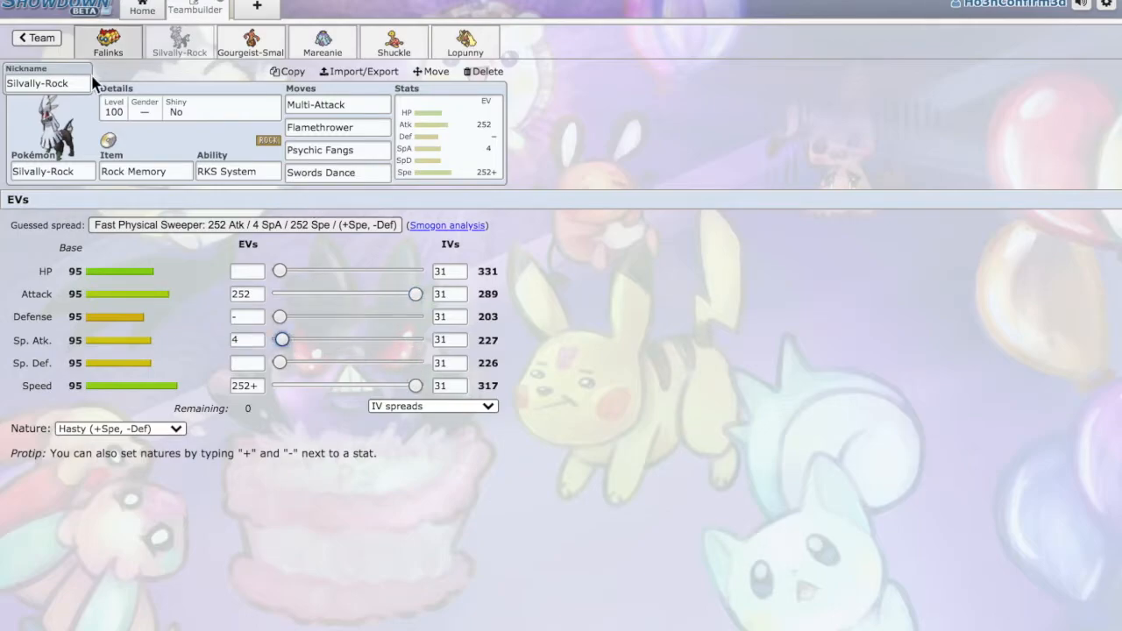
pyautogui.moveTo(693, 402)
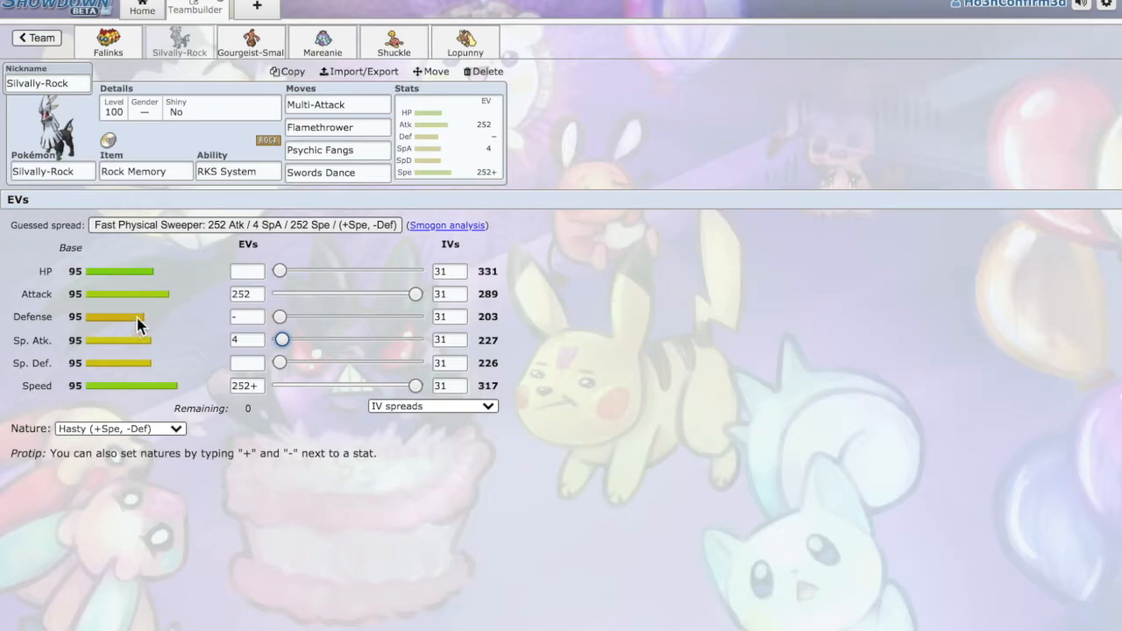
pyautogui.moveTo(289, 340)
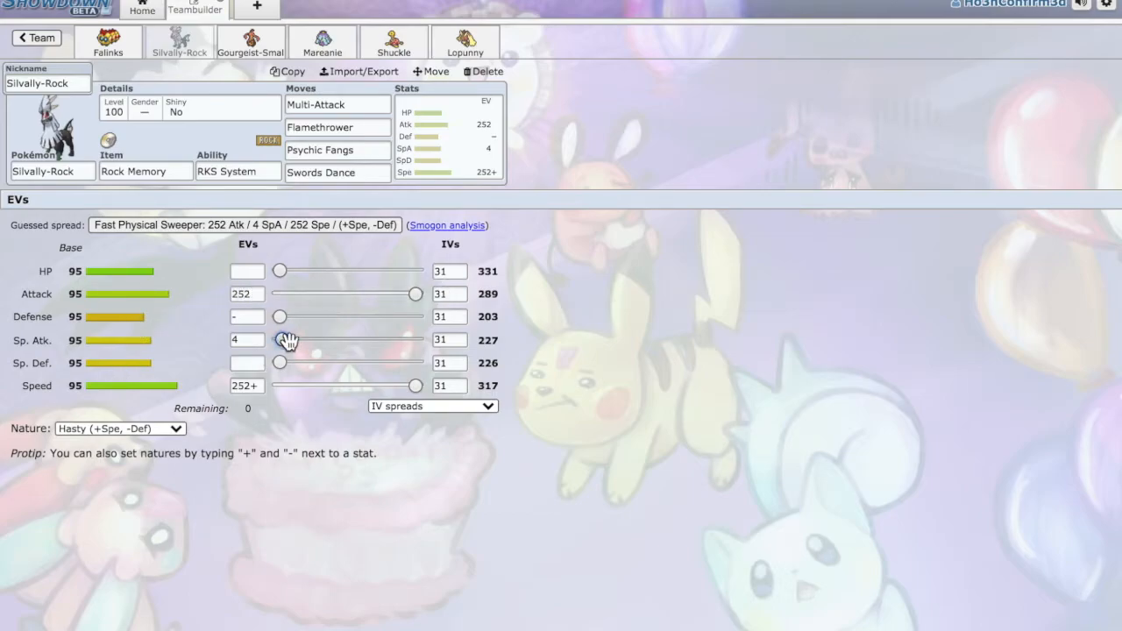
pyautogui.moveTo(600, 301)
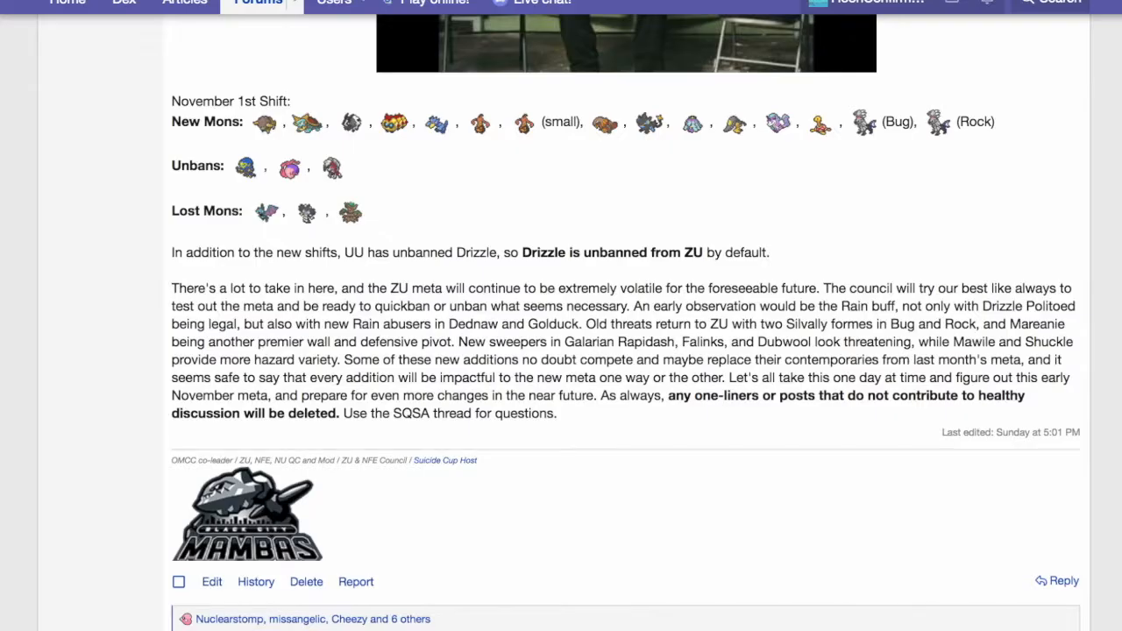
pyautogui.moveTo(410, 105)
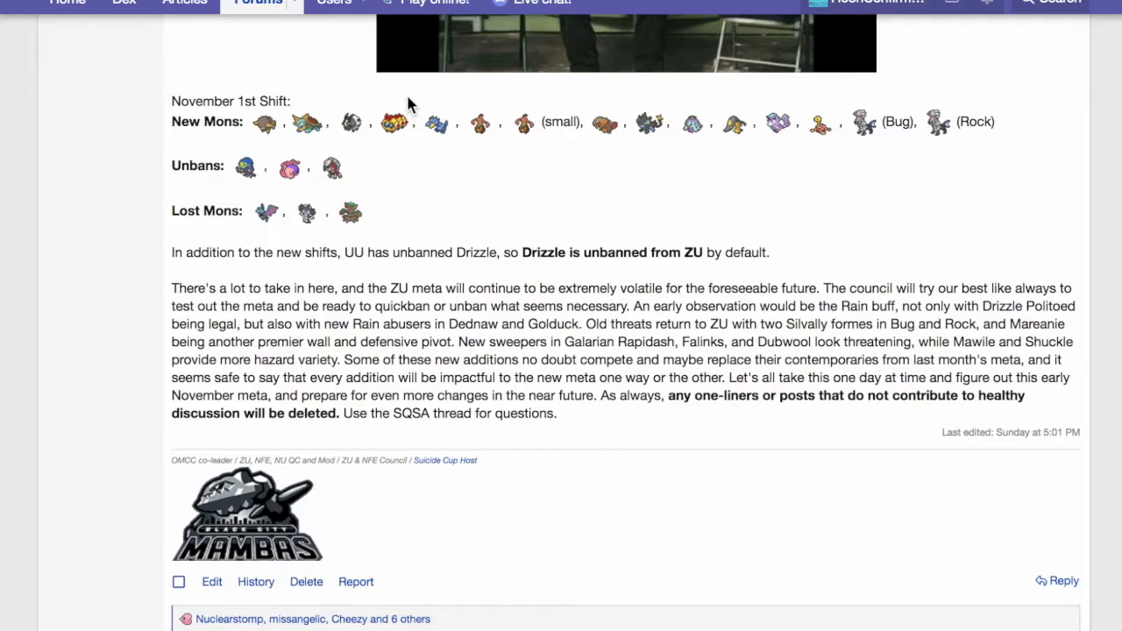
pyautogui.moveTo(693, 126)
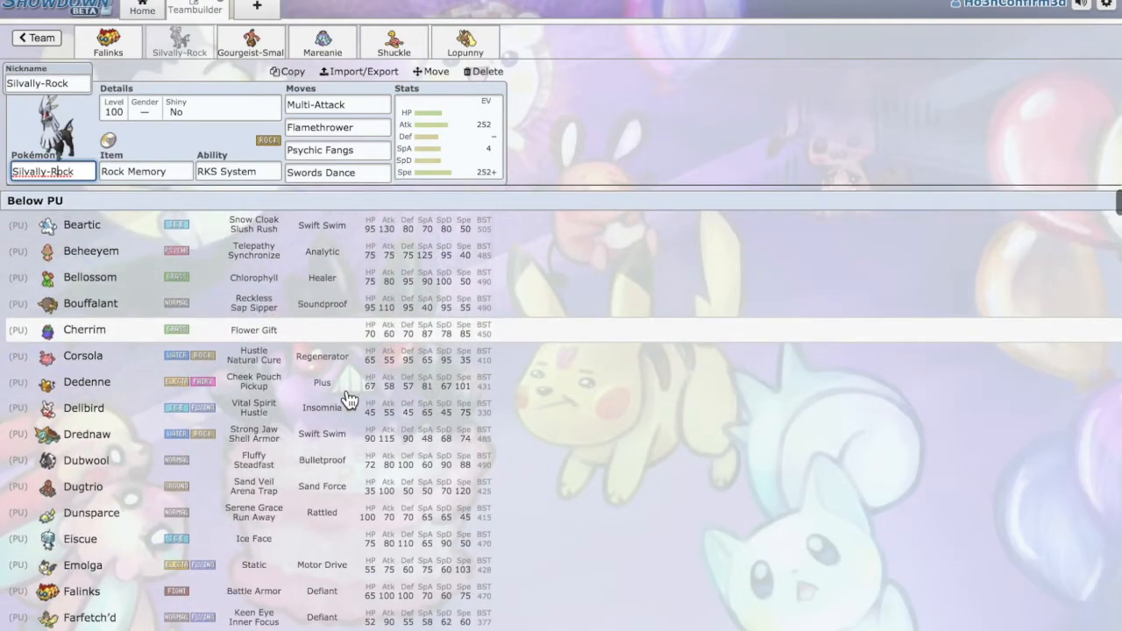
pyautogui.scroll(-3)
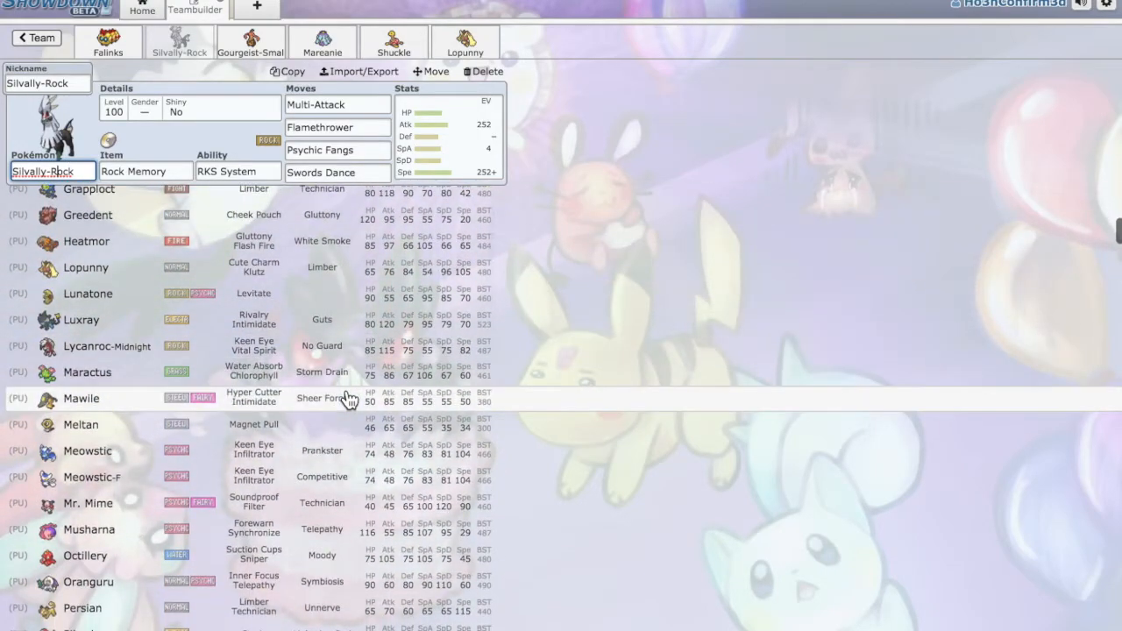
pyautogui.scroll(-3)
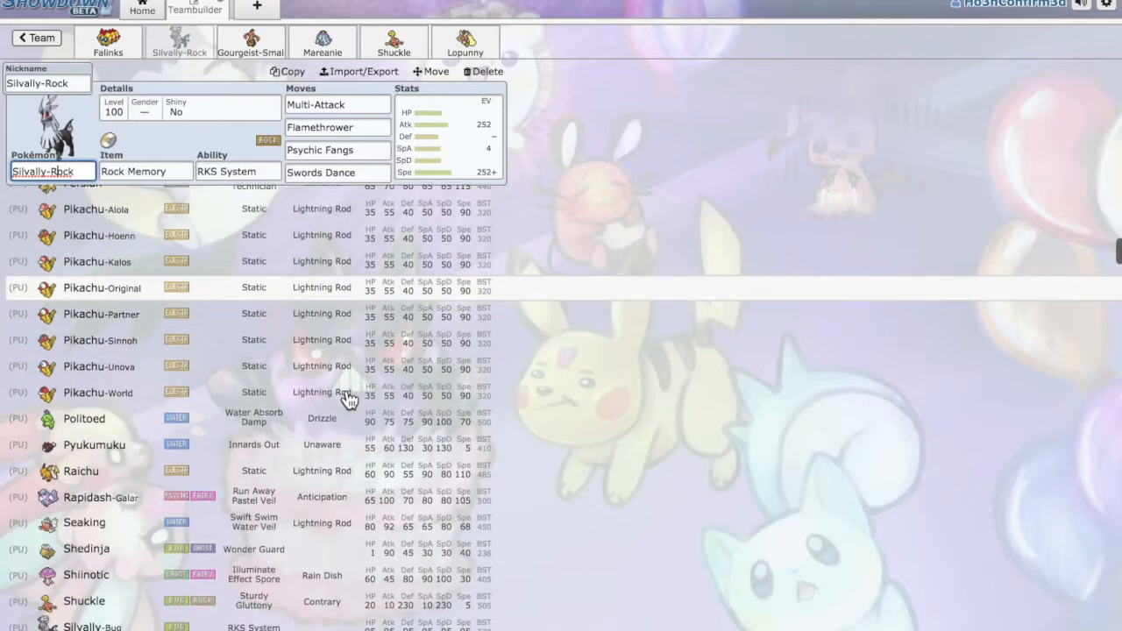
pyautogui.scroll(-3)
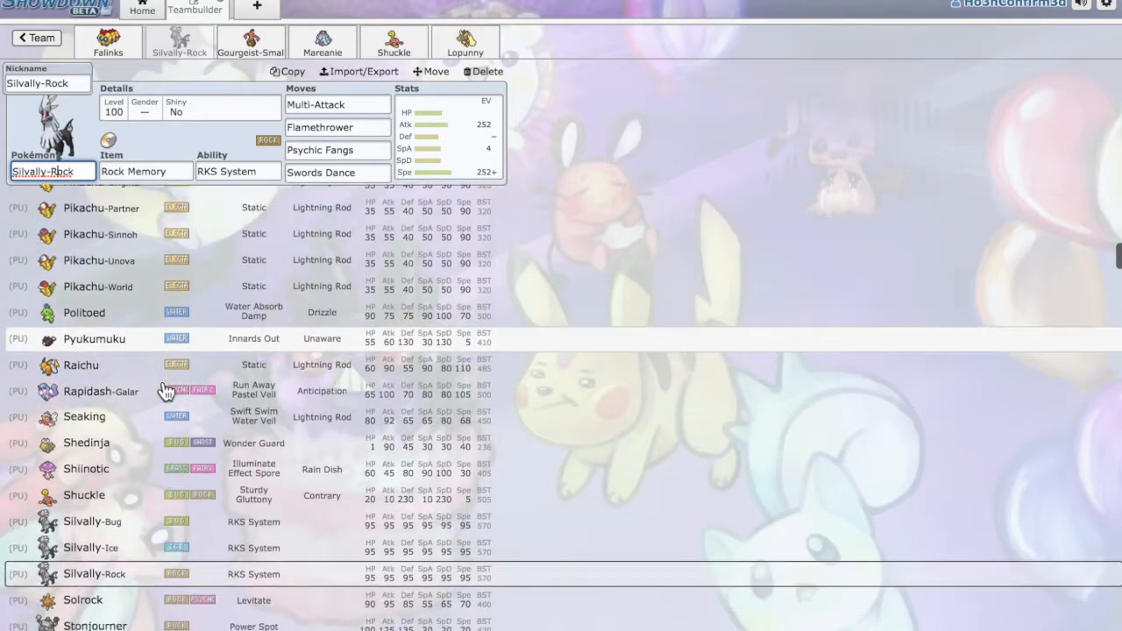
pyautogui.scroll(3)
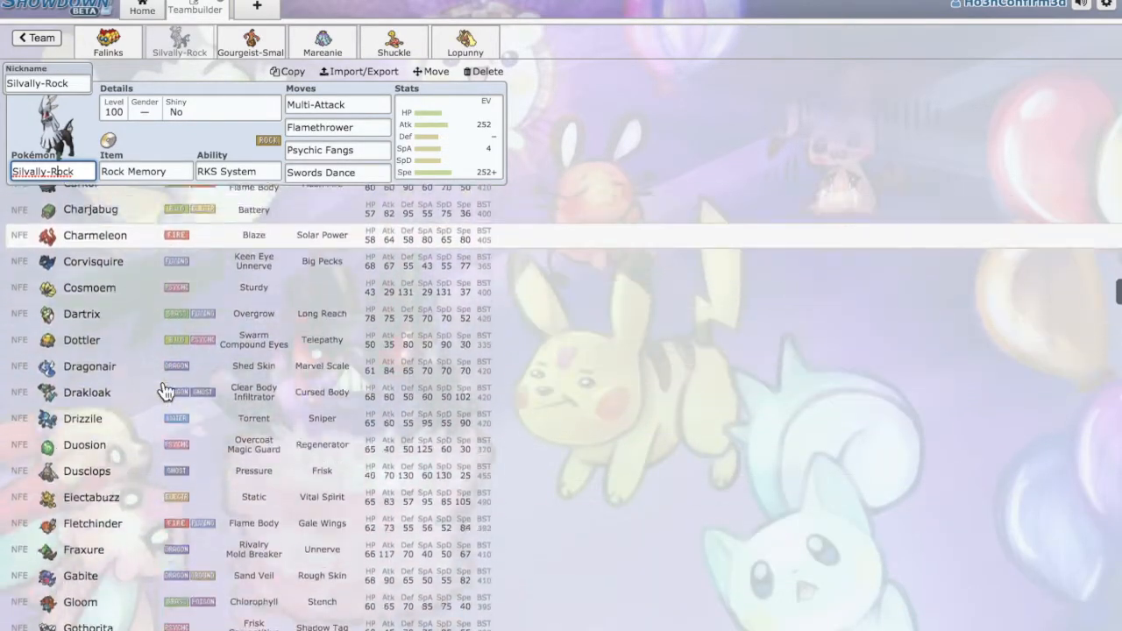
pyautogui.scroll(3)
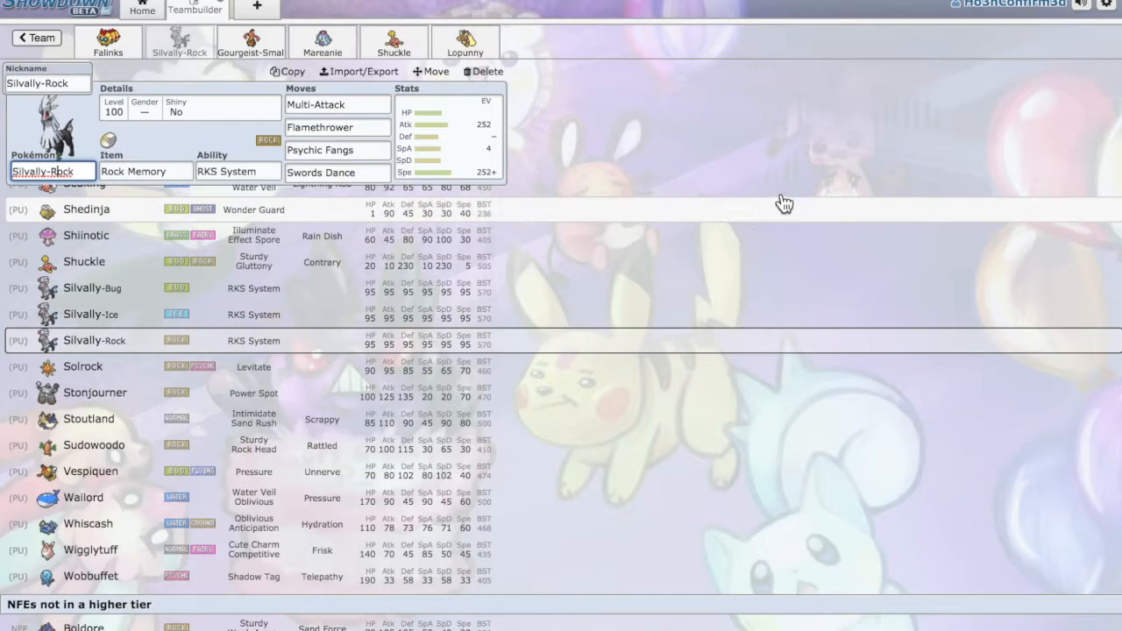
pyautogui.moveTo(250, 385)
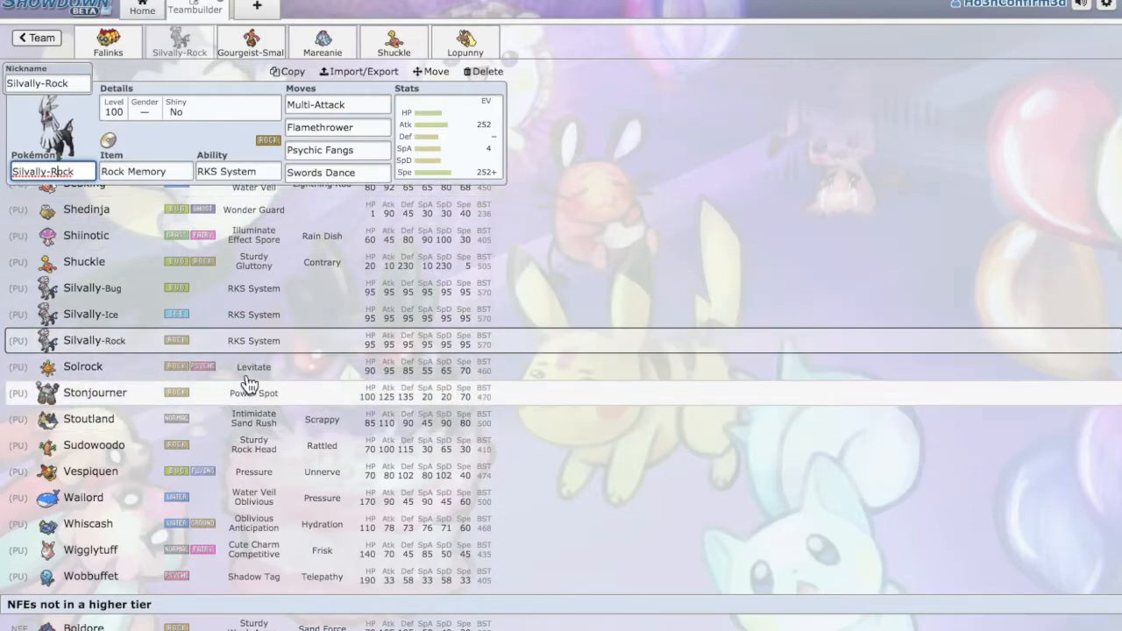
pyautogui.moveTo(147, 420)
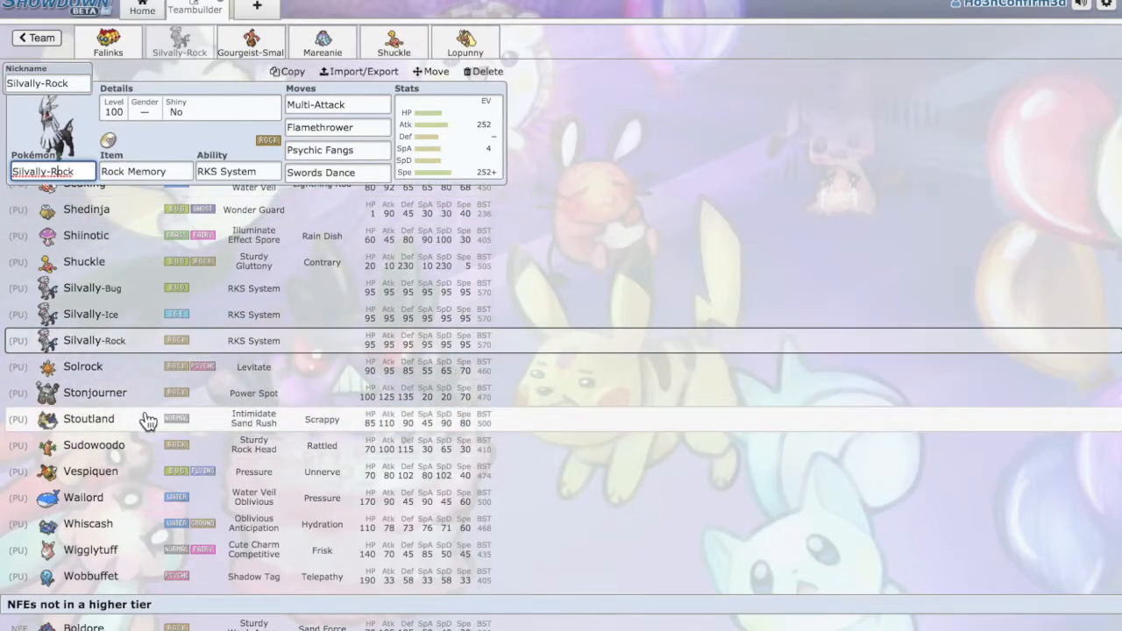
pyautogui.moveTo(63, 418)
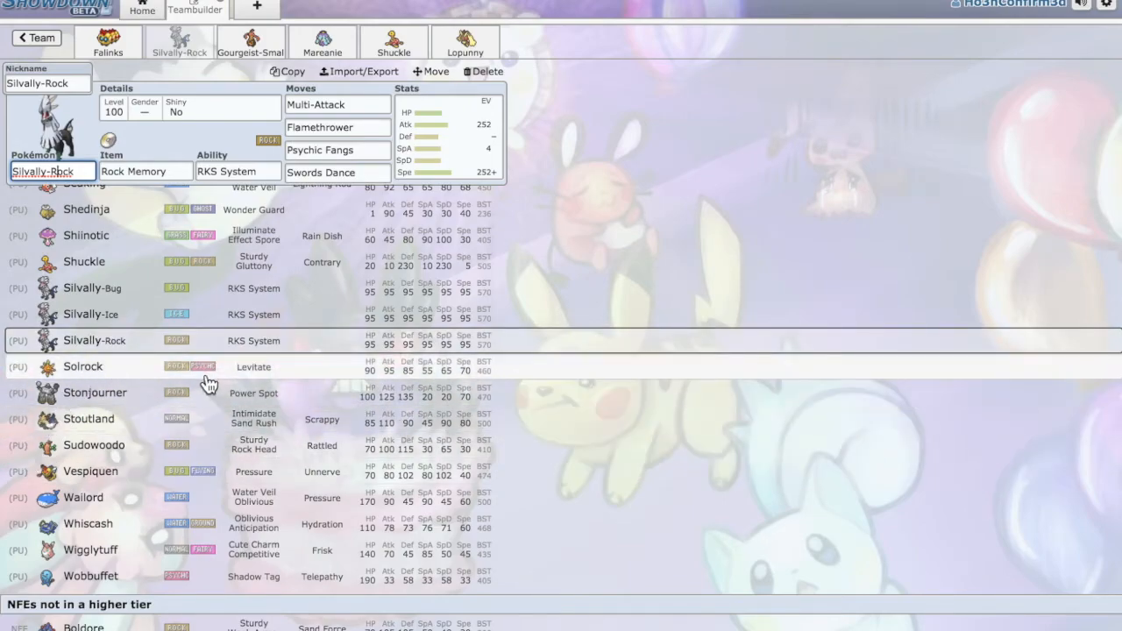
pyautogui.scroll(3)
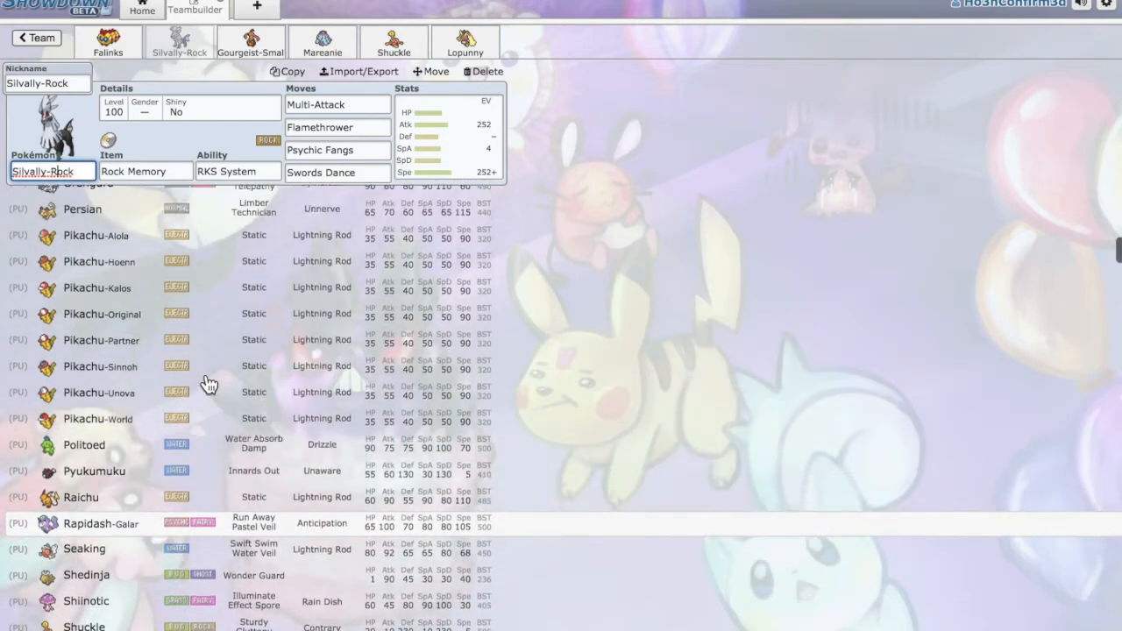
pyautogui.scroll(3)
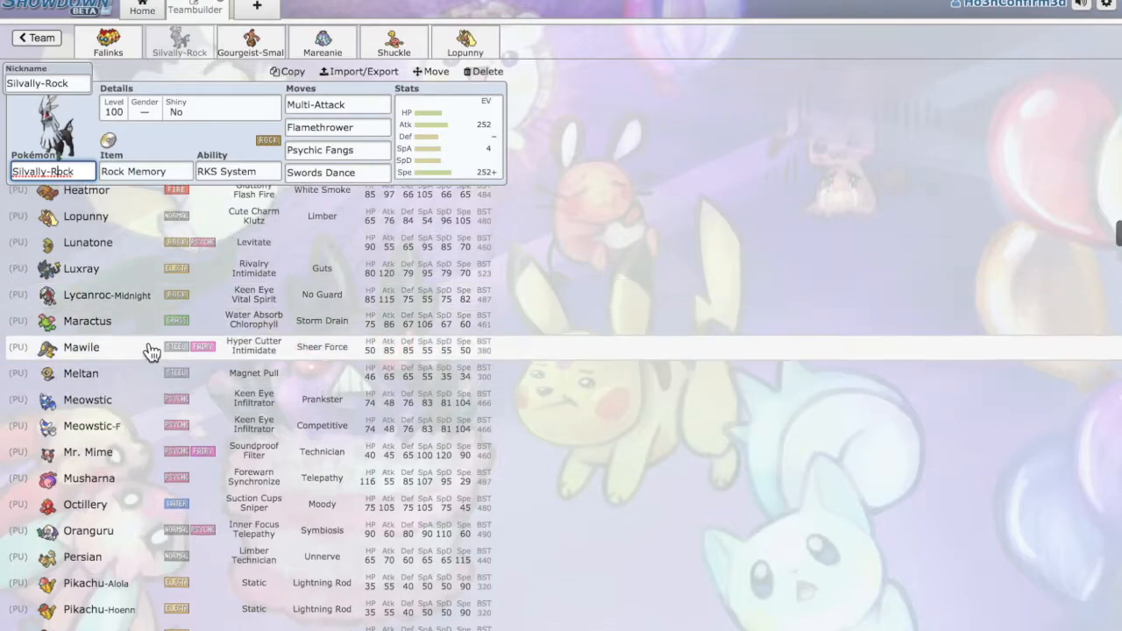
pyautogui.scroll(3)
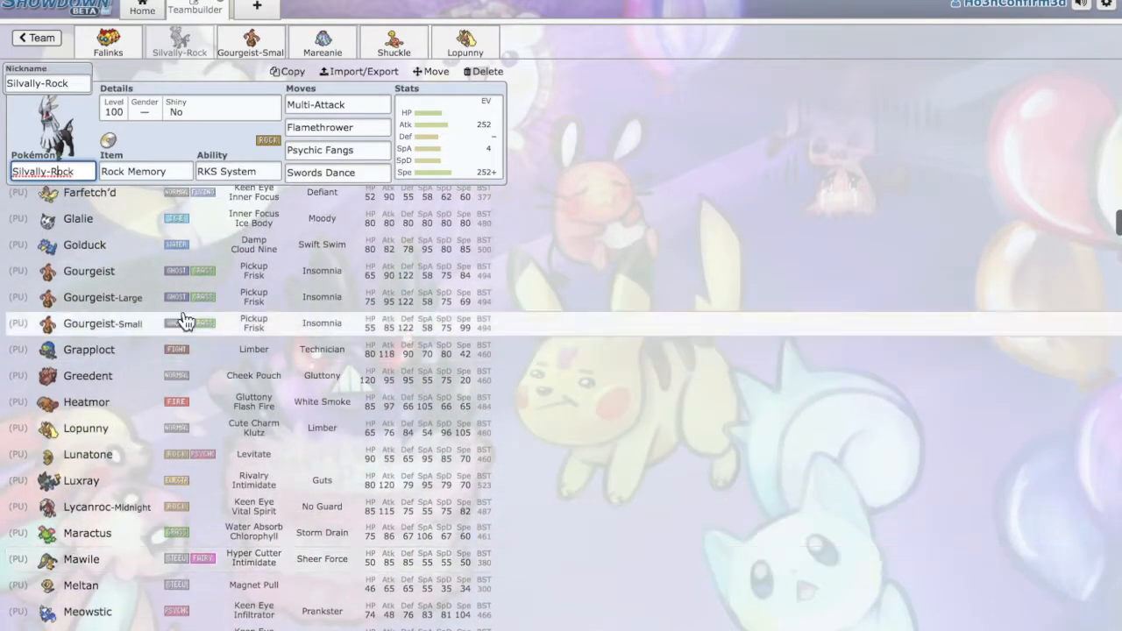
pyautogui.moveTo(309, 260)
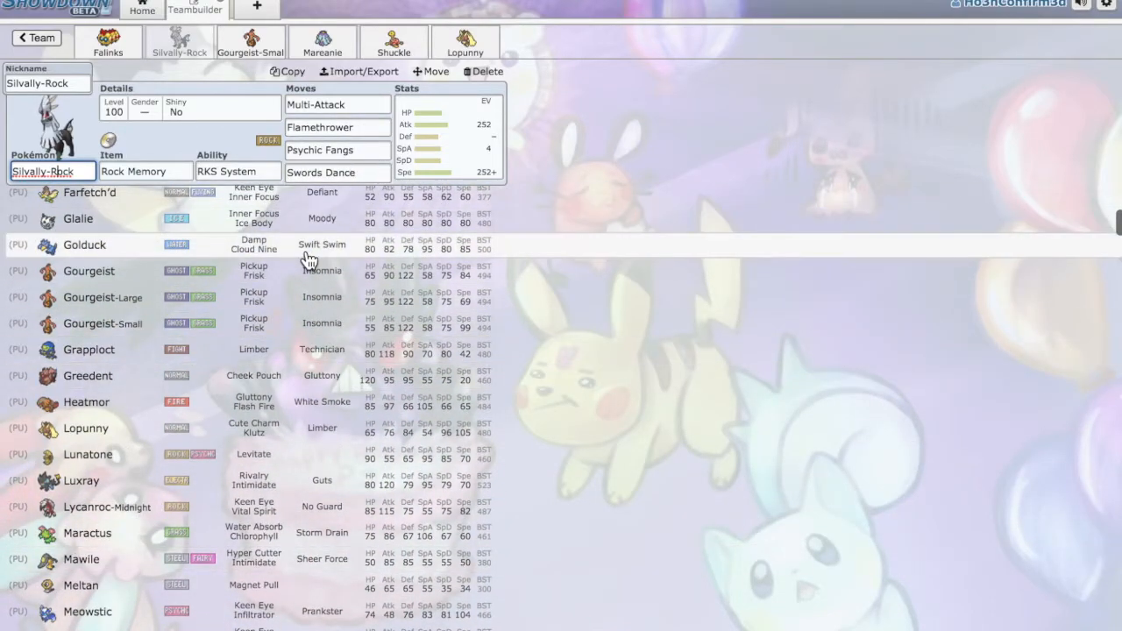
pyautogui.scroll(3)
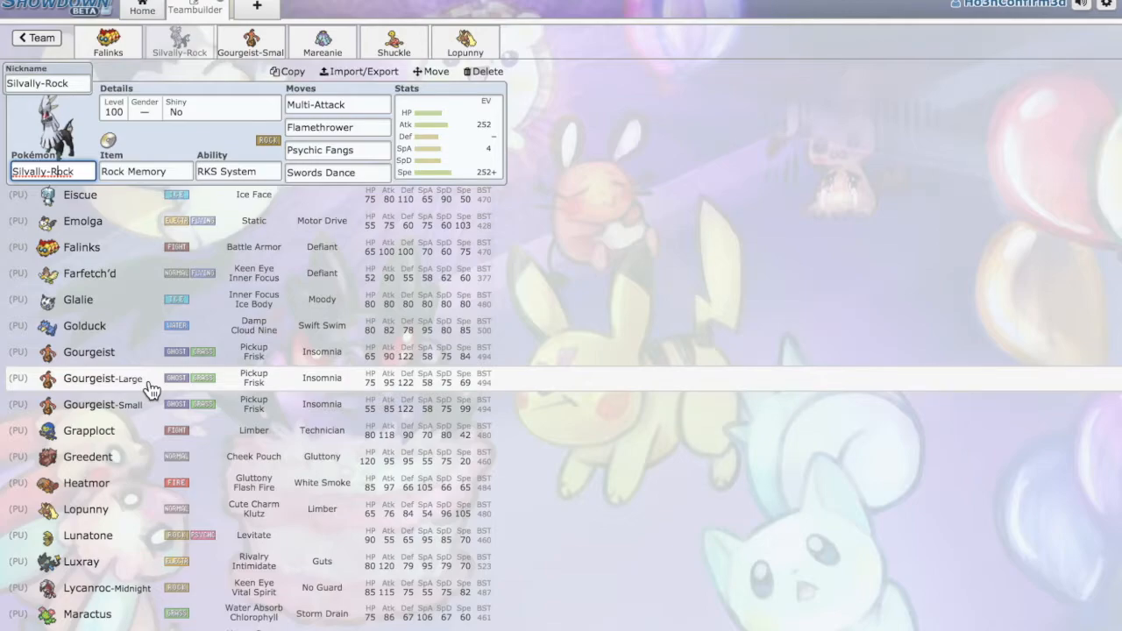
pyautogui.scroll(3)
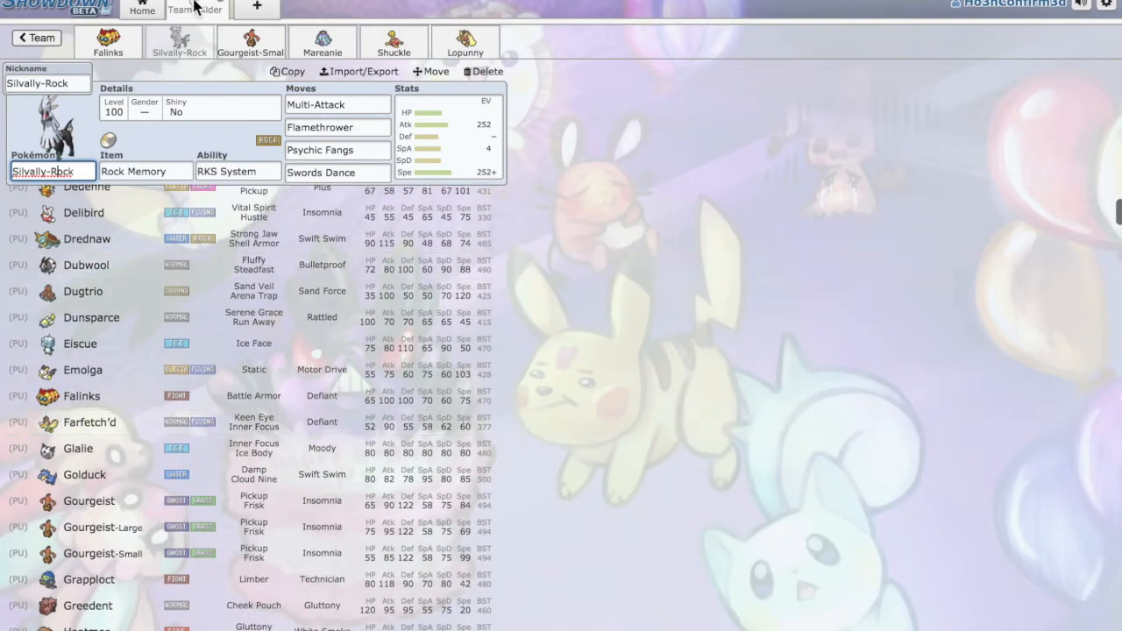
pyautogui.click(142, 9)
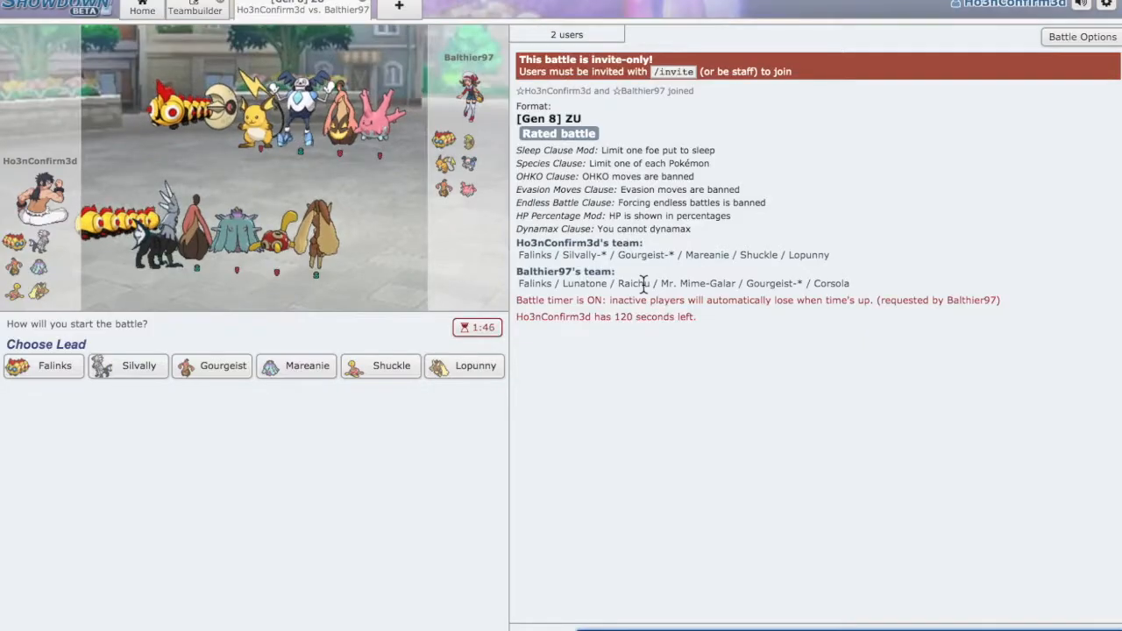
pyautogui.moveTo(173, 61)
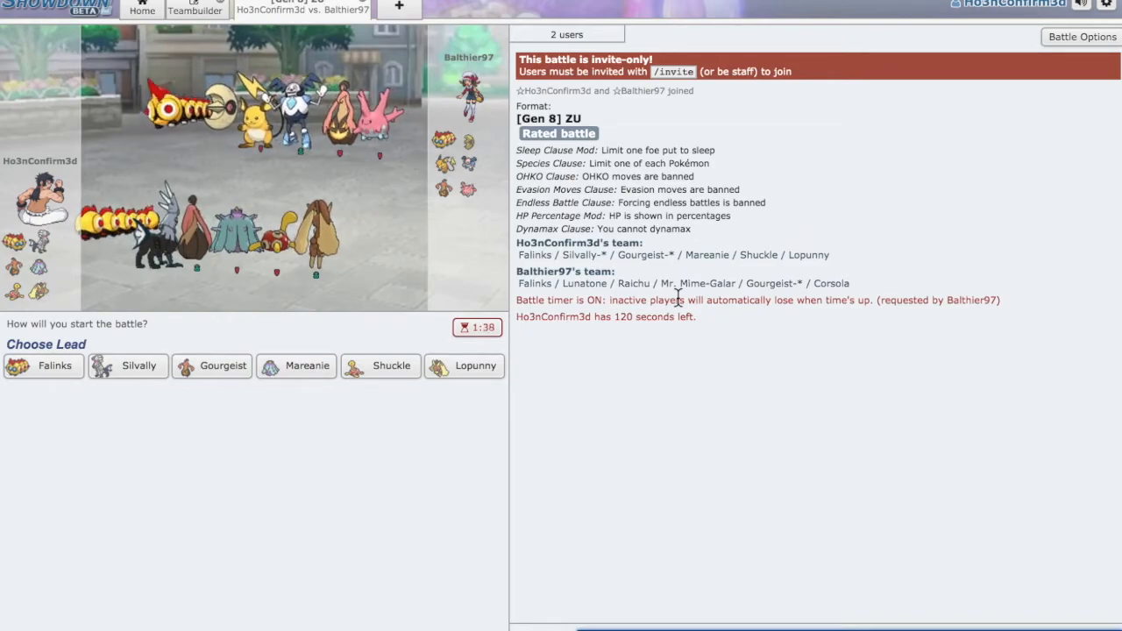
pyautogui.moveTo(184, 458)
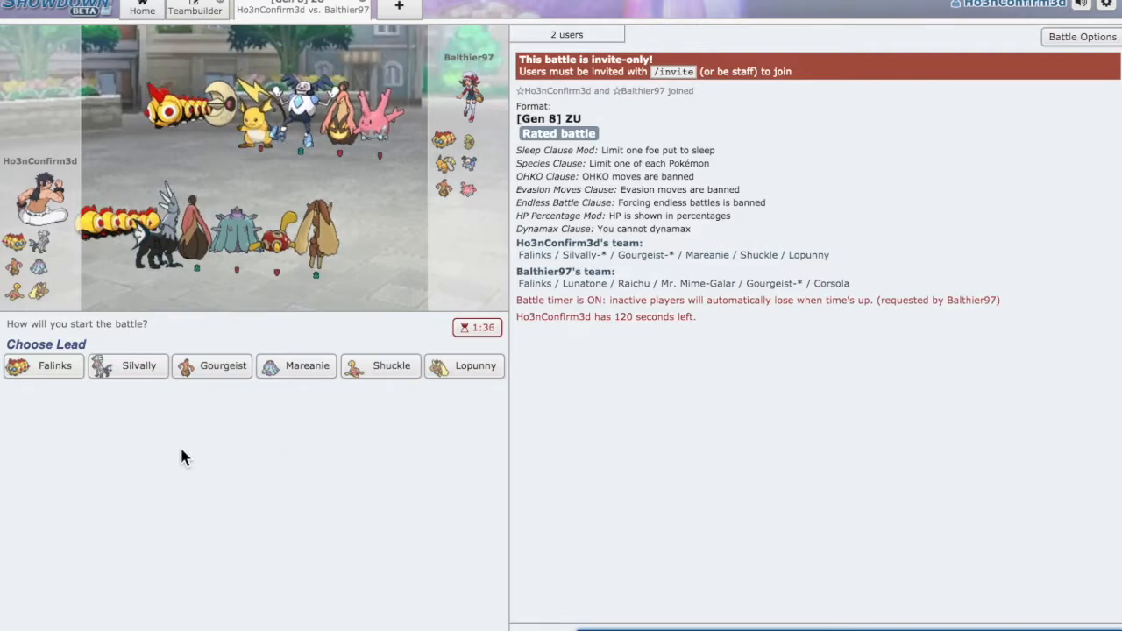
pyautogui.moveTo(548, 297)
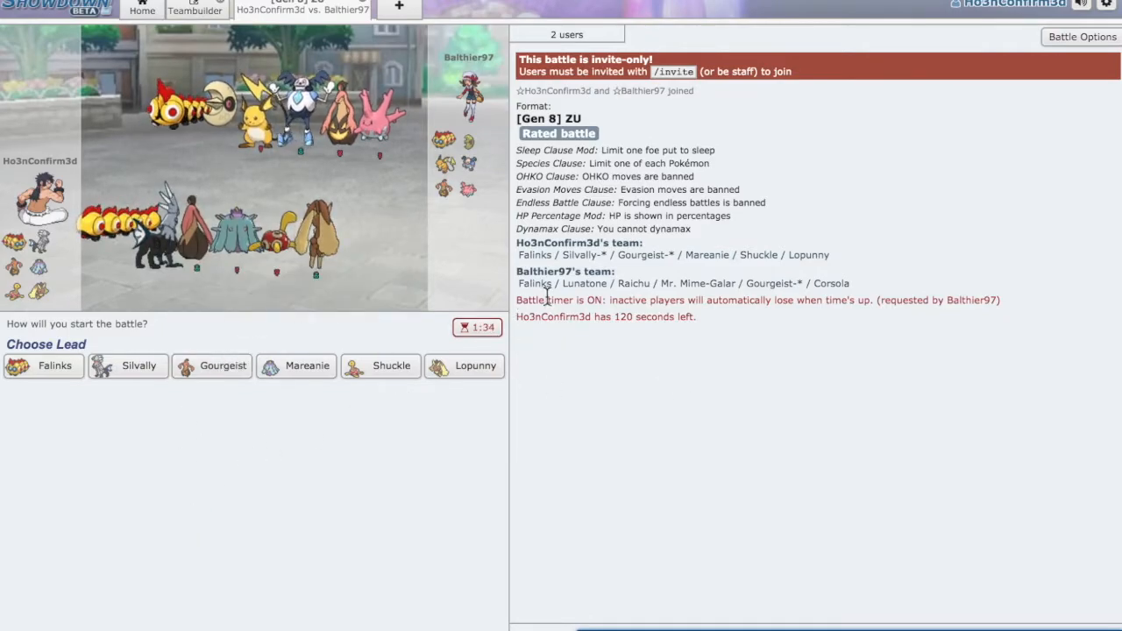
pyautogui.moveTo(380, 365)
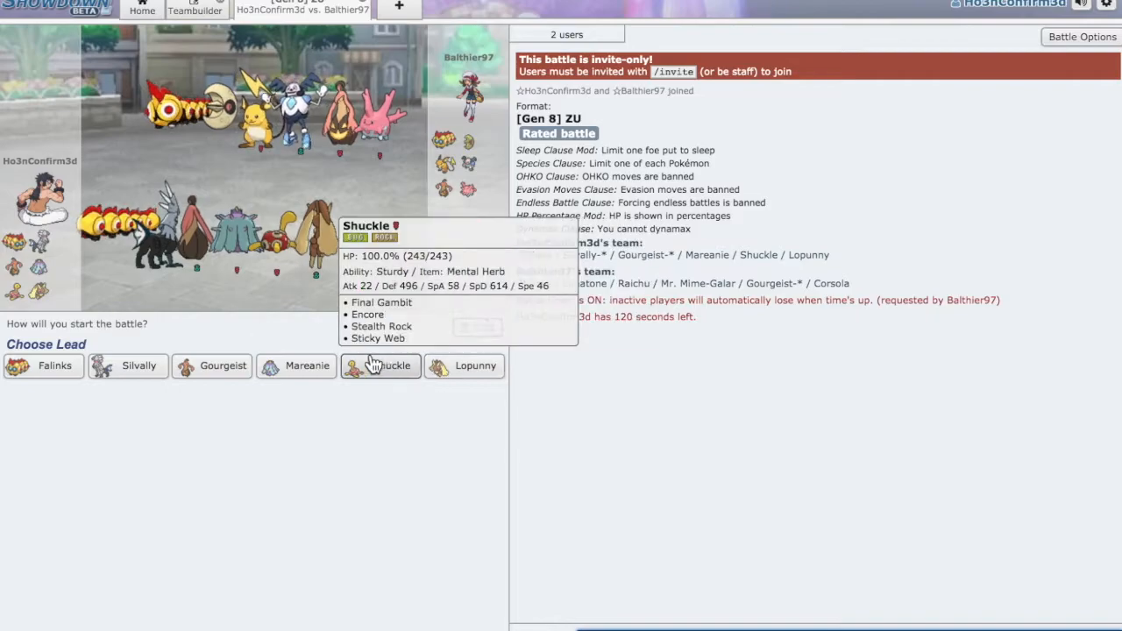
# Choose Shuckle as the lead in team preview.
pyautogui.click(393, 365)
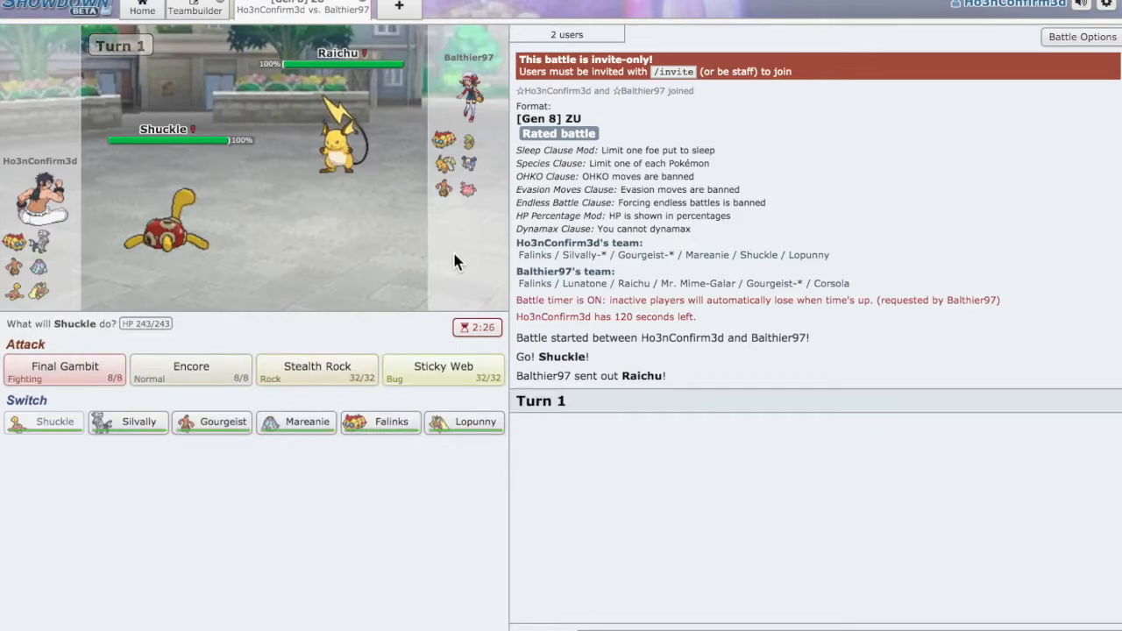
pyautogui.moveTo(175, 224)
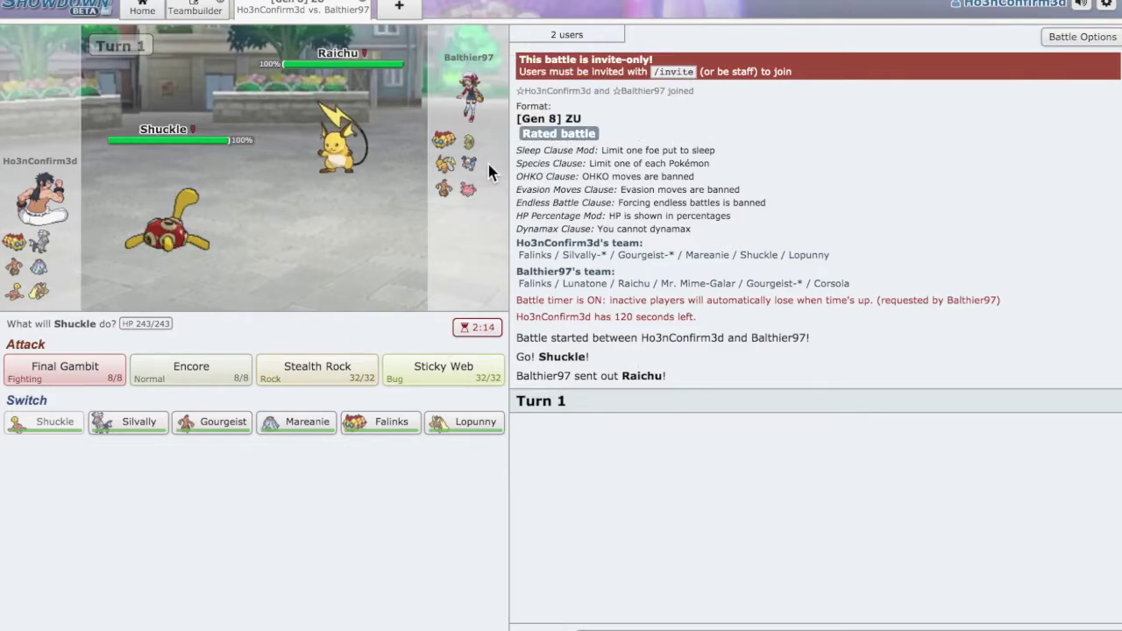
pyautogui.moveTo(470, 164)
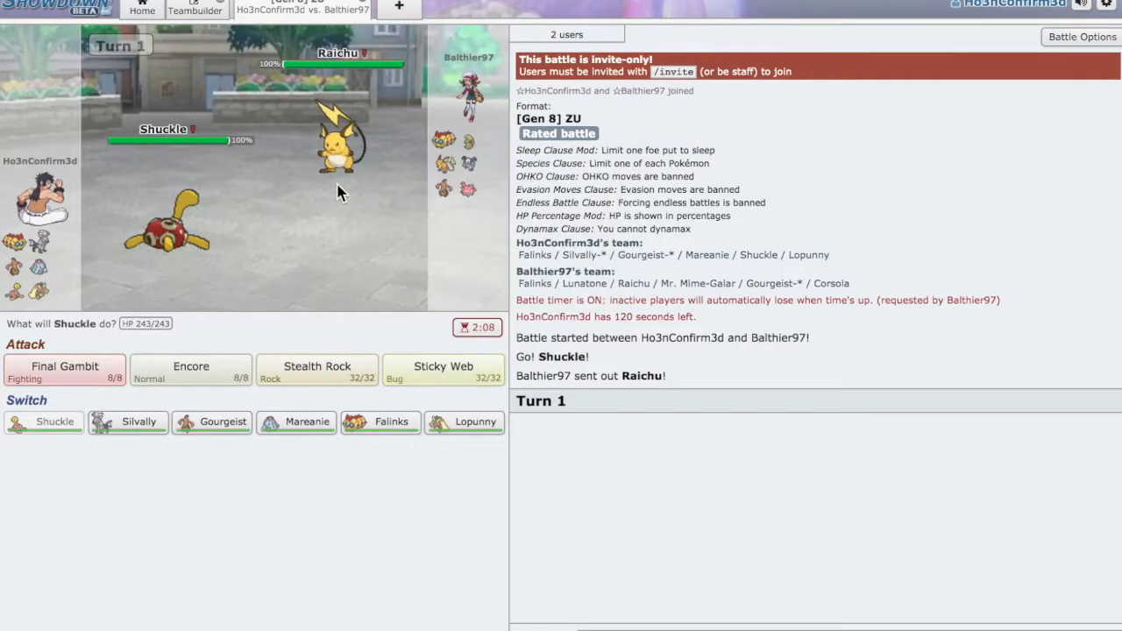
pyautogui.moveTo(136, 467)
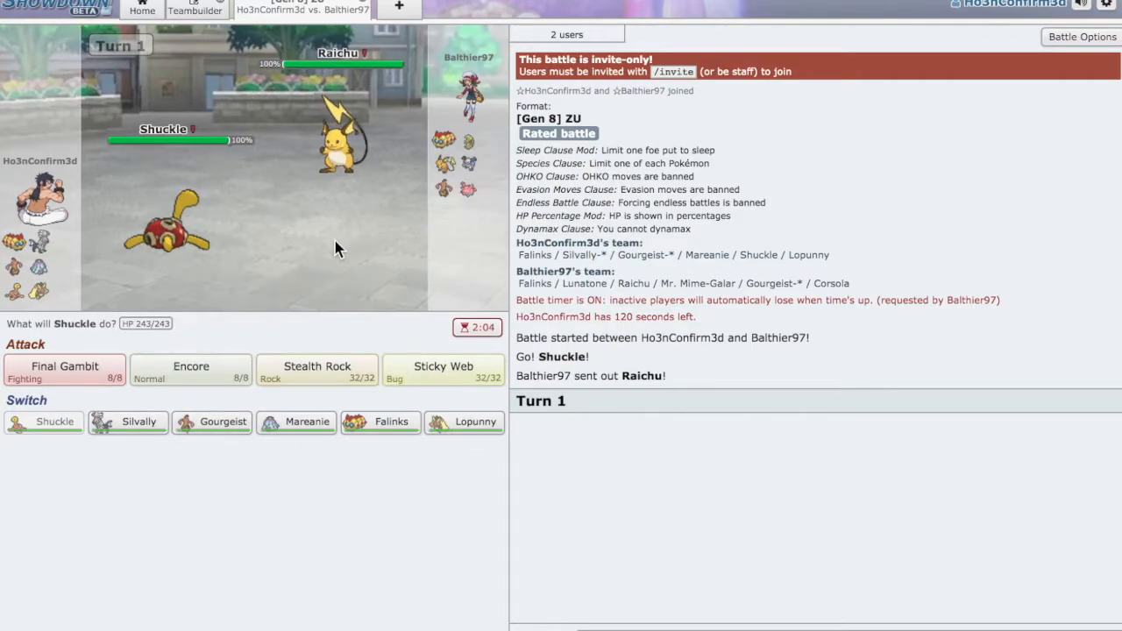
pyautogui.moveTo(442, 372)
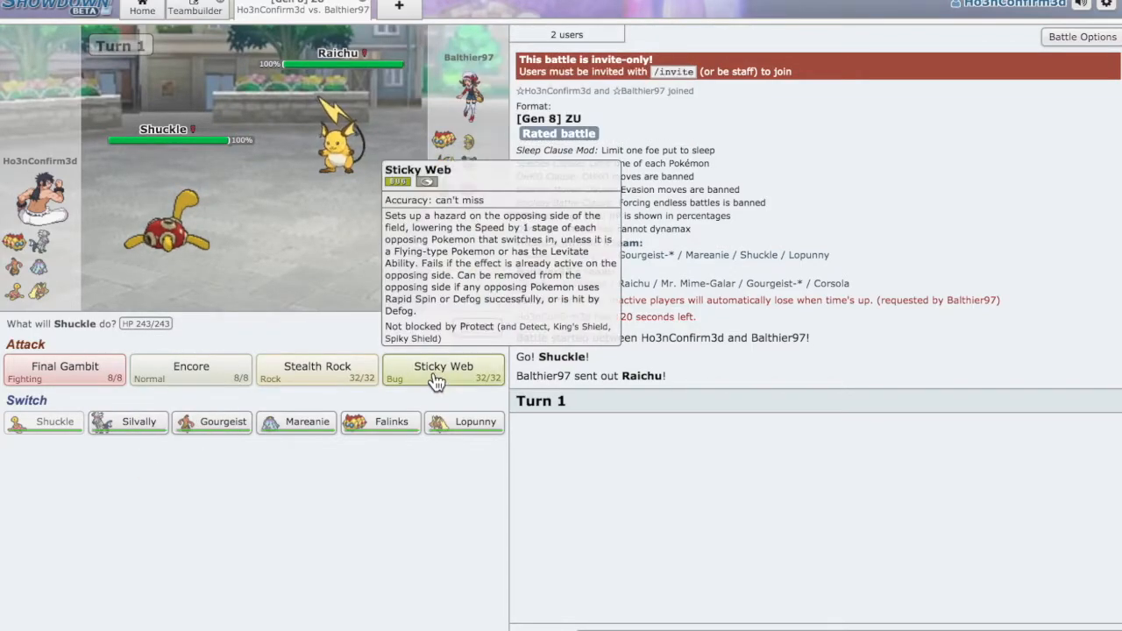
# Have Shuckle lay Sticky Web, then use Final Gambit on turn 3.
pyautogui.click(443, 369)
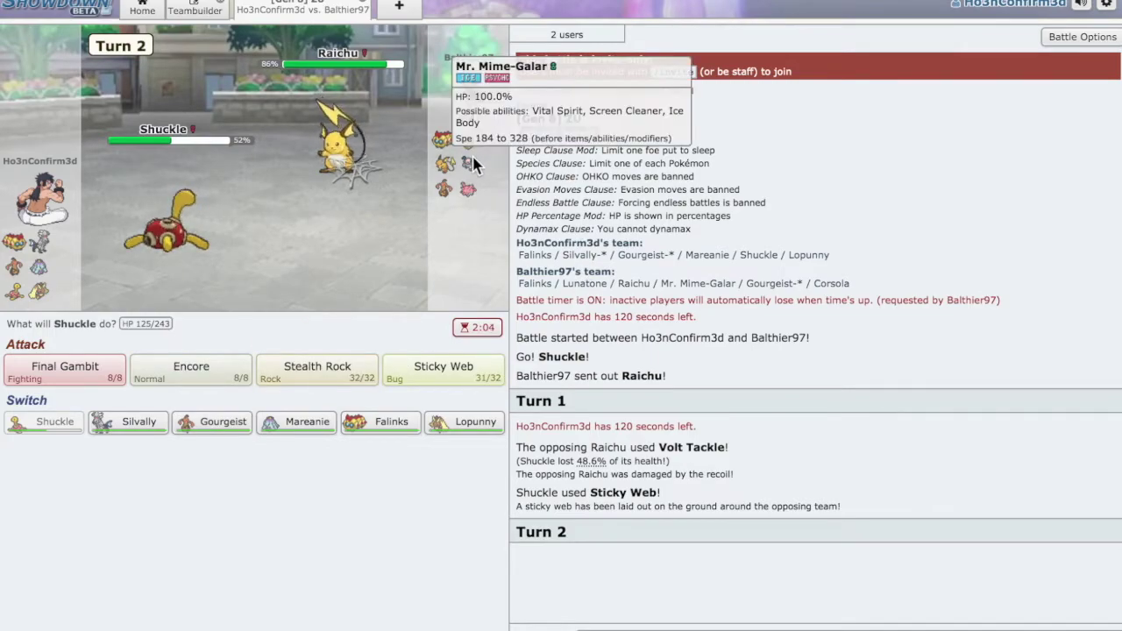
pyautogui.moveTo(438, 182)
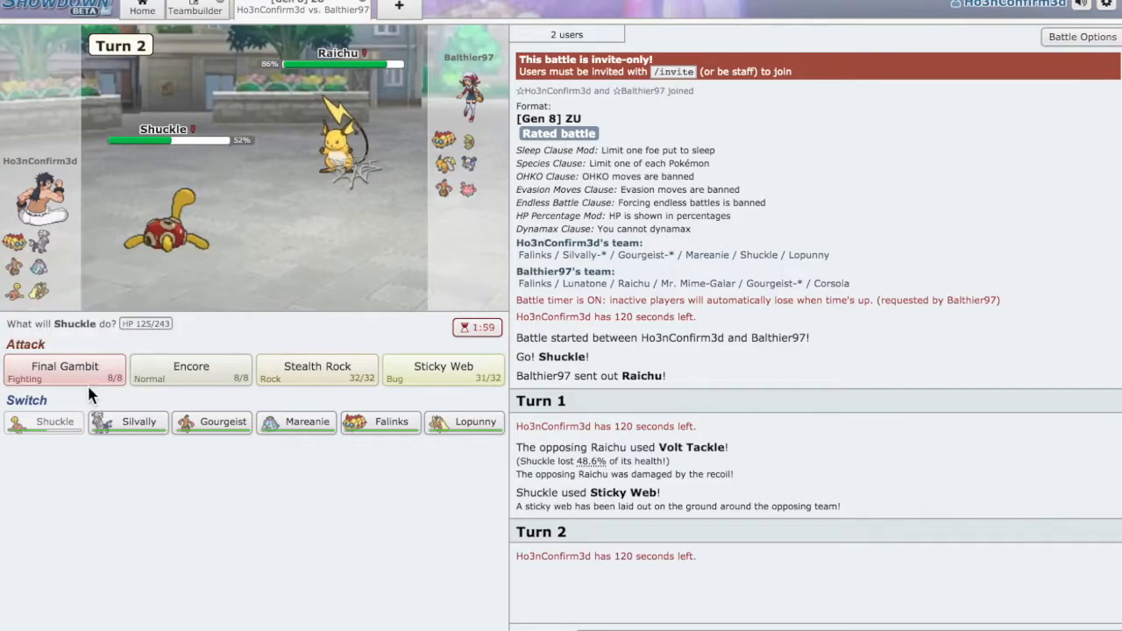
pyautogui.moveTo(255, 345)
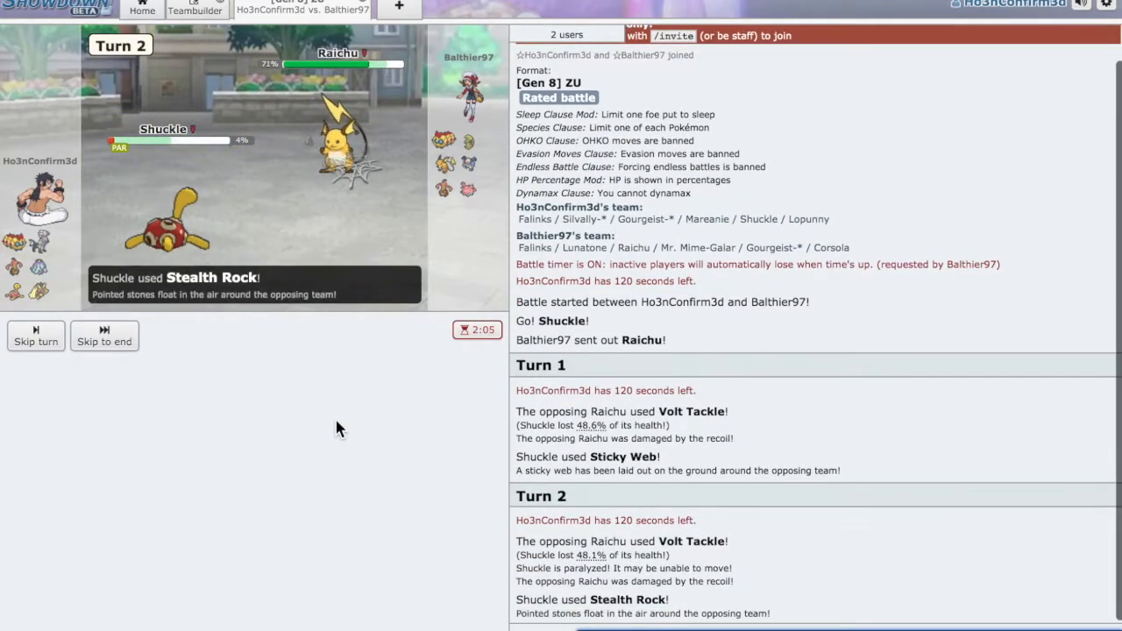
pyautogui.moveTo(306, 422)
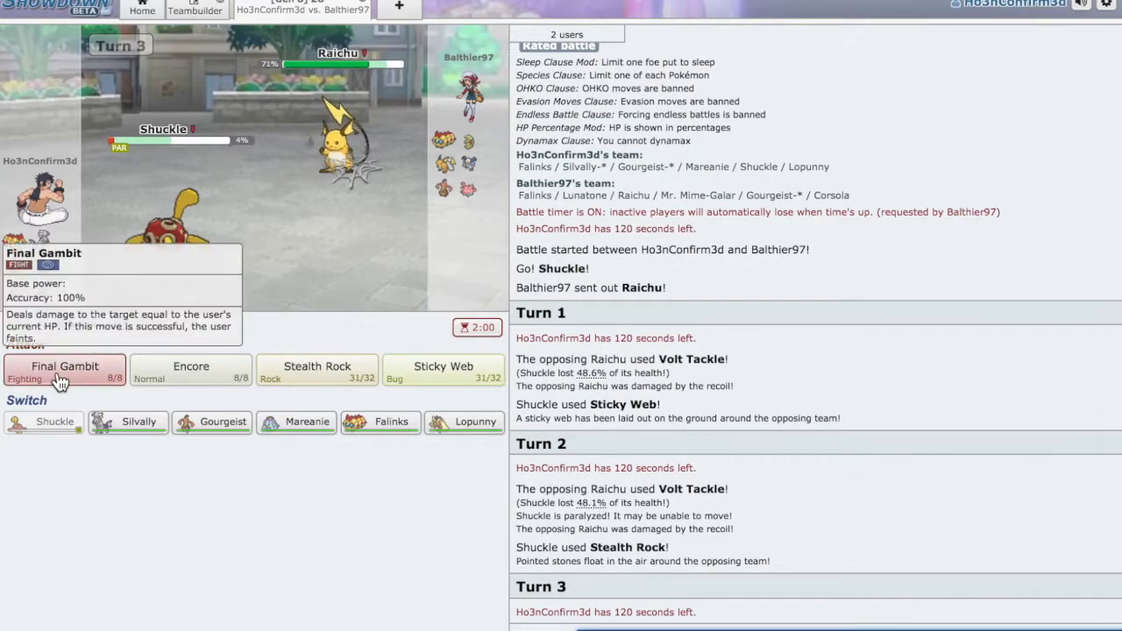
pyautogui.click(64, 368)
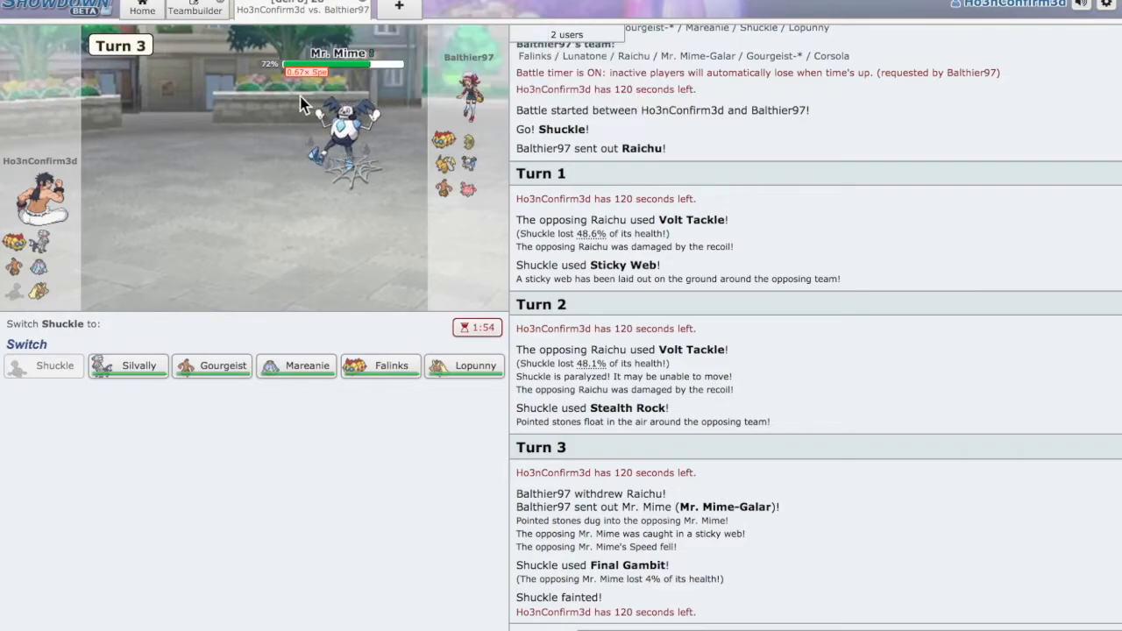
pyautogui.moveTo(158, 337)
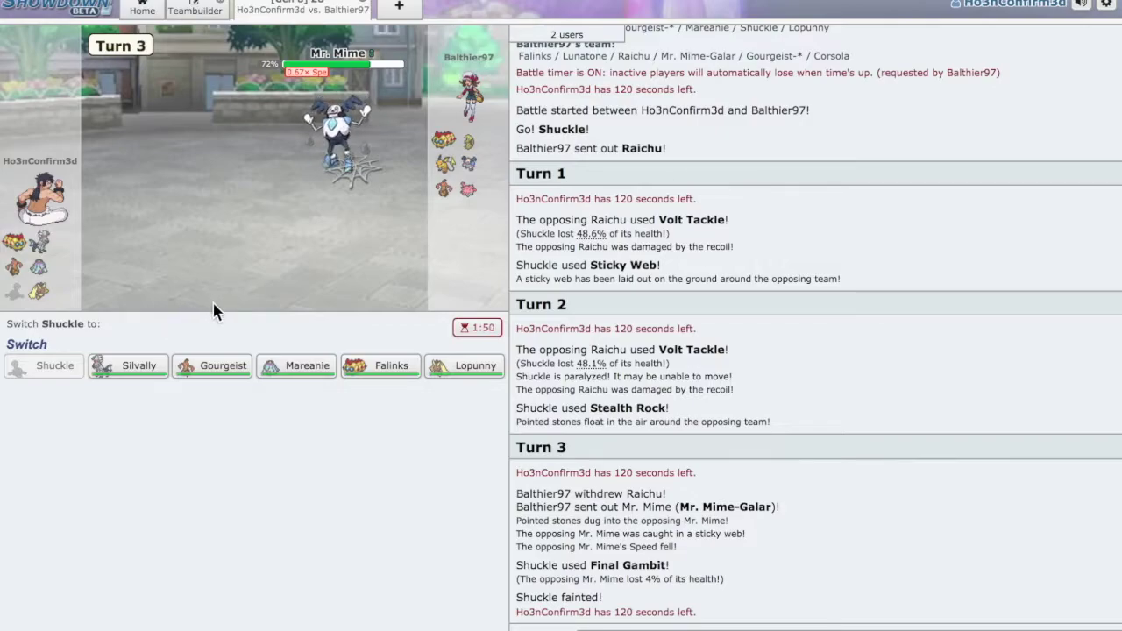
pyautogui.moveTo(128, 366)
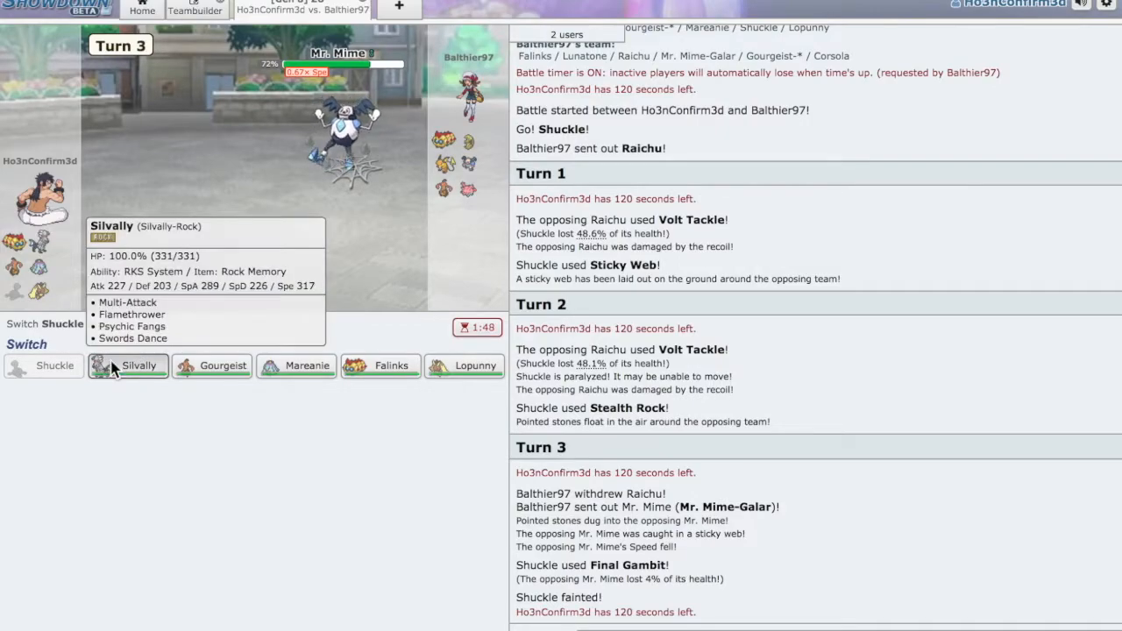
# Send Silvally in for the fainted Shuckle, then switch to Gourgeist on turn 4.
pyautogui.click(139, 366)
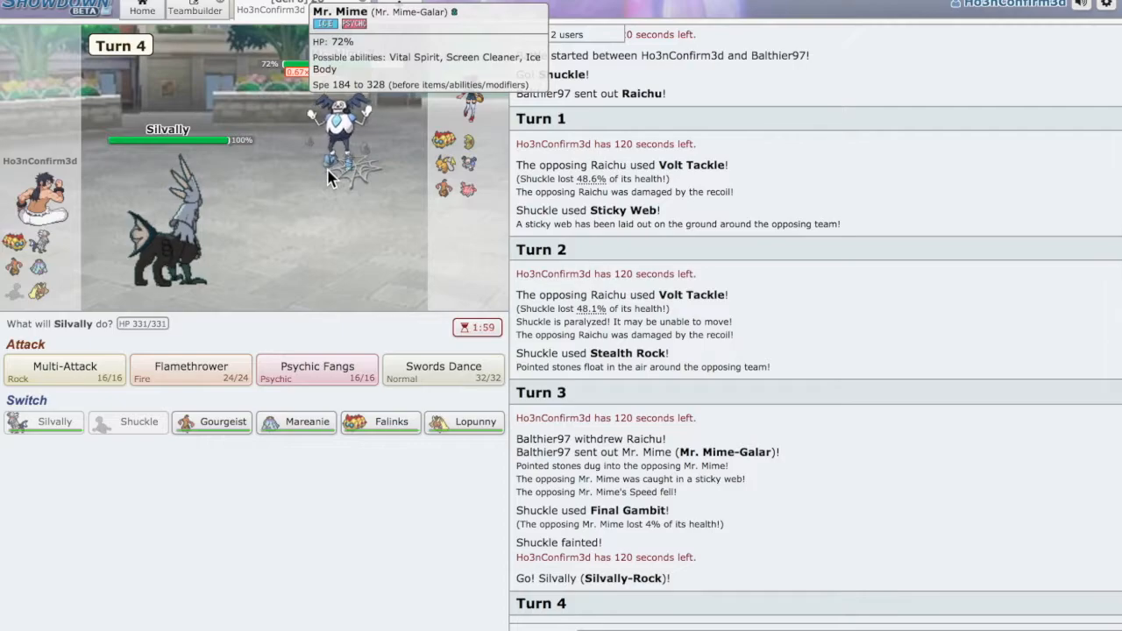
pyautogui.moveTo(325, 183)
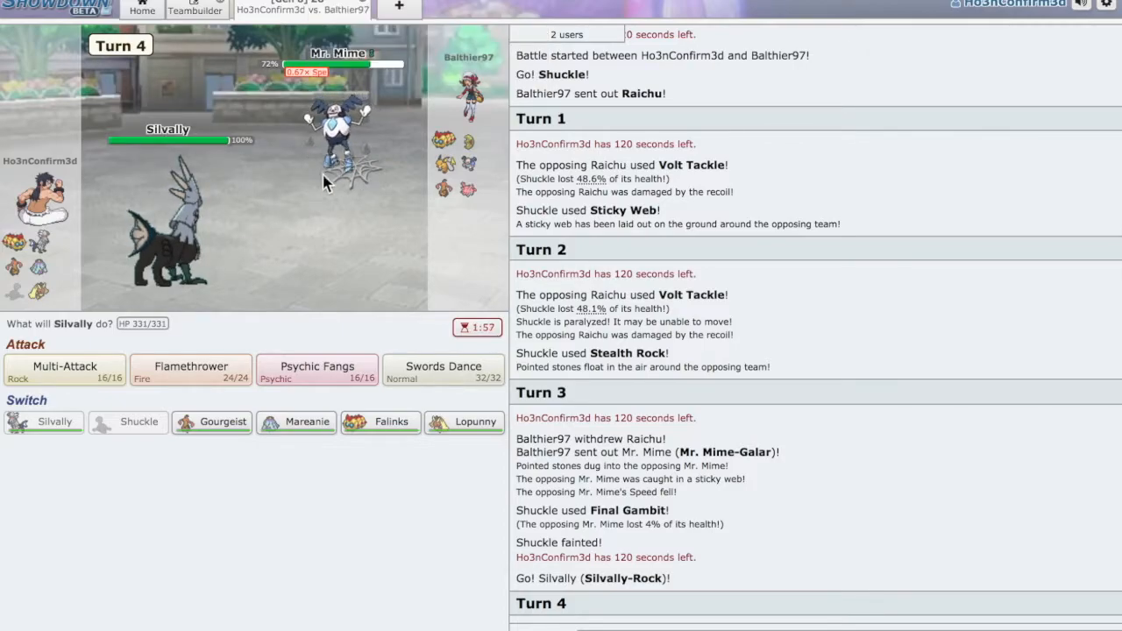
pyautogui.moveTo(495, 250)
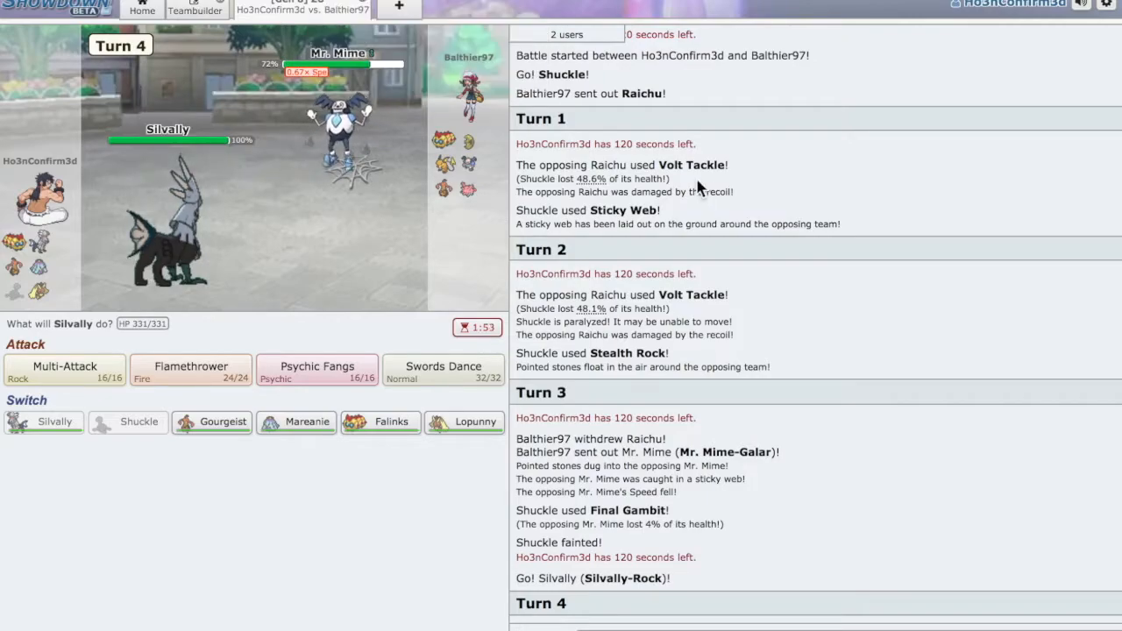
pyautogui.moveTo(391, 167)
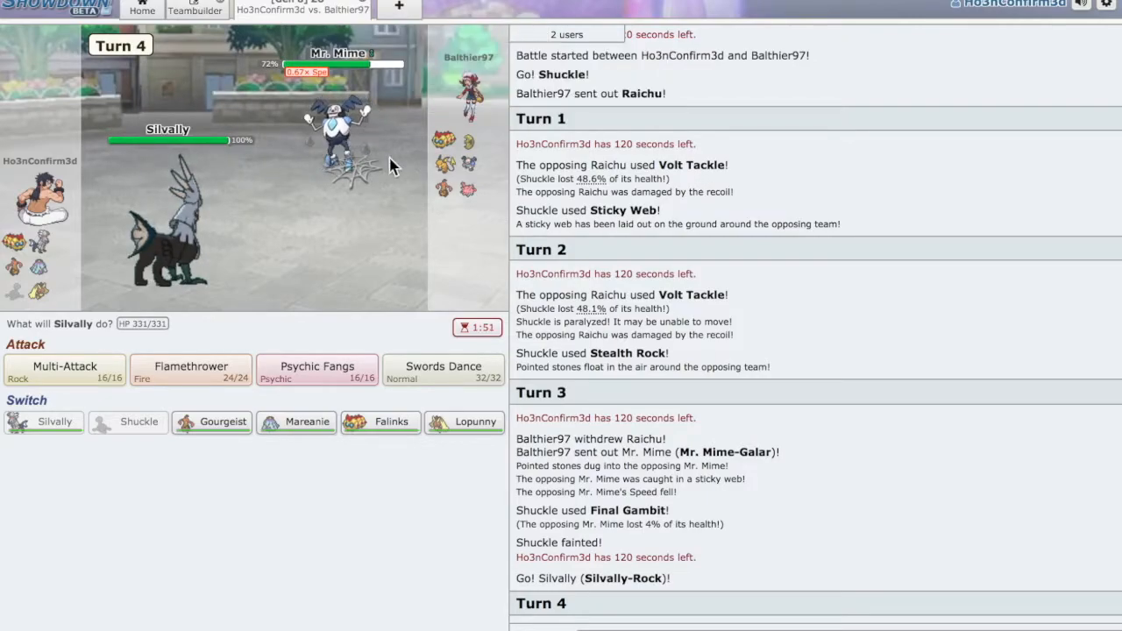
pyautogui.moveTo(212, 422)
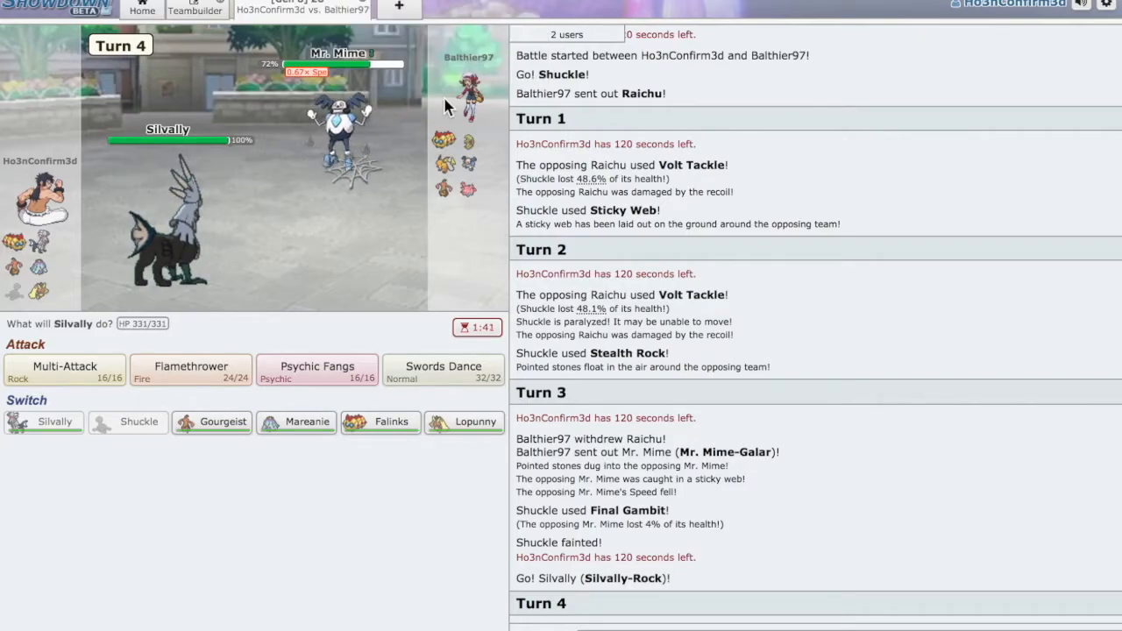
pyautogui.click(211, 422)
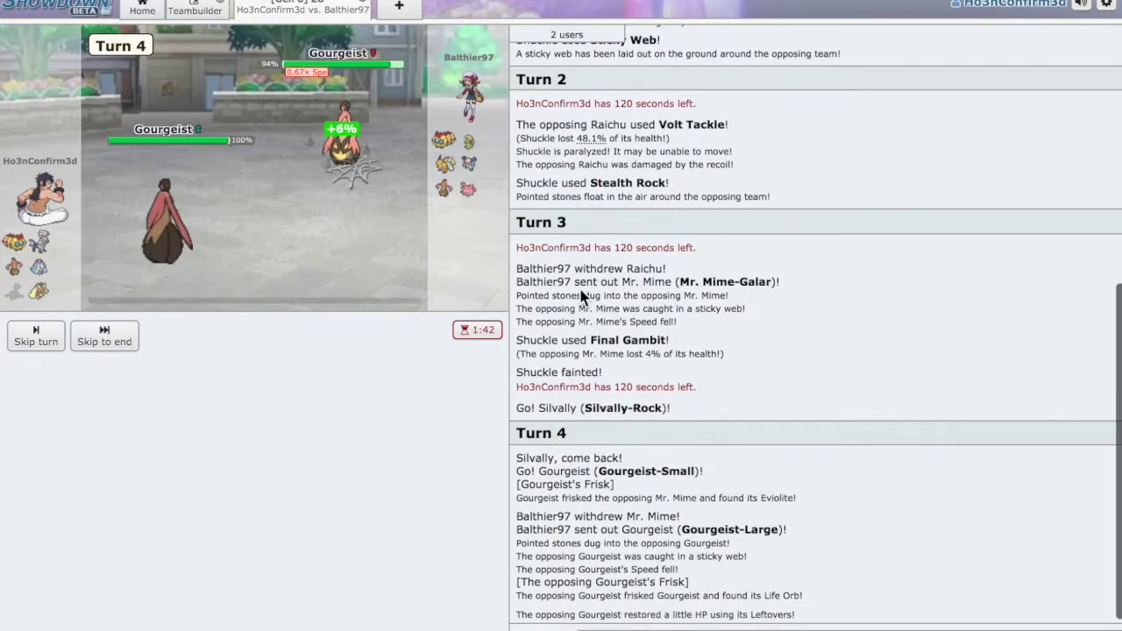
# Have Gourgeist use Poltergeist on two turns, skipping the turn animations.
pyautogui.click(35, 336)
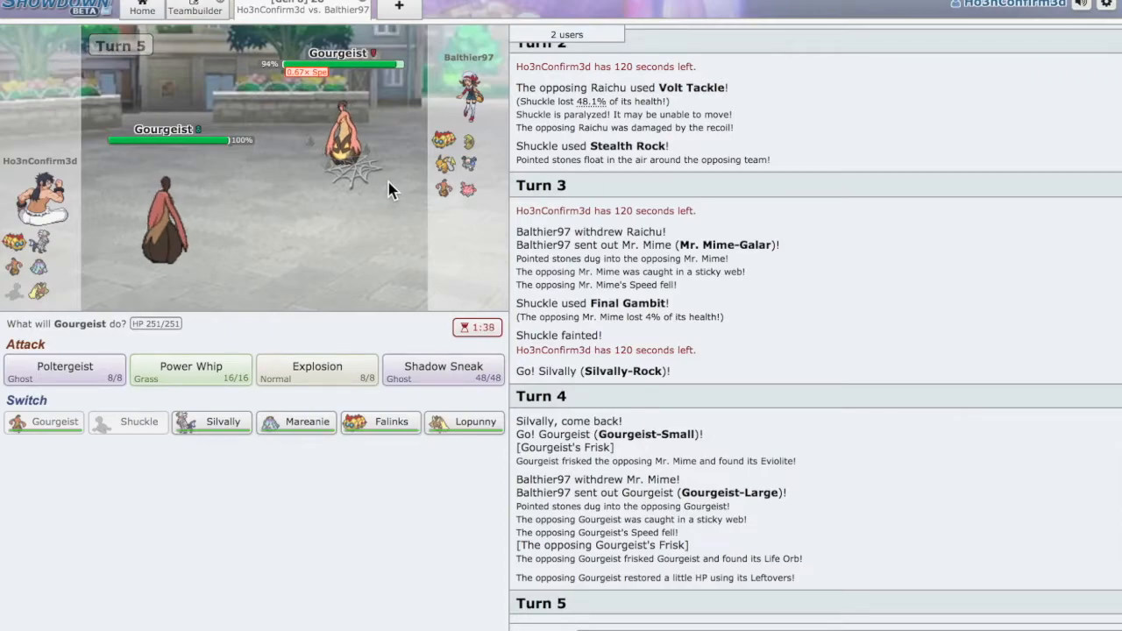
pyautogui.moveTo(201, 270)
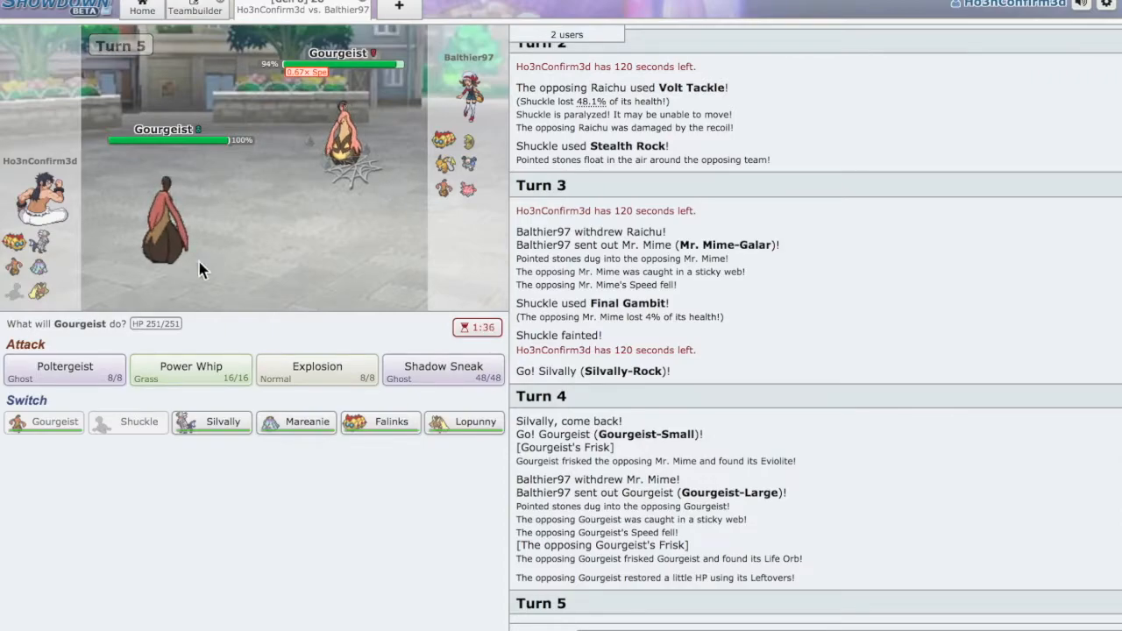
pyautogui.moveTo(351, 145)
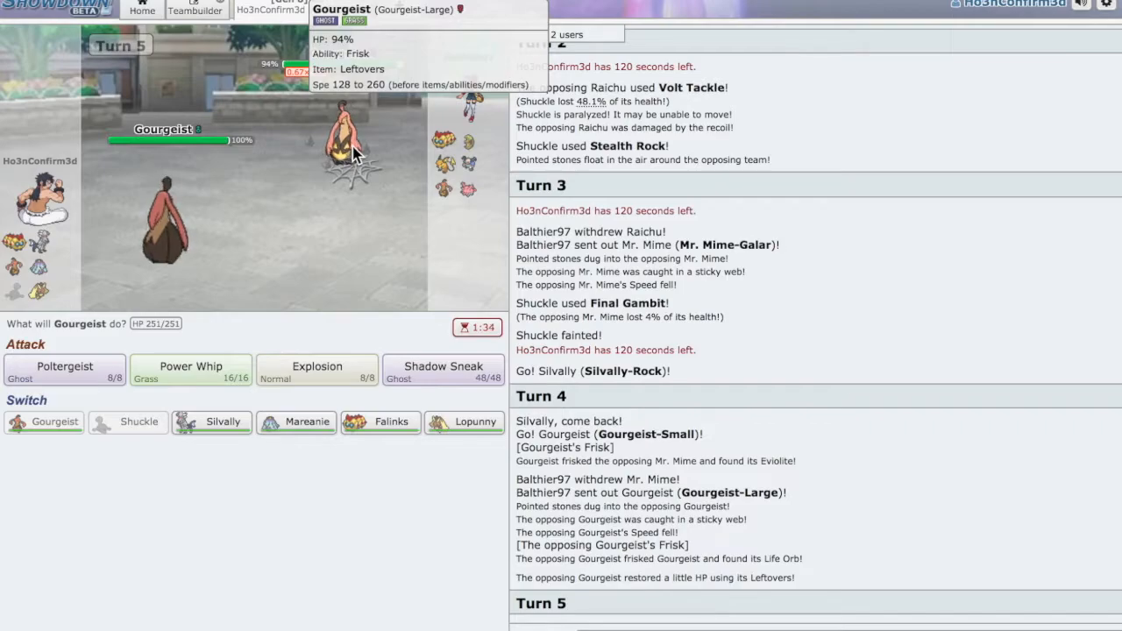
pyautogui.moveTo(467, 165)
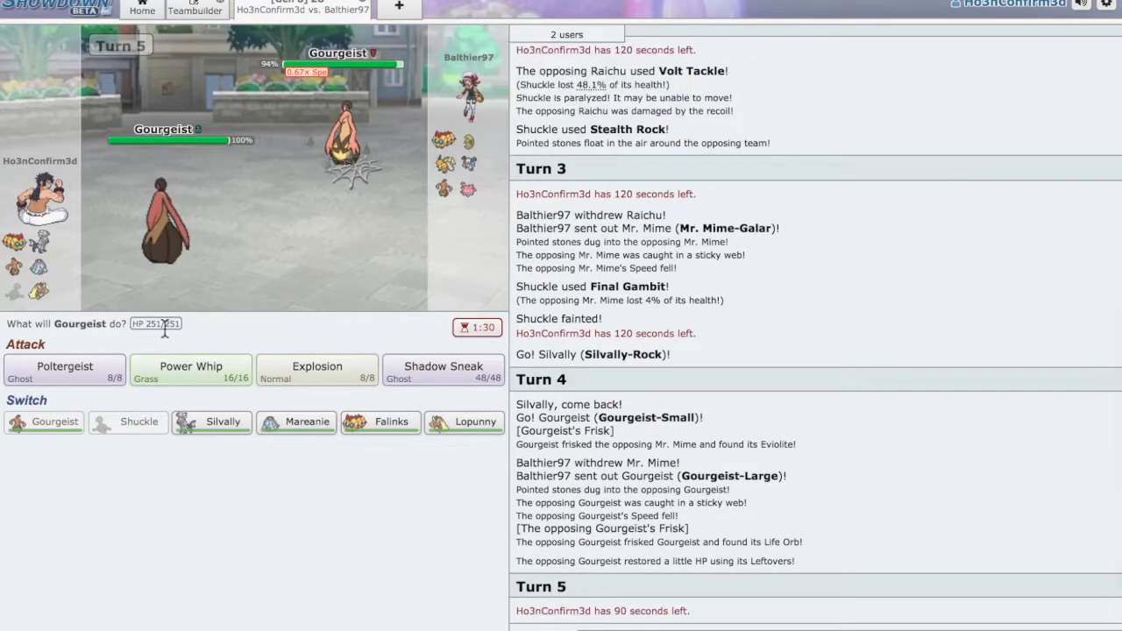
pyautogui.click(64, 369)
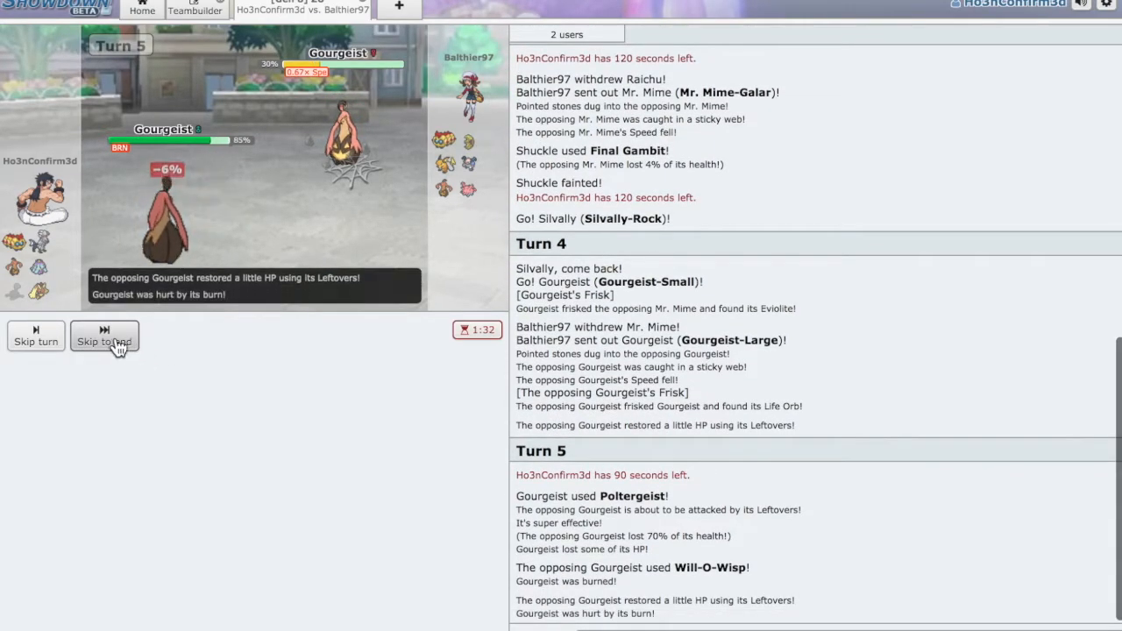
pyautogui.click(103, 341)
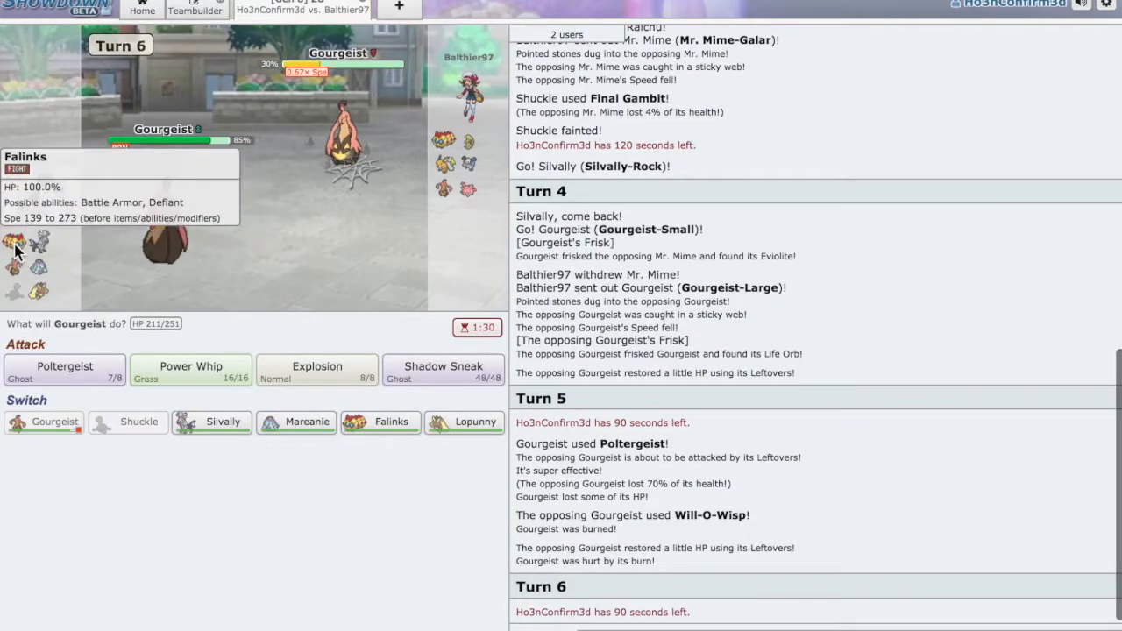
pyautogui.moveTo(307, 197)
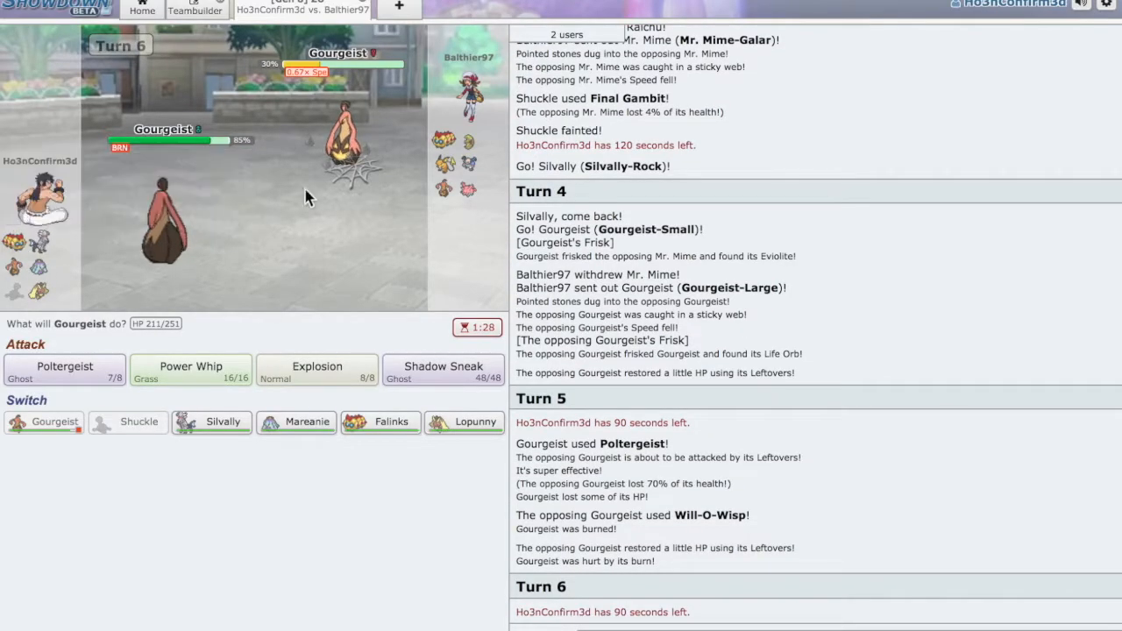
pyautogui.moveTo(65, 369)
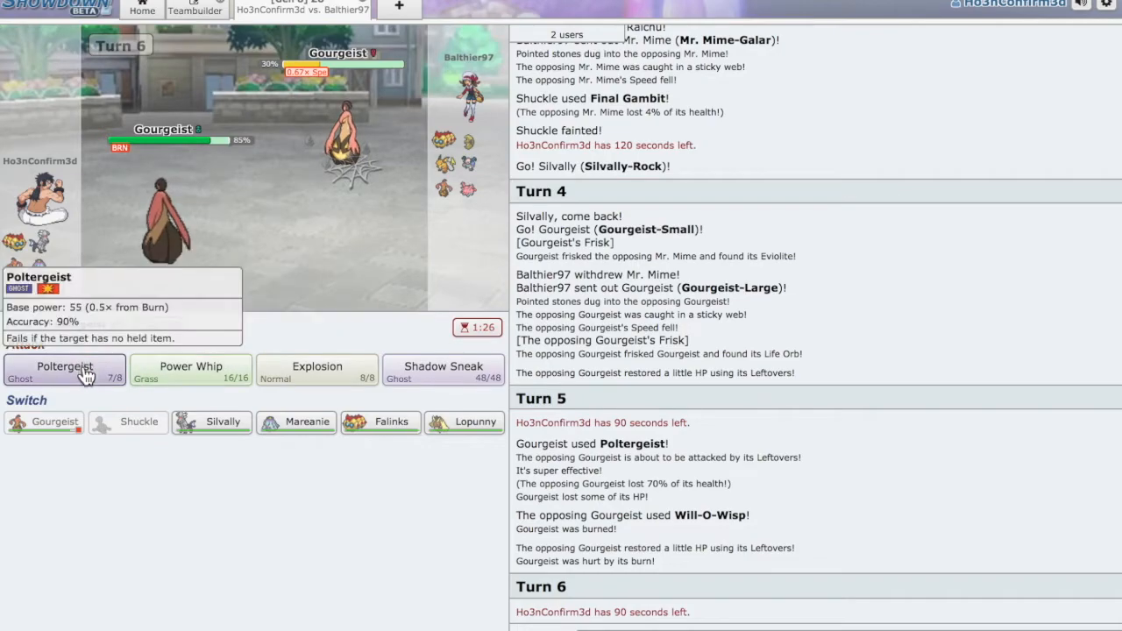
pyautogui.moveTo(48, 386)
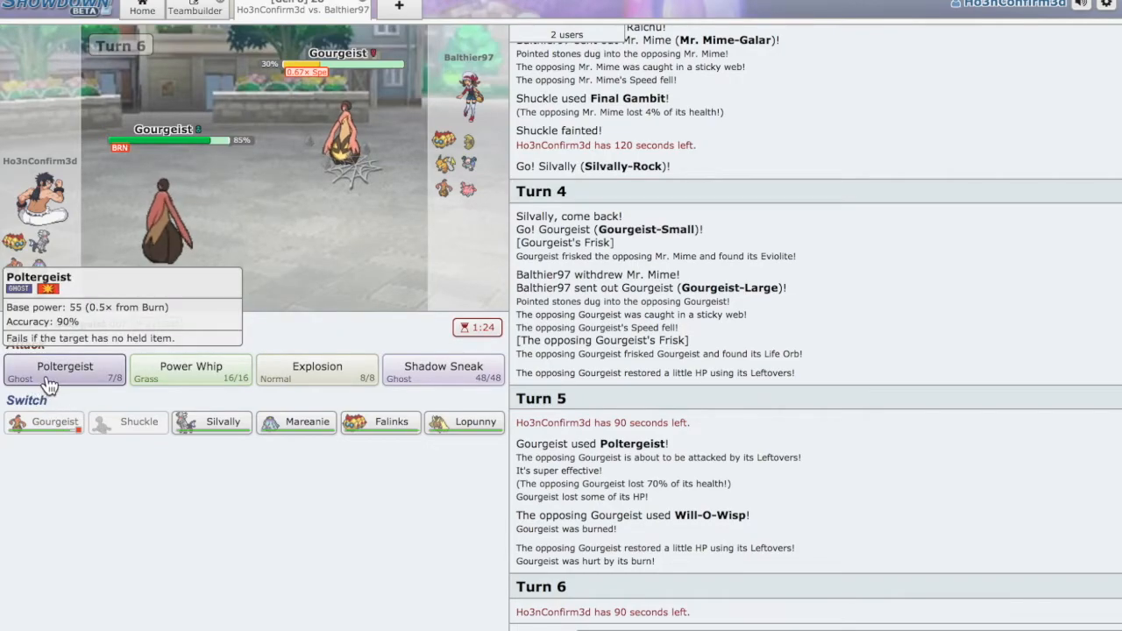
pyautogui.moveTo(443, 140)
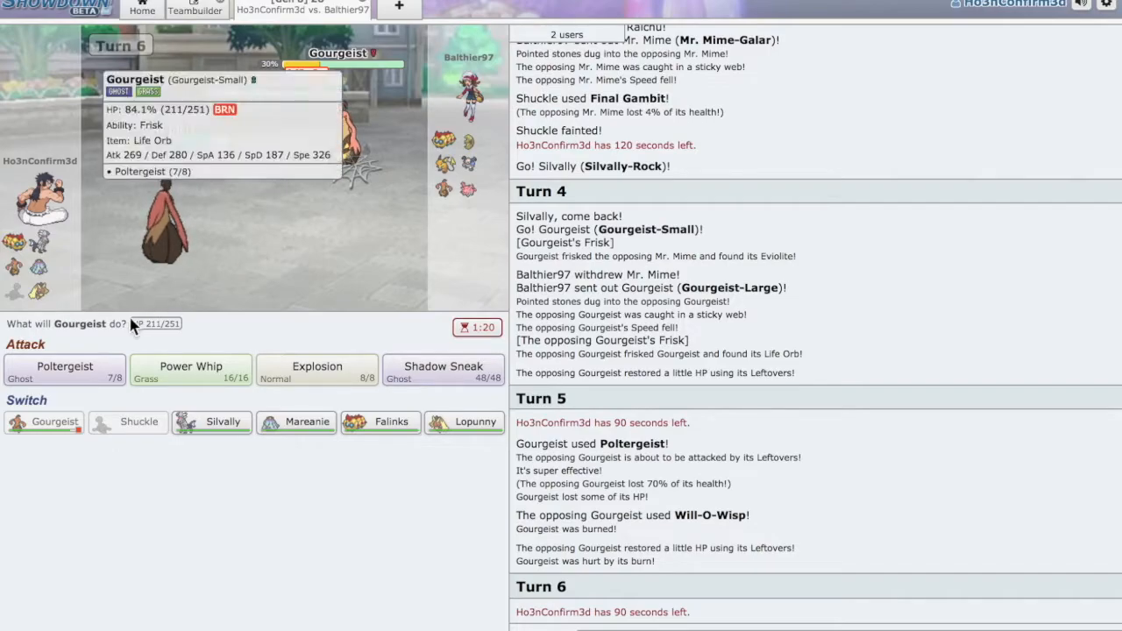
pyautogui.click(65, 367)
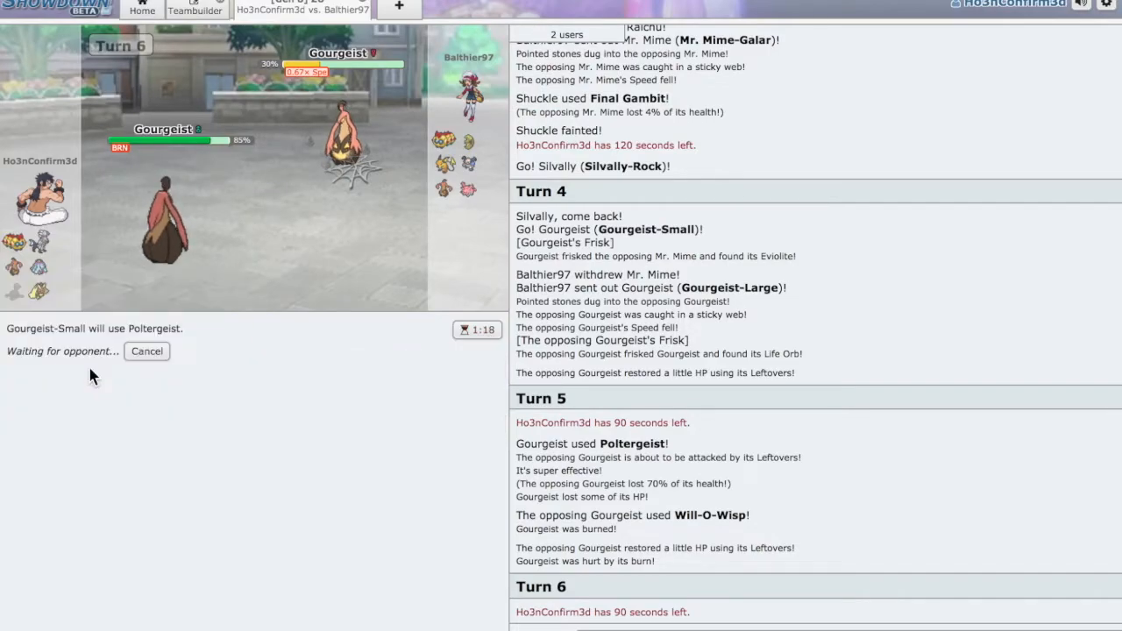
pyautogui.moveTo(416, 181)
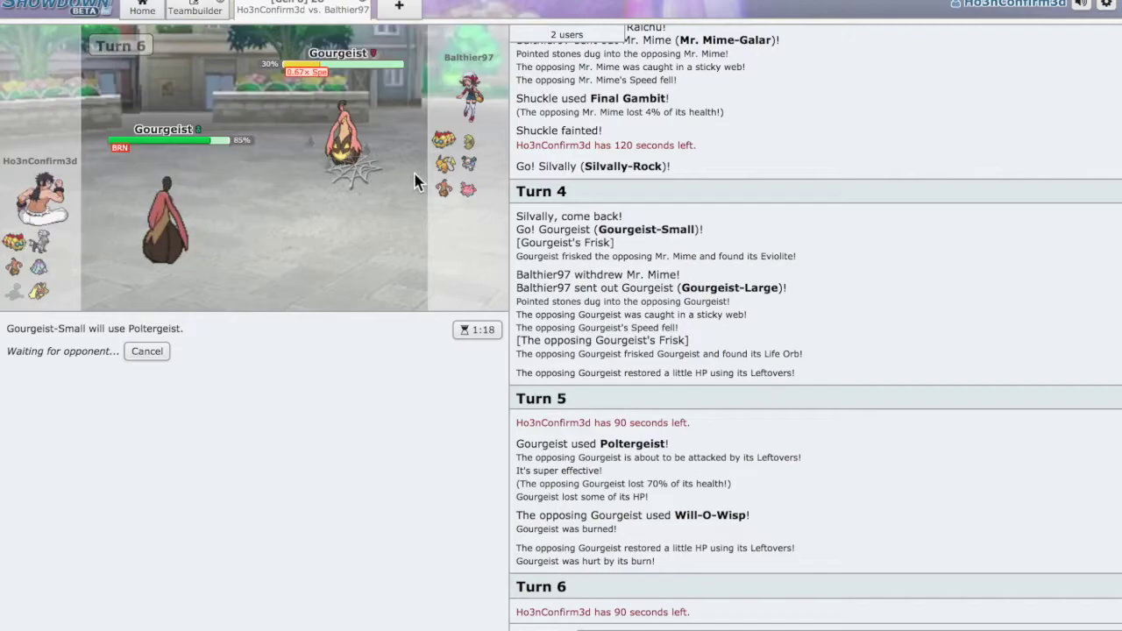
pyautogui.moveTo(583, 375)
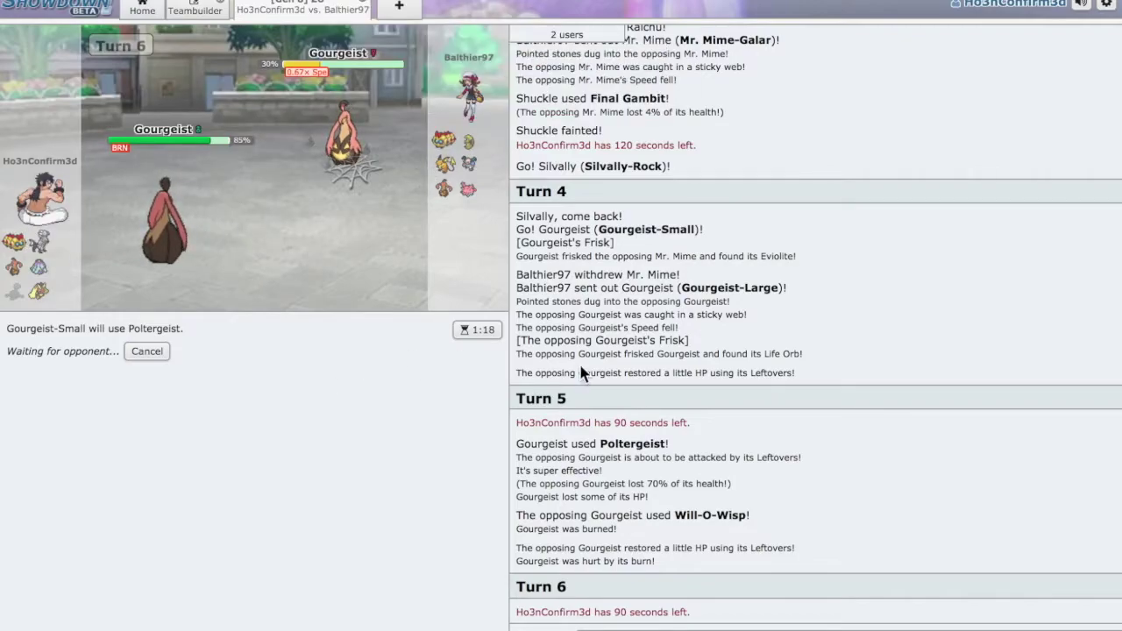
pyautogui.moveTo(366, 271)
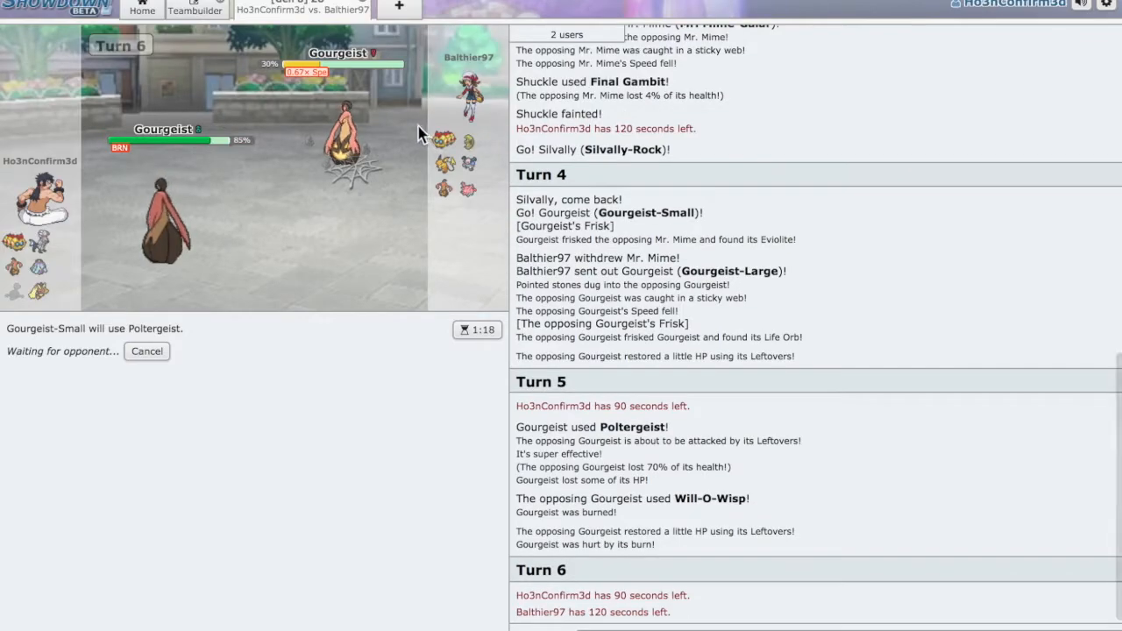
pyautogui.moveTo(445, 138)
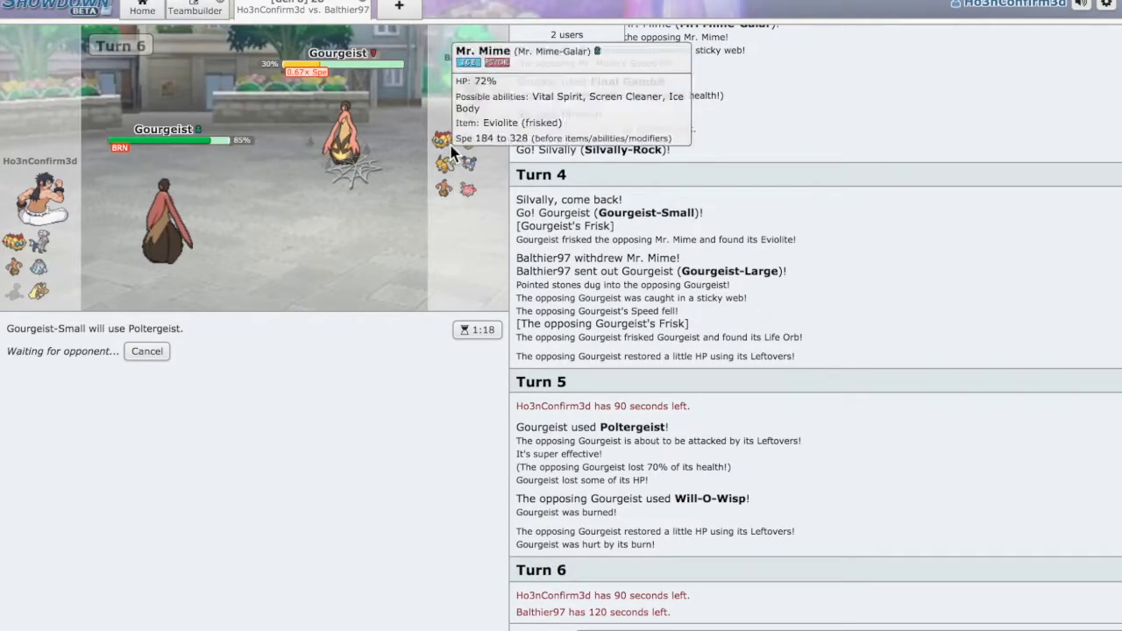
pyautogui.moveTo(383, 424)
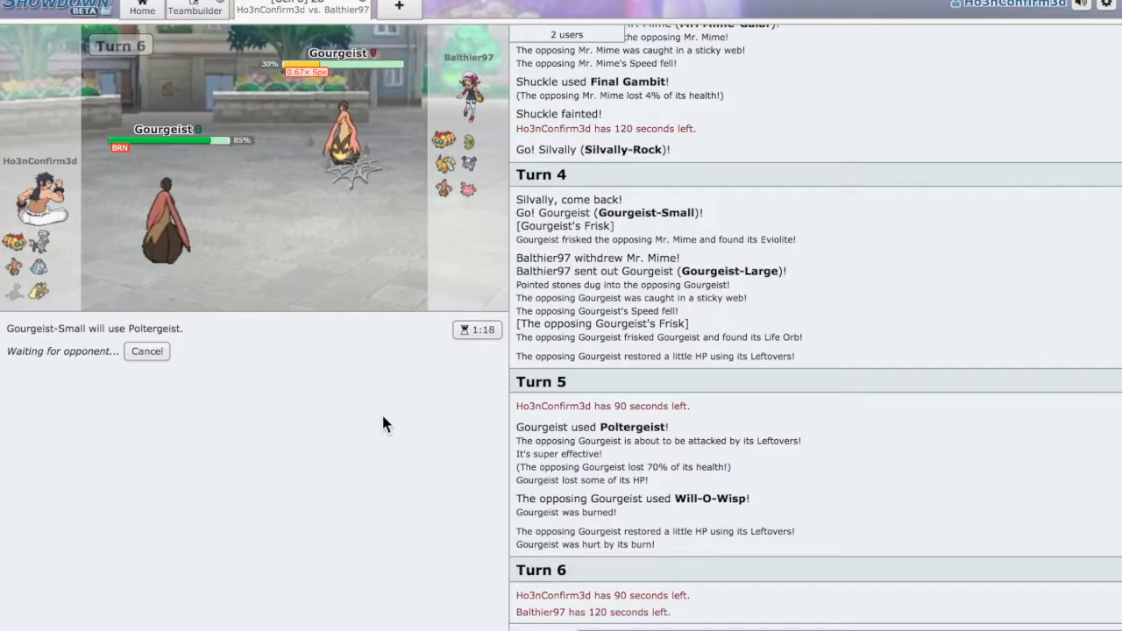
pyautogui.moveTo(470, 484)
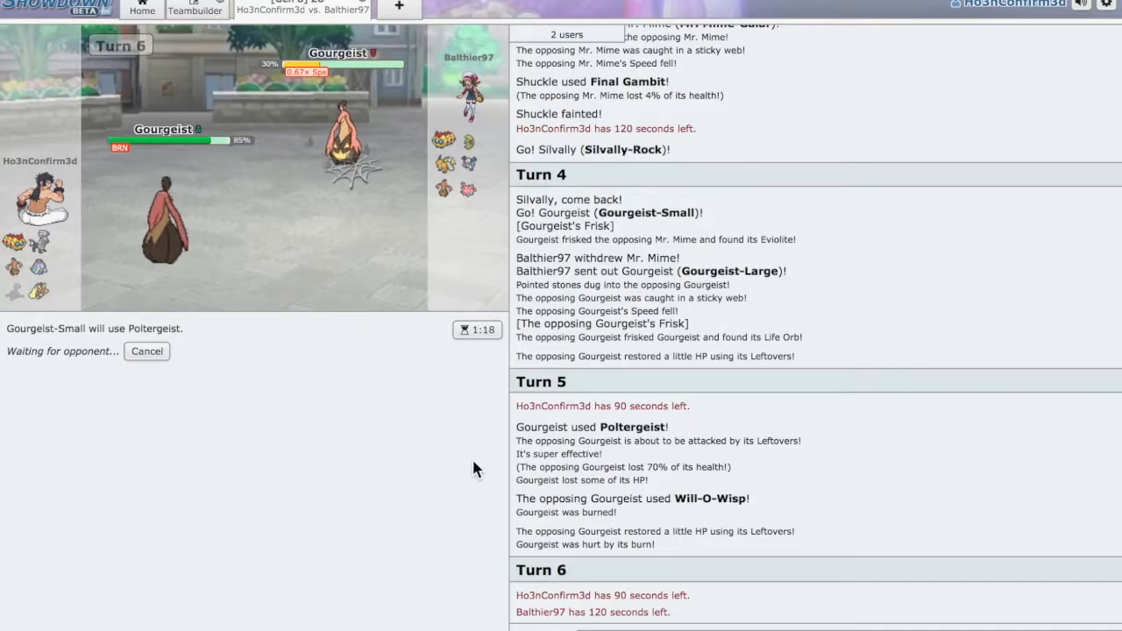
pyautogui.moveTo(366, 400)
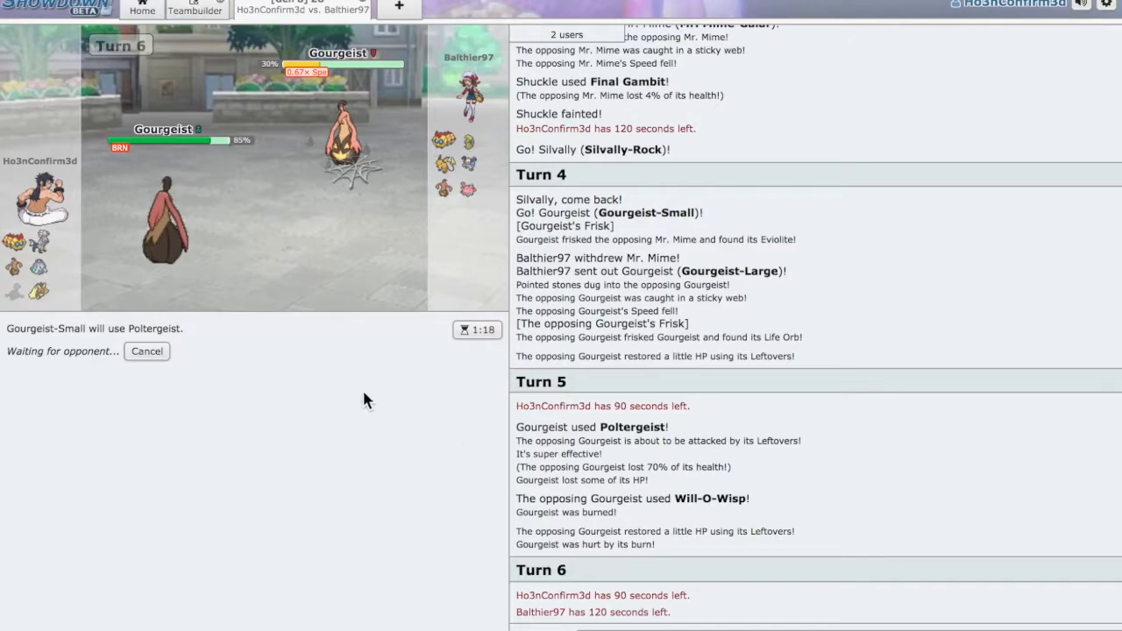
pyautogui.moveTo(344, 412)
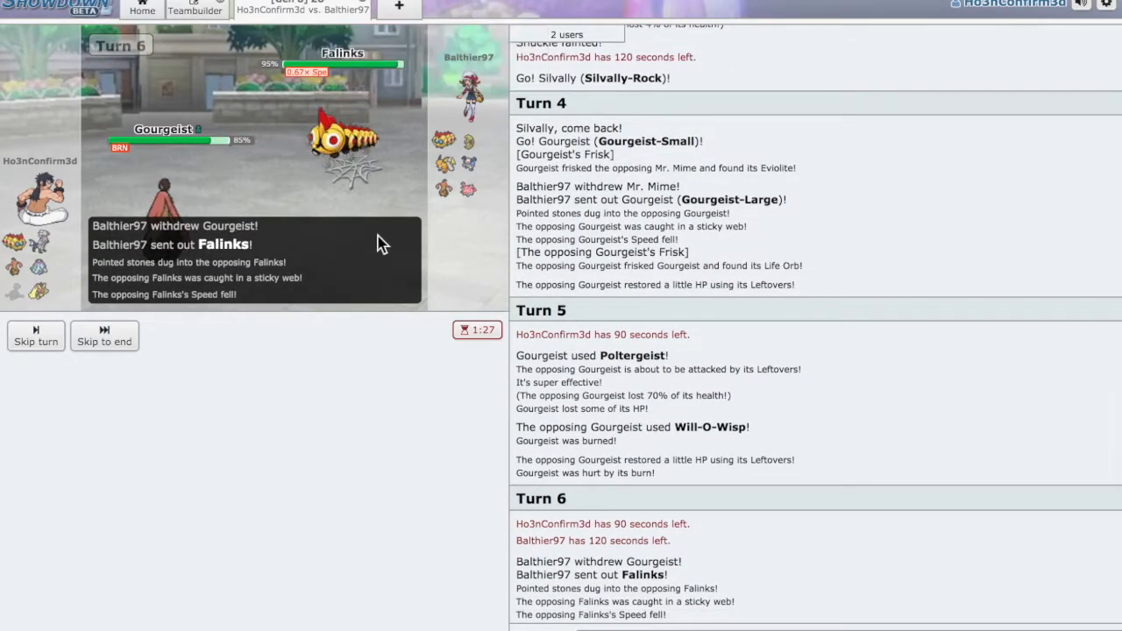
pyautogui.moveTo(468, 140)
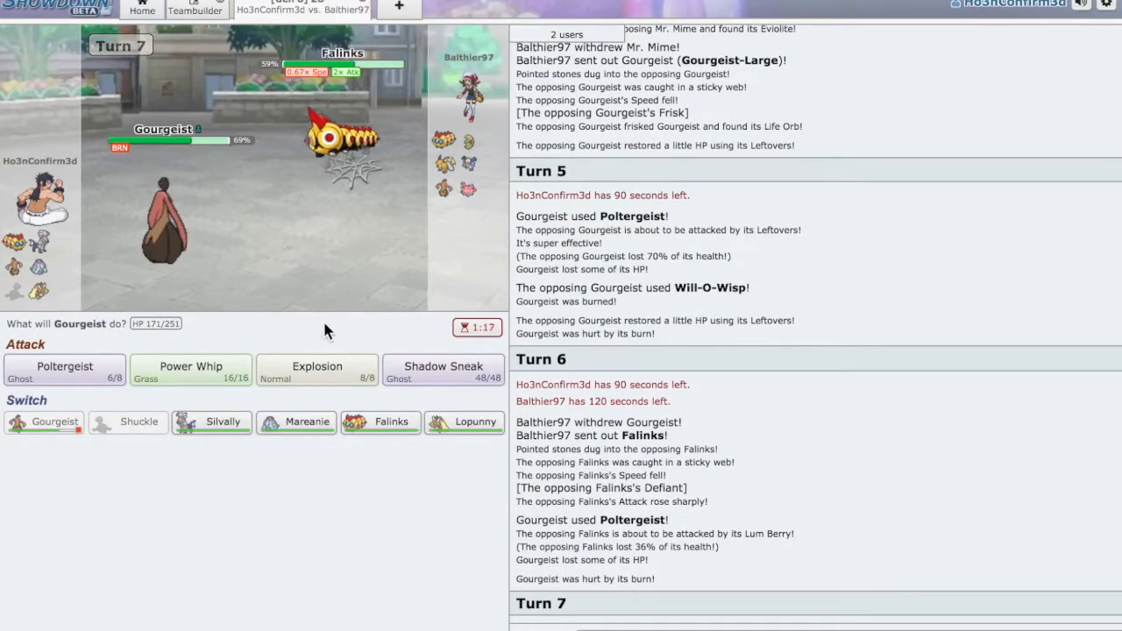
pyautogui.moveTo(316, 366)
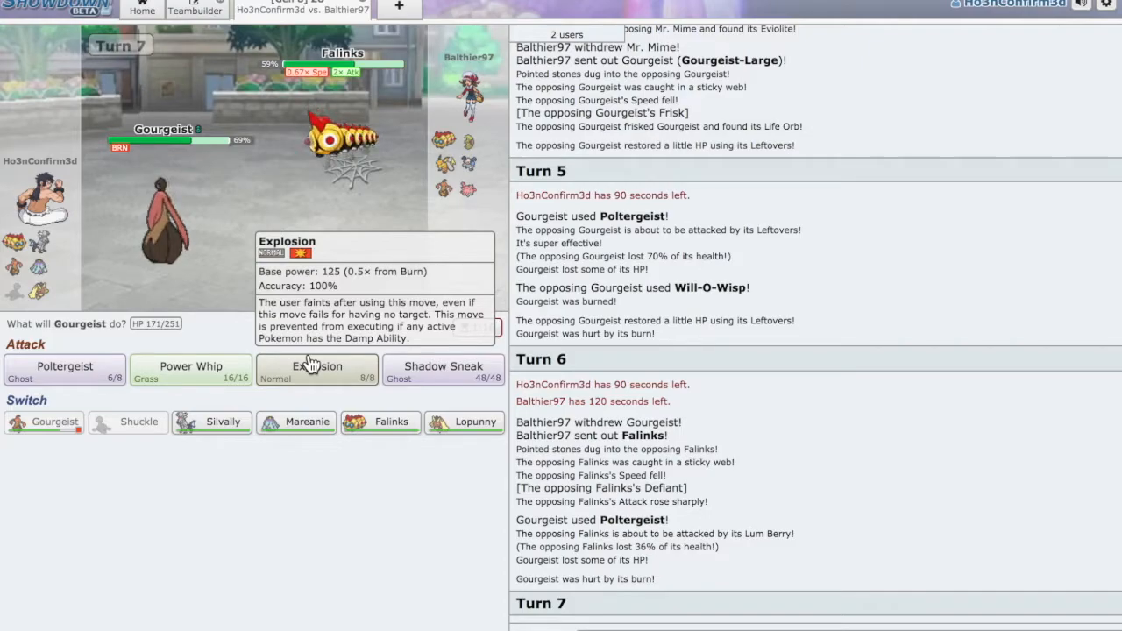
pyautogui.moveTo(307, 430)
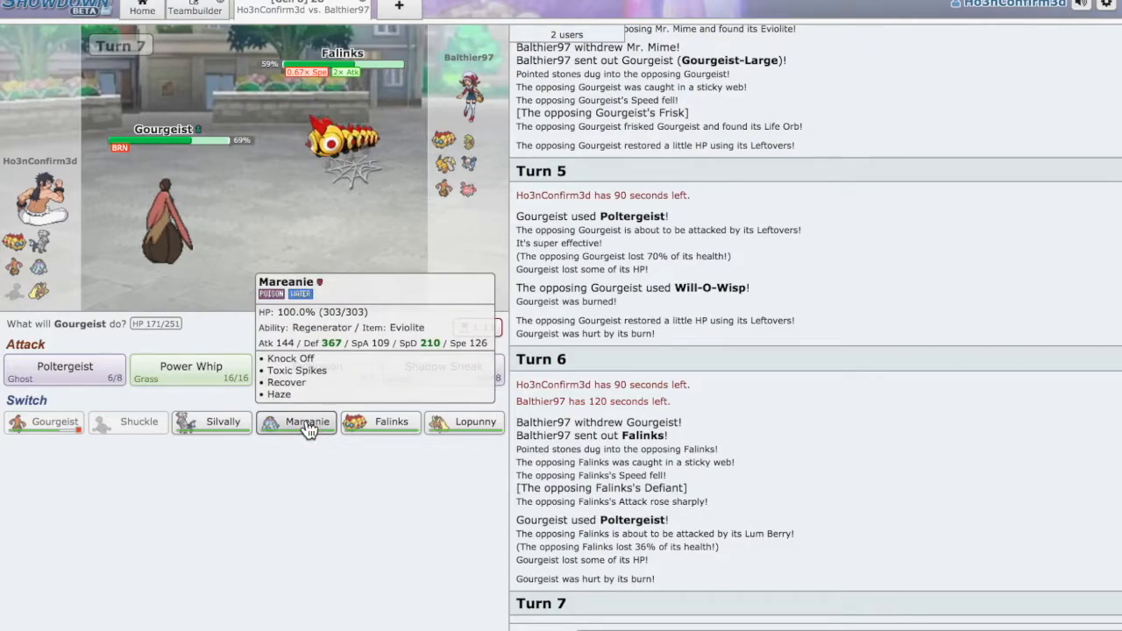
pyautogui.moveTo(158, 316)
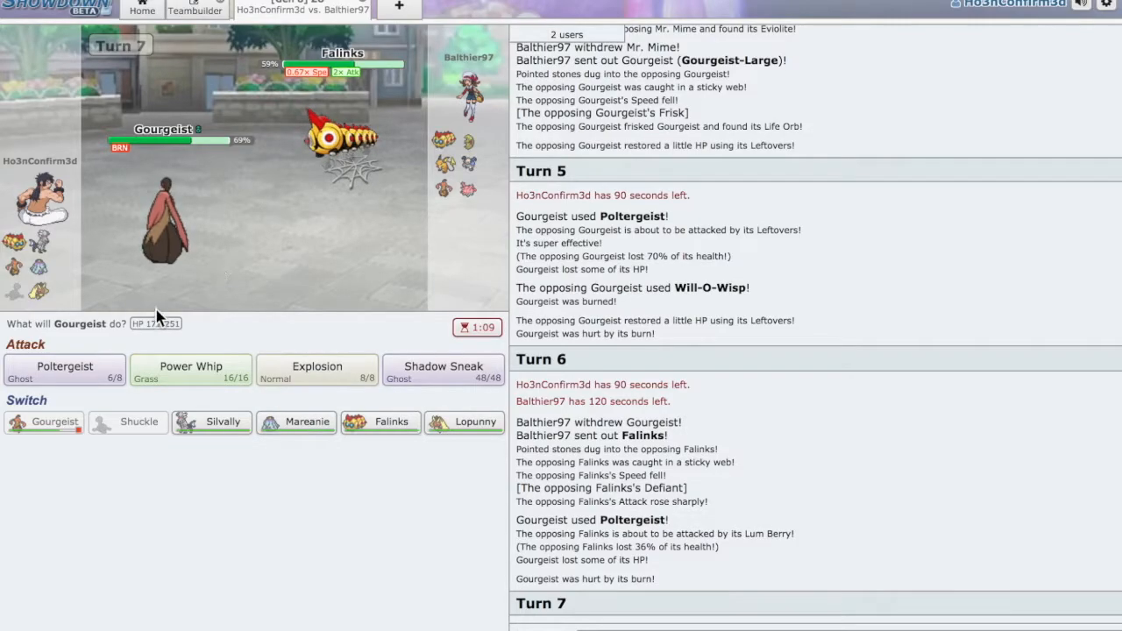
pyautogui.moveTo(350, 140)
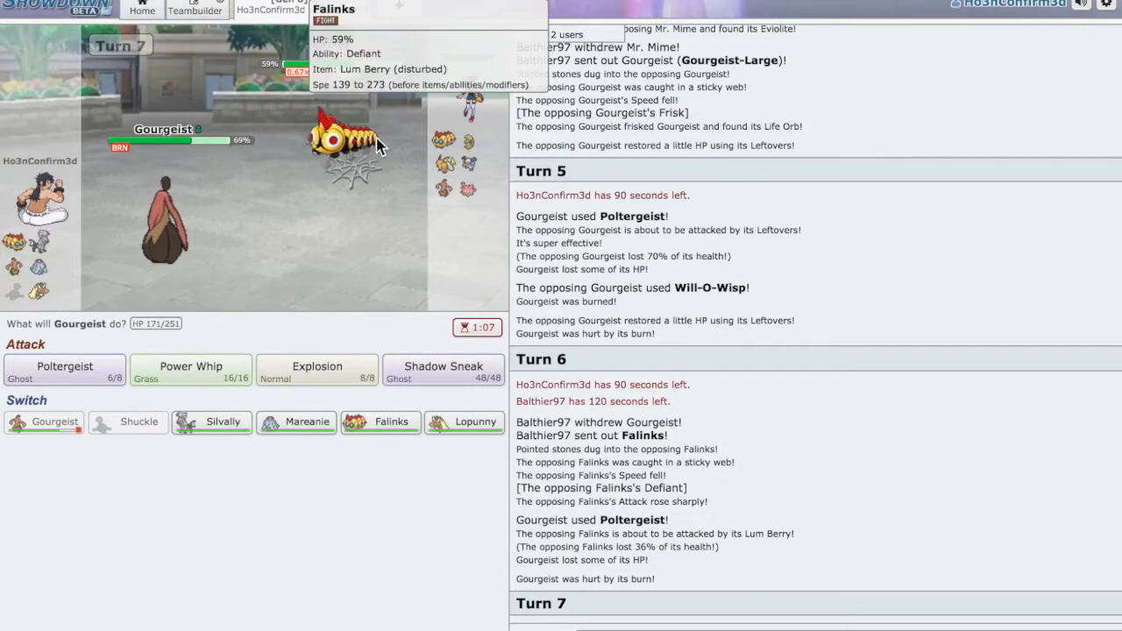
pyautogui.moveTo(587, 101)
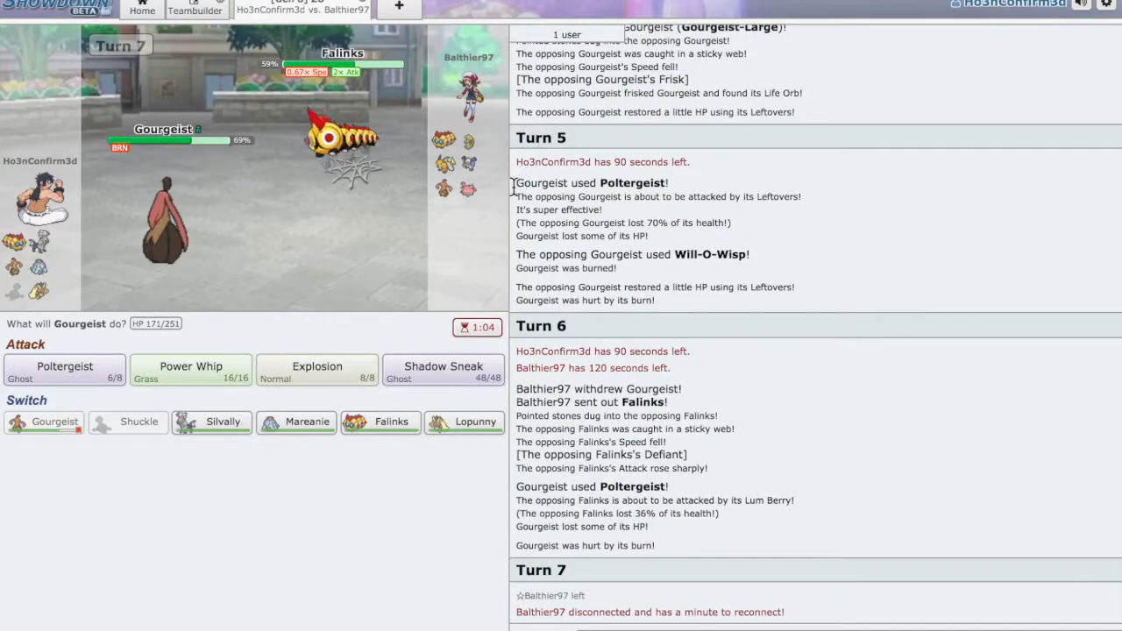
# Have Gourgeist use Explosion, then send Silvally in as its replacement.
pyautogui.click(317, 367)
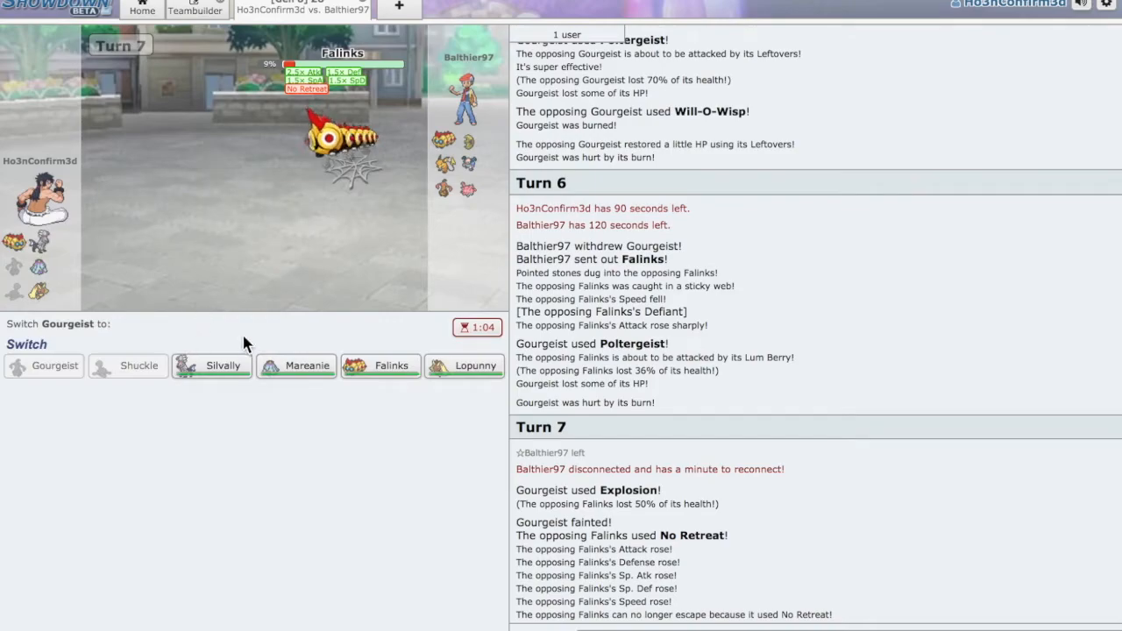
pyautogui.click(211, 366)
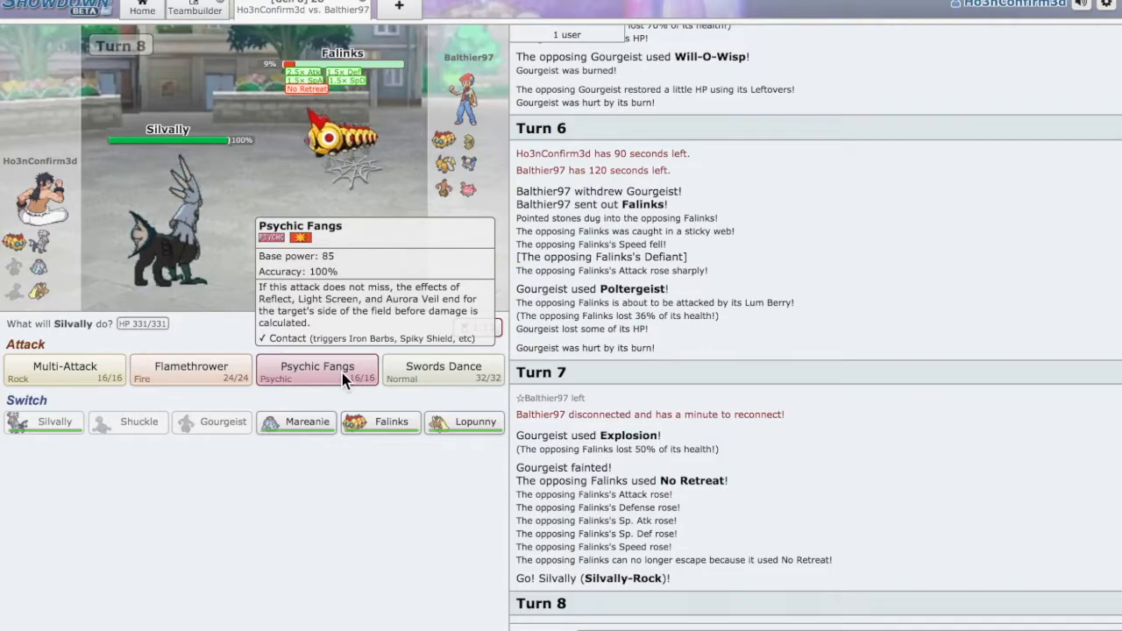
# Lock in Psychic Fangs for Silvally-Rock, then go to the home screen.
pyautogui.click(317, 368)
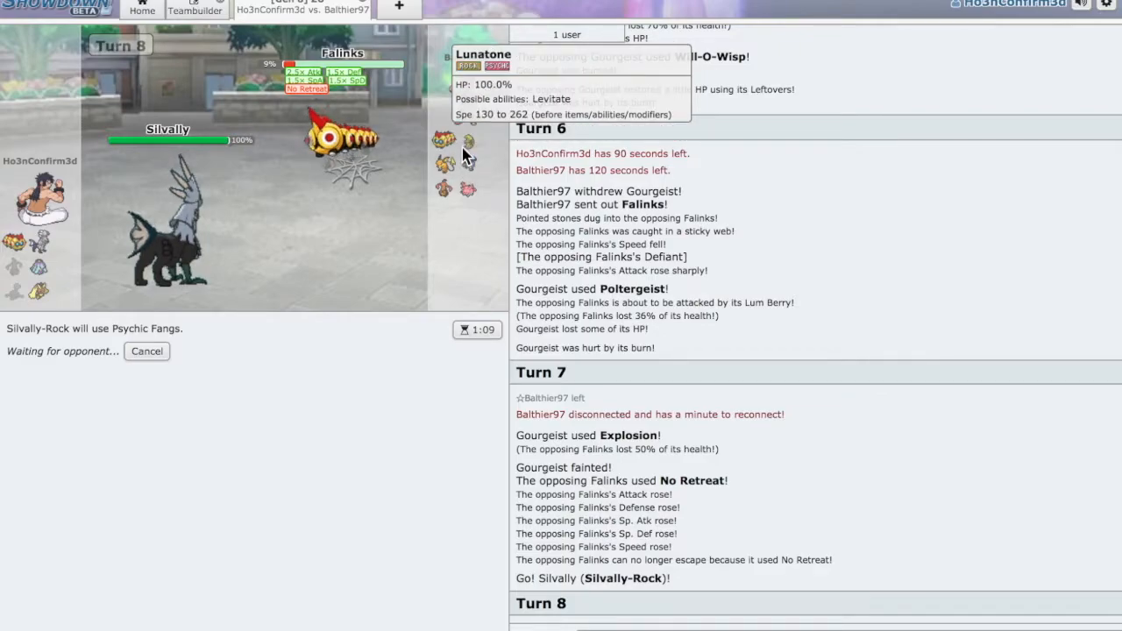
pyautogui.moveTo(515, 158)
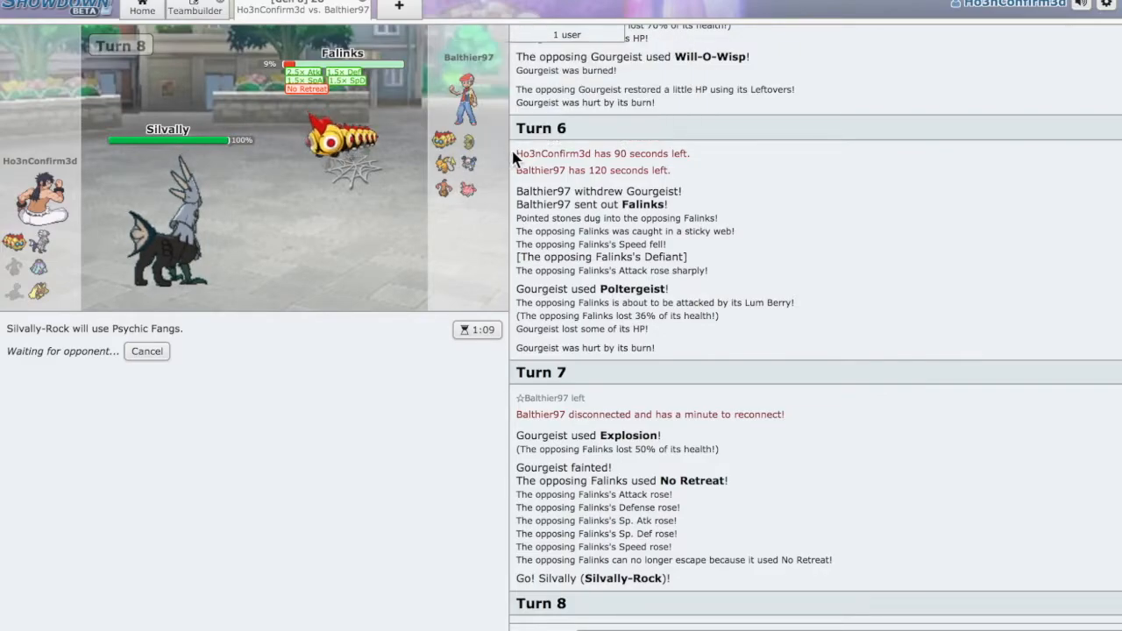
pyautogui.moveTo(495, 194)
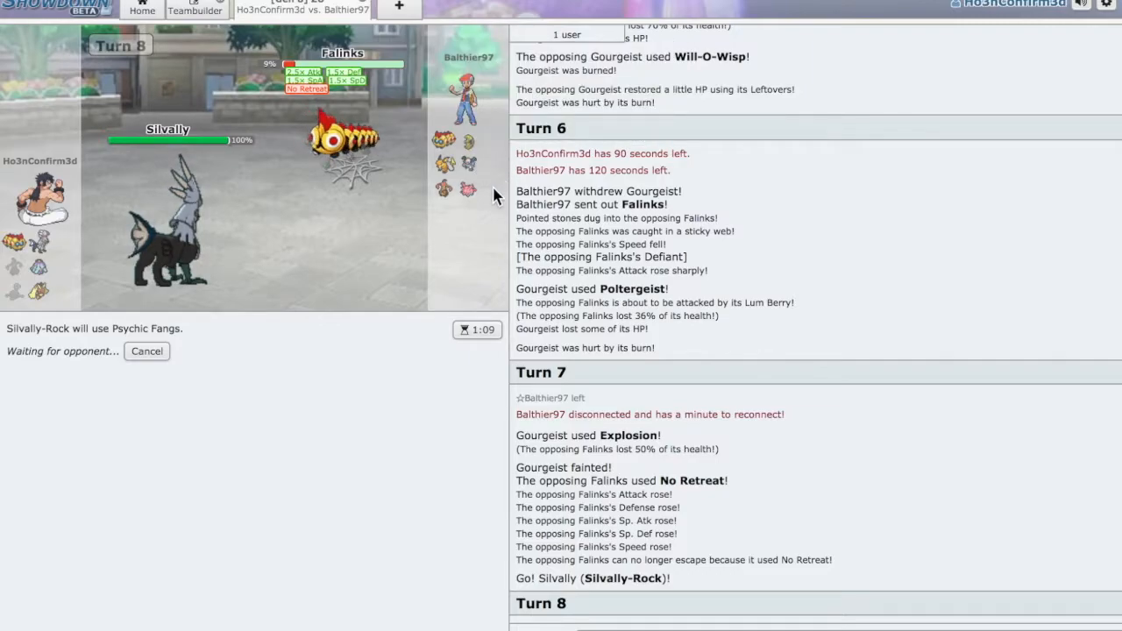
pyautogui.moveTo(430, 195)
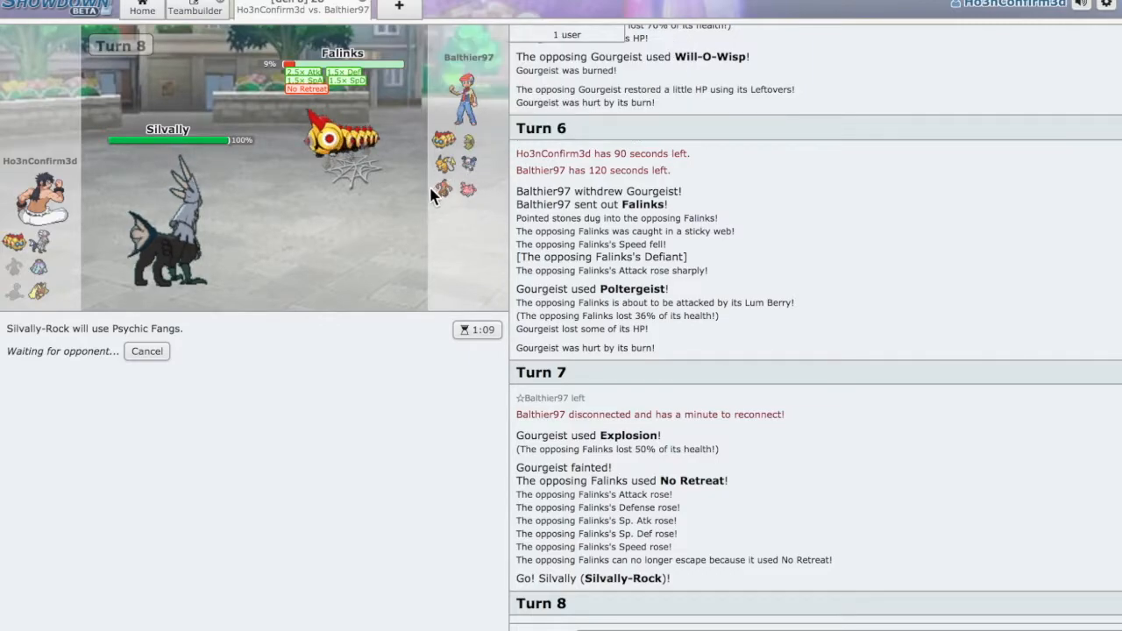
pyautogui.moveTo(373, 269)
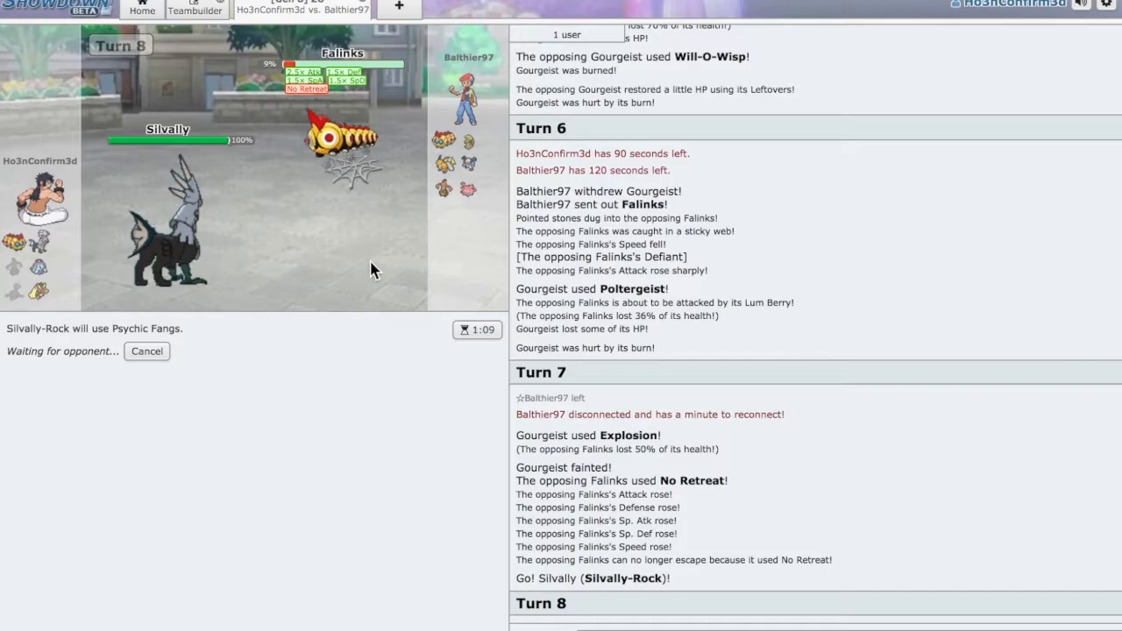
pyautogui.moveTo(467, 164)
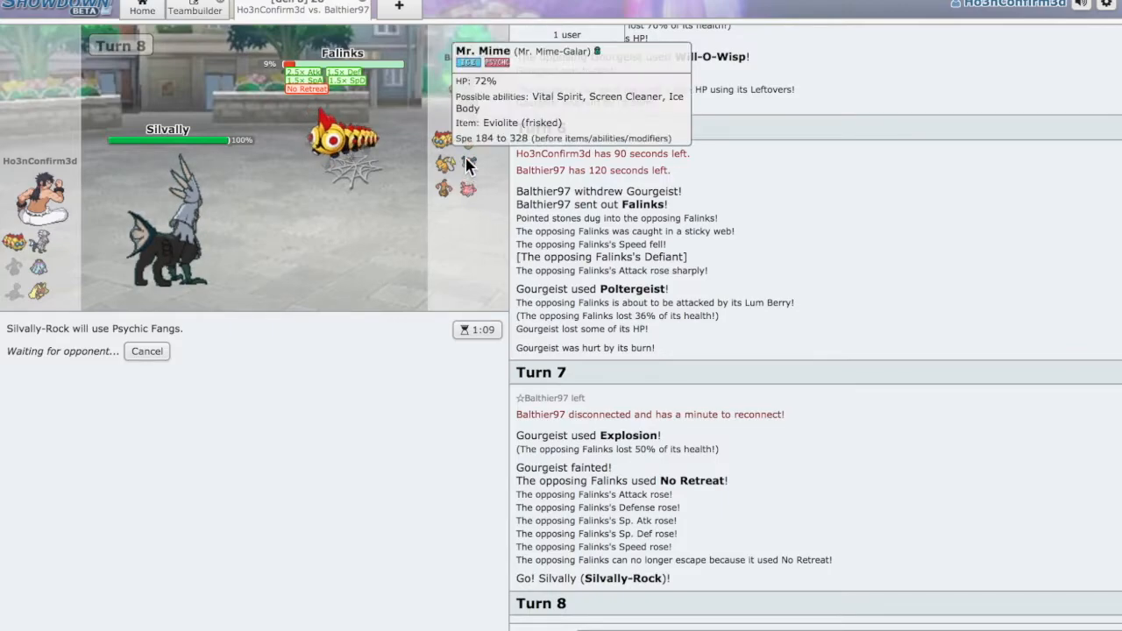
pyautogui.moveTo(447, 165)
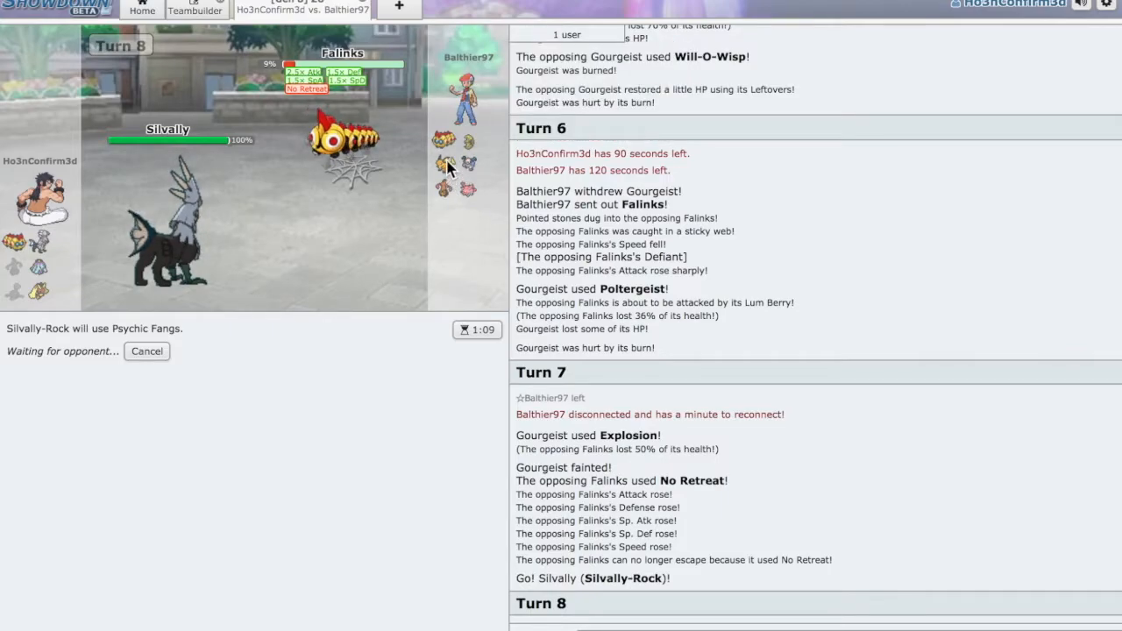
pyautogui.moveTo(445, 140)
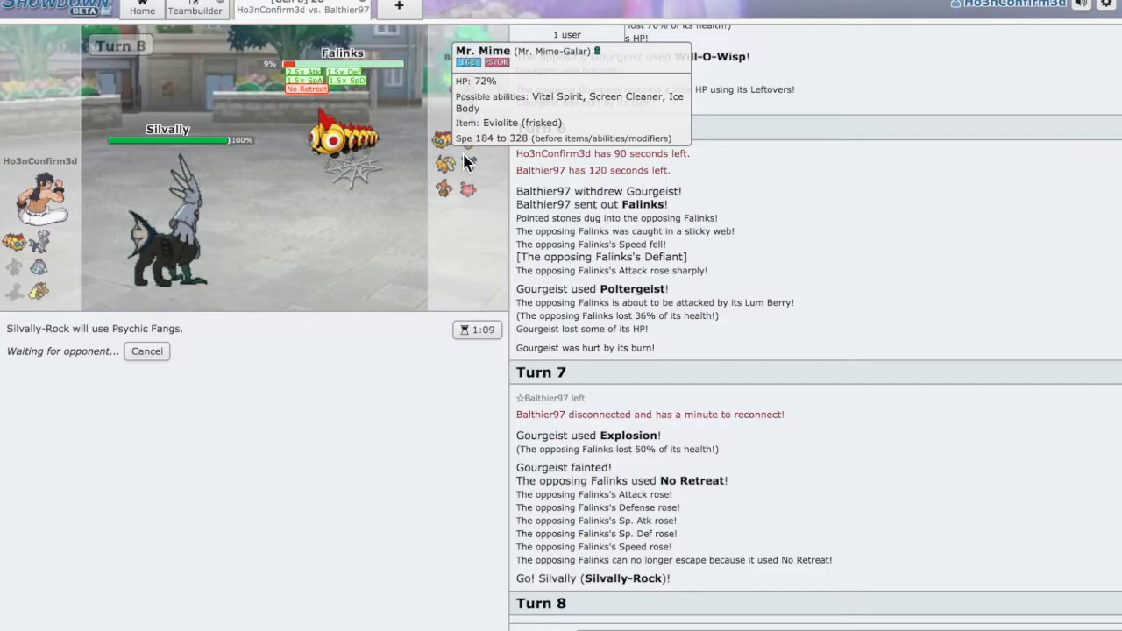
pyautogui.scroll(-3)
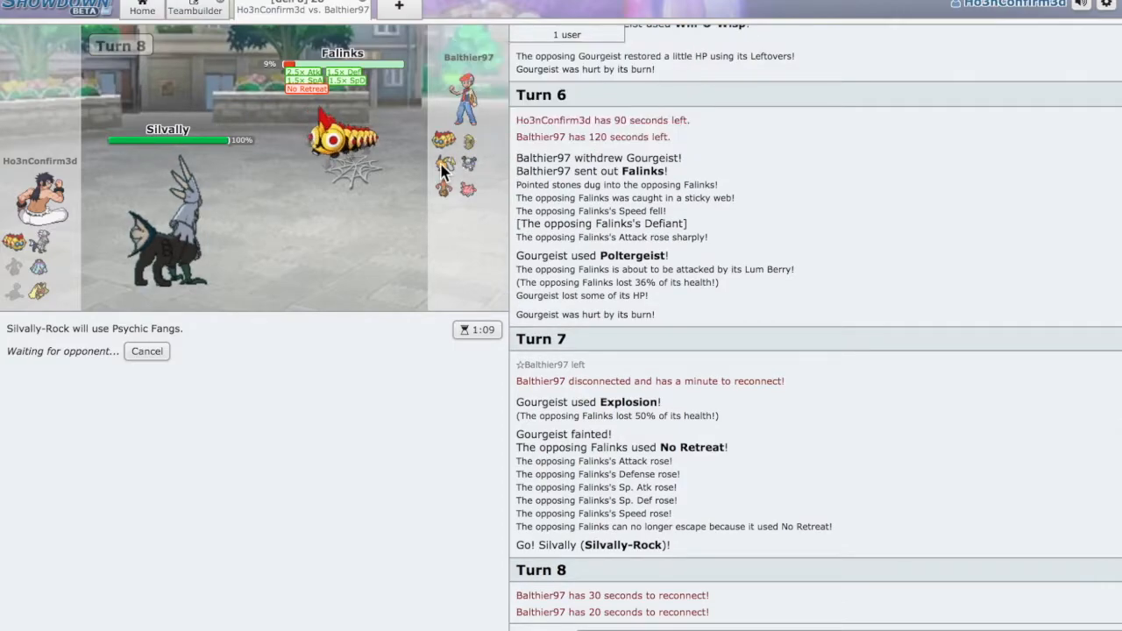
pyautogui.moveTo(468, 140)
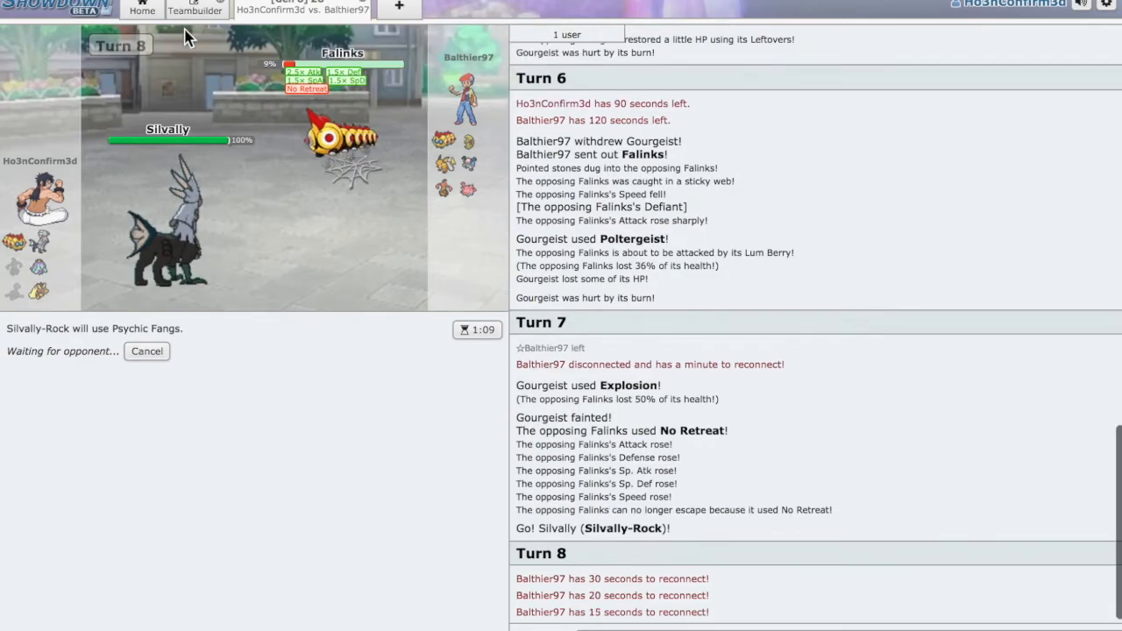
pyautogui.click(142, 9)
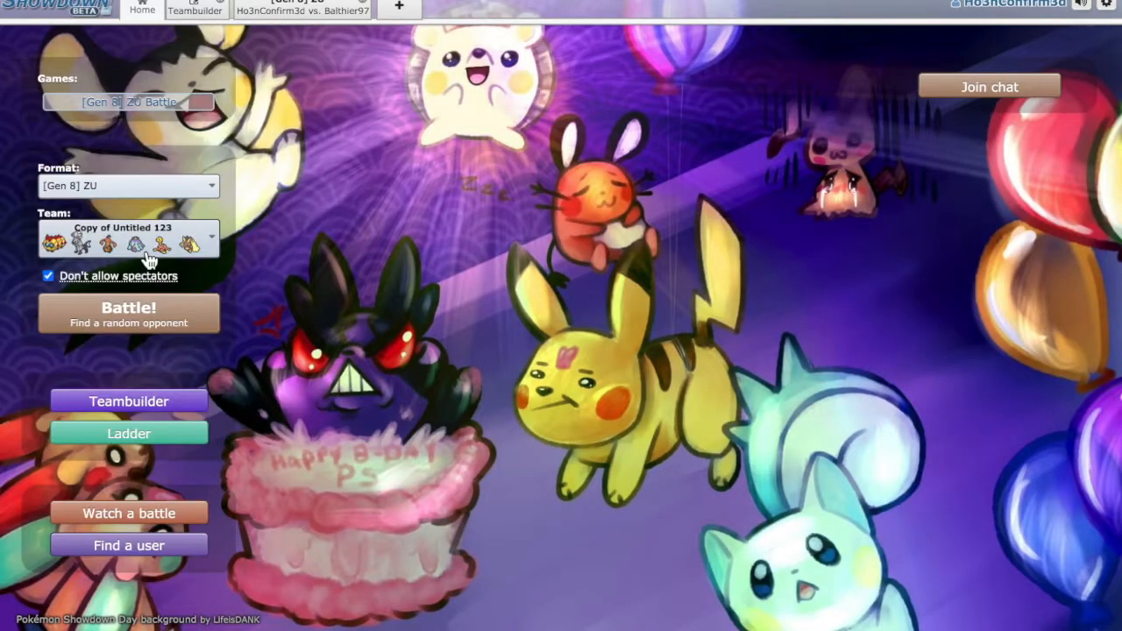
# Queue a new ZU ladder battle, open the Teambuilder, then return to the finished battle.
pyautogui.click(302, 10)
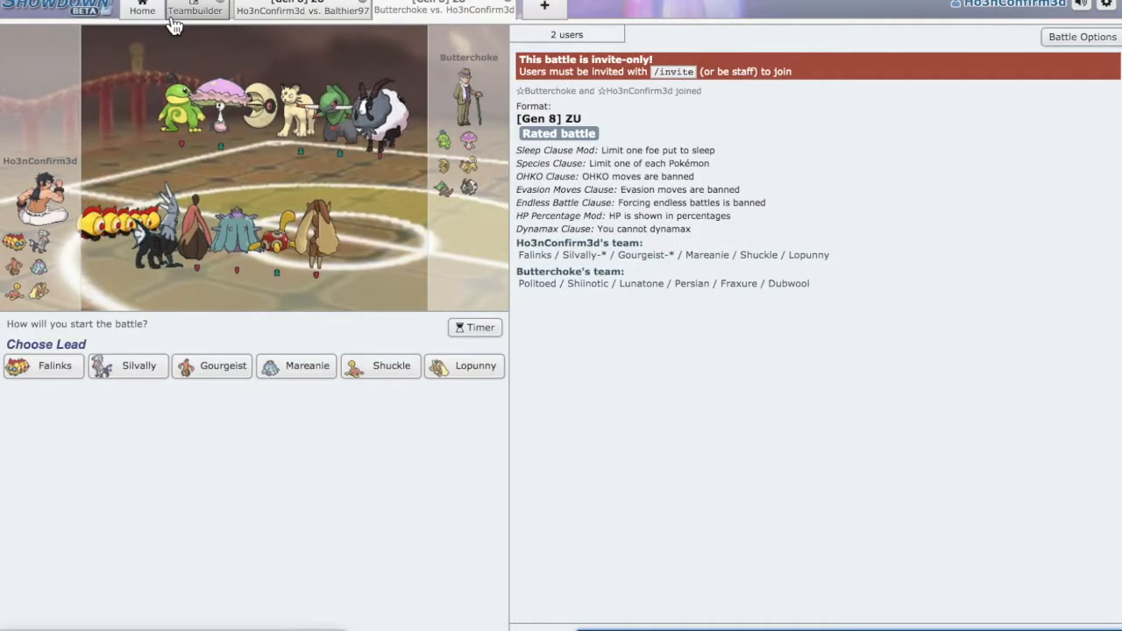
pyautogui.moveTo(275, 129)
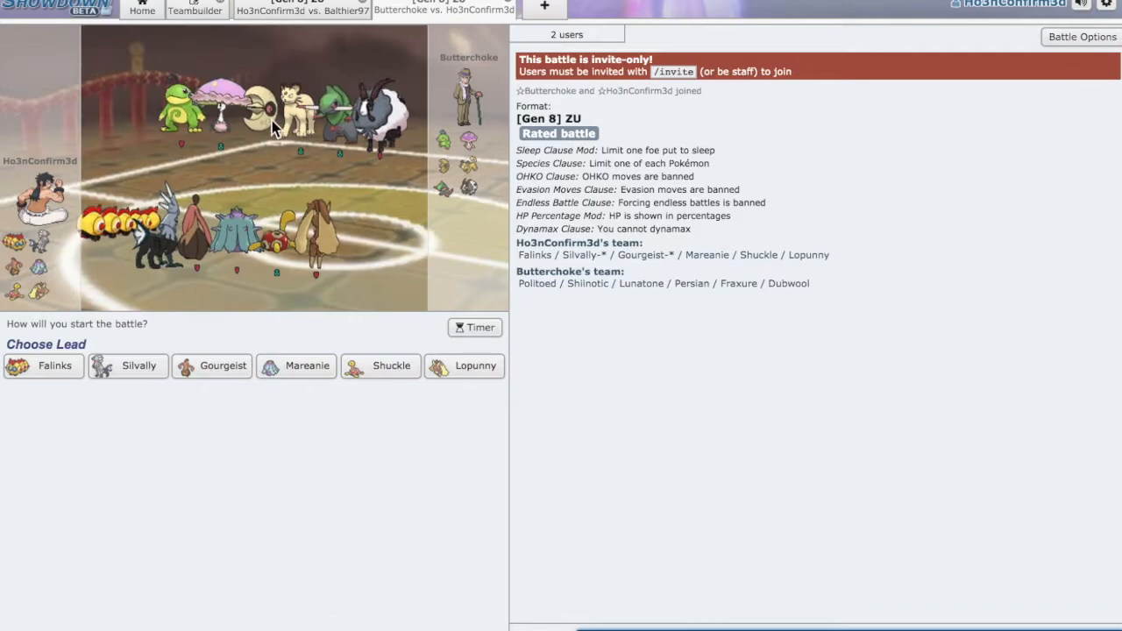
pyautogui.click(195, 10)
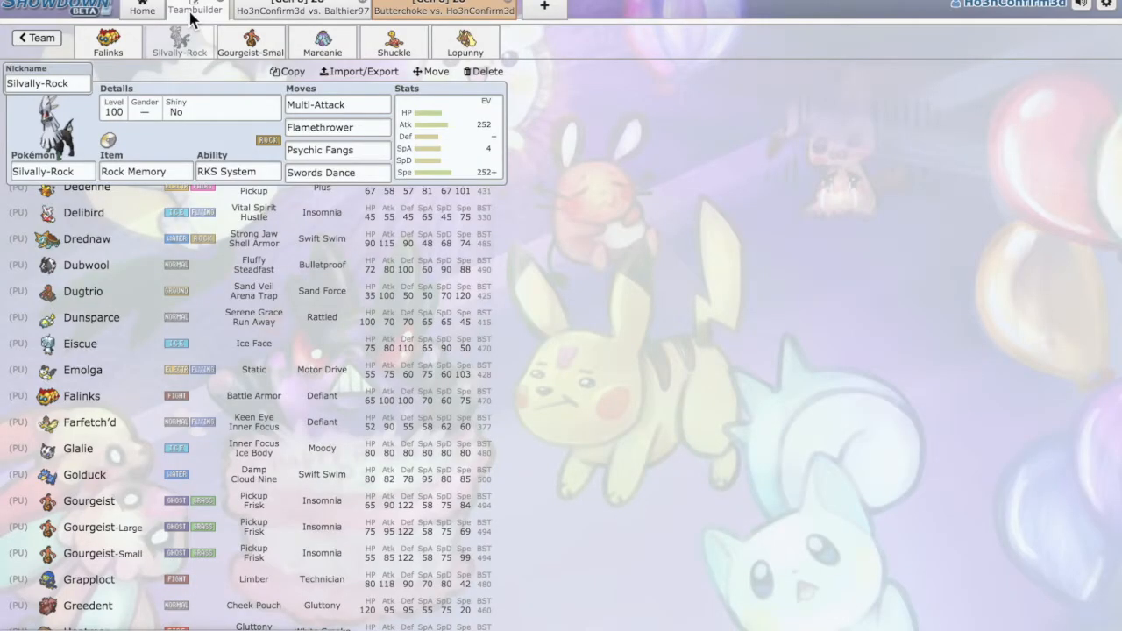
pyautogui.click(303, 10)
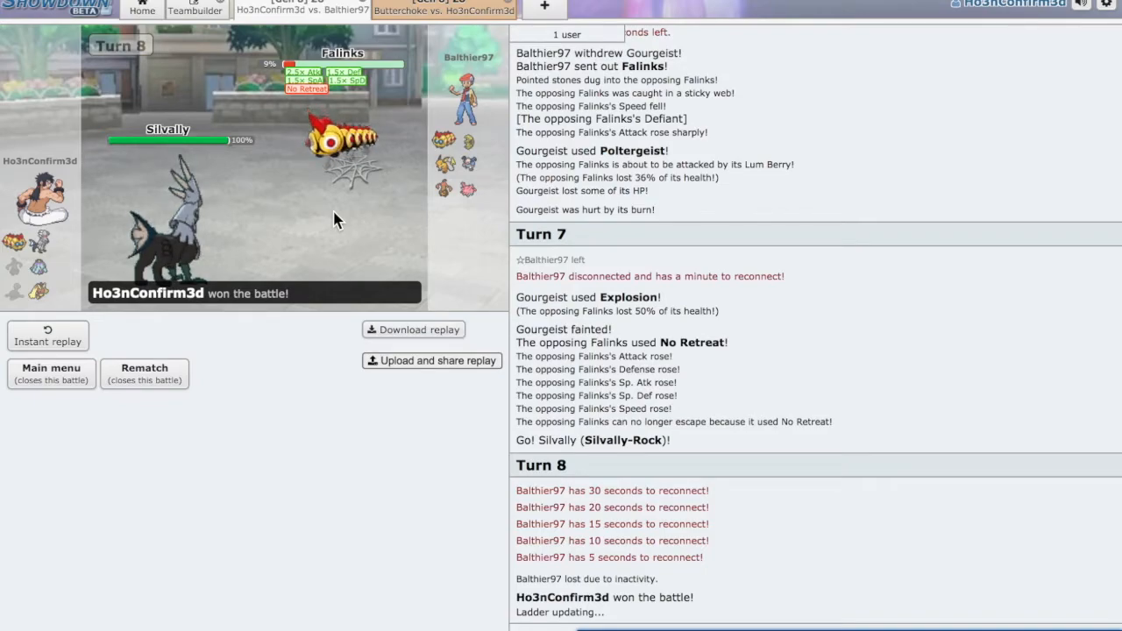
pyautogui.moveTo(333, 106)
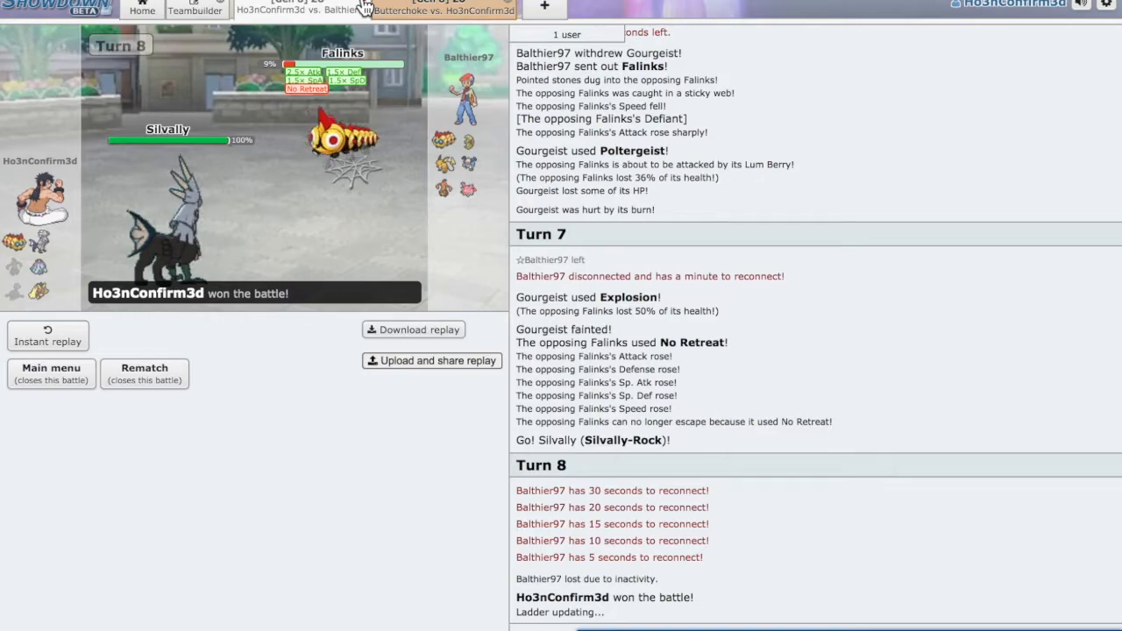
pyautogui.moveTo(363, 35)
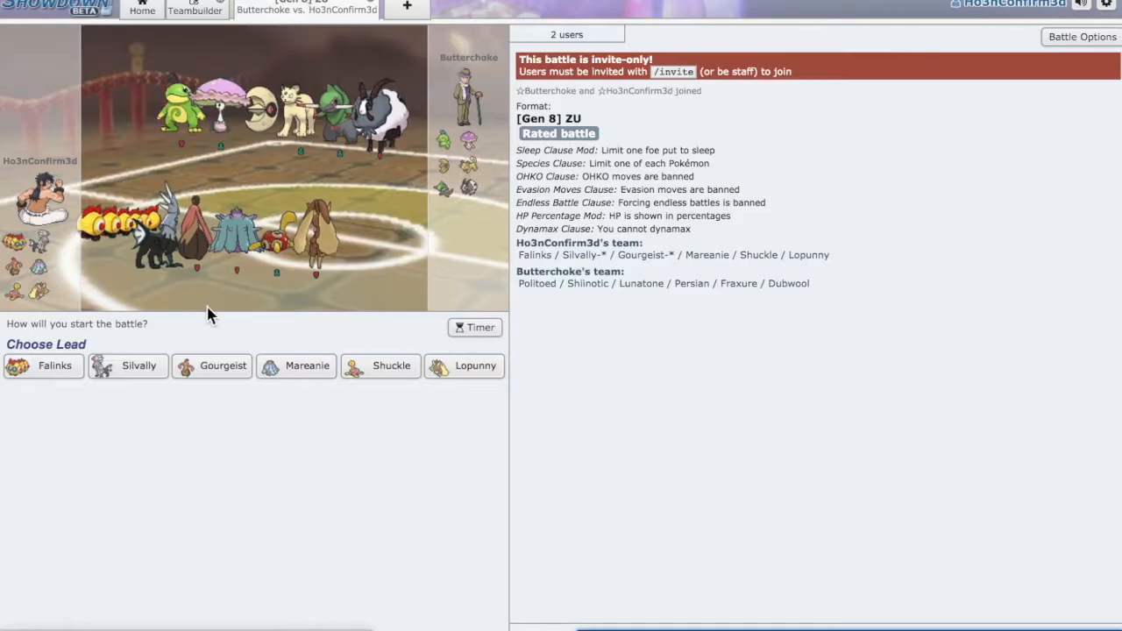
pyautogui.moveTo(44, 365)
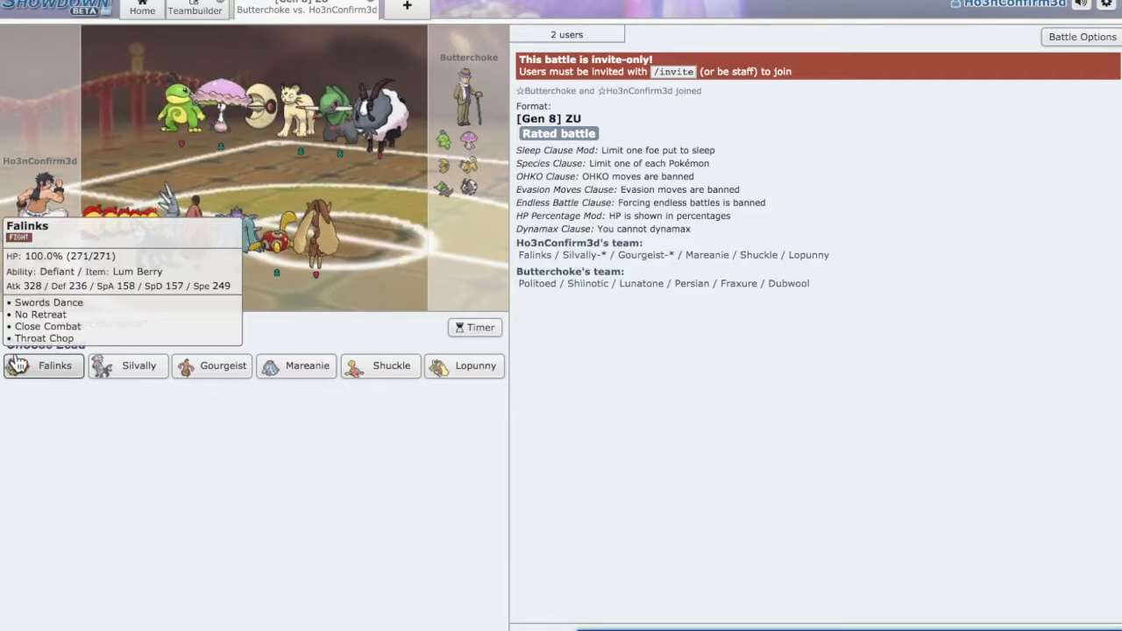
pyautogui.moveTo(296, 359)
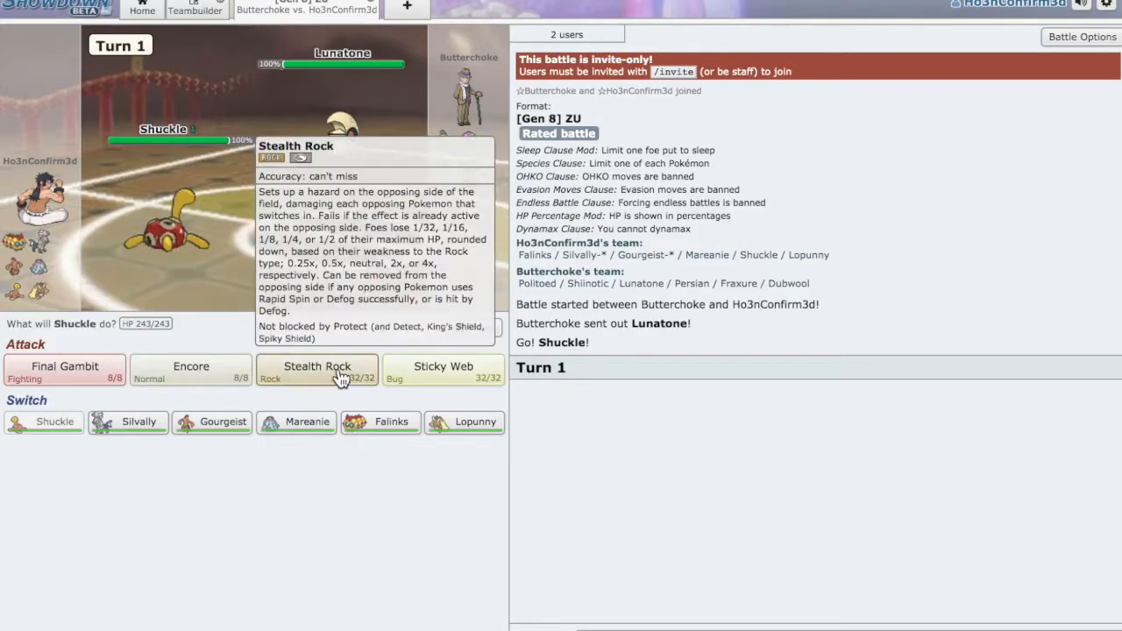
pyautogui.moveTo(430, 248)
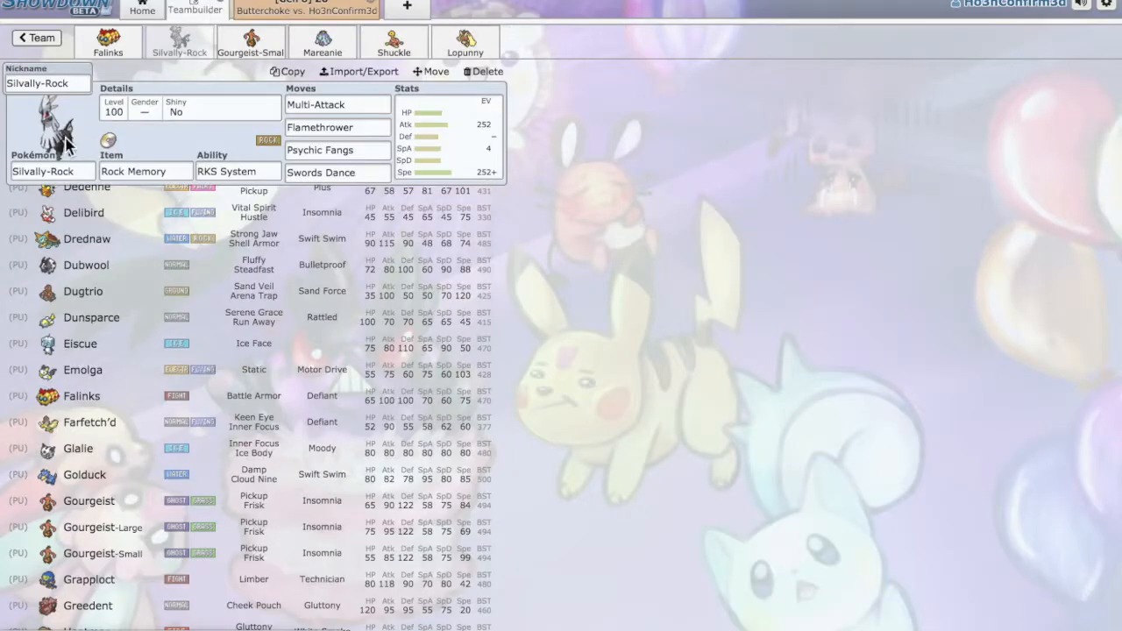
# Look up Musharna by typing 'mus' in the Pokémon field, then return to the battle tab.
pyautogui.scroll(-3)
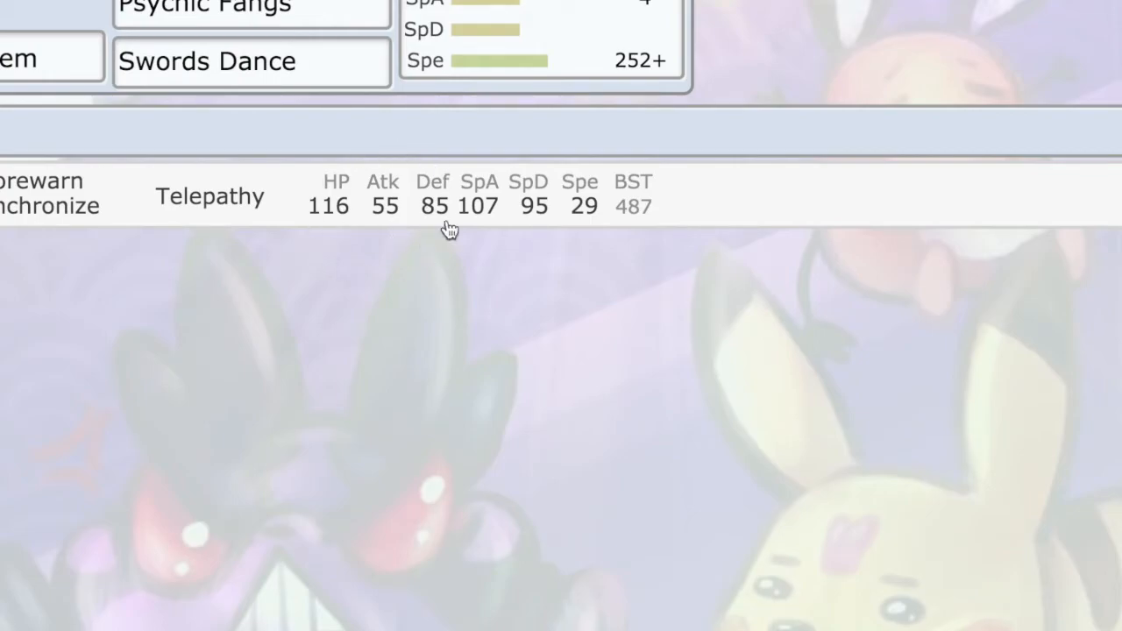
pyautogui.write('mus')
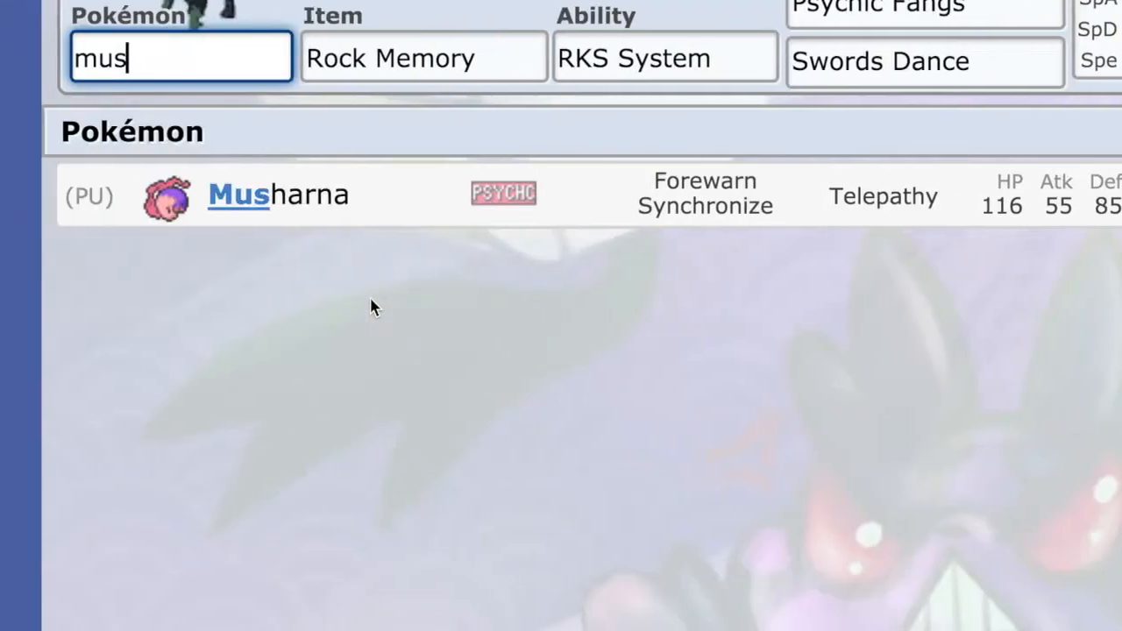
pyautogui.click(305, 10)
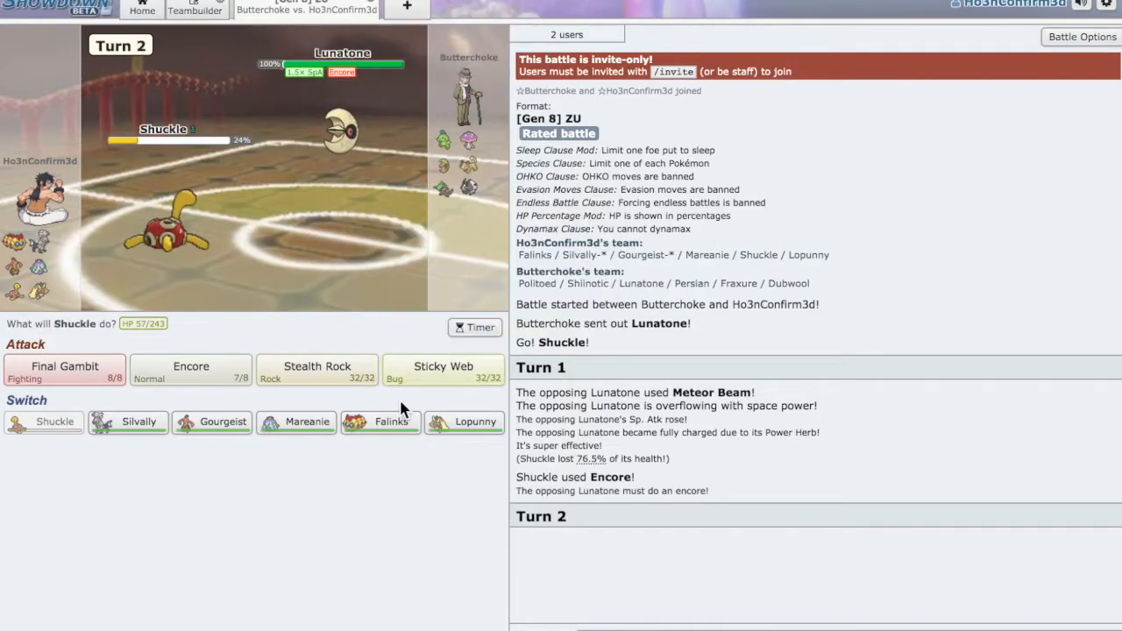
pyautogui.moveTo(437, 484)
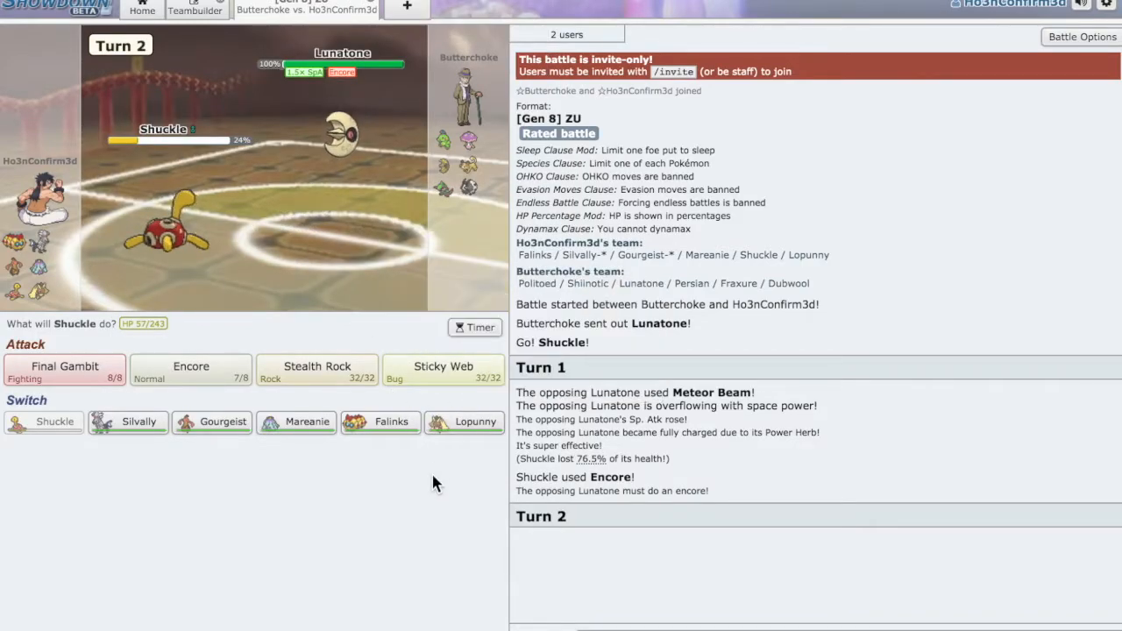
pyautogui.moveTo(464, 422)
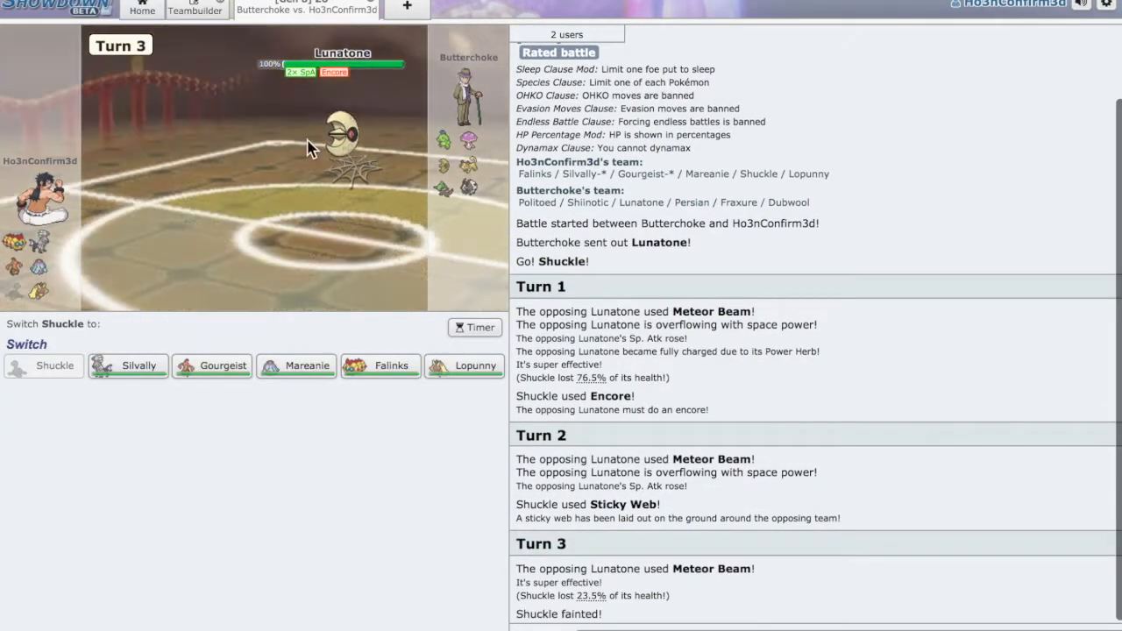
pyautogui.moveTo(128, 365)
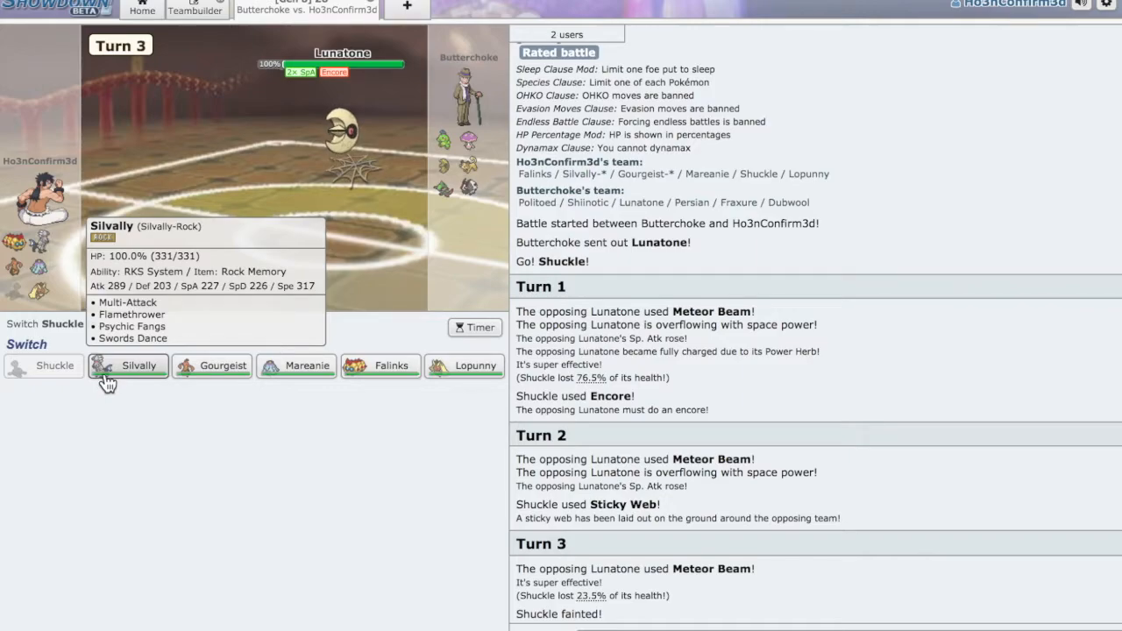
# Send Silvally-Rock in for the fainted Shuckle, then view its set in the Teambuilder.
pyautogui.click(138, 366)
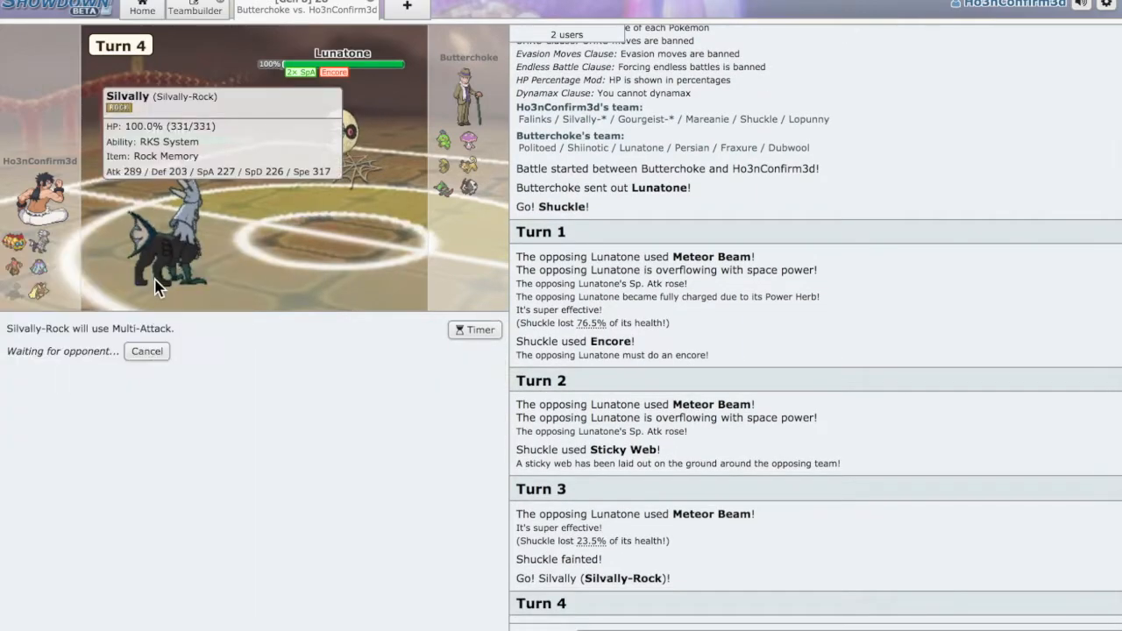
pyautogui.moveTo(123, 289)
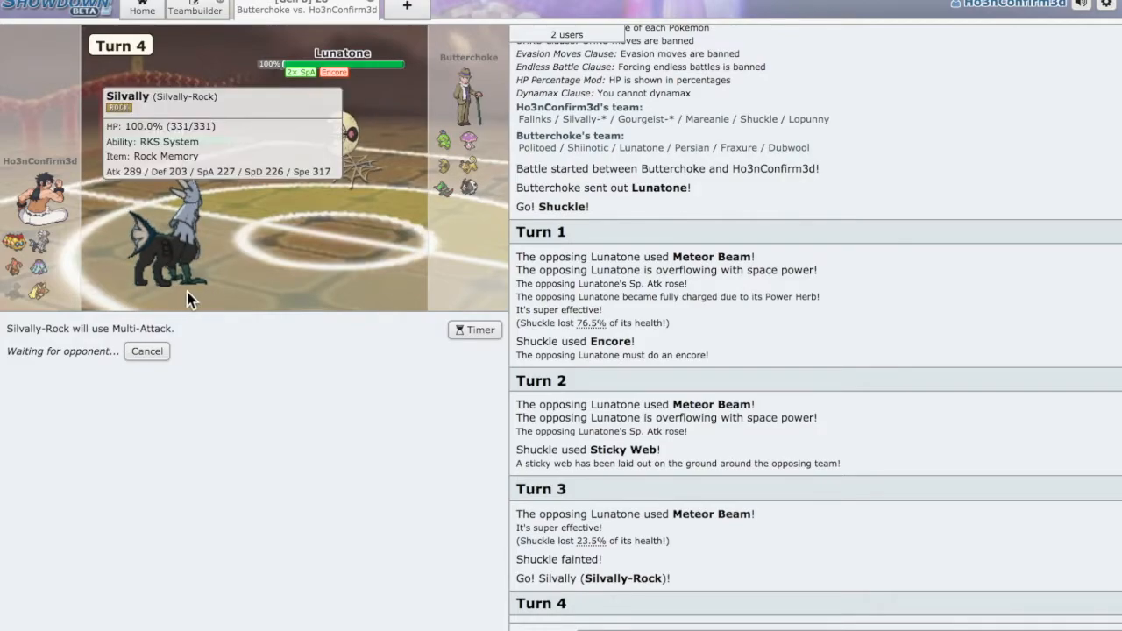
pyautogui.click(194, 9)
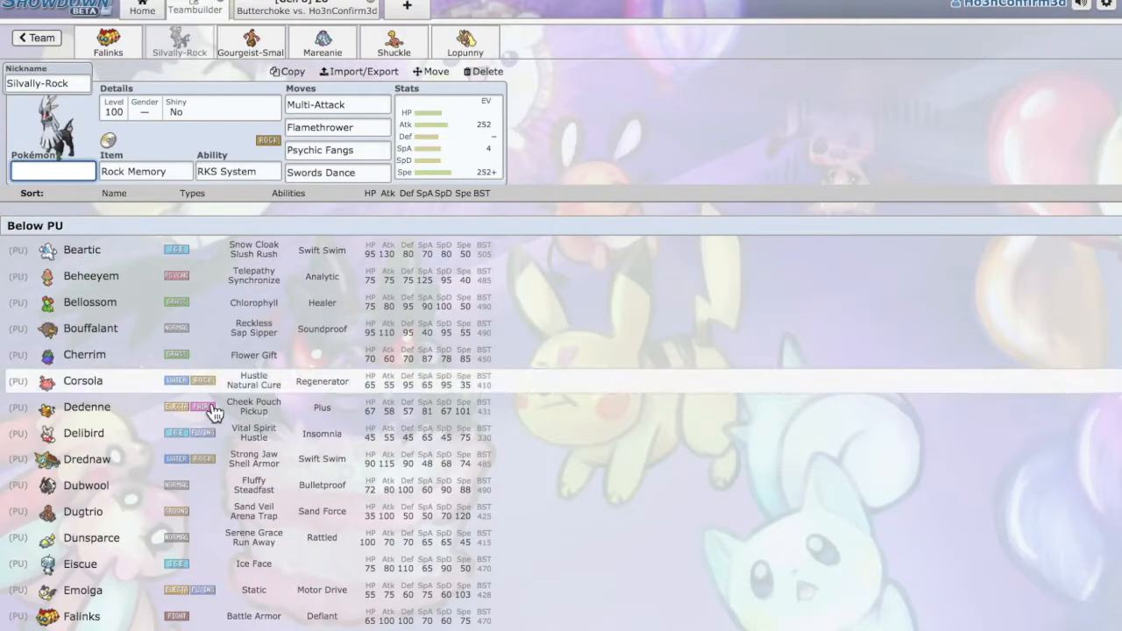
# Filter the Pokémon list with 'rou' for Ground type and 'Roar' for the move.
pyautogui.scroll(-3)
pyautogui.write('g')
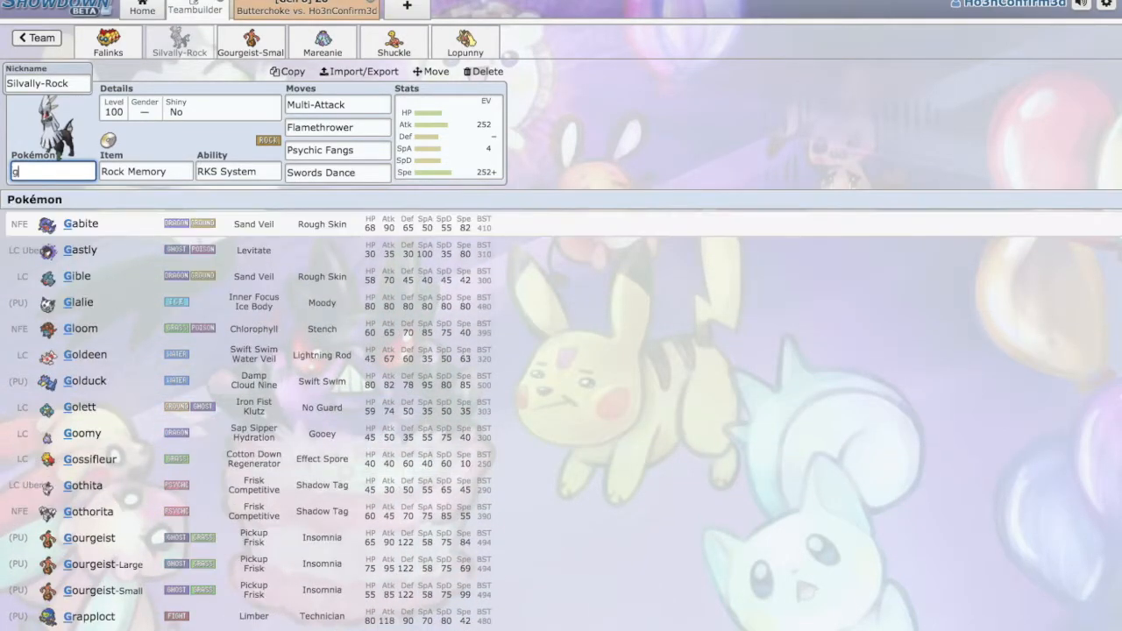
pyautogui.write('rou')
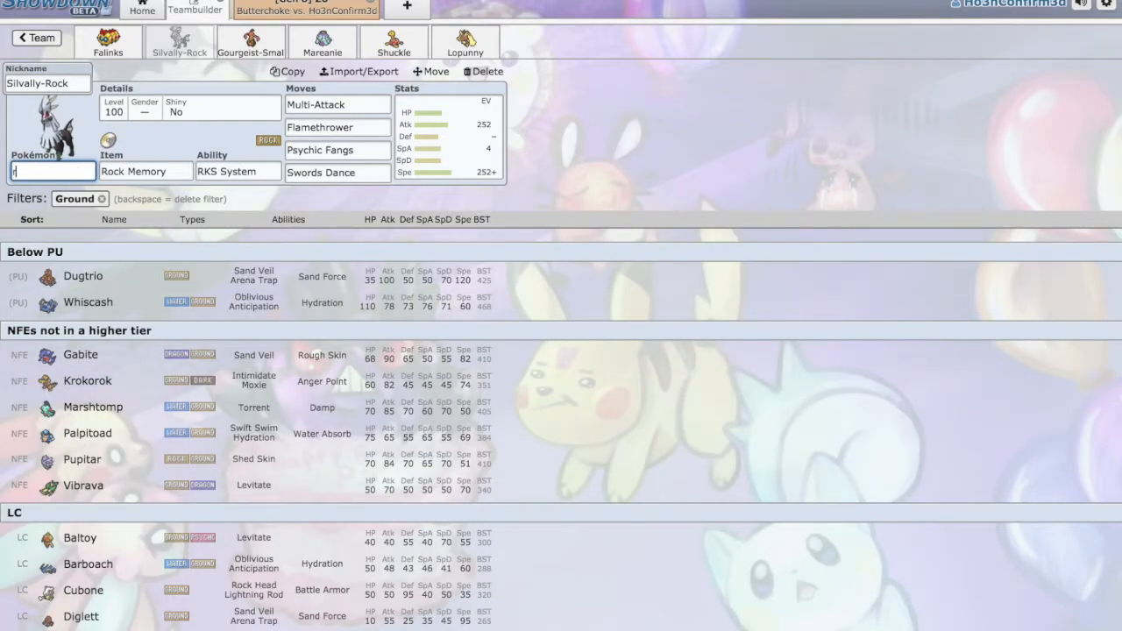
pyautogui.write('Roar')
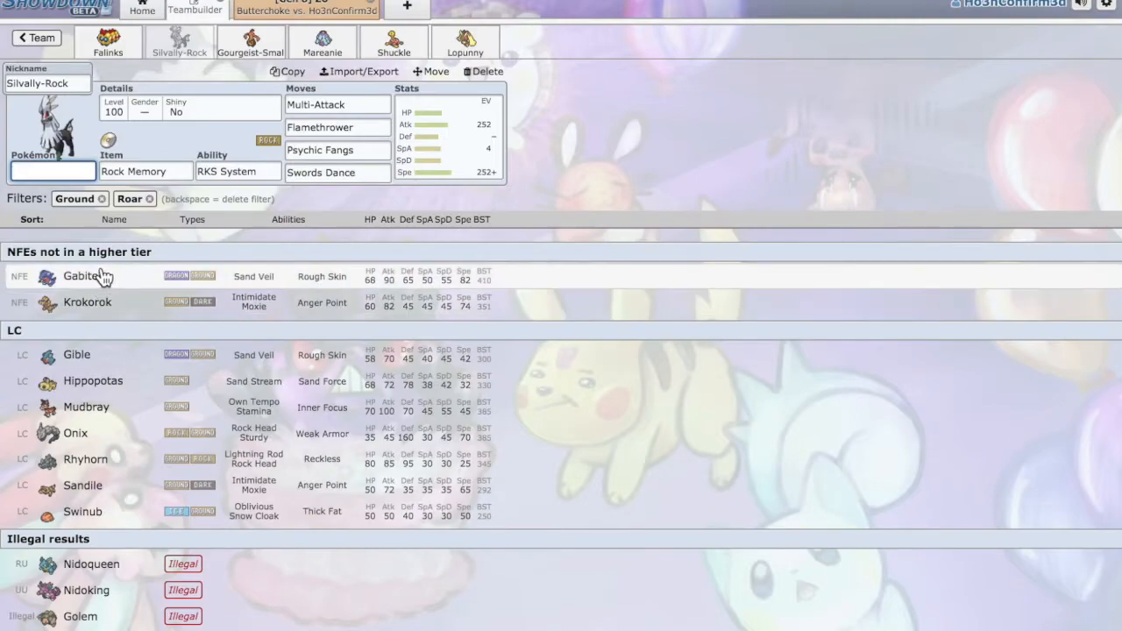
pyautogui.moveTo(88, 407)
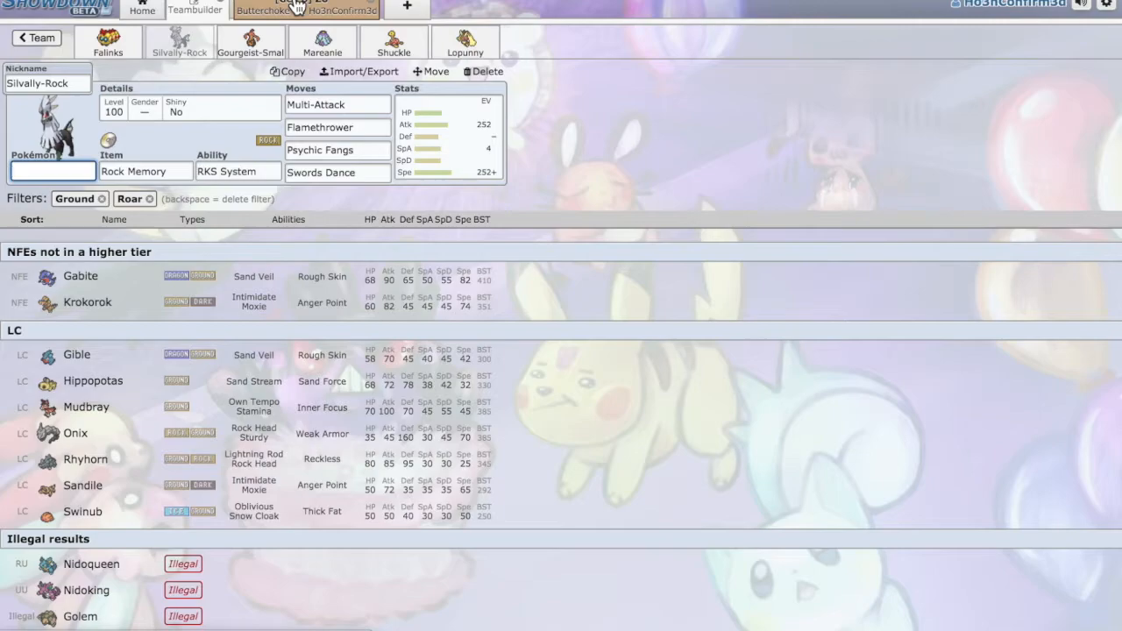
# Return to the battle and have the switched-in Mareanie lay Toxic Spikes against Lunatone.
pyautogui.click(306, 10)
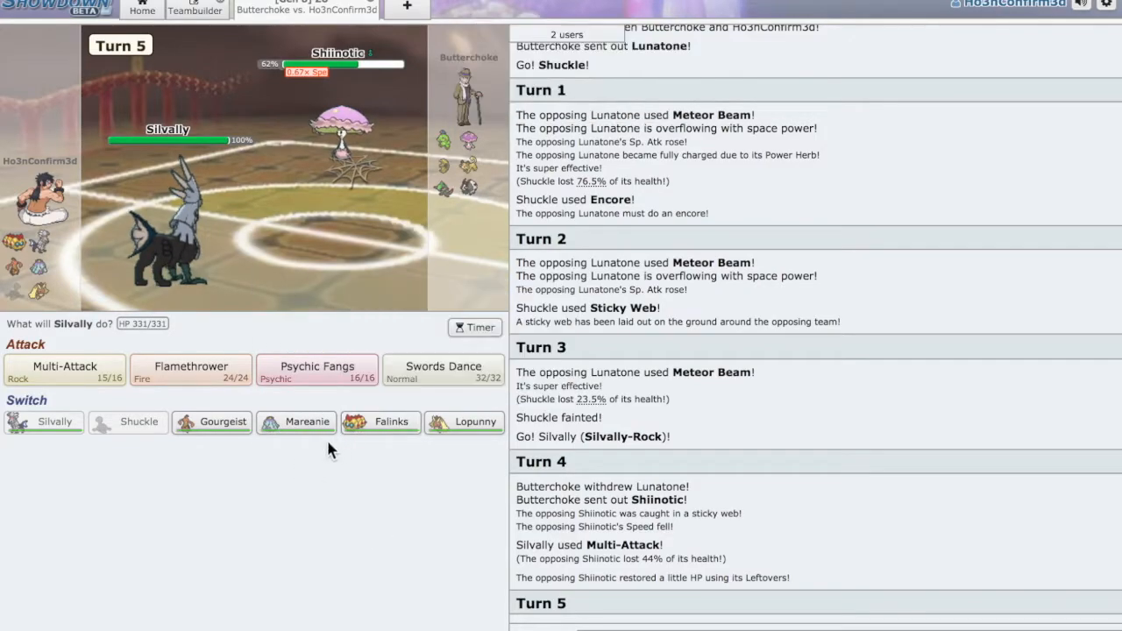
pyautogui.moveTo(465, 422)
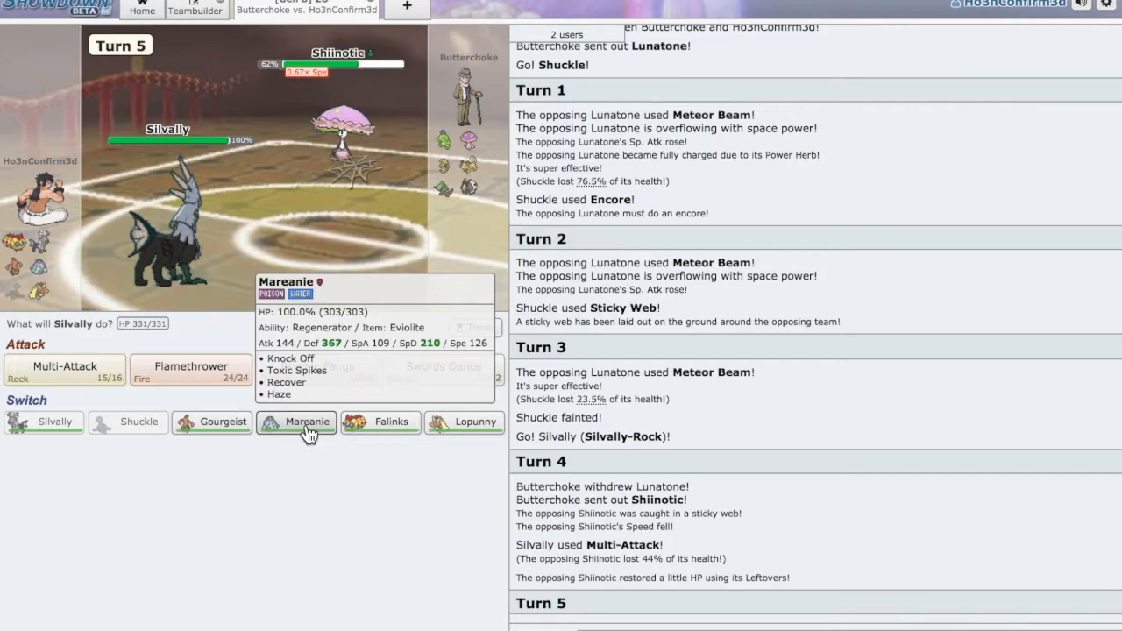
pyautogui.moveTo(348, 144)
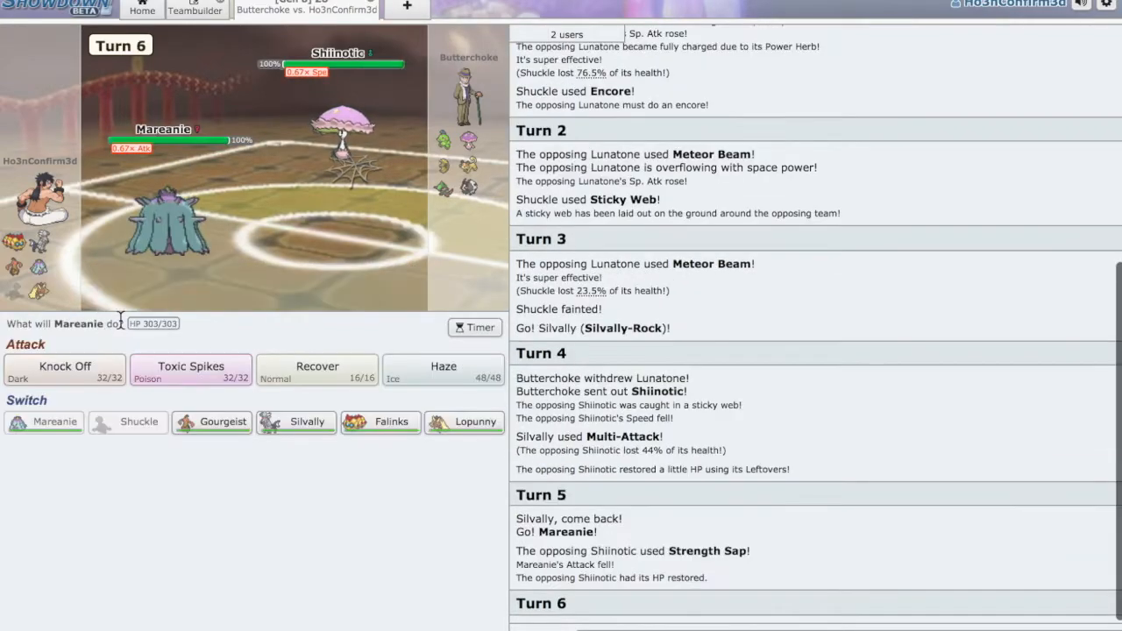
pyautogui.click(190, 369)
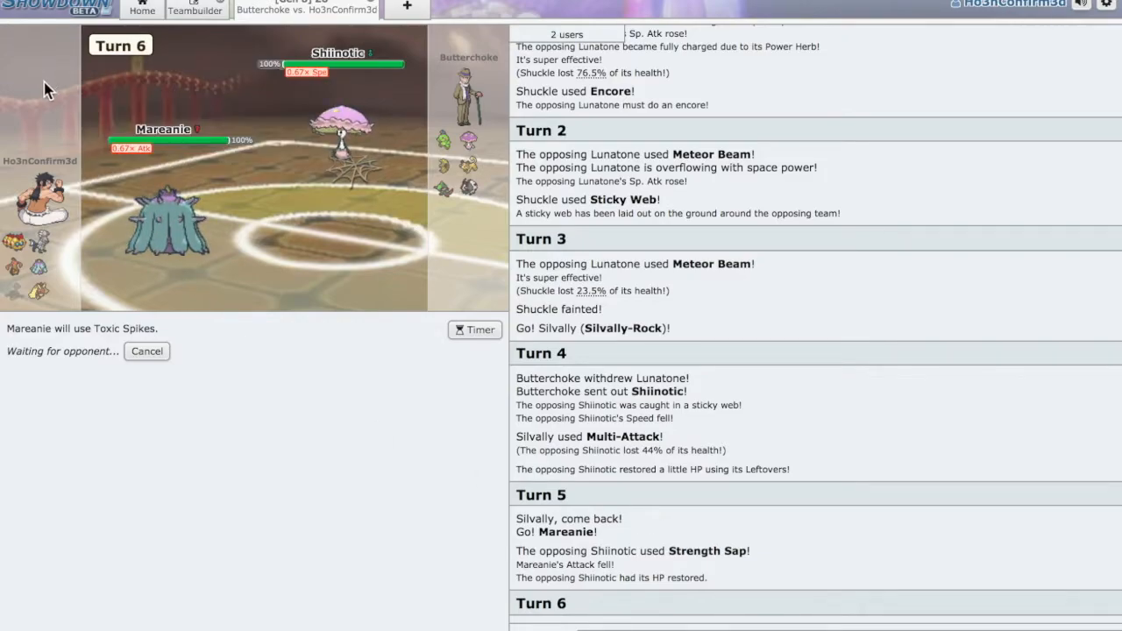
pyautogui.moveTo(103, 173)
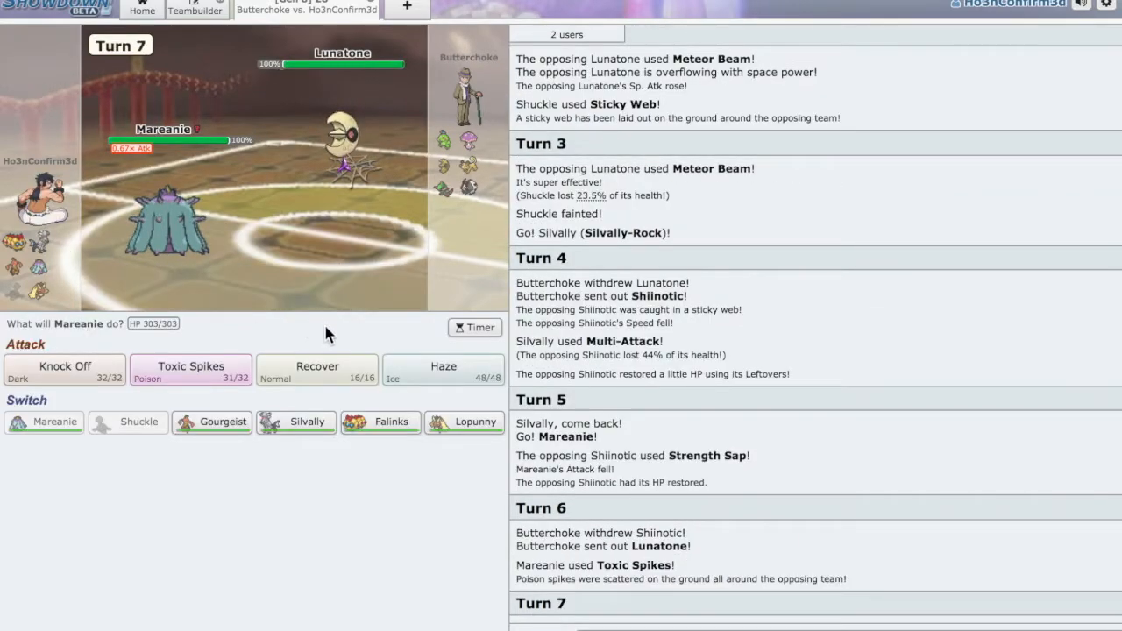
pyautogui.moveTo(161, 418)
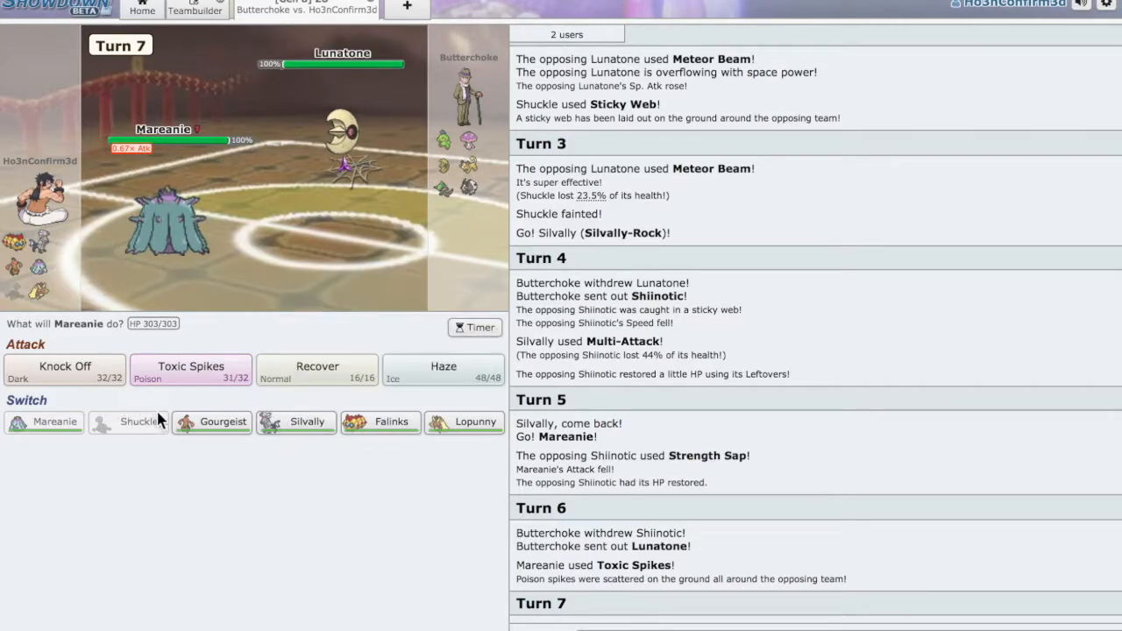
pyautogui.moveTo(211, 422)
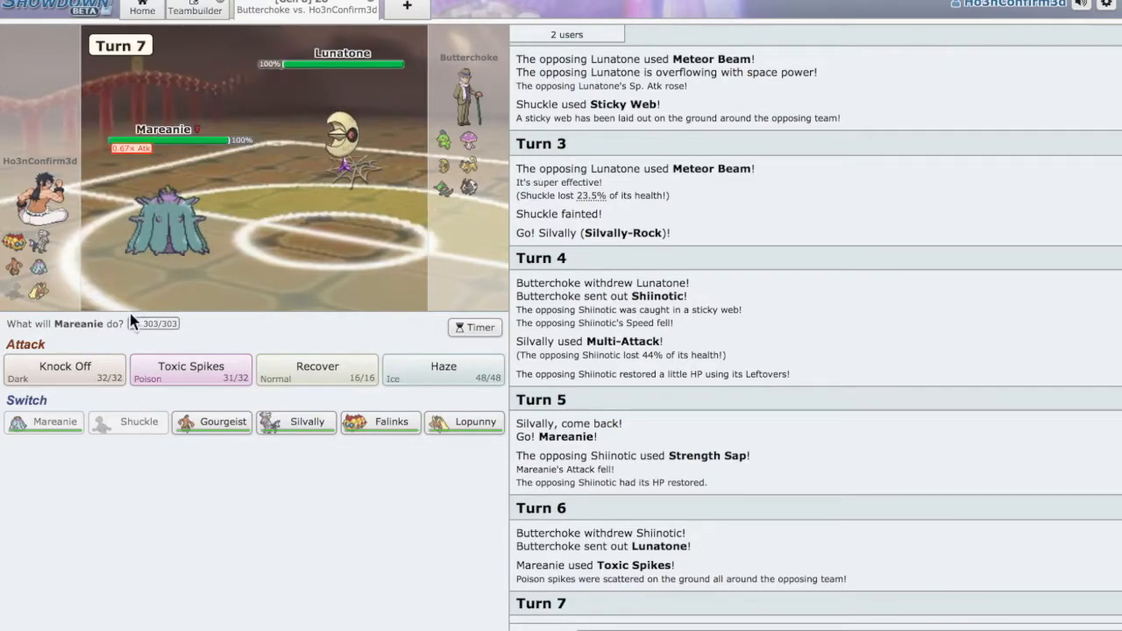
pyautogui.moveTo(212, 421)
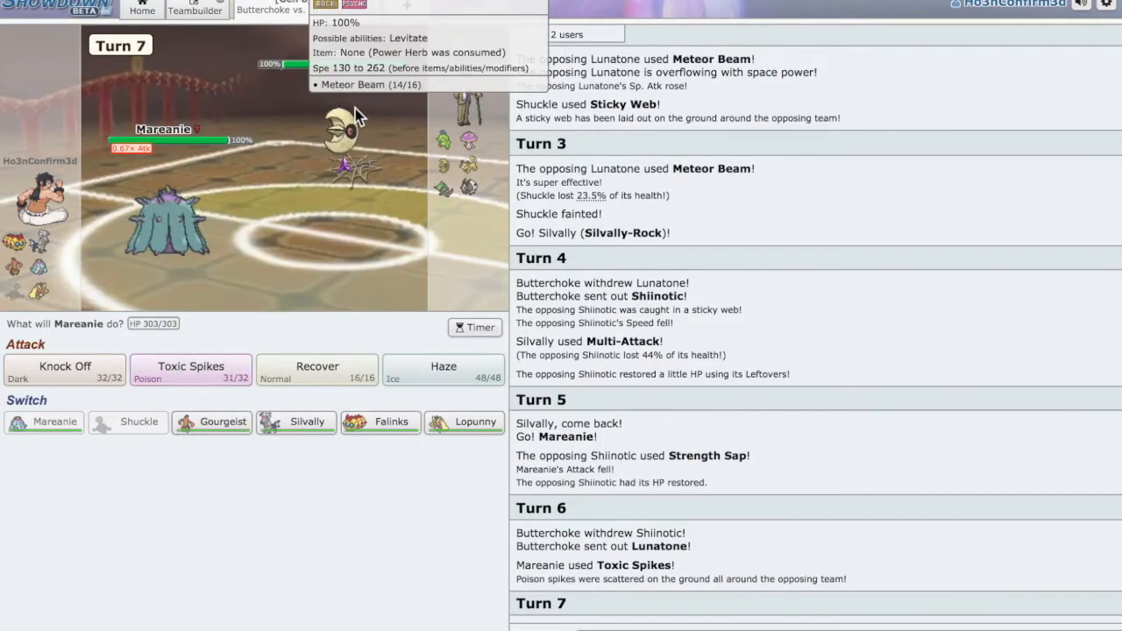
pyautogui.moveTo(211, 422)
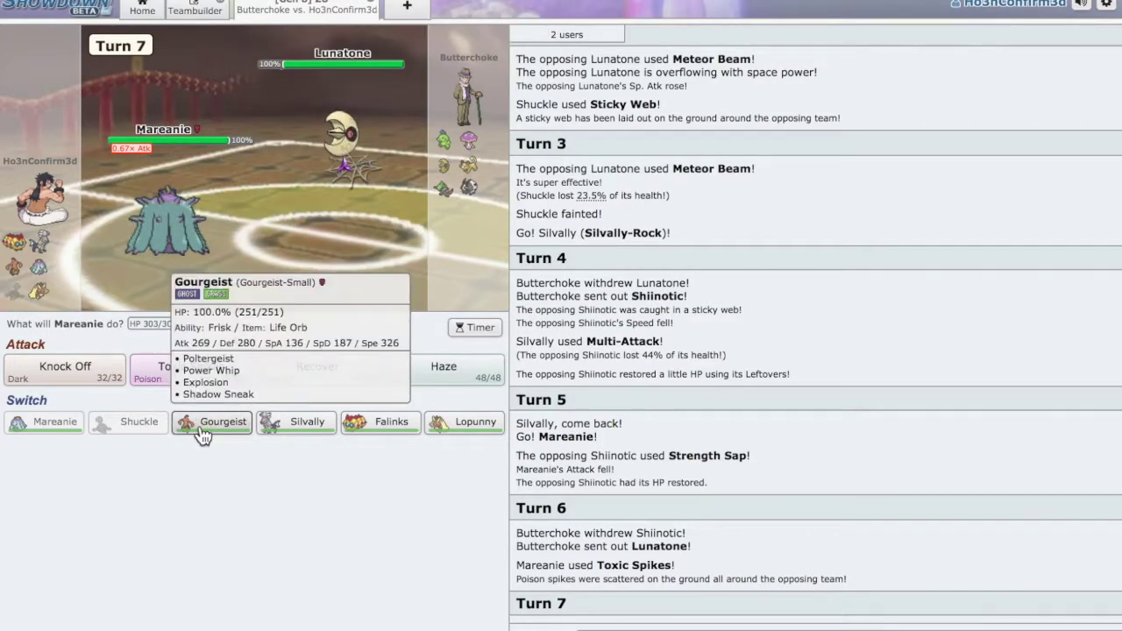
# Switch to Gourgeist, knock out Lunatone with Power Whip, then bring Mareanie back against Fraxure.
pyautogui.click(211, 422)
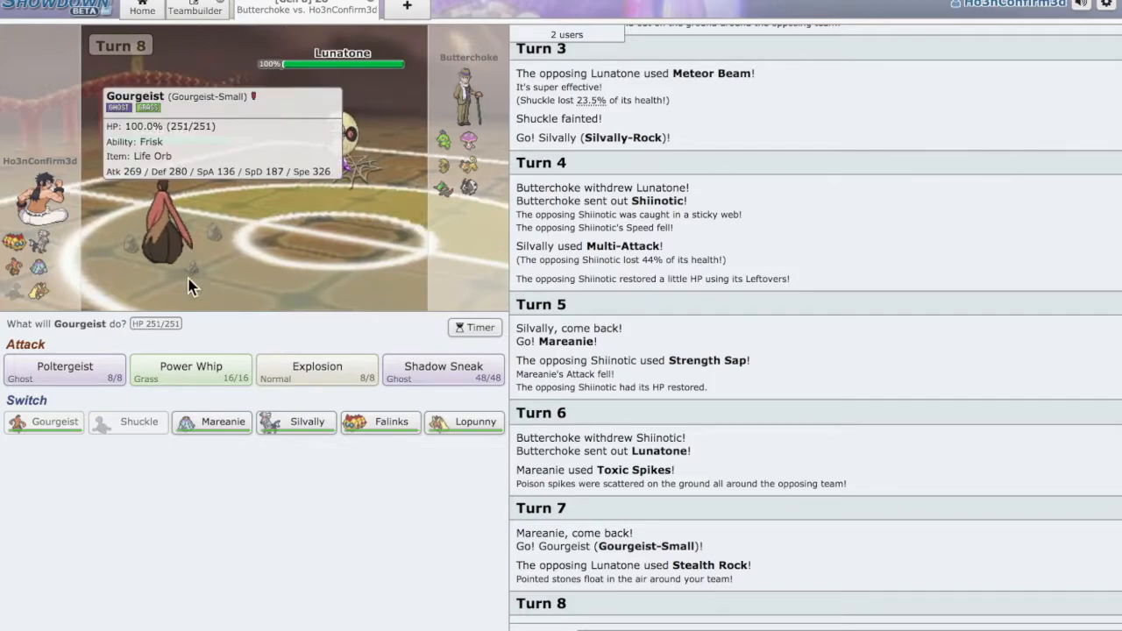
pyautogui.moveTo(467, 139)
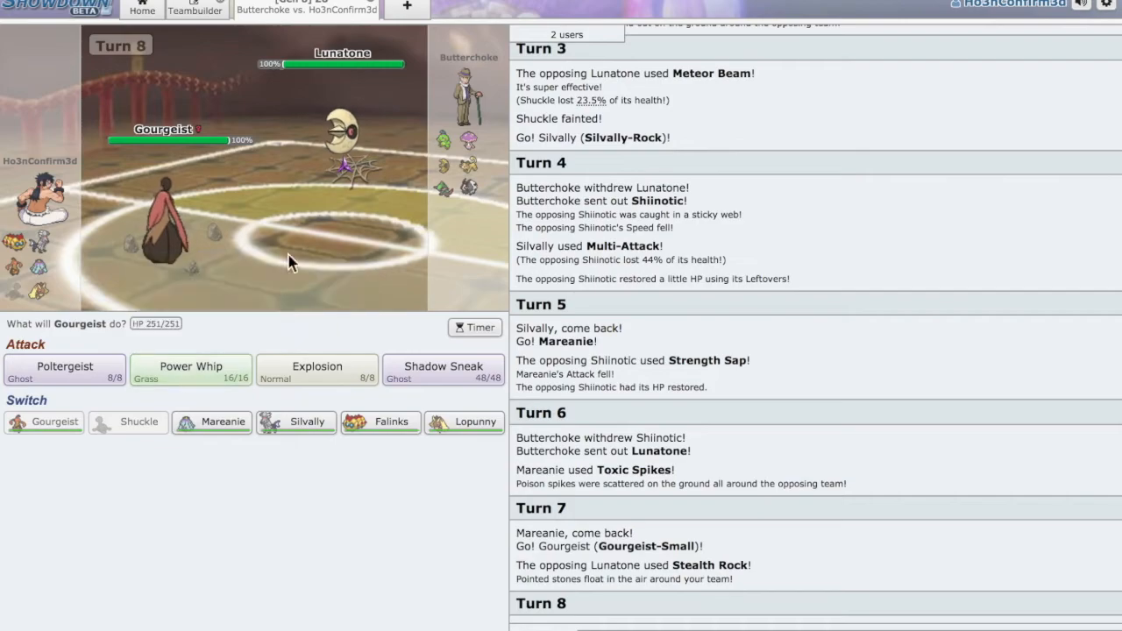
pyautogui.moveTo(467, 140)
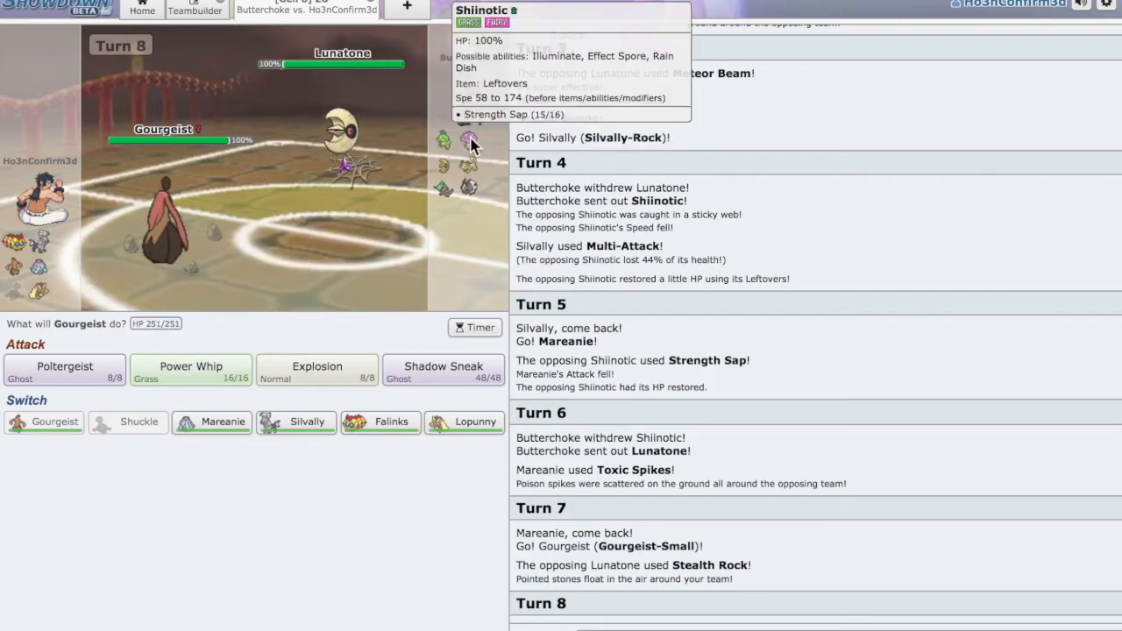
pyautogui.click(190, 369)
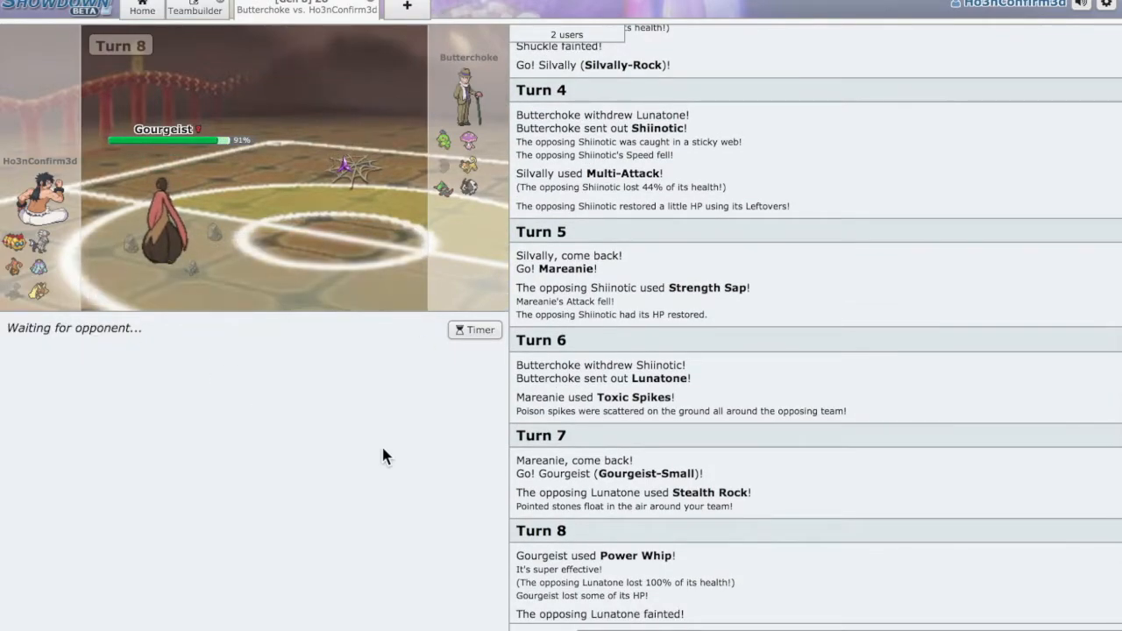
pyautogui.moveTo(470, 139)
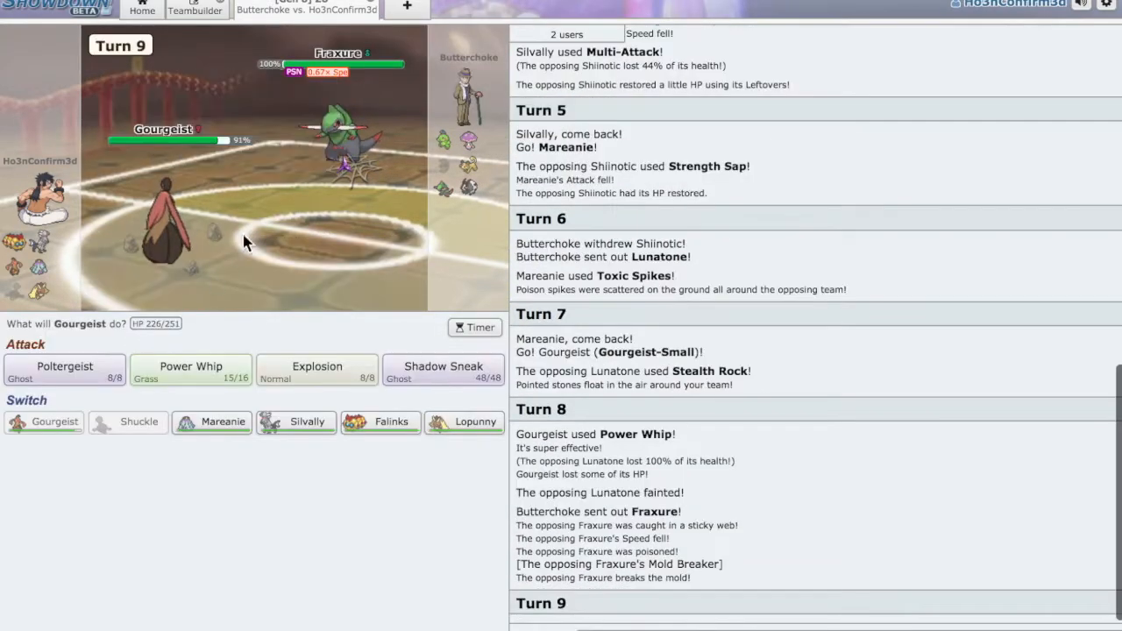
pyautogui.moveTo(410, 487)
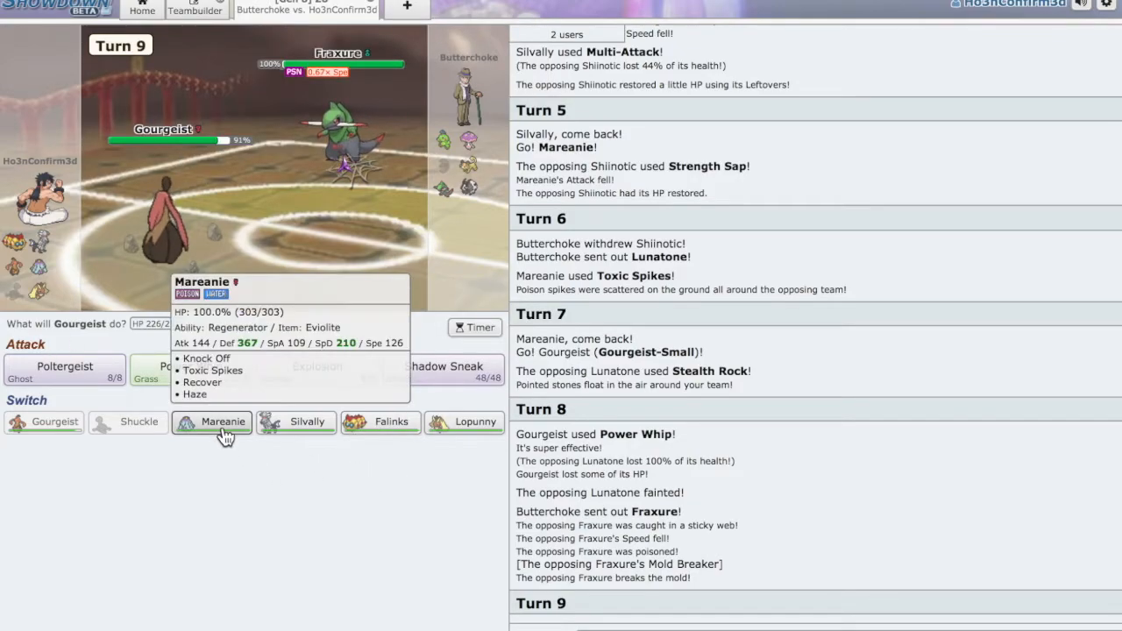
pyautogui.click(211, 422)
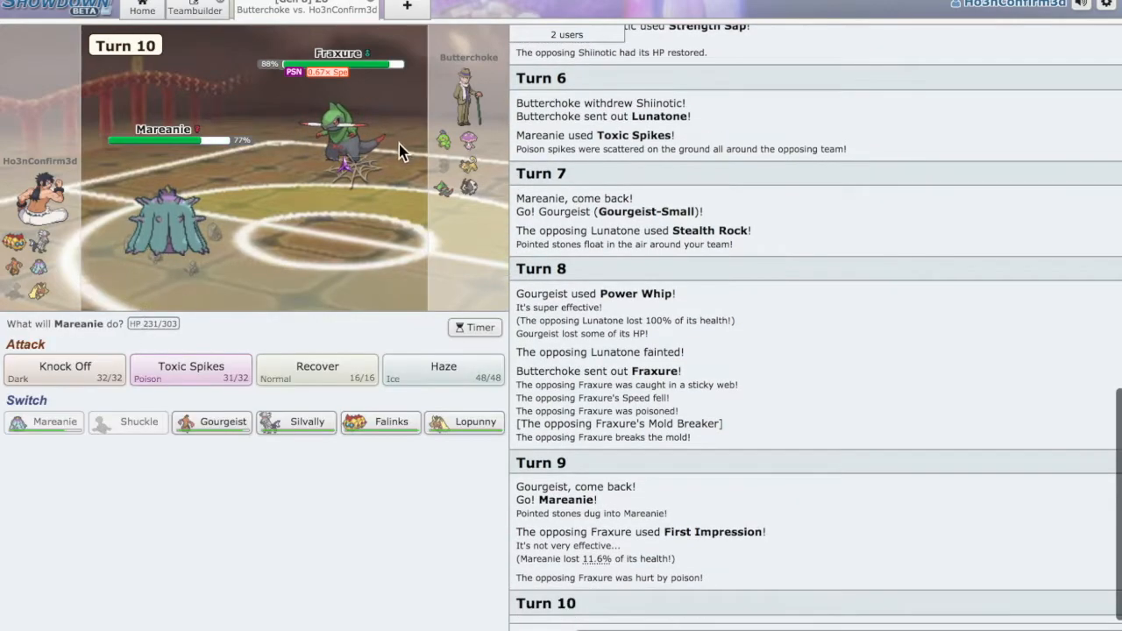
# Have Mareanie Knock Off Fraxure's Eviolite, then Recover to 55%.
pyautogui.click(64, 368)
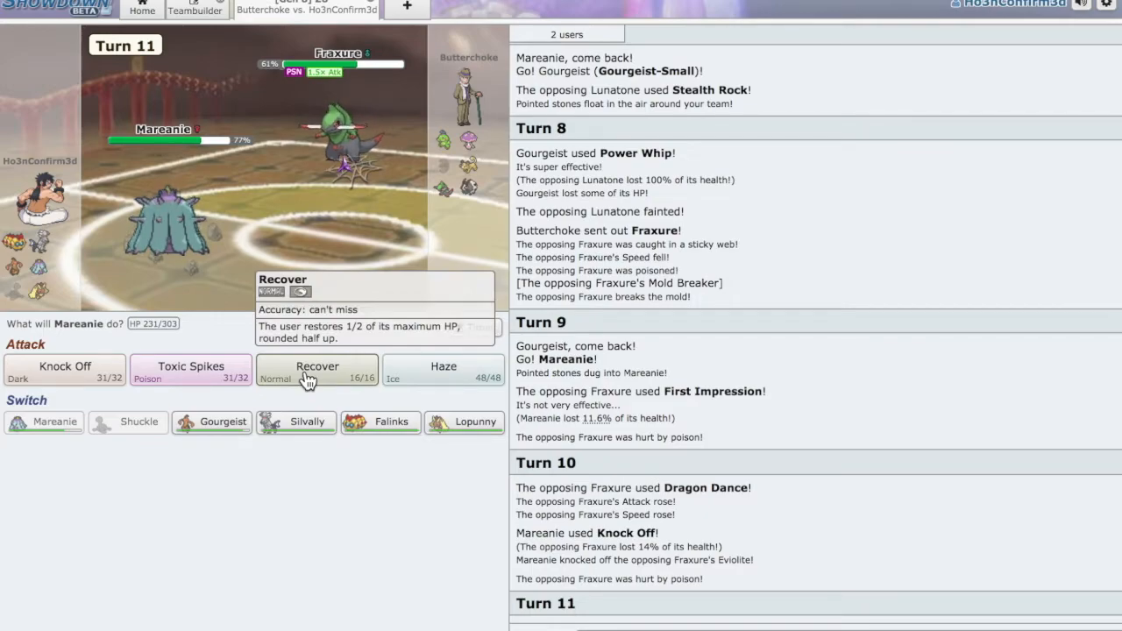
pyautogui.click(317, 367)
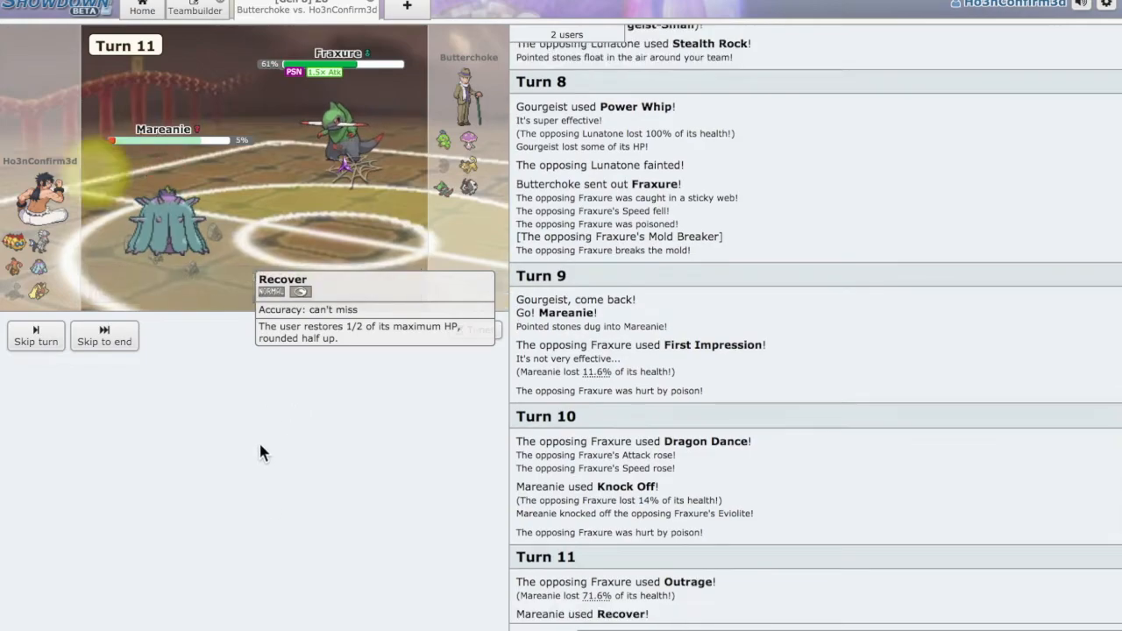
pyautogui.click(105, 336)
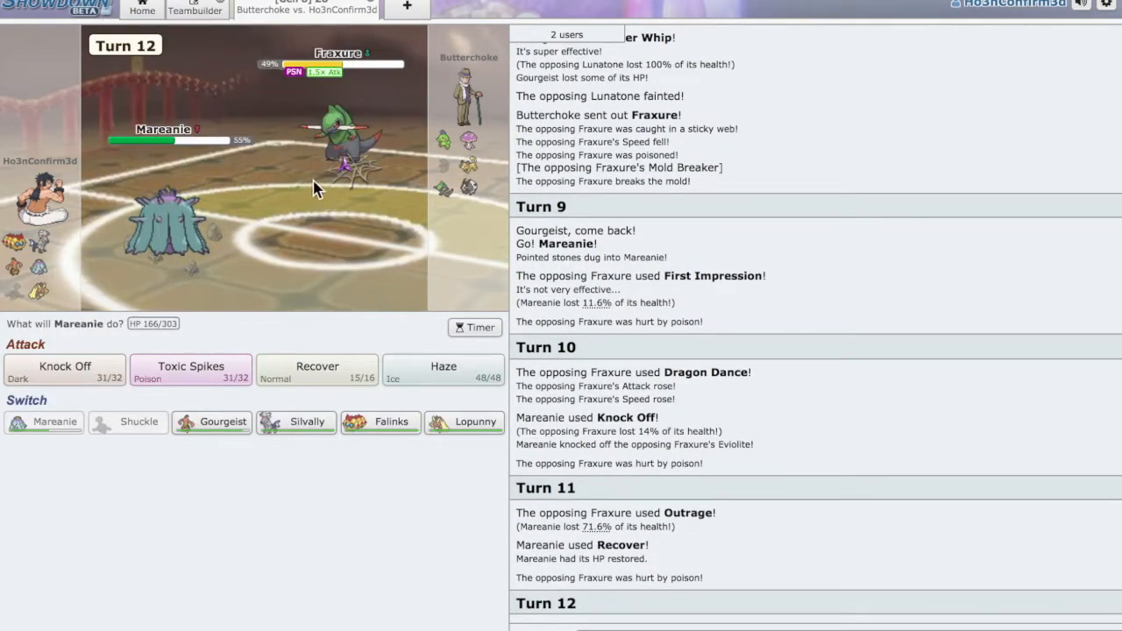
pyautogui.moveTo(443, 139)
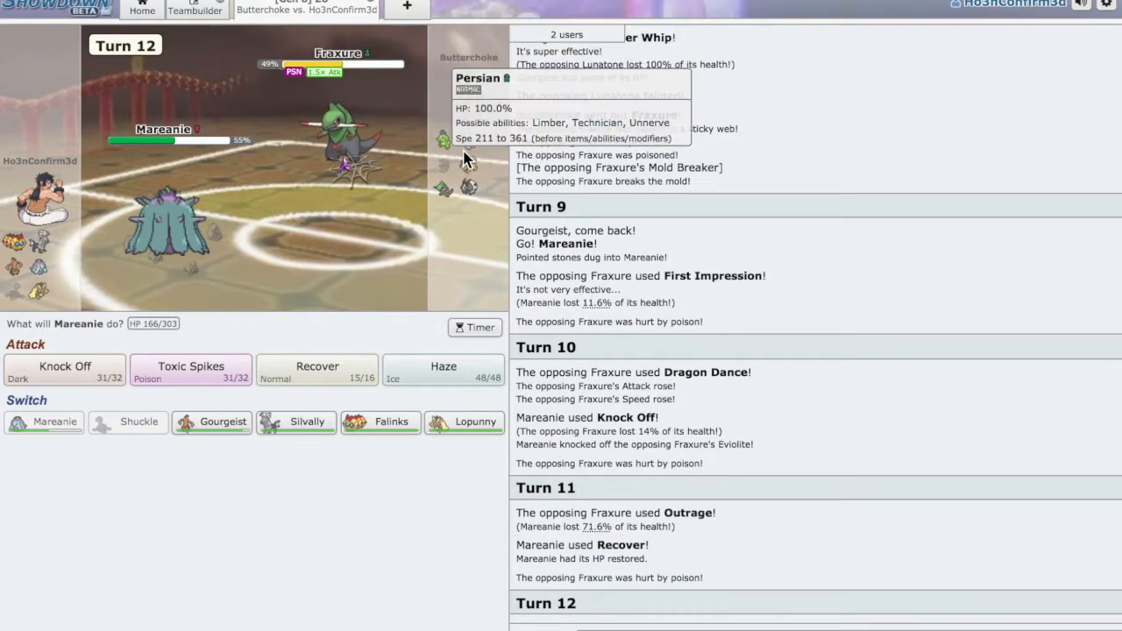
pyautogui.moveTo(171, 224)
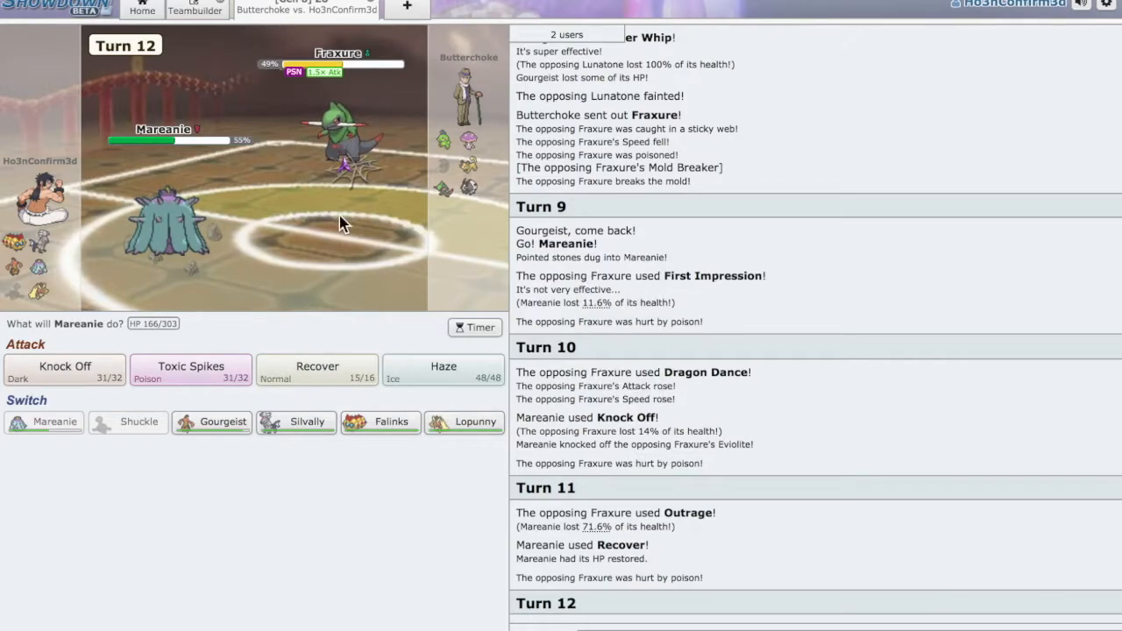
pyautogui.moveTo(469, 140)
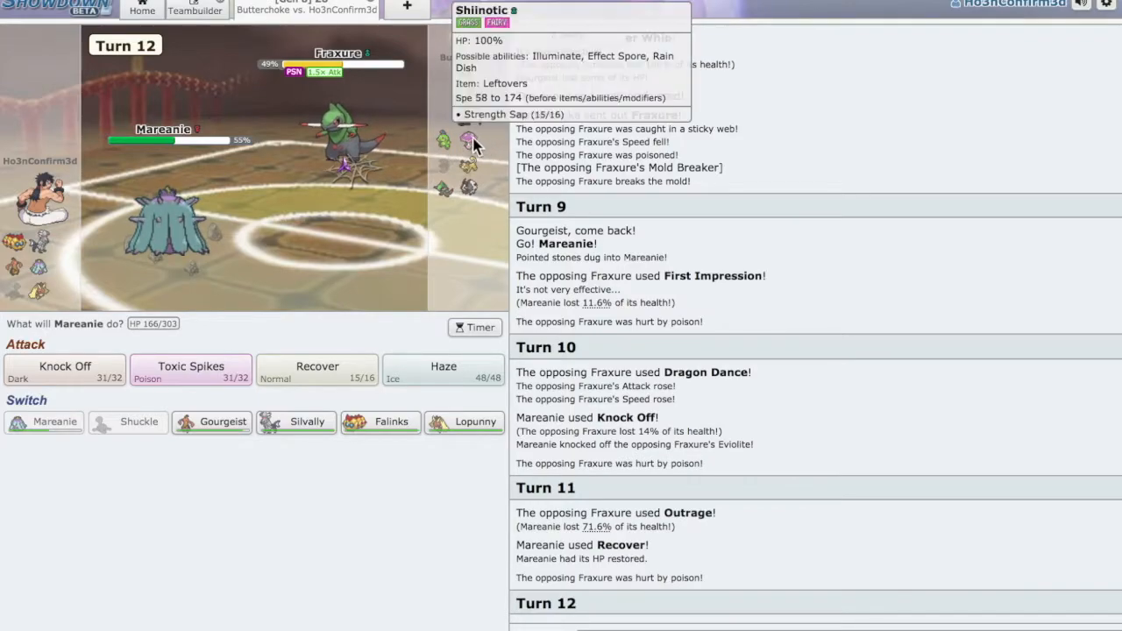
pyautogui.moveTo(408, 163)
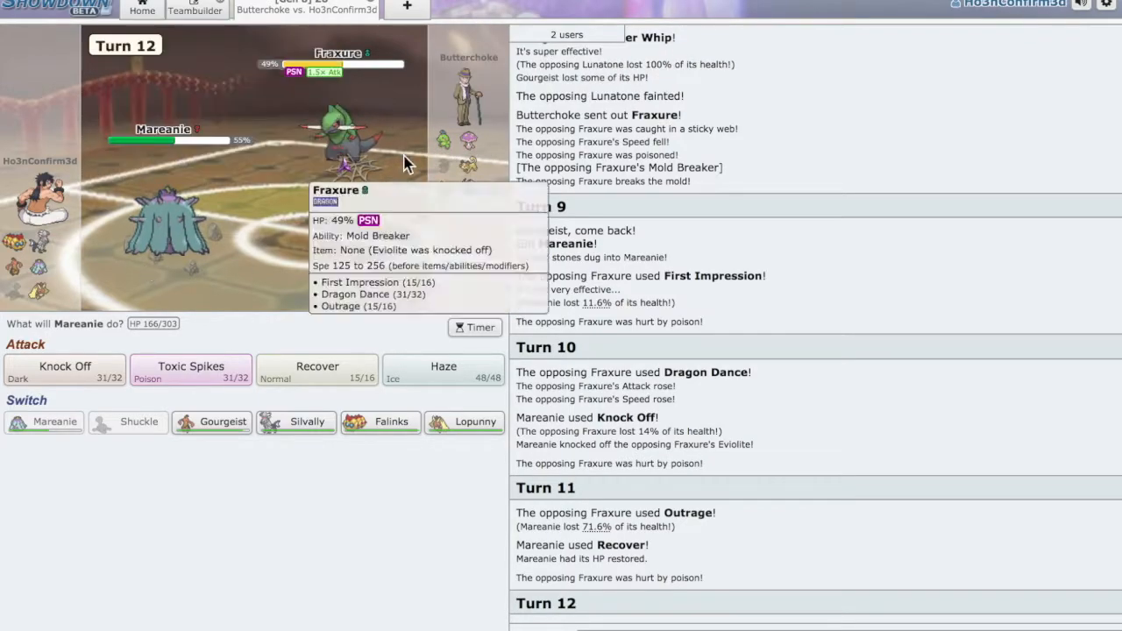
pyautogui.moveTo(480, 158)
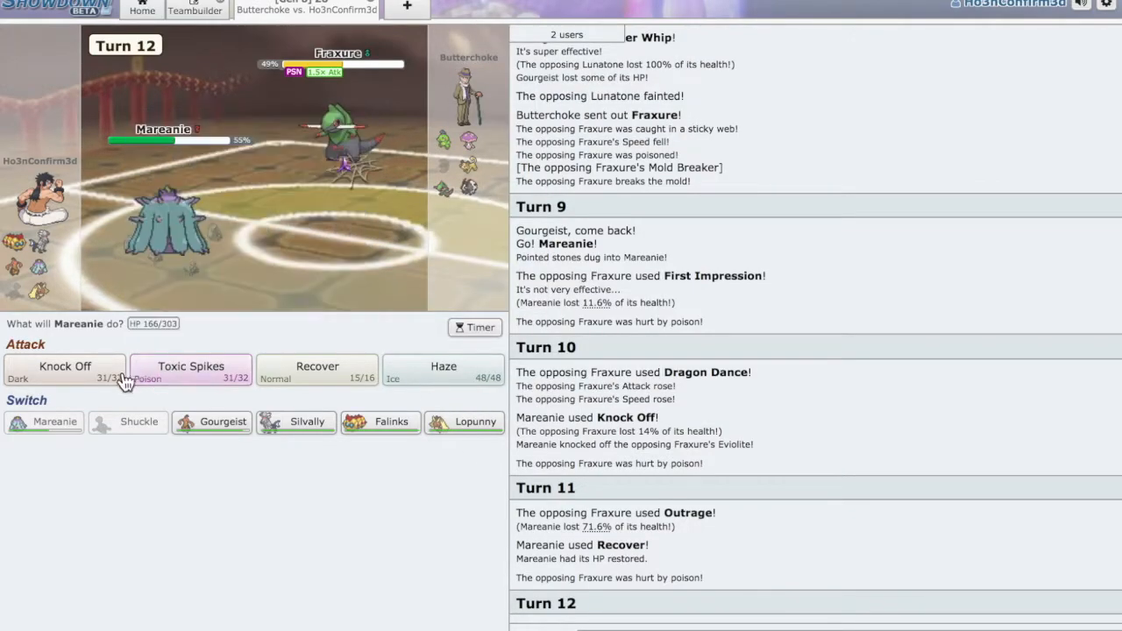
pyautogui.moveTo(391, 421)
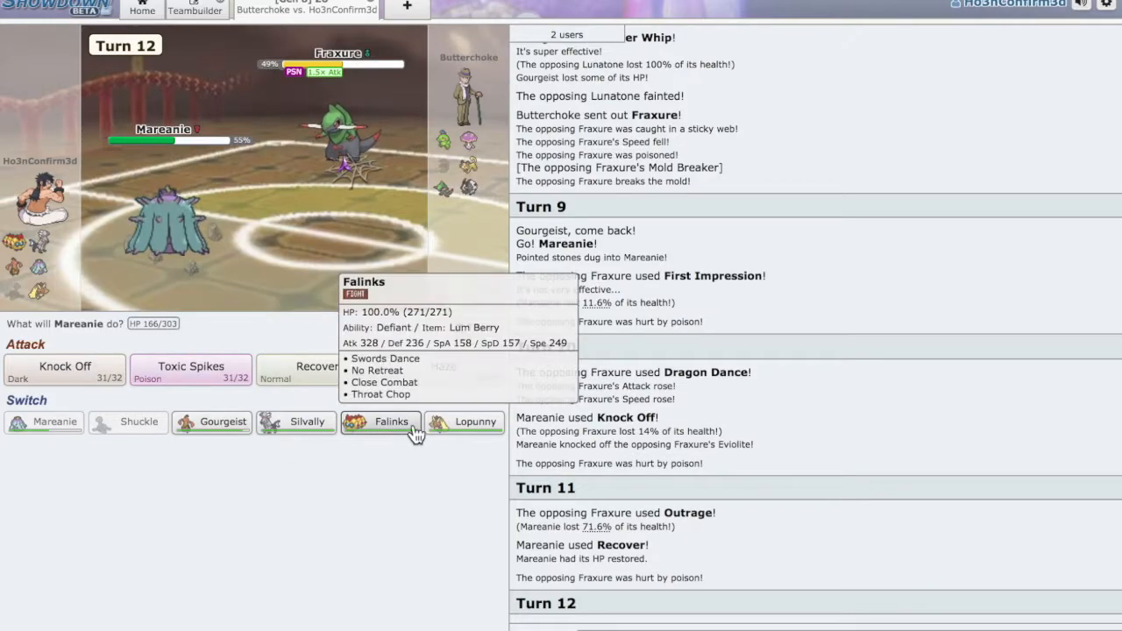
pyautogui.moveTo(171, 464)
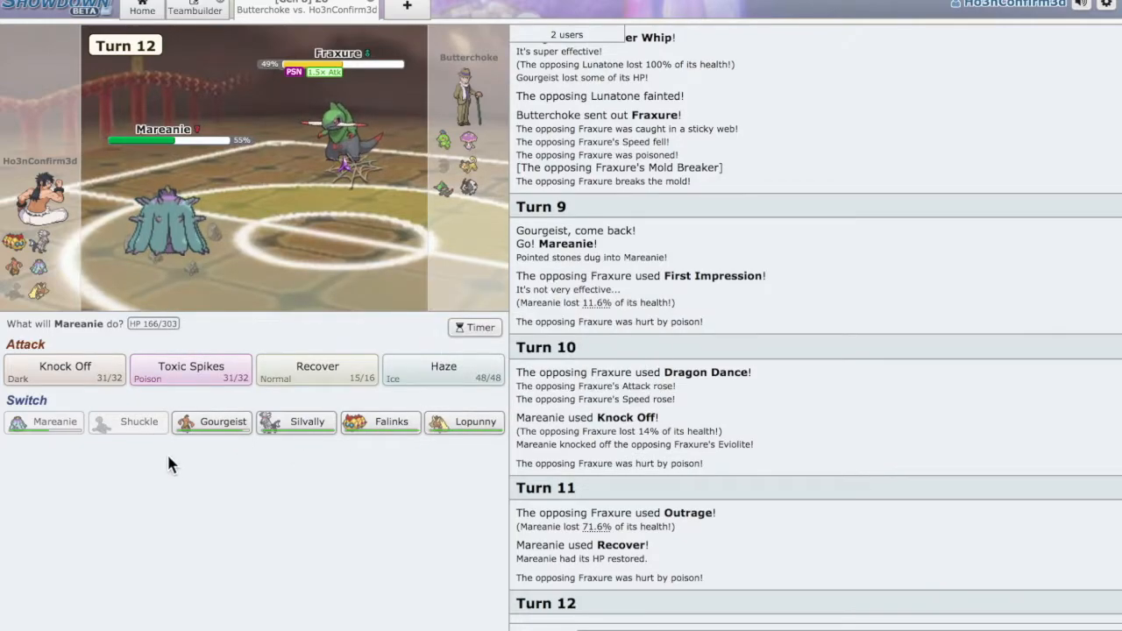
pyautogui.moveTo(266, 252)
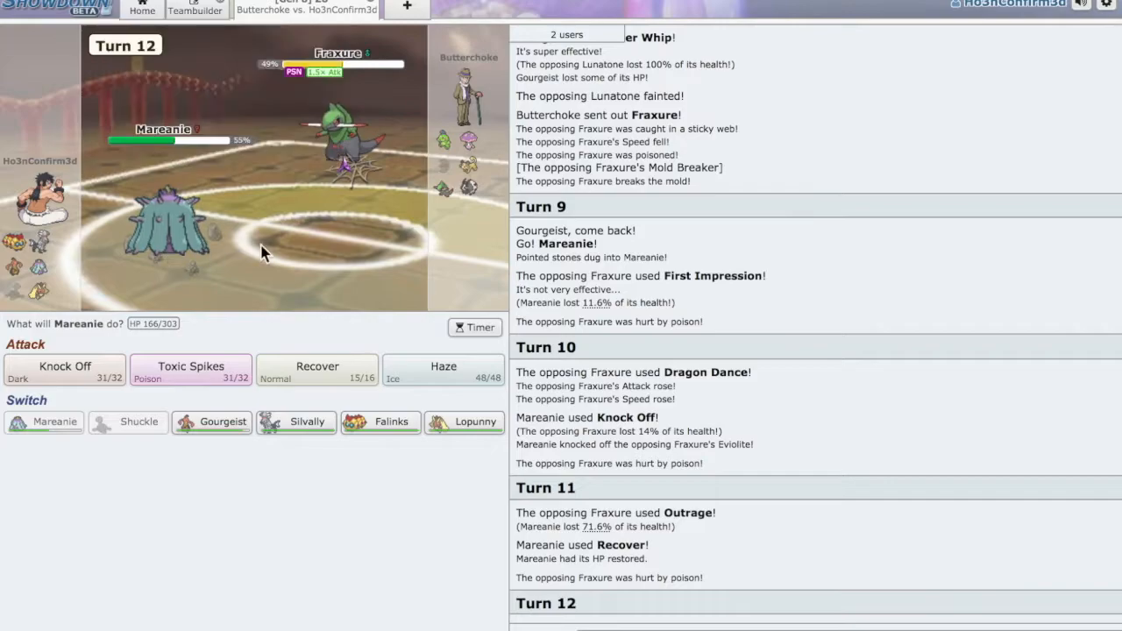
pyautogui.moveTo(306, 422)
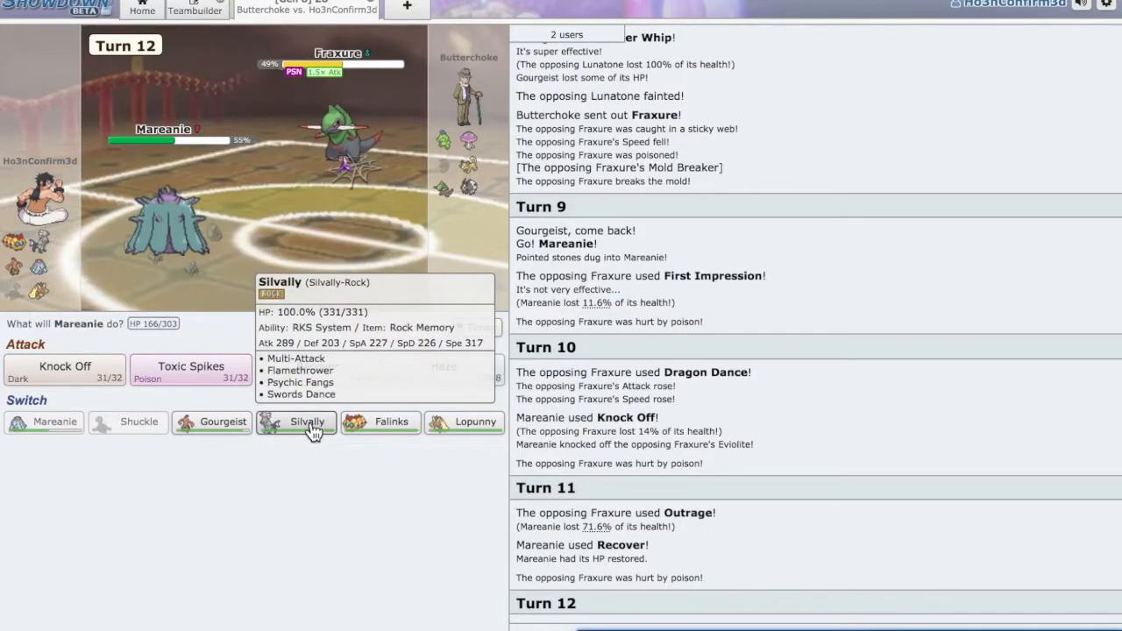
pyautogui.moveTo(380, 422)
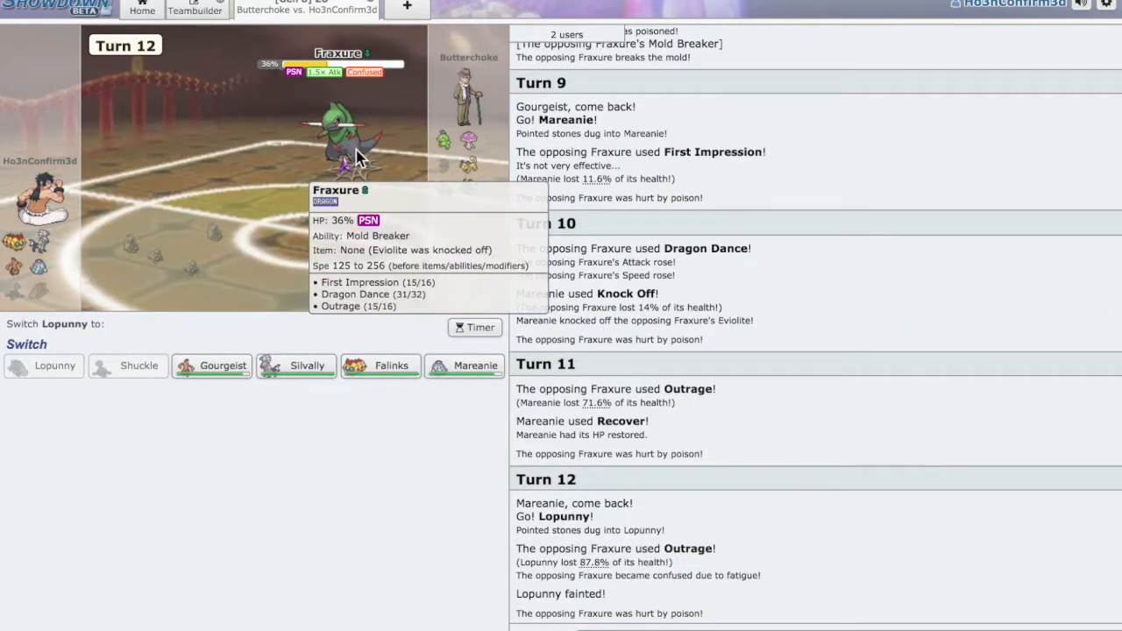
pyautogui.moveTo(31, 430)
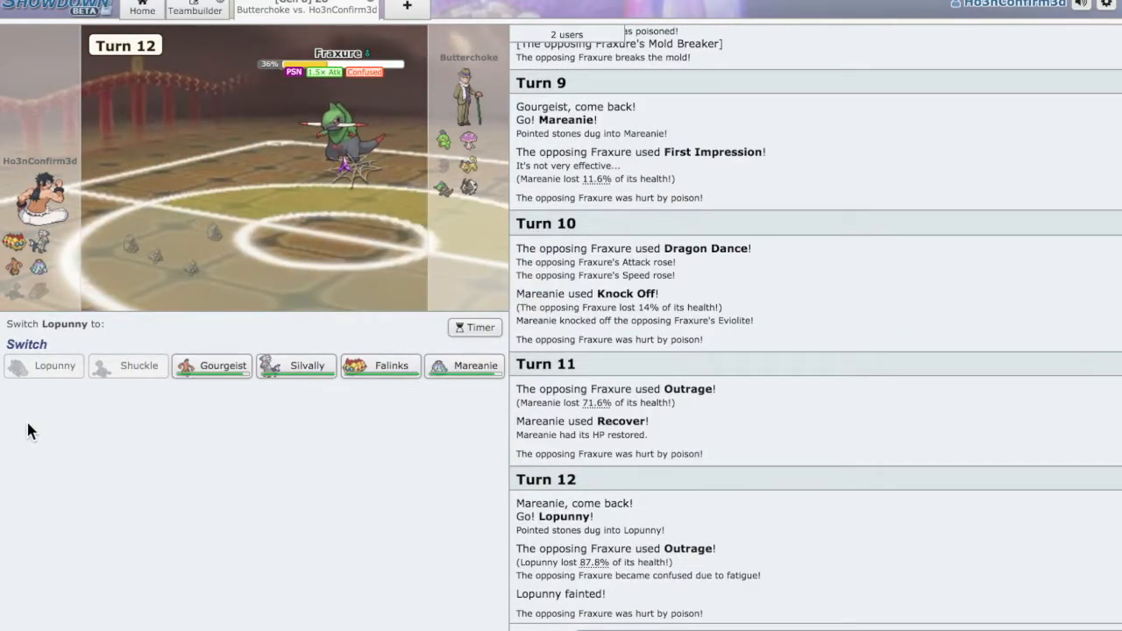
pyautogui.moveTo(425, 219)
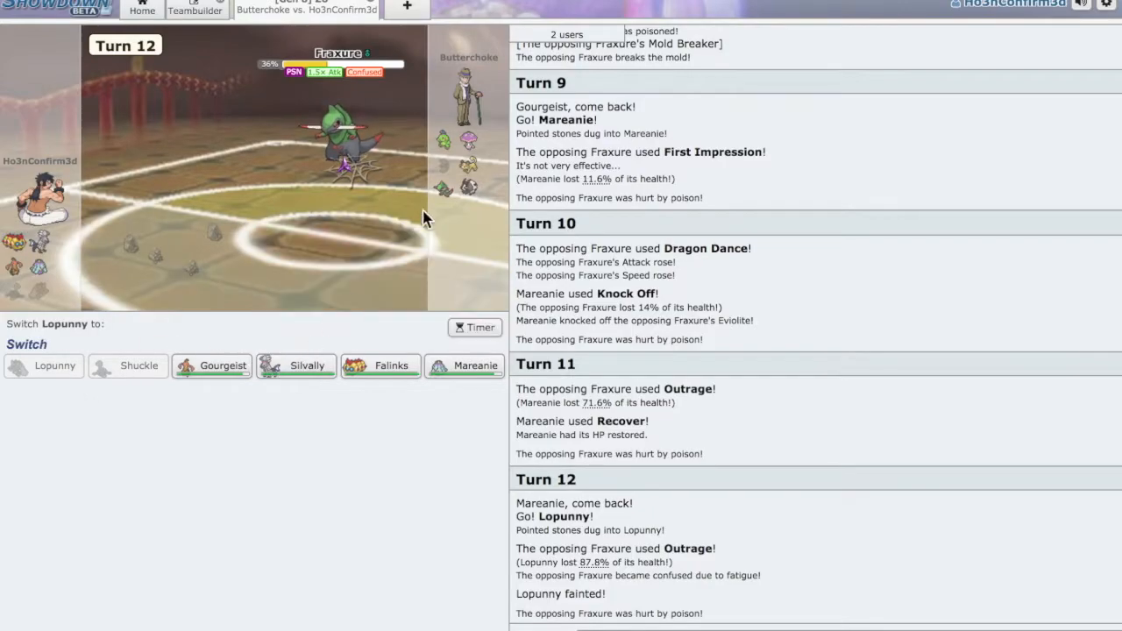
pyautogui.moveTo(272, 395)
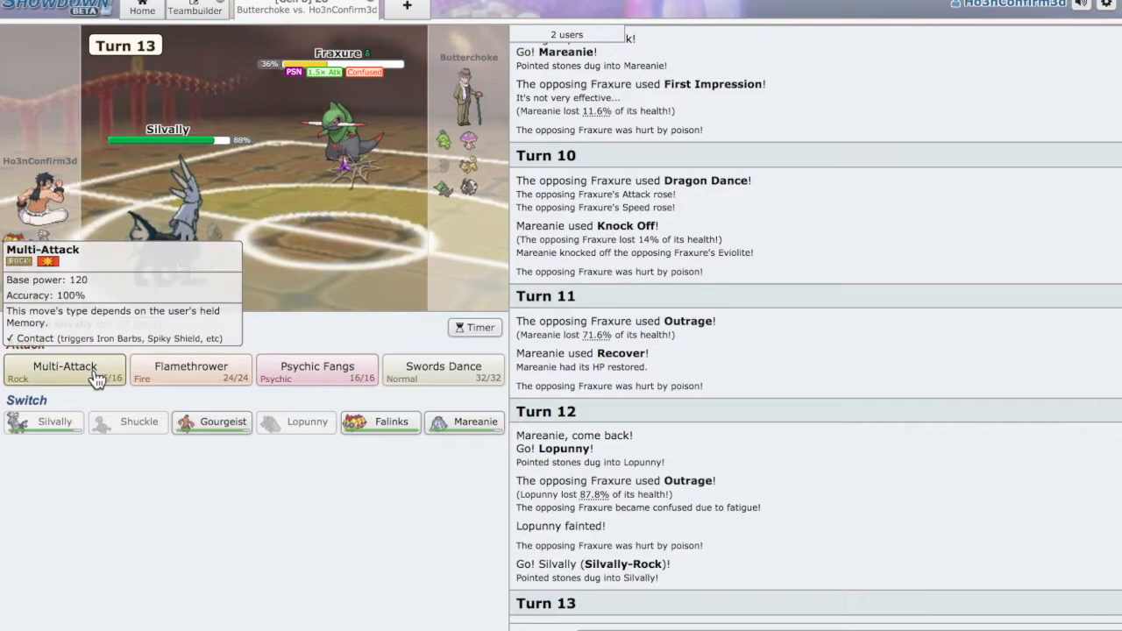
# Have Silvally-Rock hit Shiinotic with Multi-Attack, then Flamethrower.
pyautogui.click(64, 368)
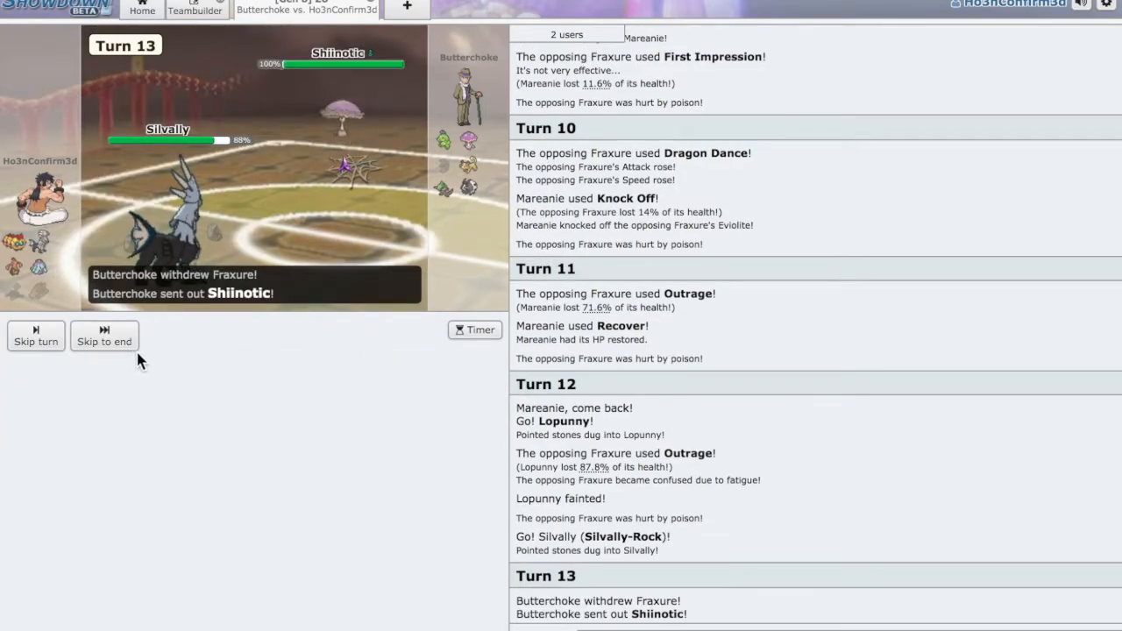
pyautogui.click(35, 342)
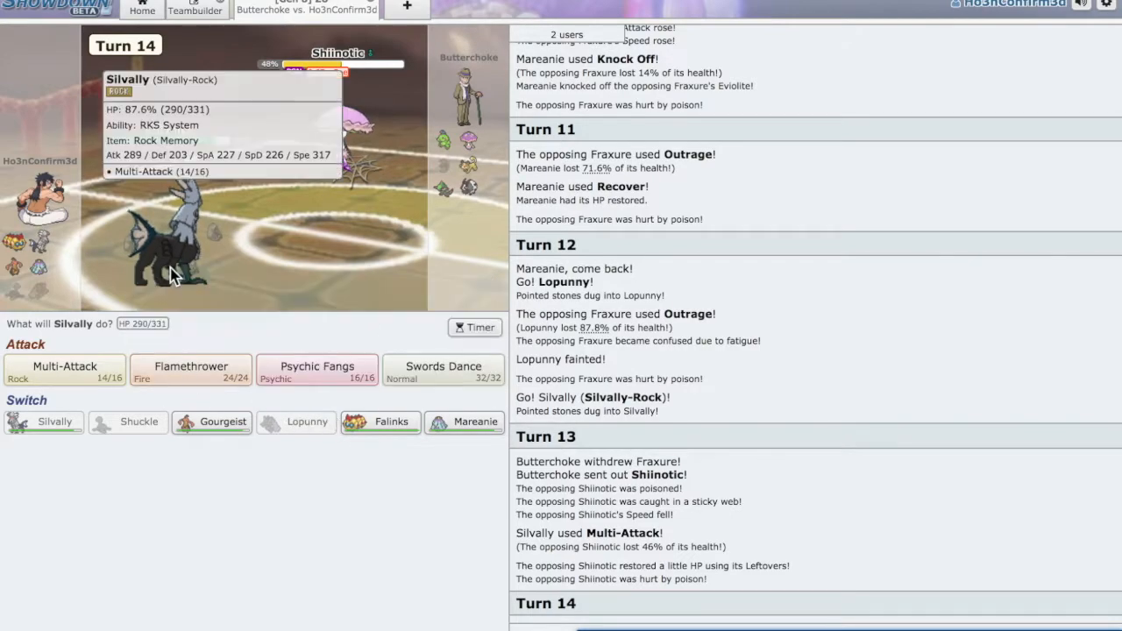
pyautogui.click(190, 369)
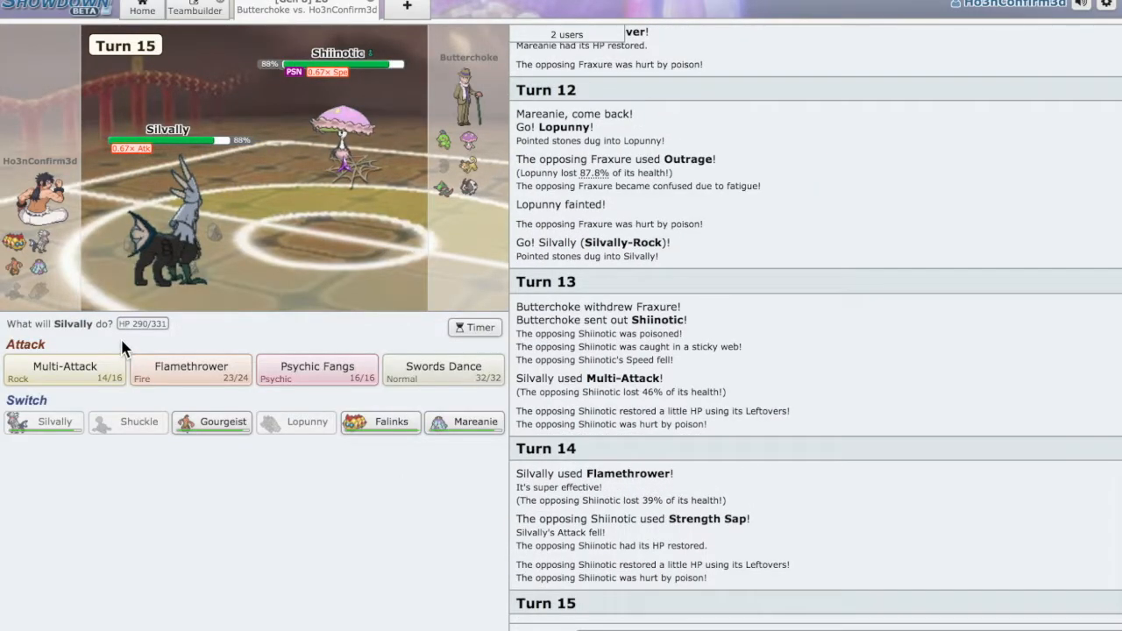
pyautogui.moveTo(346, 145)
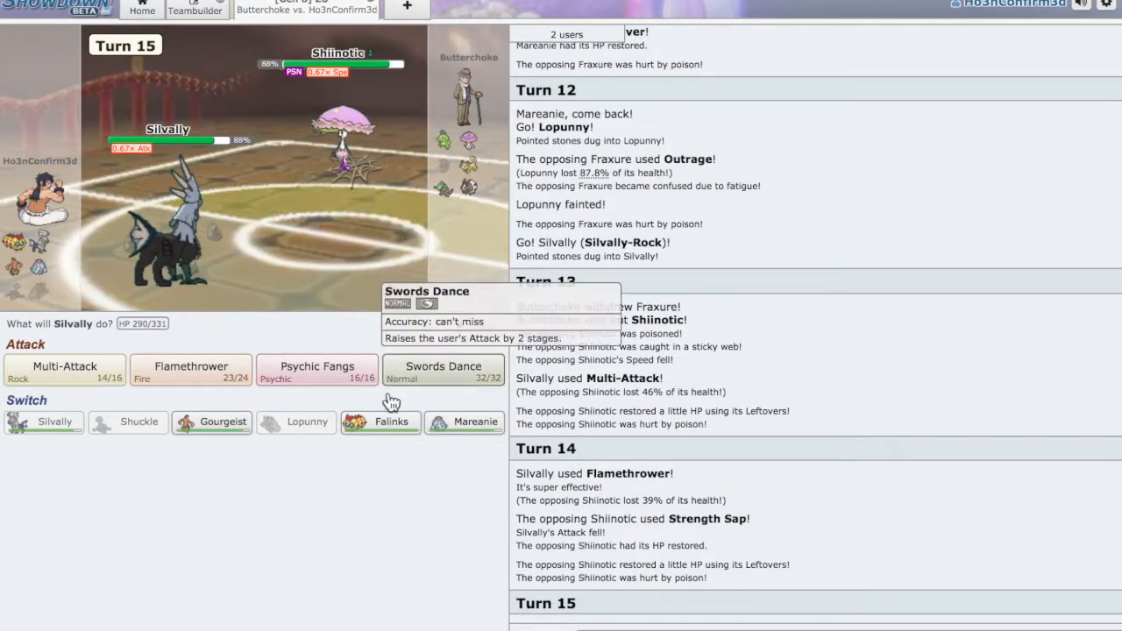
pyautogui.moveTo(464, 422)
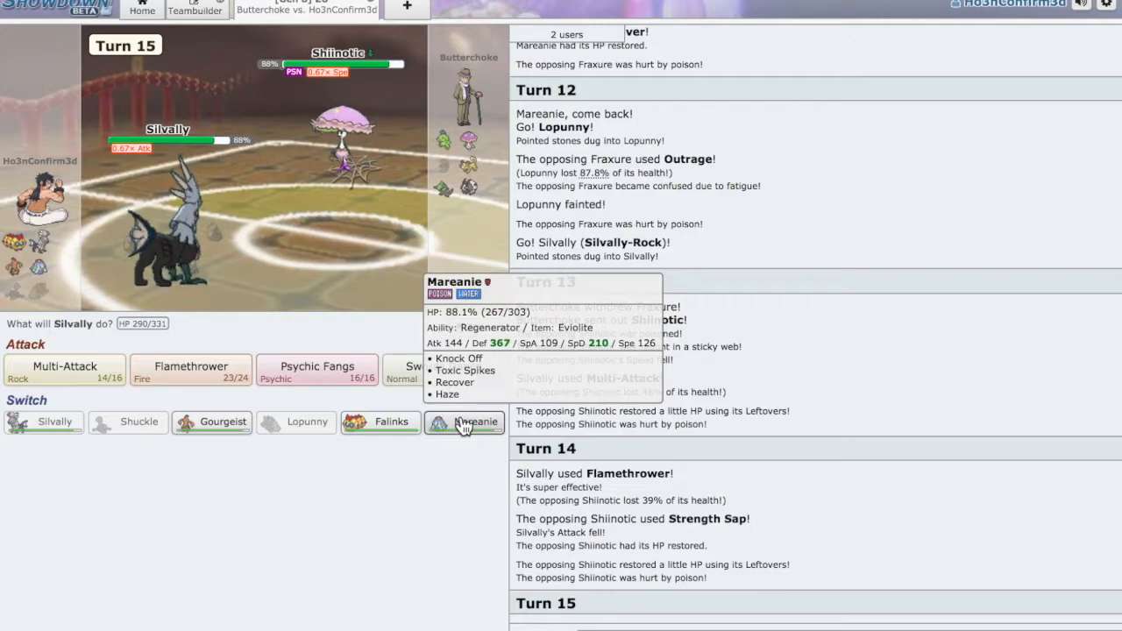
# Switch Silvally-Rock out for Mareanie and have Mareanie use Recover.
pyautogui.click(464, 421)
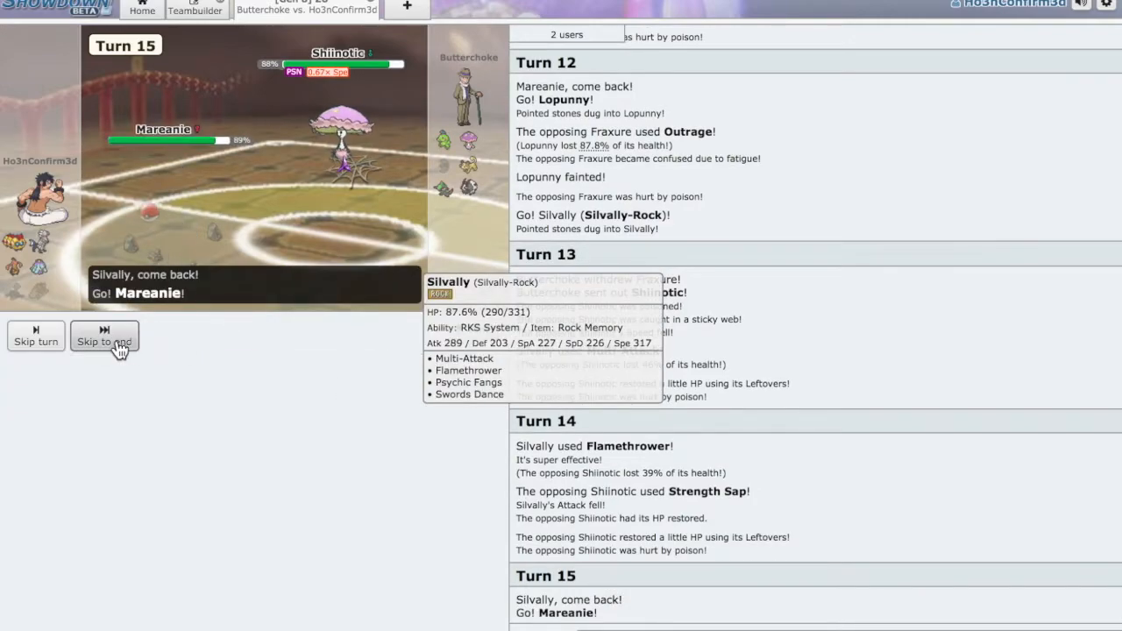
pyautogui.click(104, 341)
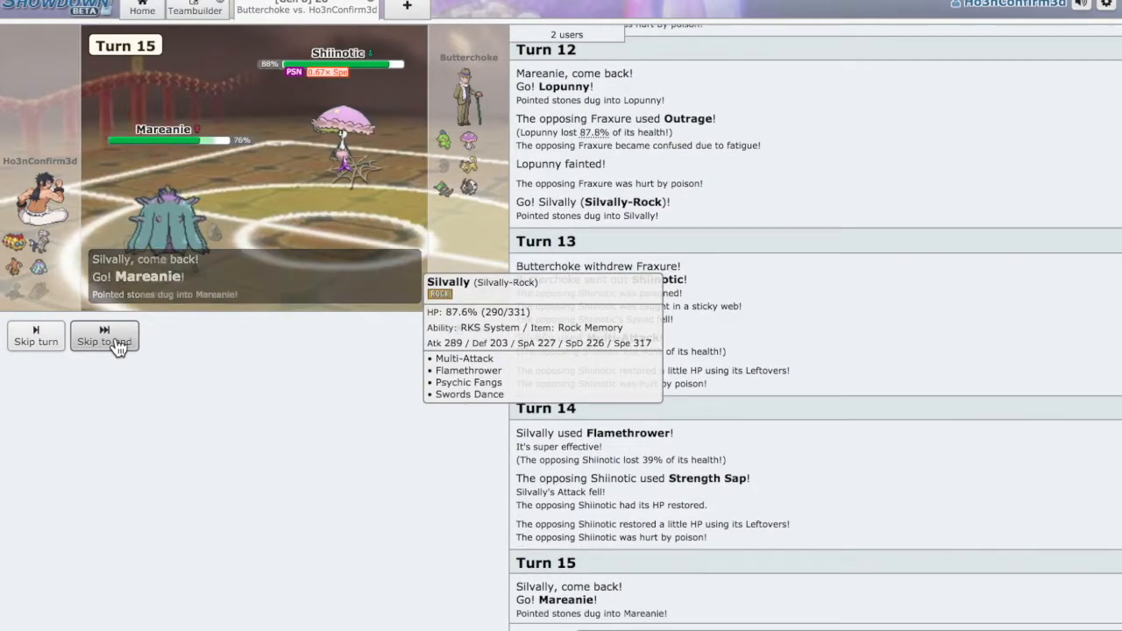
pyautogui.click(103, 341)
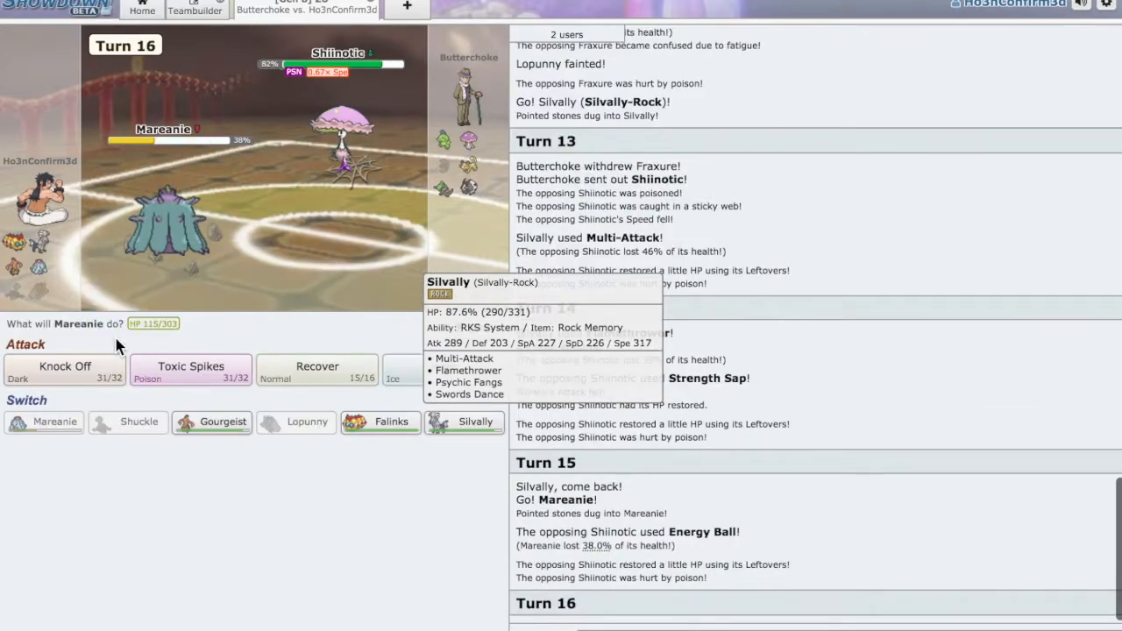
pyautogui.moveTo(317, 366)
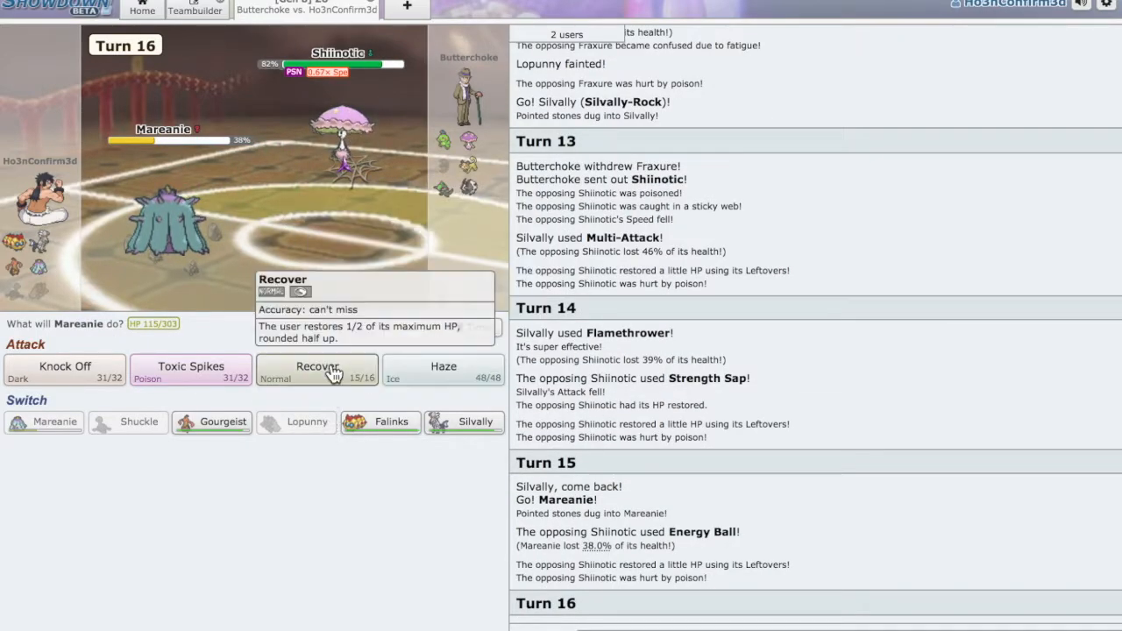
pyautogui.click(316, 368)
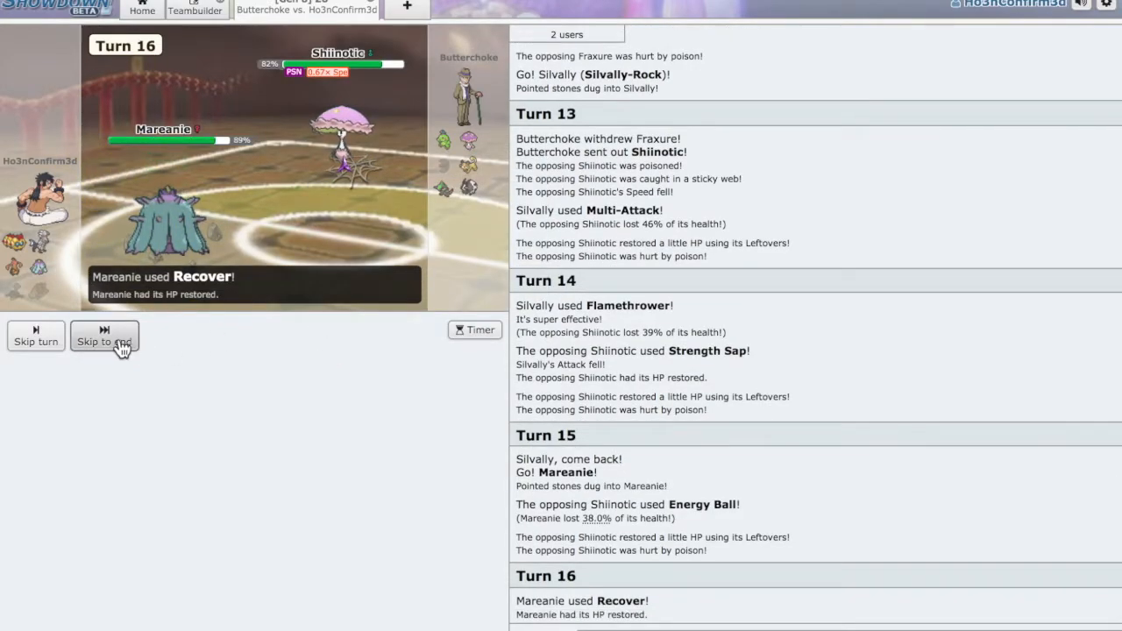
pyautogui.click(105, 342)
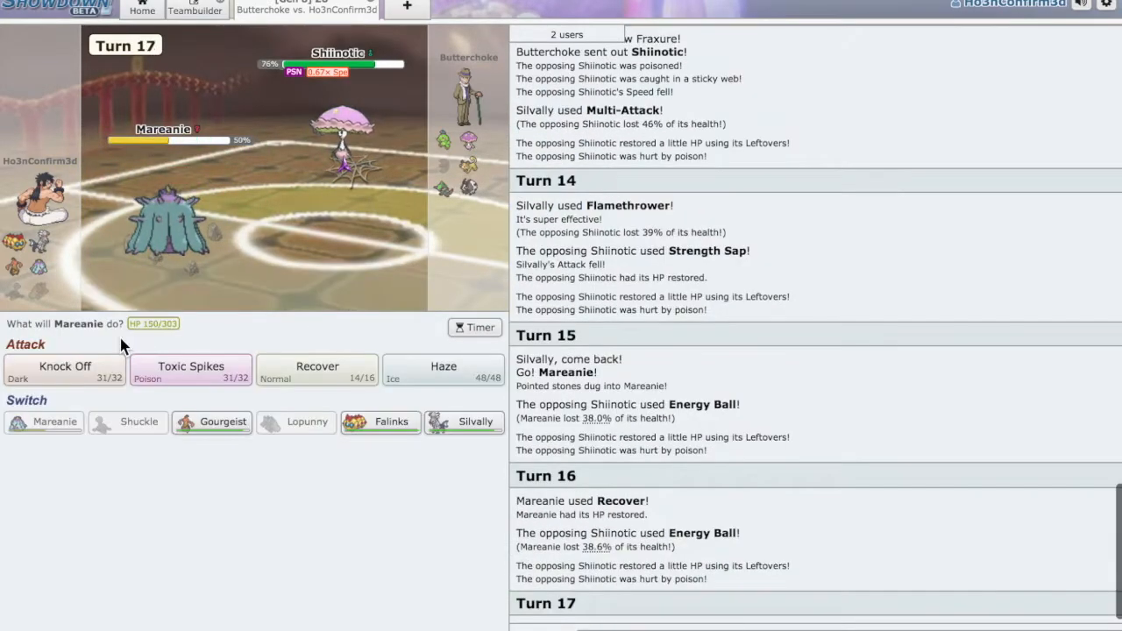
pyautogui.moveTo(65, 368)
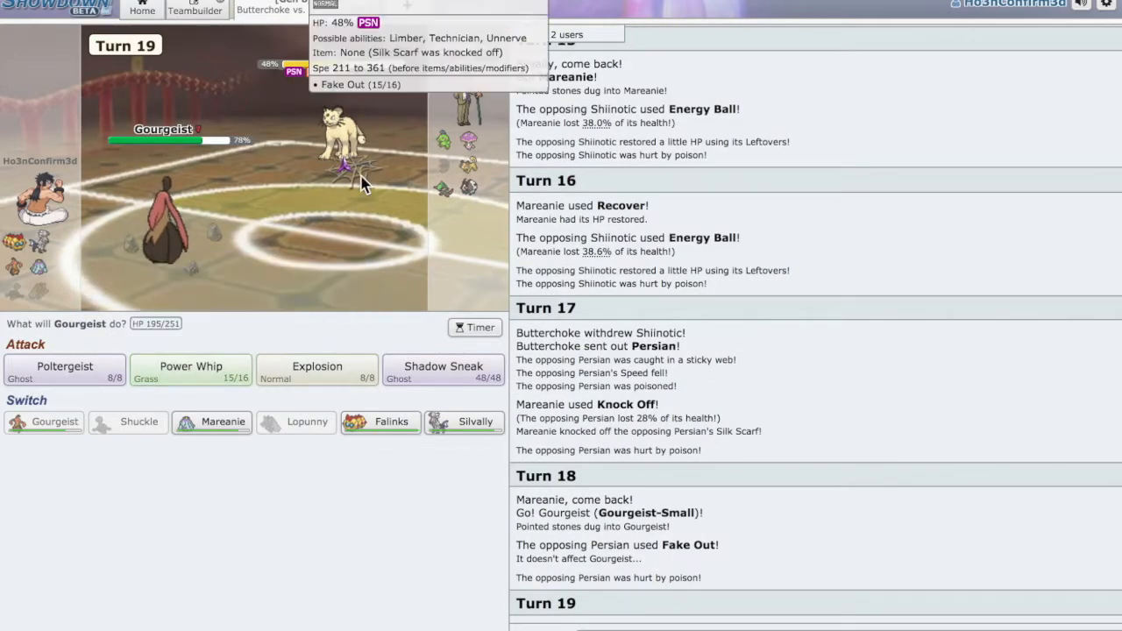
pyautogui.moveTo(191, 369)
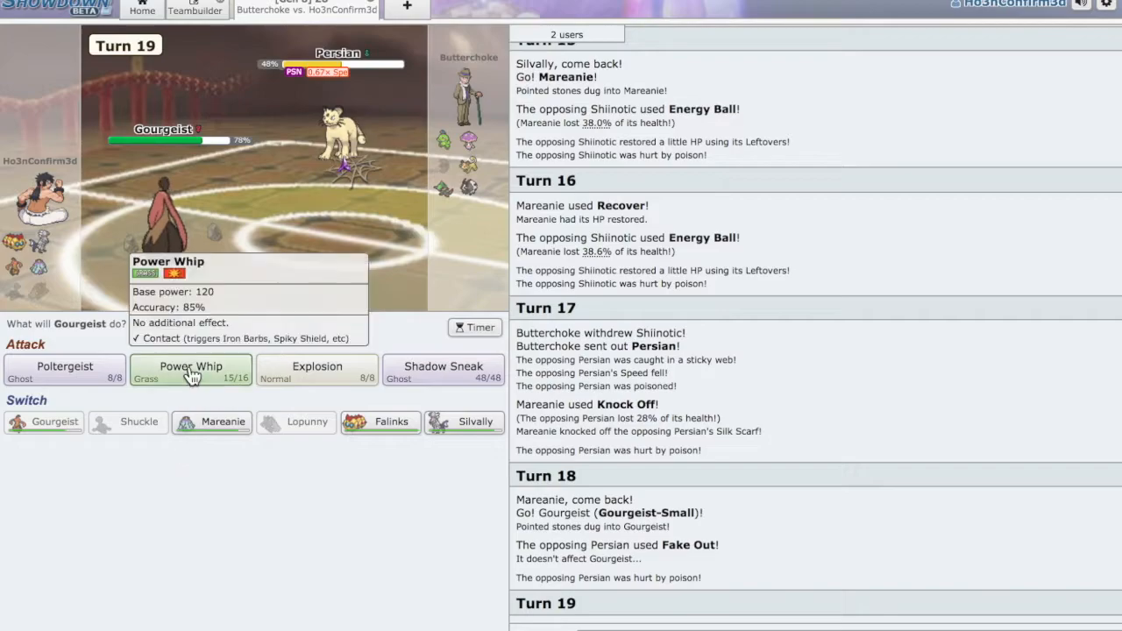
# Have Gourgeist hit Shiinotic with Power Whip, then finish it with Poltergeist.
pyautogui.click(190, 372)
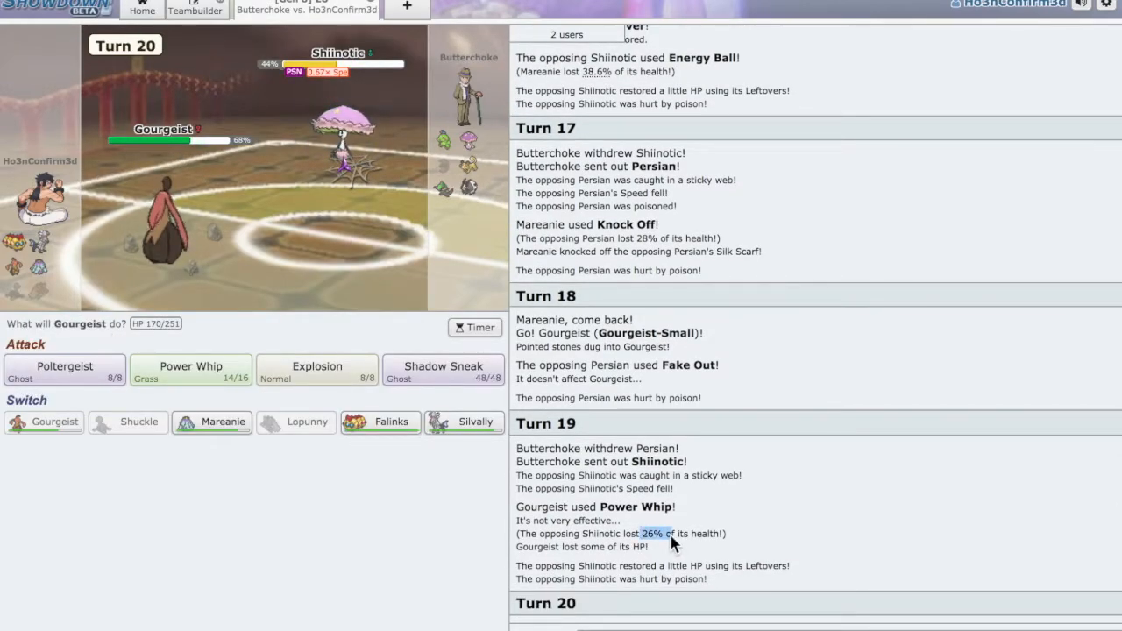
pyautogui.moveTo(391, 412)
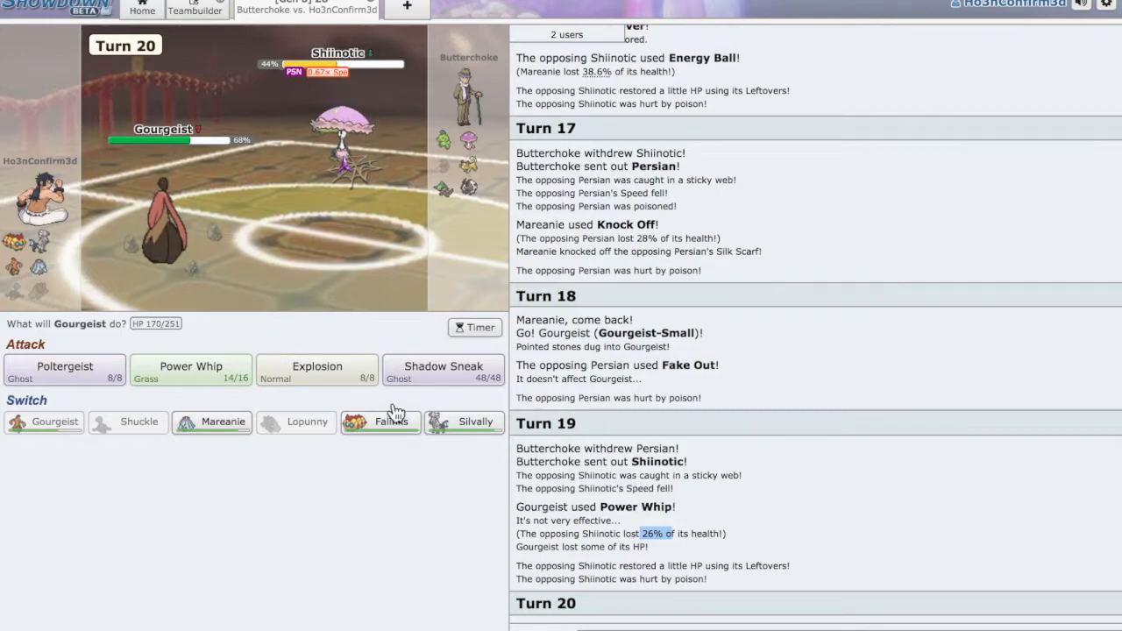
pyautogui.moveTo(65, 368)
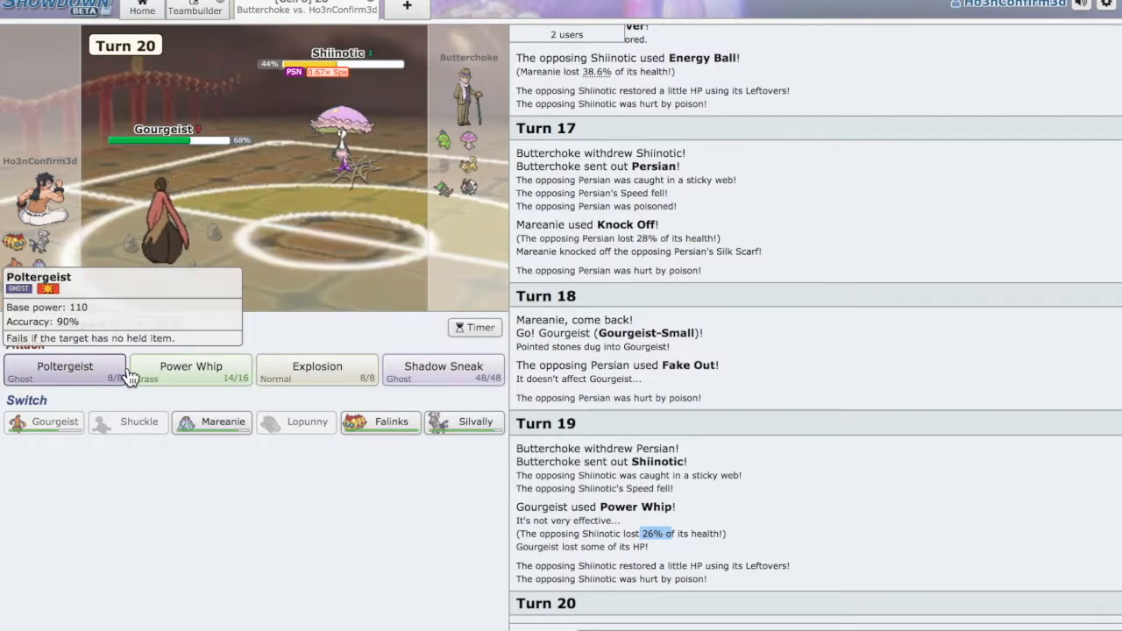
pyautogui.moveTo(94, 383)
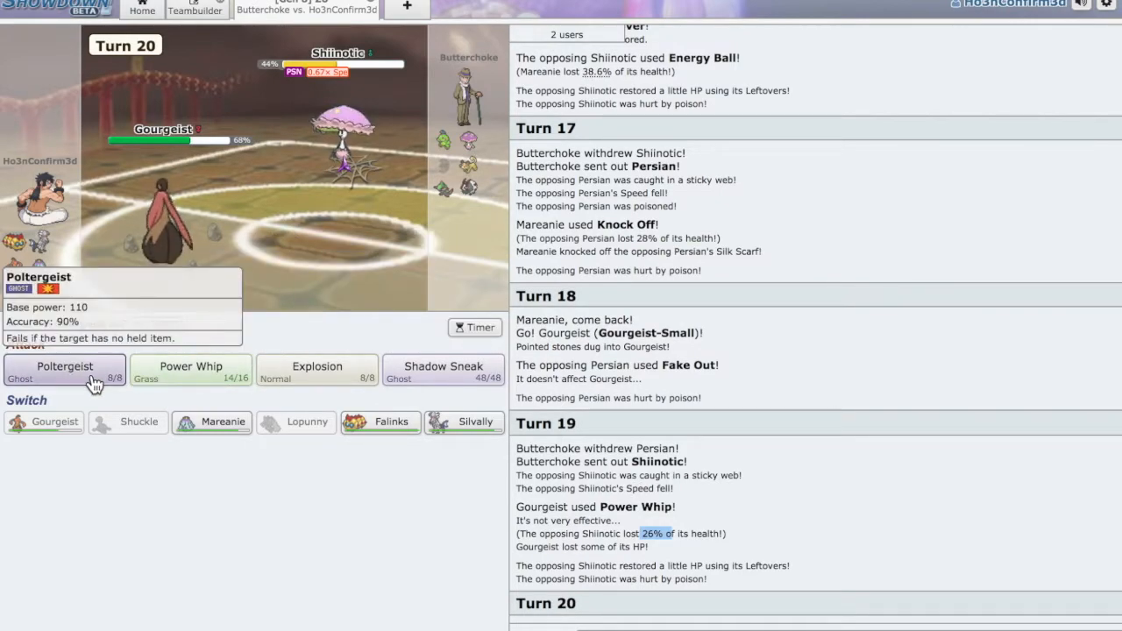
pyautogui.click(65, 367)
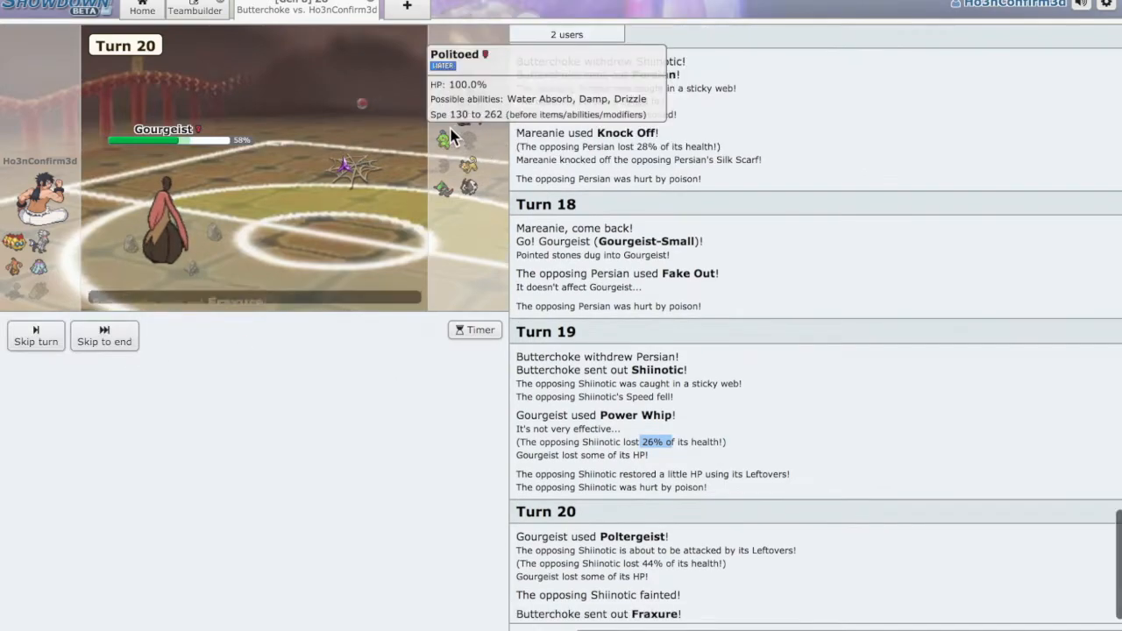
# Switch Silvally-Rock in for Gourgeist and knock out Politoed with Multi-Attack.
pyautogui.click(104, 341)
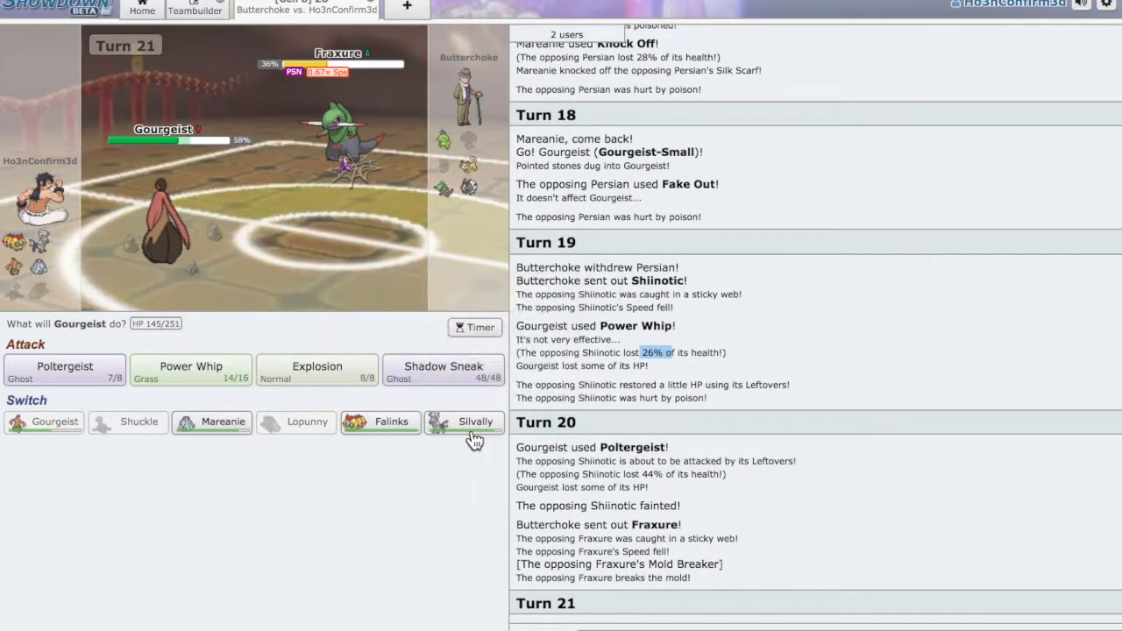
pyautogui.moveTo(464, 421)
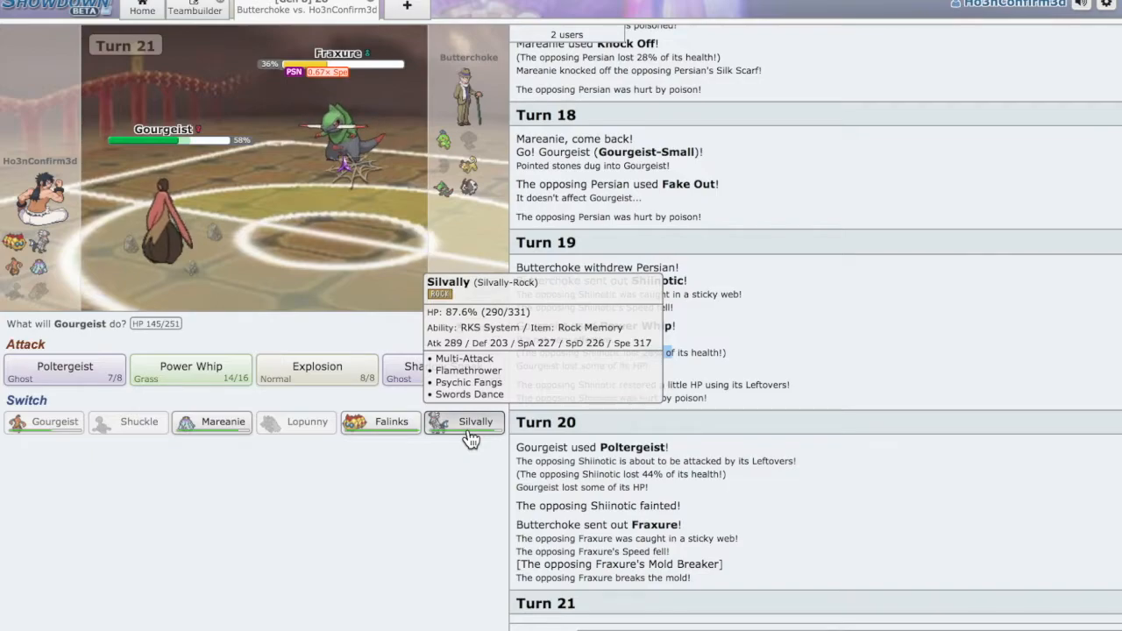
pyautogui.click(464, 422)
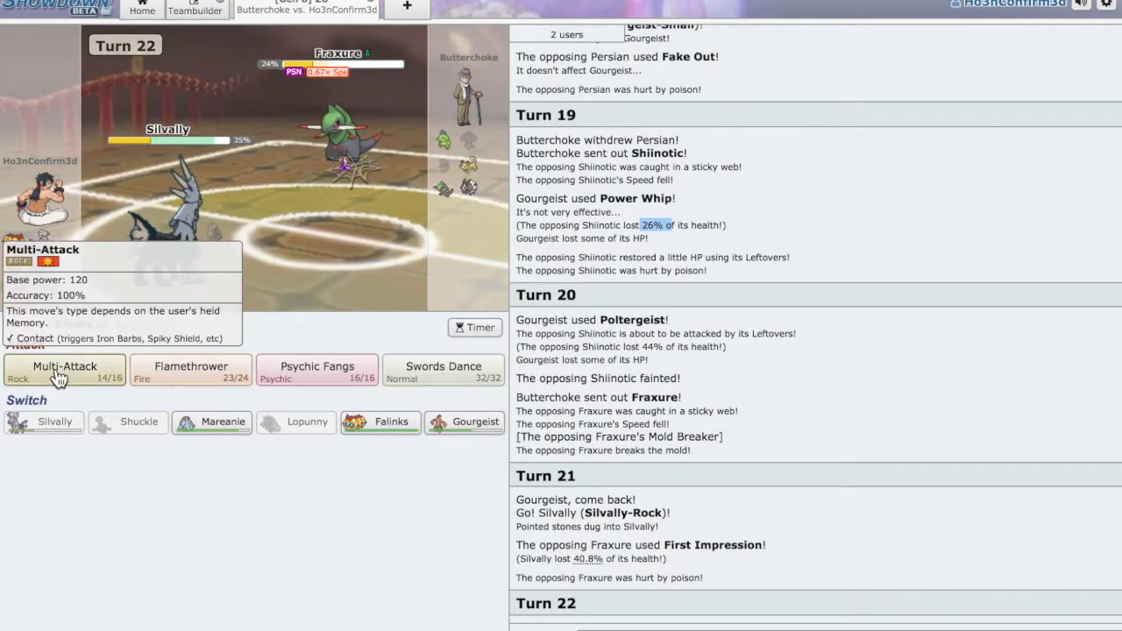
pyautogui.click(64, 366)
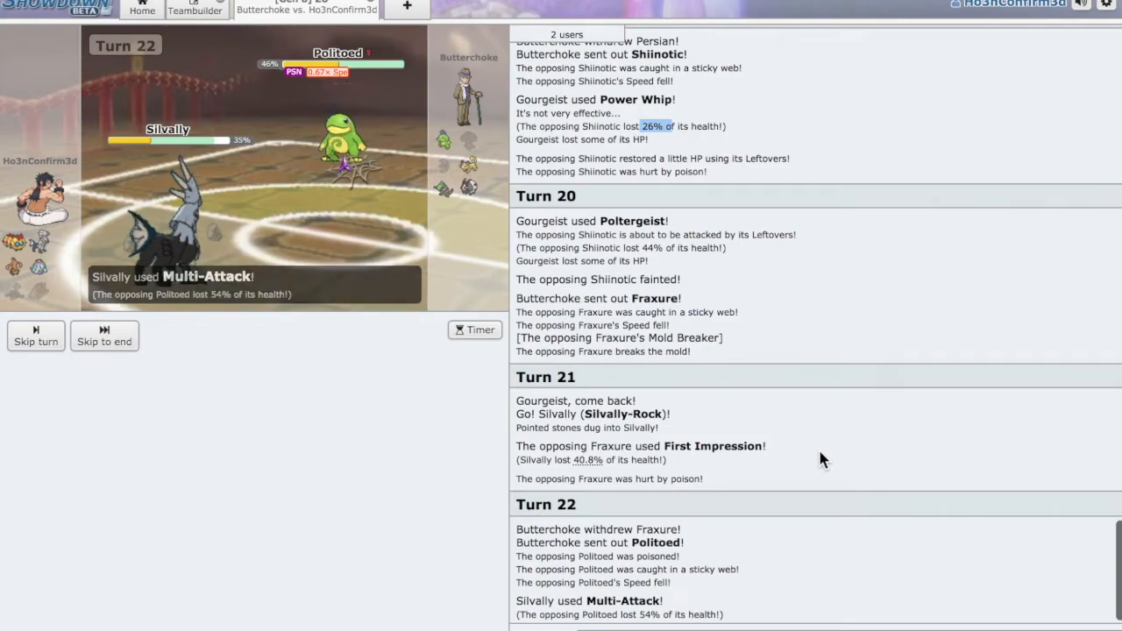
pyautogui.scroll(-3)
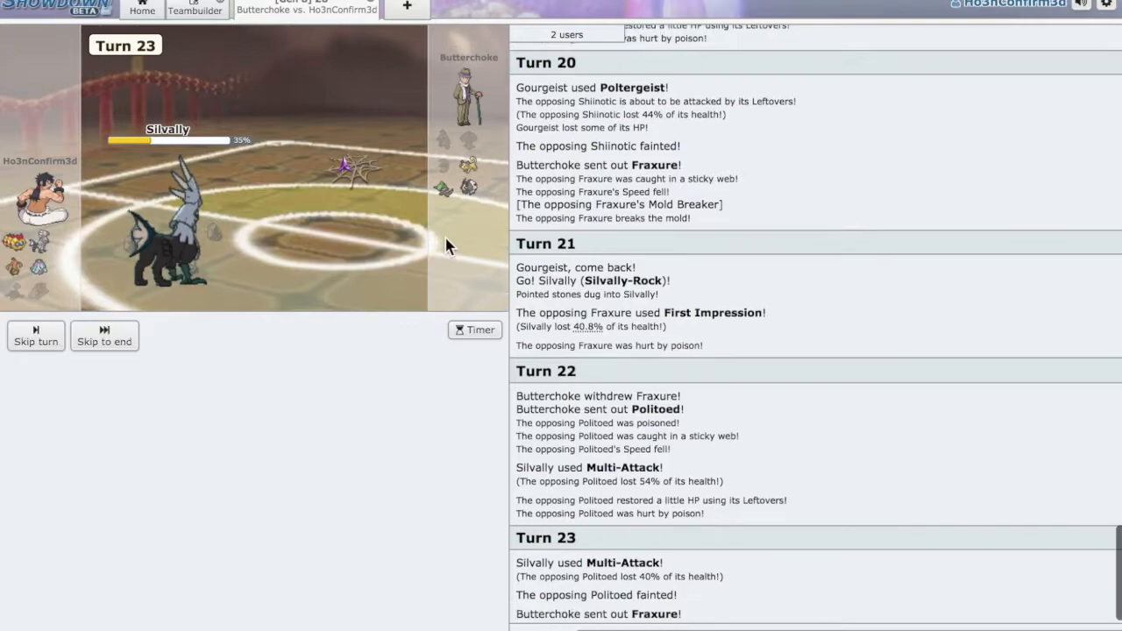
pyautogui.click(105, 341)
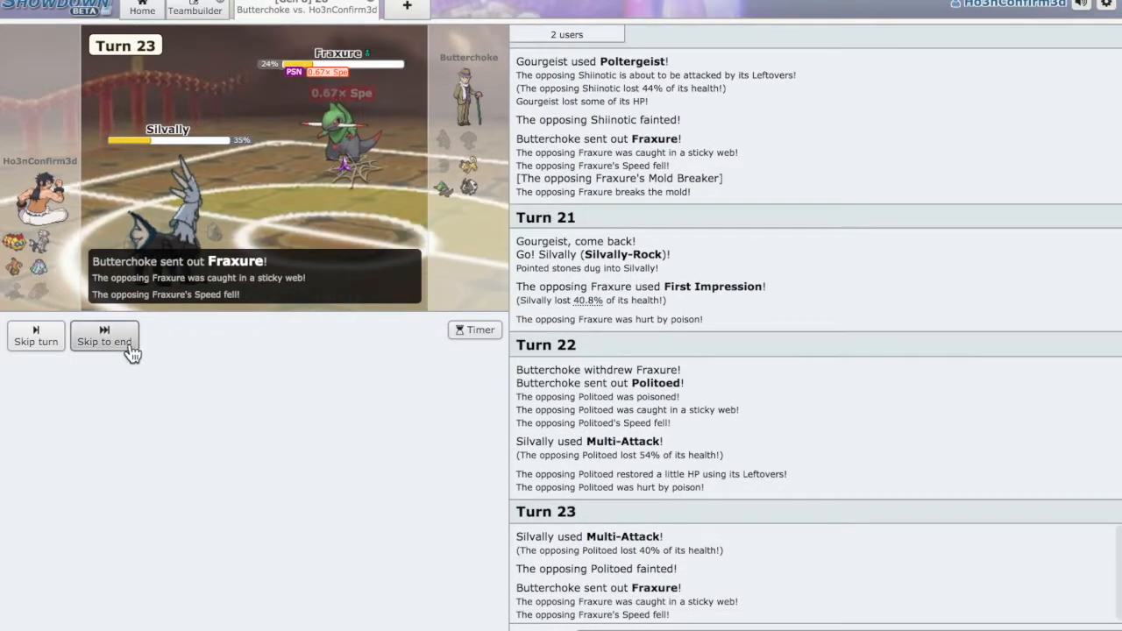
pyautogui.click(104, 341)
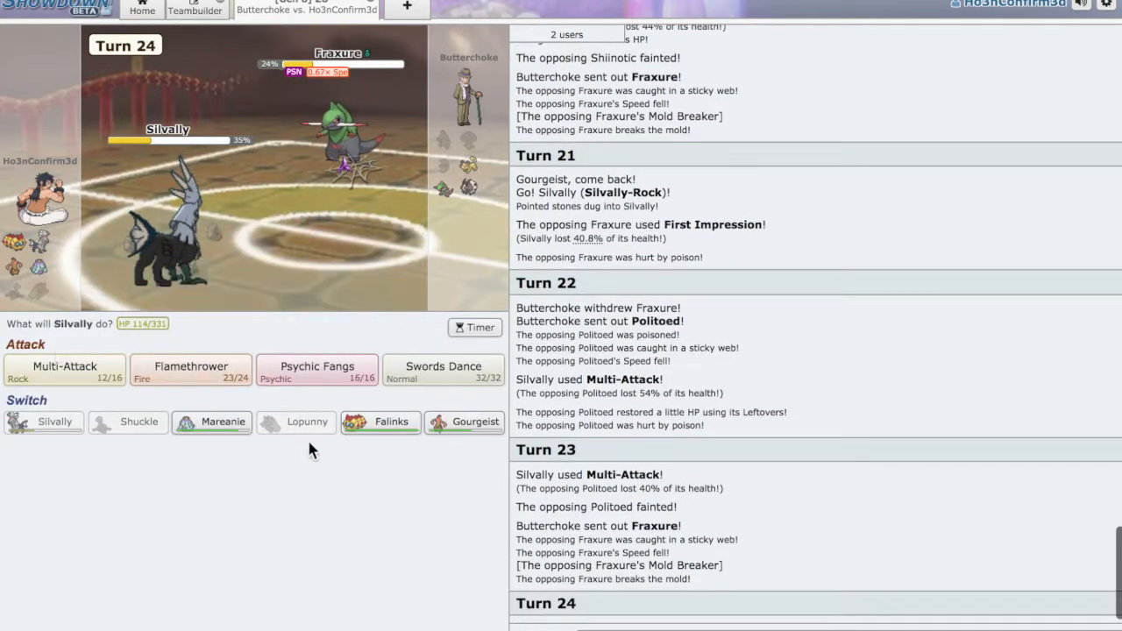
pyautogui.moveTo(476, 421)
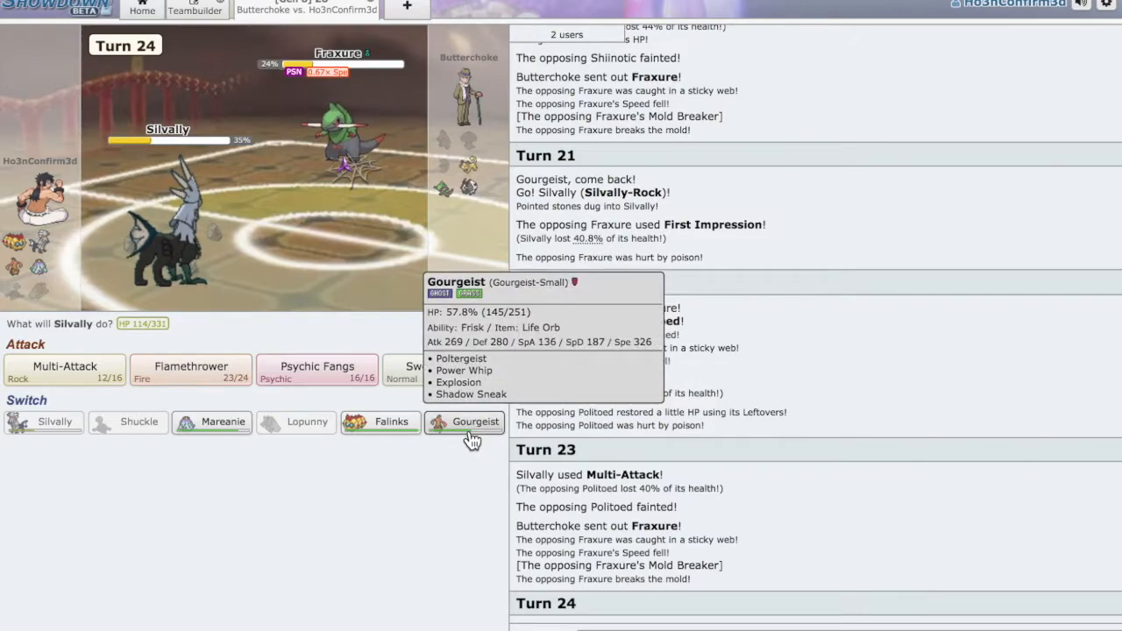
# Switch to Gourgeist, Explode to take down Fraxure, then send Silvally-Rock back in.
pyautogui.click(464, 421)
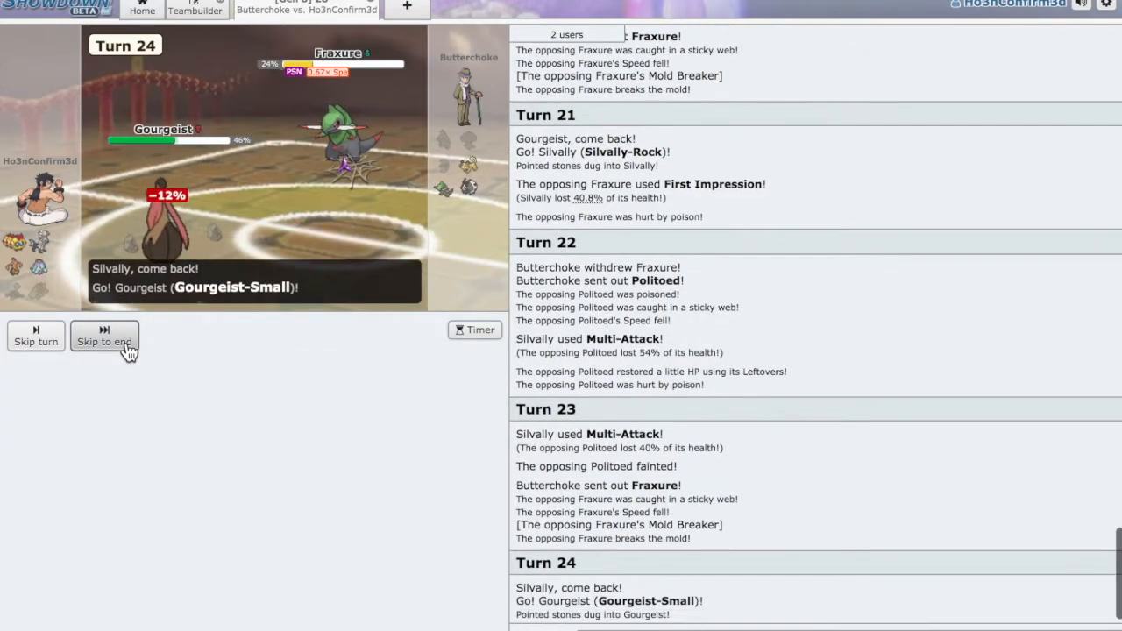
pyautogui.click(103, 341)
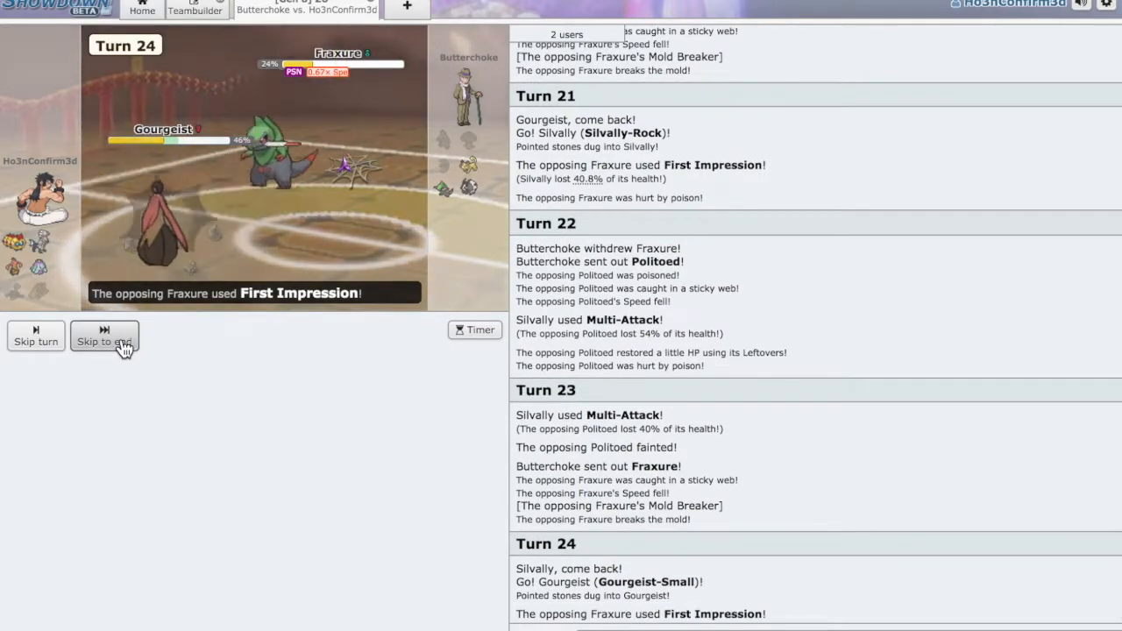
pyautogui.click(105, 341)
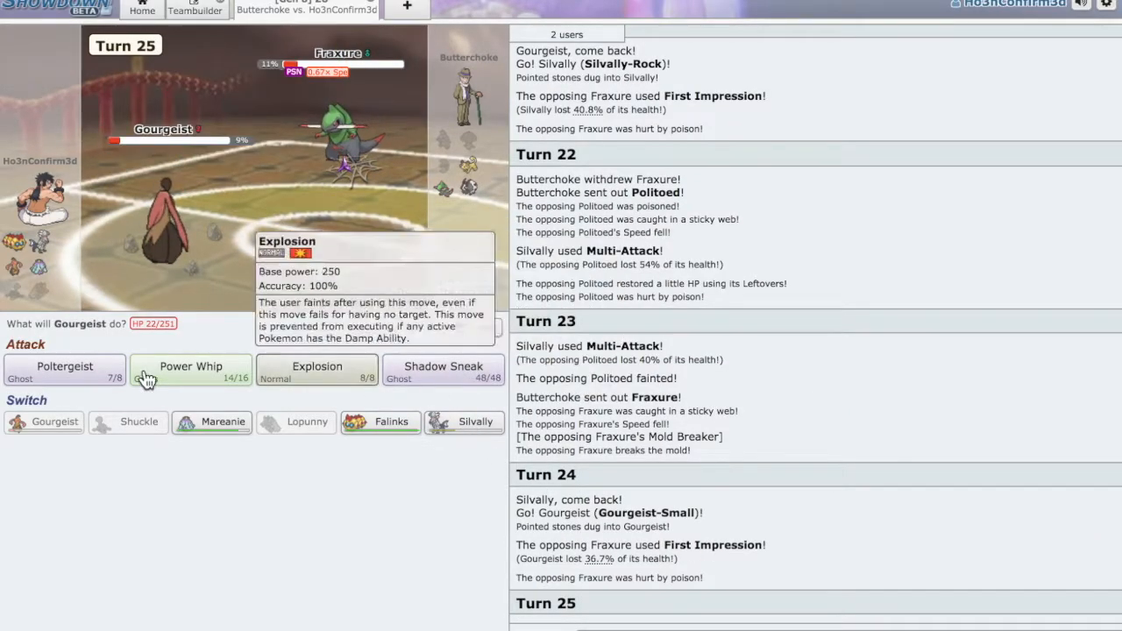
pyautogui.moveTo(311, 383)
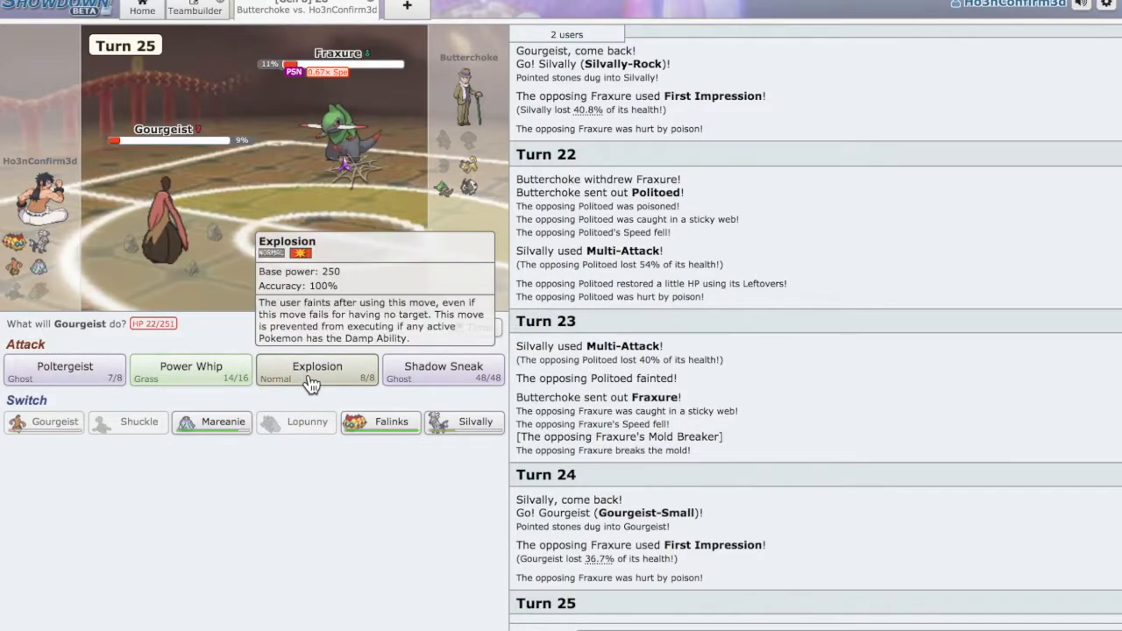
pyautogui.click(318, 366)
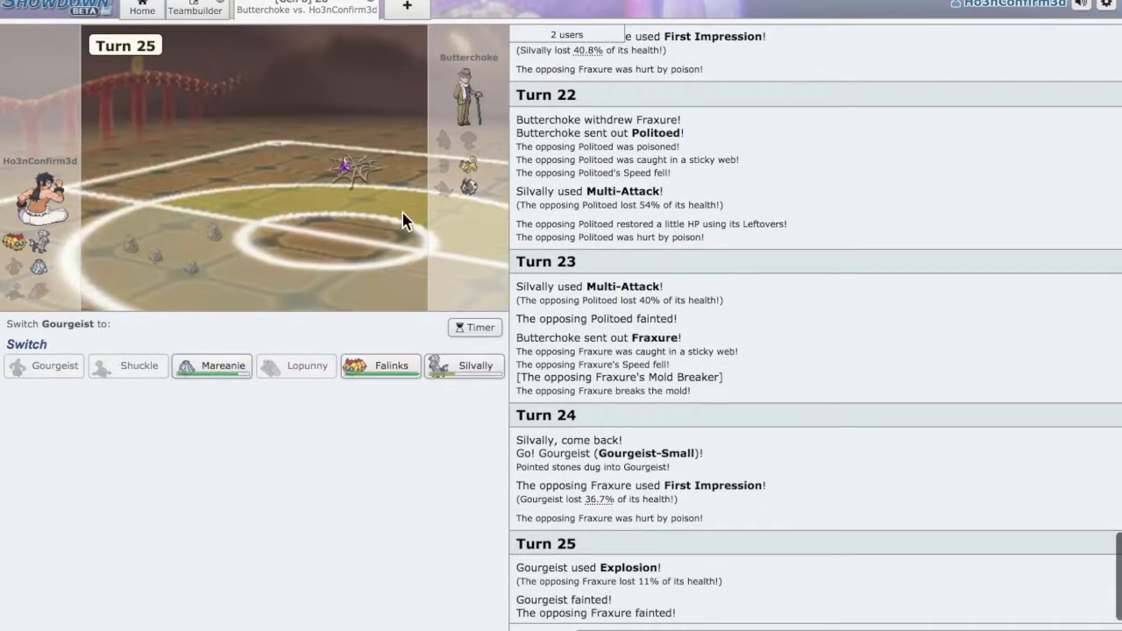
pyautogui.click(475, 365)
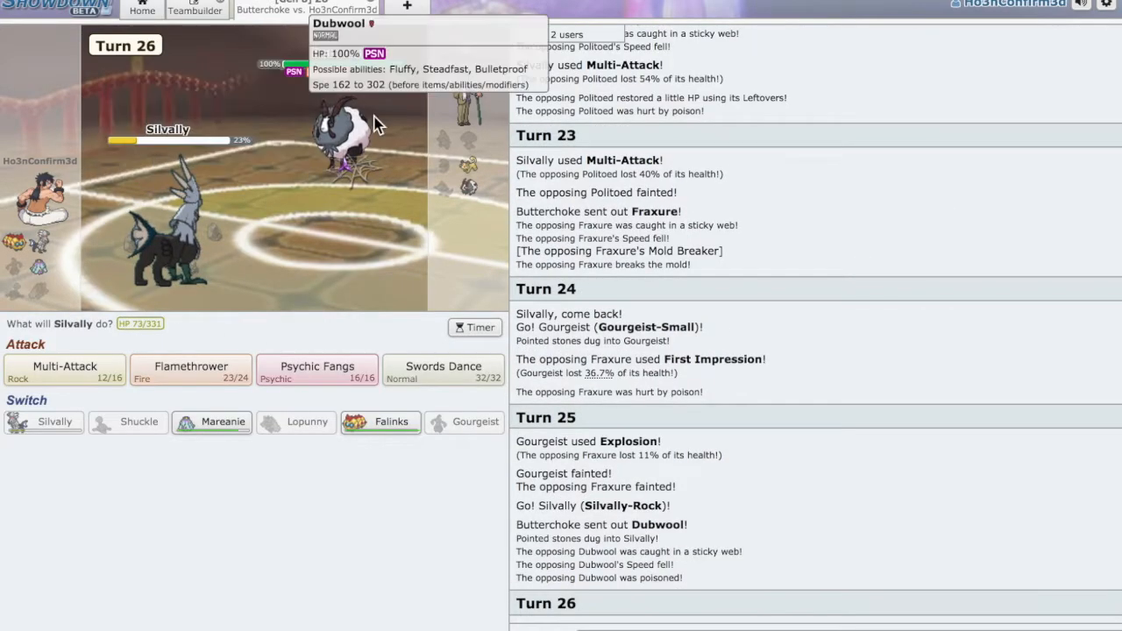
pyautogui.moveTo(290, 327)
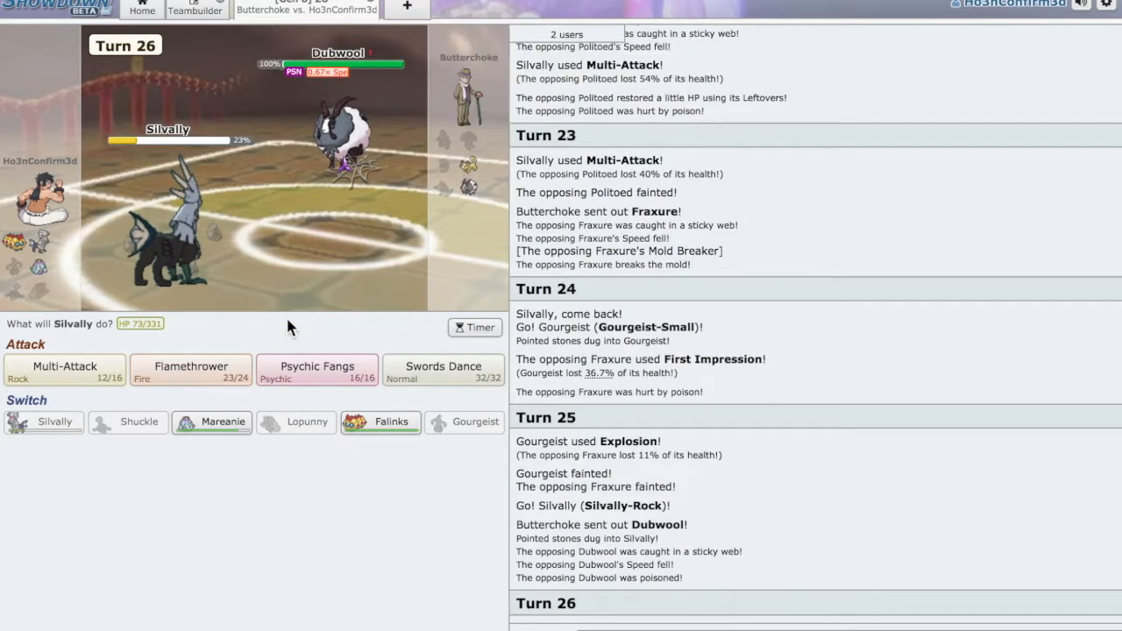
# Flamethrower Dubwool, switch to Mareanie, then Knock Off, Recover and queue Haze.
pyautogui.click(190, 368)
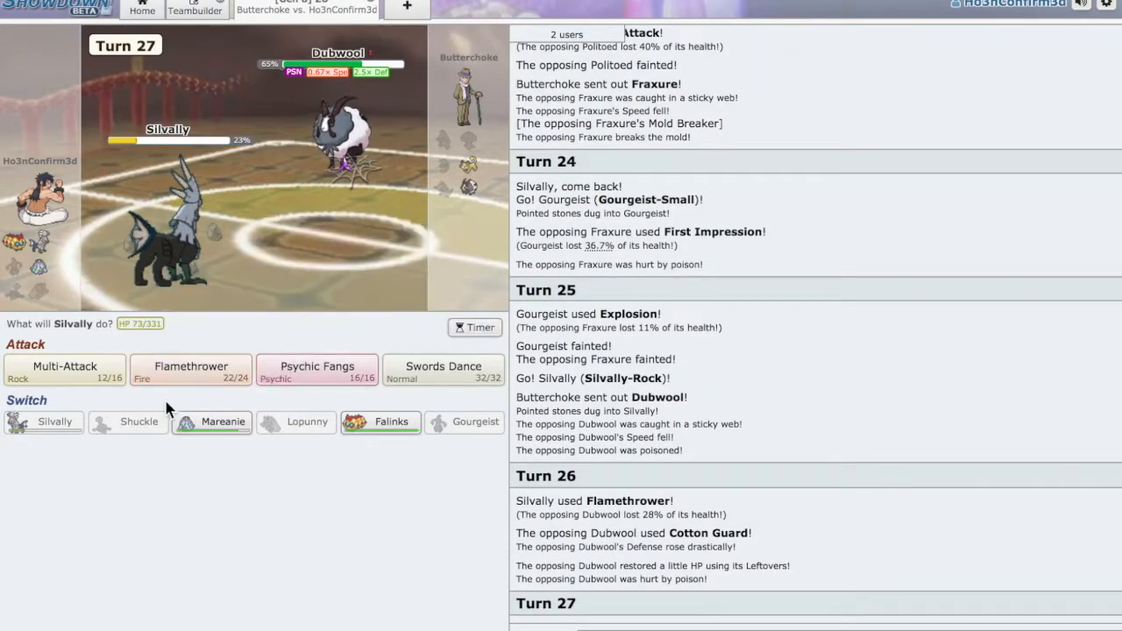
pyautogui.moveTo(211, 421)
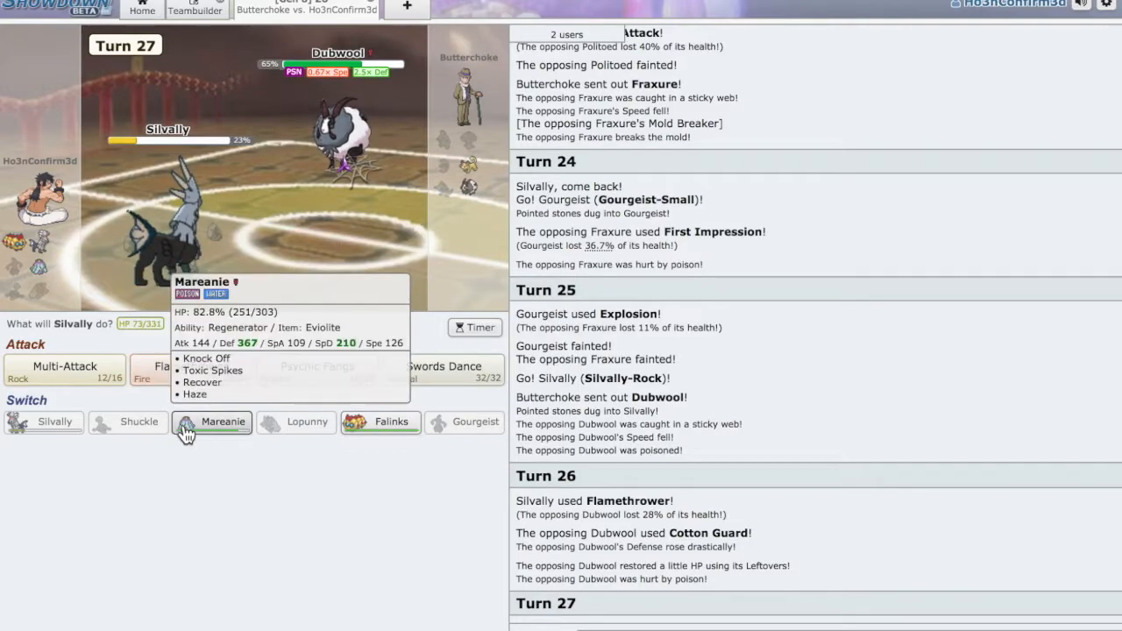
pyautogui.click(211, 421)
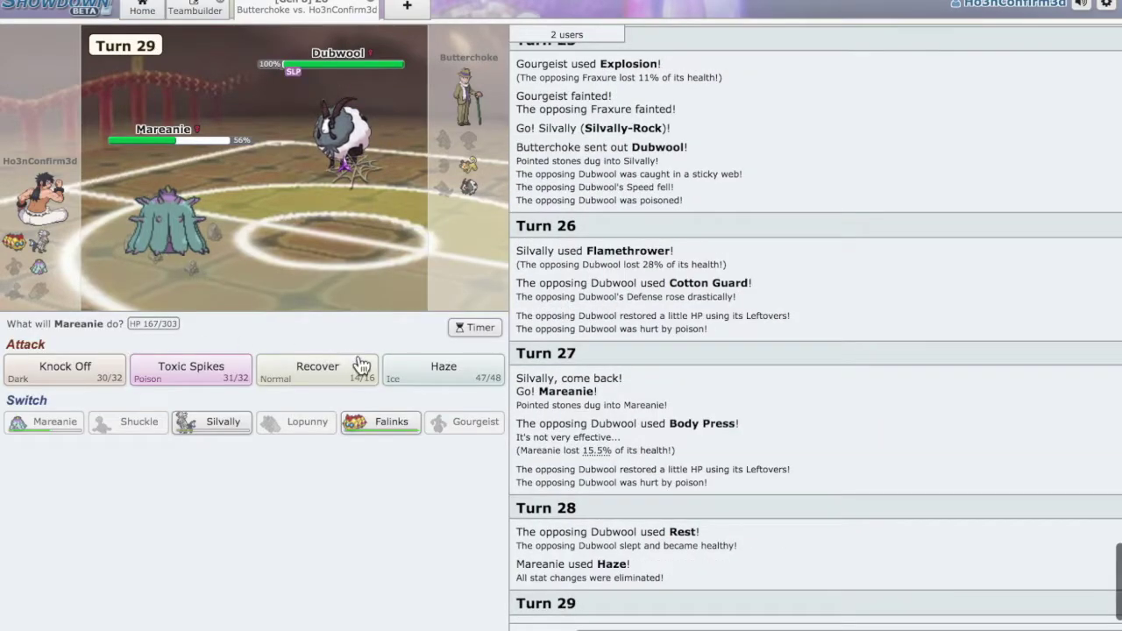
pyautogui.click(318, 369)
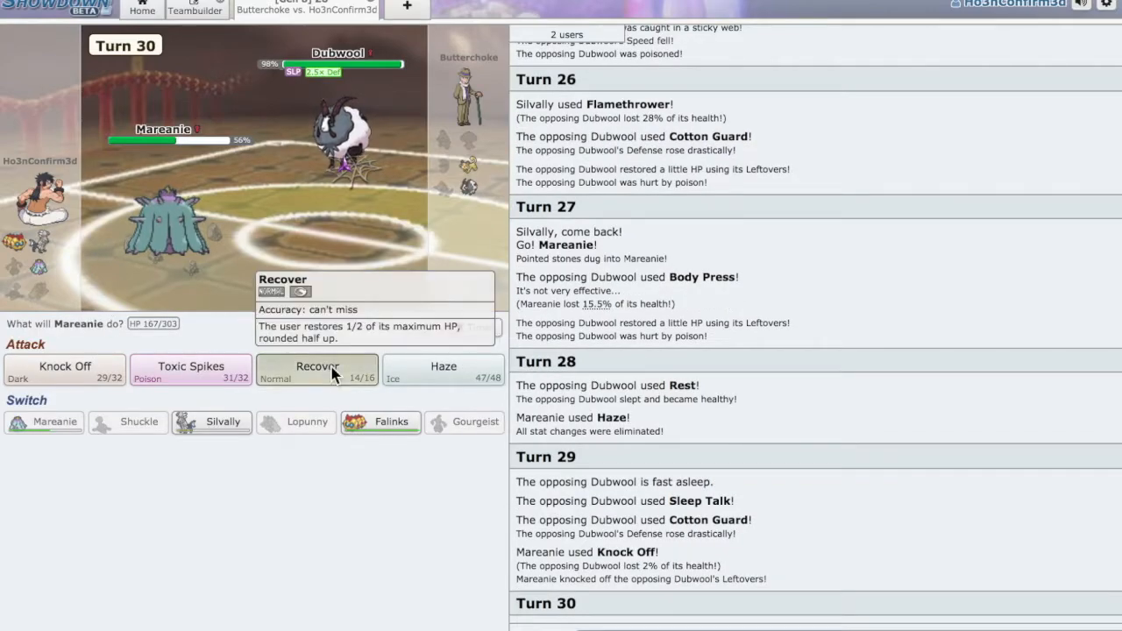
pyautogui.click(316, 367)
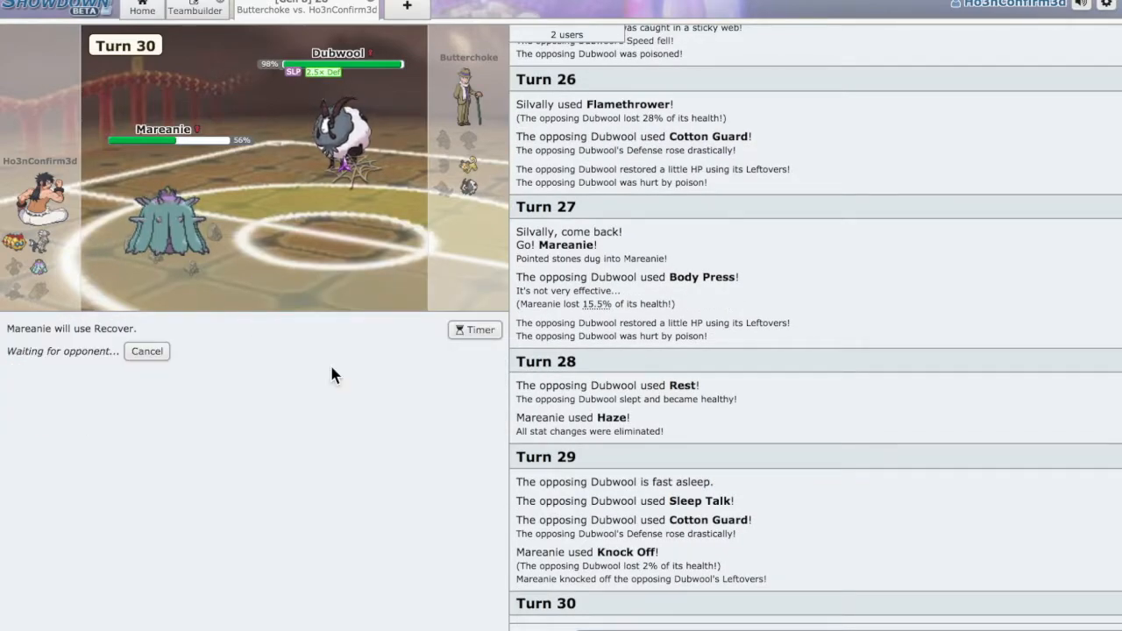
pyautogui.moveTo(370, 195)
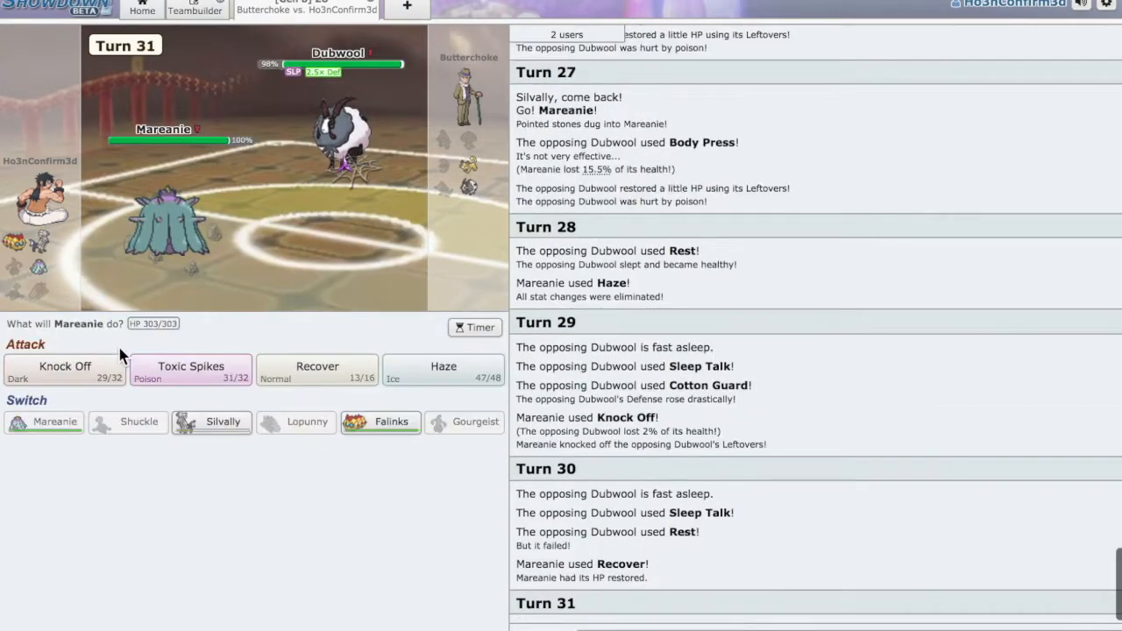
pyautogui.click(443, 368)
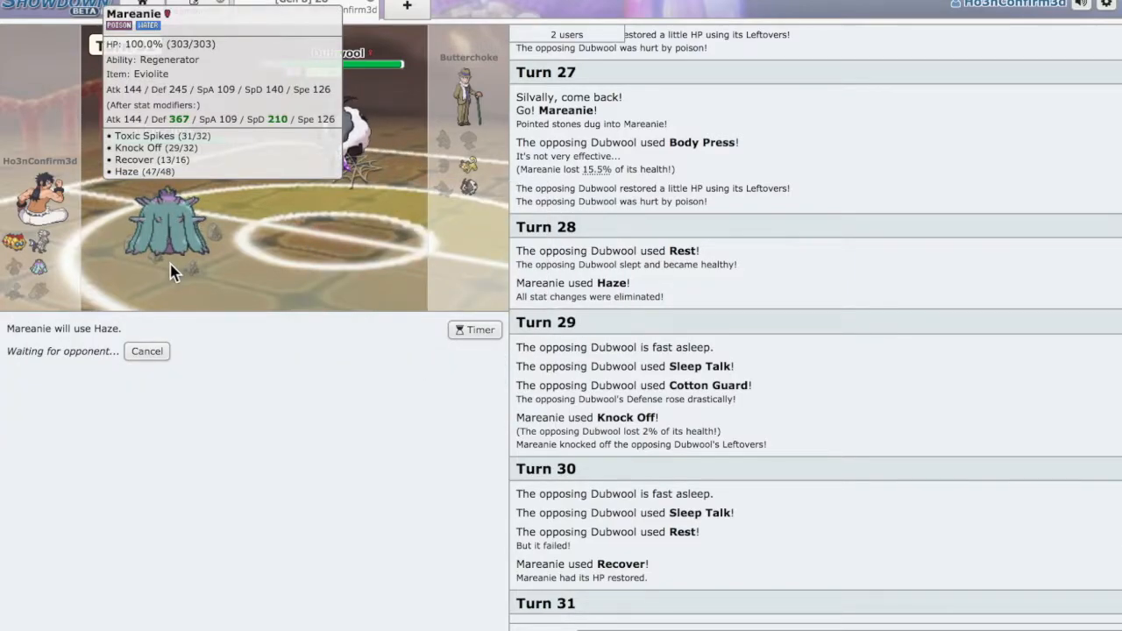
pyautogui.moveTo(259, 392)
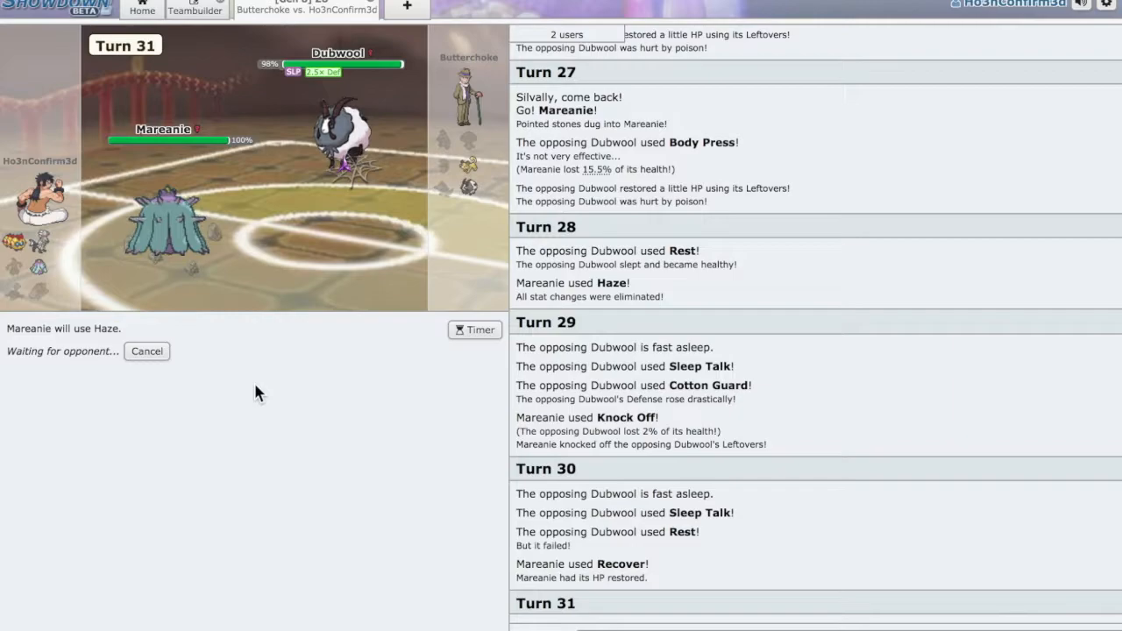
pyautogui.moveTo(350, 132)
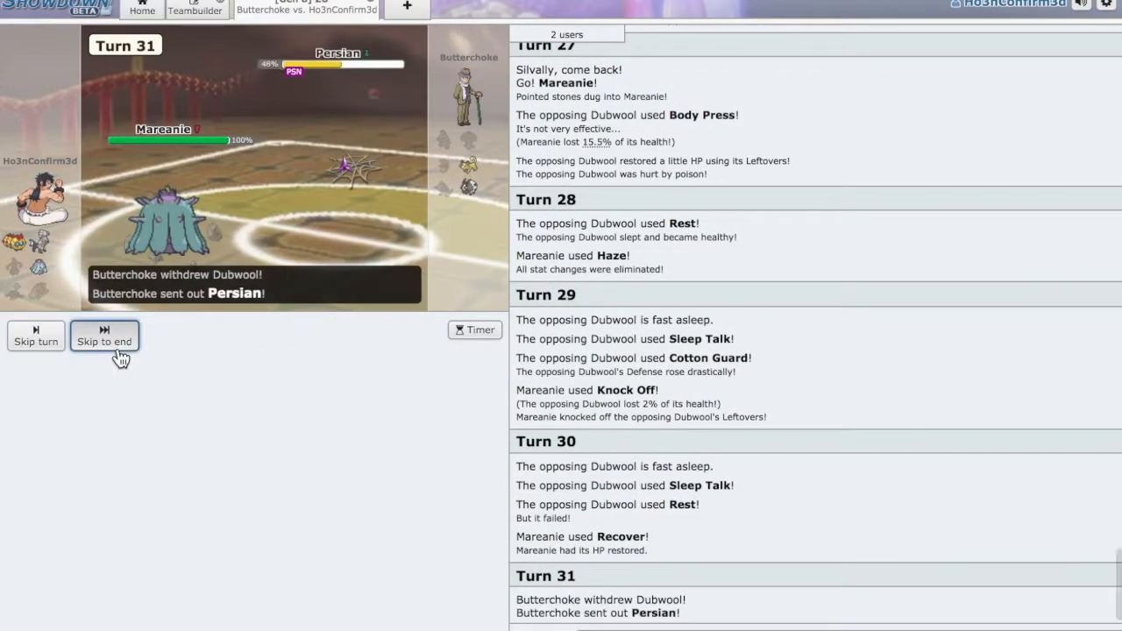
# Switch Mareanie out for Silvally, then bring in Falinks after Silvally faints.
pyautogui.click(104, 340)
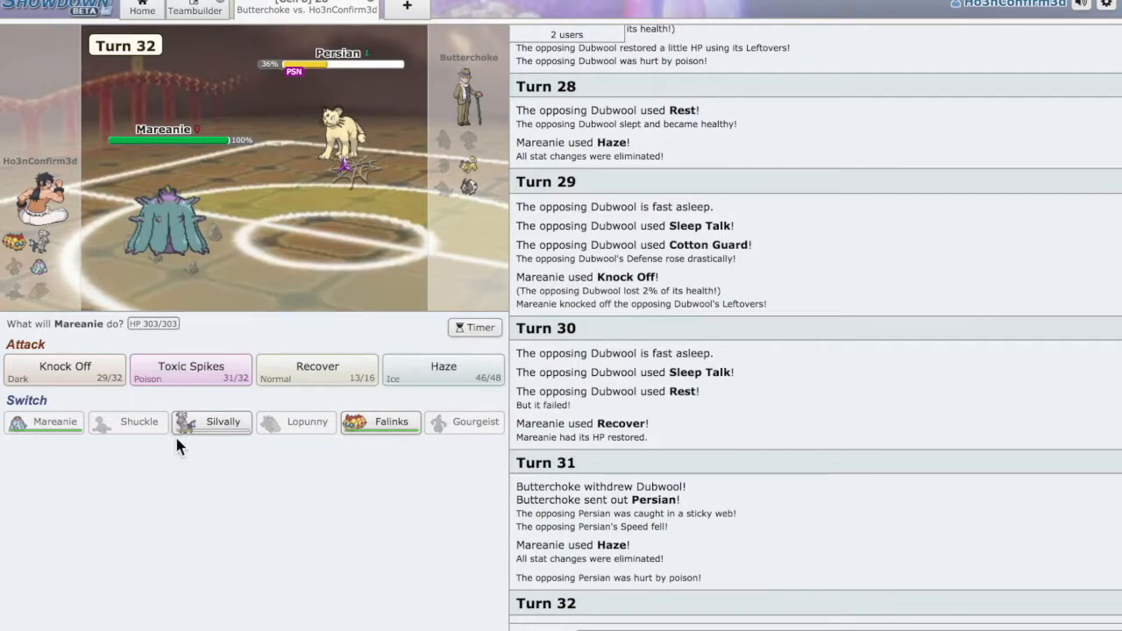
pyautogui.click(211, 422)
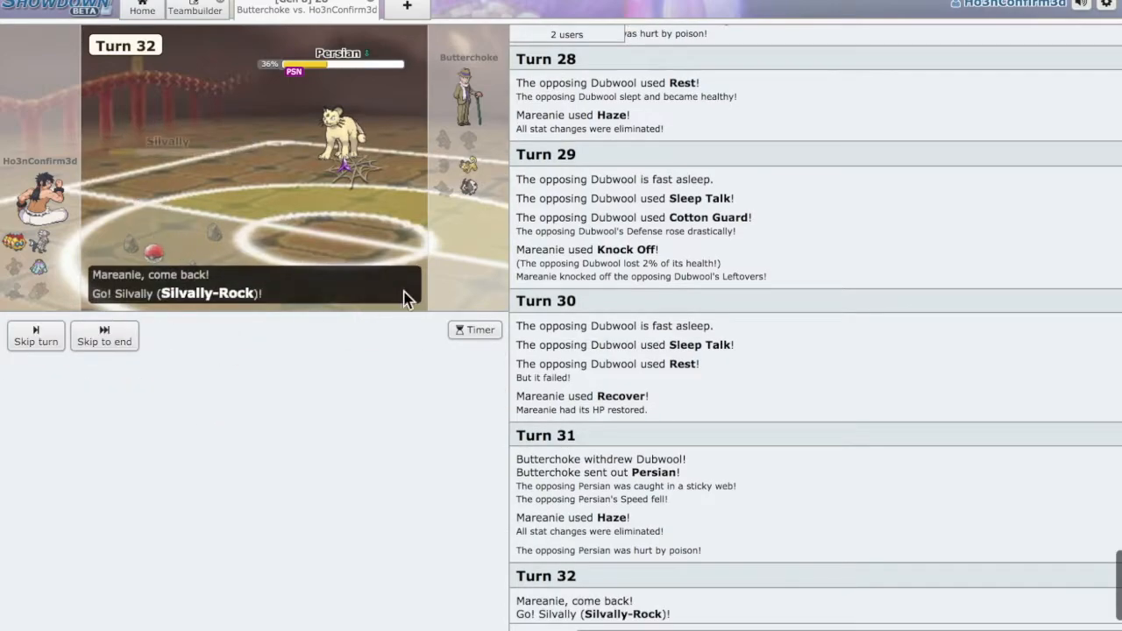
pyautogui.click(103, 340)
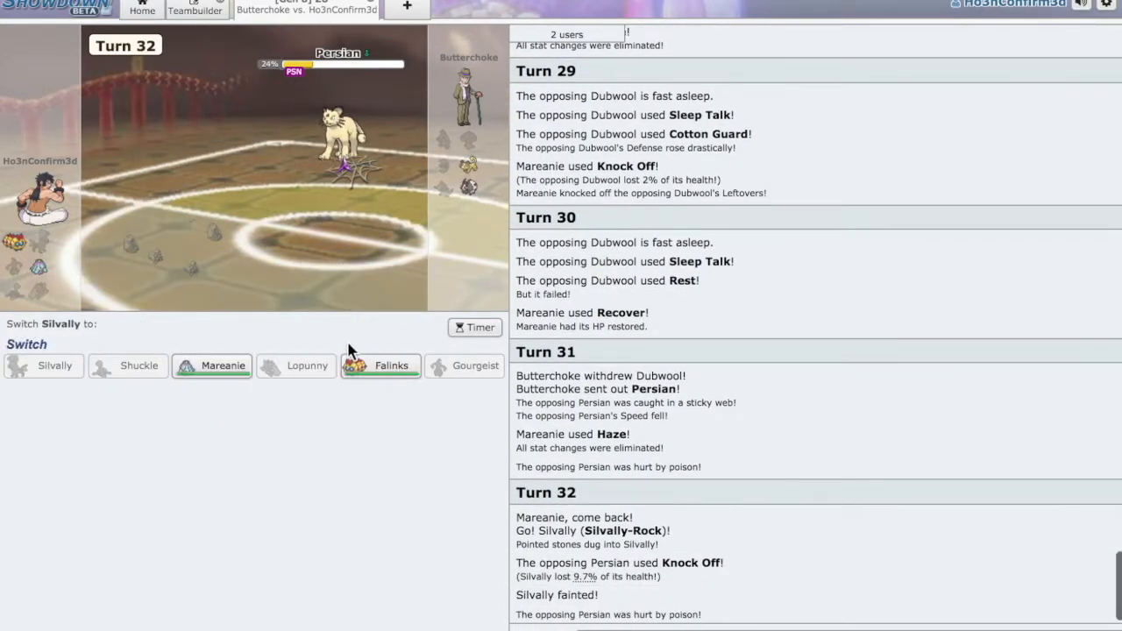
pyautogui.click(391, 365)
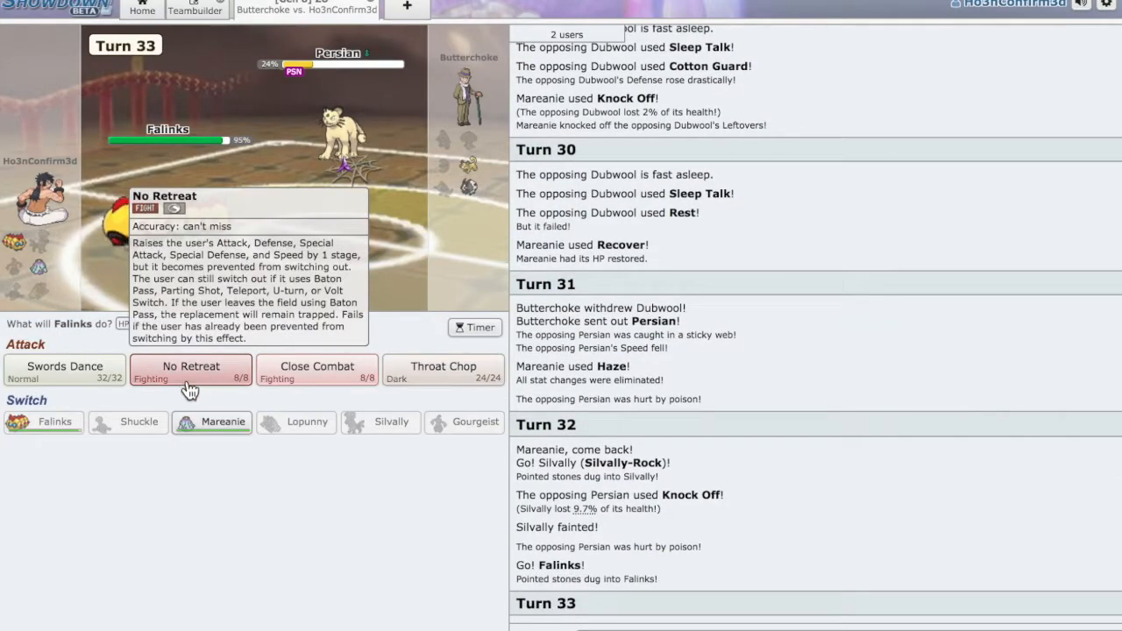
# Boost Falinks with No Retreat and finish Dubwool with two Close Combats.
pyautogui.click(190, 366)
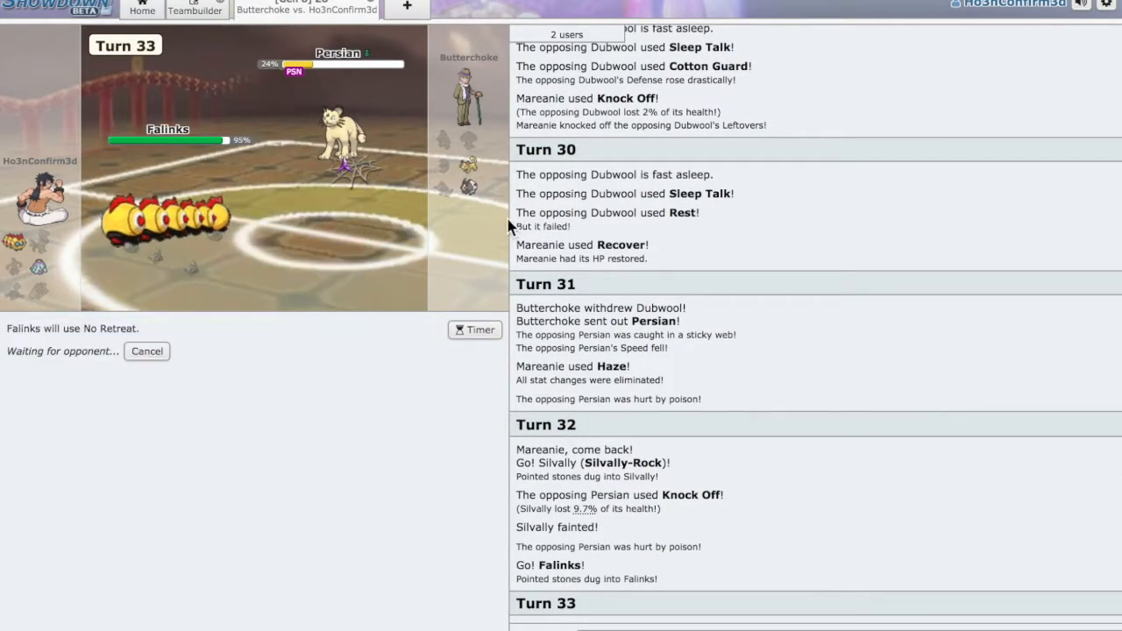
pyautogui.moveTo(491, 289)
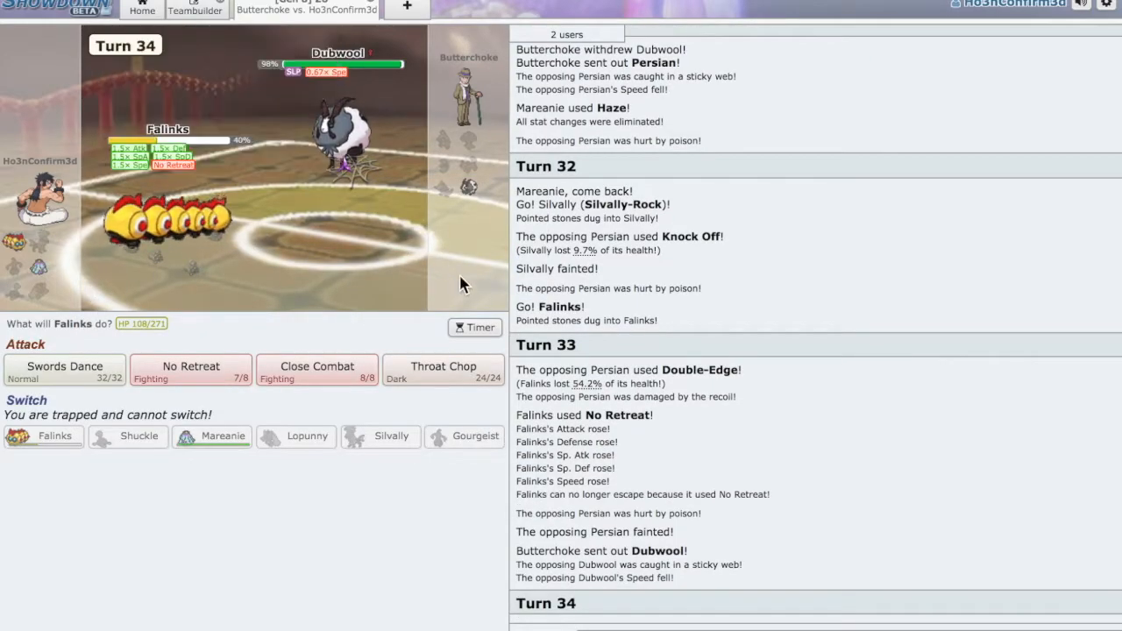
pyautogui.moveTo(64, 366)
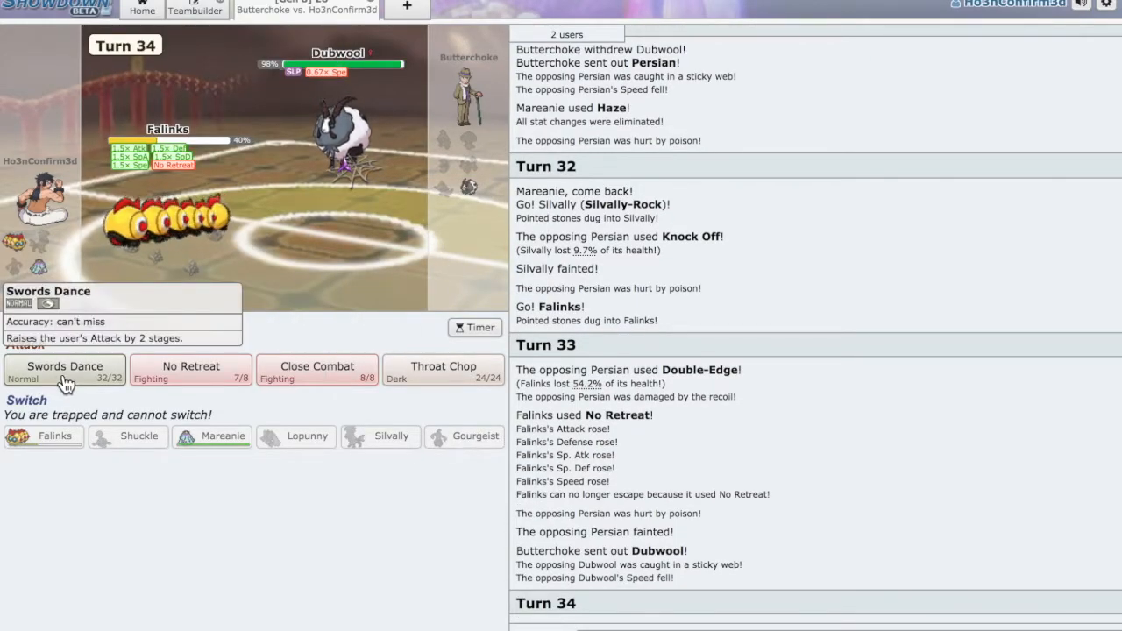
pyautogui.moveTo(342, 122)
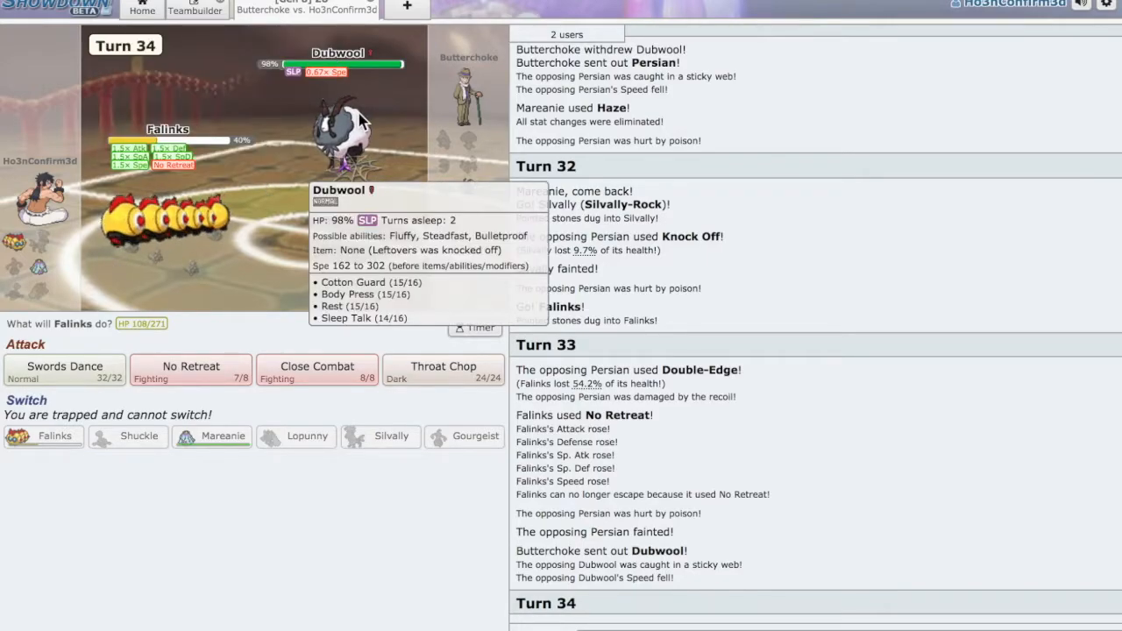
pyautogui.click(317, 366)
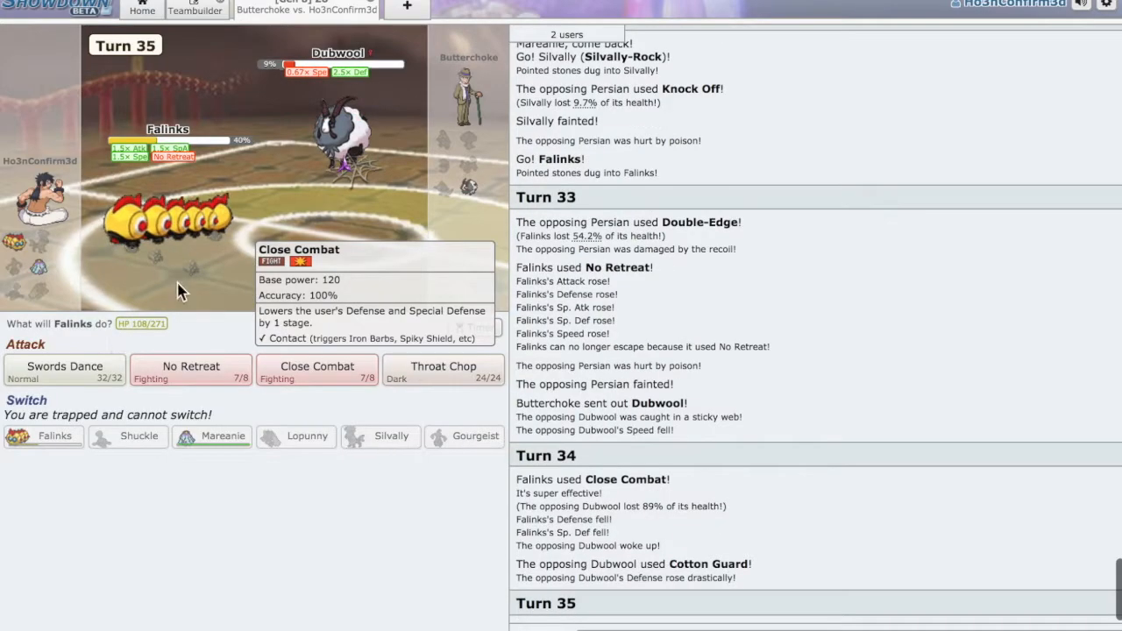
pyautogui.click(317, 368)
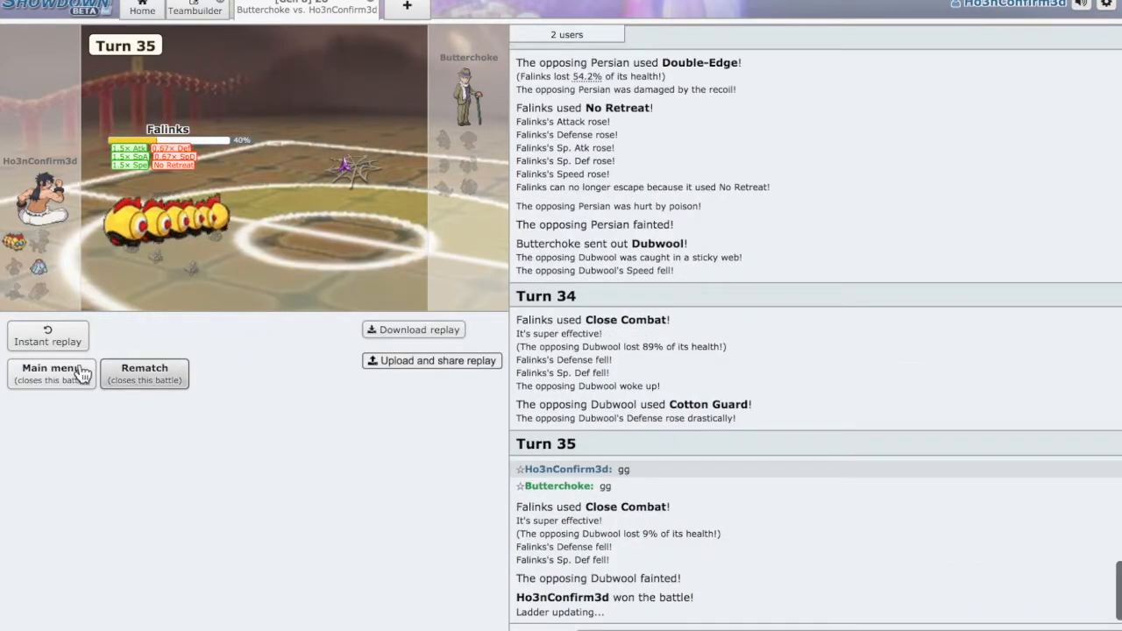
pyautogui.moveTo(614, 171)
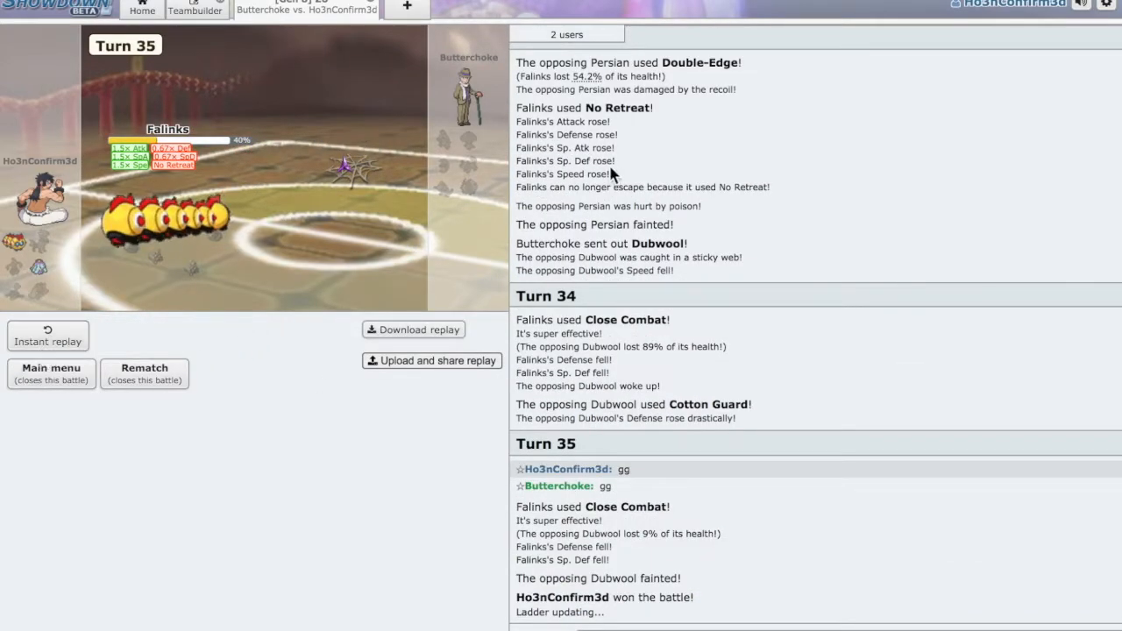
pyautogui.moveTo(469, 140)
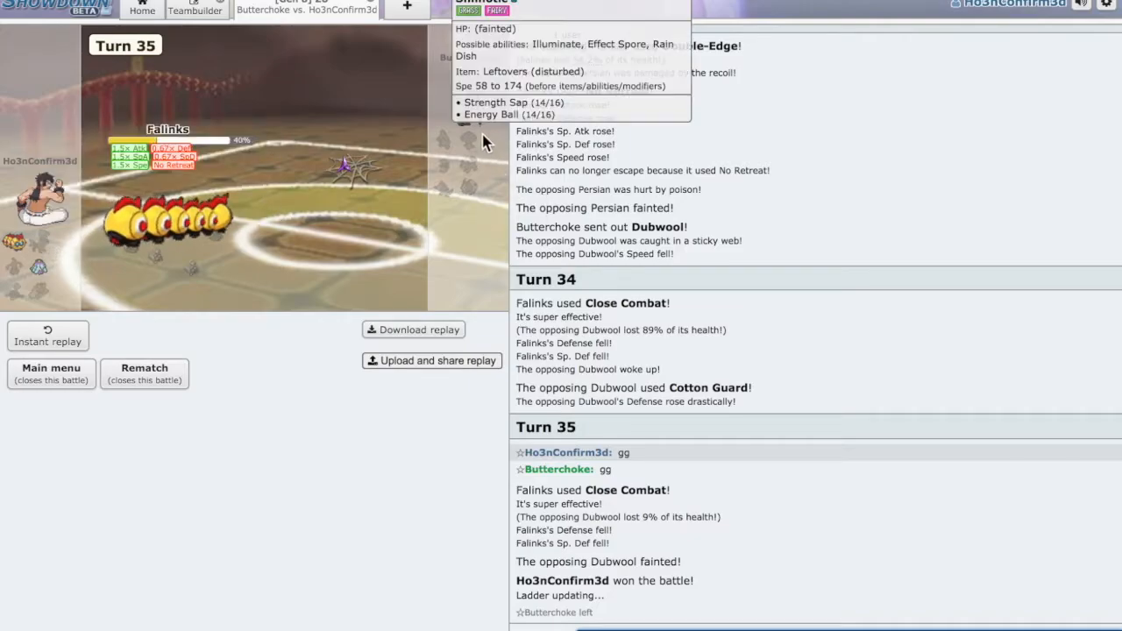
# Step through the finished battle's replay turn by turn, then return to the home screen.
pyautogui.scroll(3)
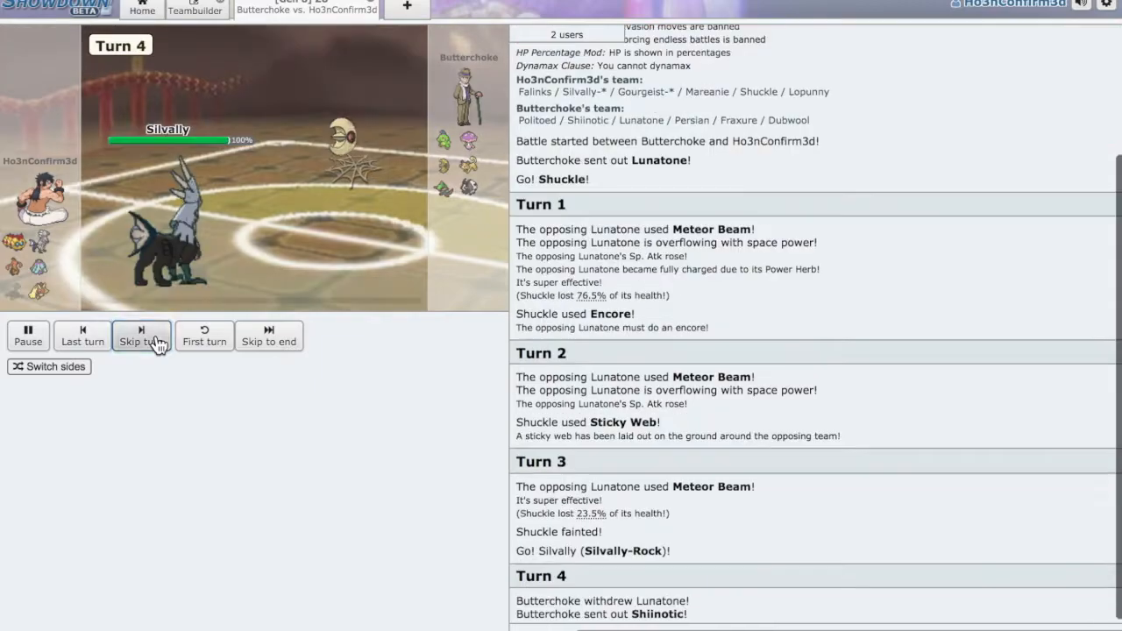
pyautogui.click(142, 336)
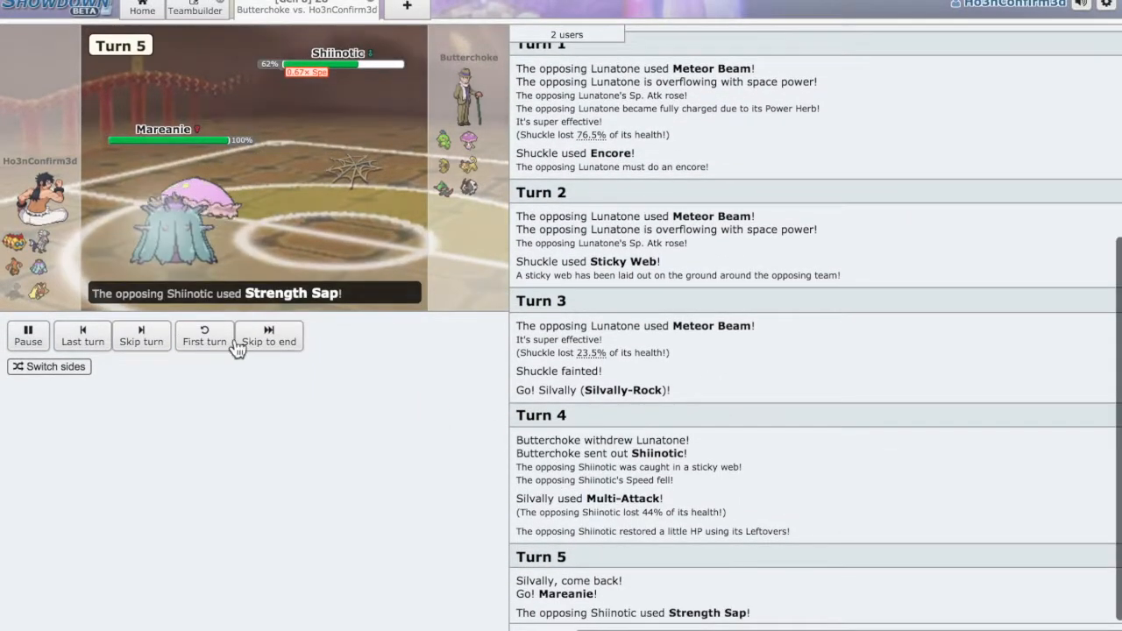
pyautogui.click(141, 335)
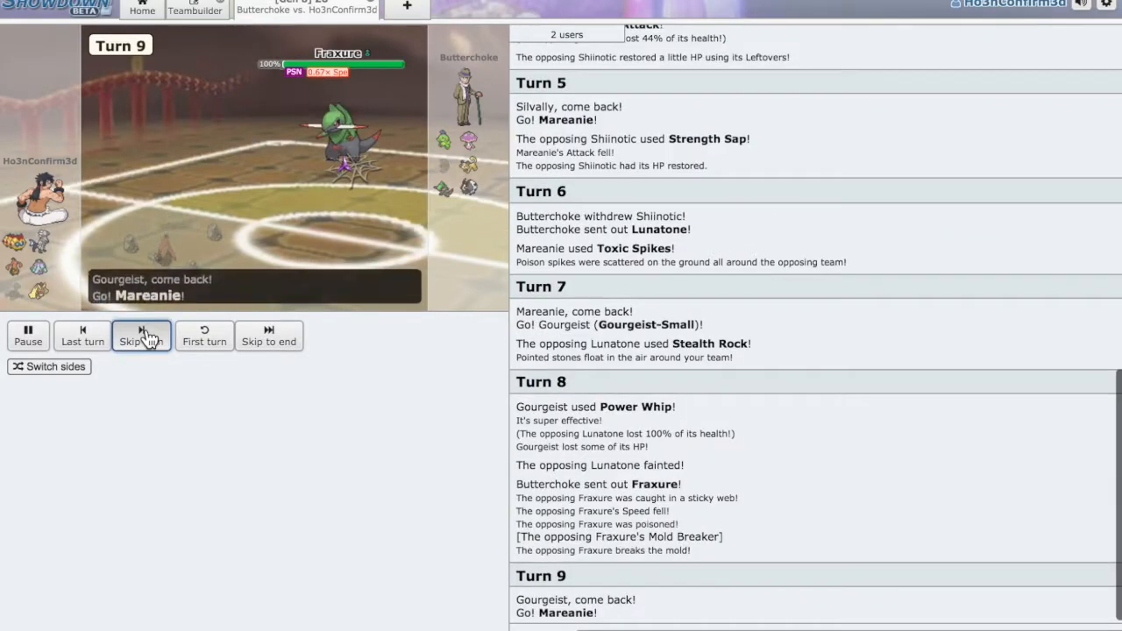
pyautogui.click(142, 336)
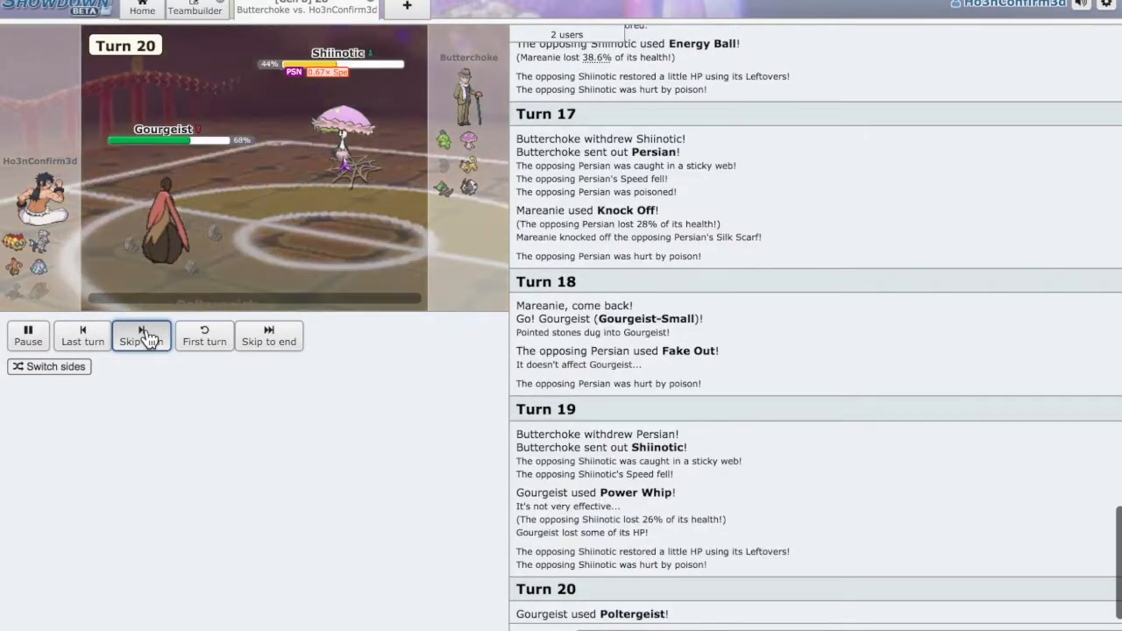
pyautogui.click(141, 336)
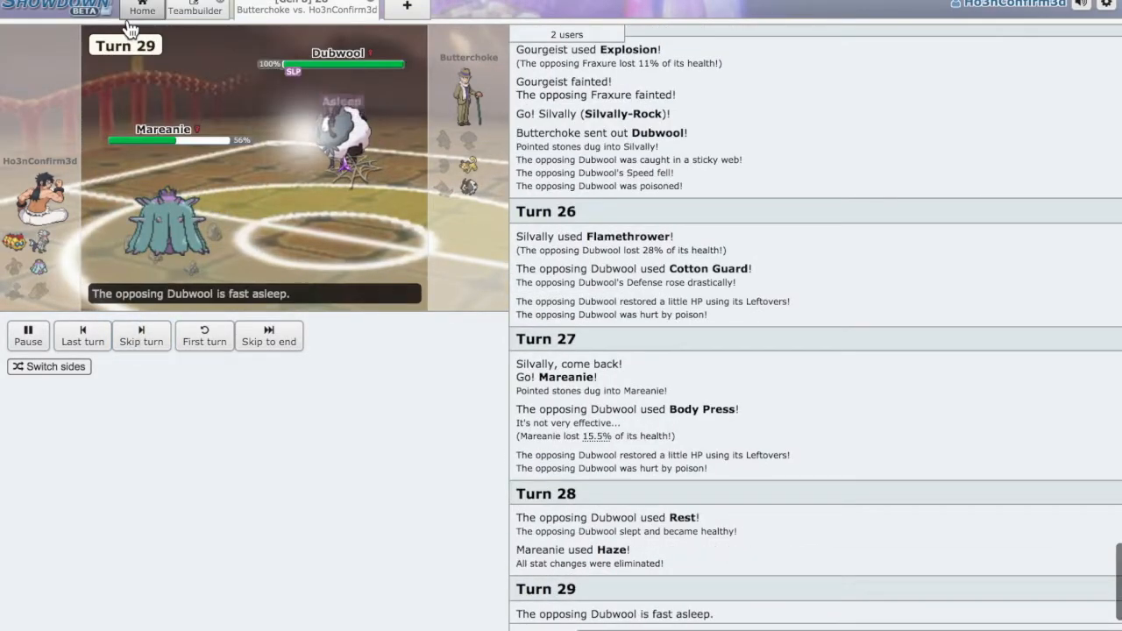
pyautogui.click(142, 9)
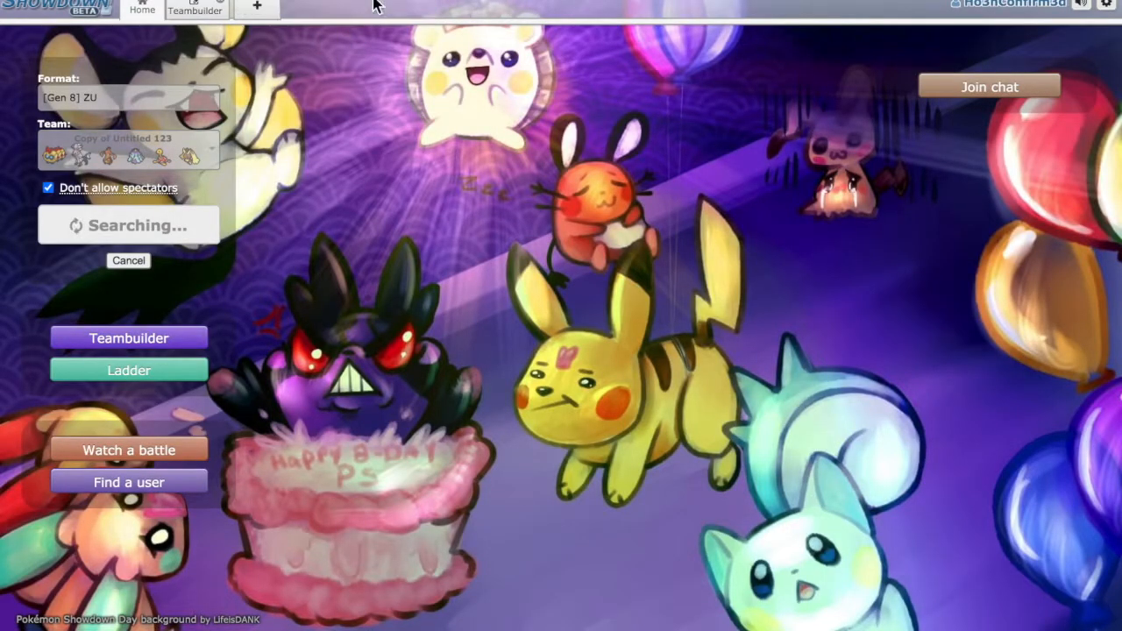
pyautogui.moveTo(616, 193)
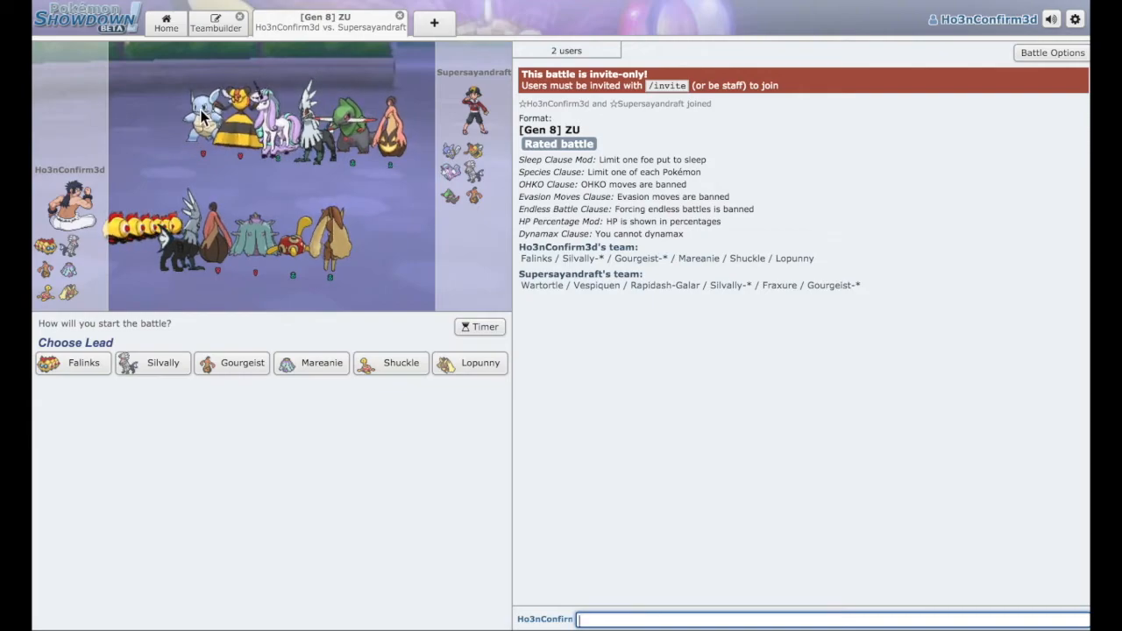
pyautogui.moveTo(412, 349)
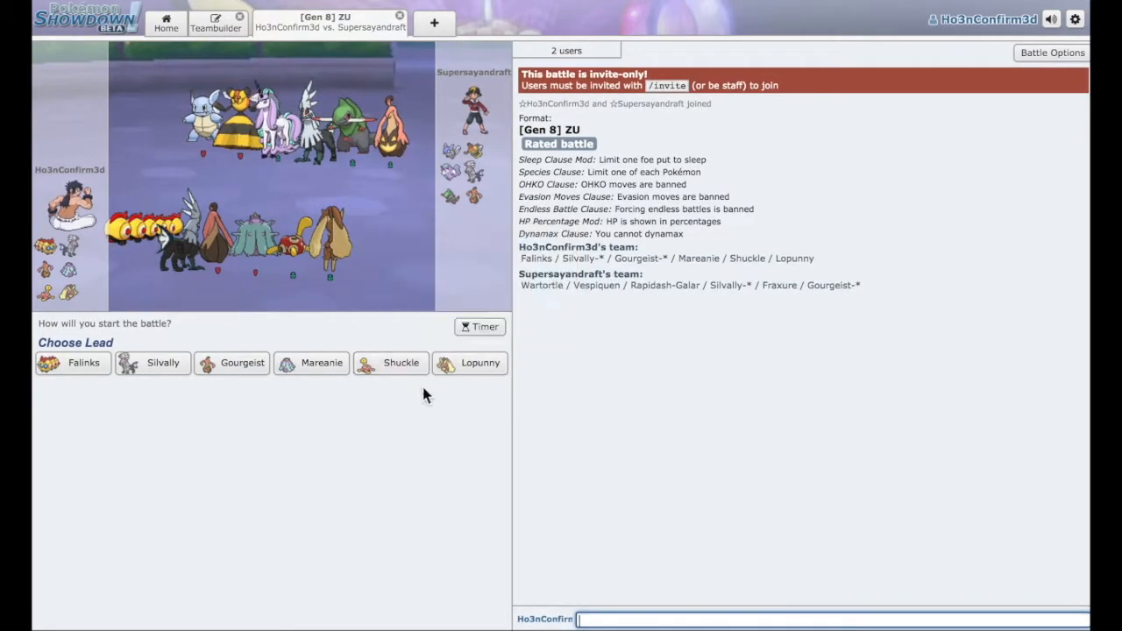
# Pick Shuckle as the lead against Supersayandraft's Galarian Rapidash.
pyautogui.click(401, 363)
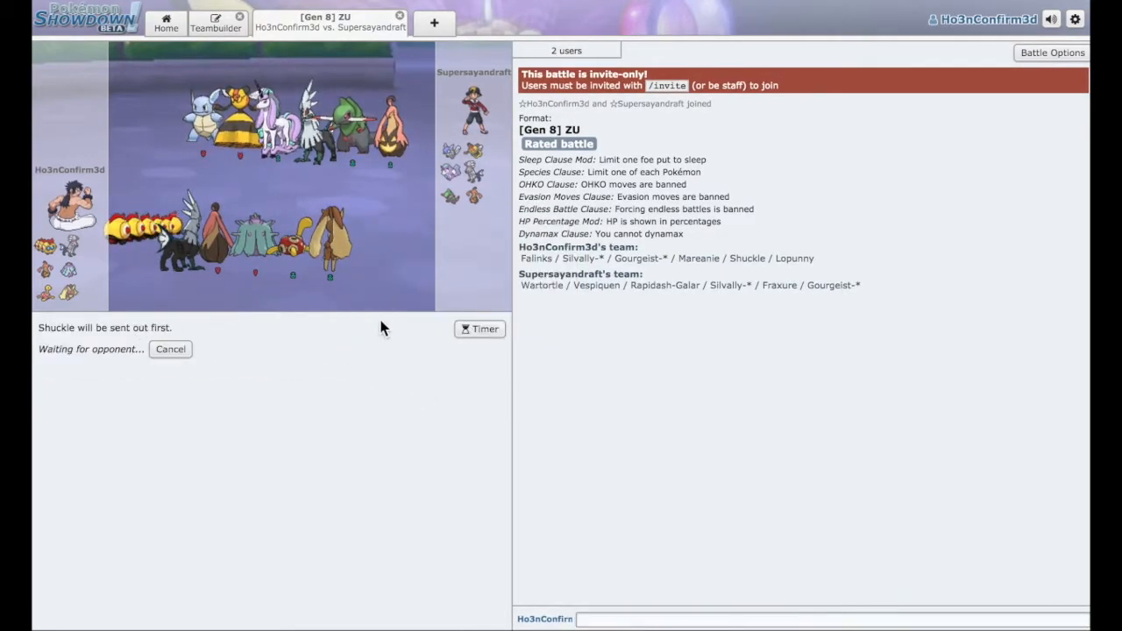
pyautogui.moveTo(331, 249)
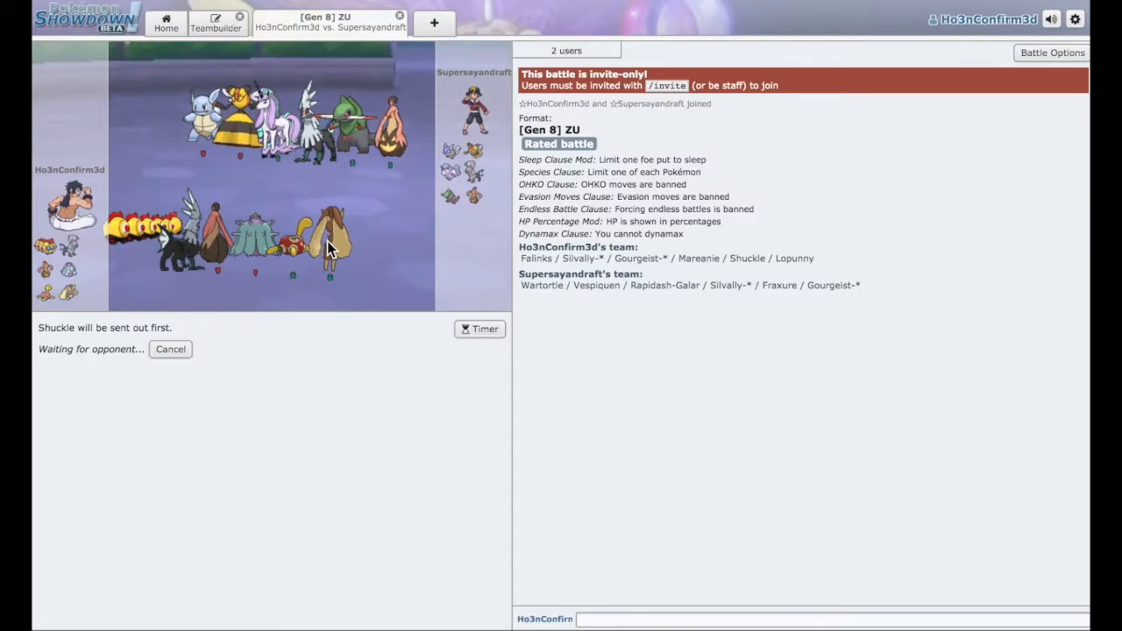
pyautogui.moveTo(318, 309)
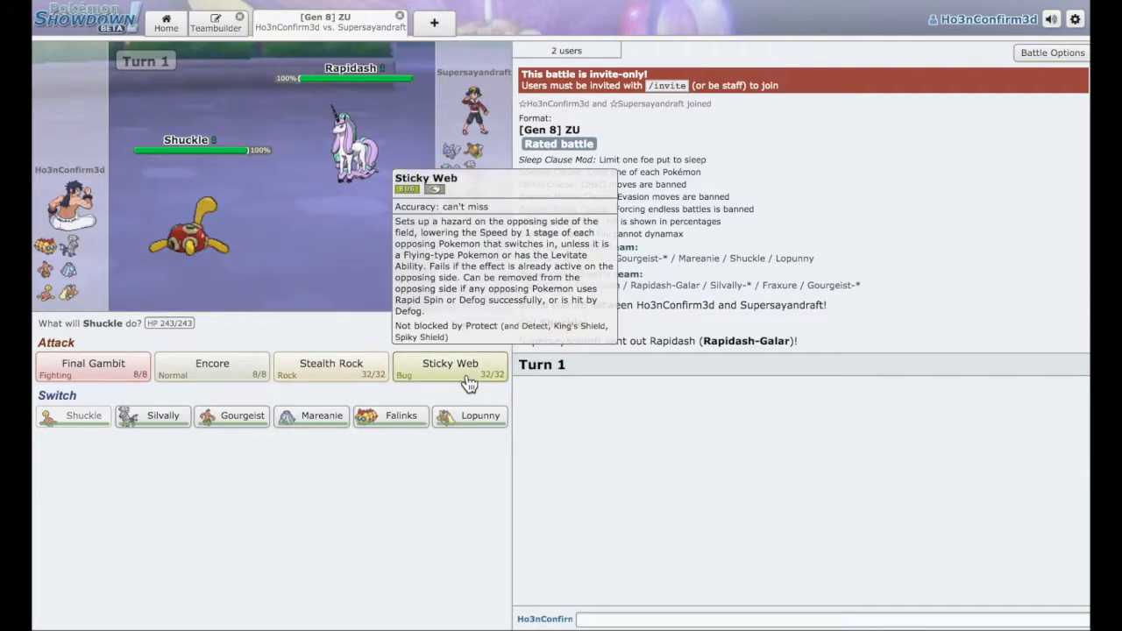
# Have Shuckle lay Sticky Web, Encore Rapidash, and set Stealth Rock.
pyautogui.click(450, 369)
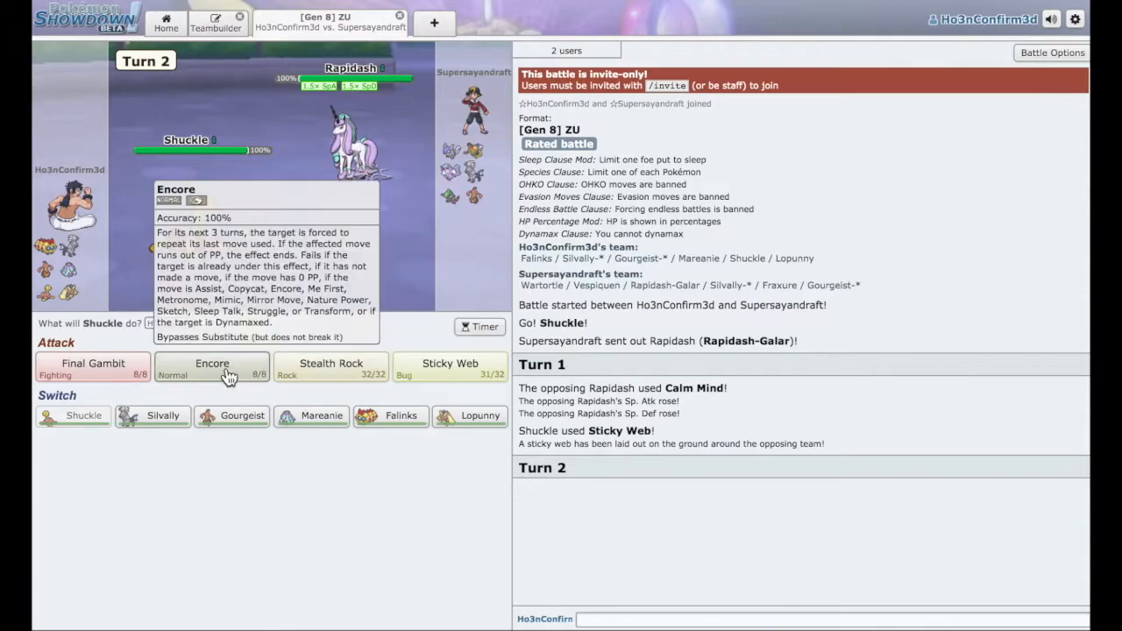
pyautogui.click(212, 369)
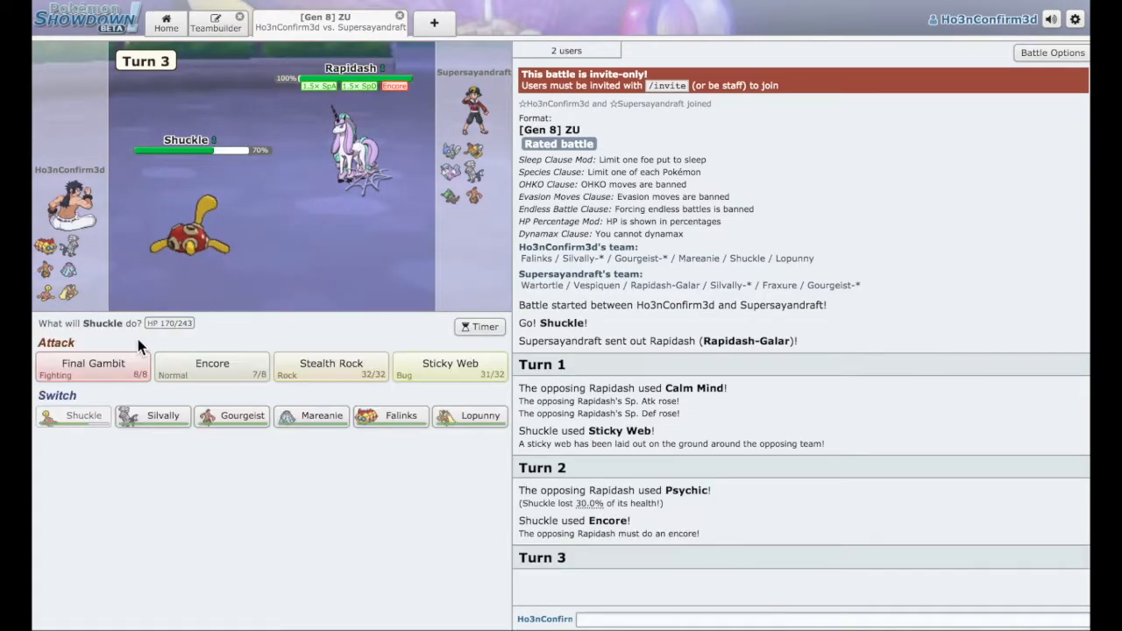
pyautogui.click(330, 366)
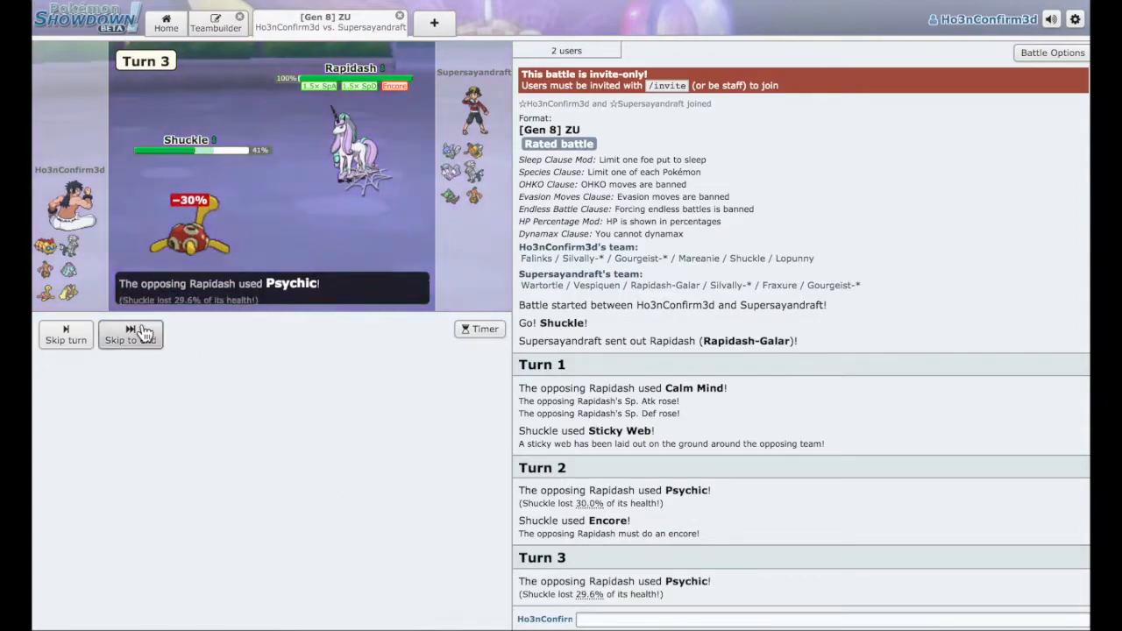
# Sacrifice Shuckle with Final Gambit and send Lopunny in.
pyautogui.click(129, 334)
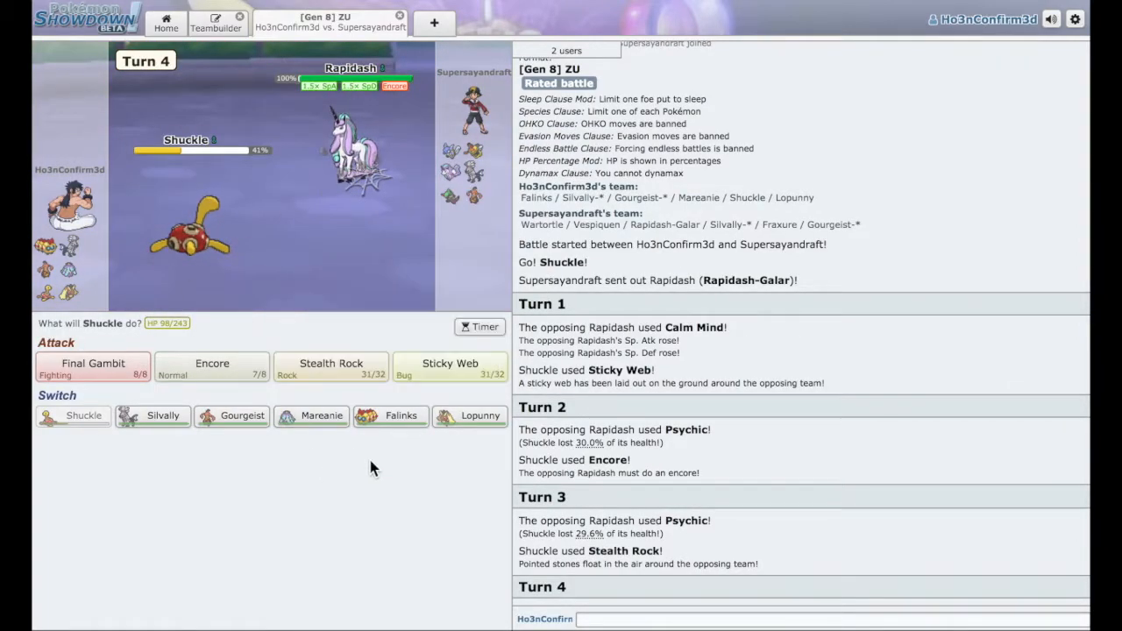
pyautogui.moveTo(417, 216)
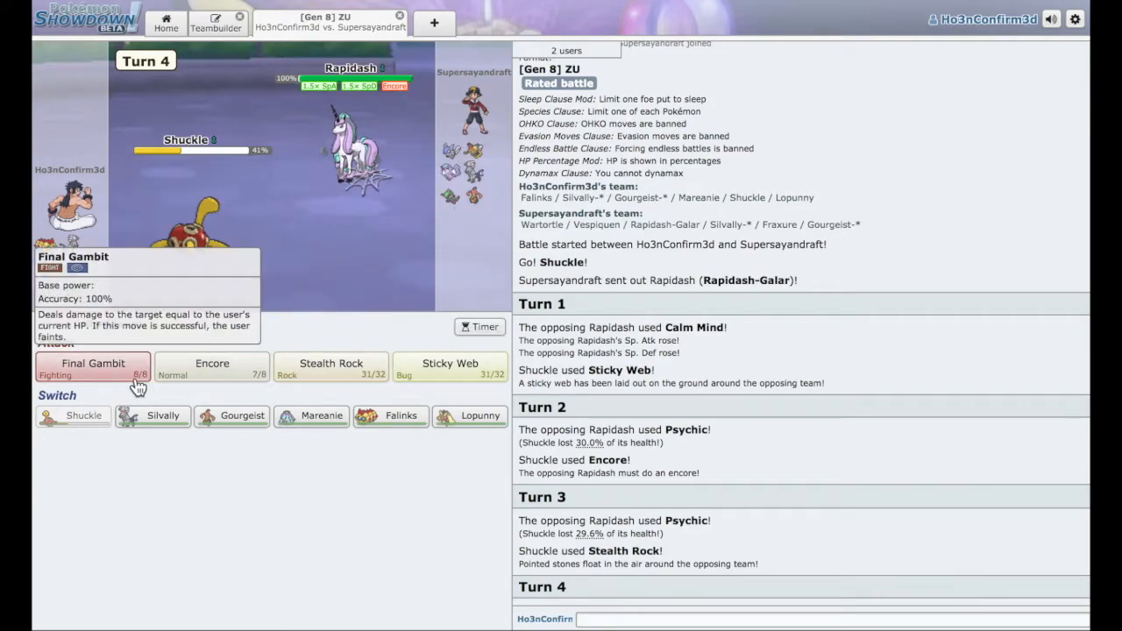
pyautogui.click(93, 368)
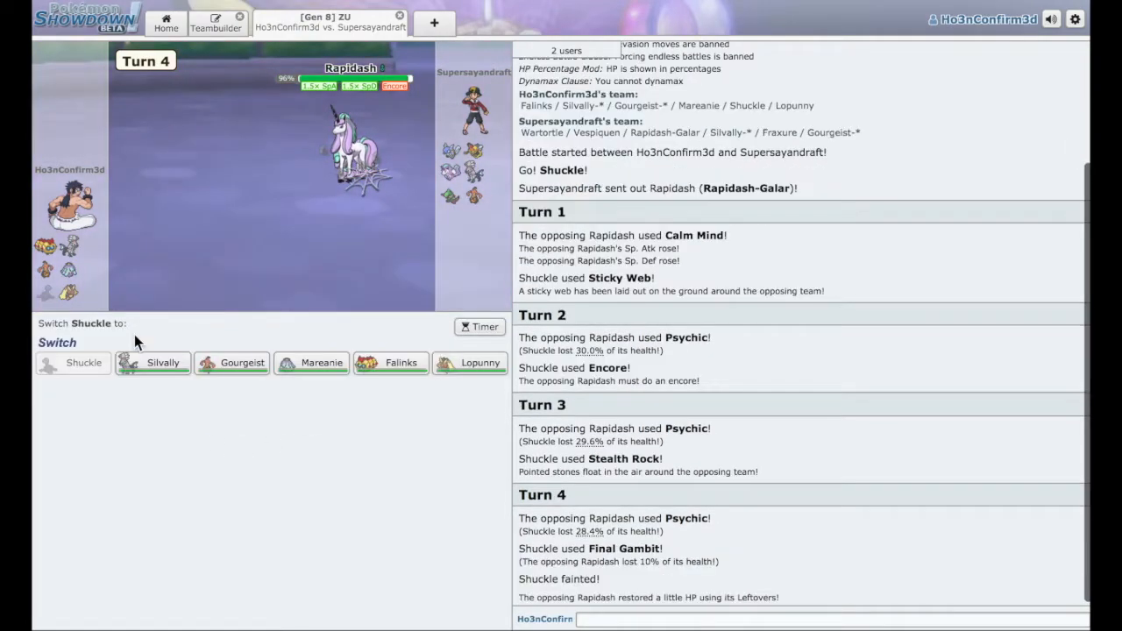
pyautogui.click(480, 362)
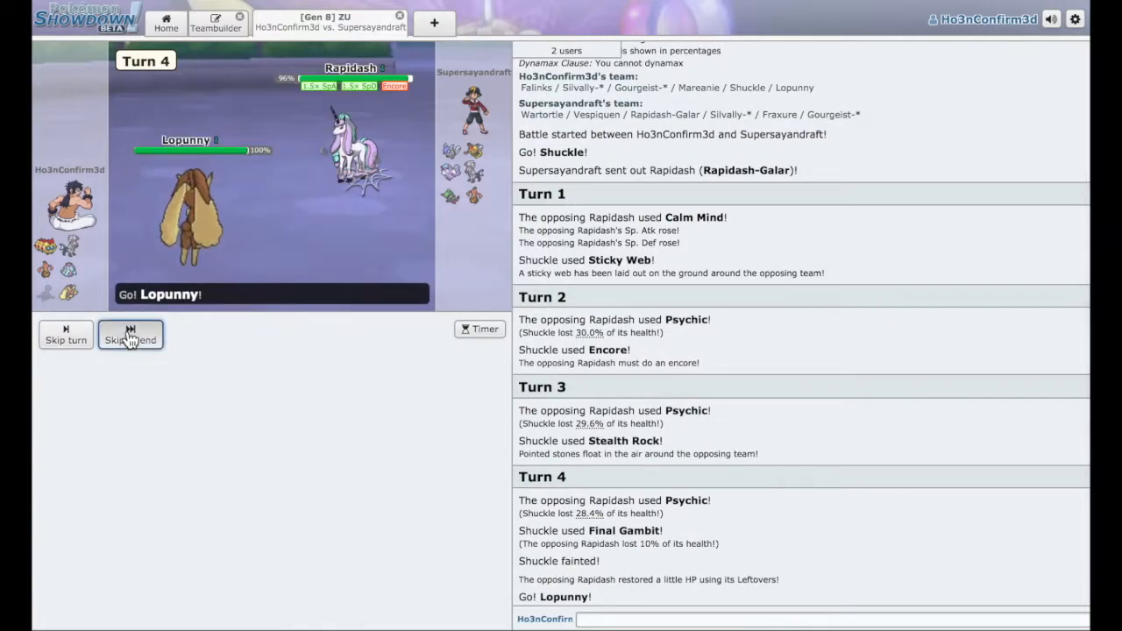
# Hit Rapidash with Lopunny's Triple Axel twice, then send in Gourgeist after Lopunny faints.
pyautogui.click(129, 335)
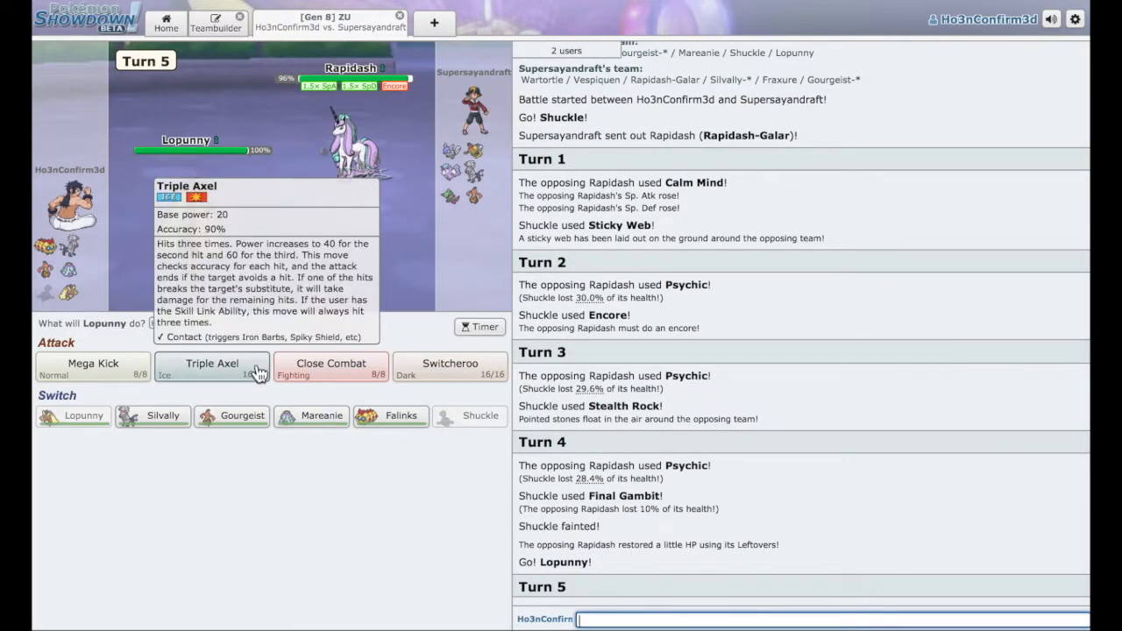
pyautogui.click(212, 367)
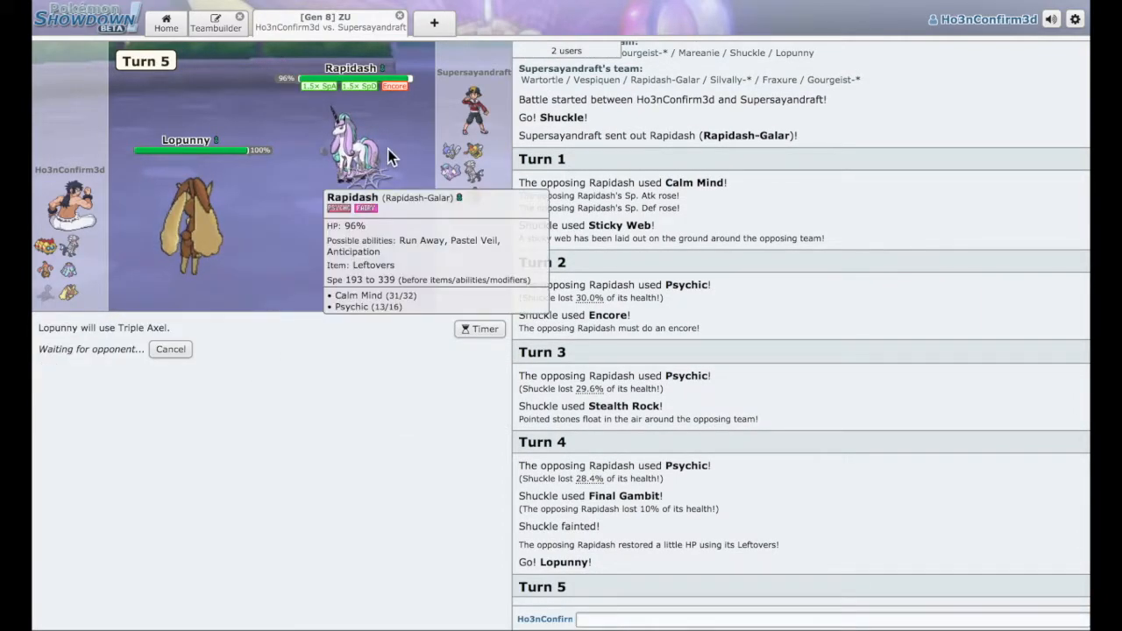
pyautogui.moveTo(217, 281)
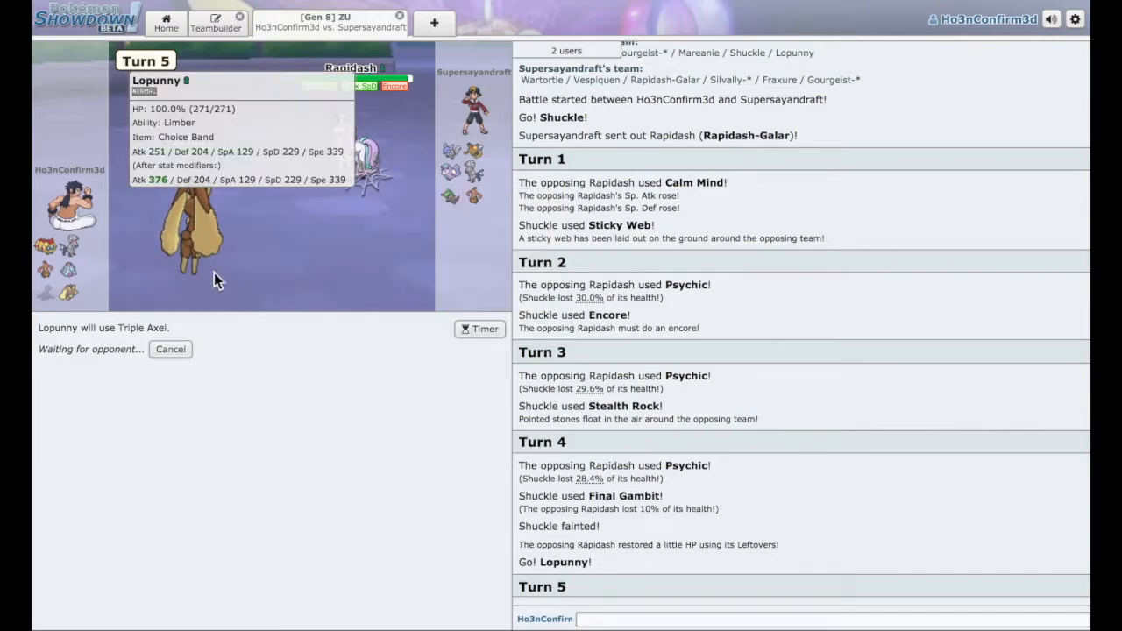
pyautogui.moveTo(478, 188)
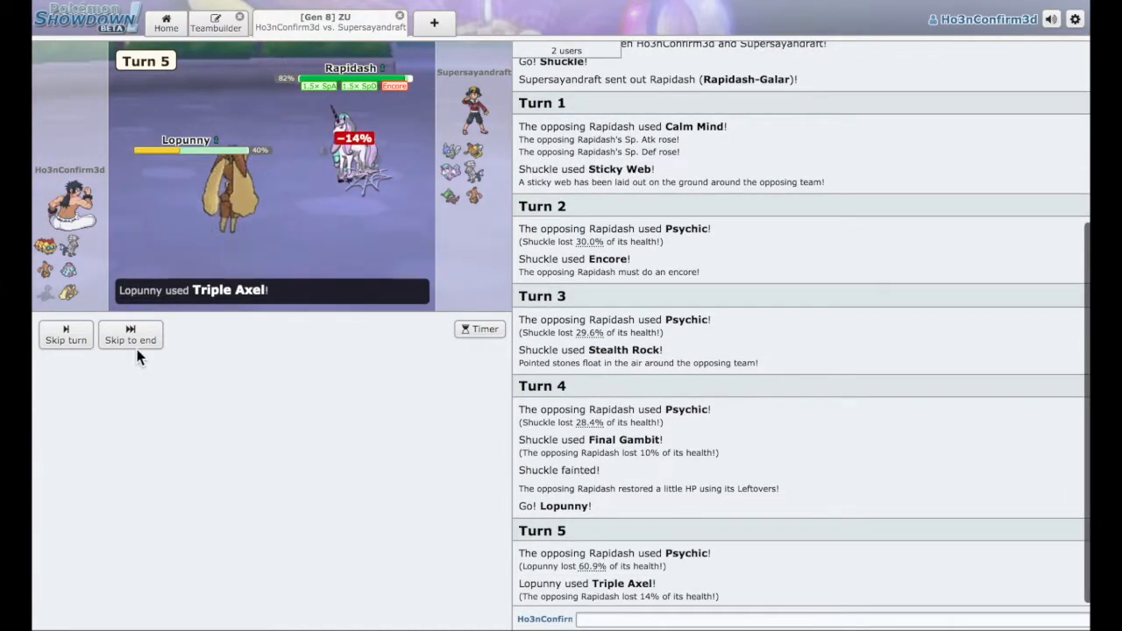
pyautogui.click(130, 340)
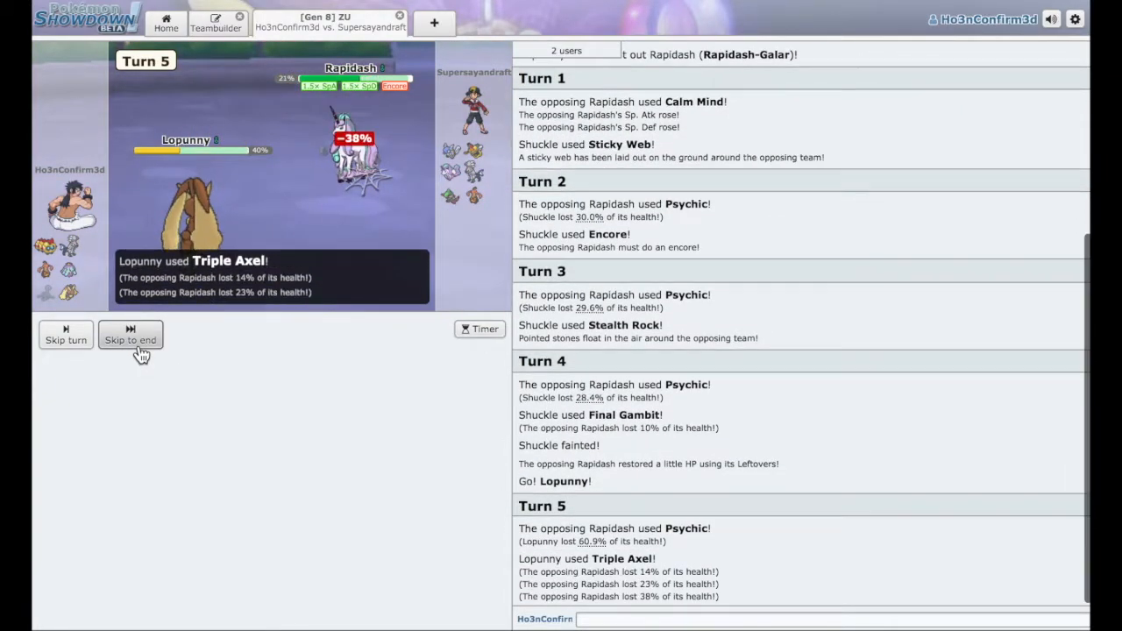
pyautogui.click(130, 335)
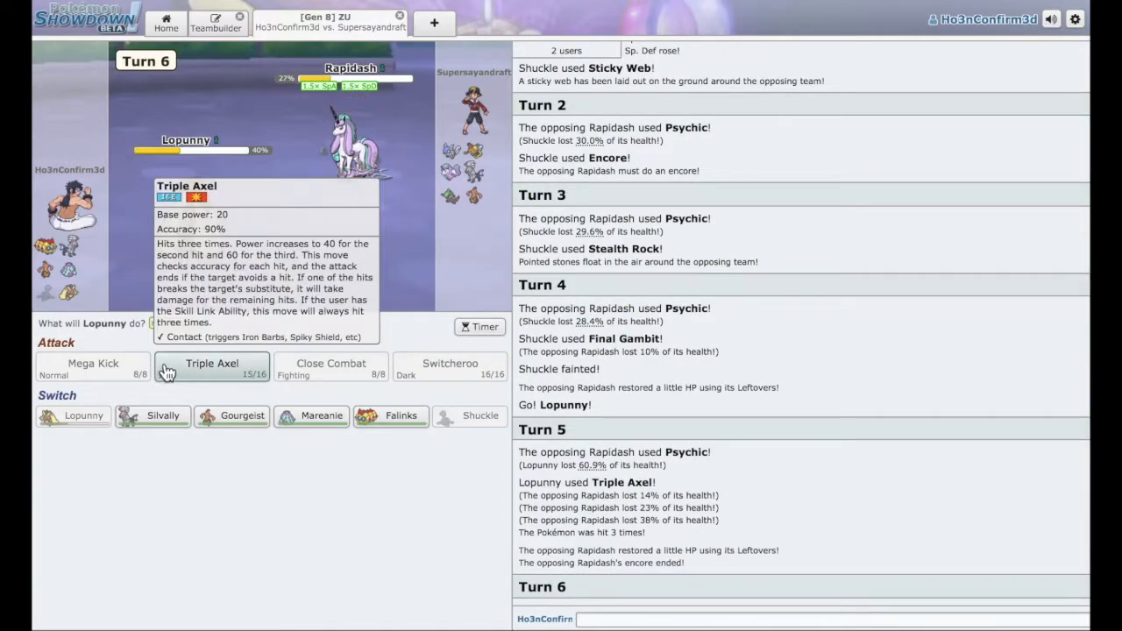
pyautogui.click(212, 367)
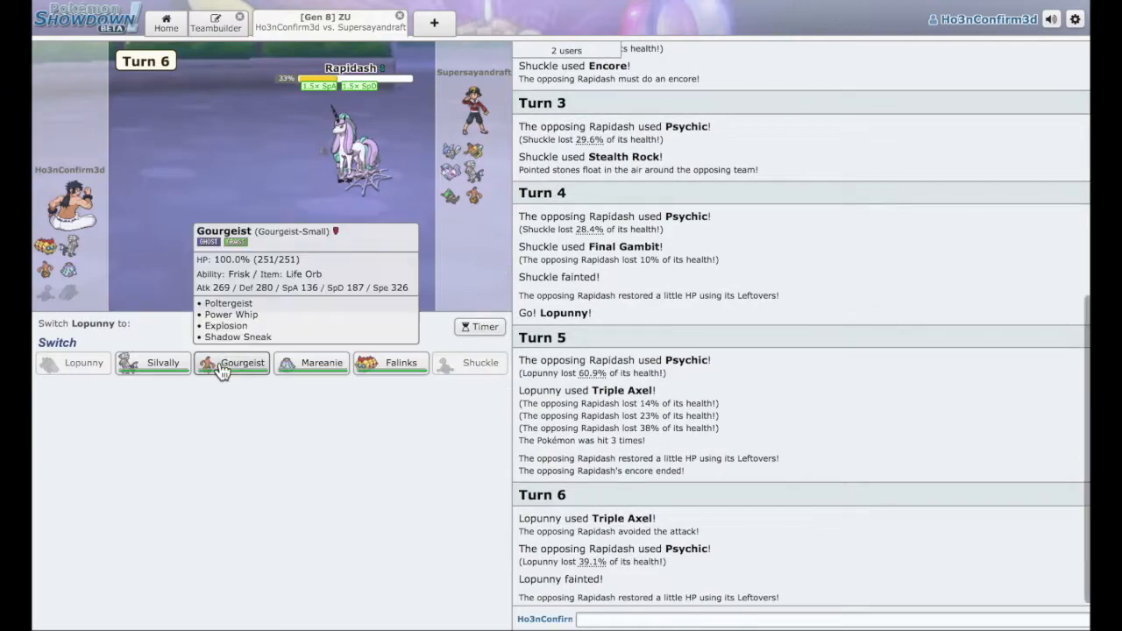
pyautogui.click(232, 363)
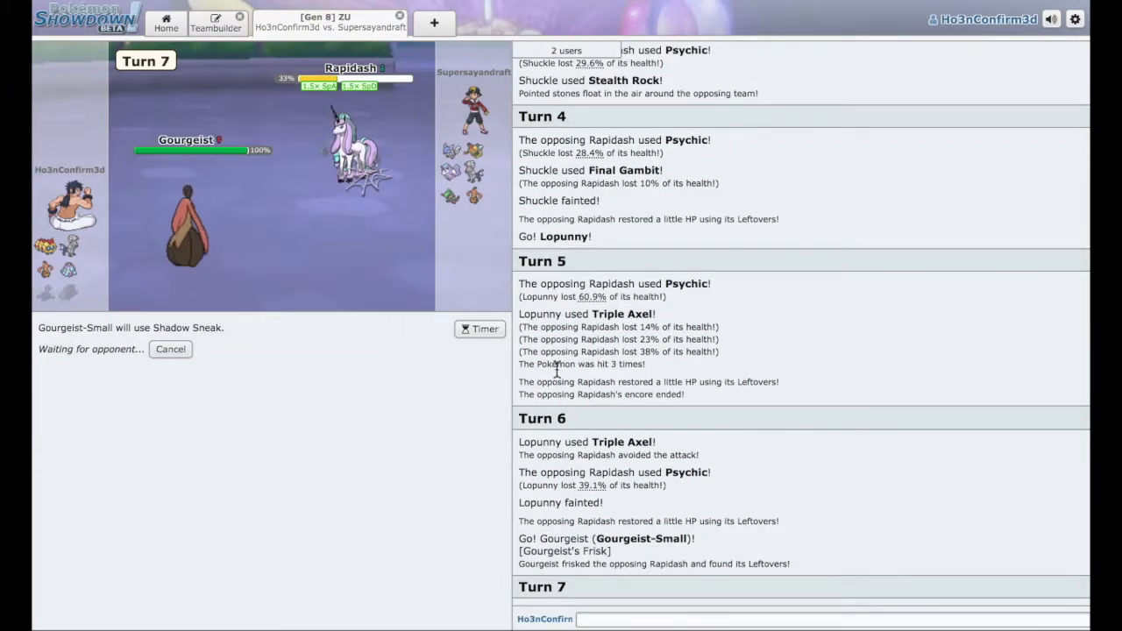
pyautogui.moveTo(449, 150)
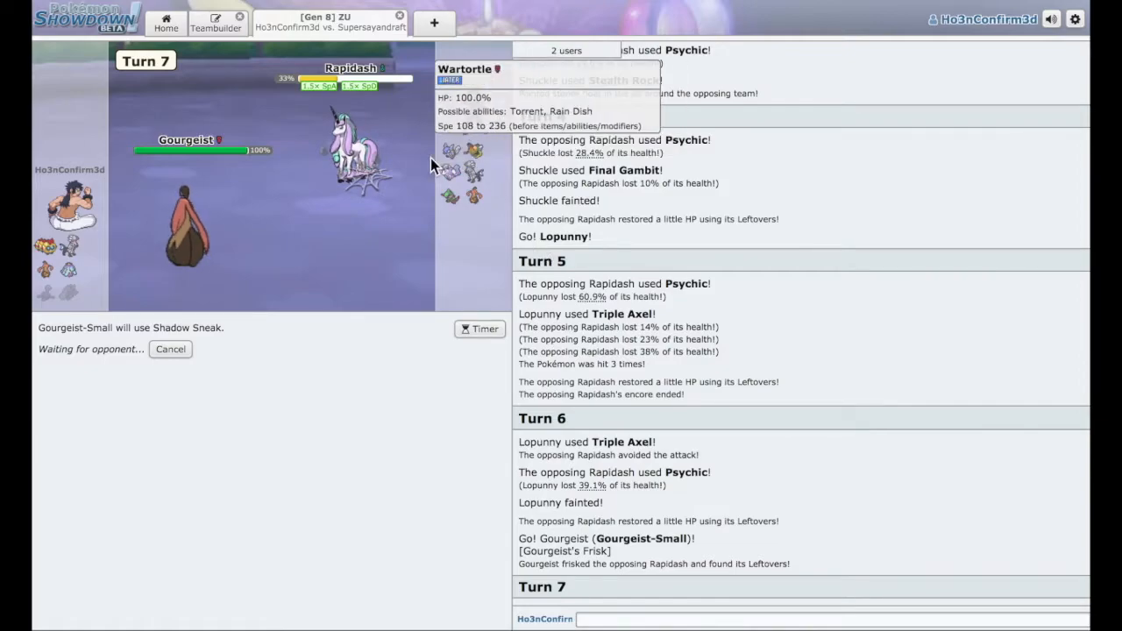
pyautogui.moveTo(474, 150)
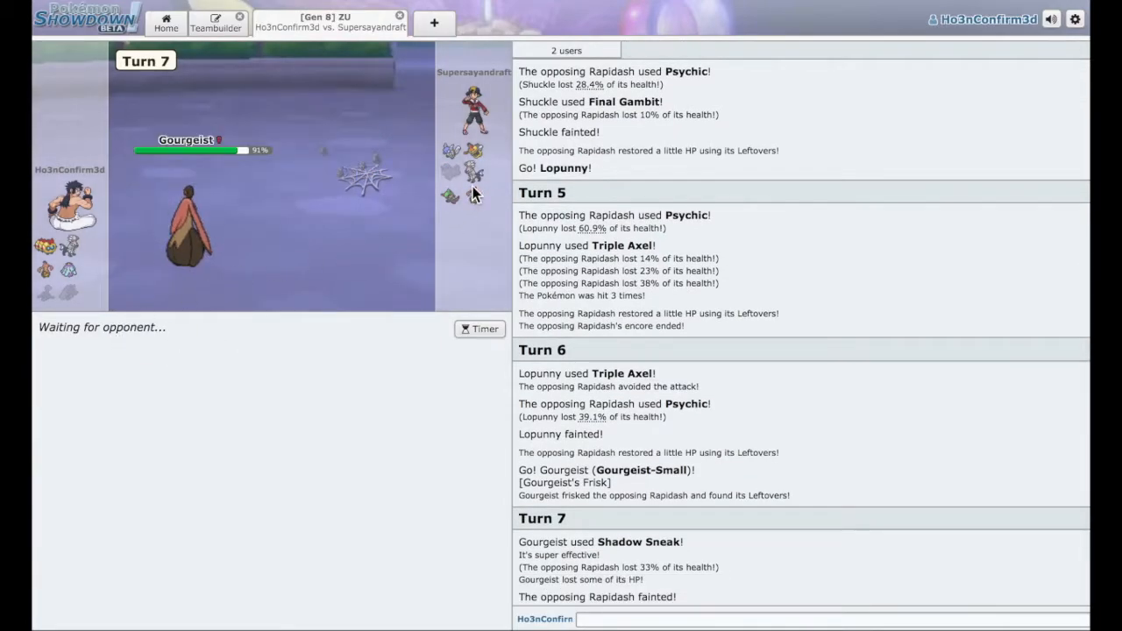
pyautogui.moveTo(421, 184)
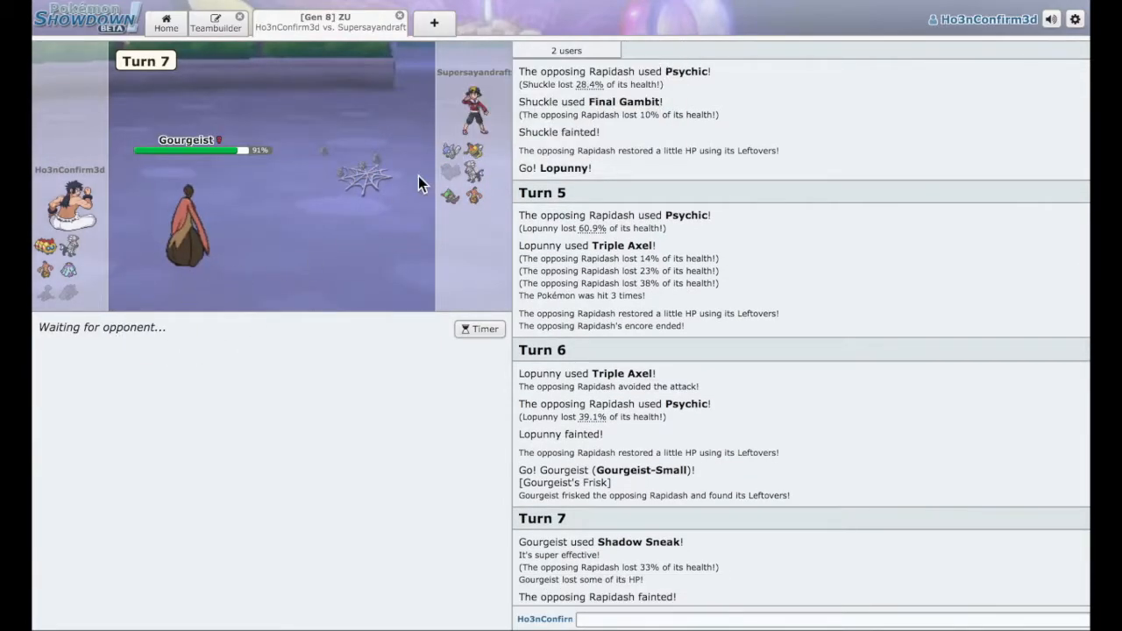
pyautogui.moveTo(474, 171)
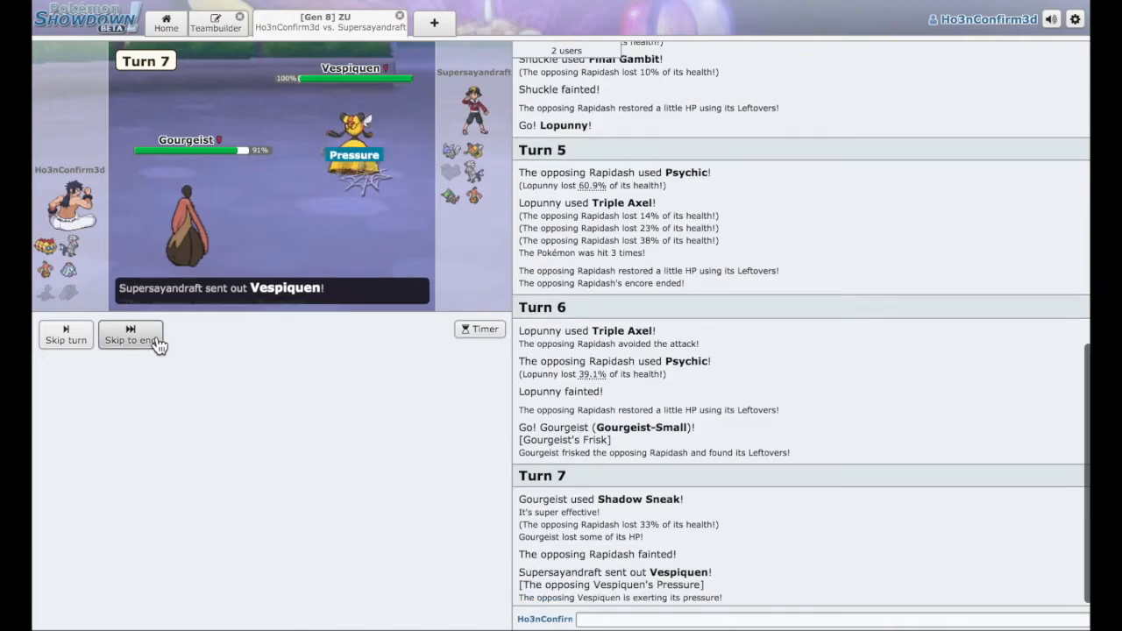
# Explode Gourgeist on Vespiquen and bring Silvally in as the replacement.
pyautogui.click(131, 340)
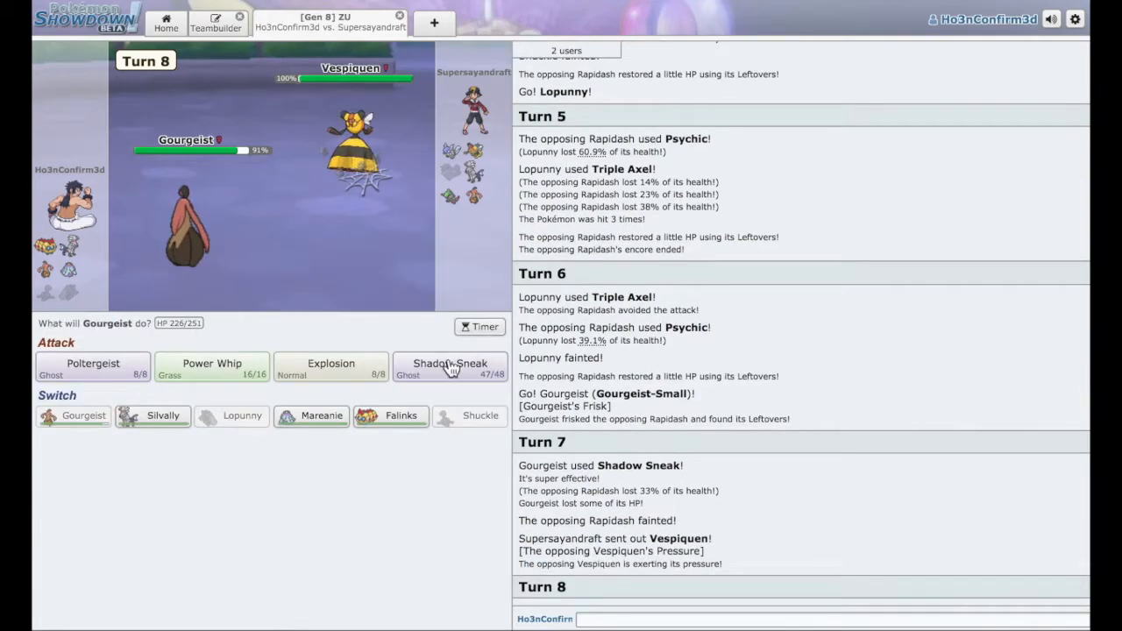
pyautogui.moveTo(354, 228)
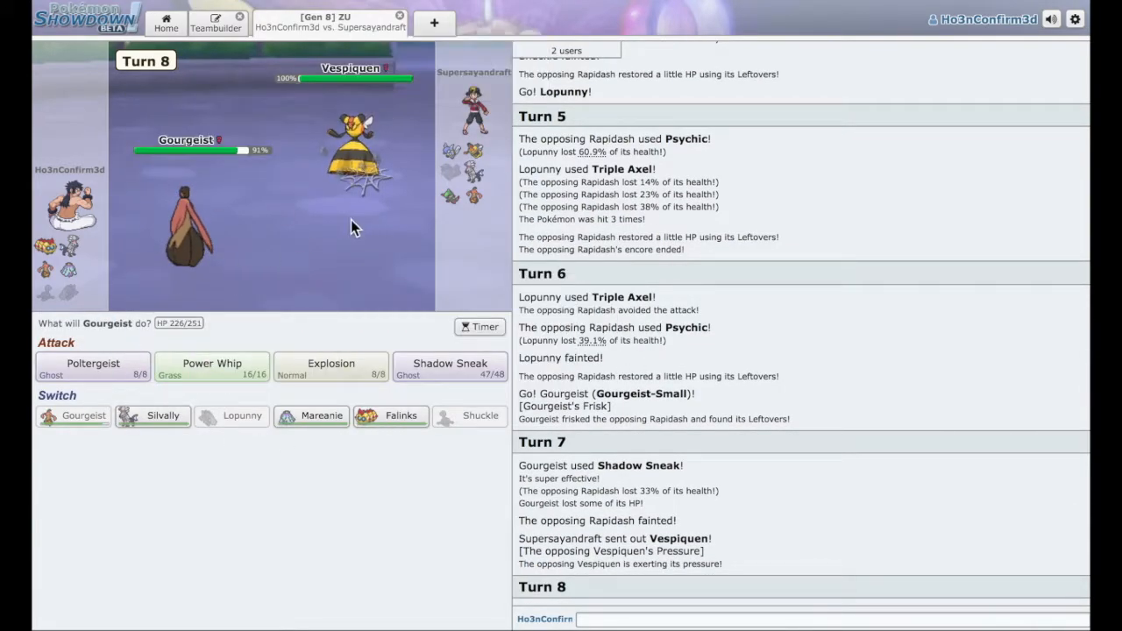
pyautogui.moveTo(268, 278)
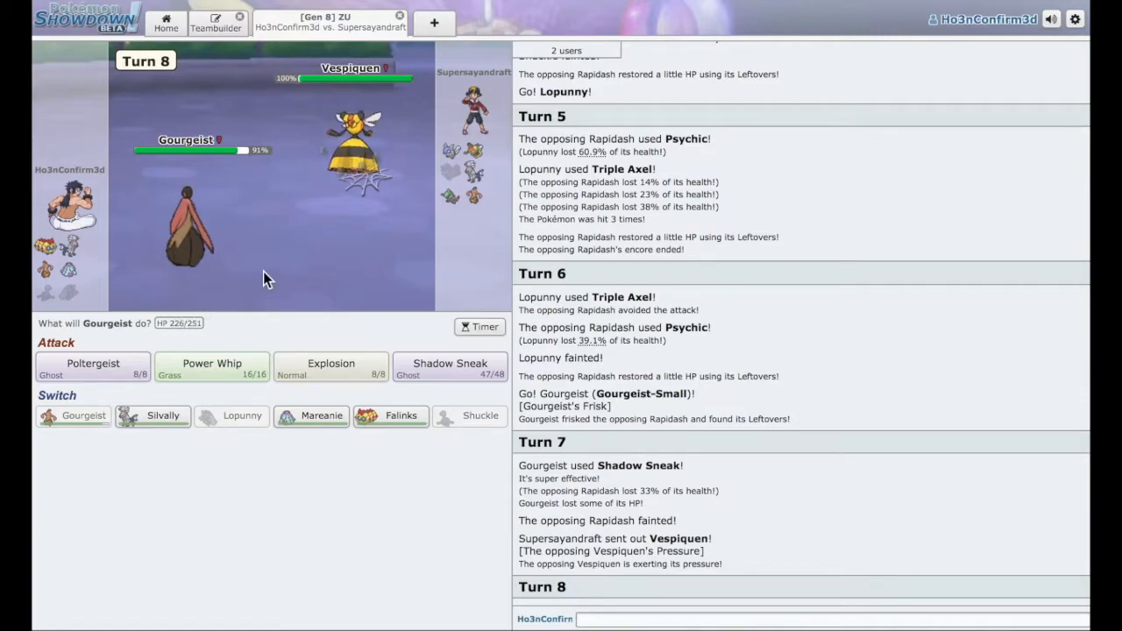
pyautogui.moveTo(244, 245)
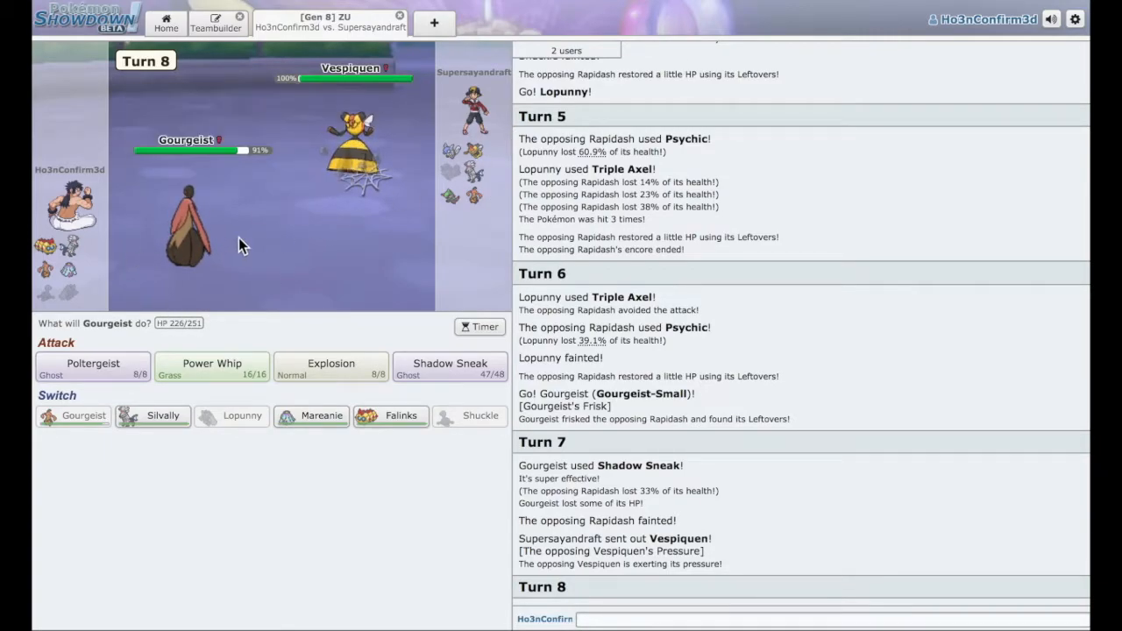
pyautogui.moveTo(331, 367)
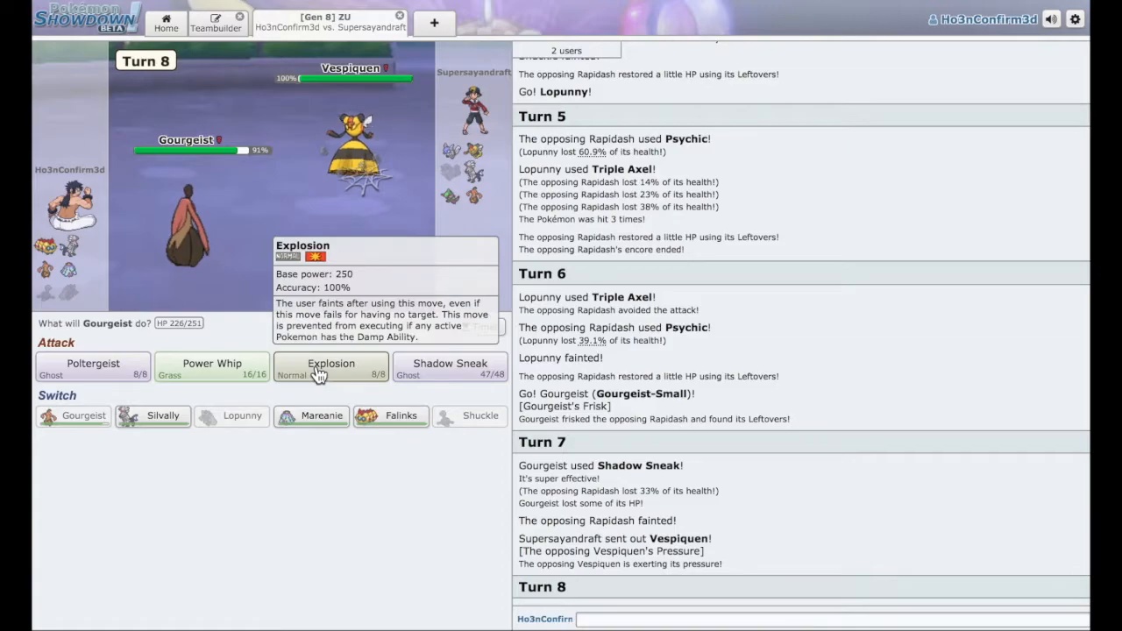
pyautogui.moveTo(152, 415)
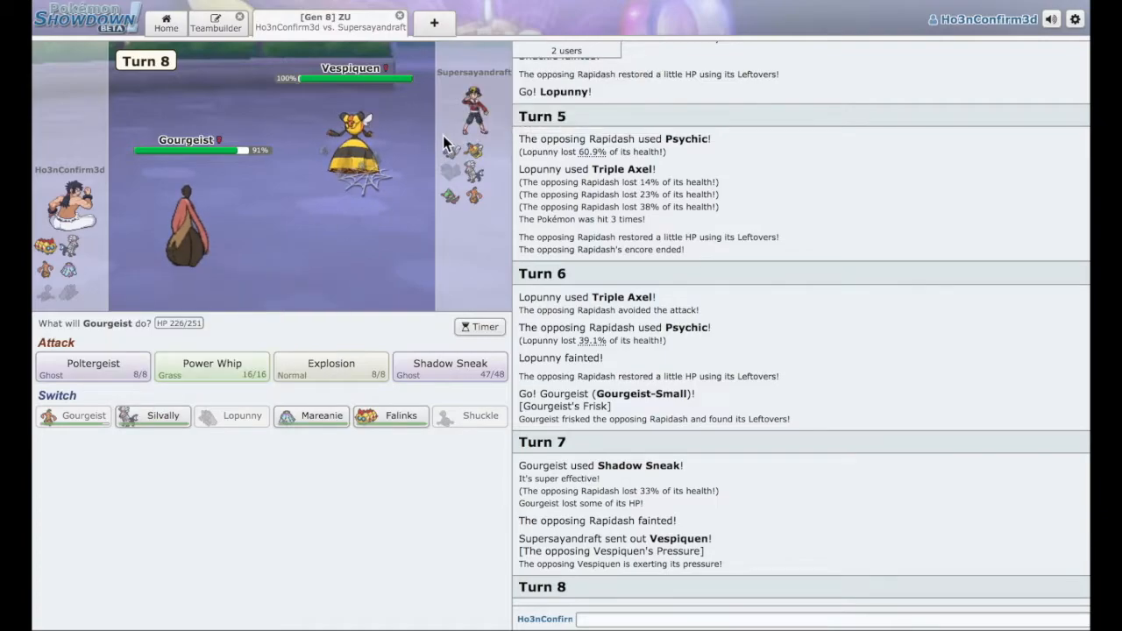
pyautogui.moveTo(474, 175)
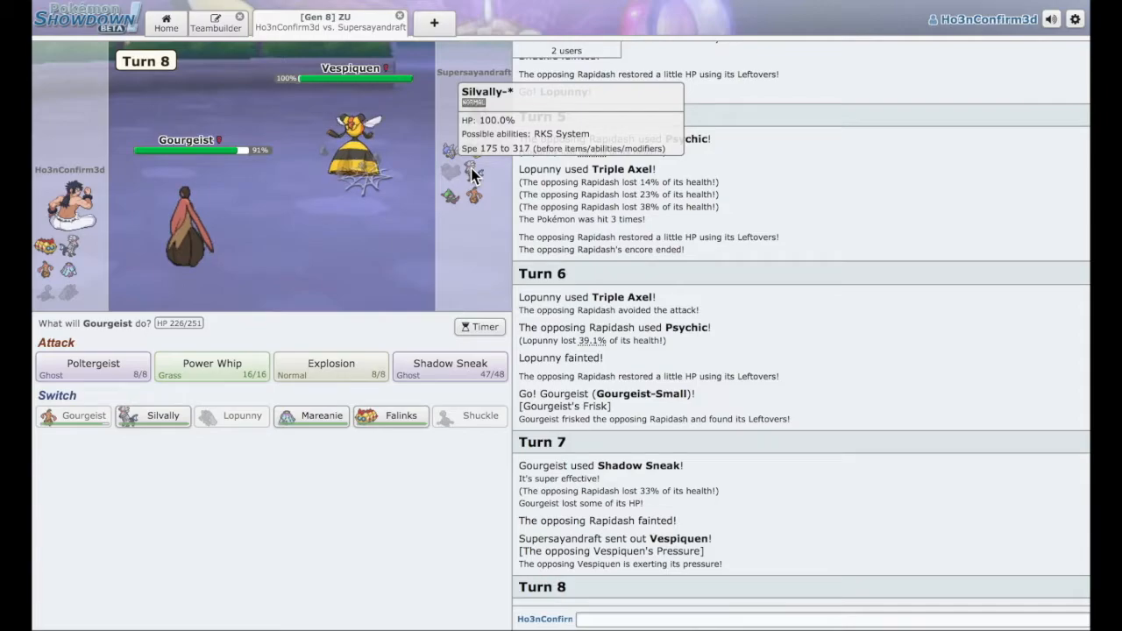
pyautogui.moveTo(400, 415)
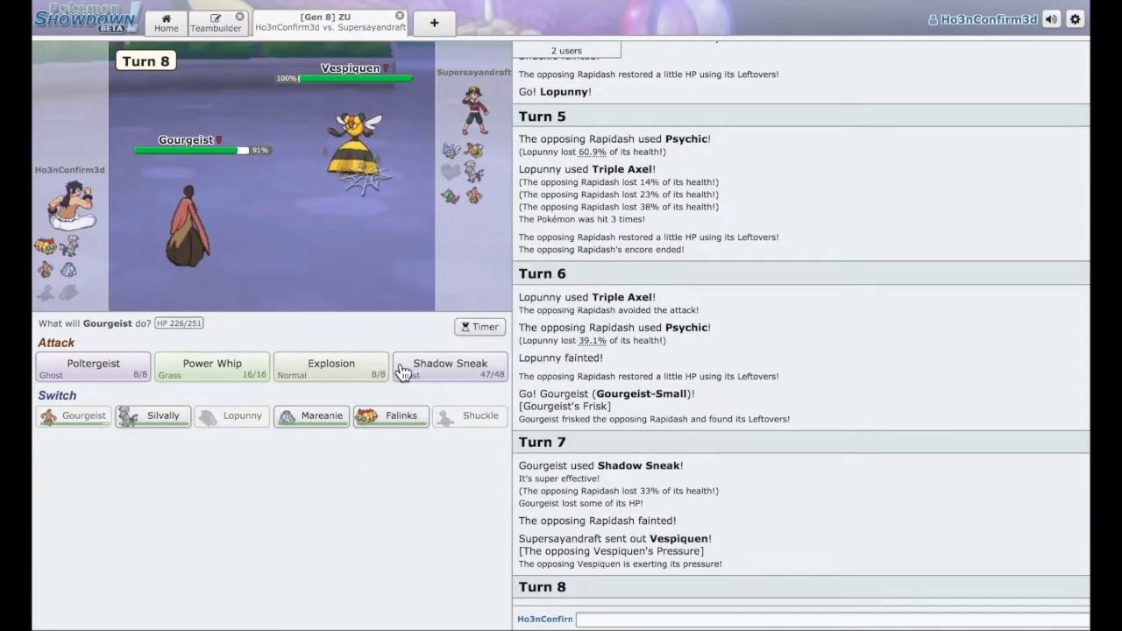
pyautogui.moveTo(224, 223)
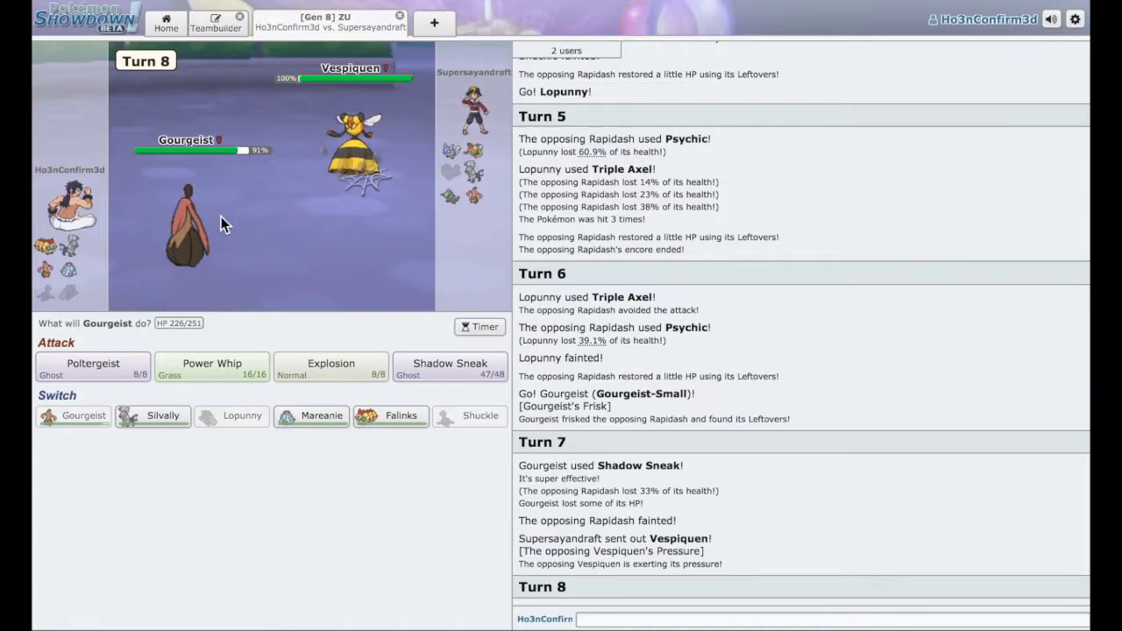
pyautogui.moveTo(173, 289)
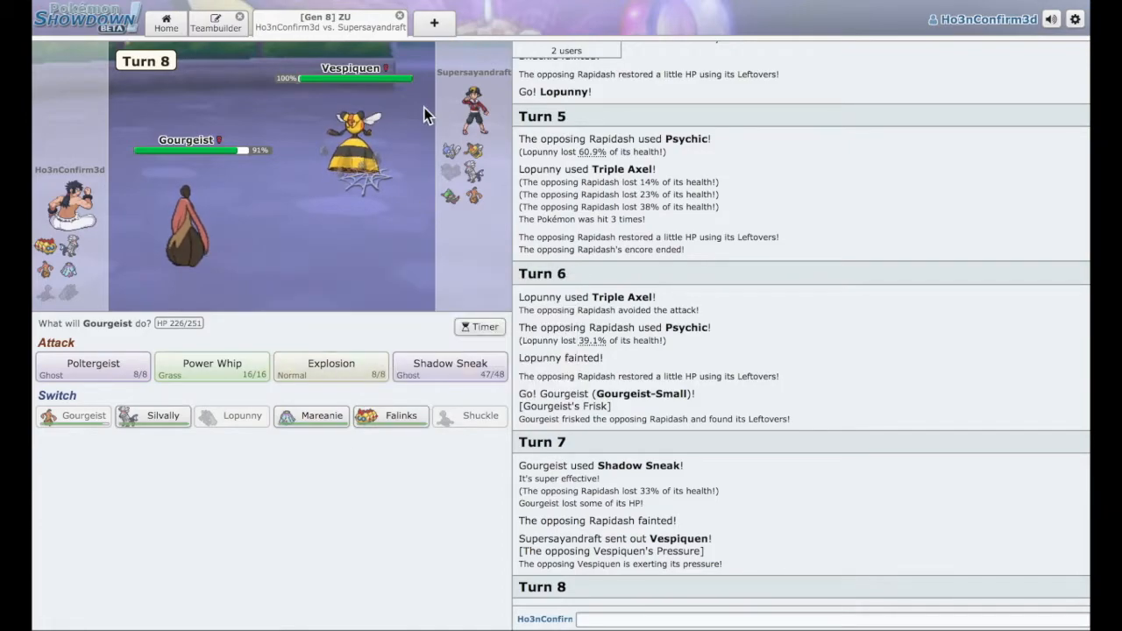
pyautogui.click(330, 368)
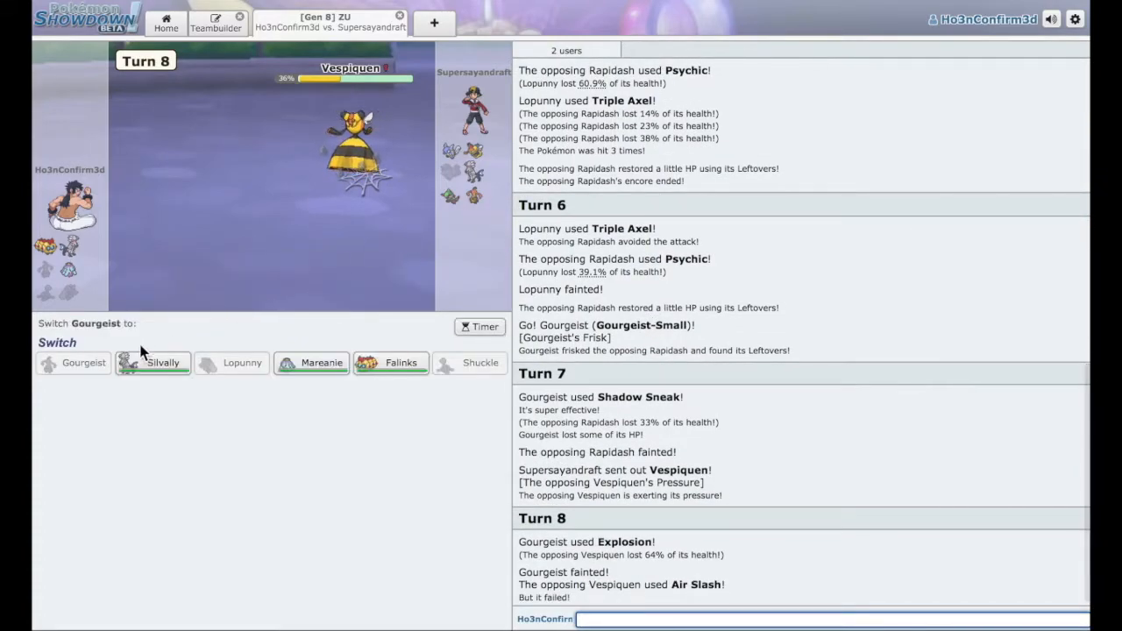
pyautogui.click(163, 362)
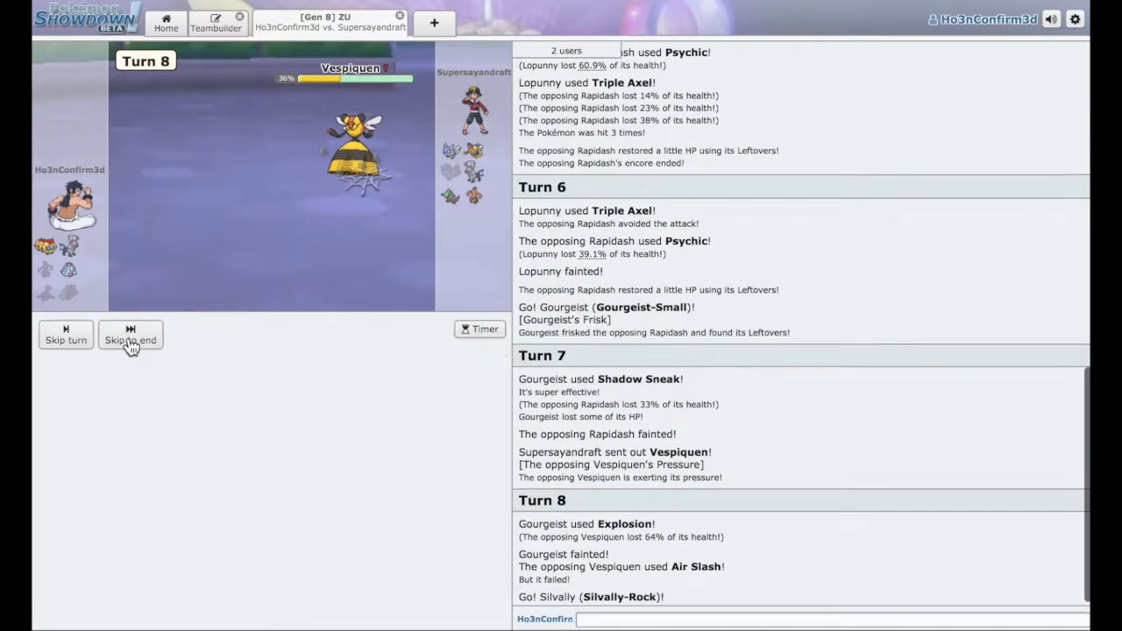
# Knock out Vespiquen with Silvally's Multi-Attack.
pyautogui.click(129, 336)
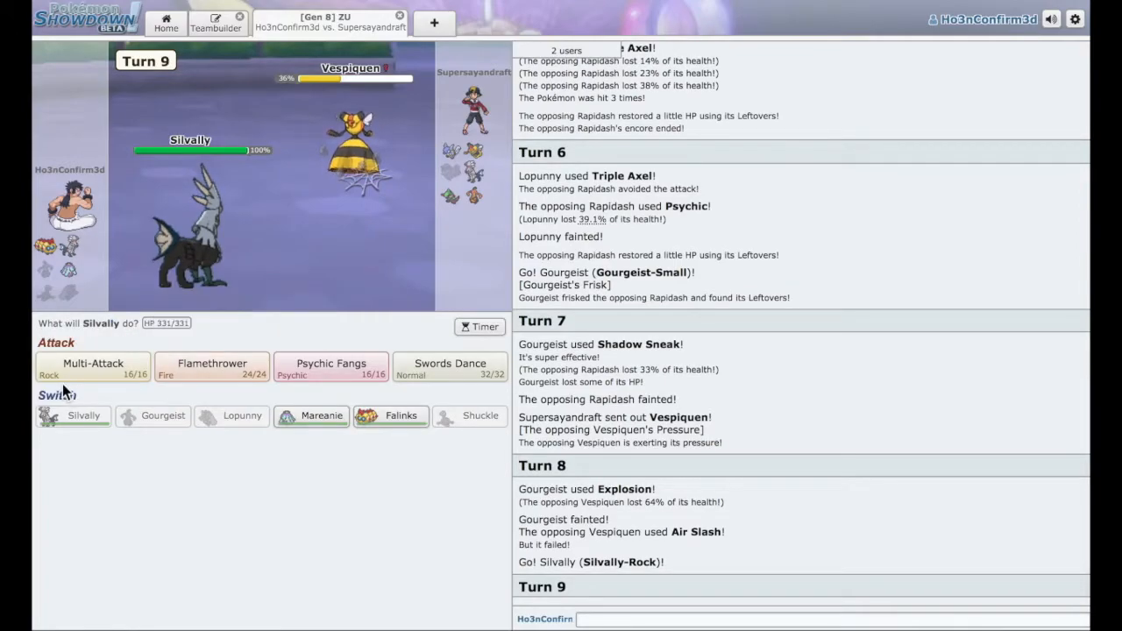
pyautogui.click(92, 367)
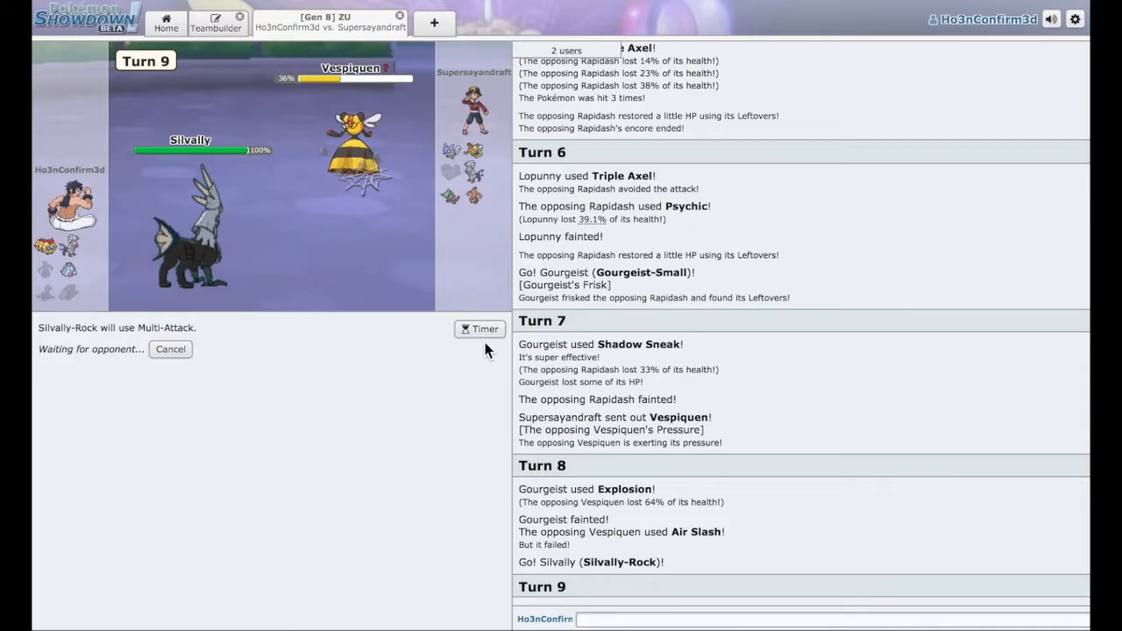
pyautogui.moveTo(430, 258)
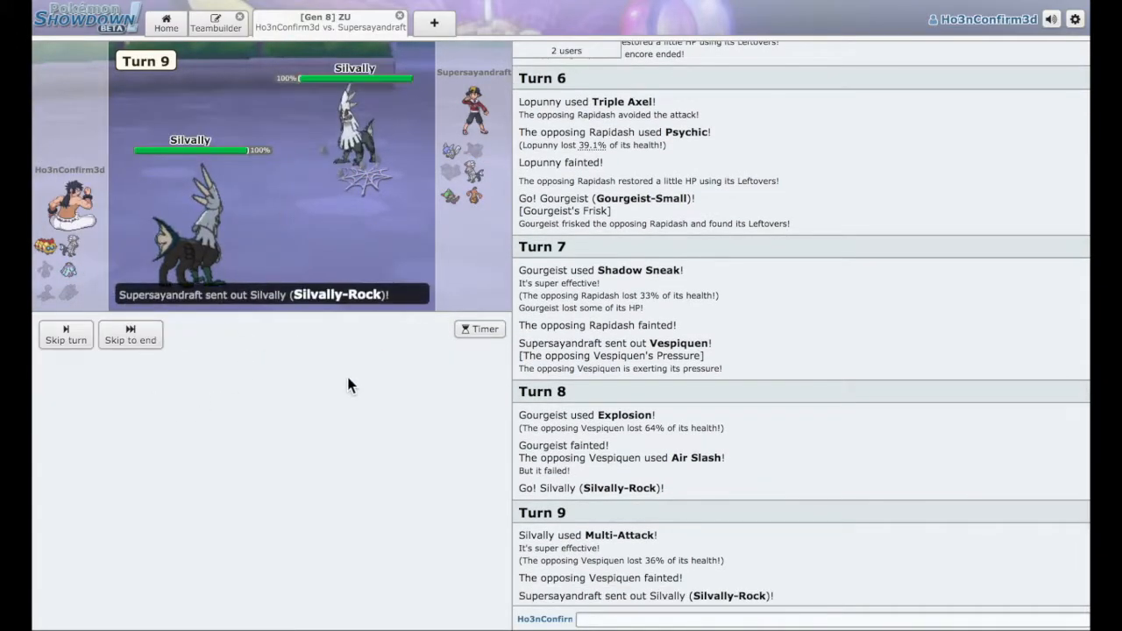
pyautogui.click(65, 334)
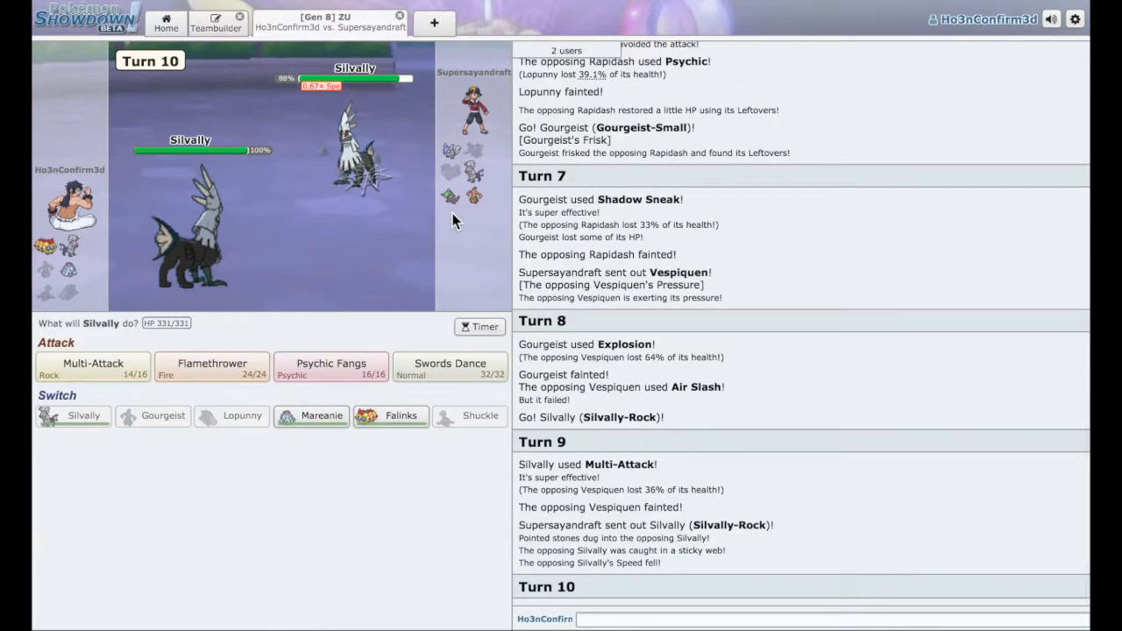
pyautogui.moveTo(449, 368)
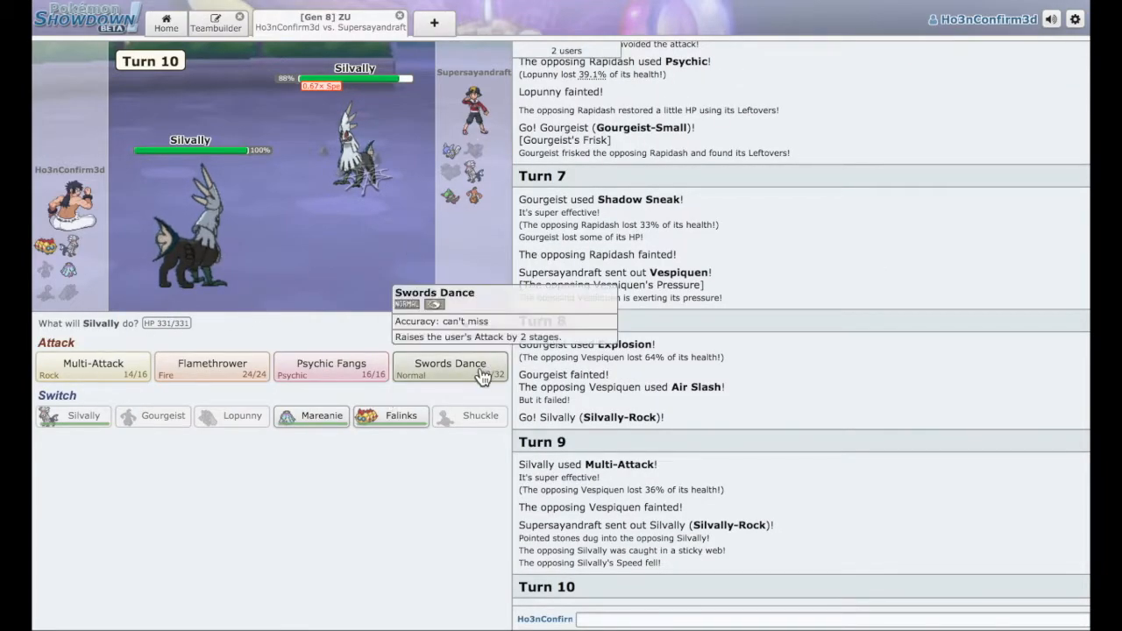
# Use Swords Dance, then Multi-Attack to knock out the opposing Silvally.
pyautogui.click(449, 368)
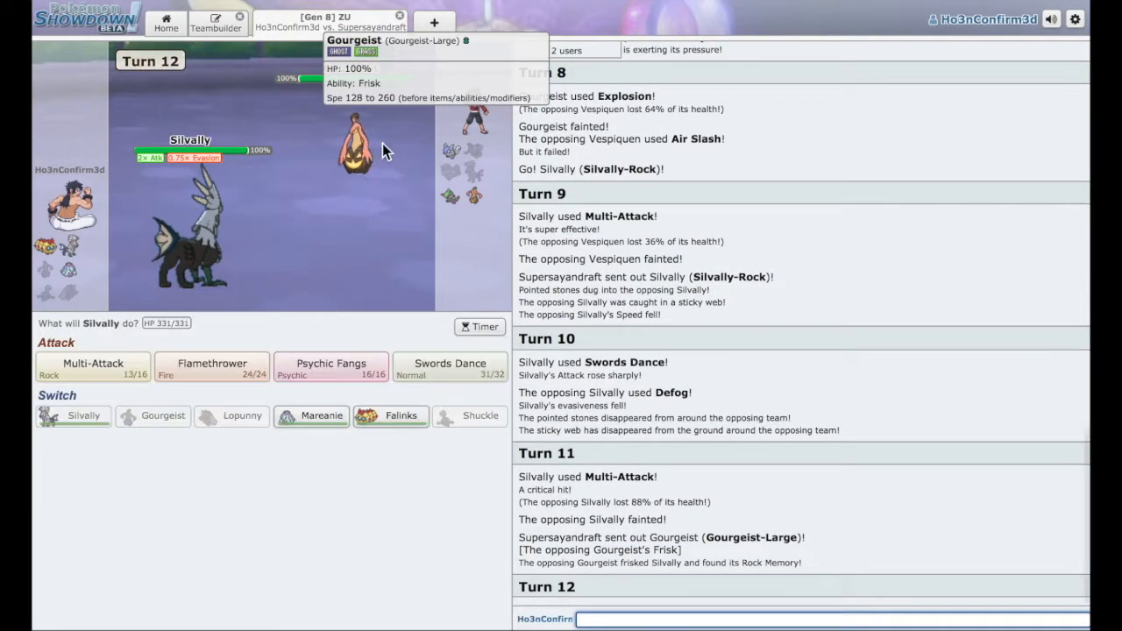
pyautogui.moveTo(622, 585)
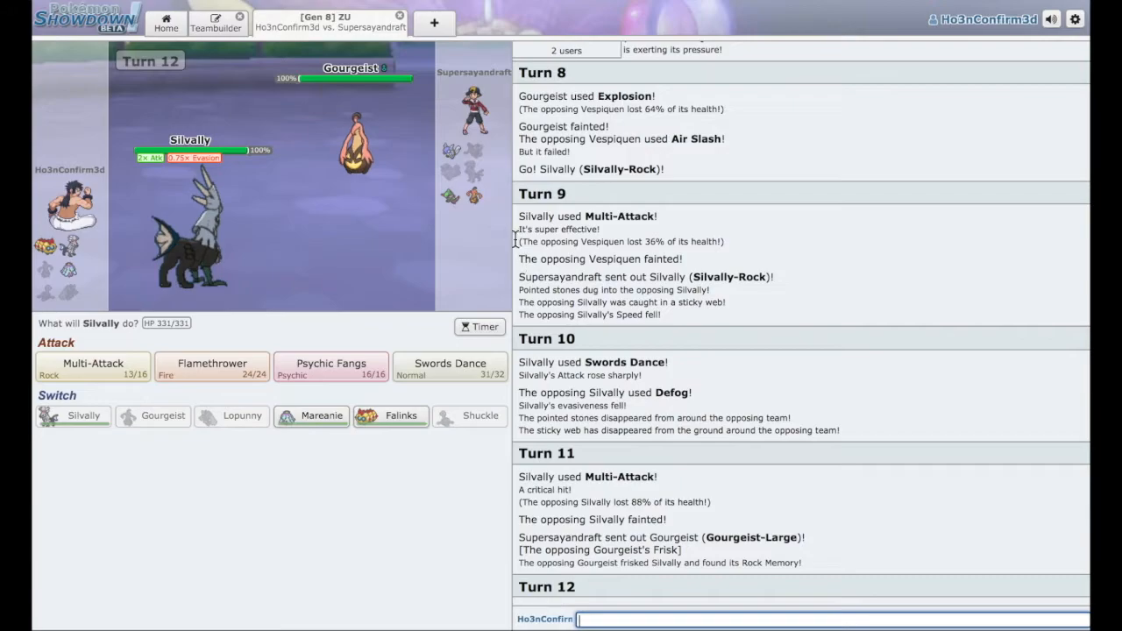
pyautogui.moveTo(474, 193)
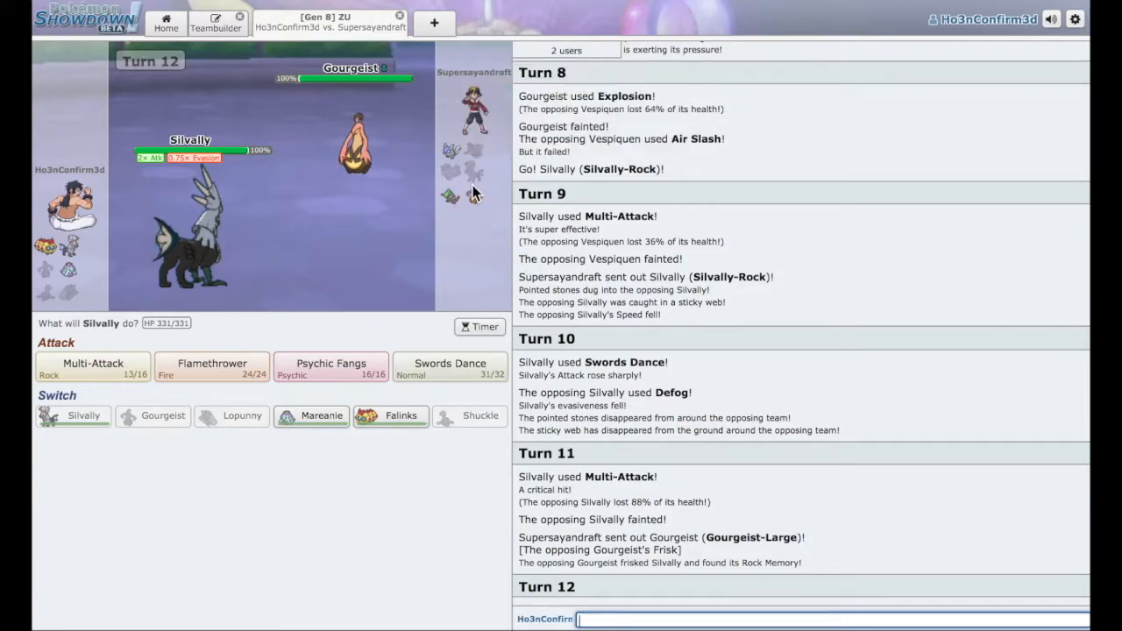
pyautogui.moveTo(127, 287)
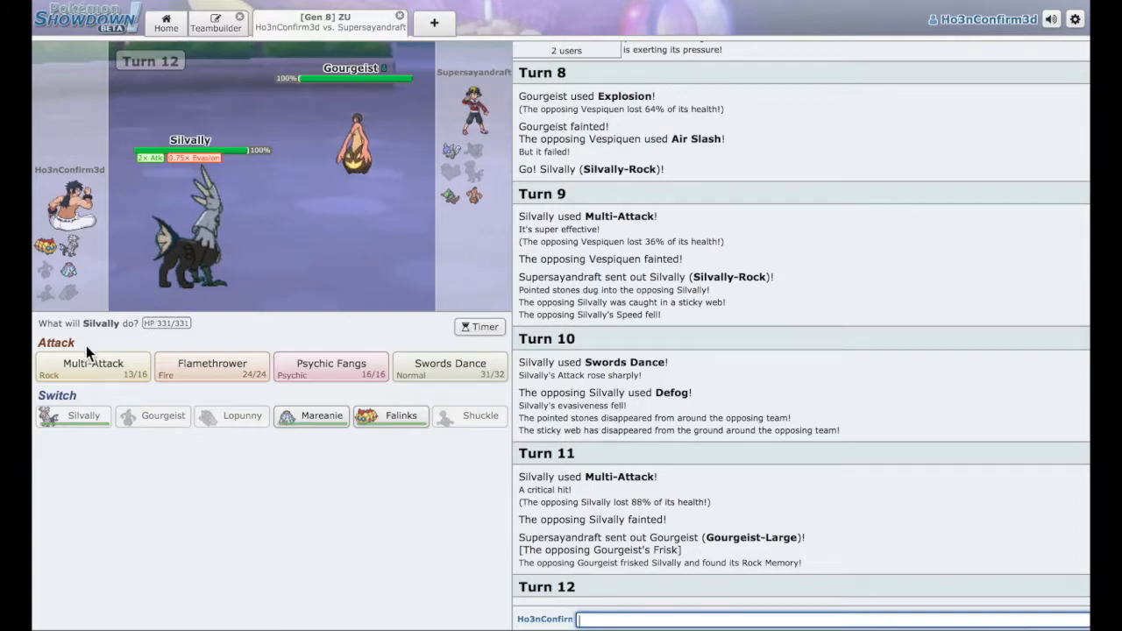
pyautogui.moveTo(92, 363)
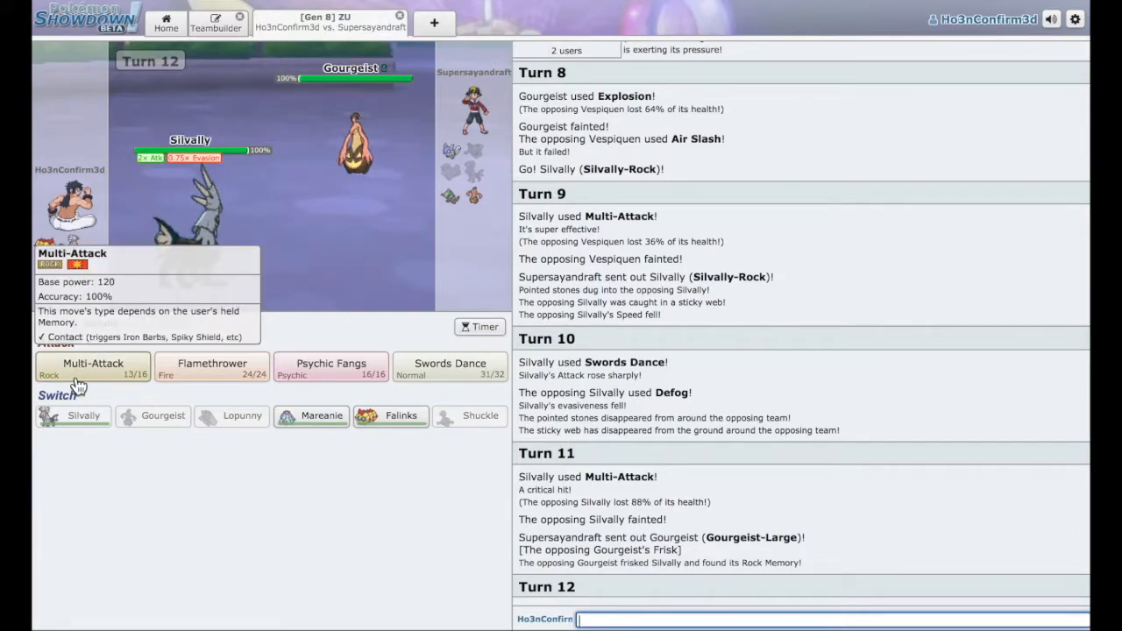
pyautogui.click(93, 367)
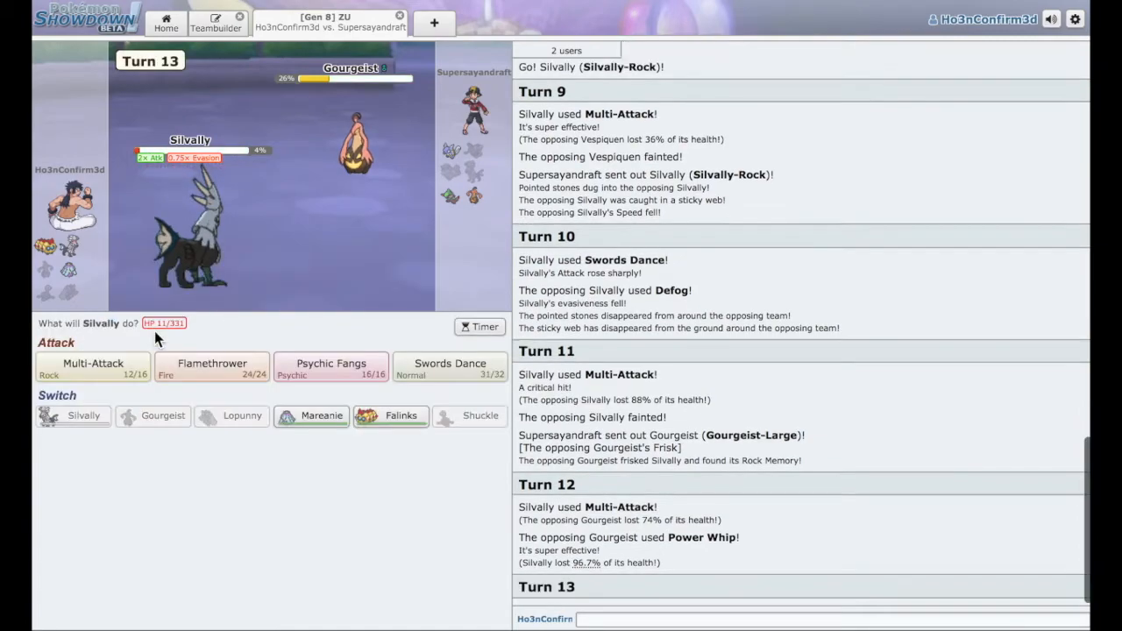
pyautogui.moveTo(356, 145)
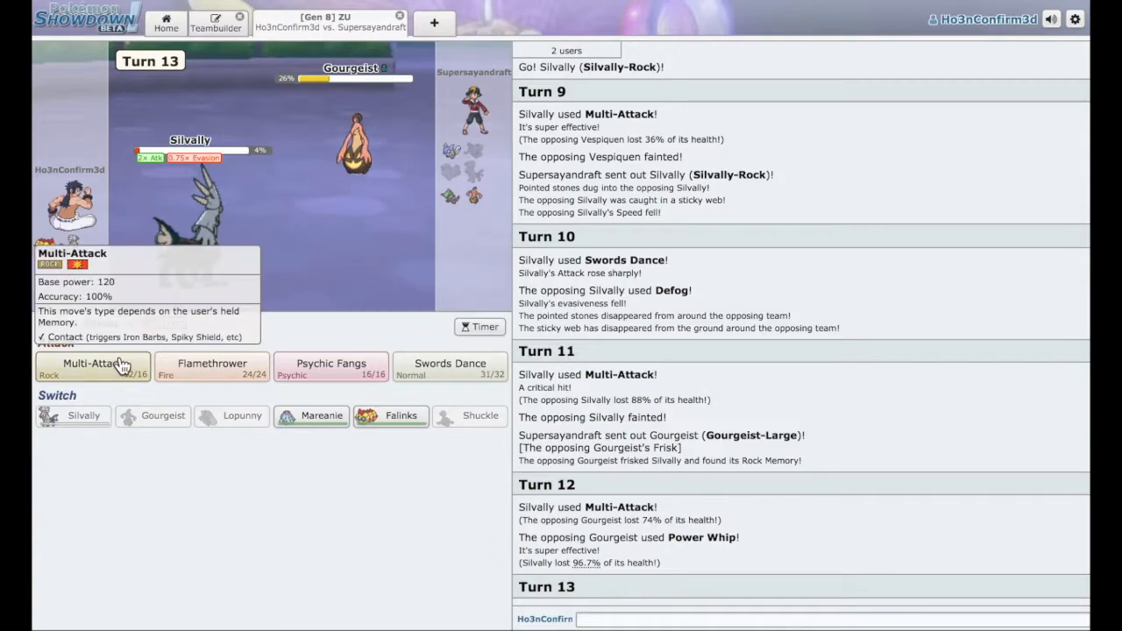
# Knock out the opposing Gourgeist with Silvally's Multi-Attack.
pyautogui.click(92, 366)
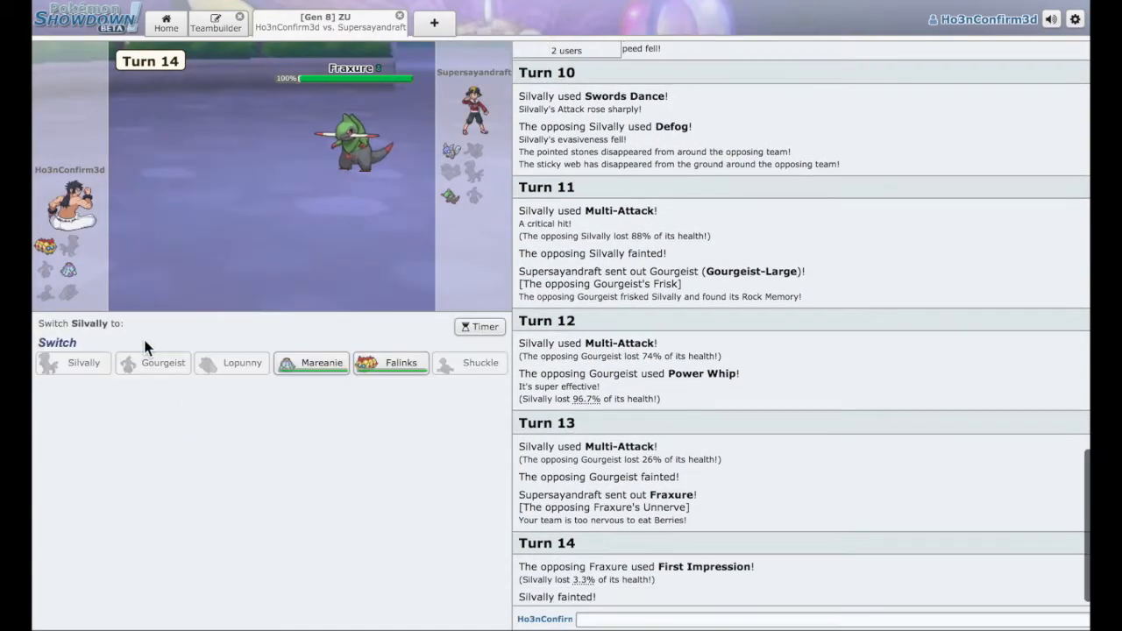
pyautogui.moveTo(400, 363)
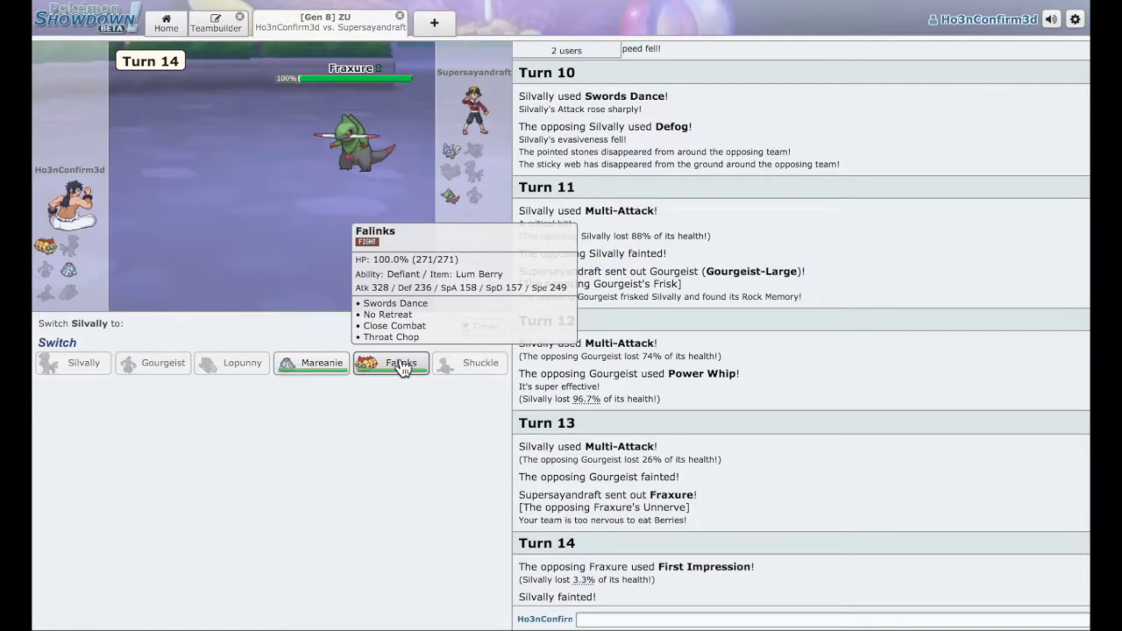
# Send in Falinks, boost with No Retreat, and Close Combat Fraxure.
pyautogui.click(401, 362)
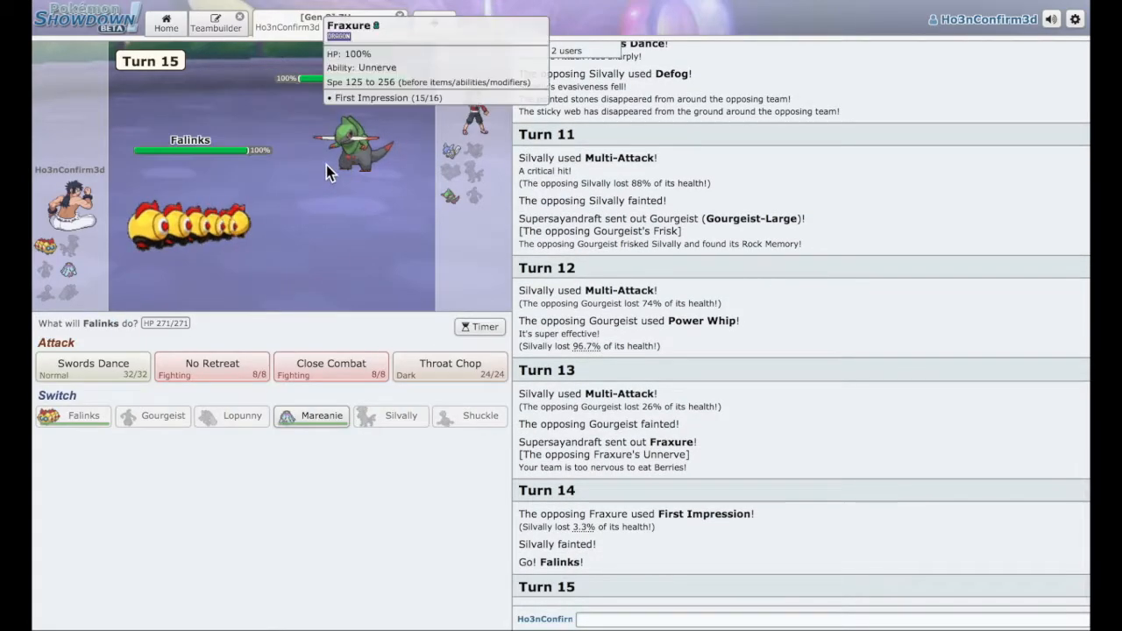
pyautogui.moveTo(372, 246)
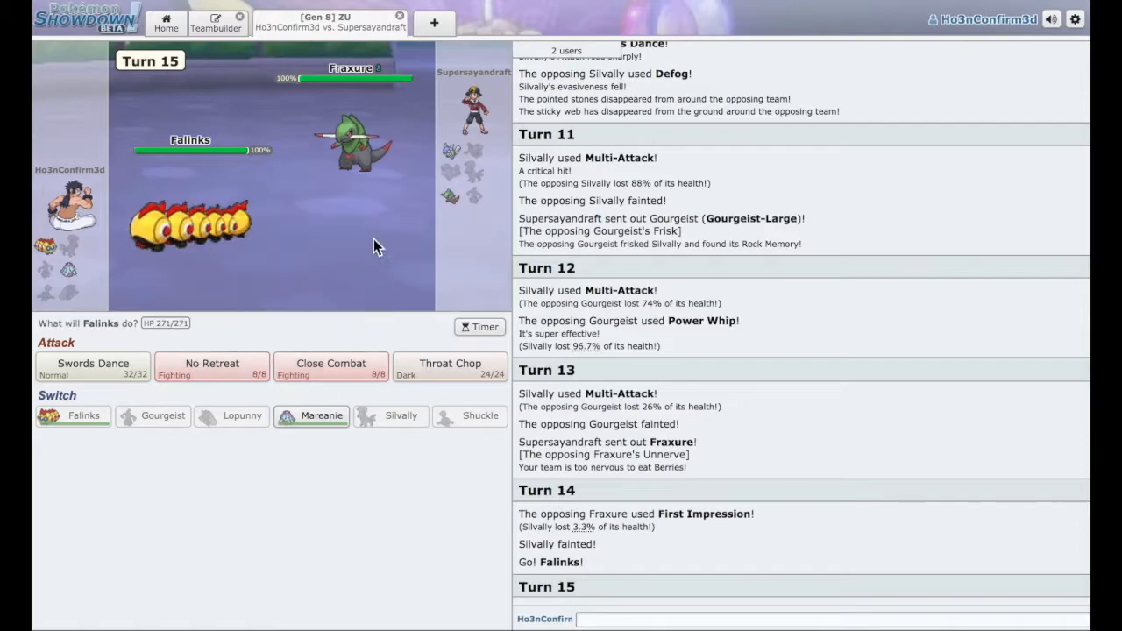
pyautogui.moveTo(216, 291)
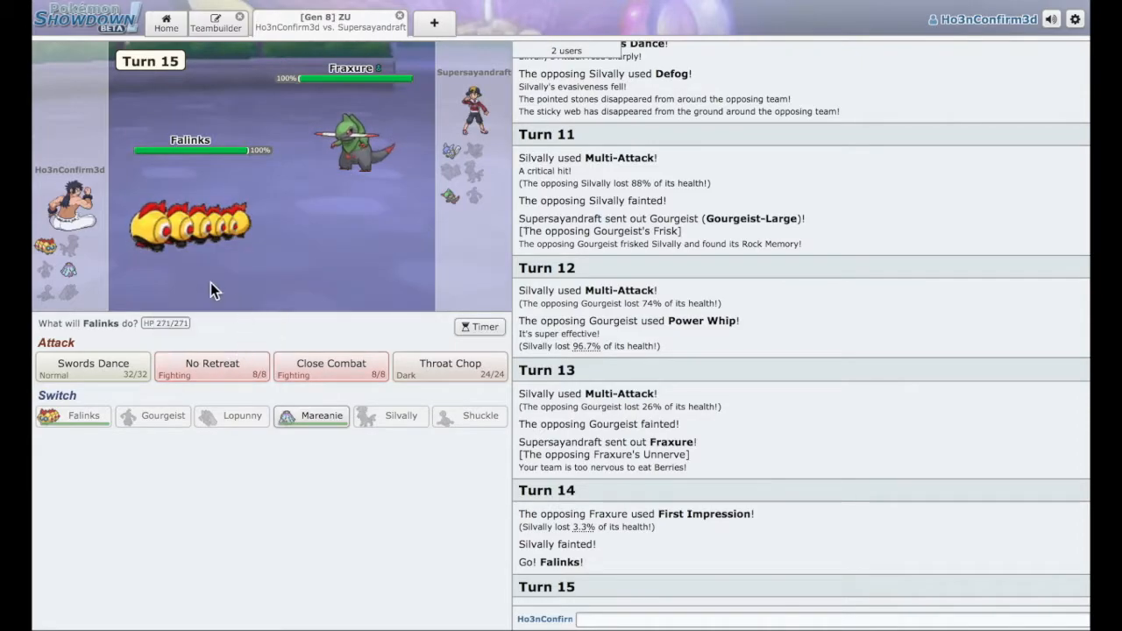
pyautogui.click(211, 366)
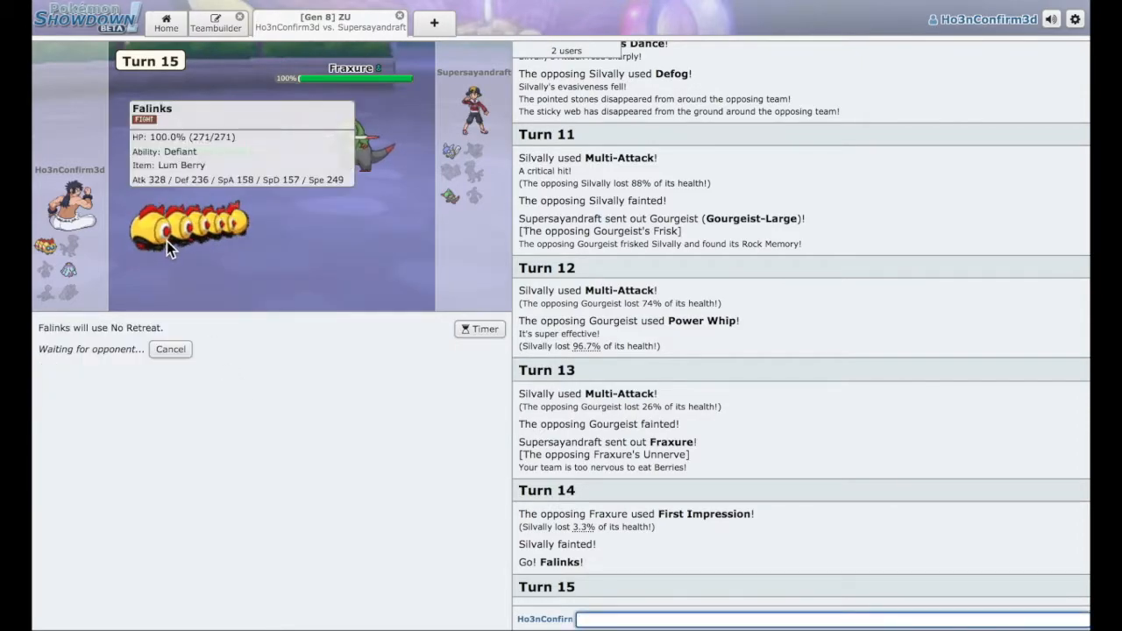
pyautogui.moveTo(362, 144)
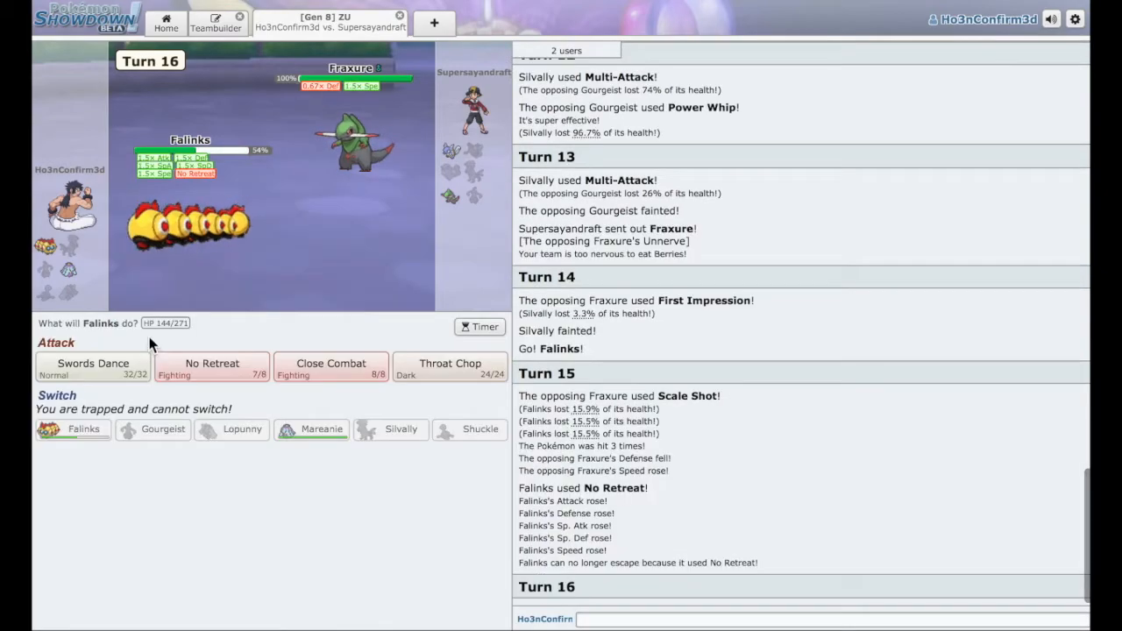
pyautogui.moveTo(339, 278)
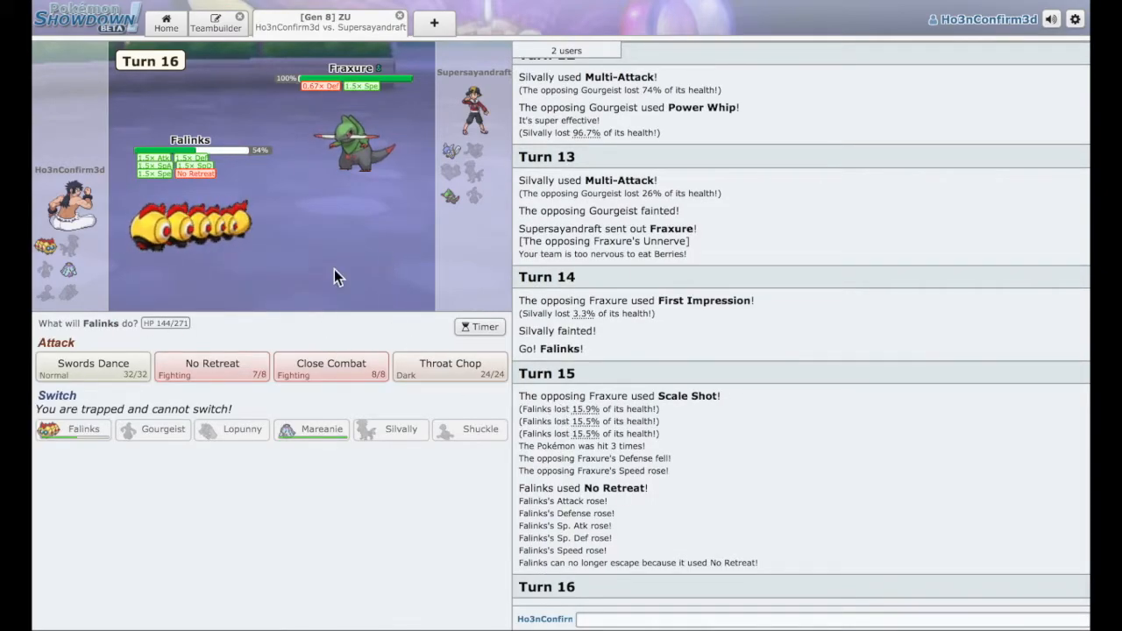
pyautogui.moveTo(331, 368)
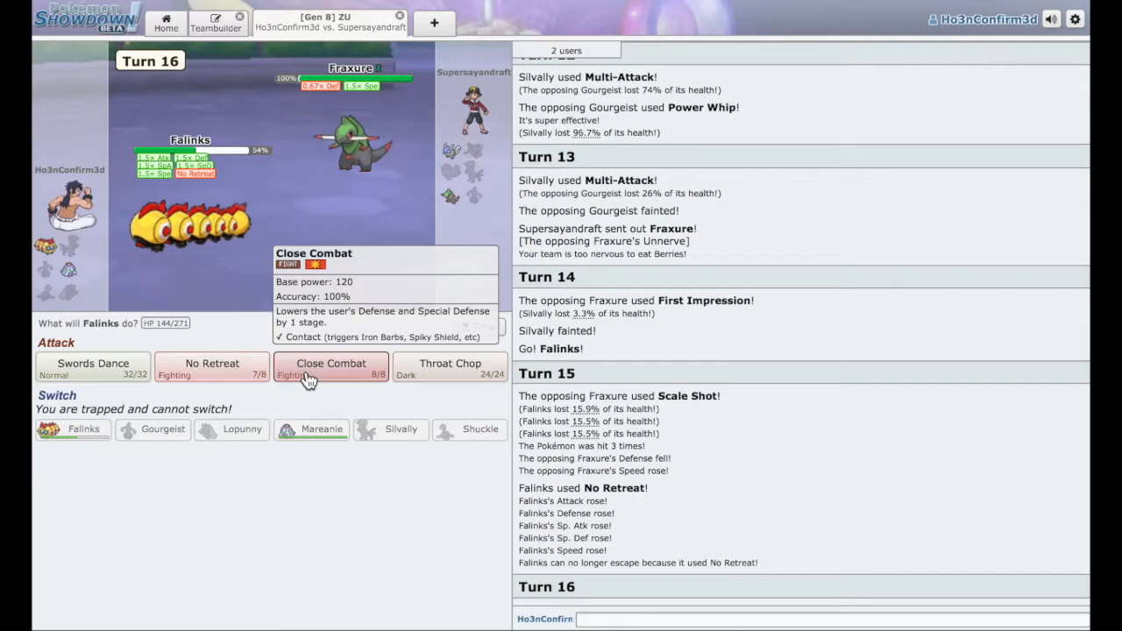
pyautogui.click(330, 367)
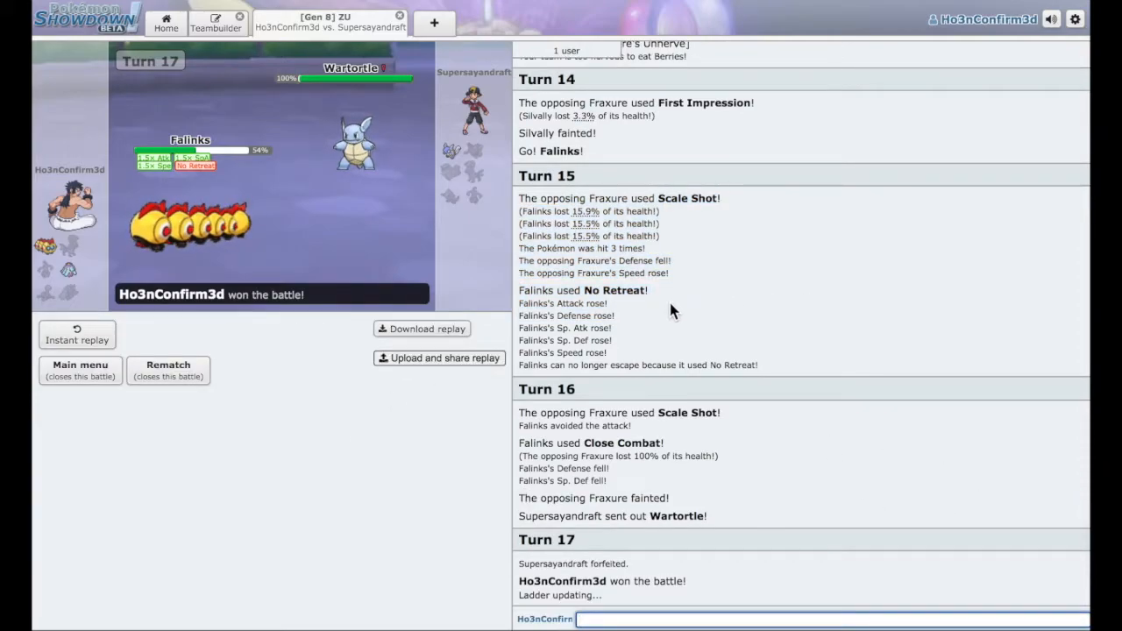
pyautogui.write('gg')
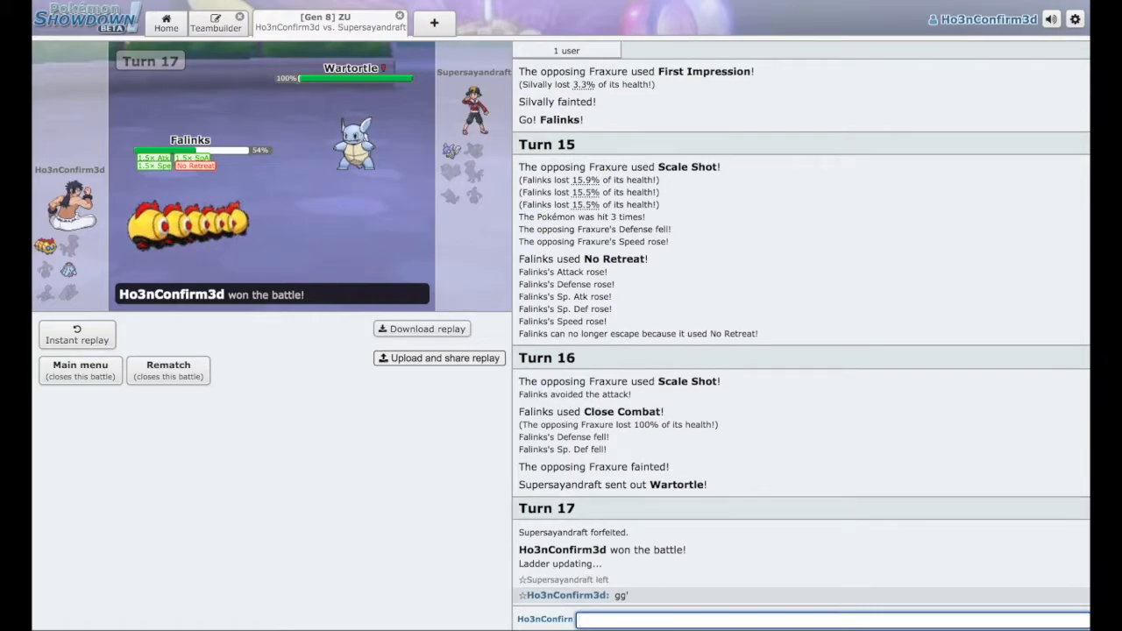
pyautogui.moveTo(390, 224)
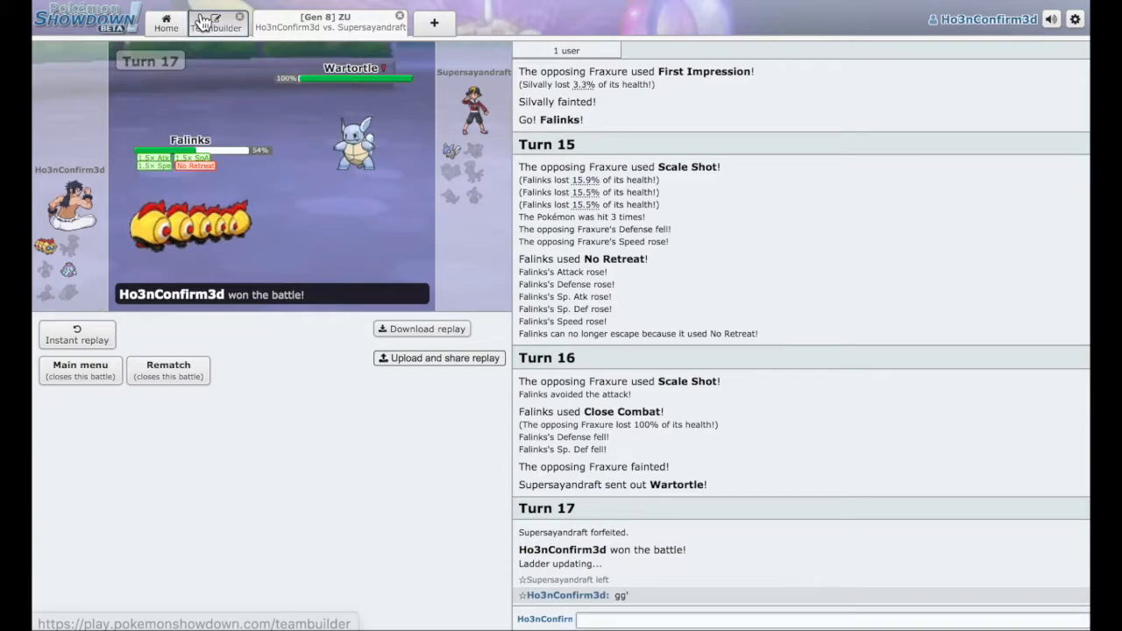
# Open the team in Teambuilder and inspect Lopunny's set before returning to the overview.
pyautogui.click(215, 23)
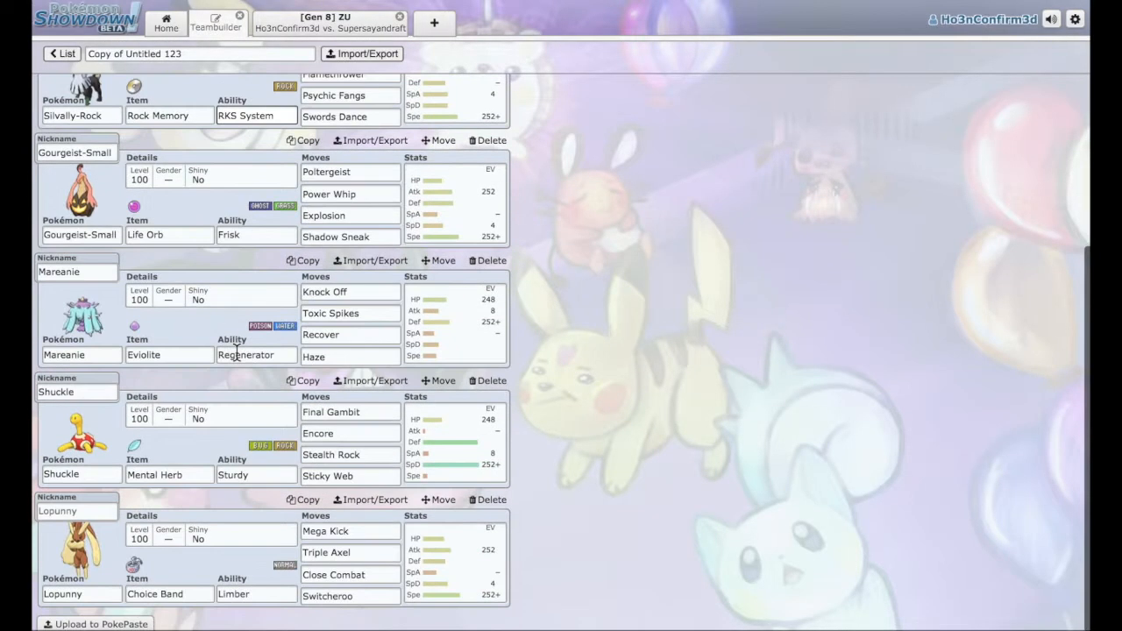
pyautogui.click(329, 21)
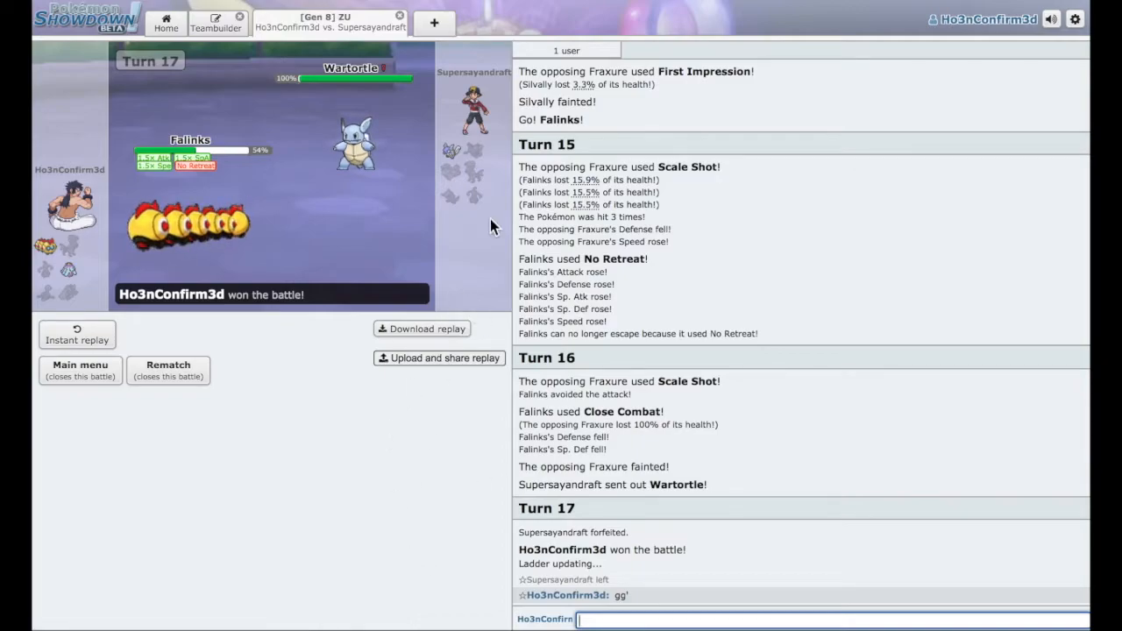
pyautogui.moveTo(513, 237)
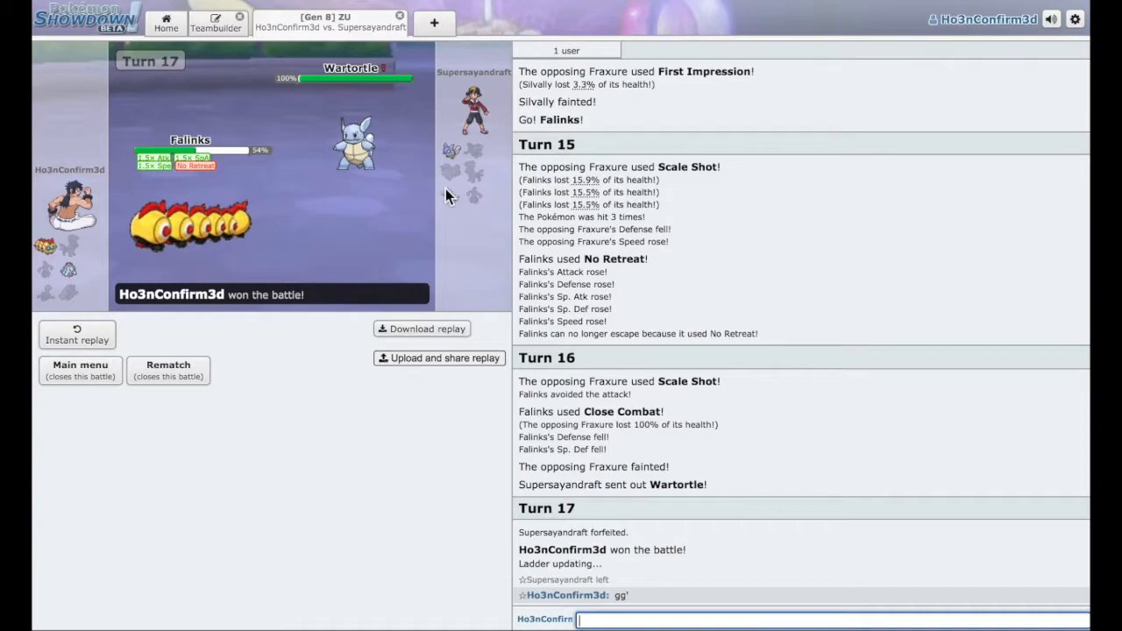
pyautogui.moveTo(399, 276)
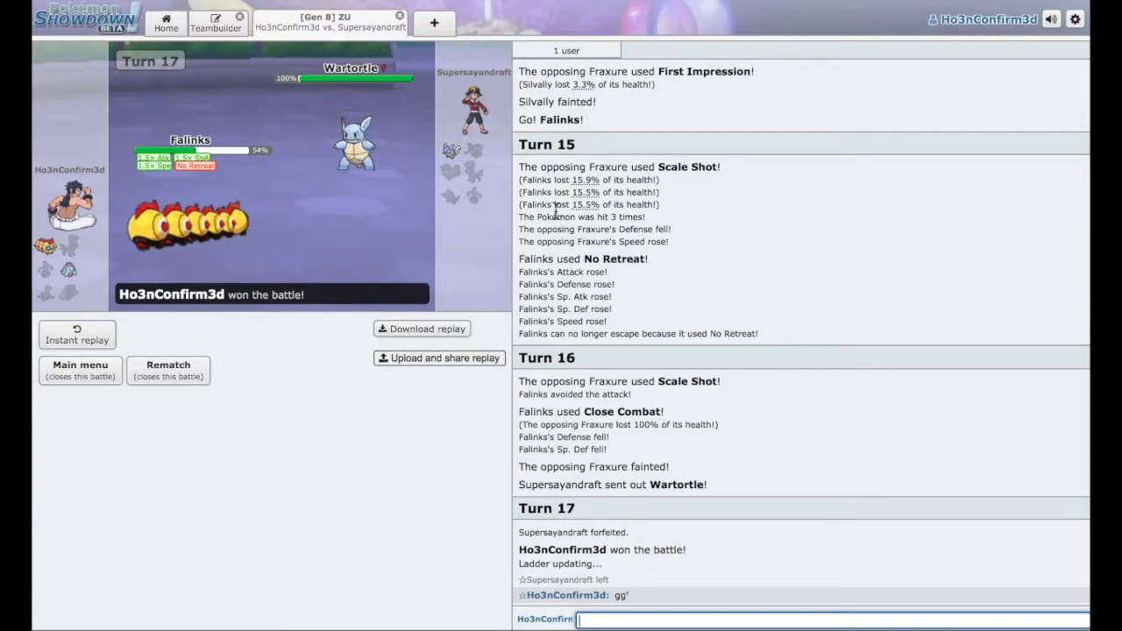
pyautogui.moveTo(417, 237)
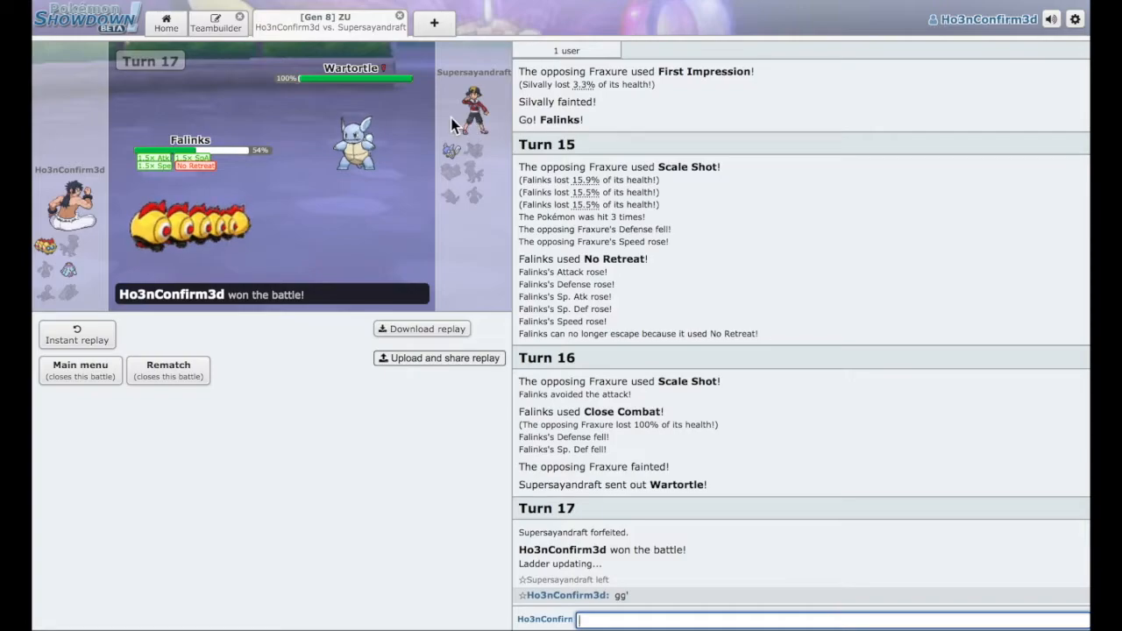
pyautogui.moveTo(588, 144)
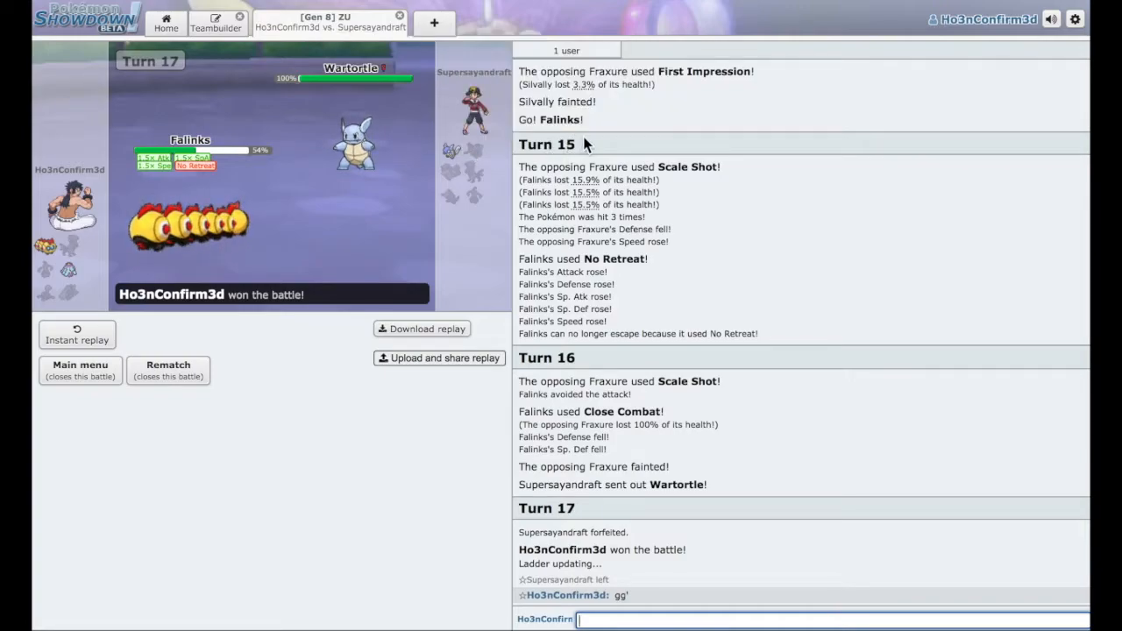
pyautogui.moveTo(355, 140)
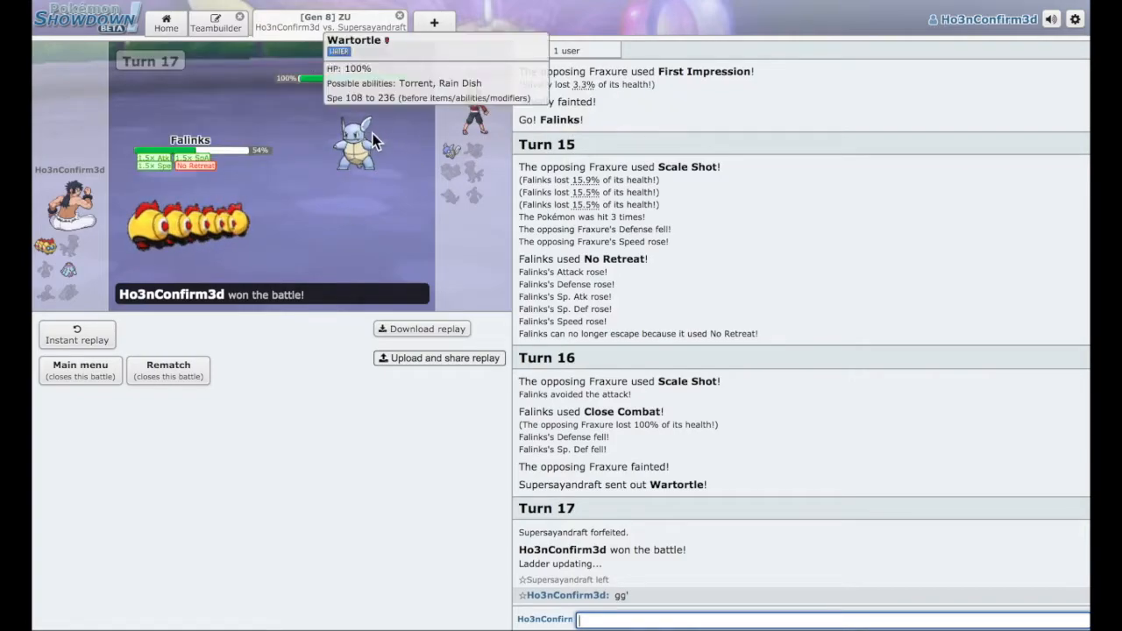
pyautogui.moveTo(375, 190)
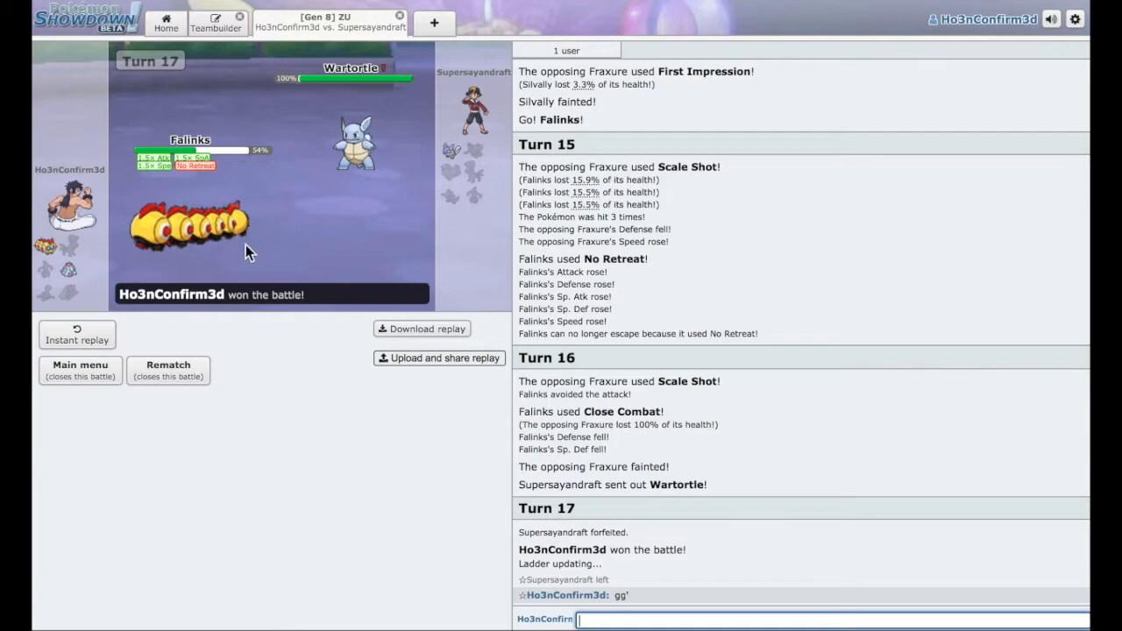
pyautogui.moveTo(393, 147)
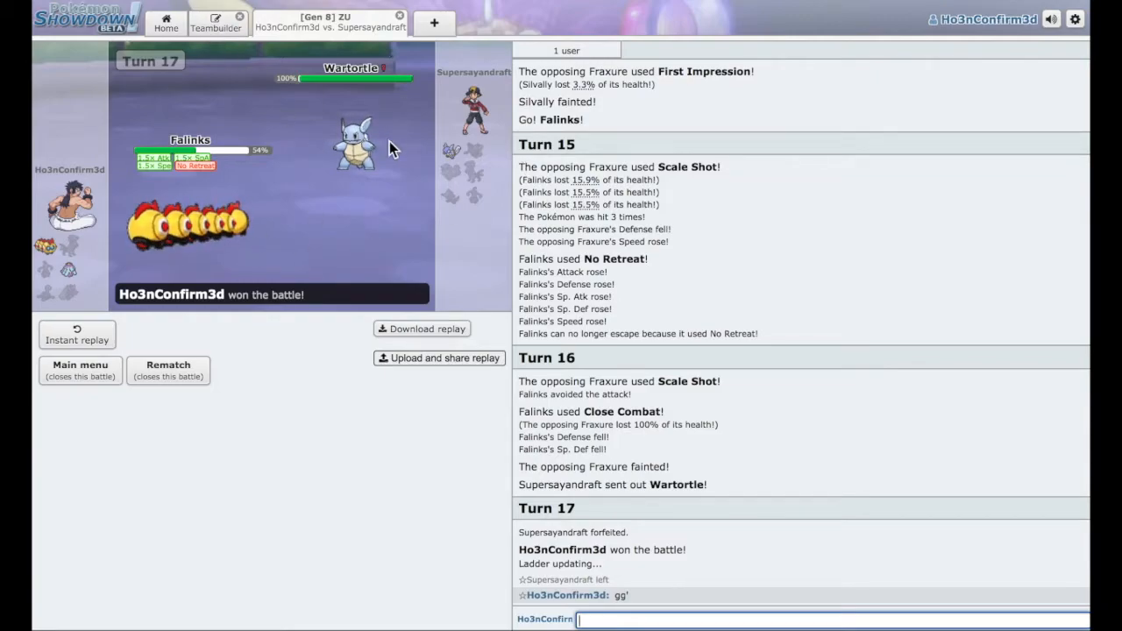
pyautogui.moveTo(530, 206)
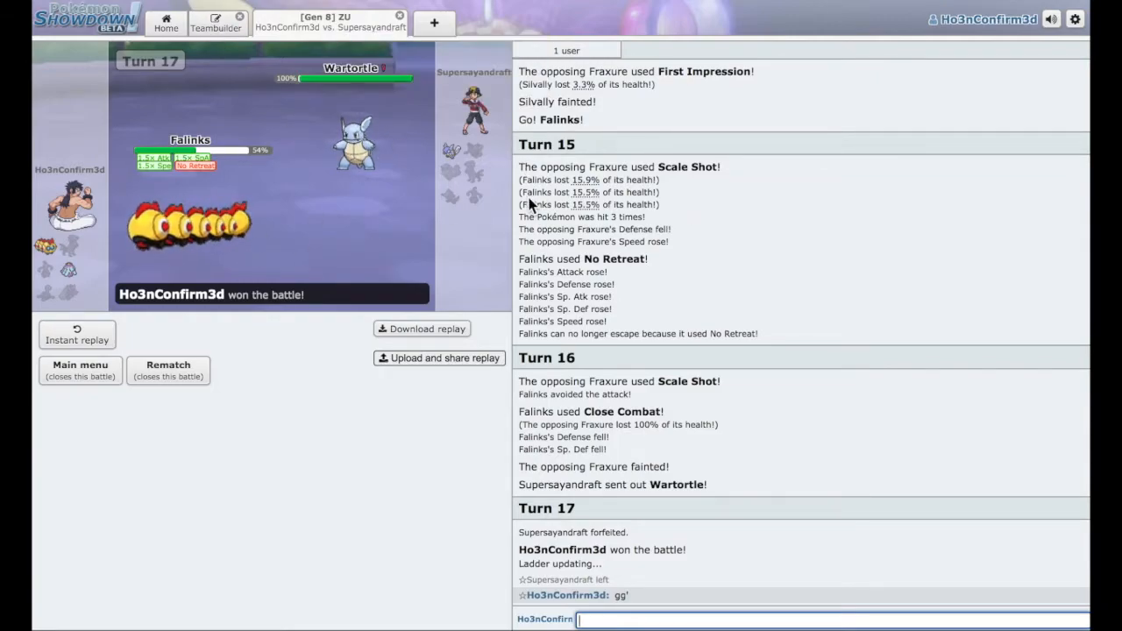
pyautogui.click(216, 21)
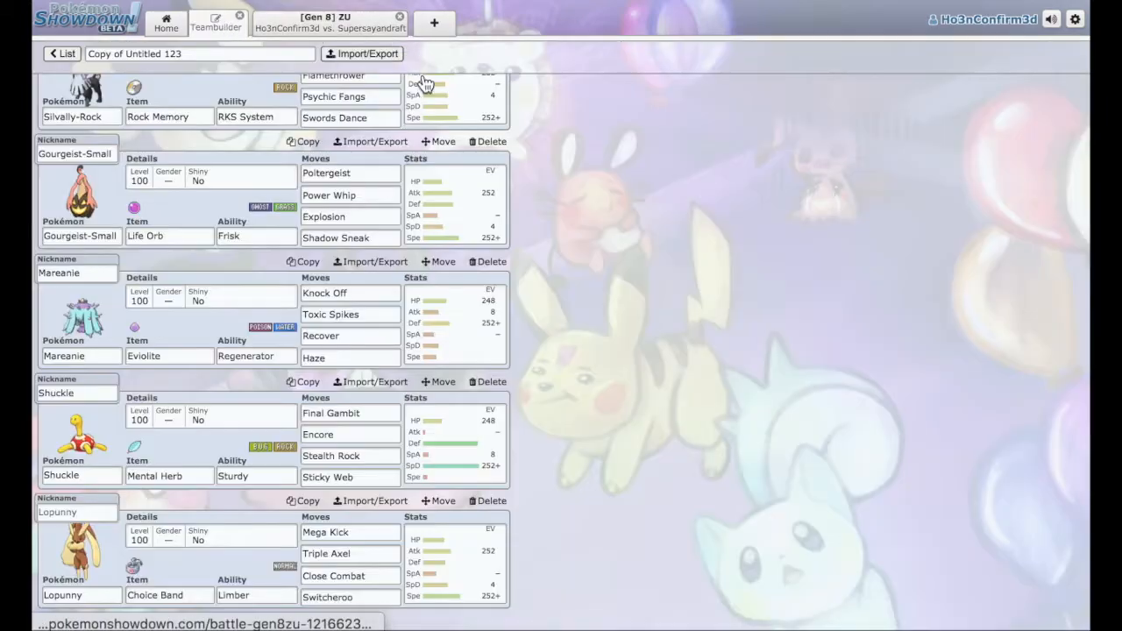
pyautogui.scroll(-3)
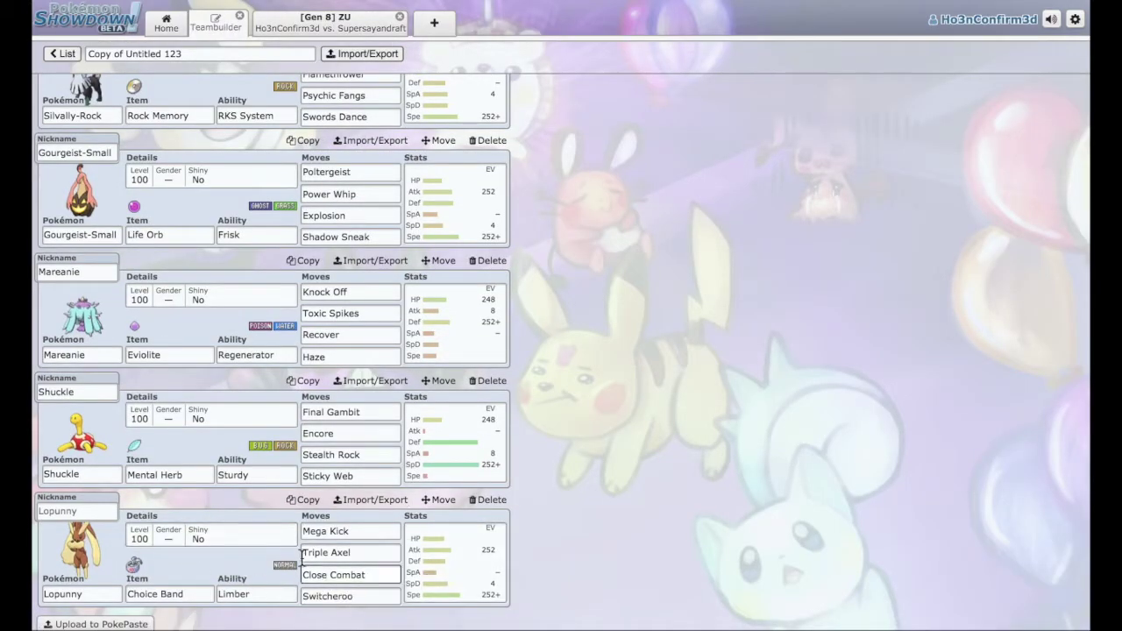
pyautogui.click(80, 179)
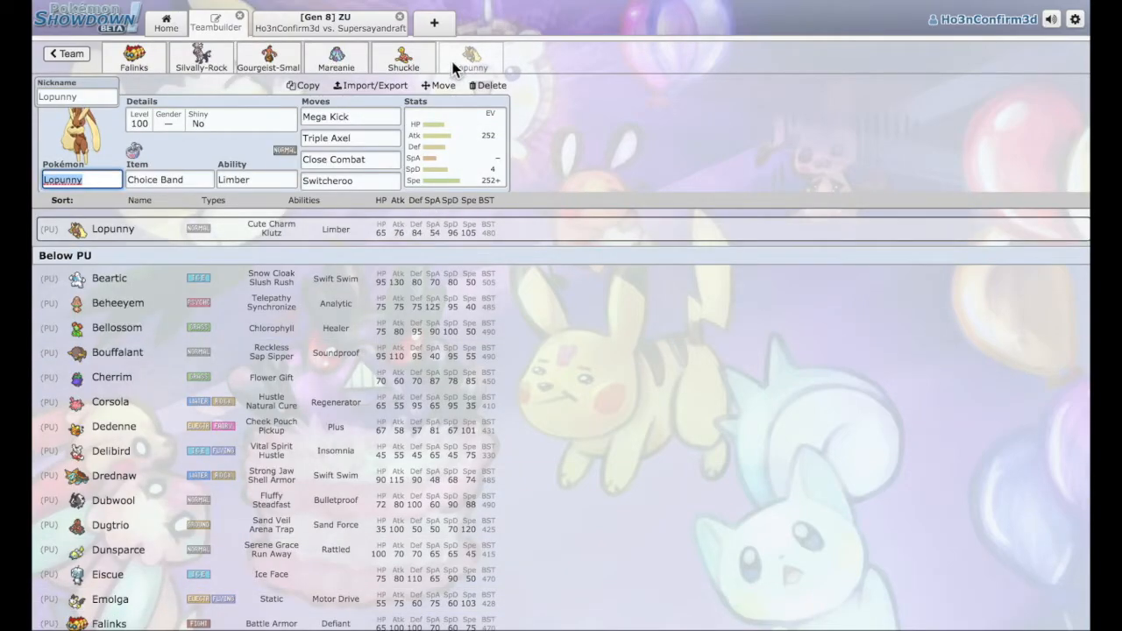
pyautogui.click(66, 54)
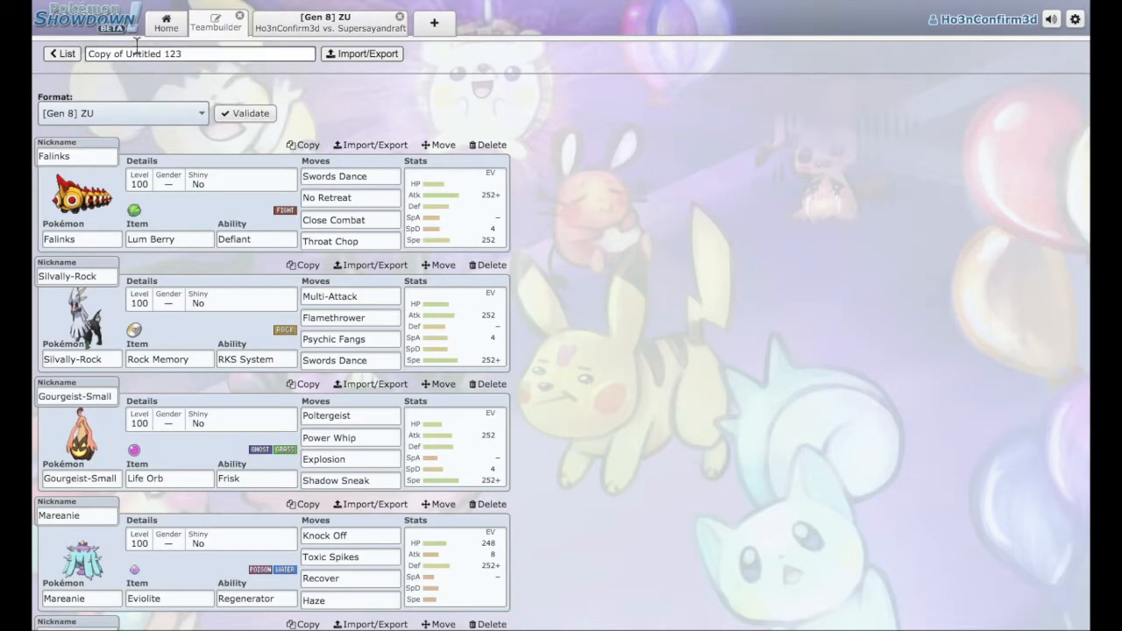
# Visit the home and battle tabs, then reopen the Teambuilder team sheet down to Lopunny.
pyautogui.click(166, 22)
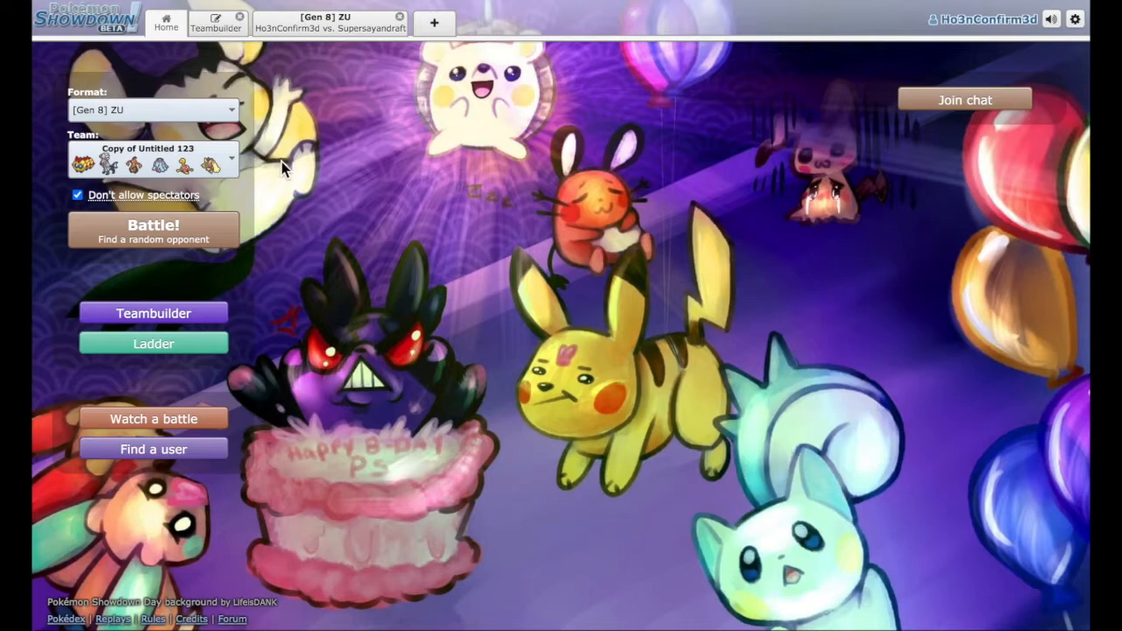
pyautogui.click(329, 23)
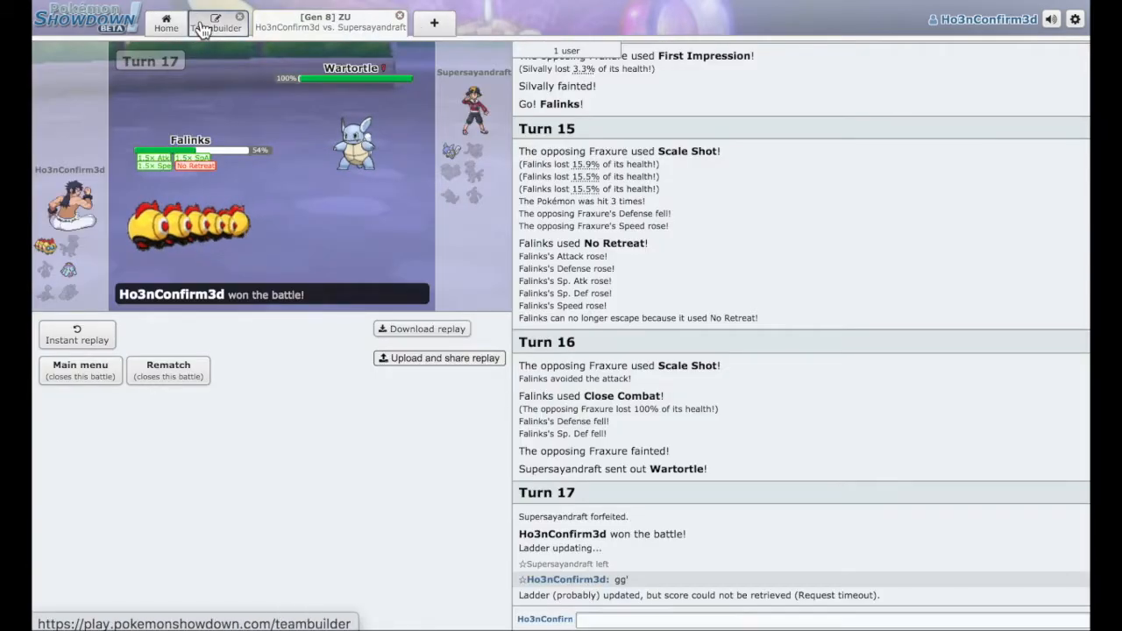
pyautogui.click(216, 22)
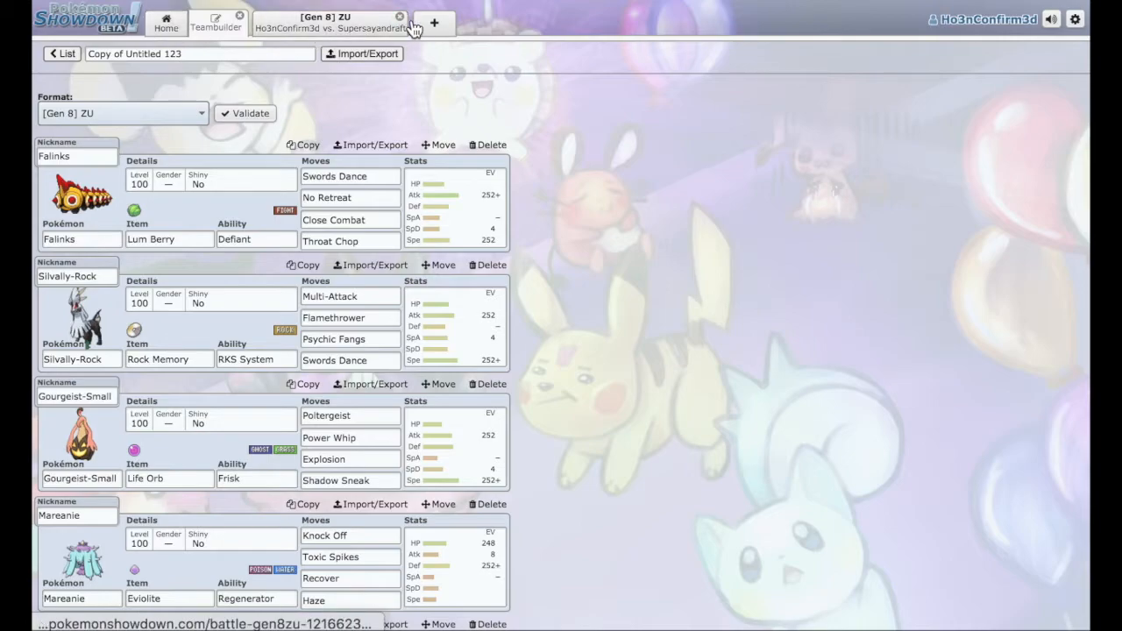
pyautogui.scroll(-3)
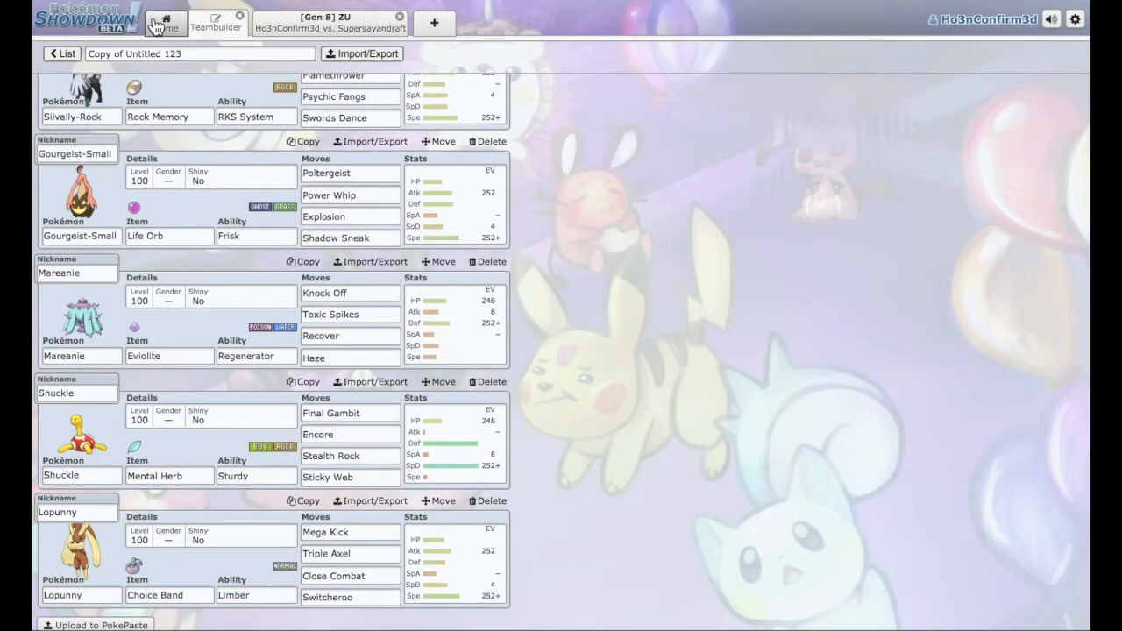